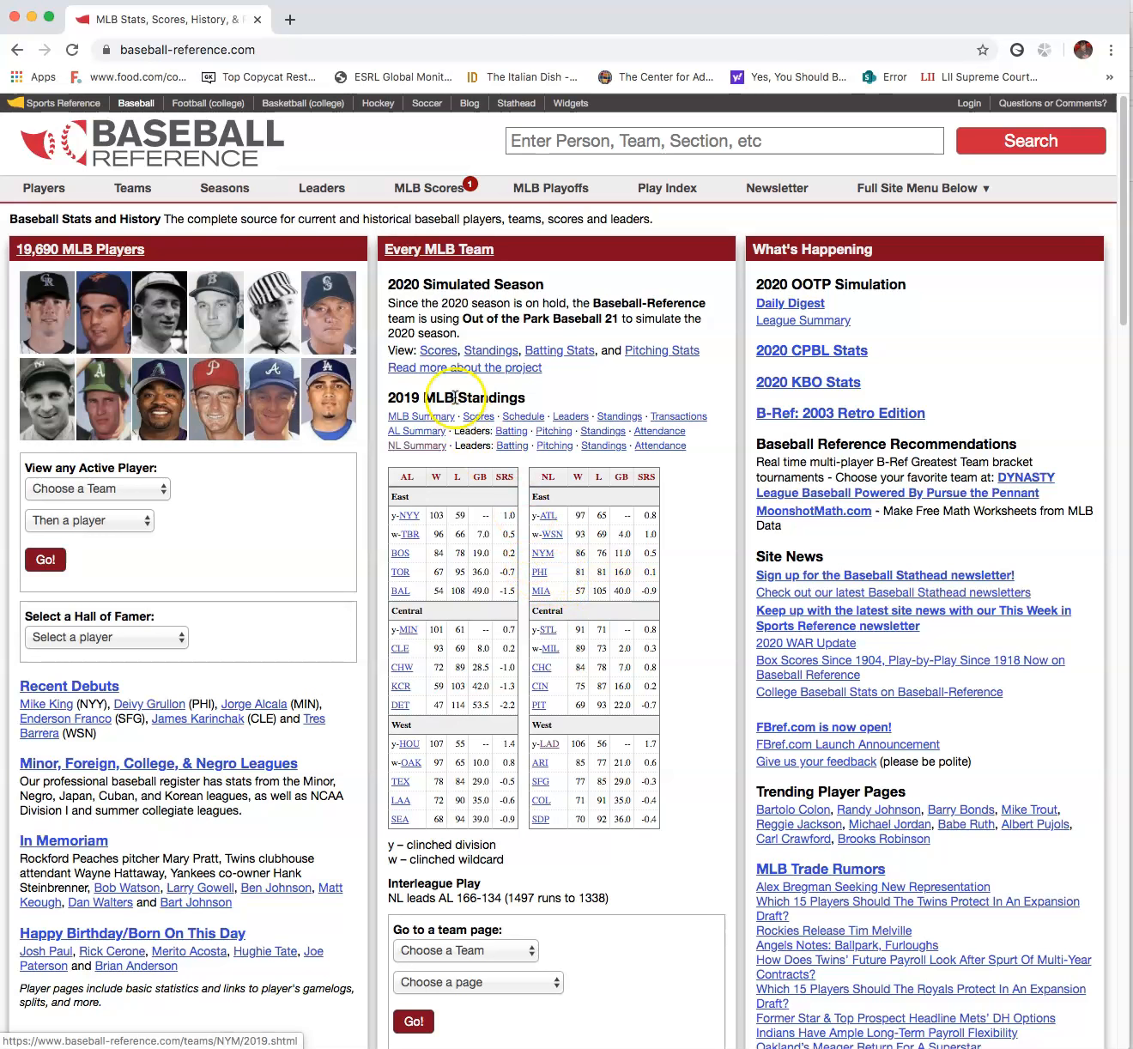
Step: From Seasons, reach the 2019 NL Team Stats standings and go to the Los Angeles Dodgers page
left_click(223, 187)
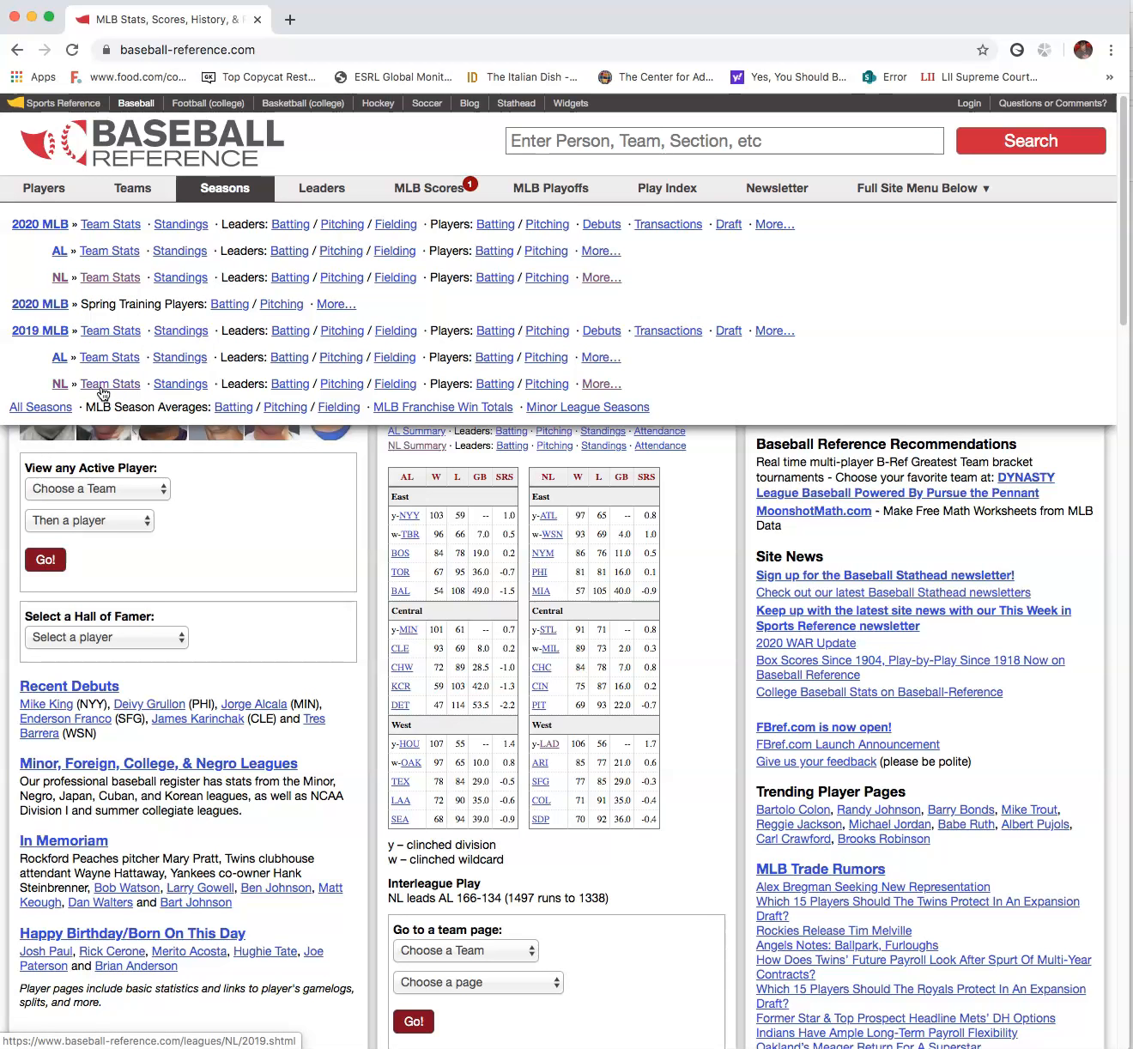
left_click(110, 385)
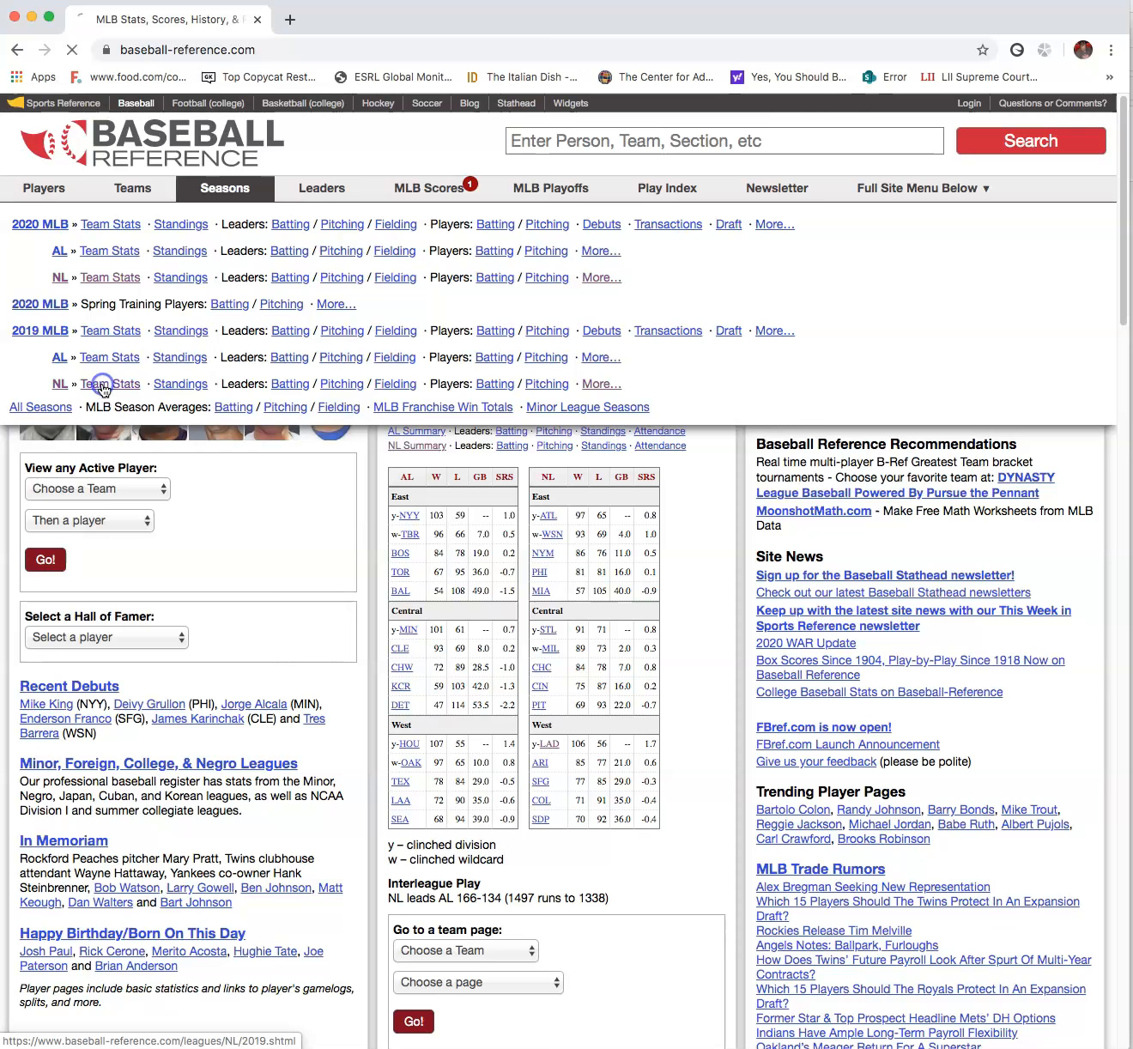
left_click(110, 384)
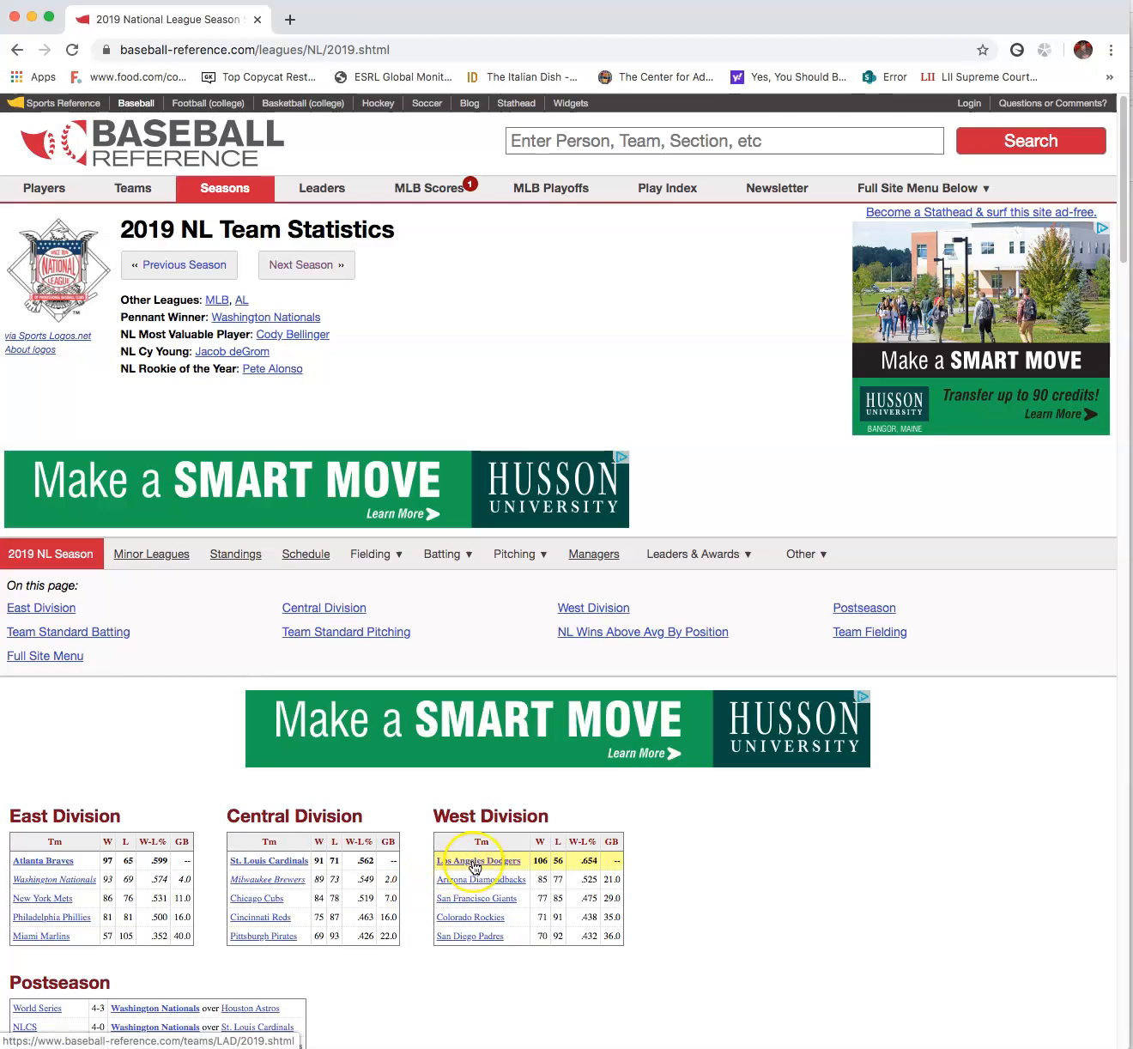
left_click(474, 862)
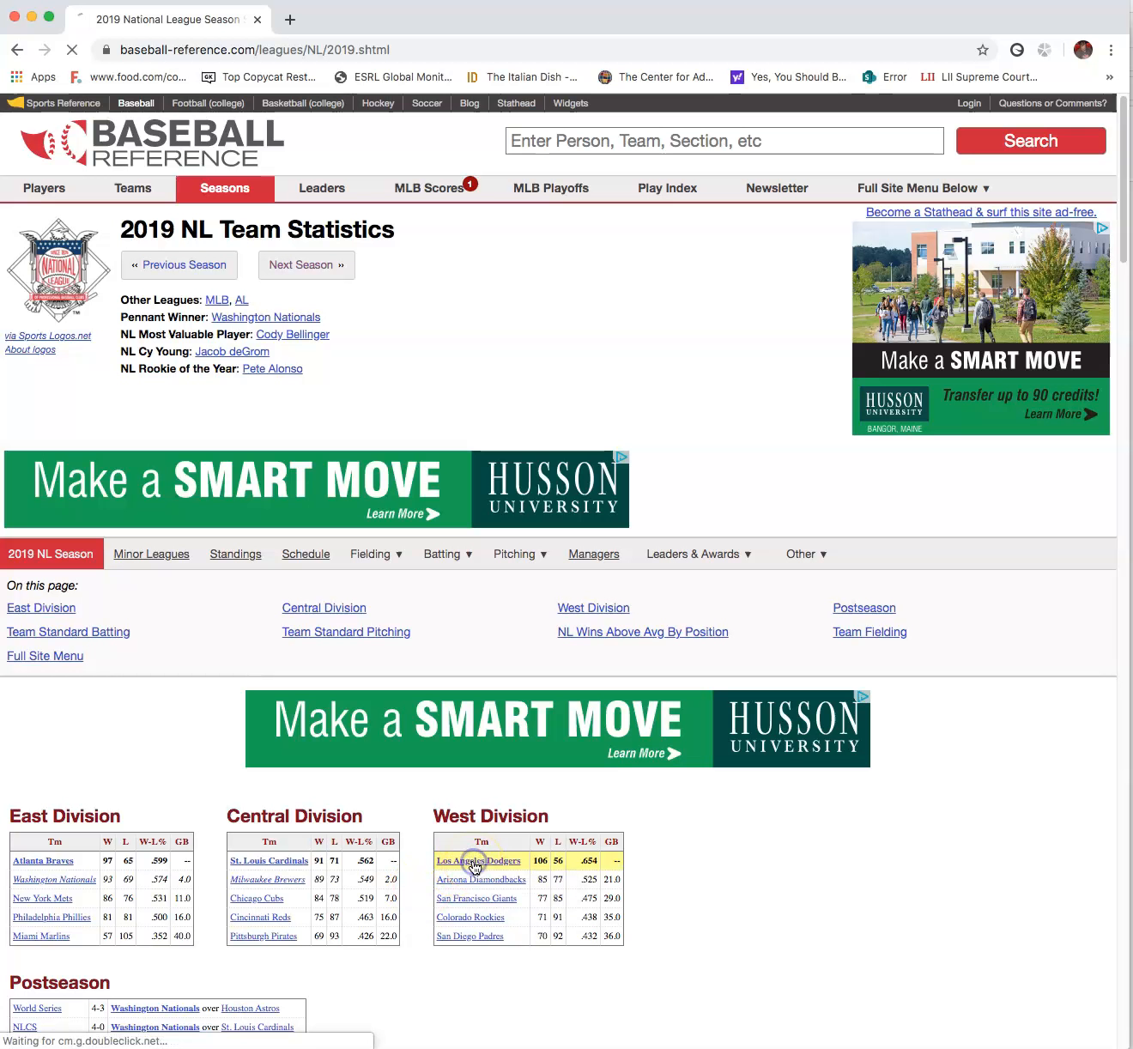
left_click(479, 862)
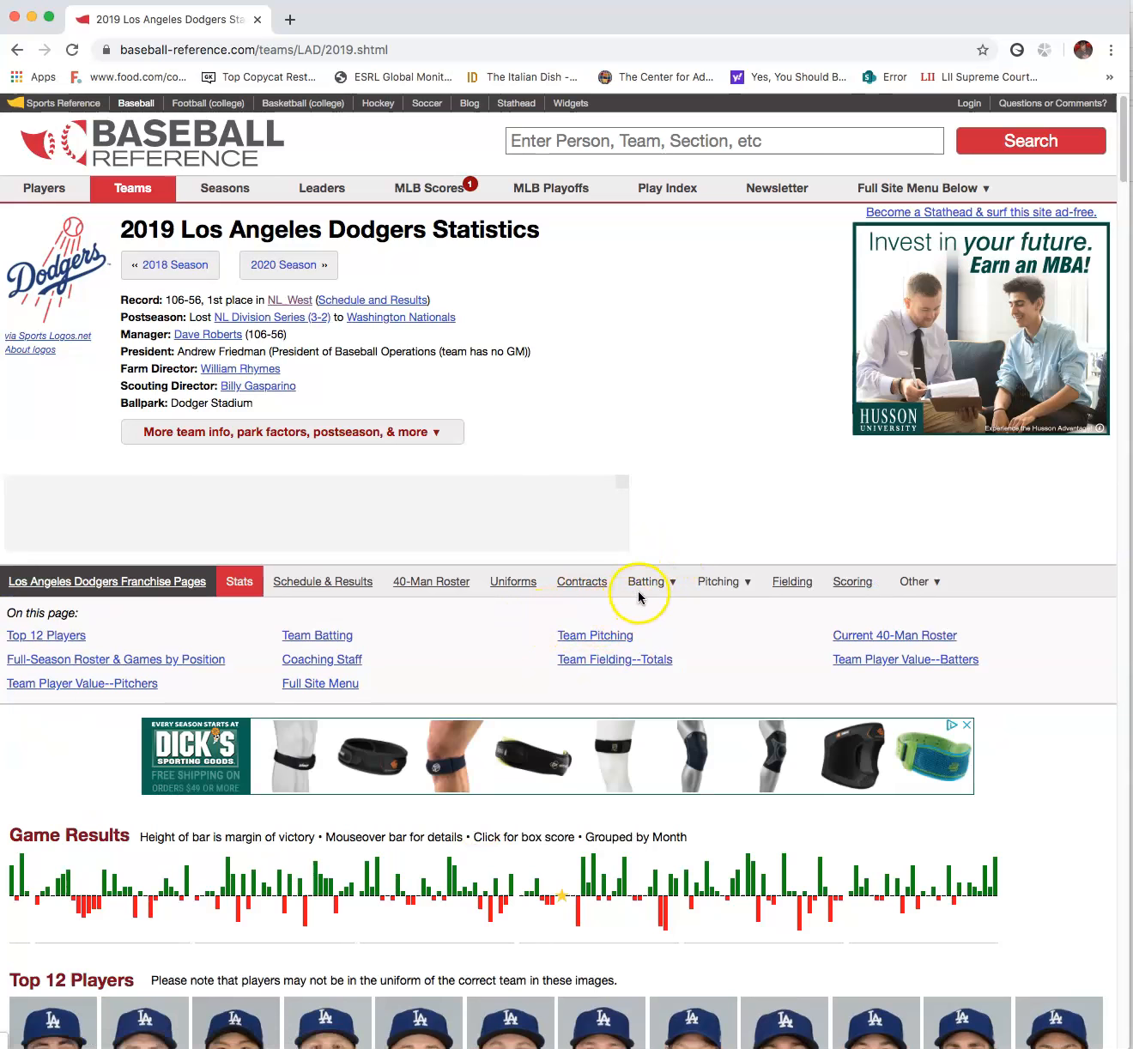
Step: Go to the Dodgers 2019 batting statistics and scroll to the Team Batting table
left_click(649, 581)
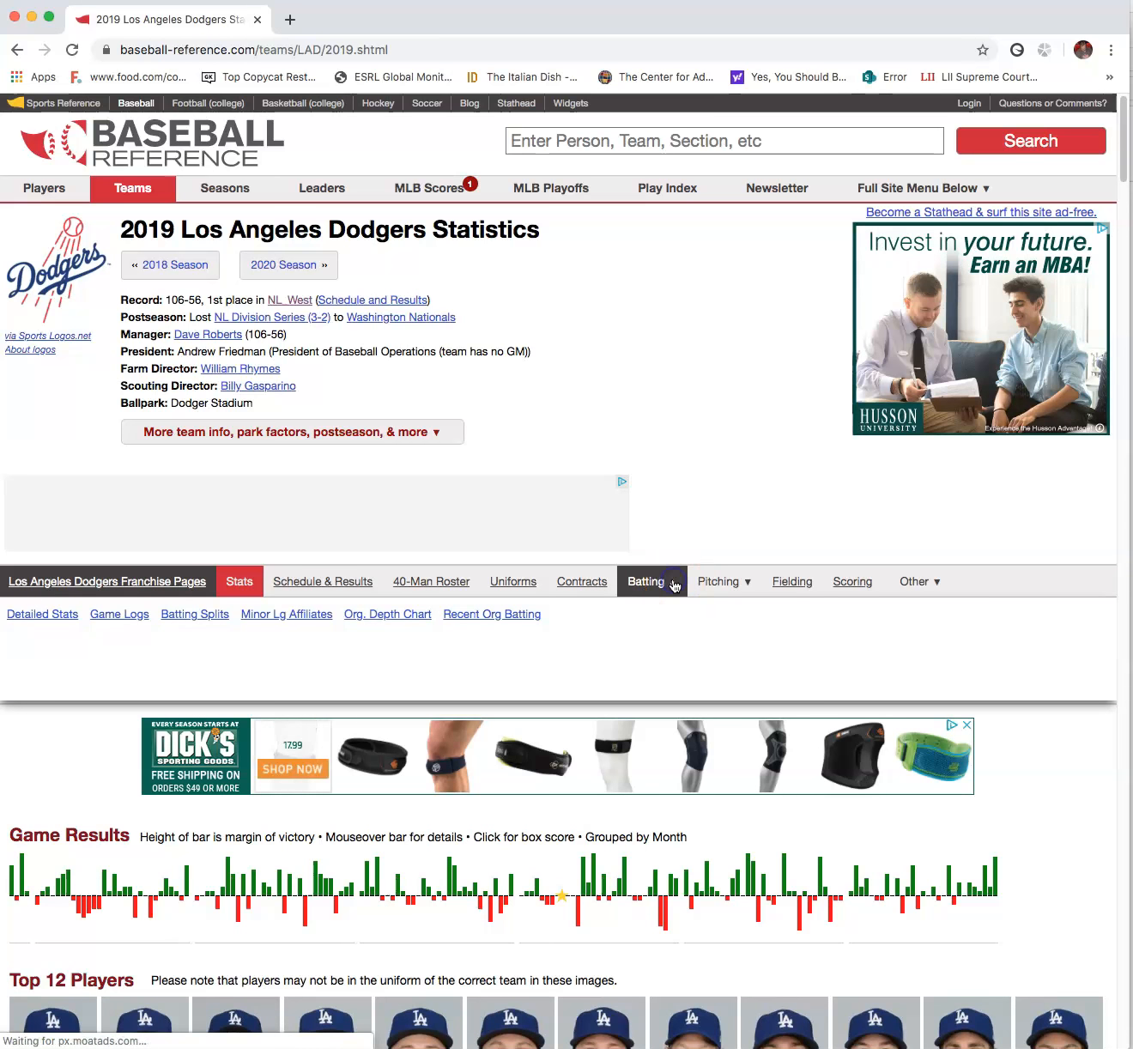
left_click(646, 580)
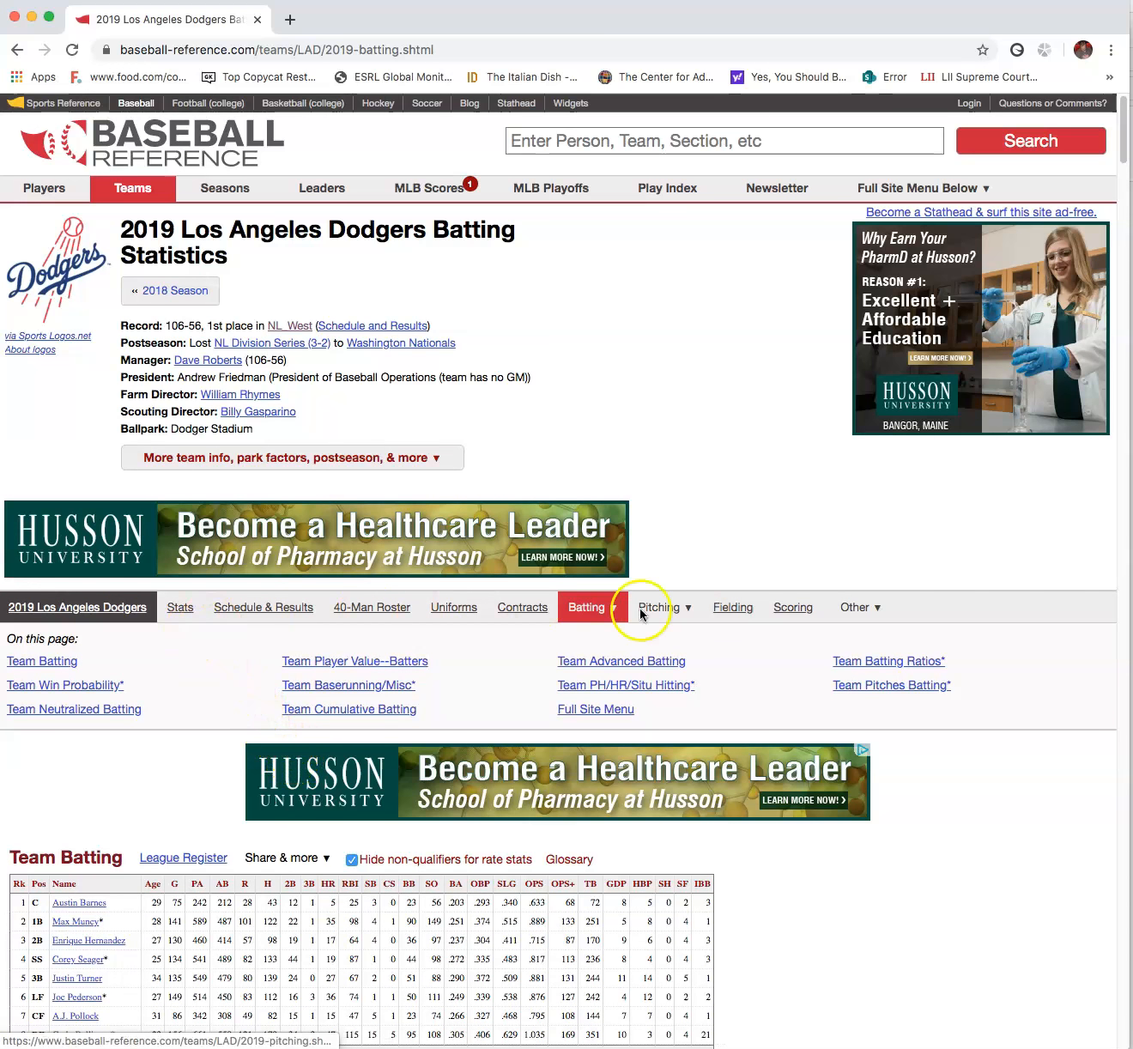
scroll("down", 3)
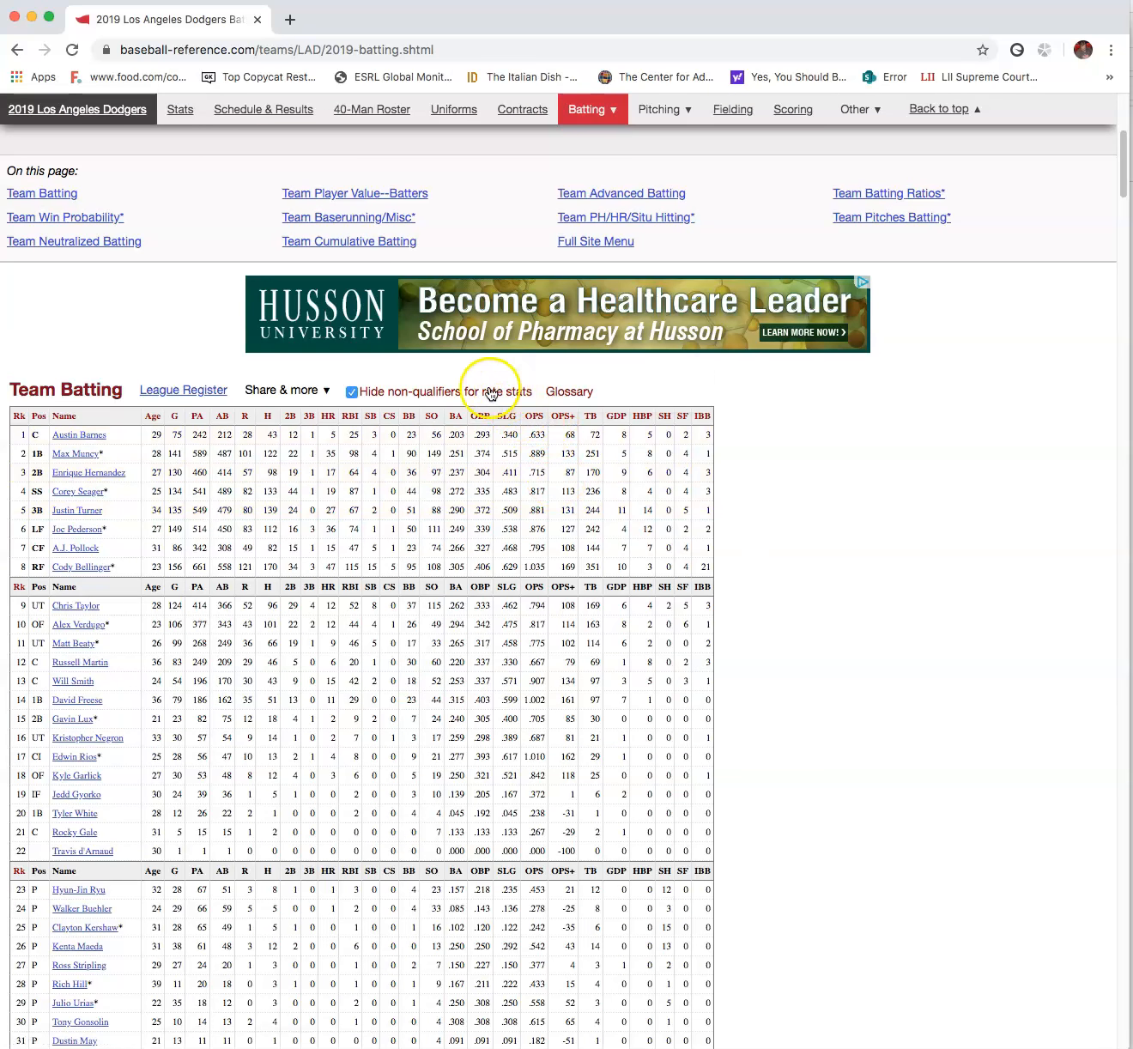
left_click(285, 391)
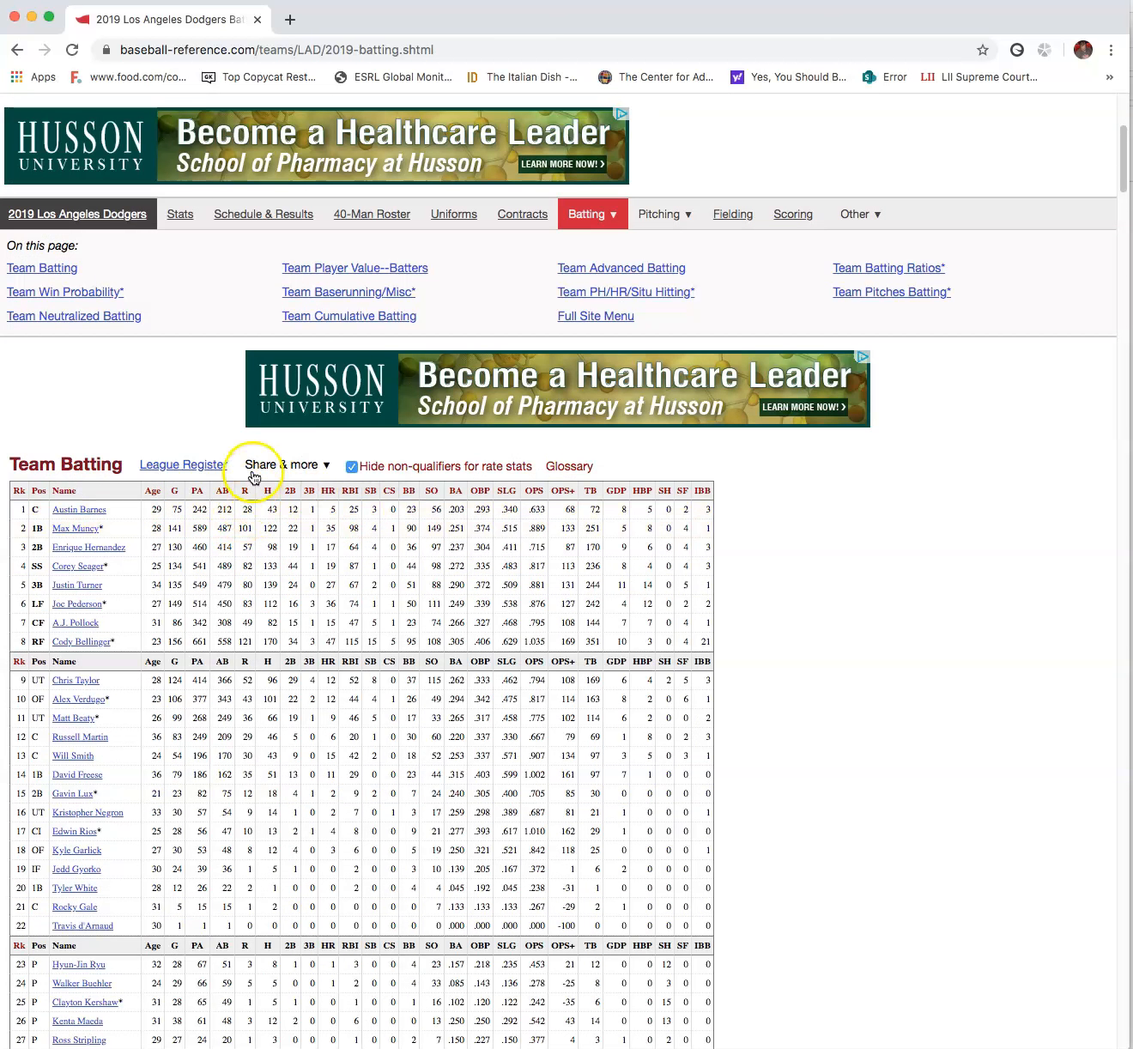
Step: Use Share & more to download the Team Batting table as an Excel workbook
left_click(283, 465)
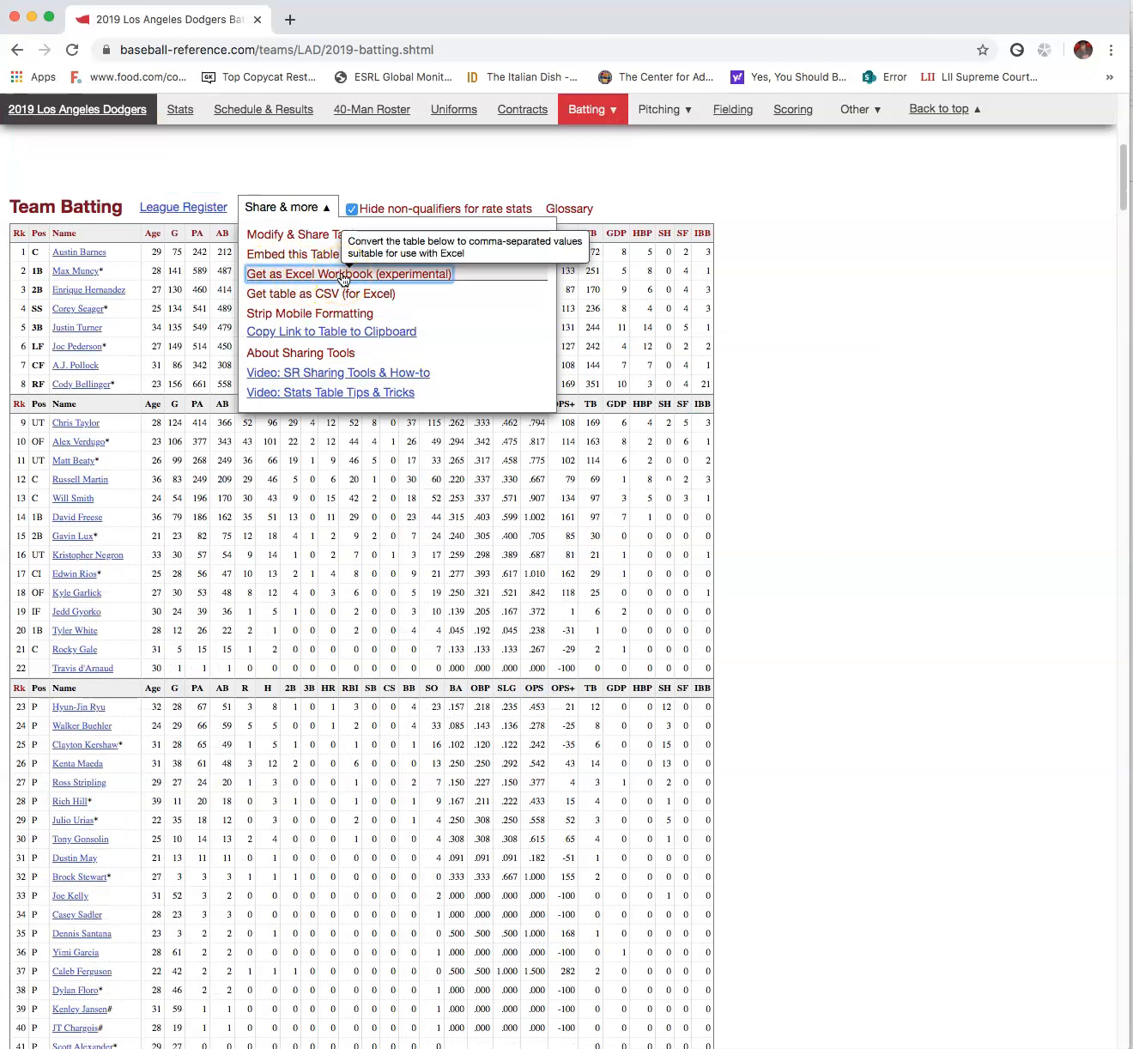
left_click(349, 275)
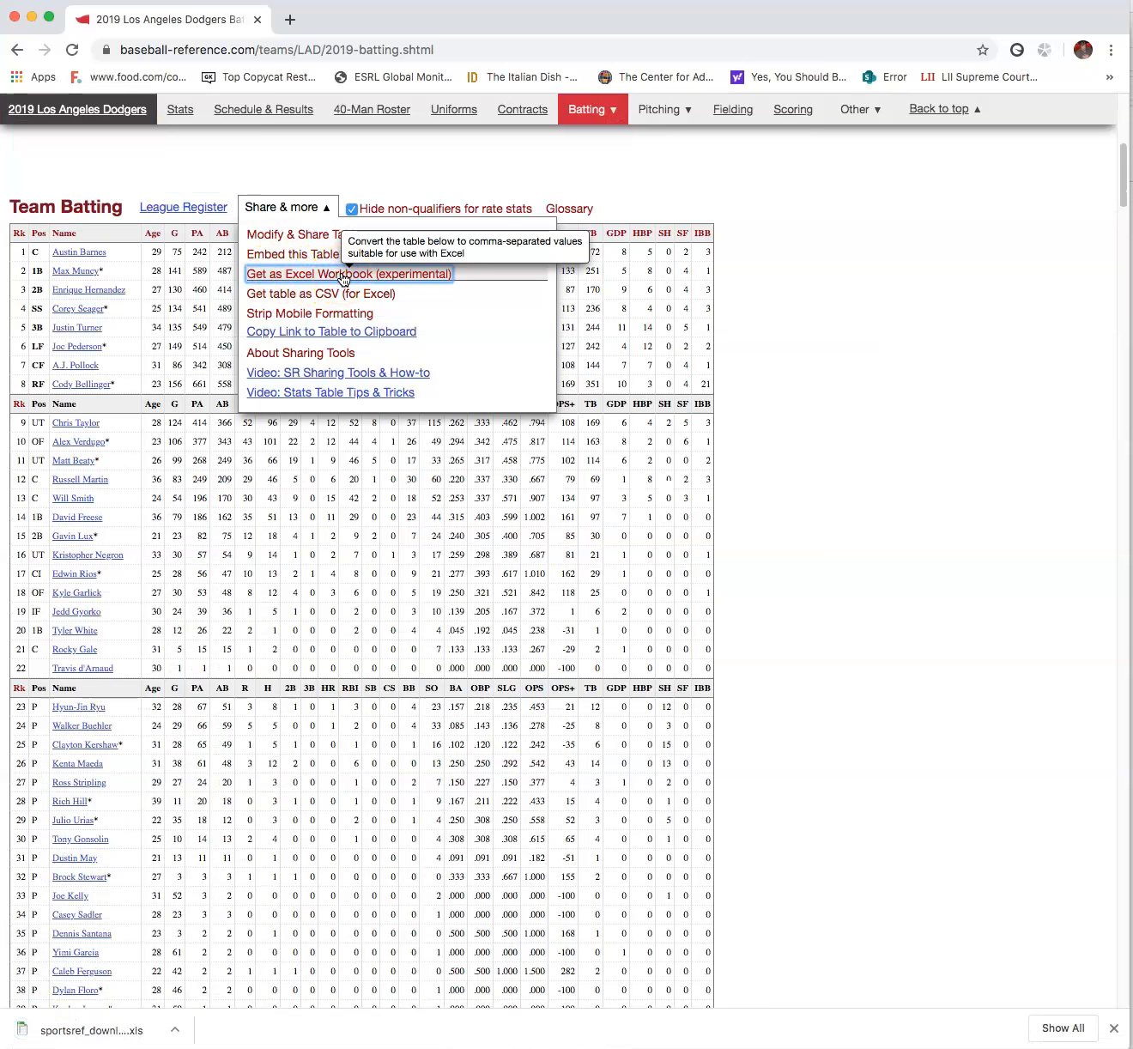
left_click(346, 275)
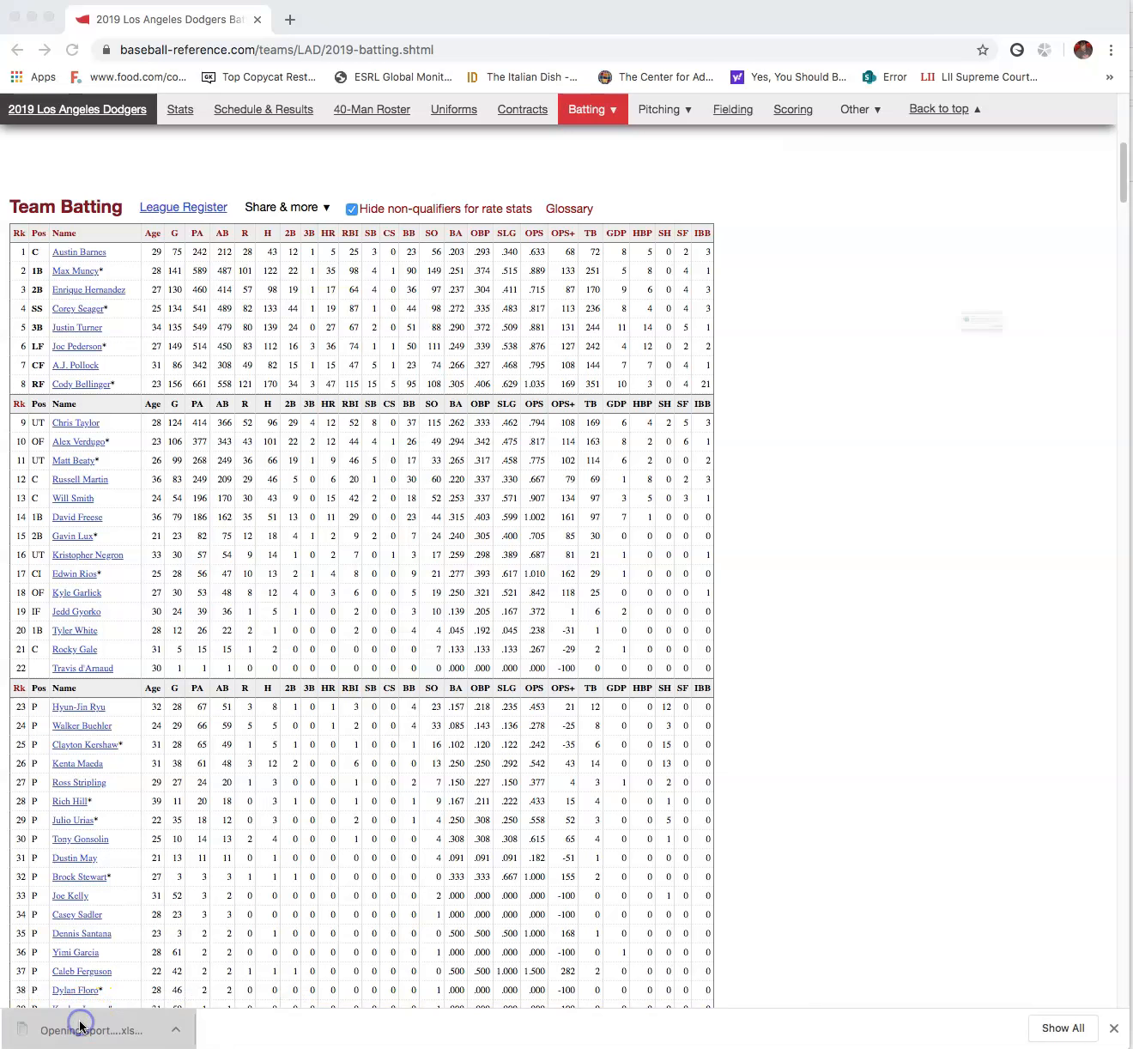
Step: Accept the format warning on the downloaded workbook and select the Team Totals summary rows
left_click(93, 1030)
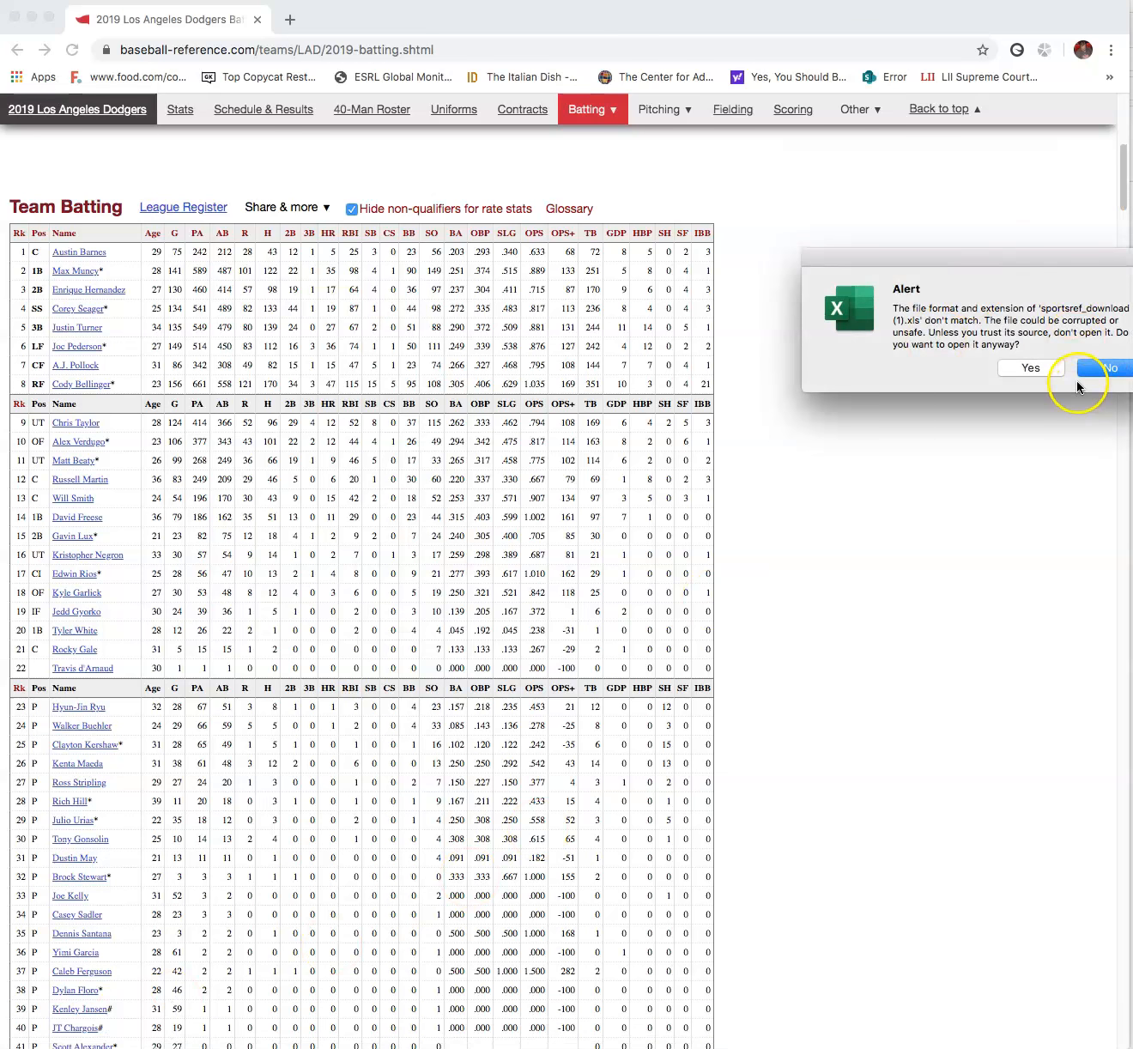
left_click(1030, 367)
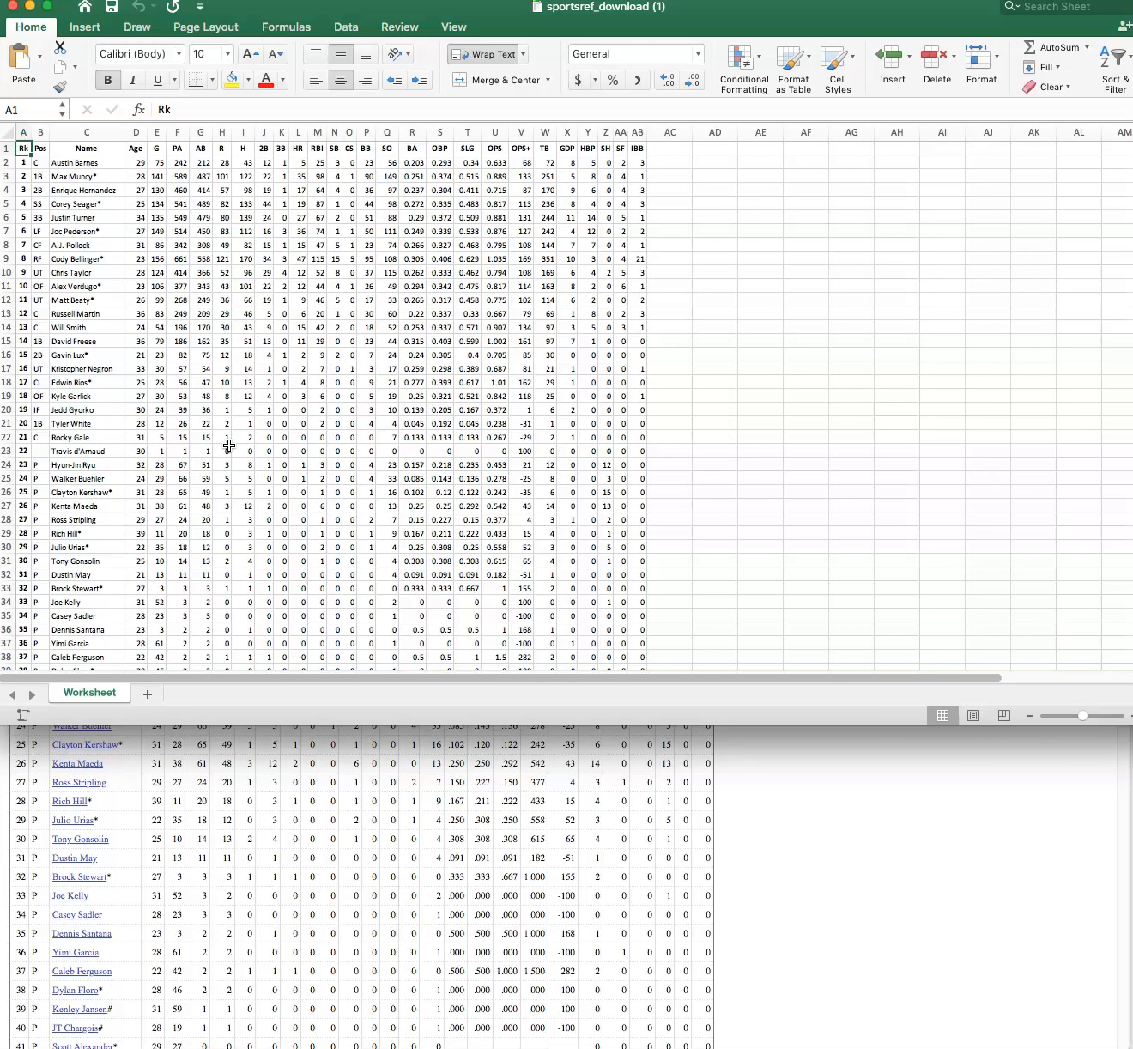
scroll("down", 3)
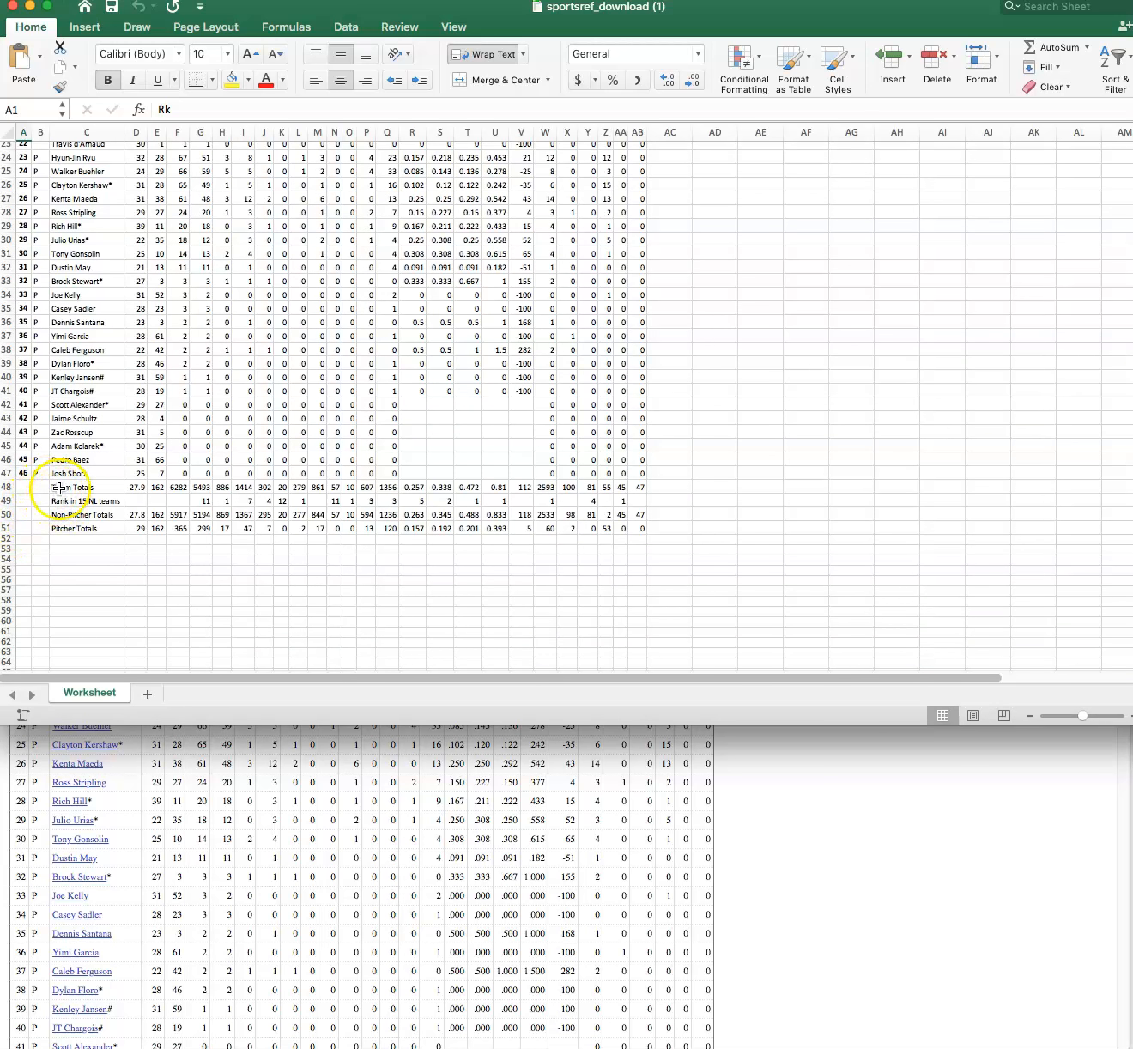
left_click(86, 487)
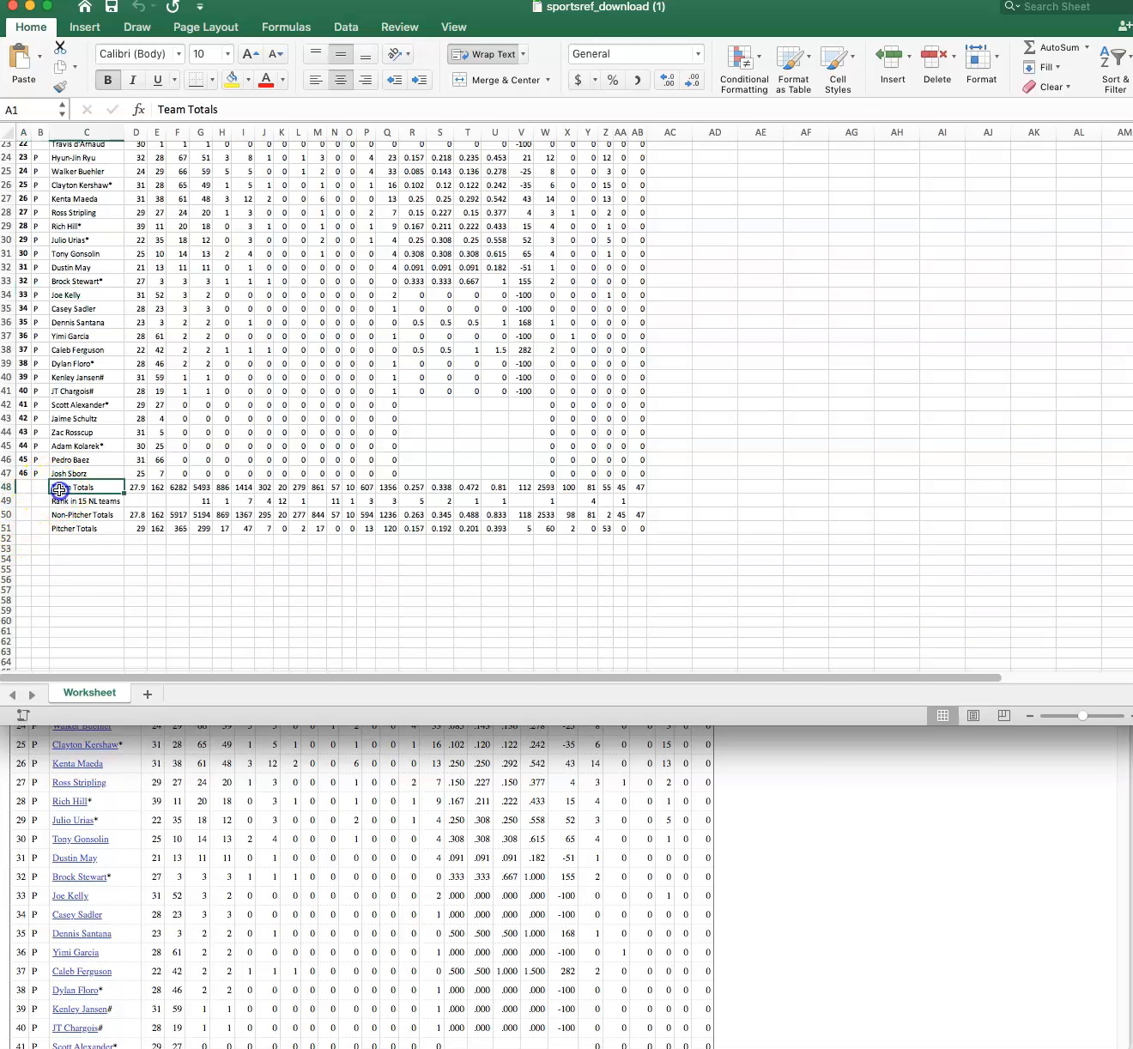
left_click_drag(86, 488, 635, 529)
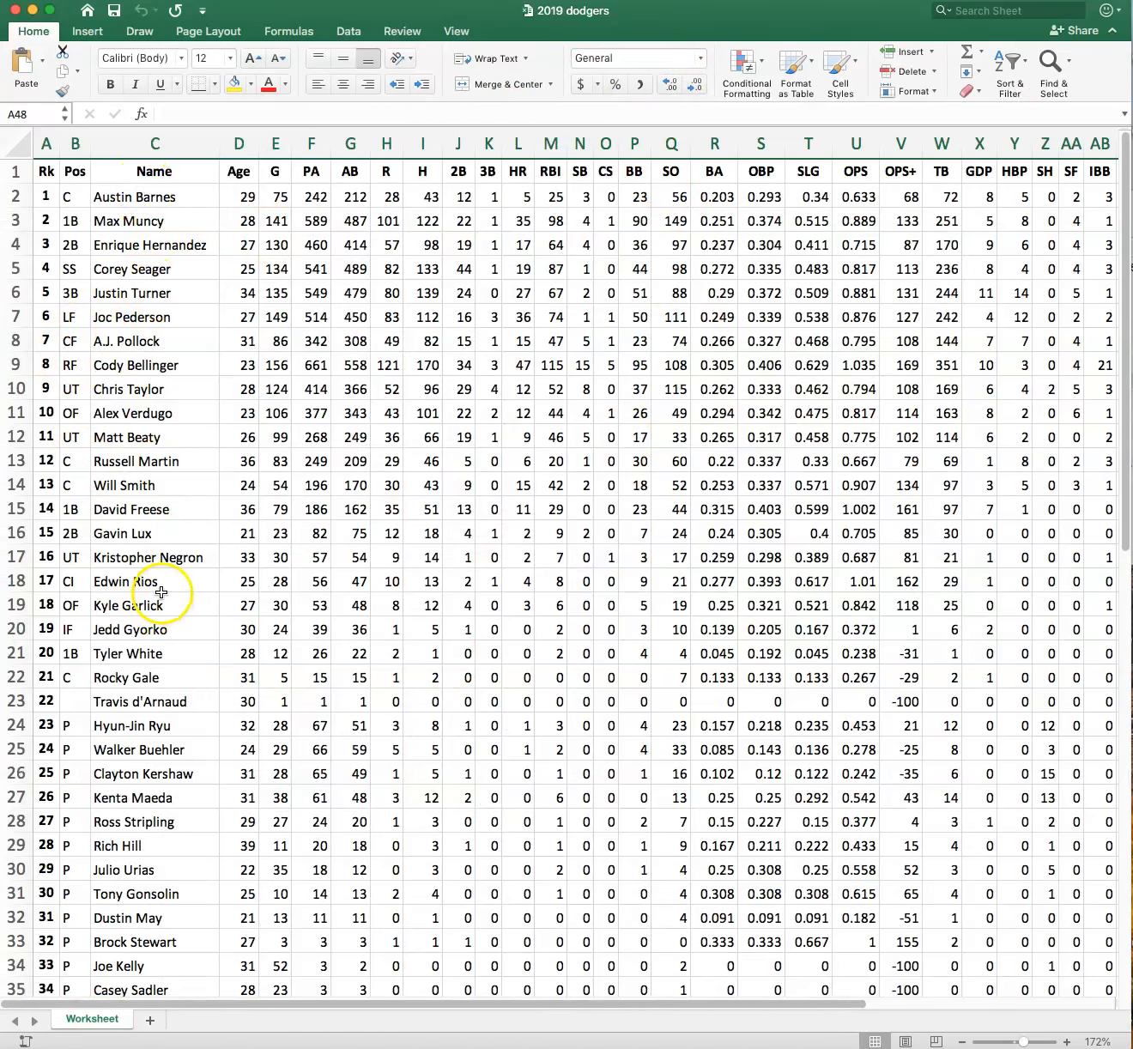
scroll("down", 3)
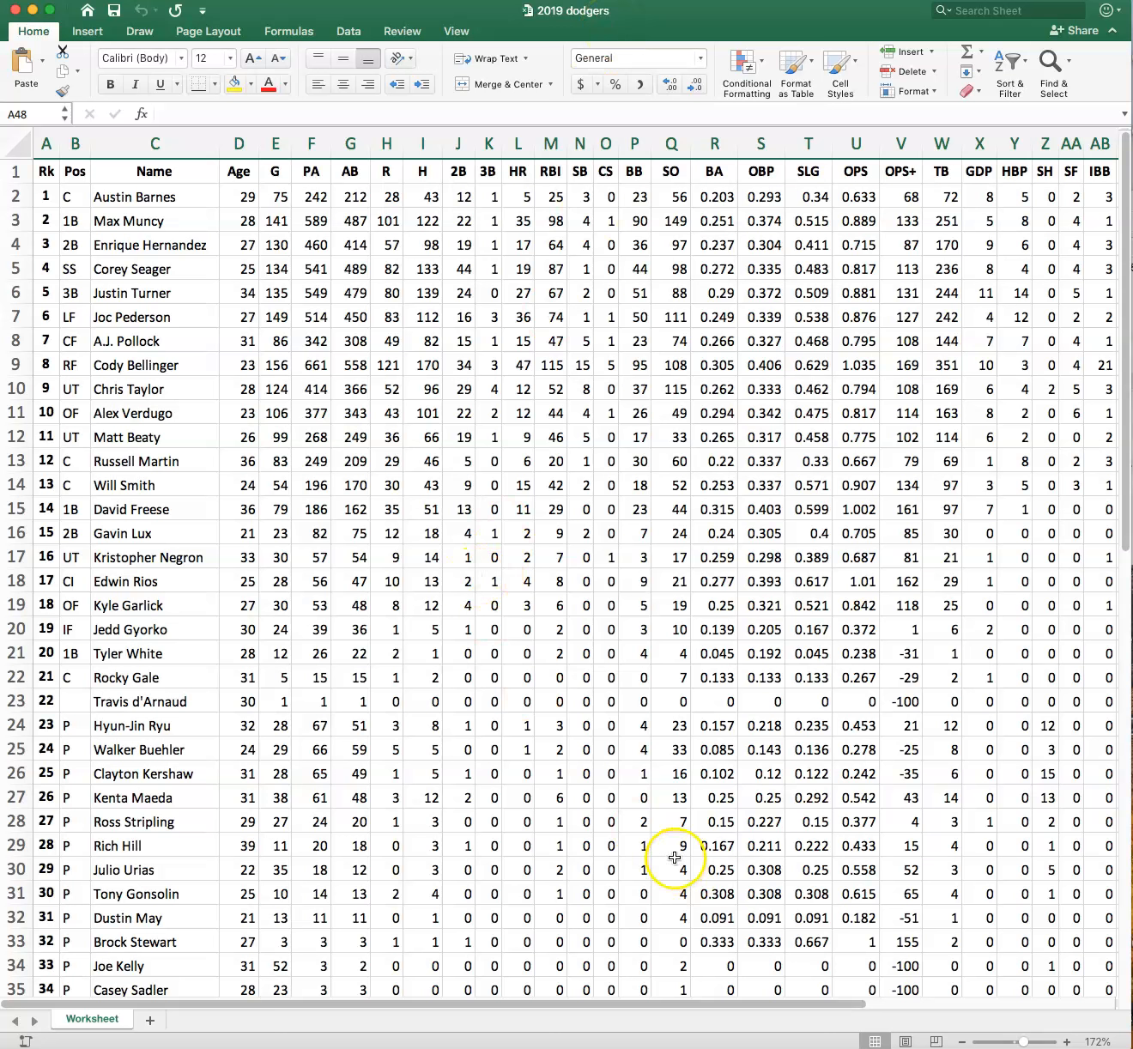
mouse_move(671, 838)
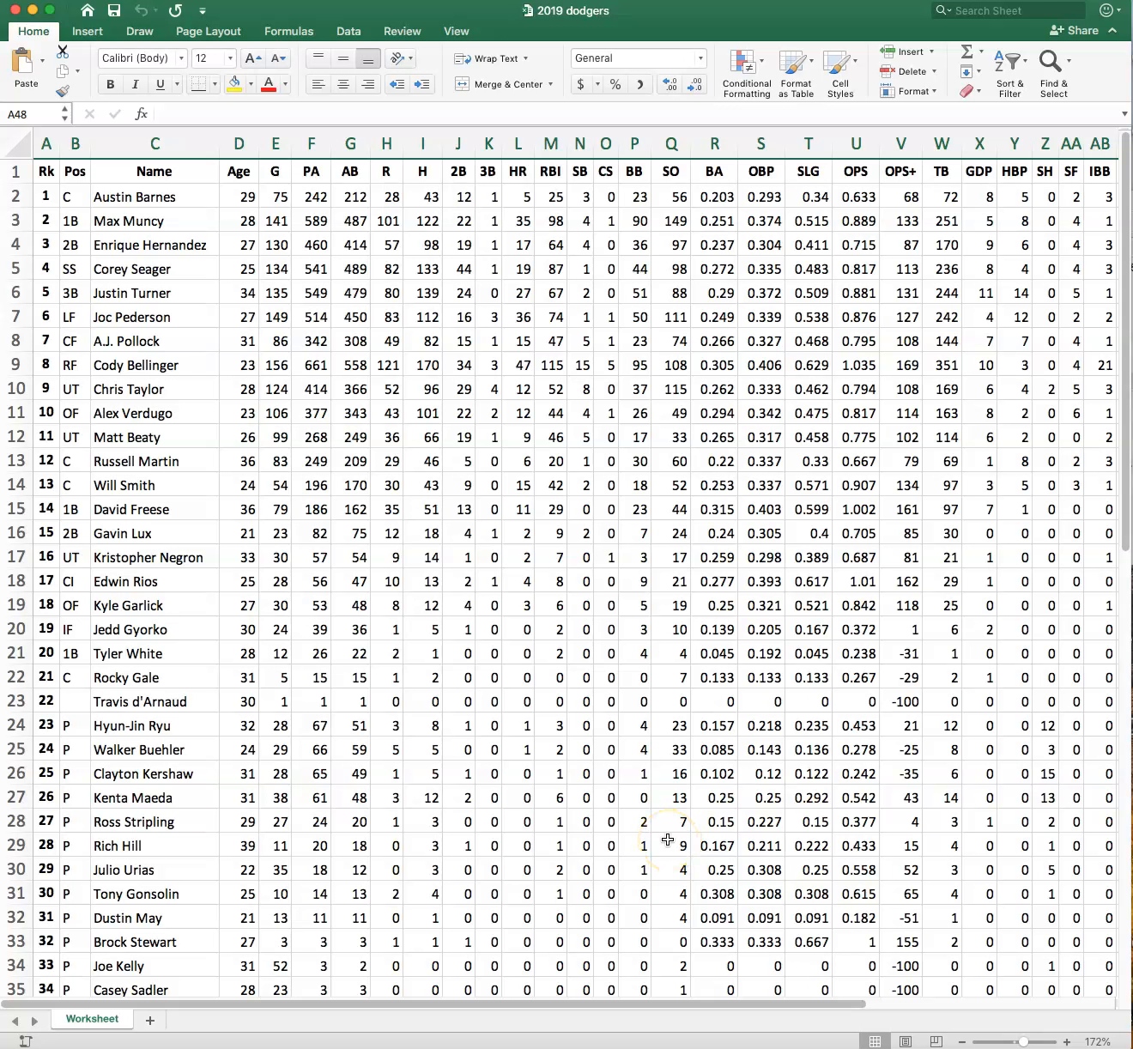
mouse_move(436, 659)
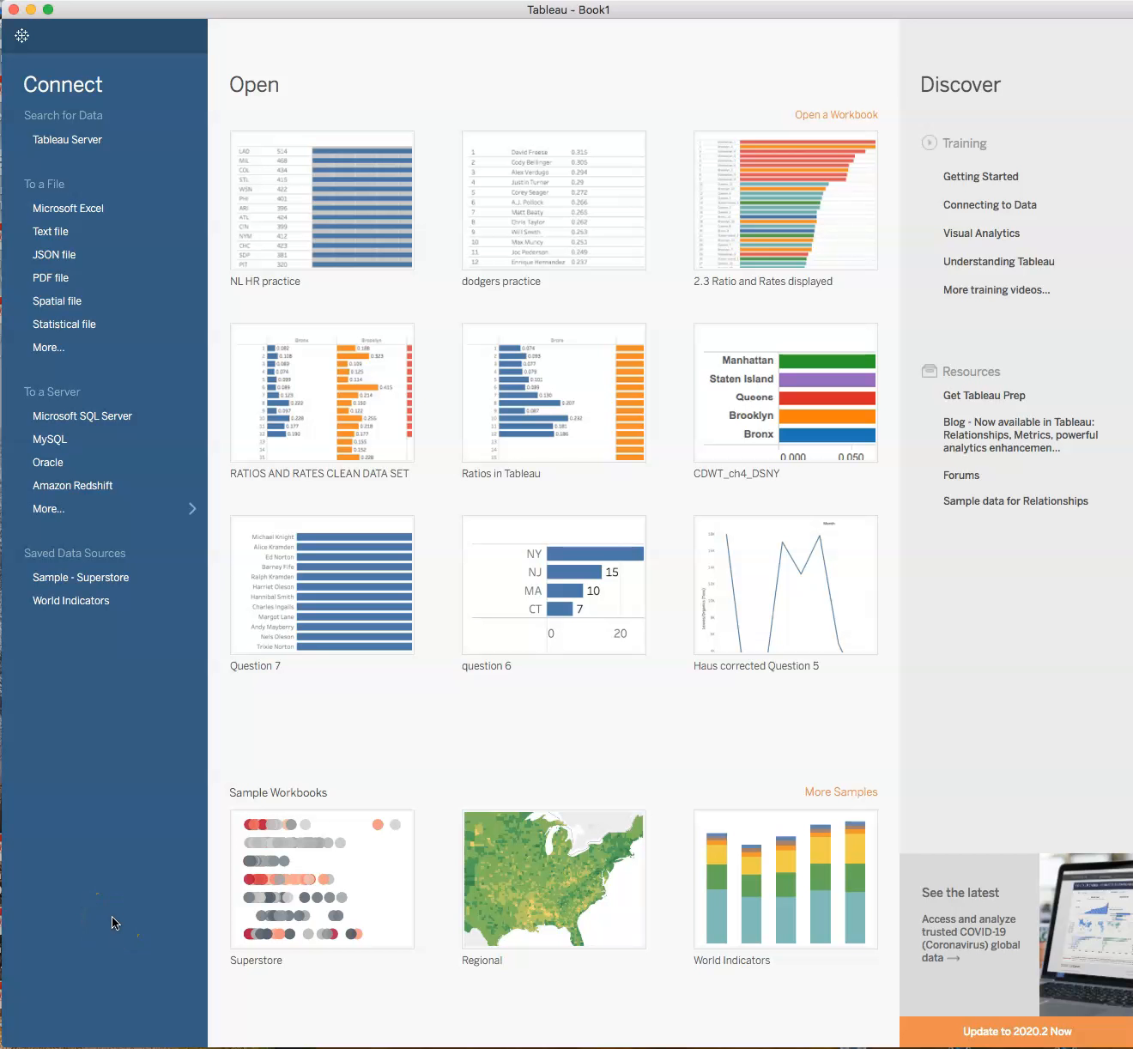
mouse_move(111, 926)
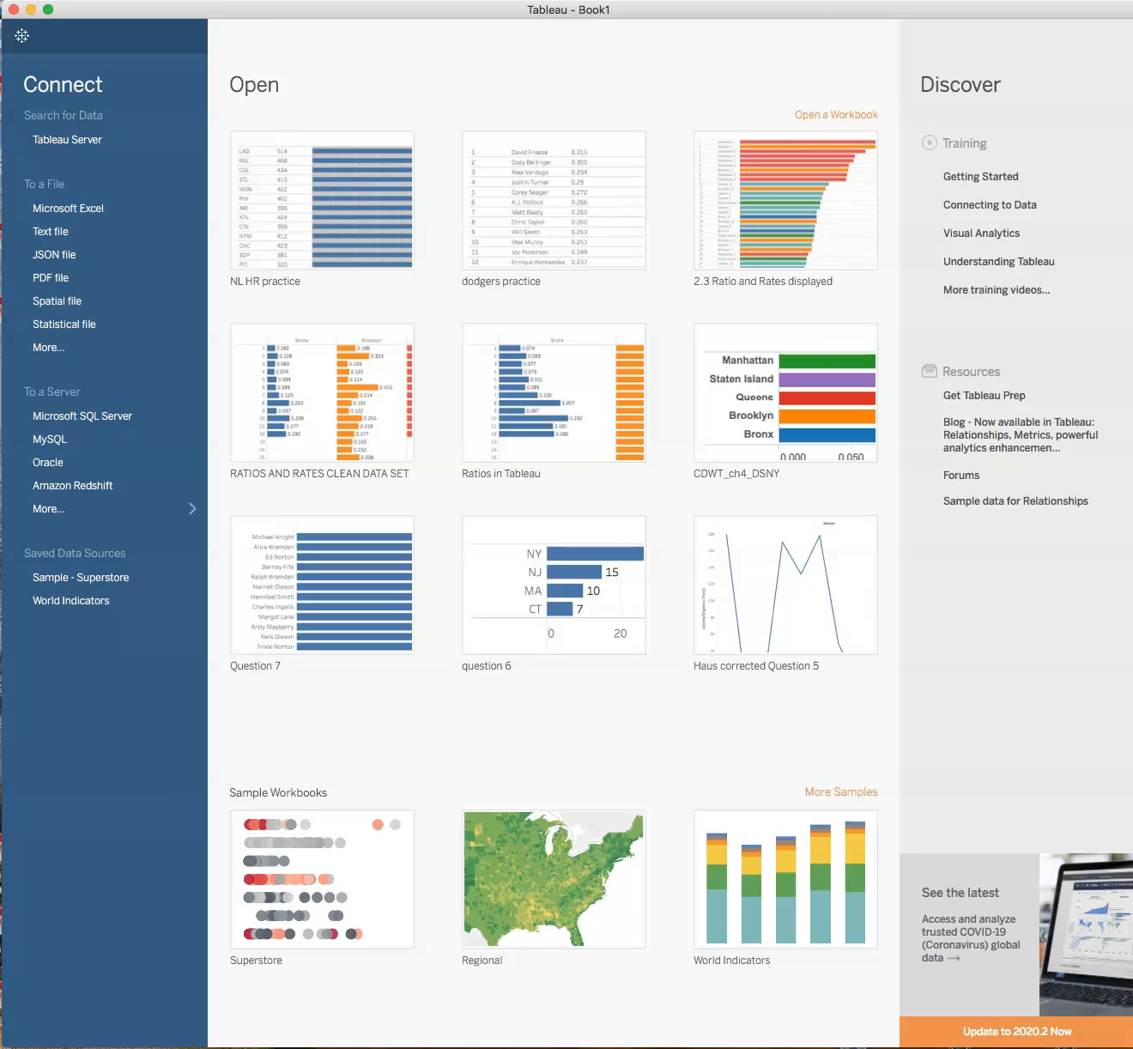
mouse_move(52, 278)
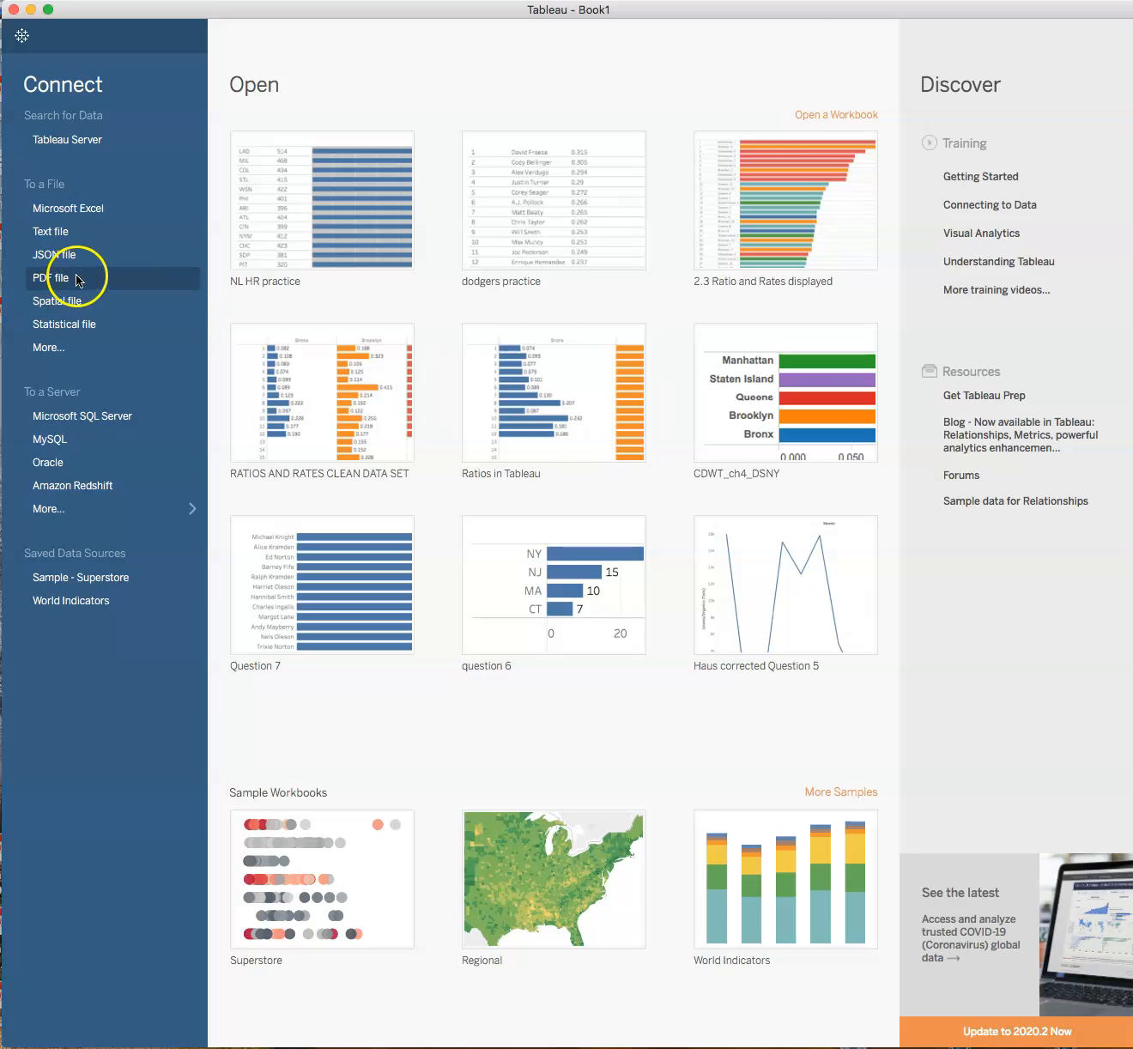
mouse_move(68, 208)
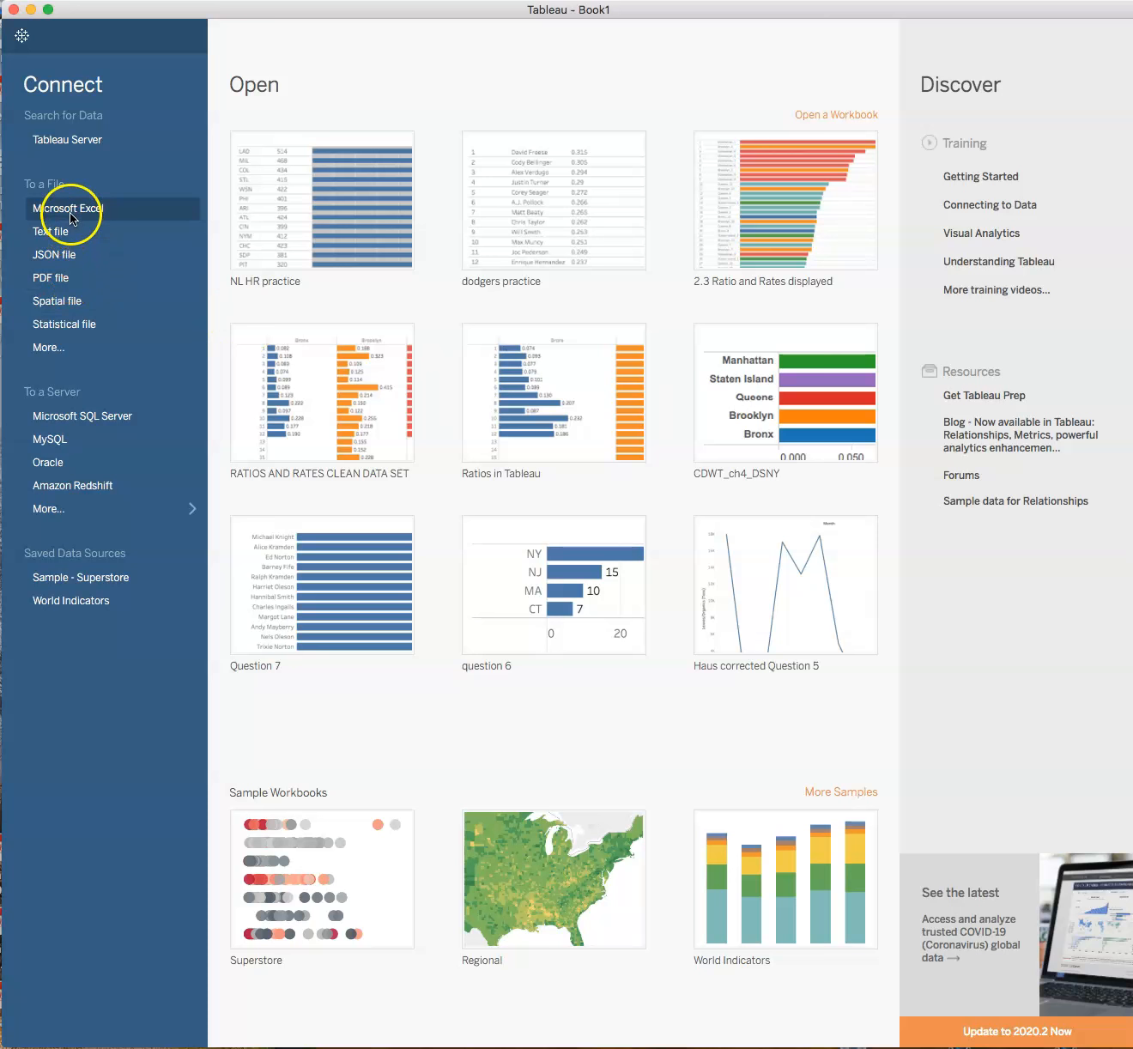
Step: Connect to Microsoft Excel and load 2019 dodgers.xlsx from the Desktop as the data source
left_click(68, 208)
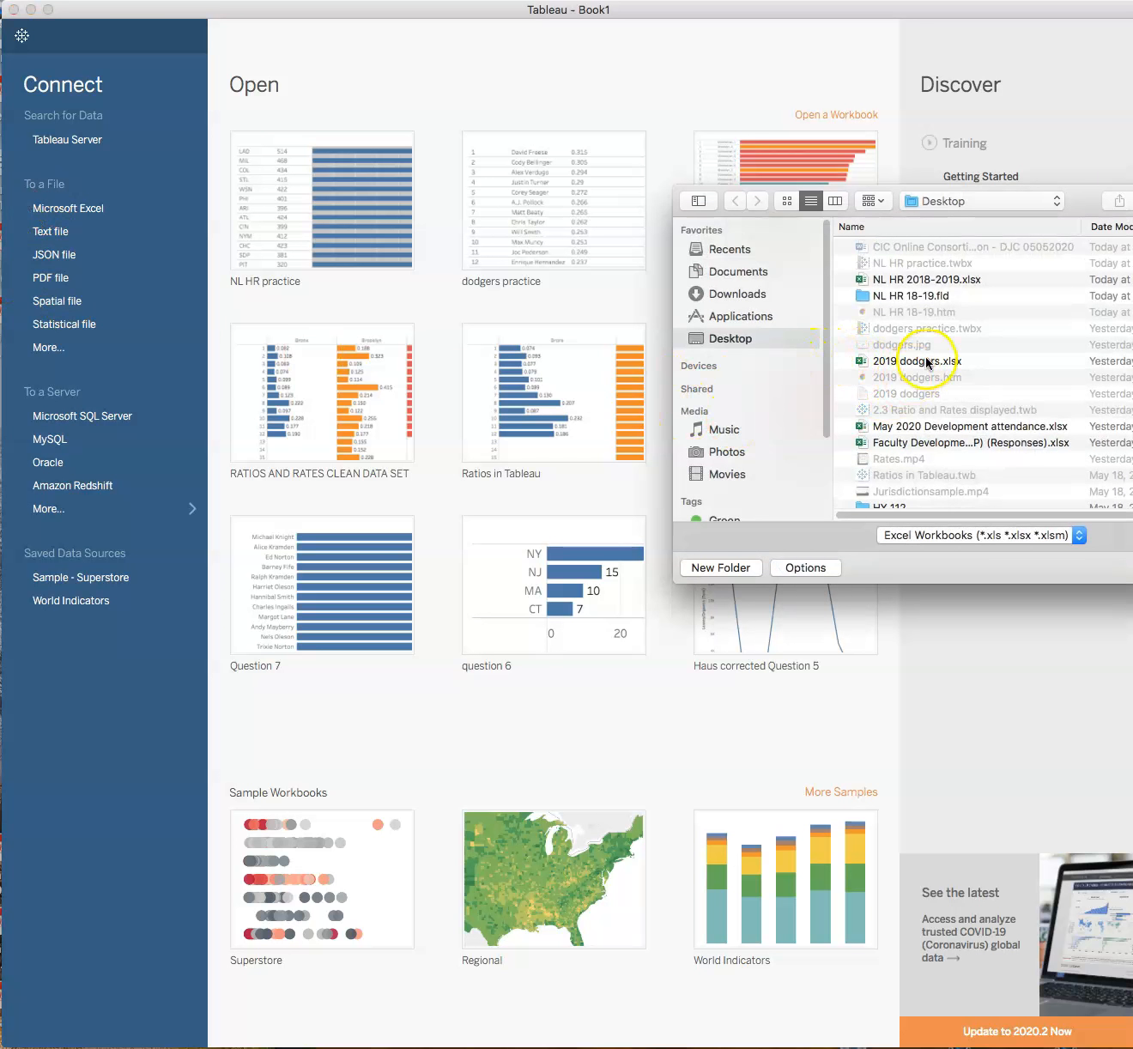
left_click(928, 360)
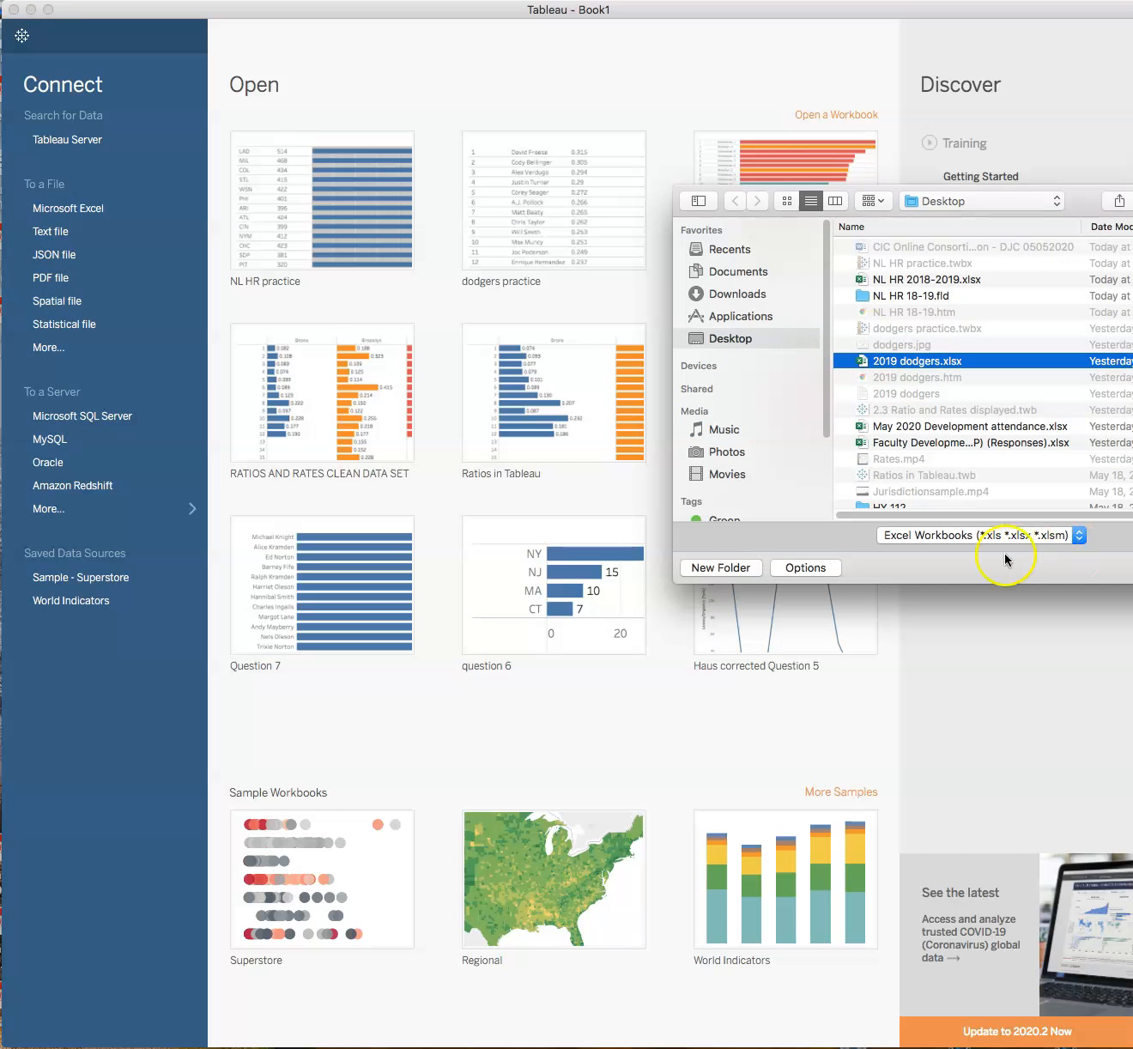
double_click(913, 360)
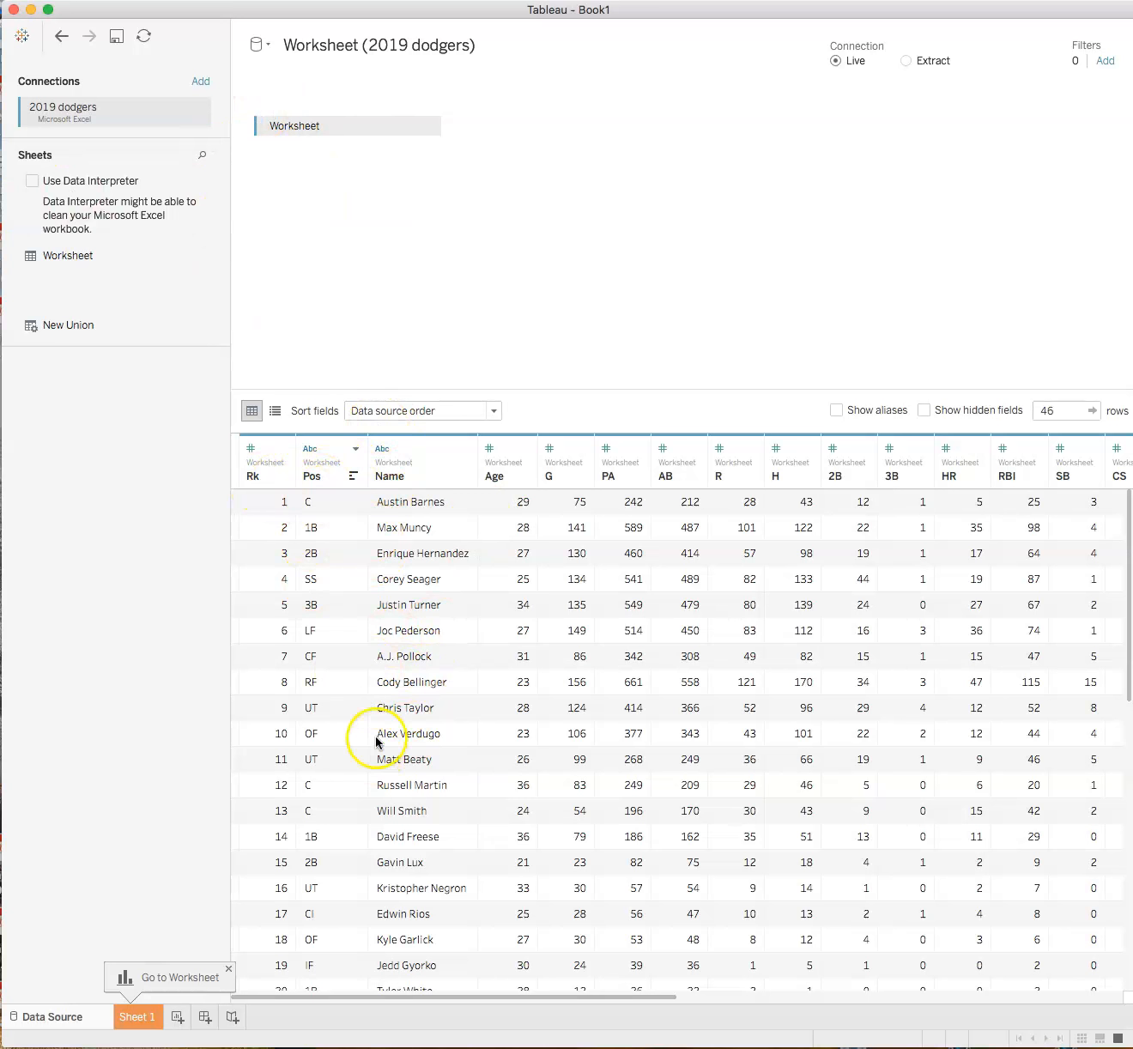
mouse_move(309, 704)
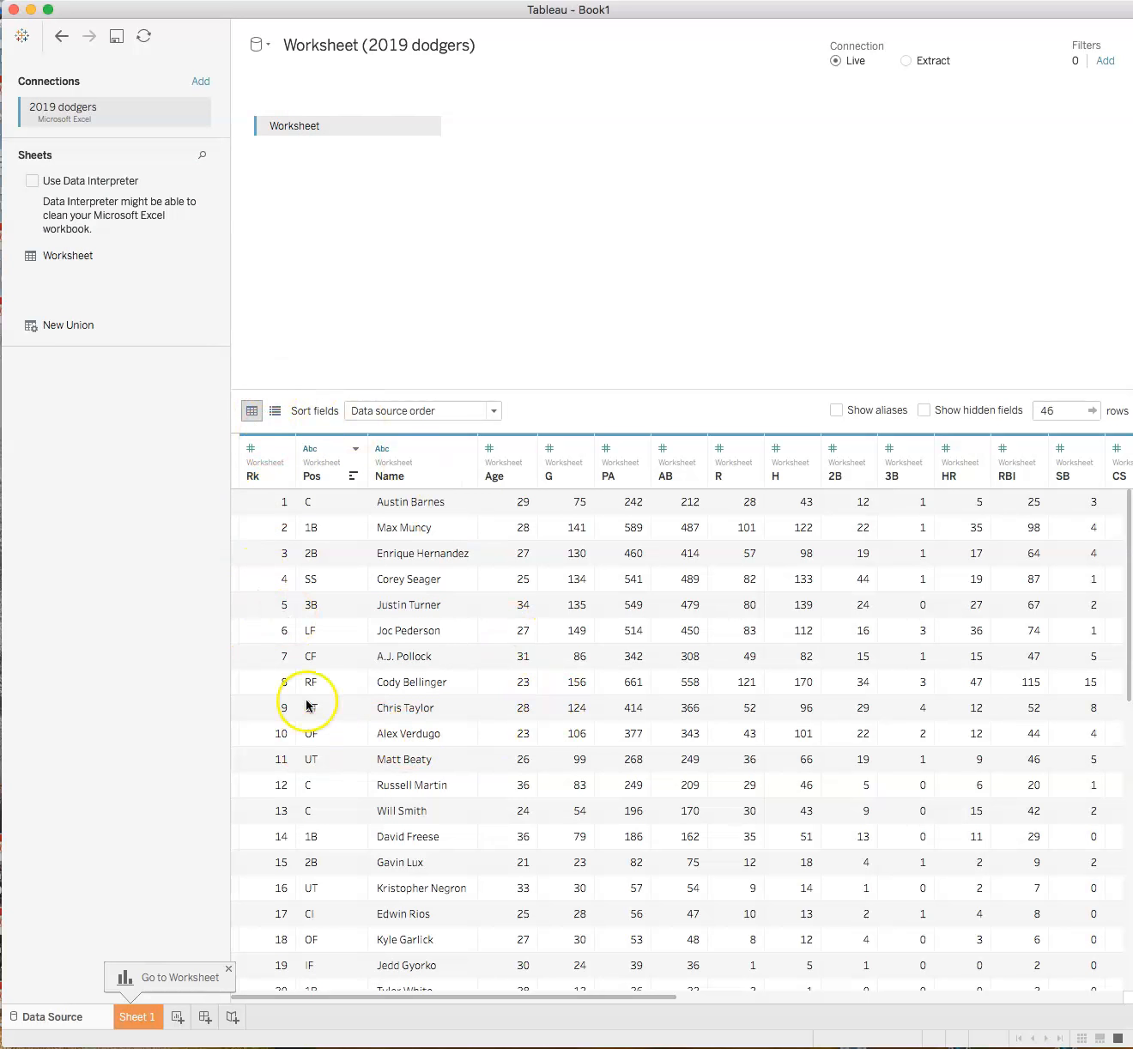
mouse_move(423, 678)
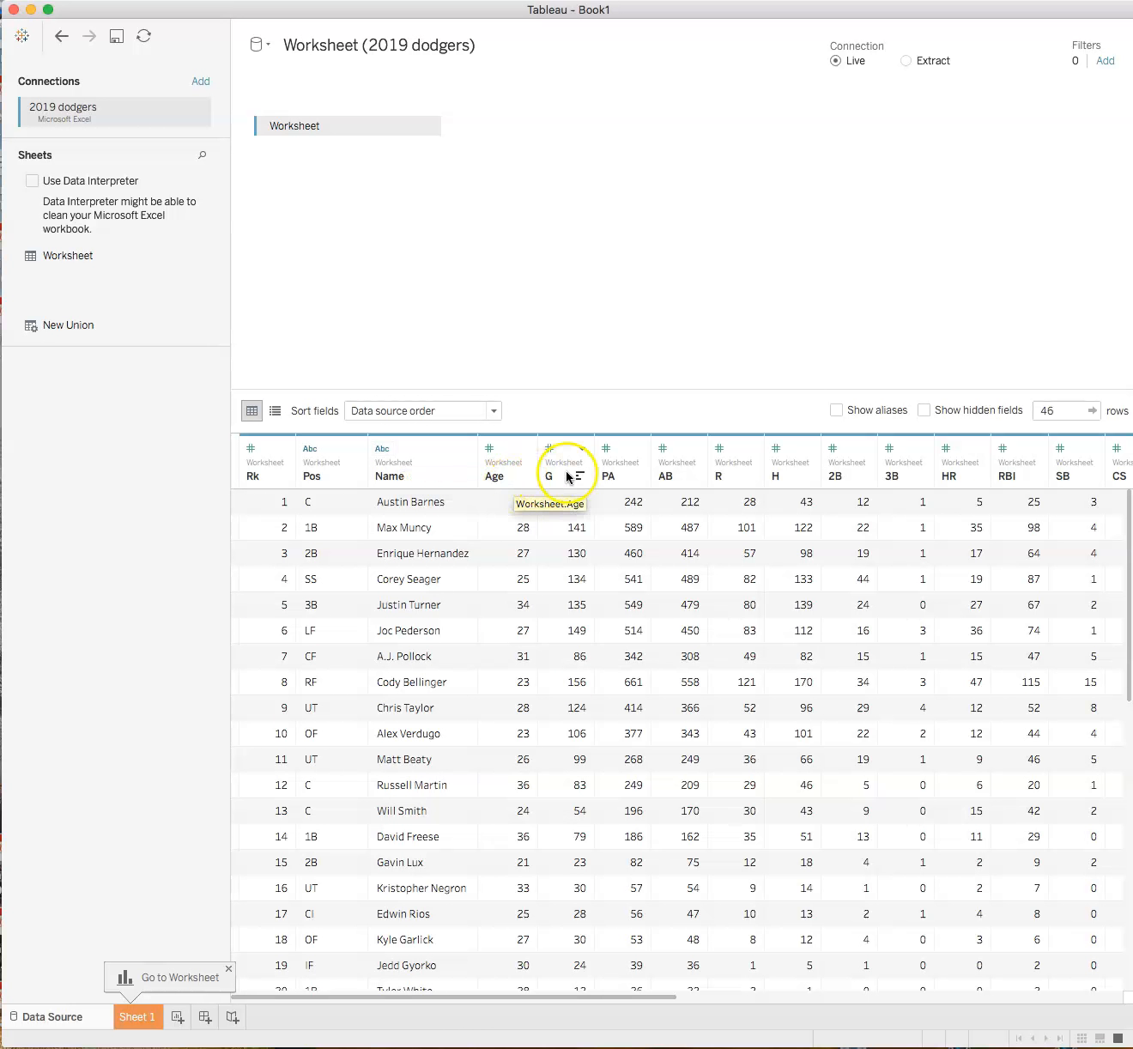
mouse_move(715, 480)
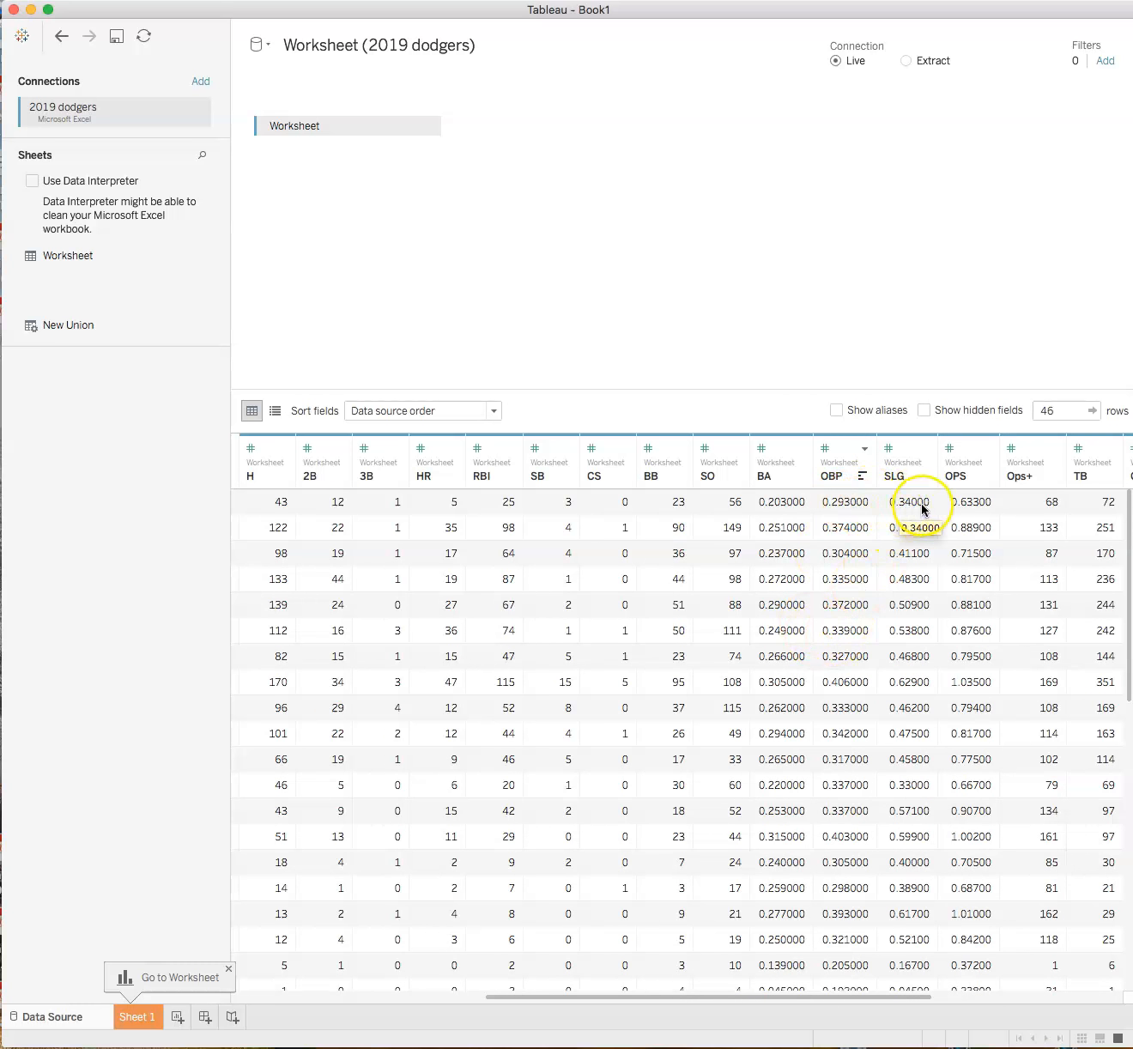
mouse_move(823, 568)
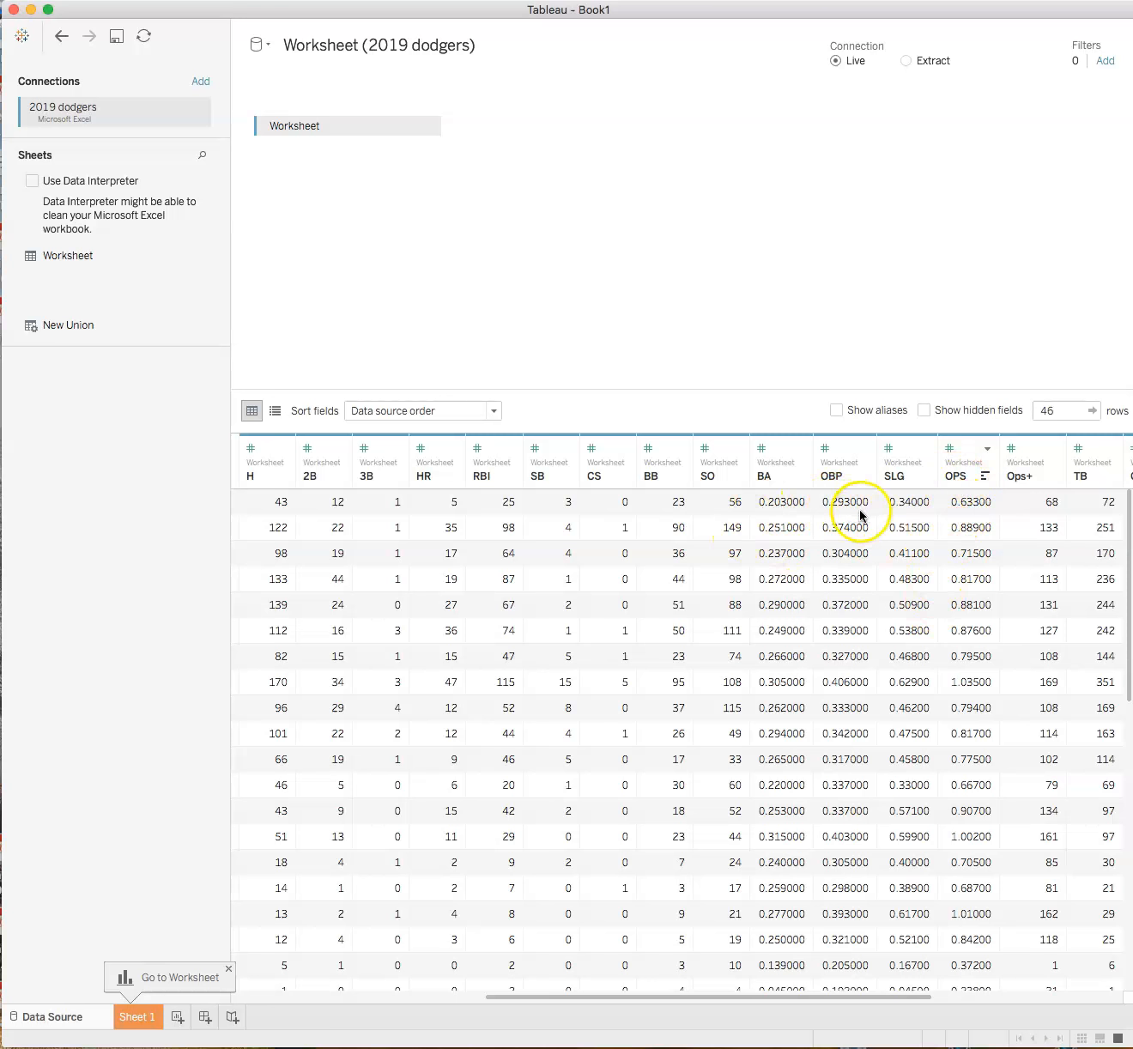
mouse_move(901, 508)
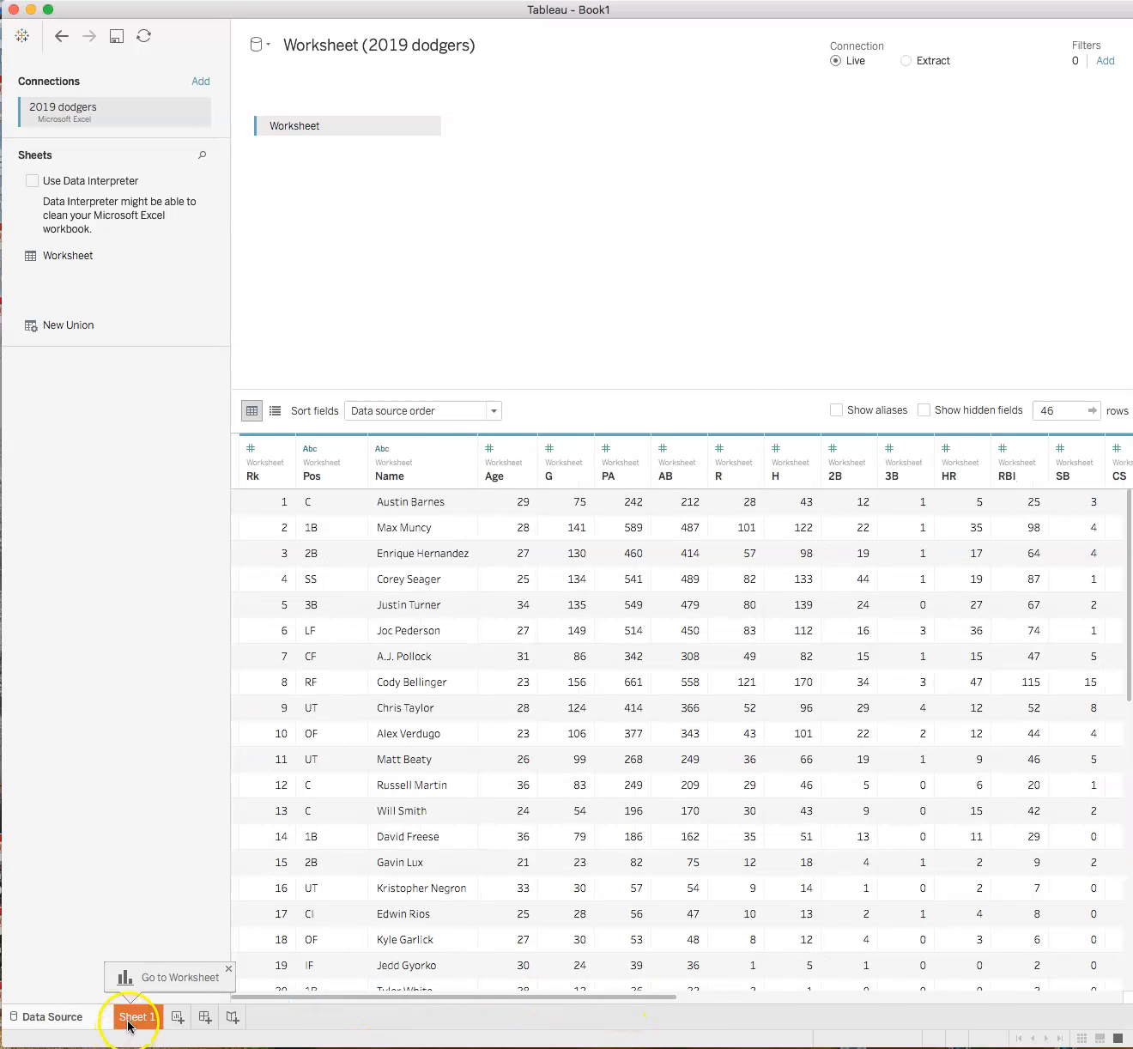
Step: On Sheet 1, place Name on Rows so each player is listed, then select the BA measure
left_click(137, 1016)
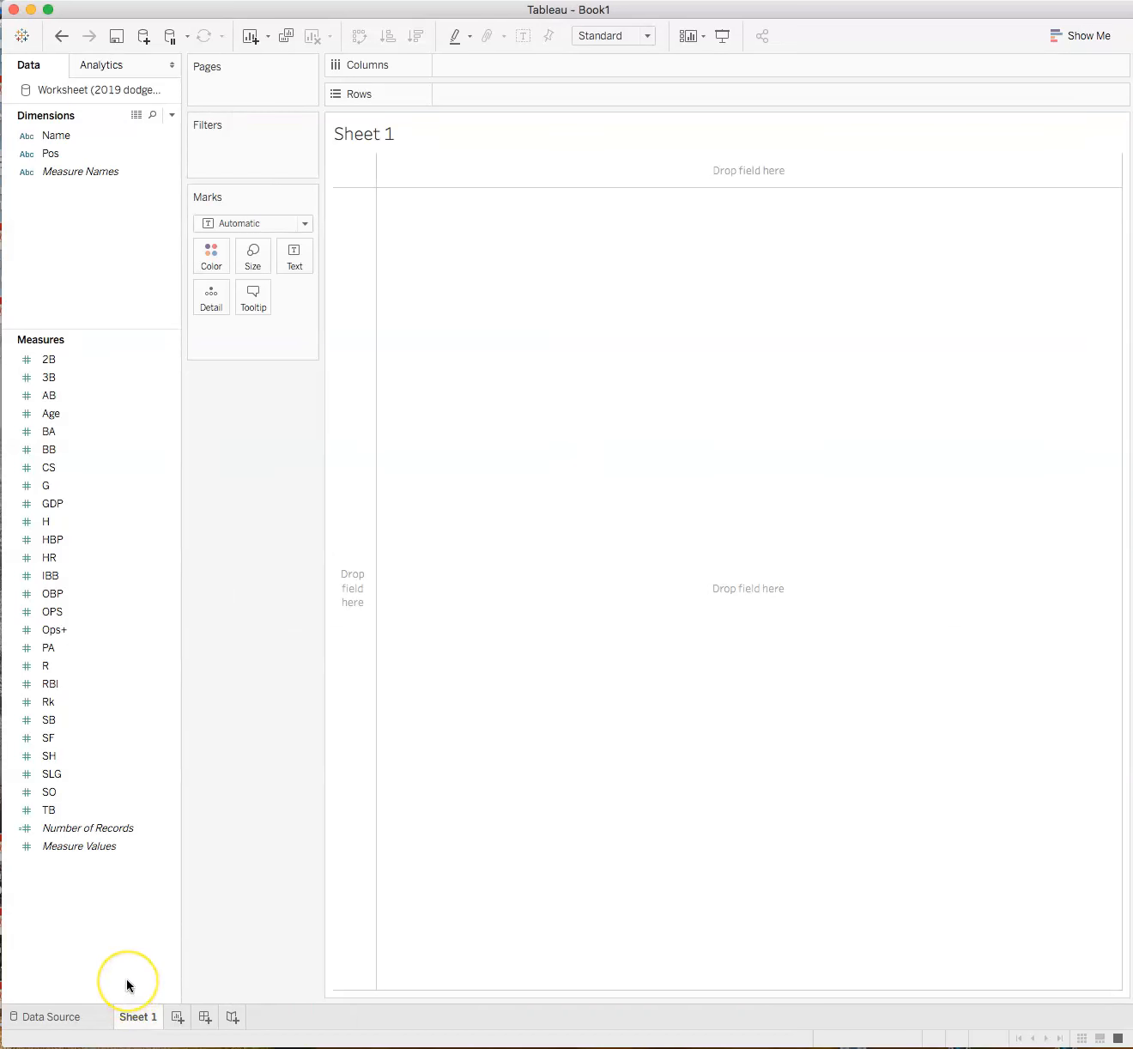
mouse_move(254, 500)
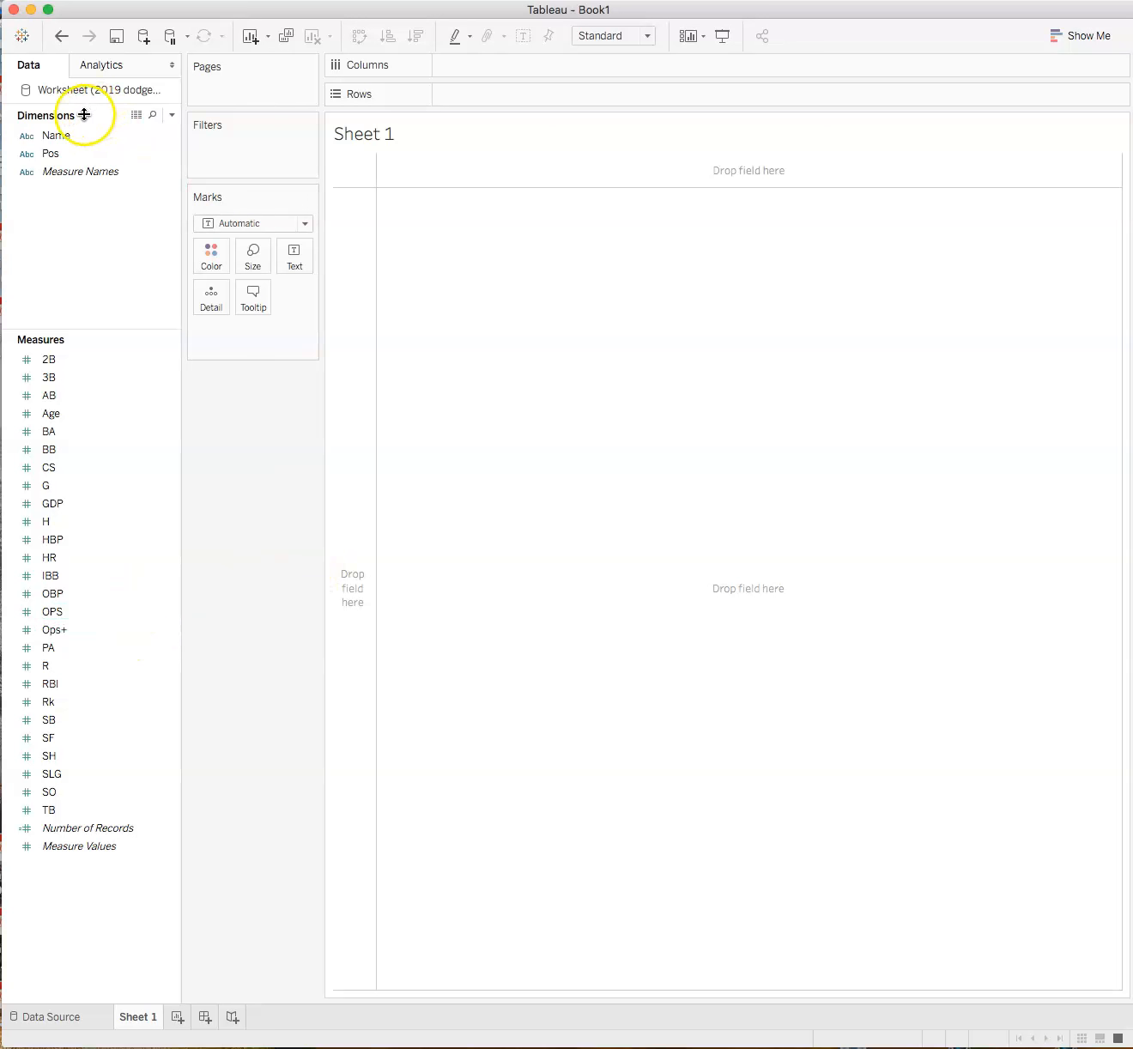
left_click(55, 134)
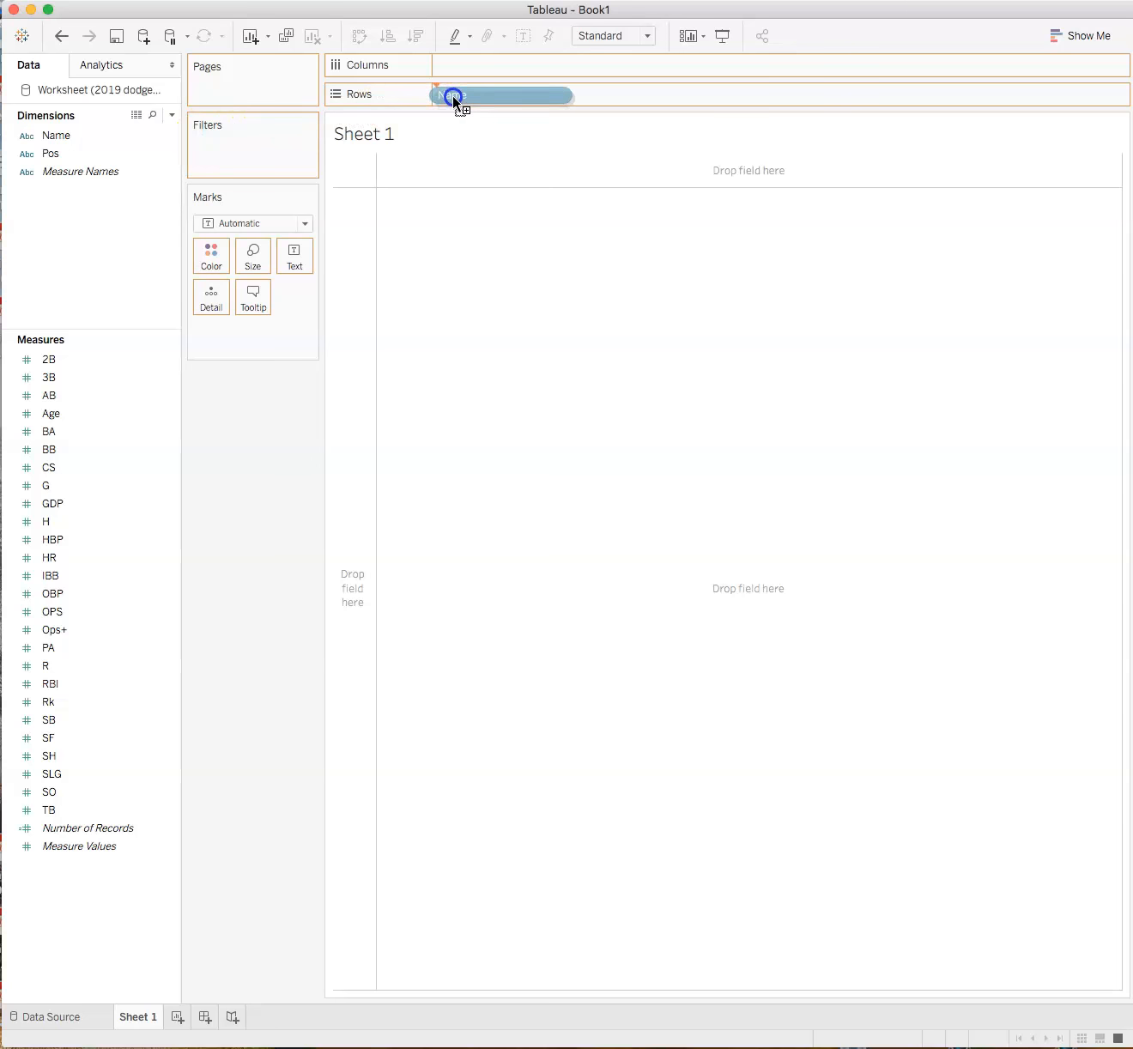
left_click_drag(55, 134, 498, 93)
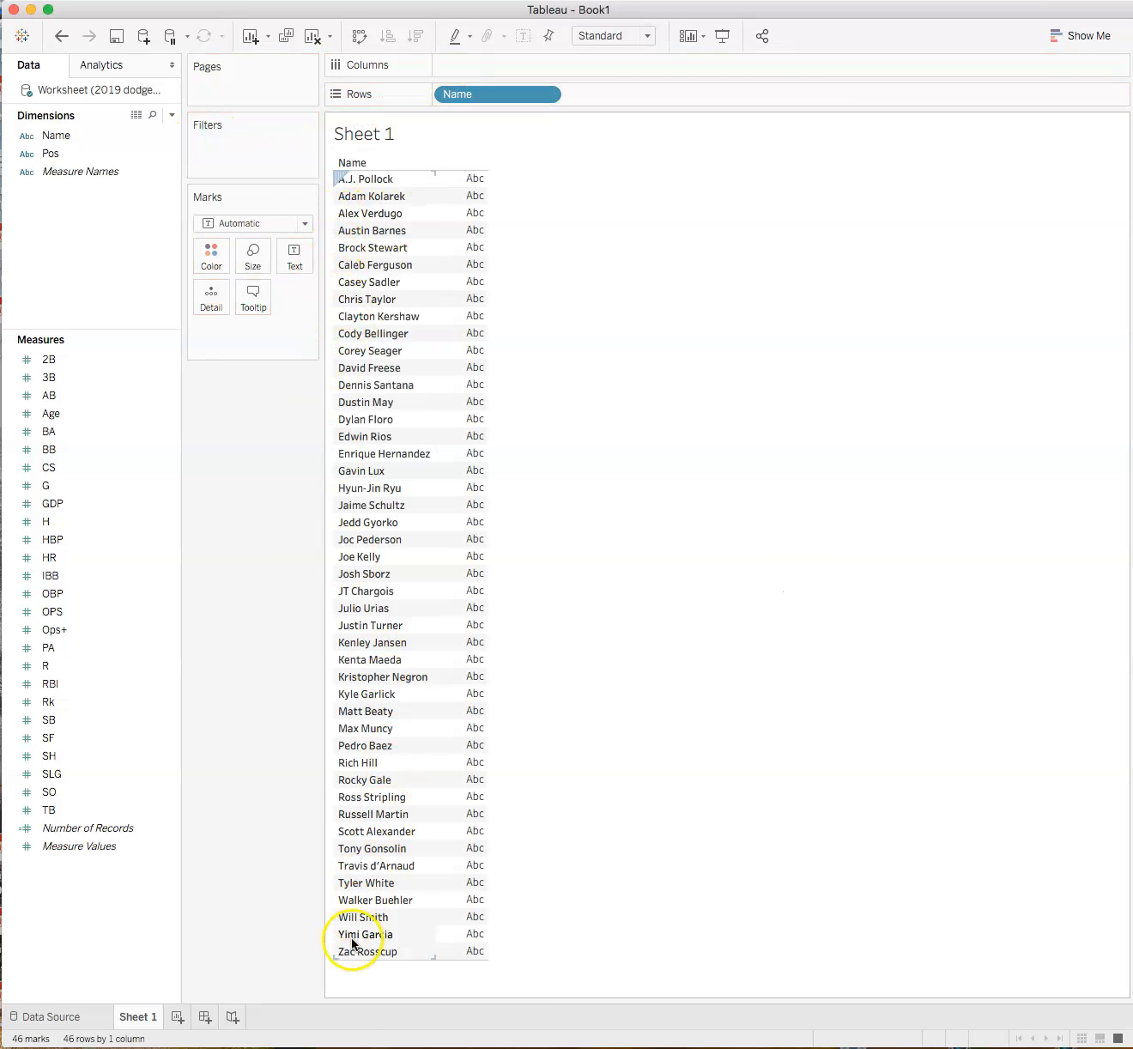
left_click(48, 664)
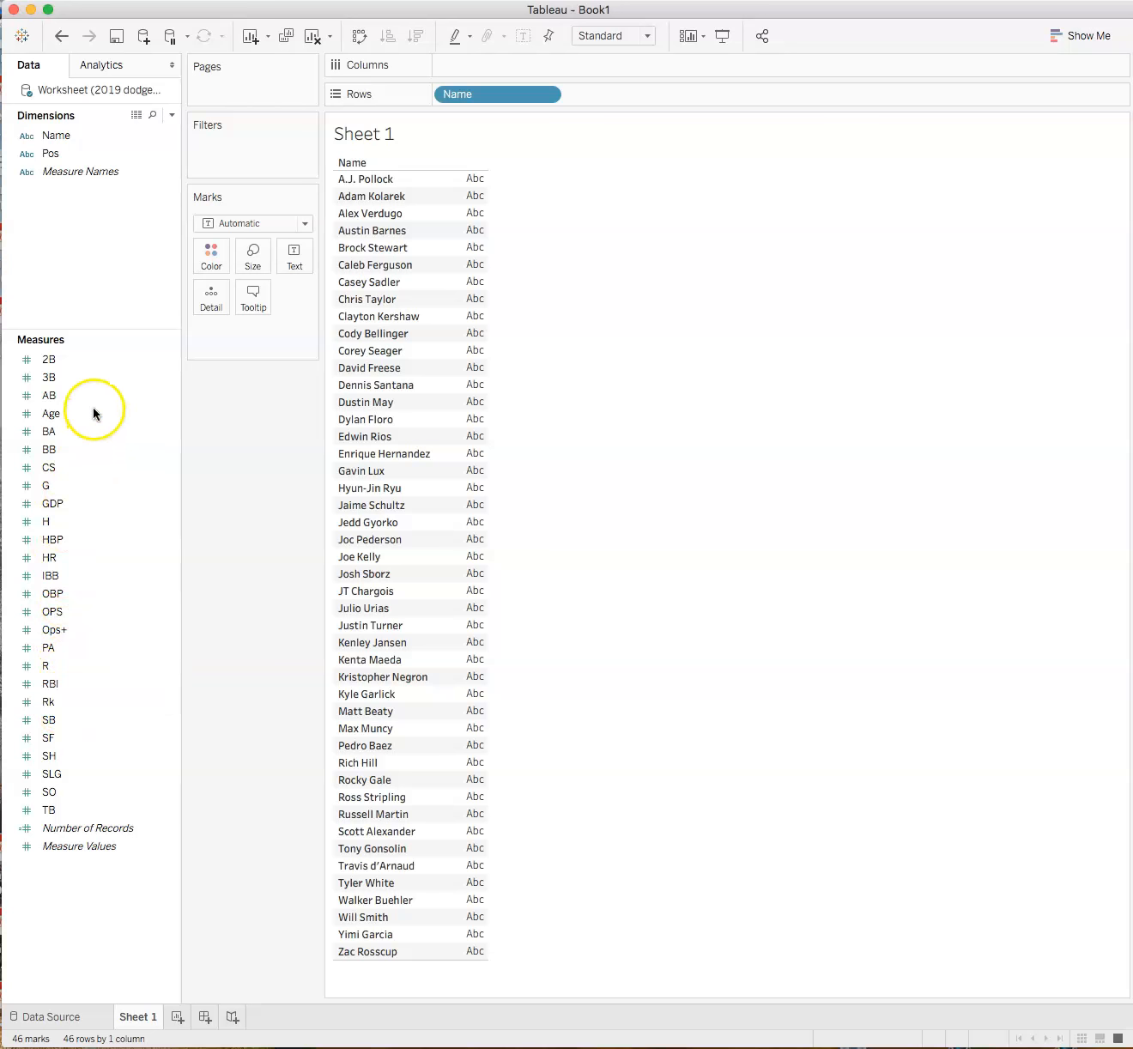
left_click(50, 738)
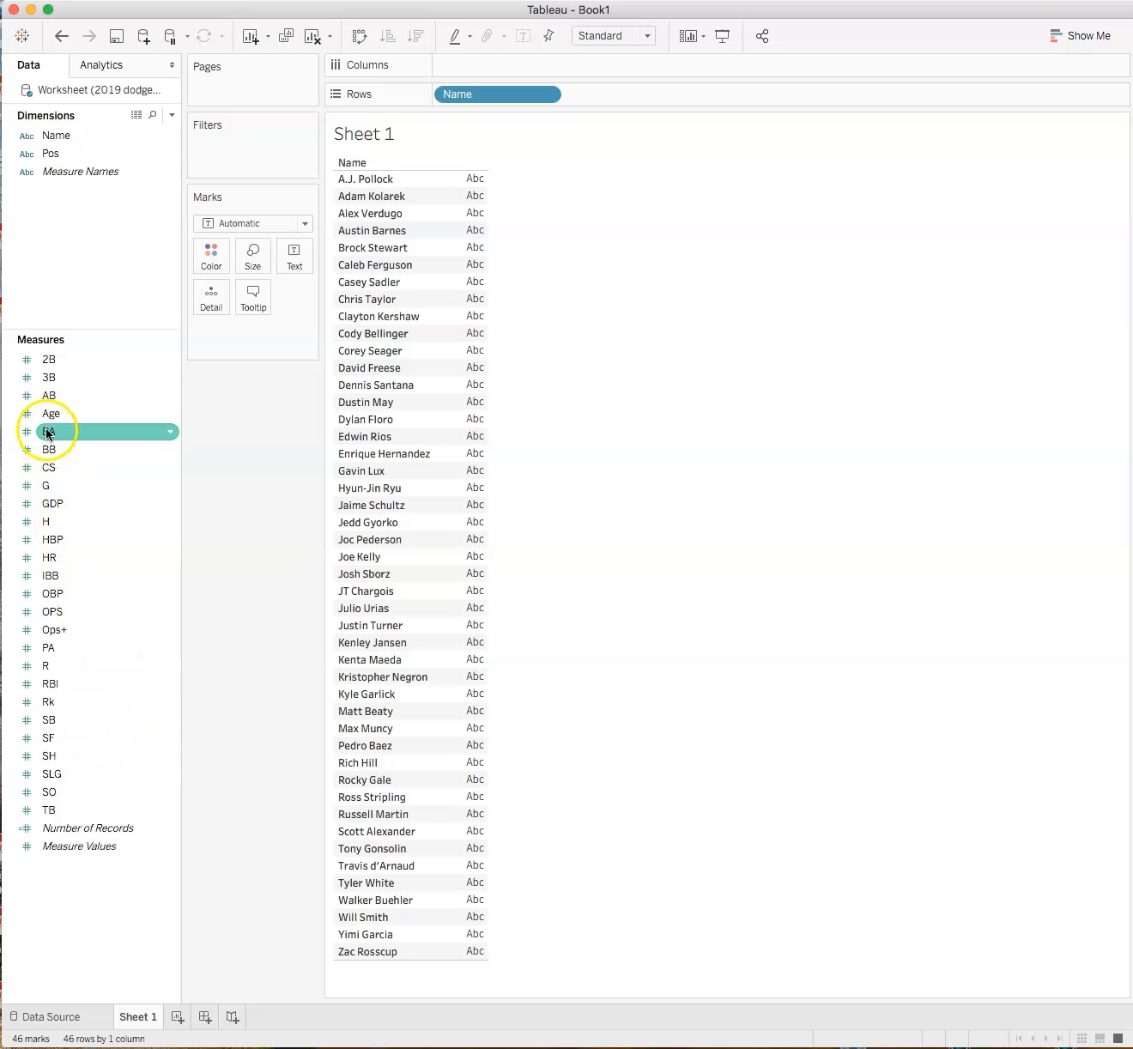
Step: Put BA on Columns to draw a horizontal bar of summed batting average per player
left_click_drag(48, 431, 529, 95)
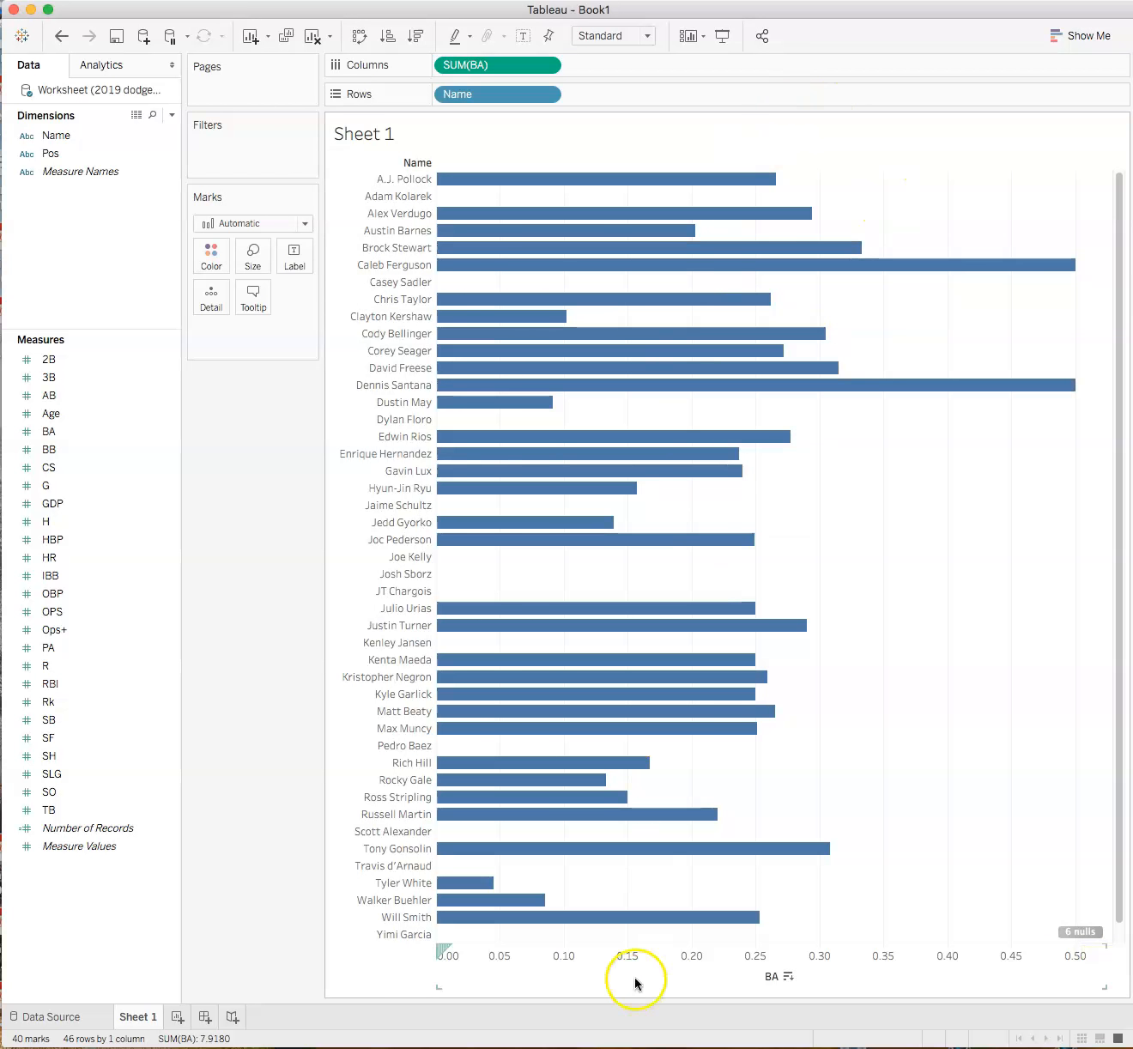
mouse_move(573, 425)
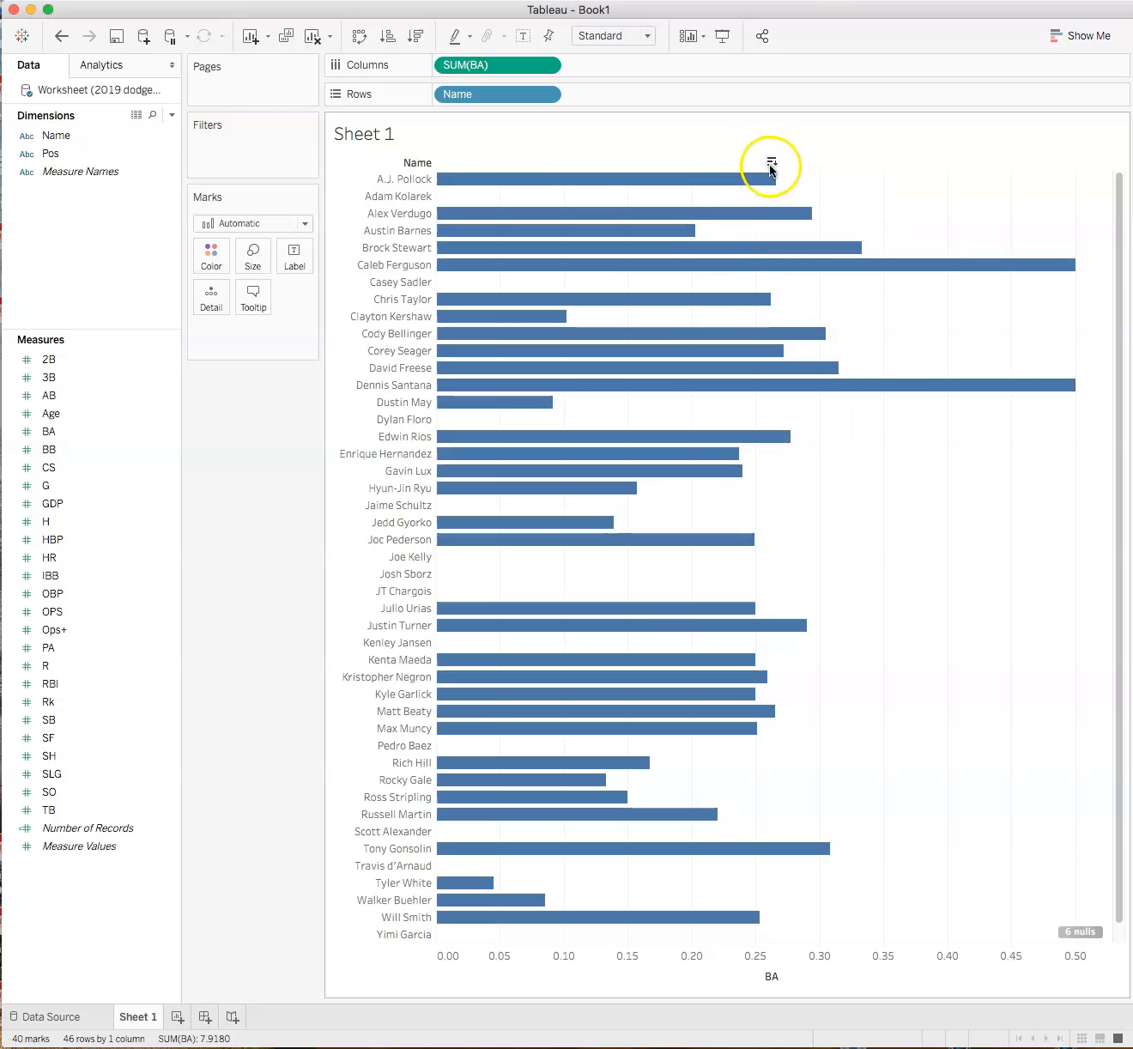
Step: Sort the BA bars highest first, check PA and BA sorting in the Data Source grid, and return to Sheet 1
left_click(771, 166)
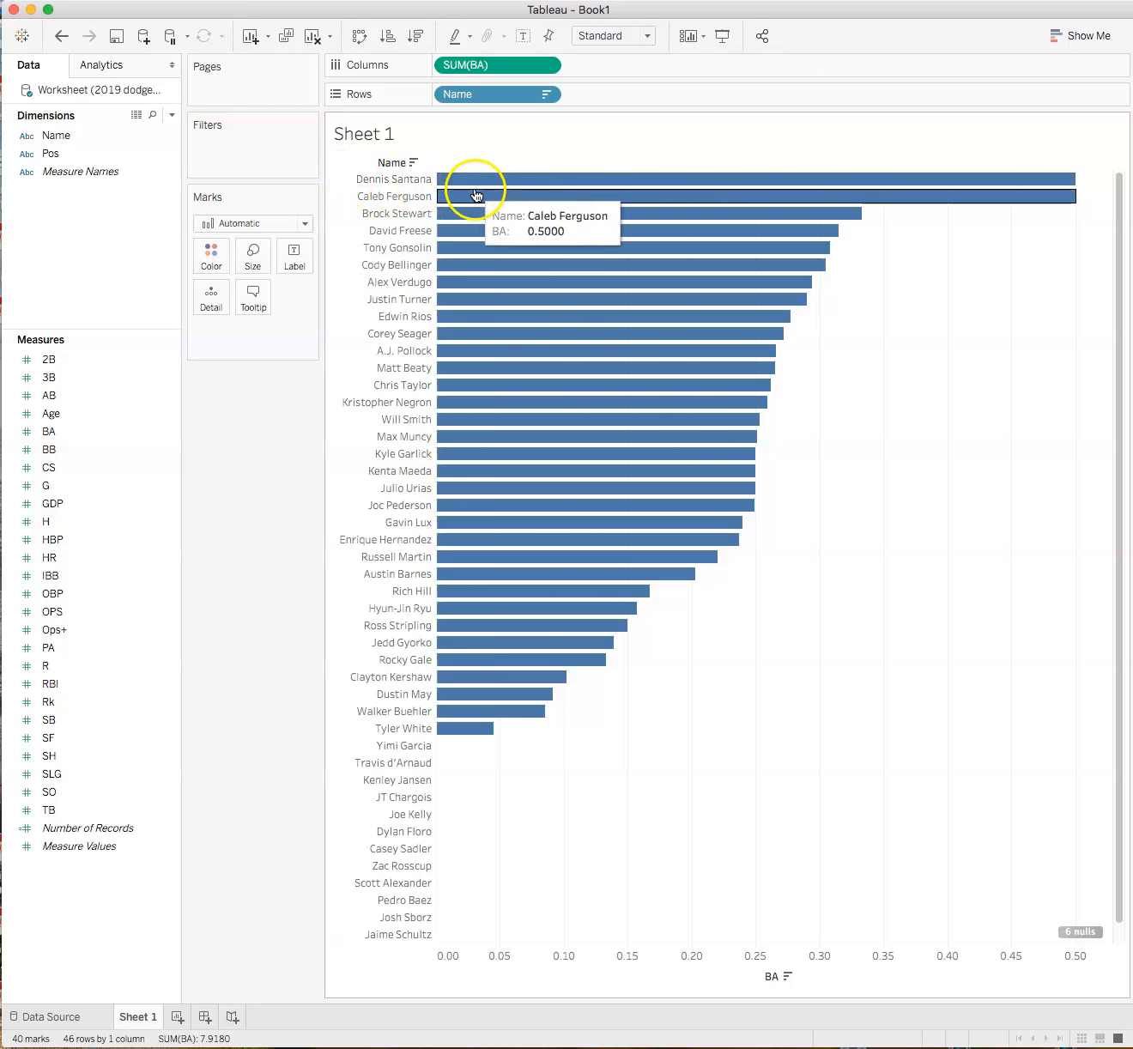
mouse_move(878, 182)
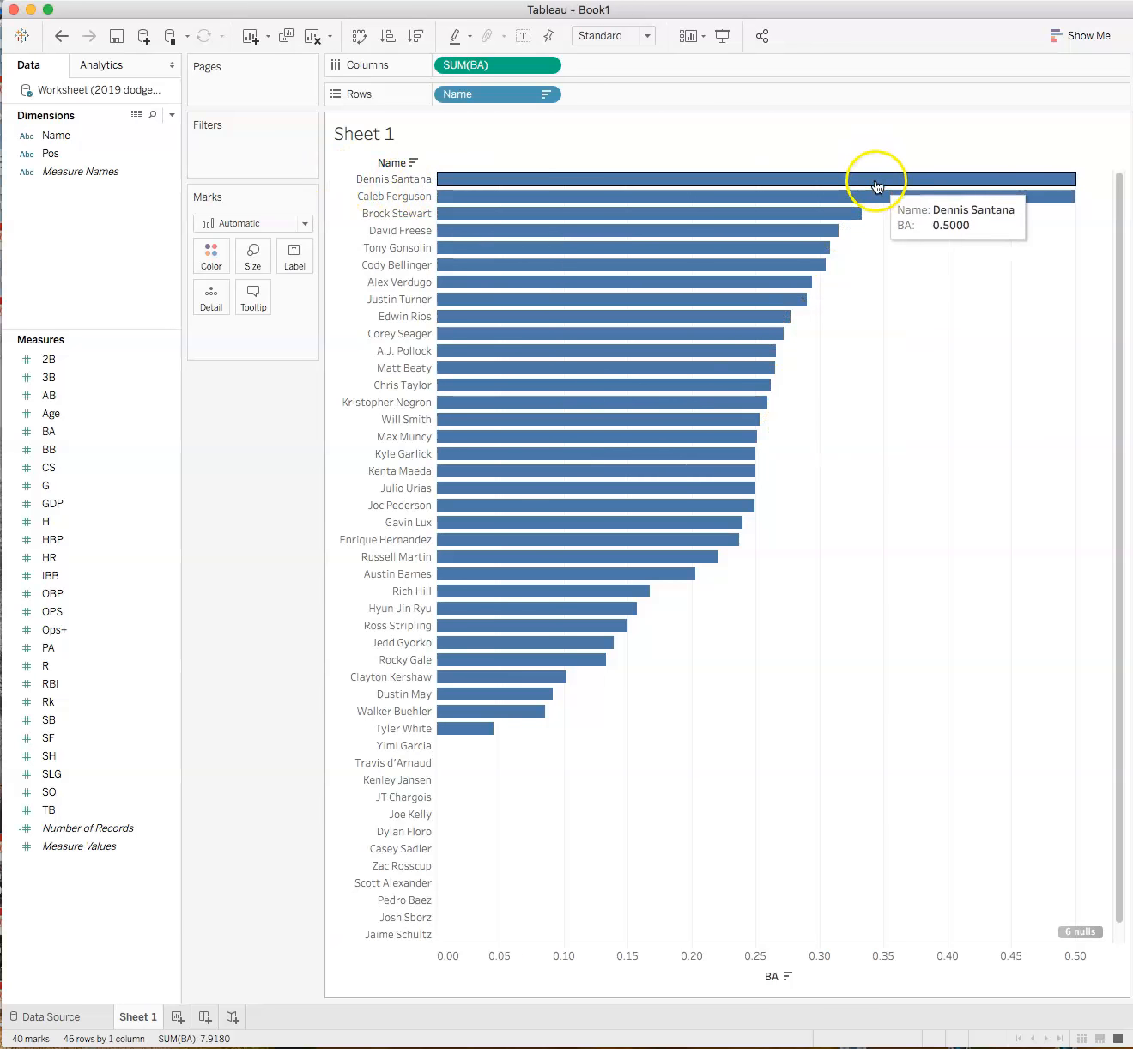
mouse_move(557, 862)
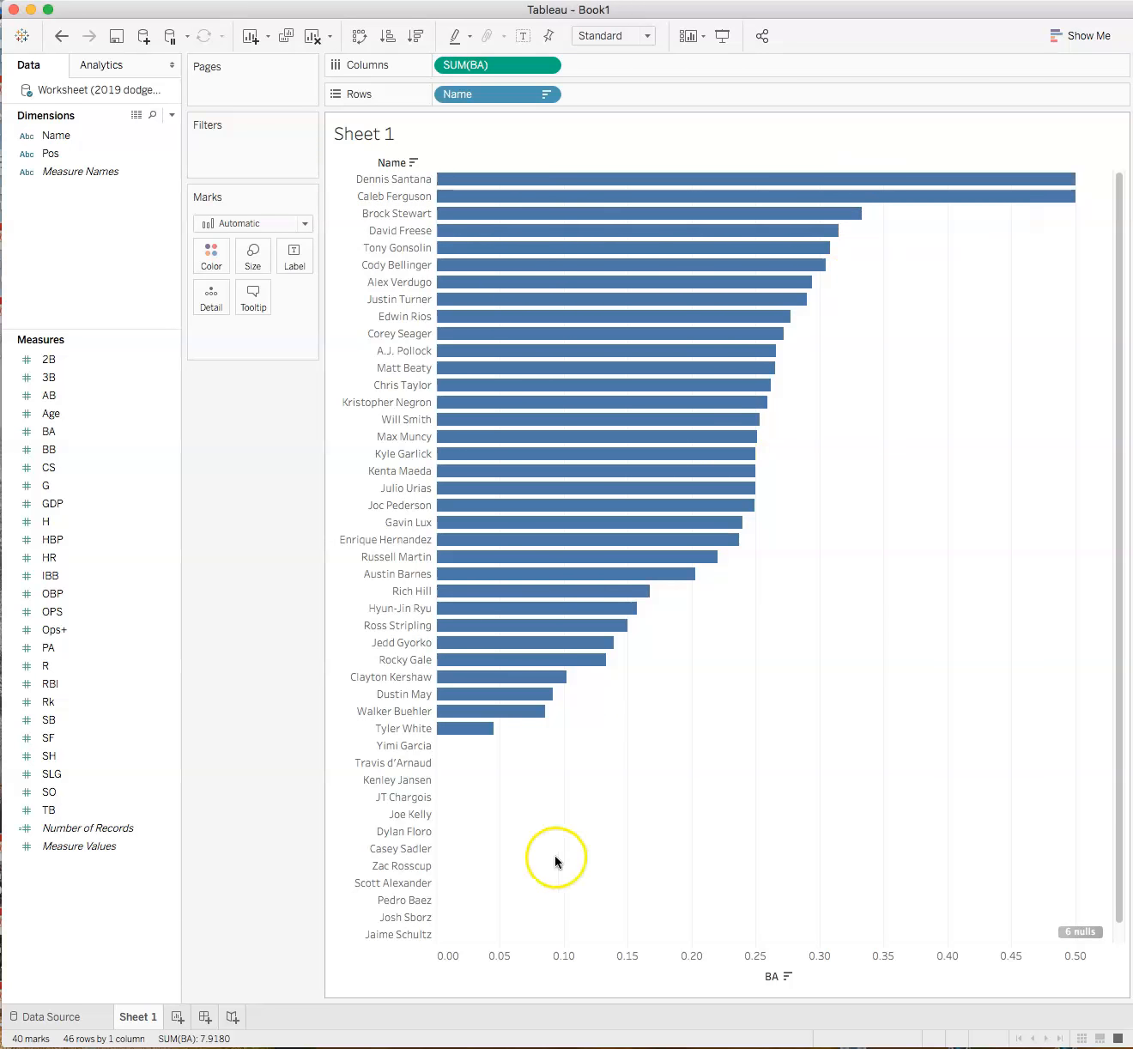
left_click(49, 1017)
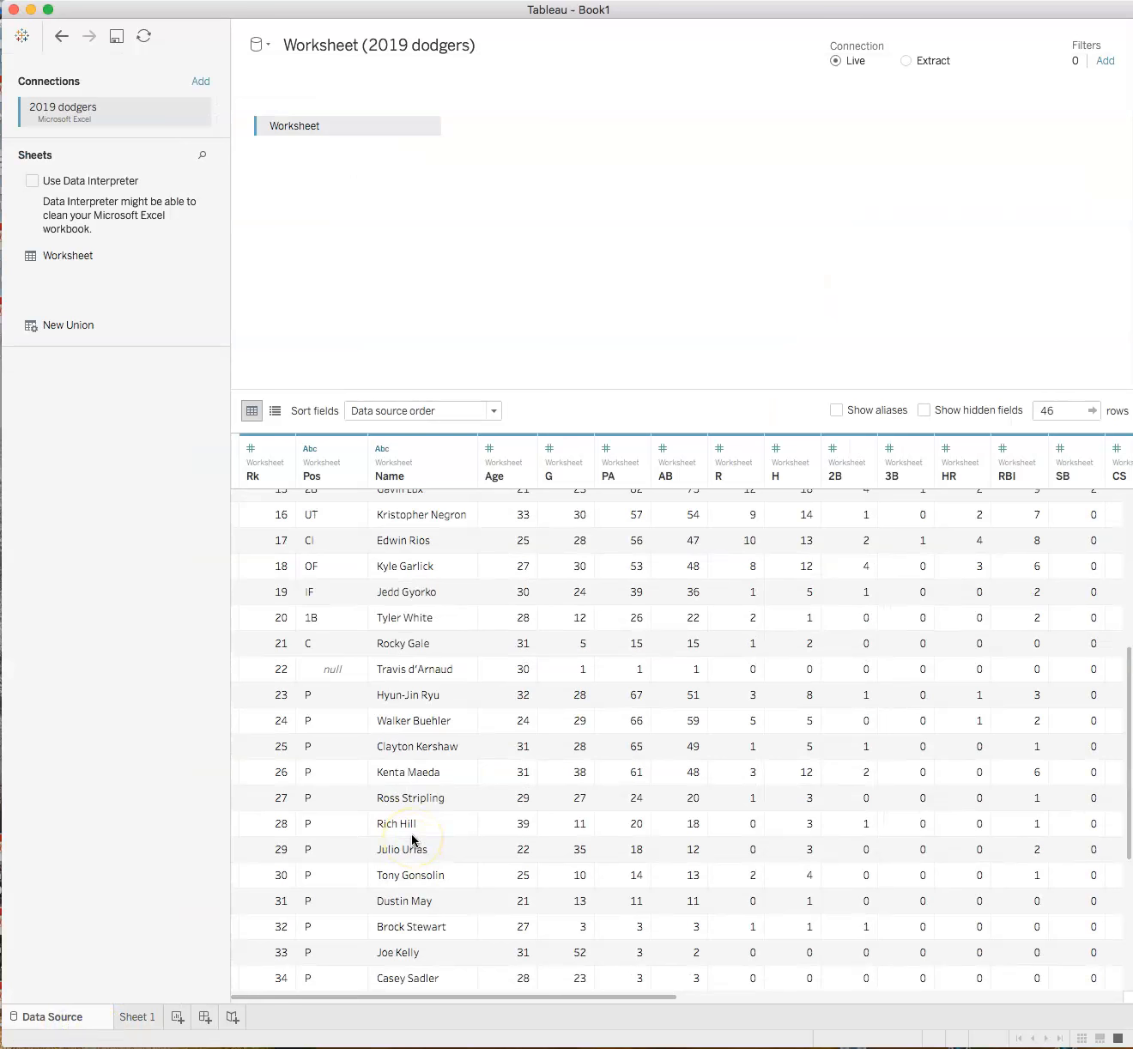
scroll("down", 3)
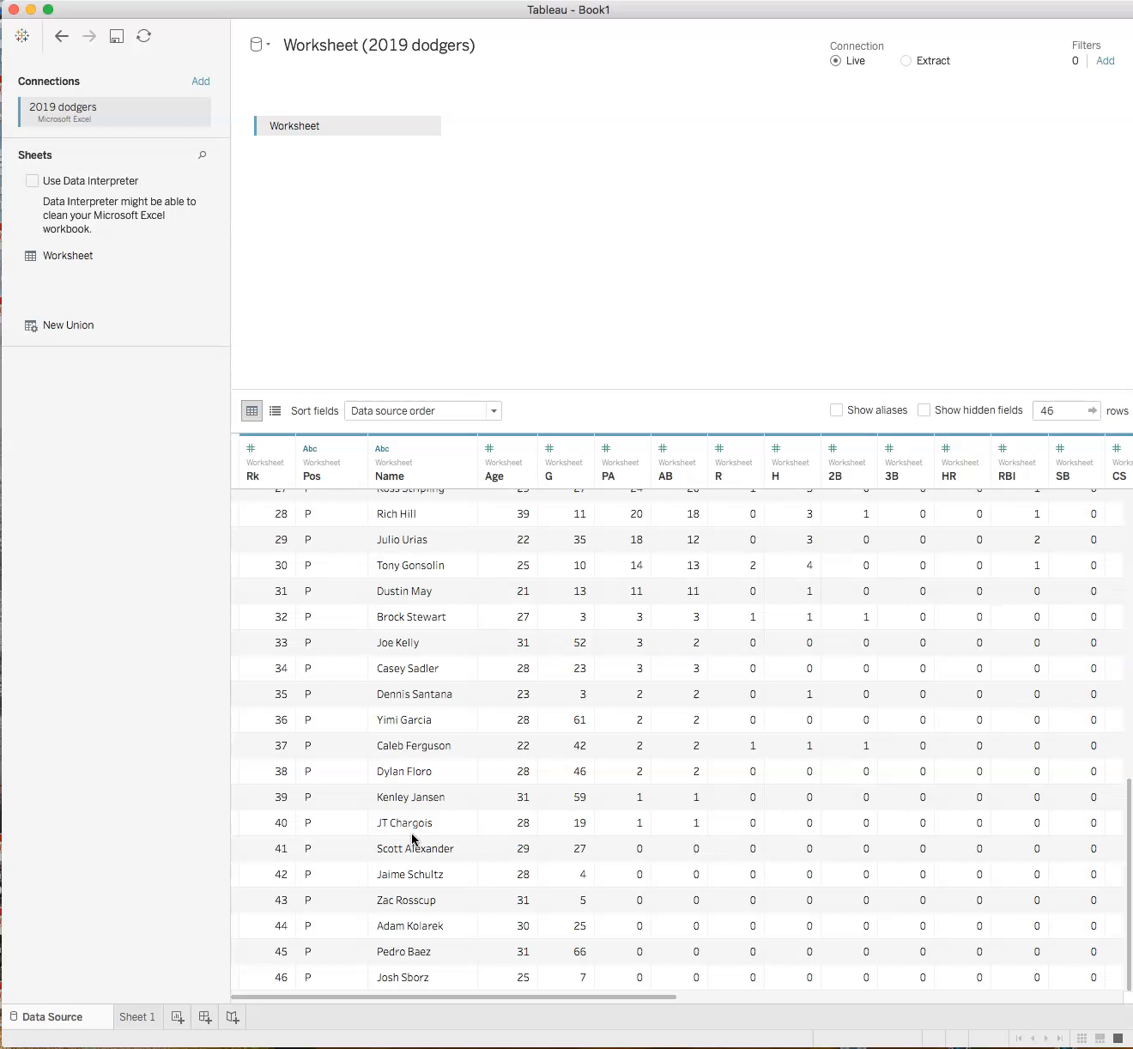
left_click(636, 473)
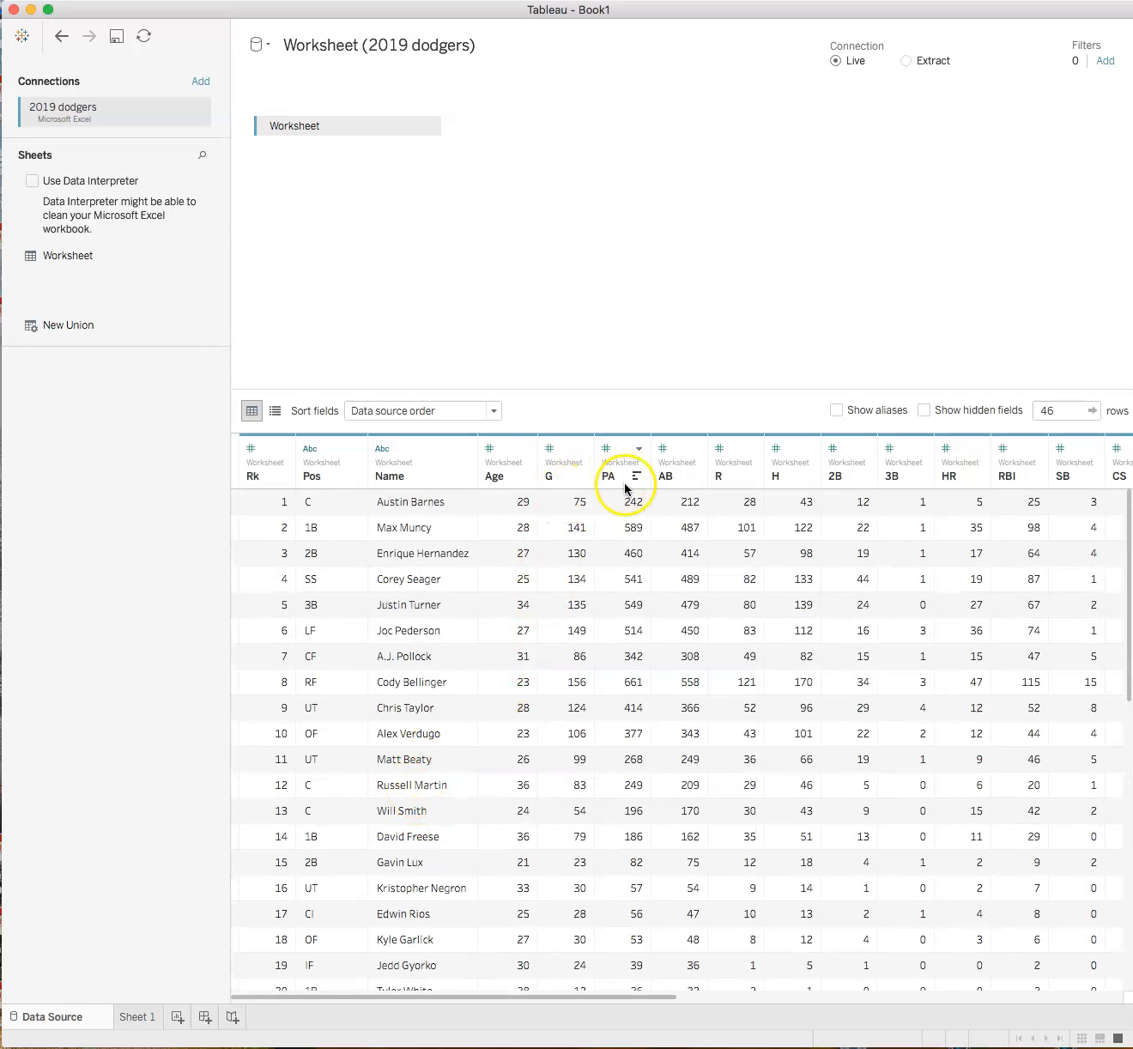
left_click(635, 474)
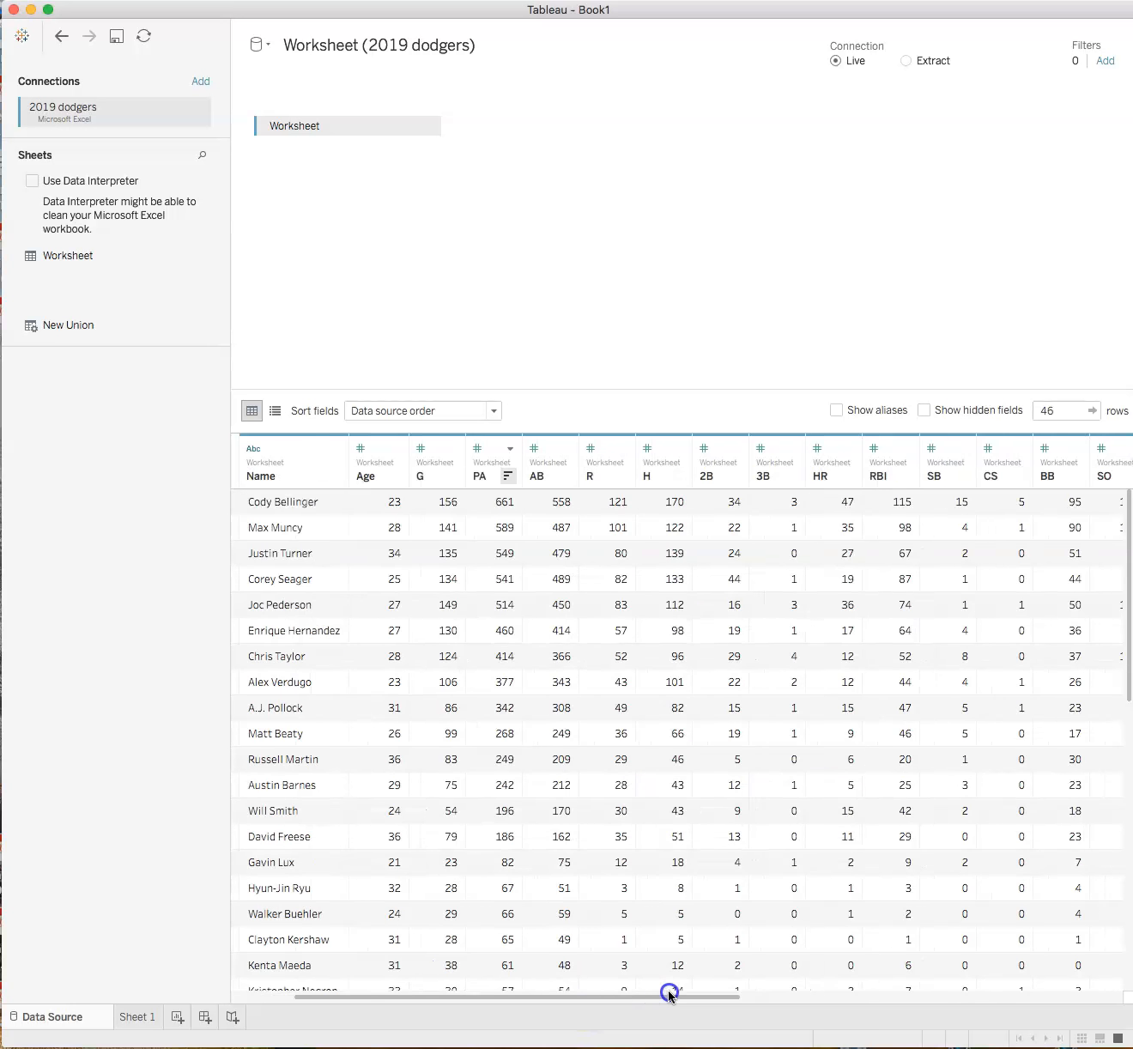
scroll("right", 3)
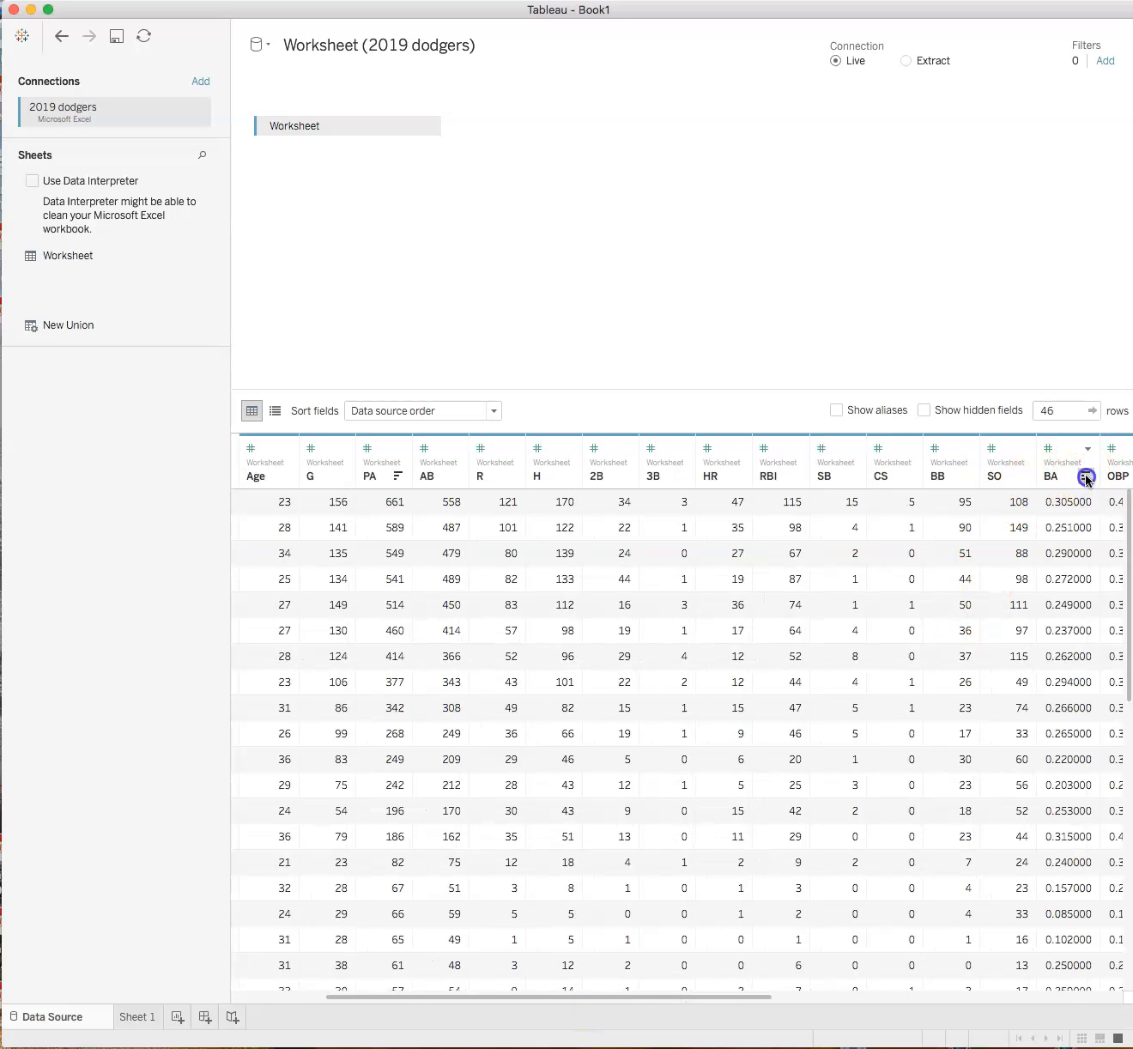
left_click(1085, 478)
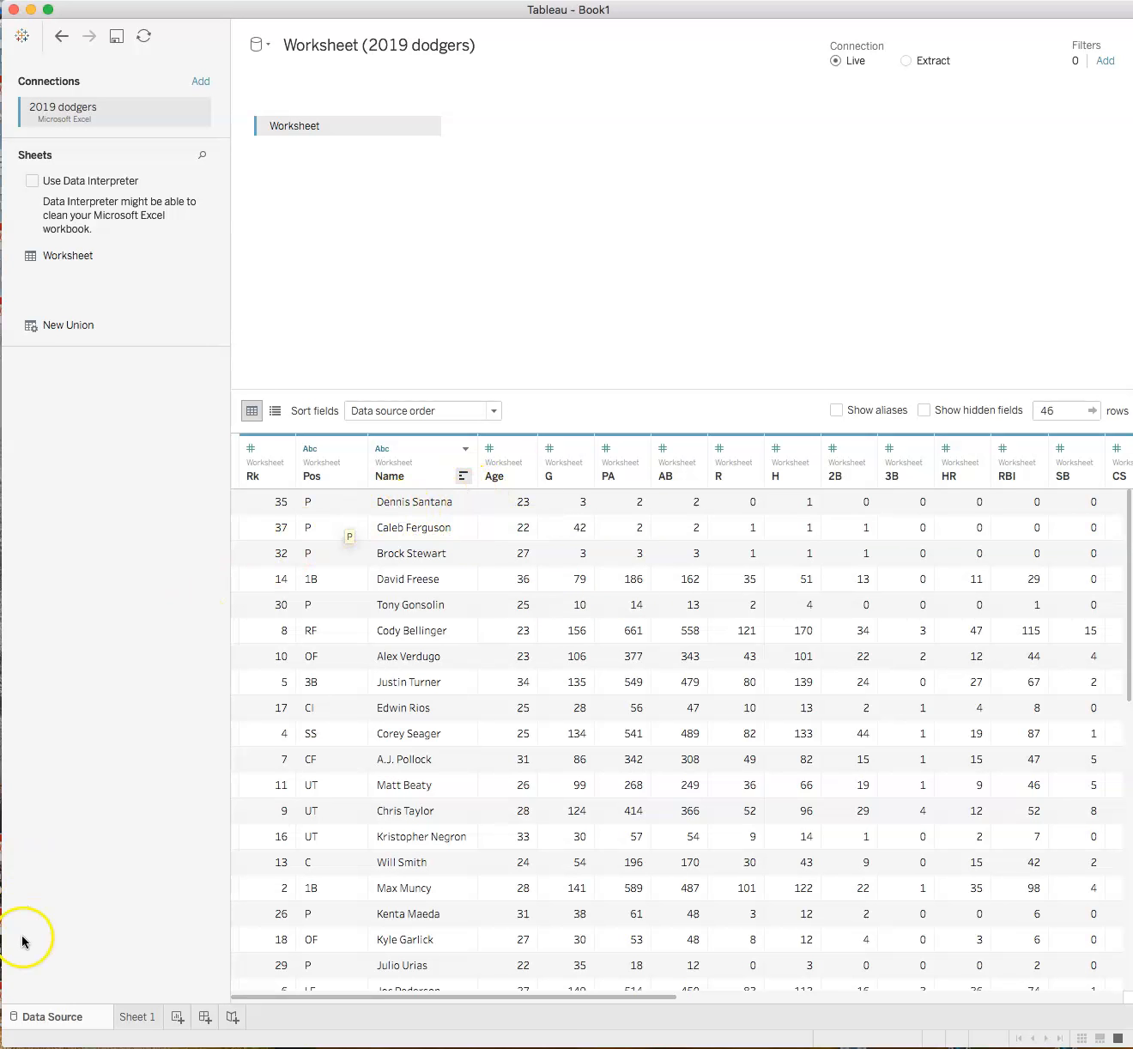
left_click(138, 1016)
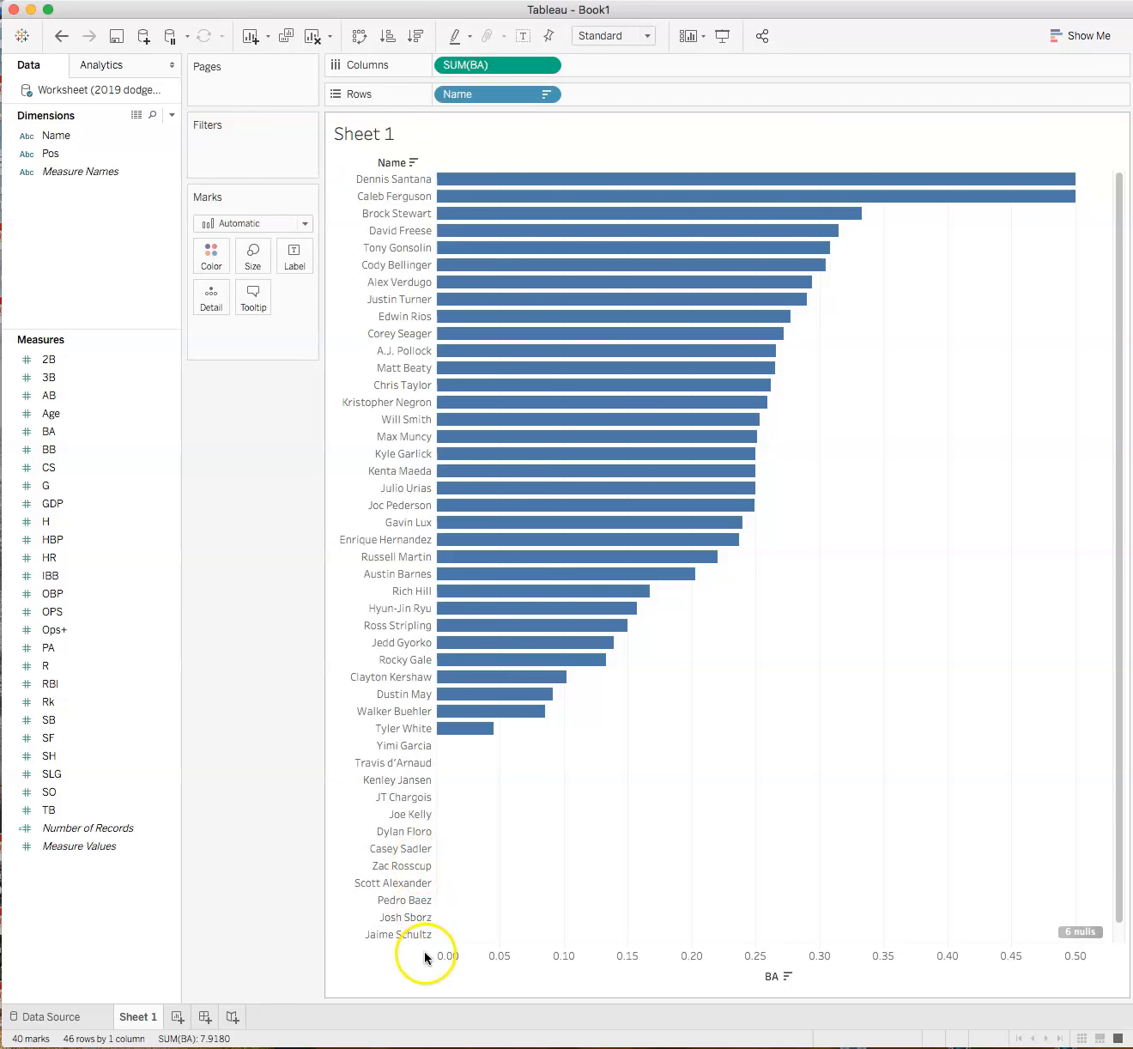
mouse_move(644, 350)
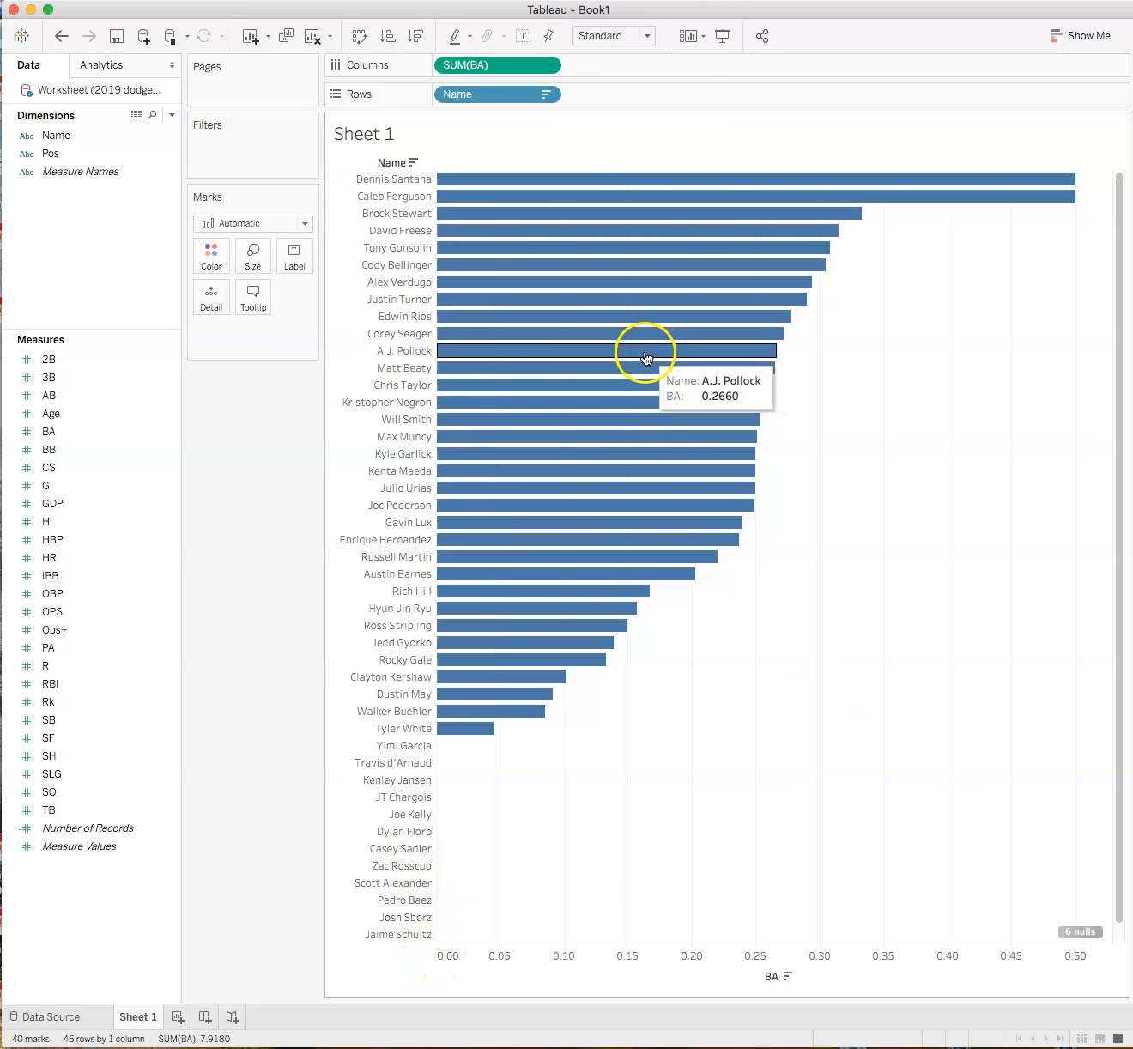
mouse_move(1066, 618)
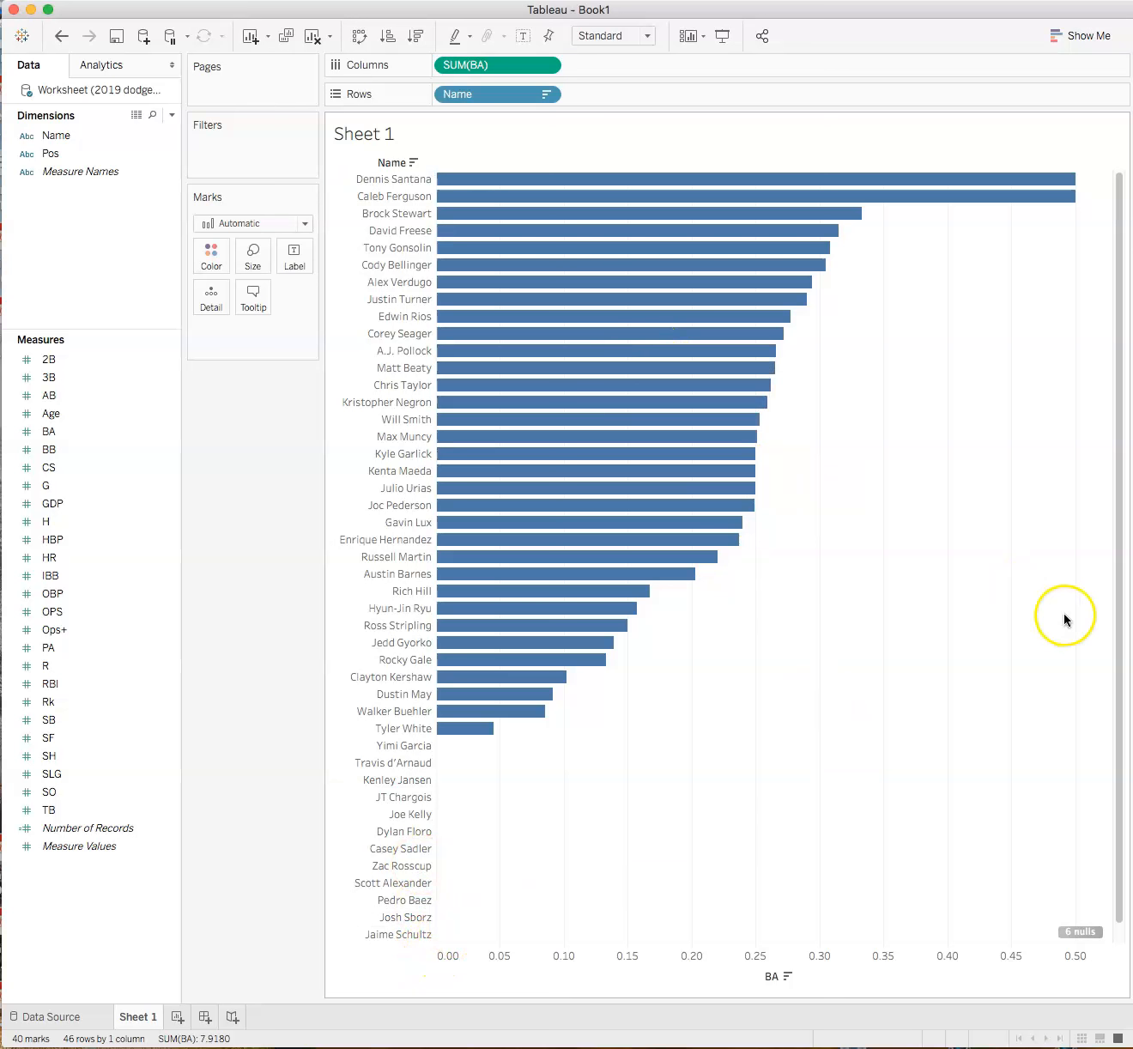
Step: Drop PA onto the Filters shelf to start a plate-appearance filter
left_click(79, 847)
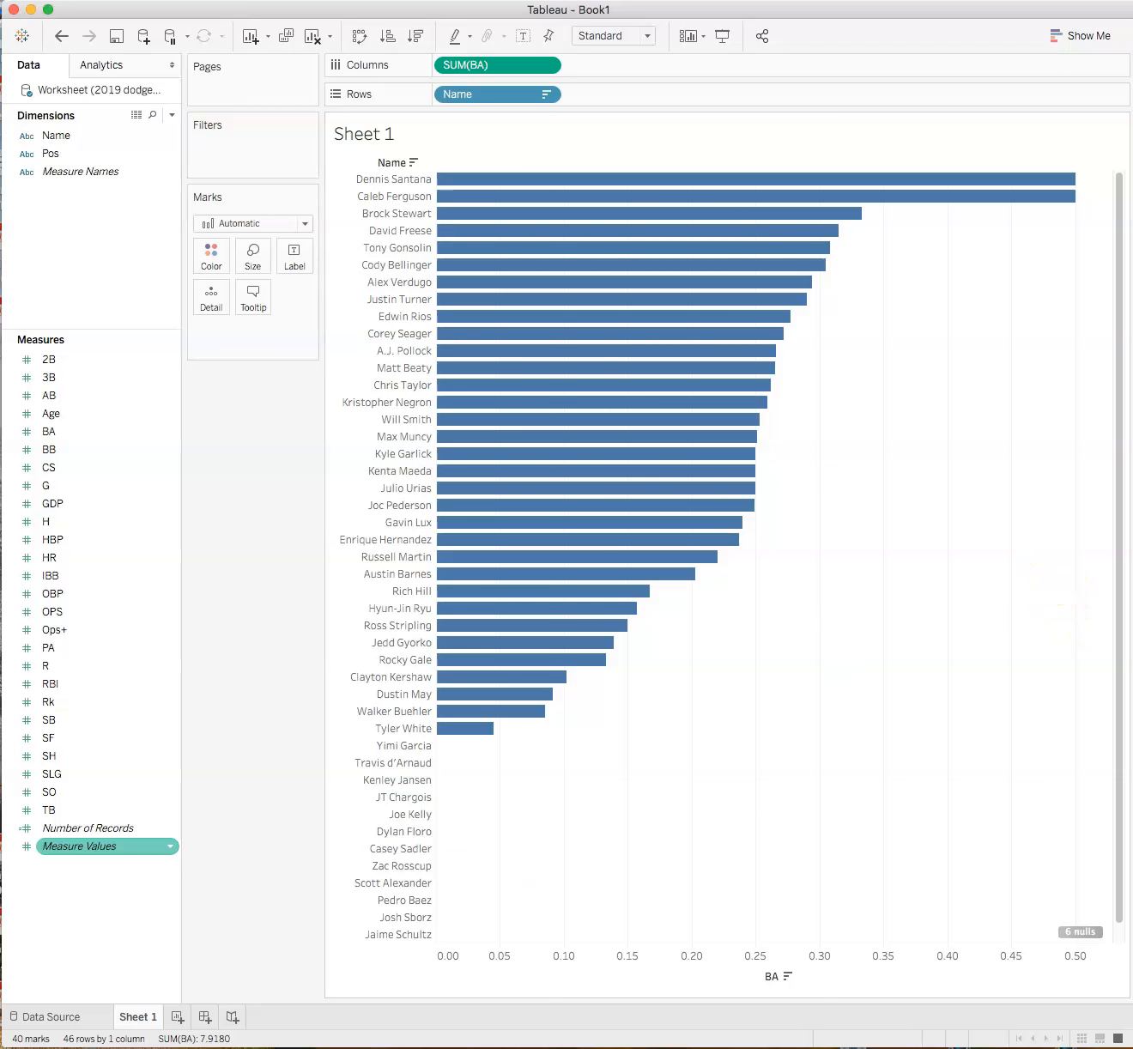
left_click(48, 558)
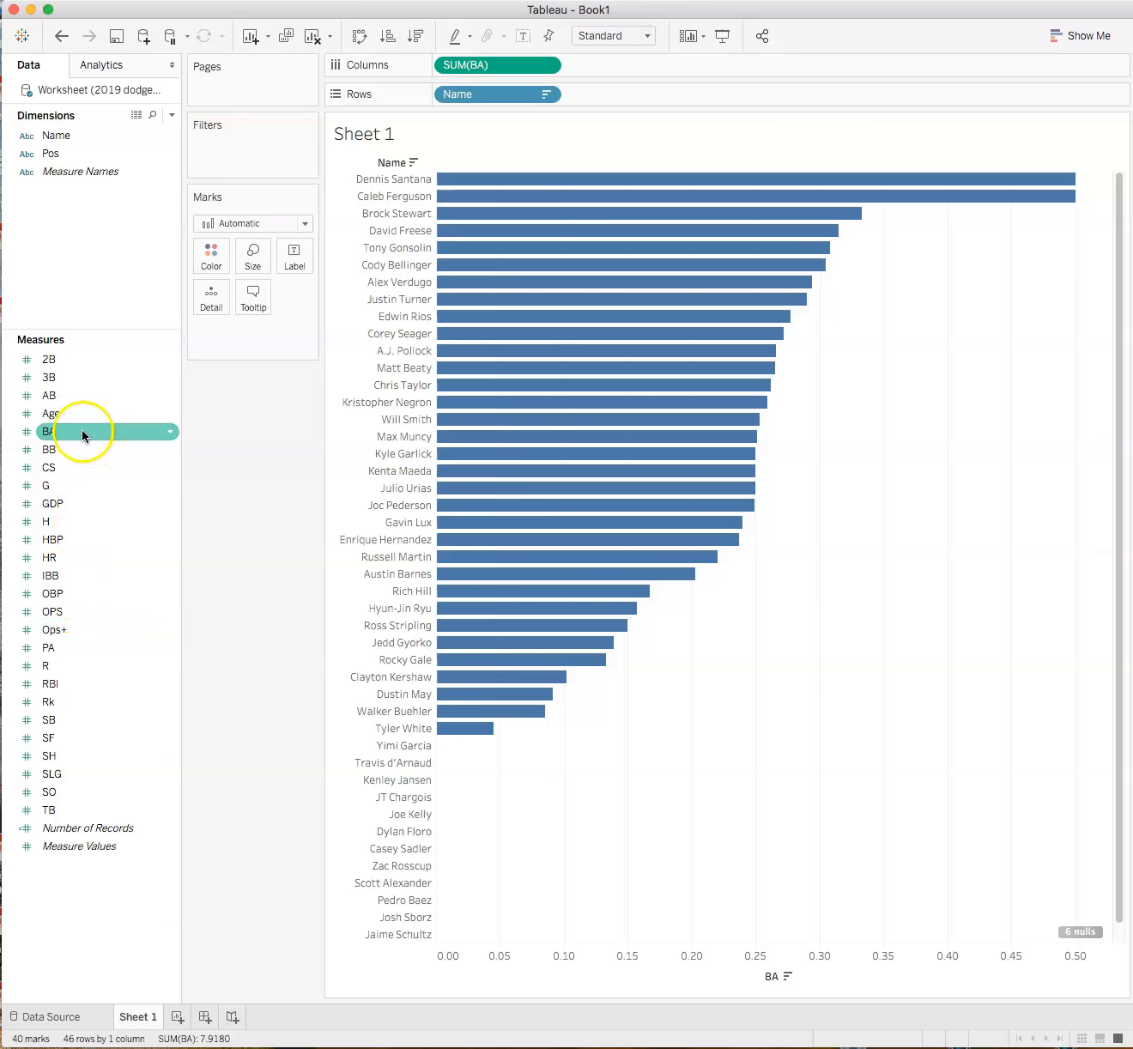
mouse_move(50, 648)
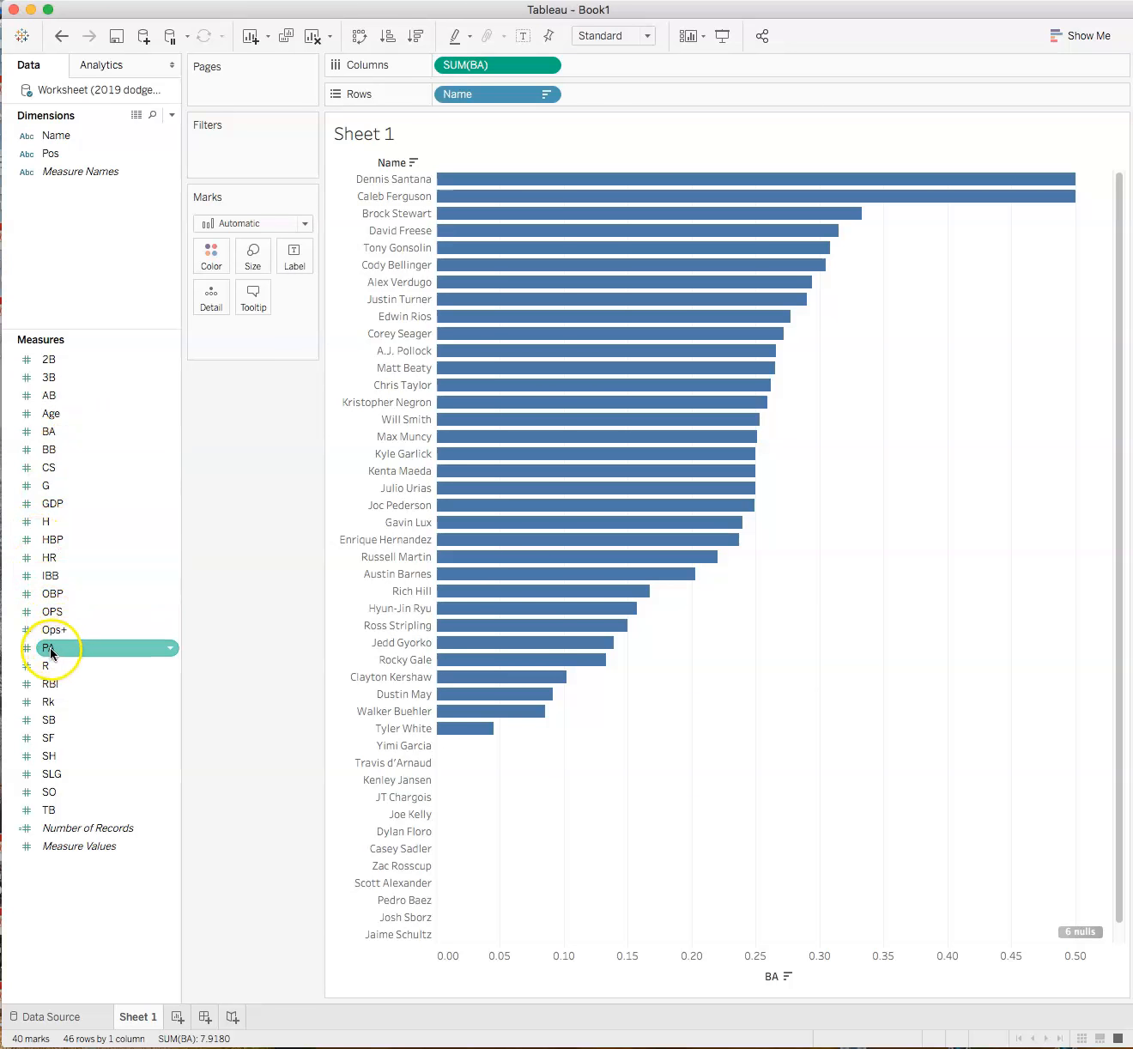
left_click_drag(48, 647, 82, 629)
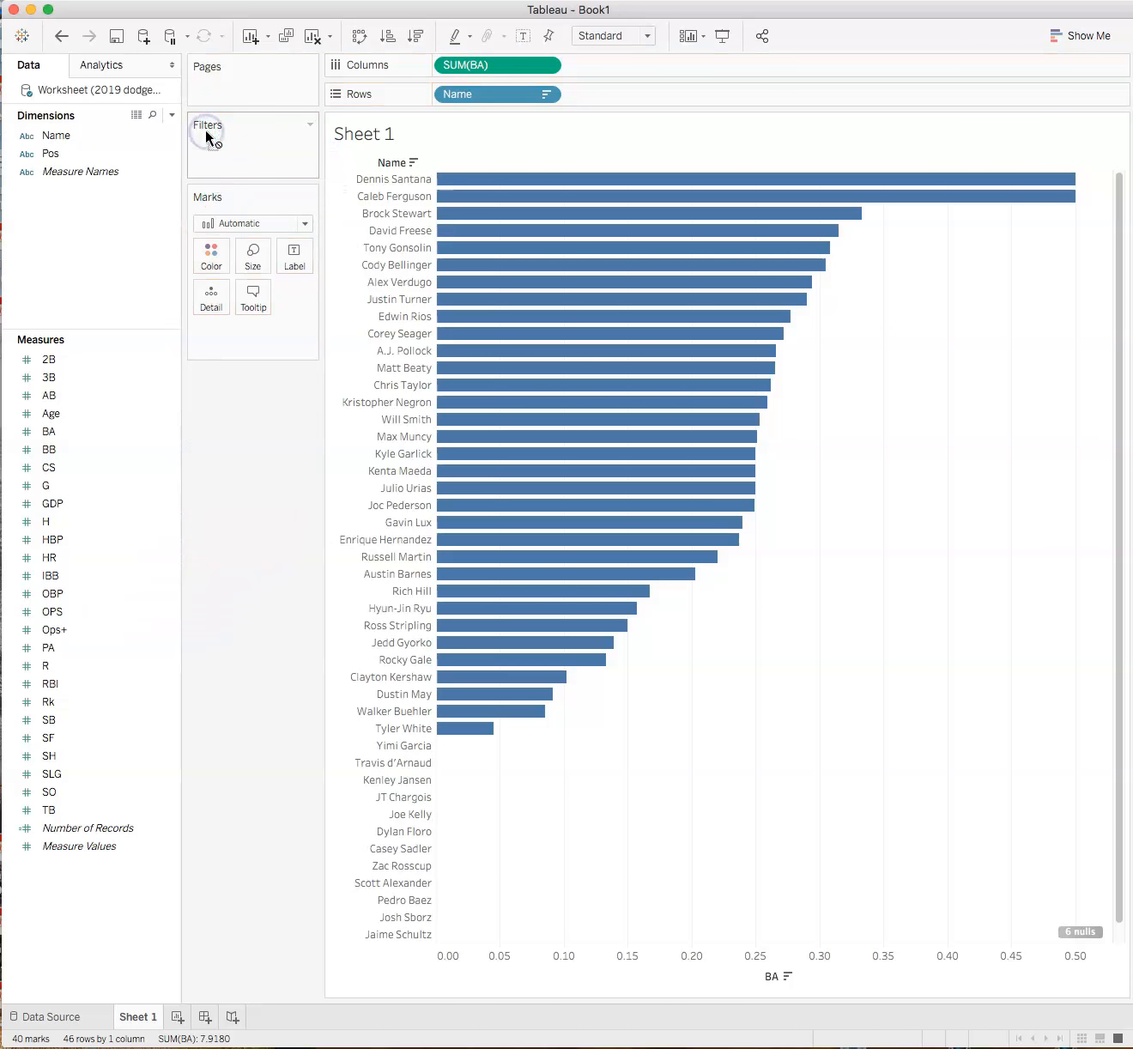
left_click(49, 702)
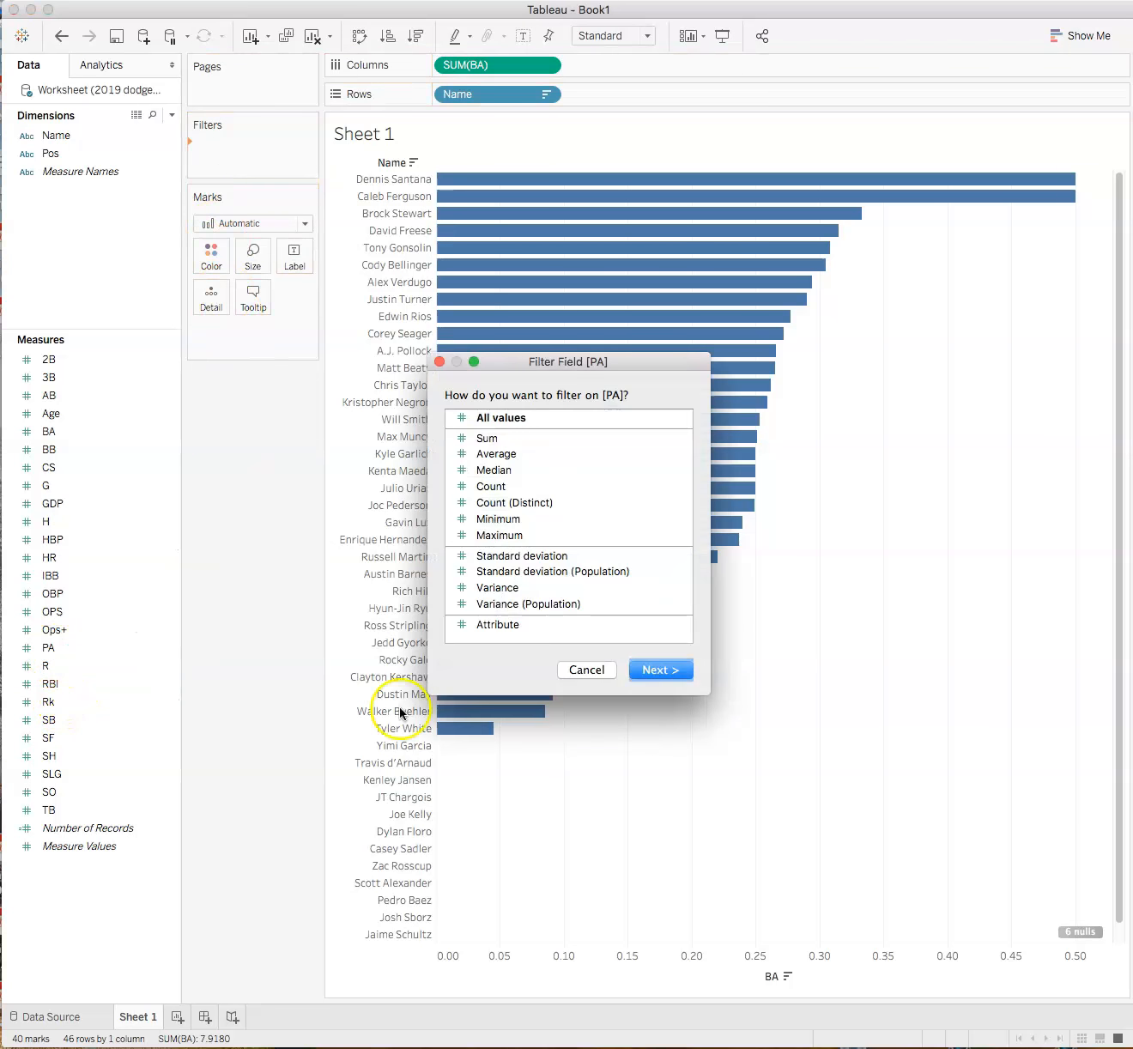
Step: Filter on SUM(PA) with a minimum of 100, leaving 14 hitters in the chart
left_click(488, 438)
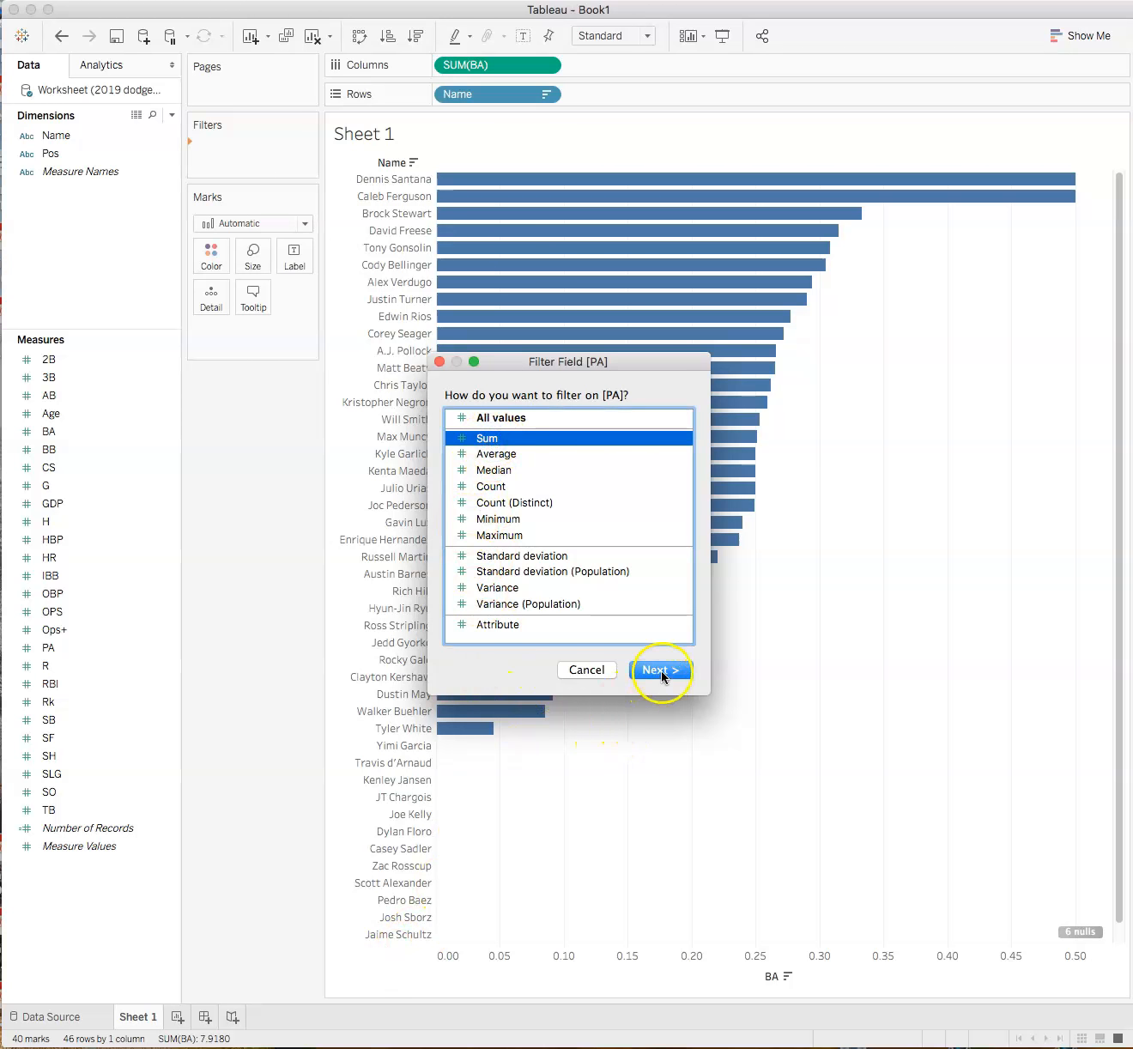
left_click(661, 670)
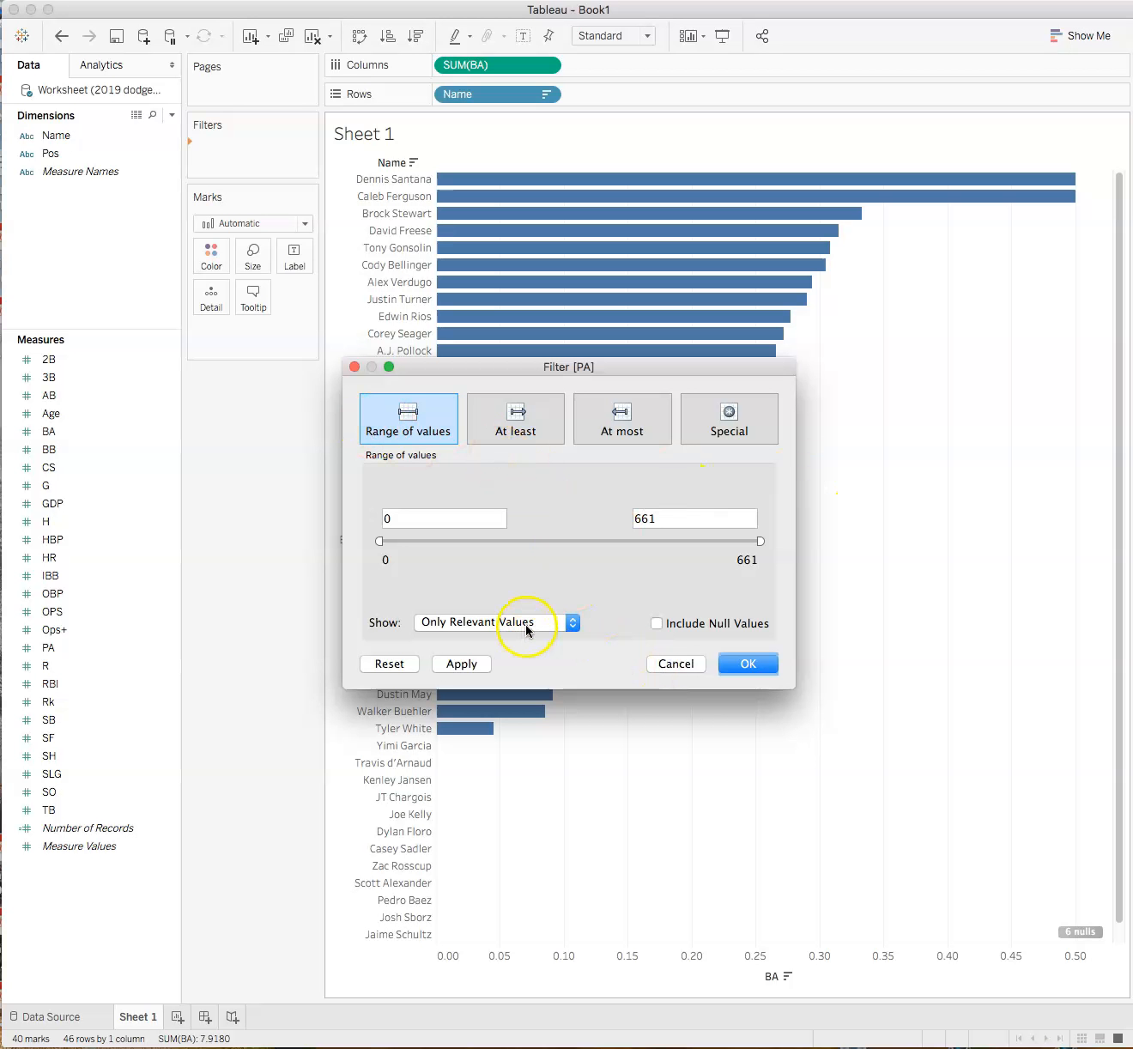
mouse_move(505, 604)
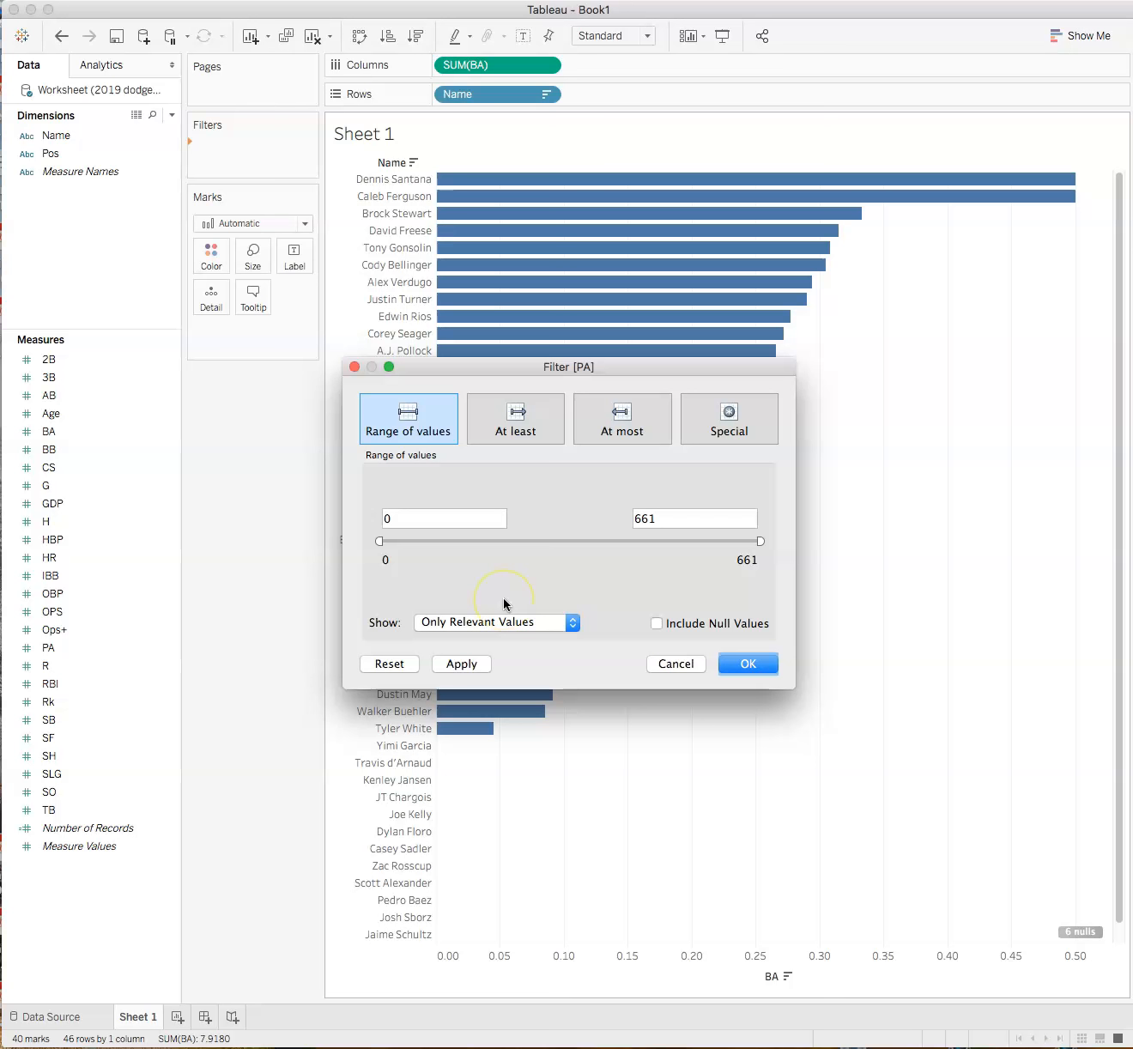
mouse_move(409, 567)
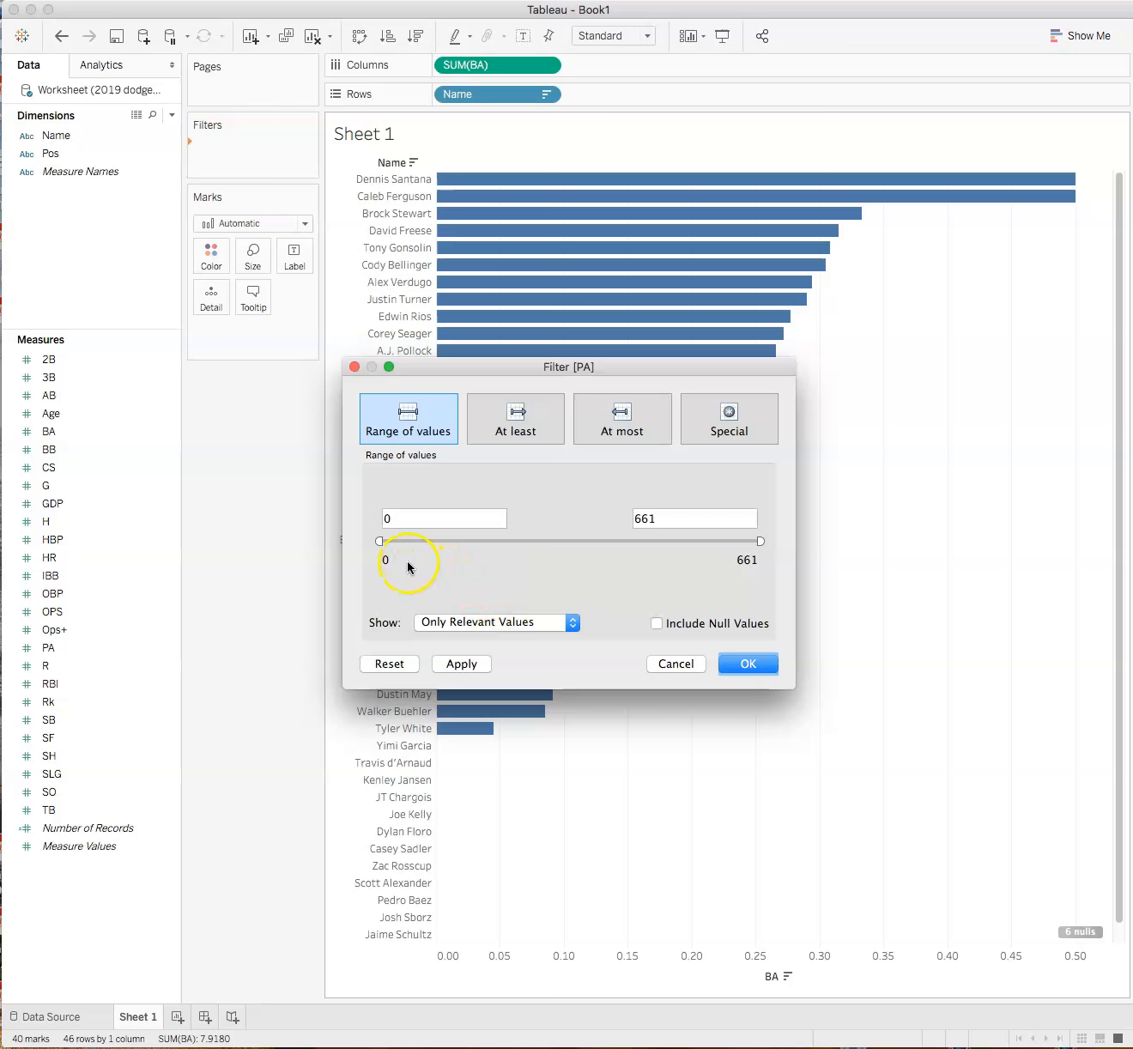
left_click(443, 518)
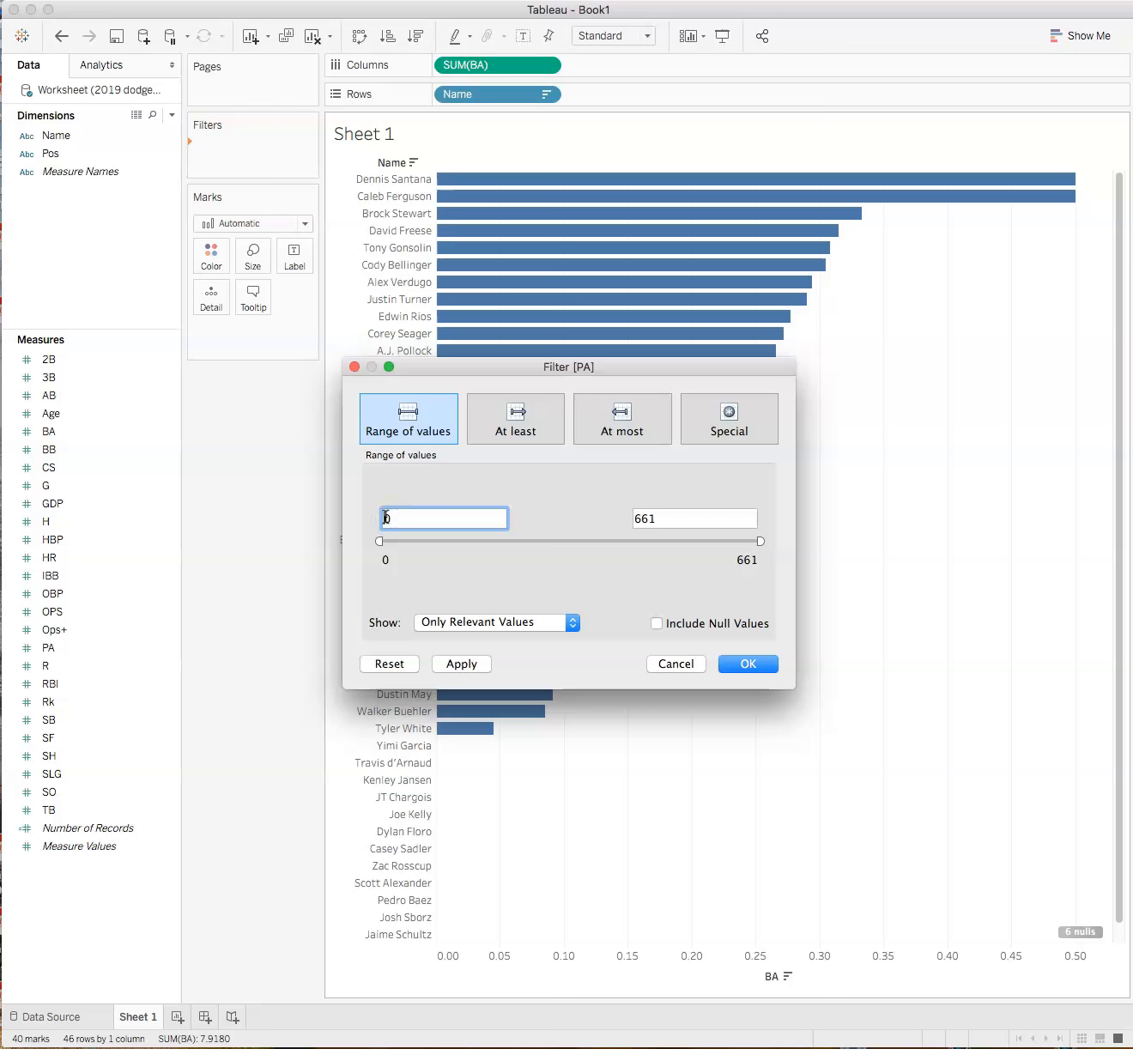
type("100")
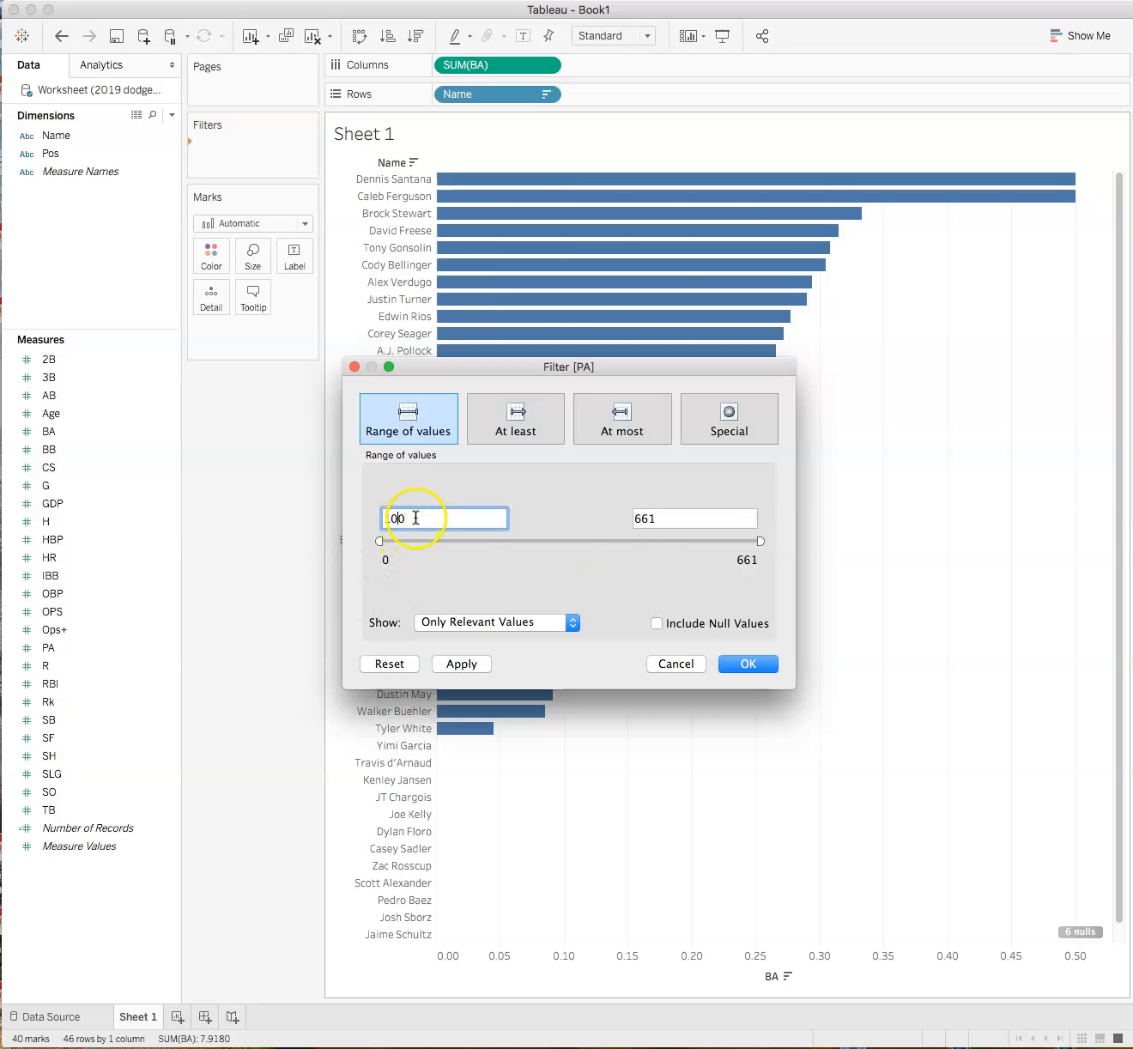
type("100")
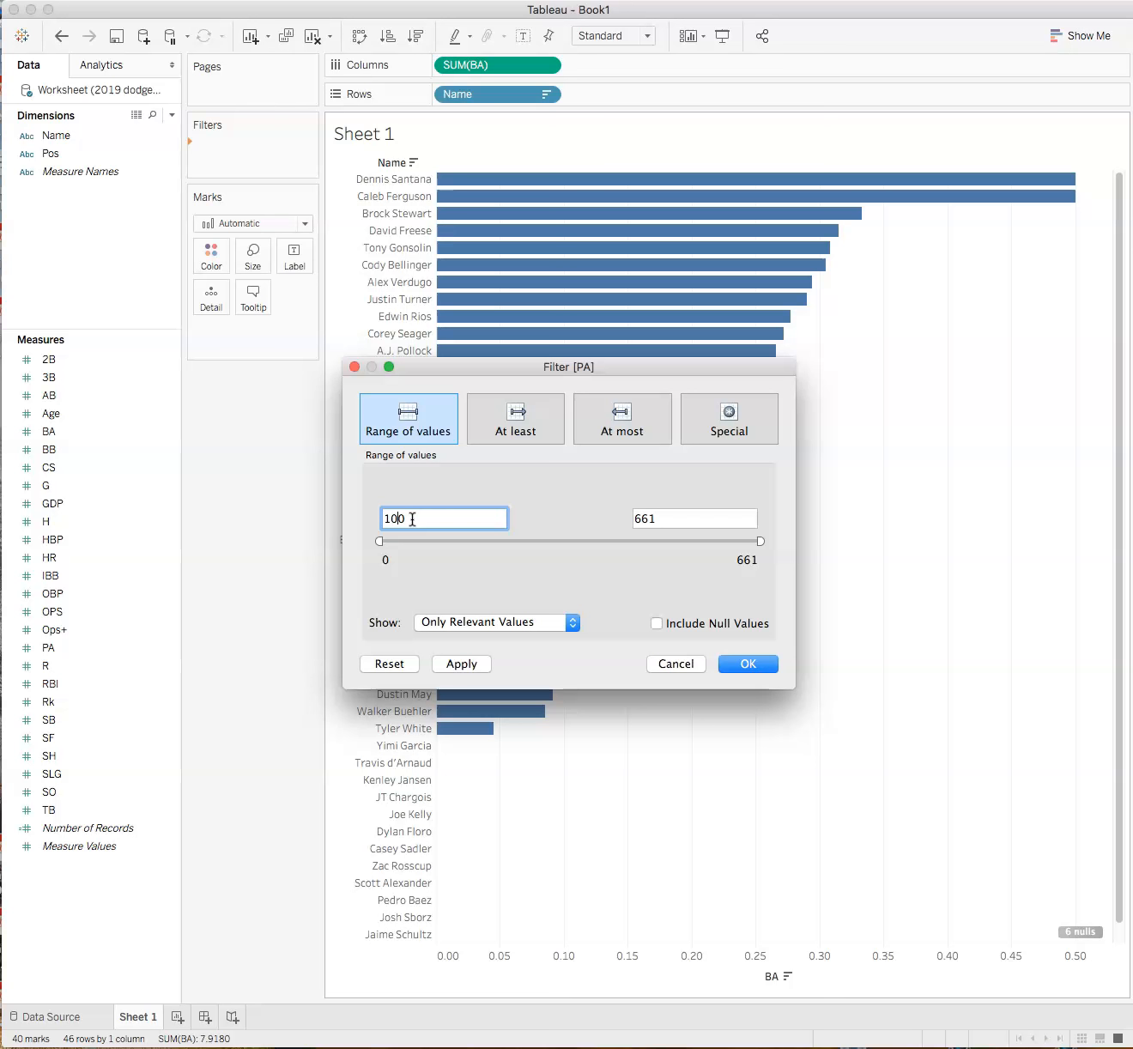
mouse_move(359, 546)
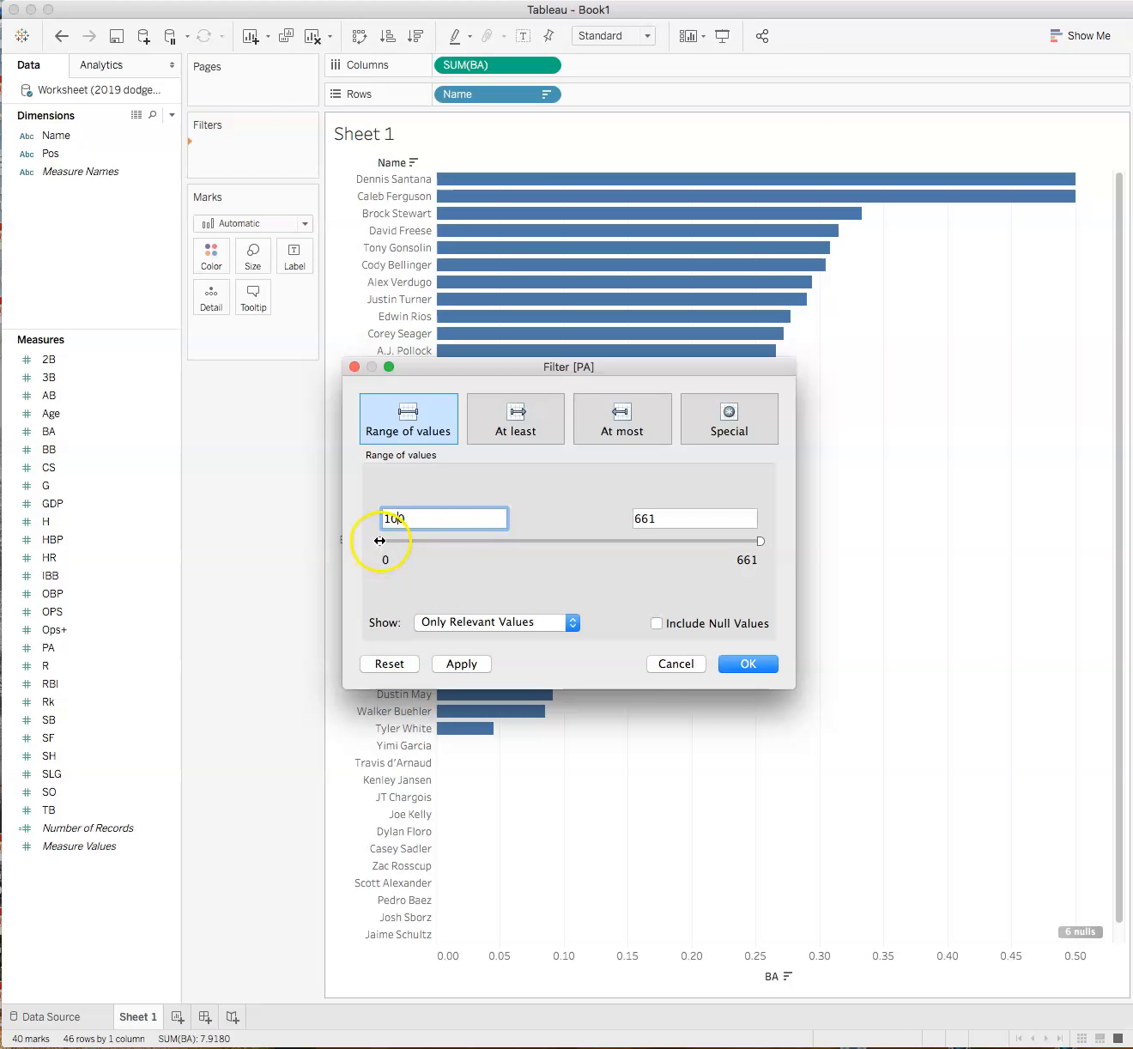
left_click_drag(382, 540, 440, 541)
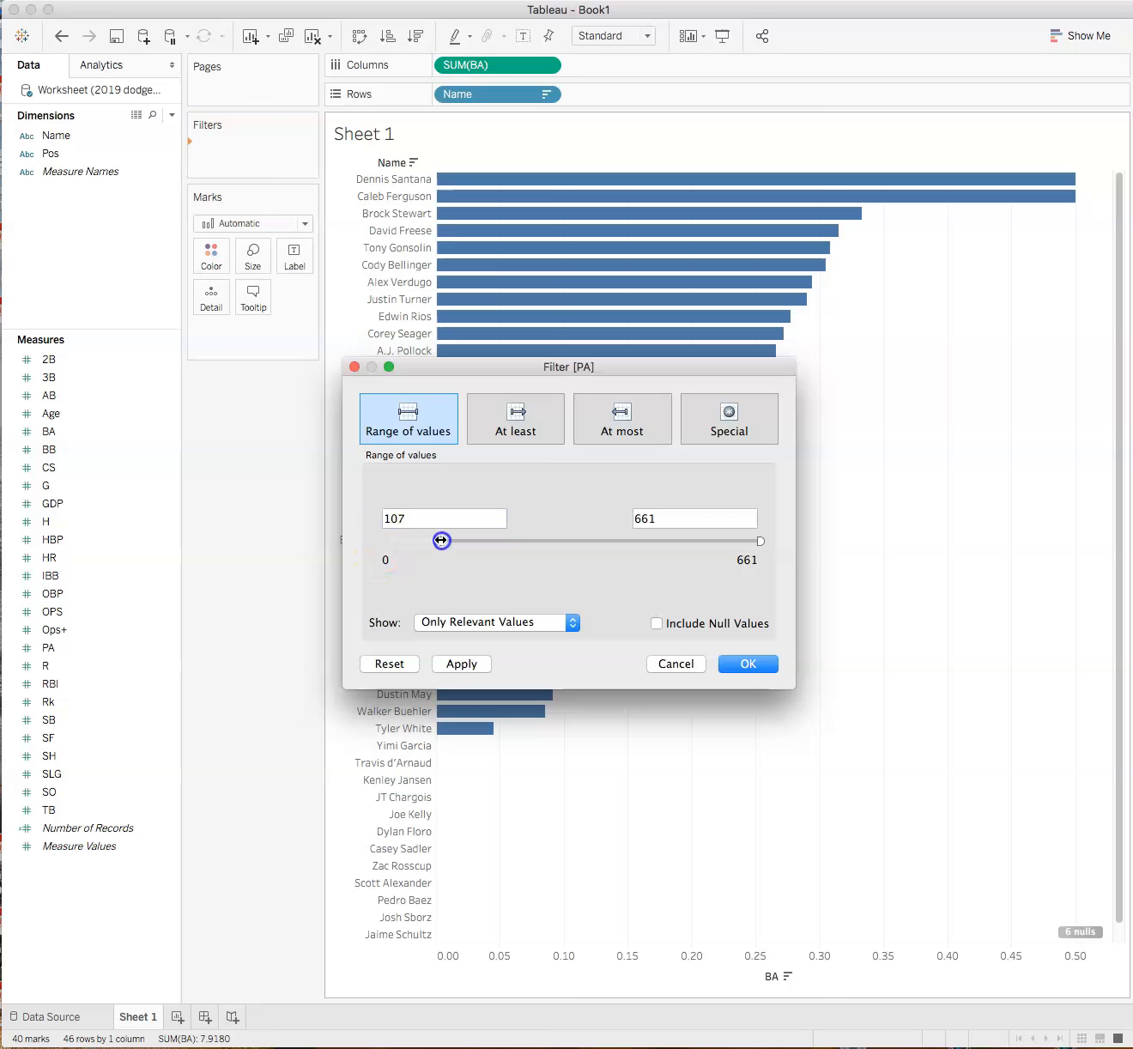
left_click_drag(440, 541, 444, 543)
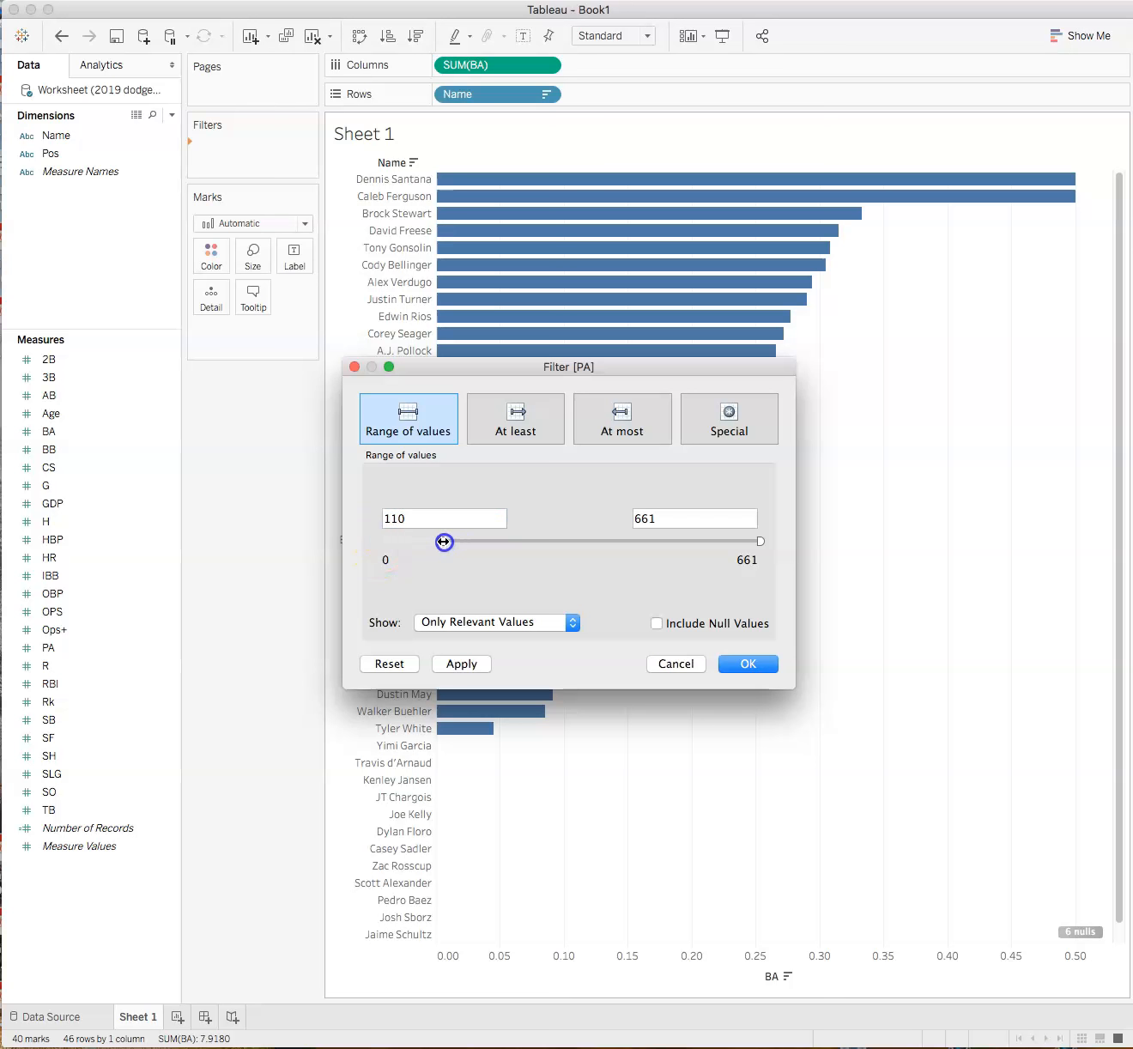
left_click_drag(443, 542, 439, 543)
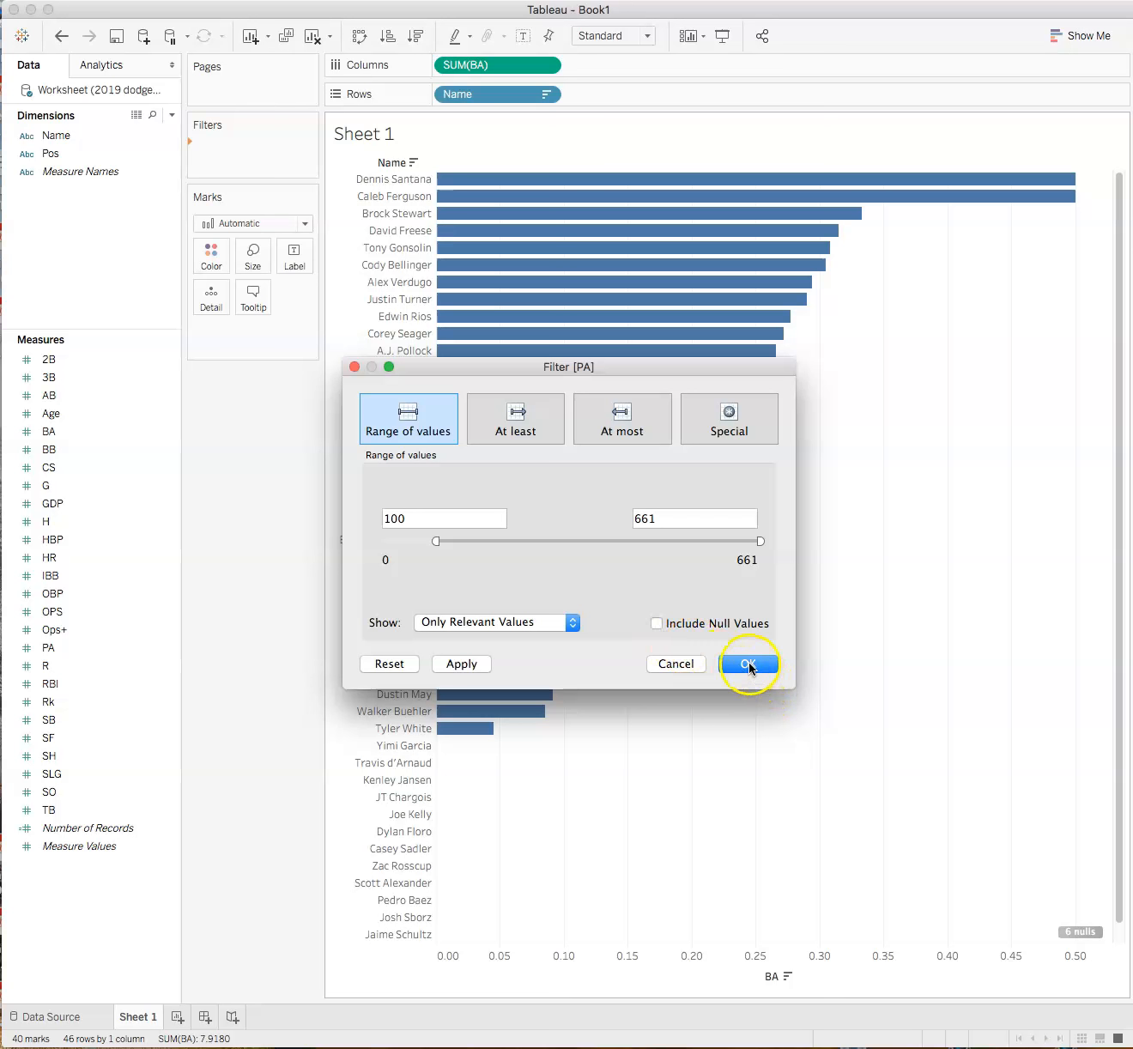
left_click(749, 663)
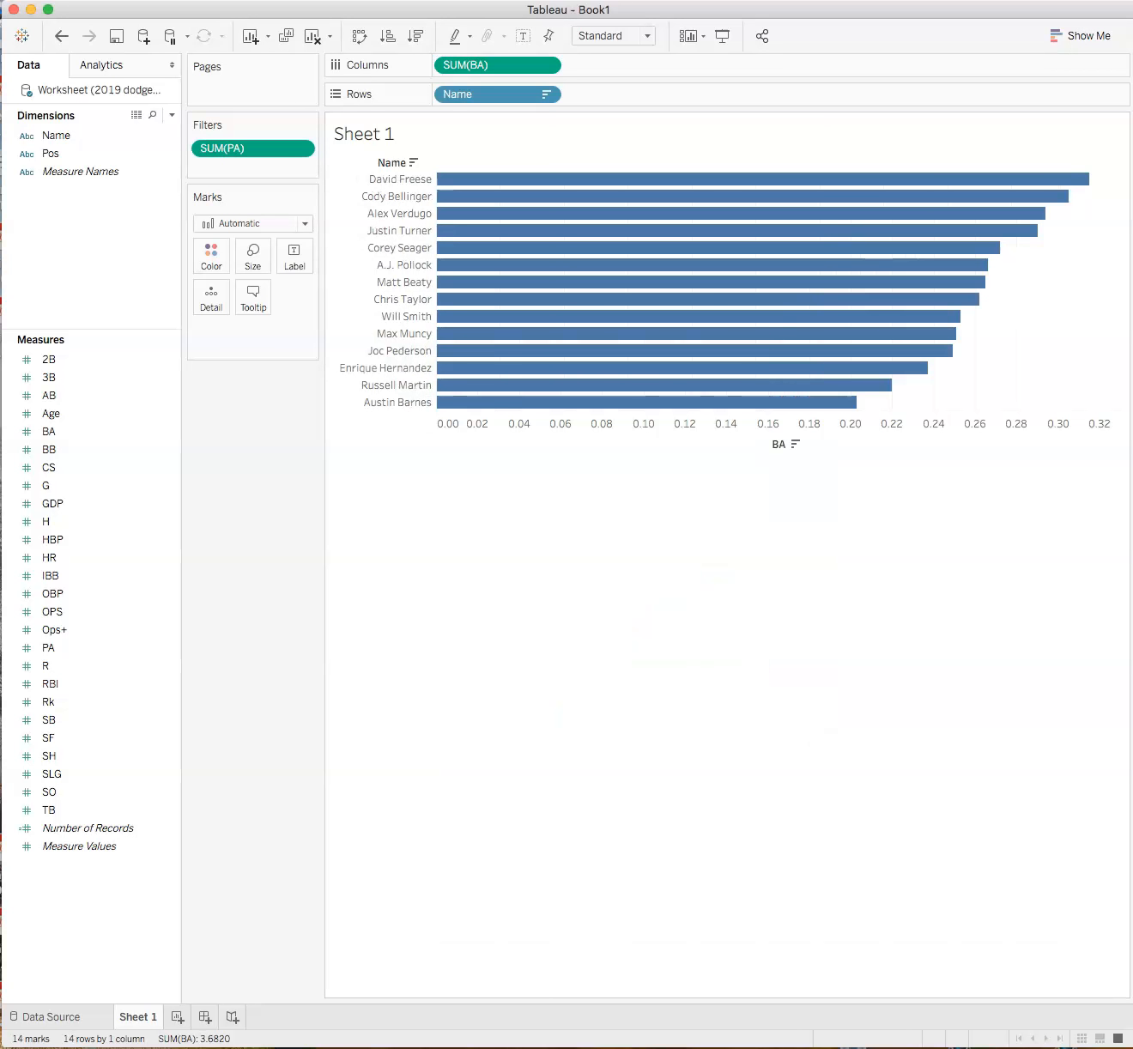
mouse_move(951, 937)
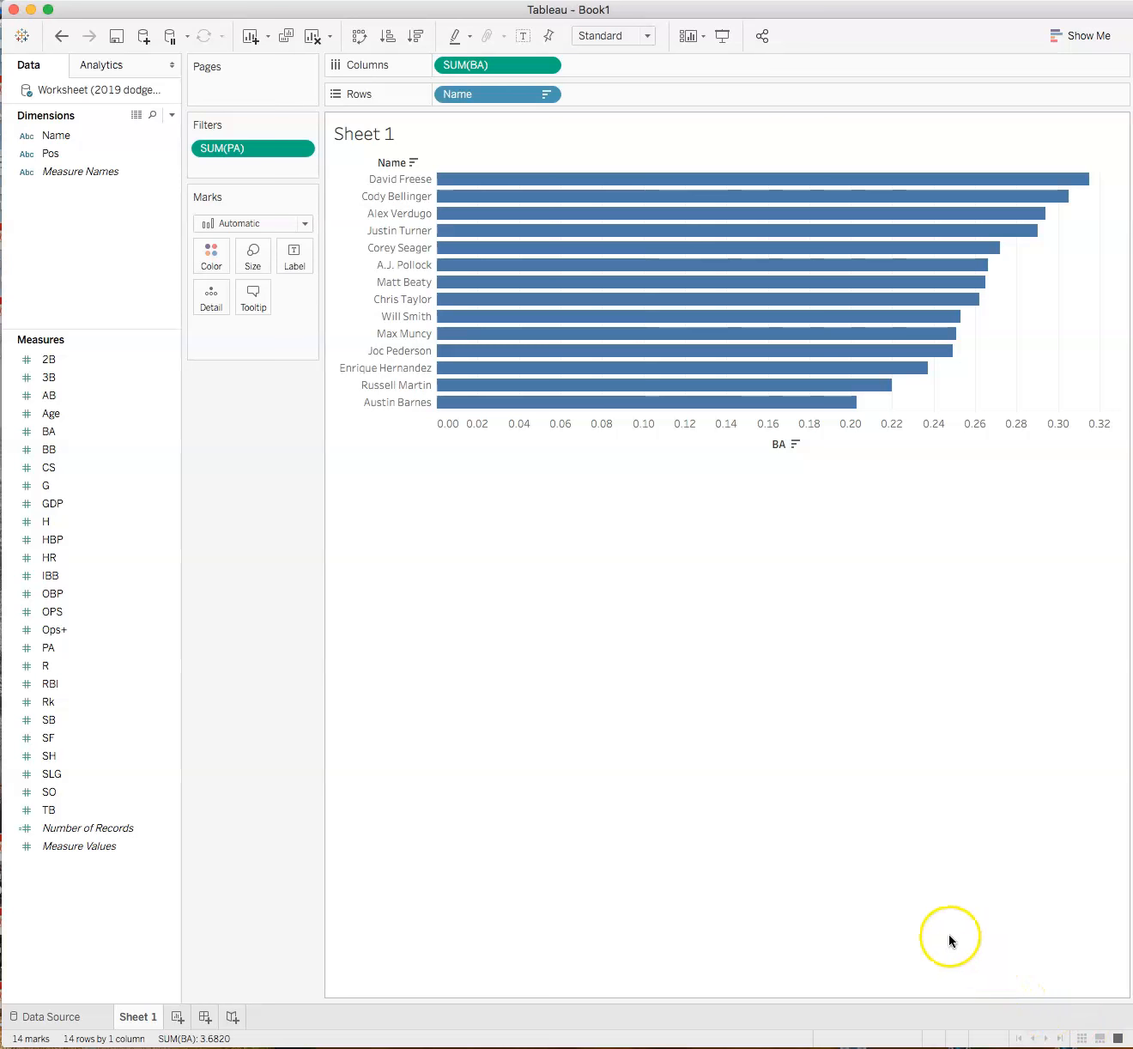
mouse_move(1044, 230)
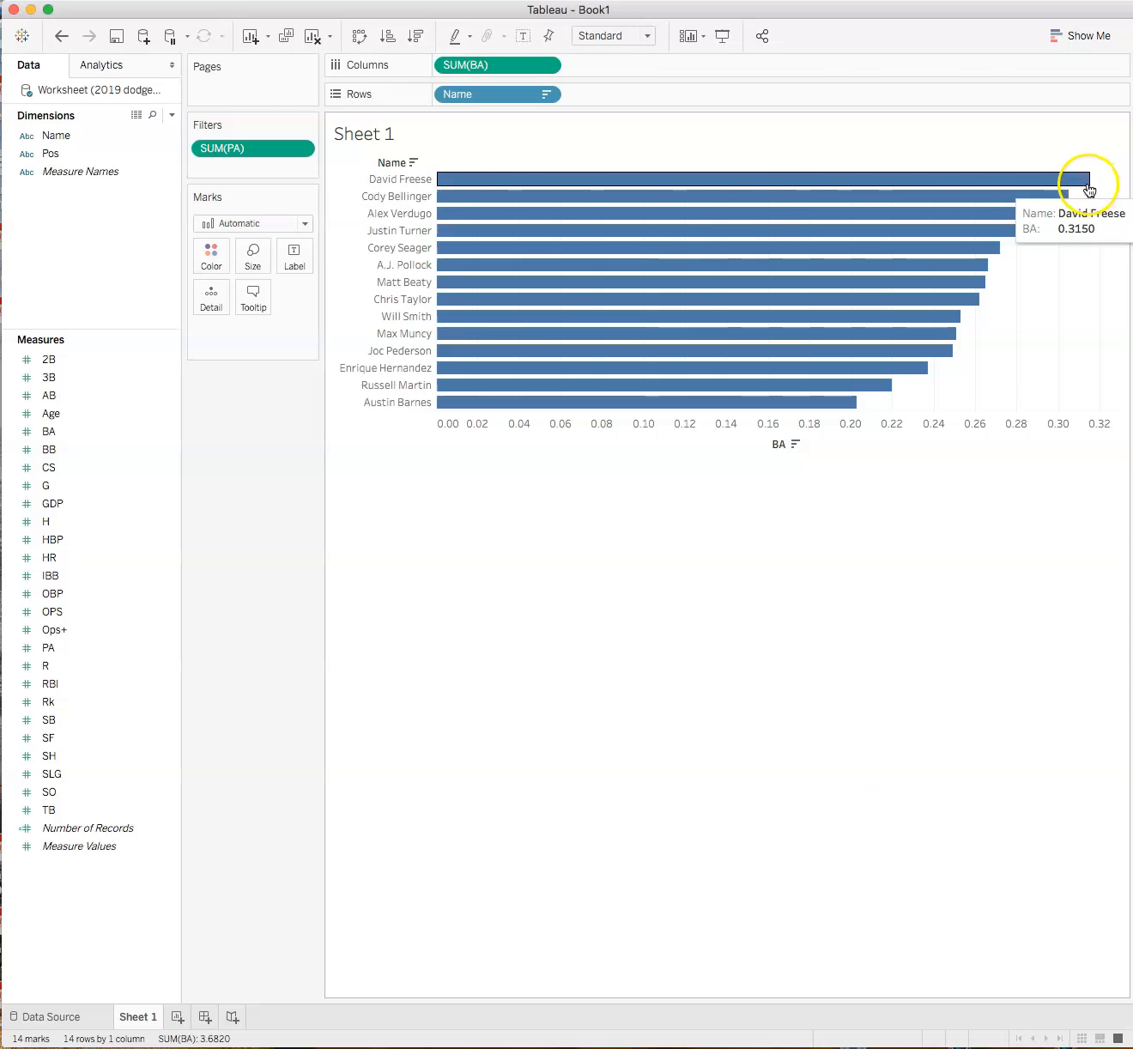
mouse_move(1011, 230)
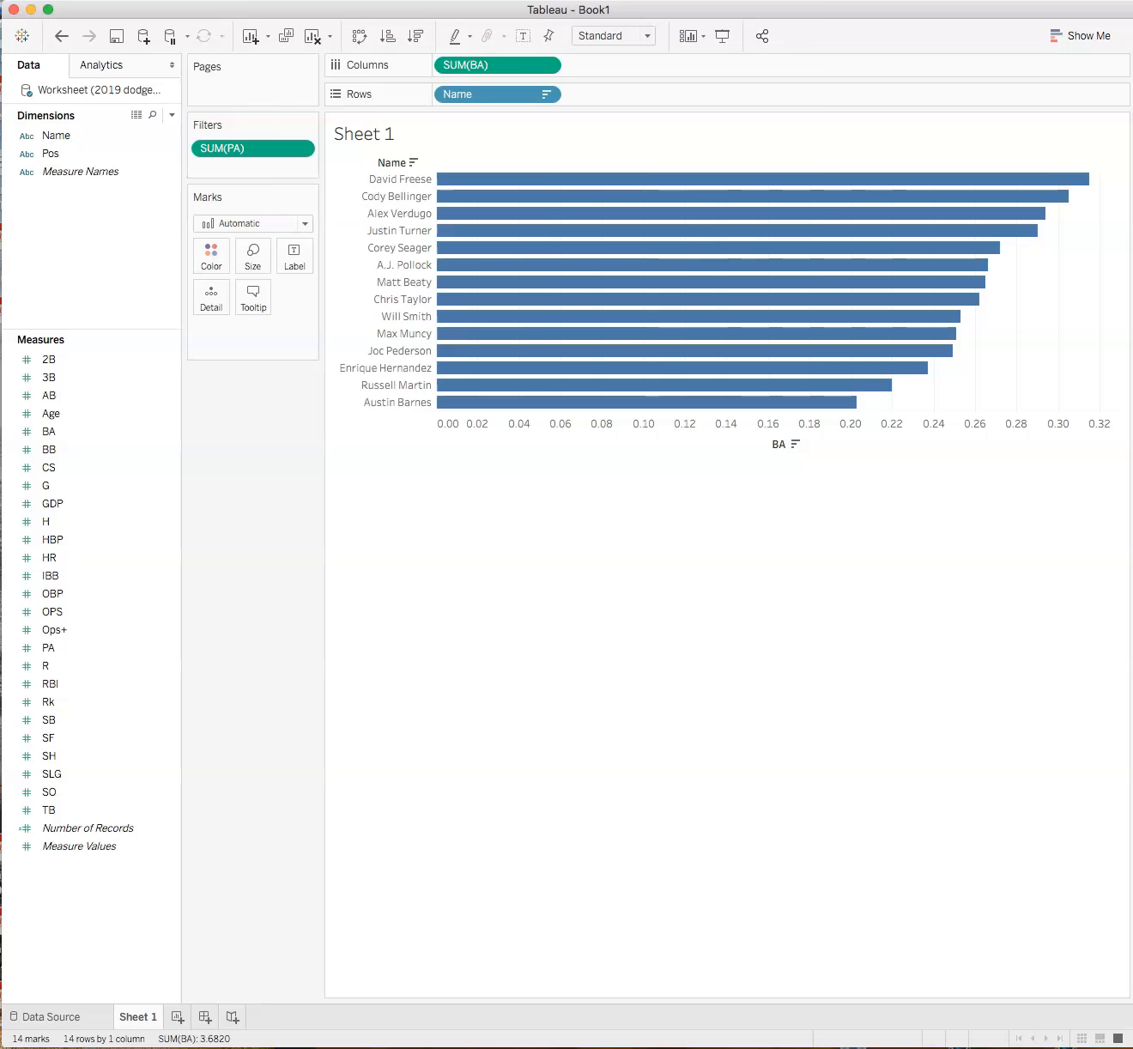
mouse_move(410, 582)
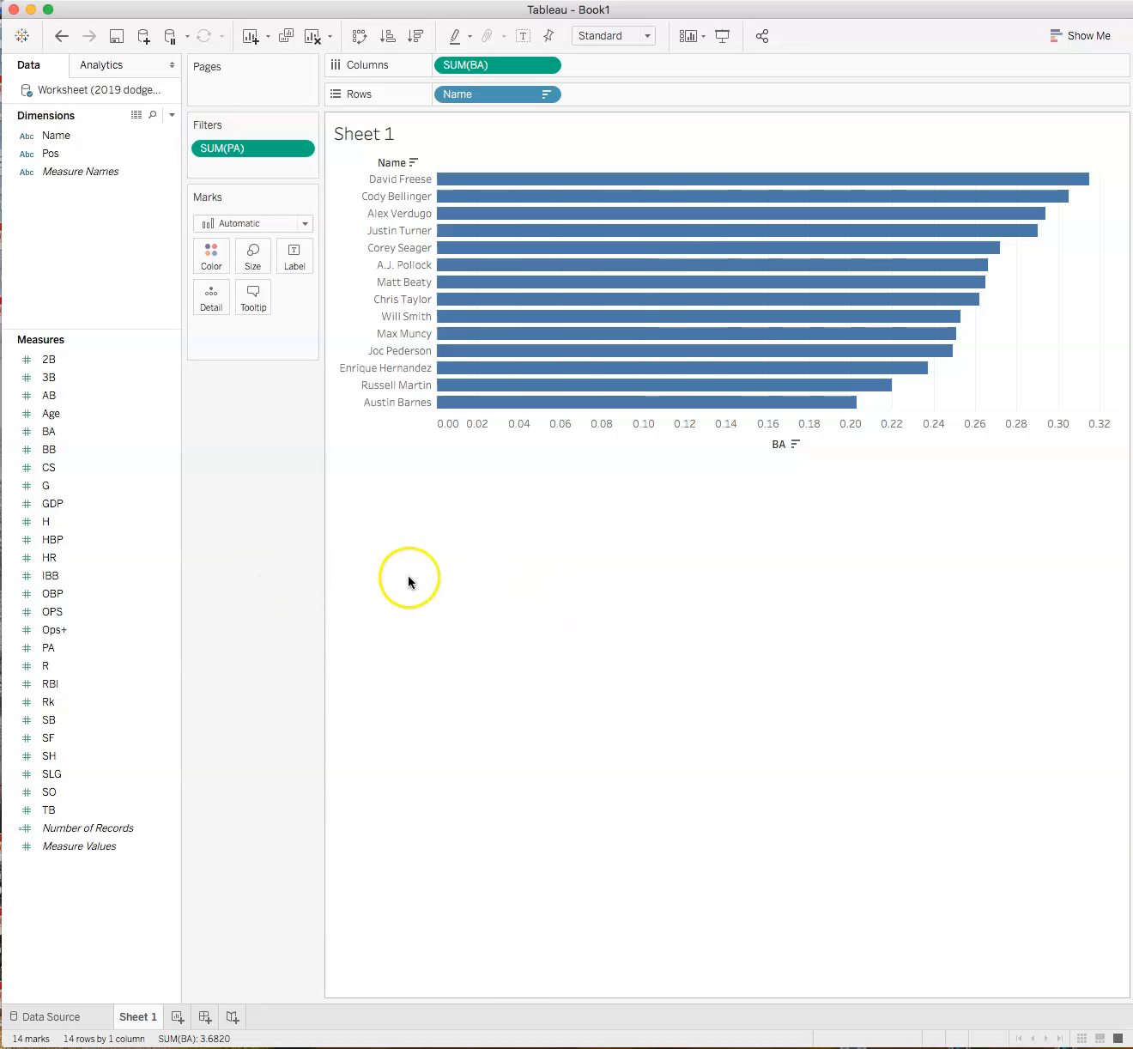
mouse_move(383, 632)
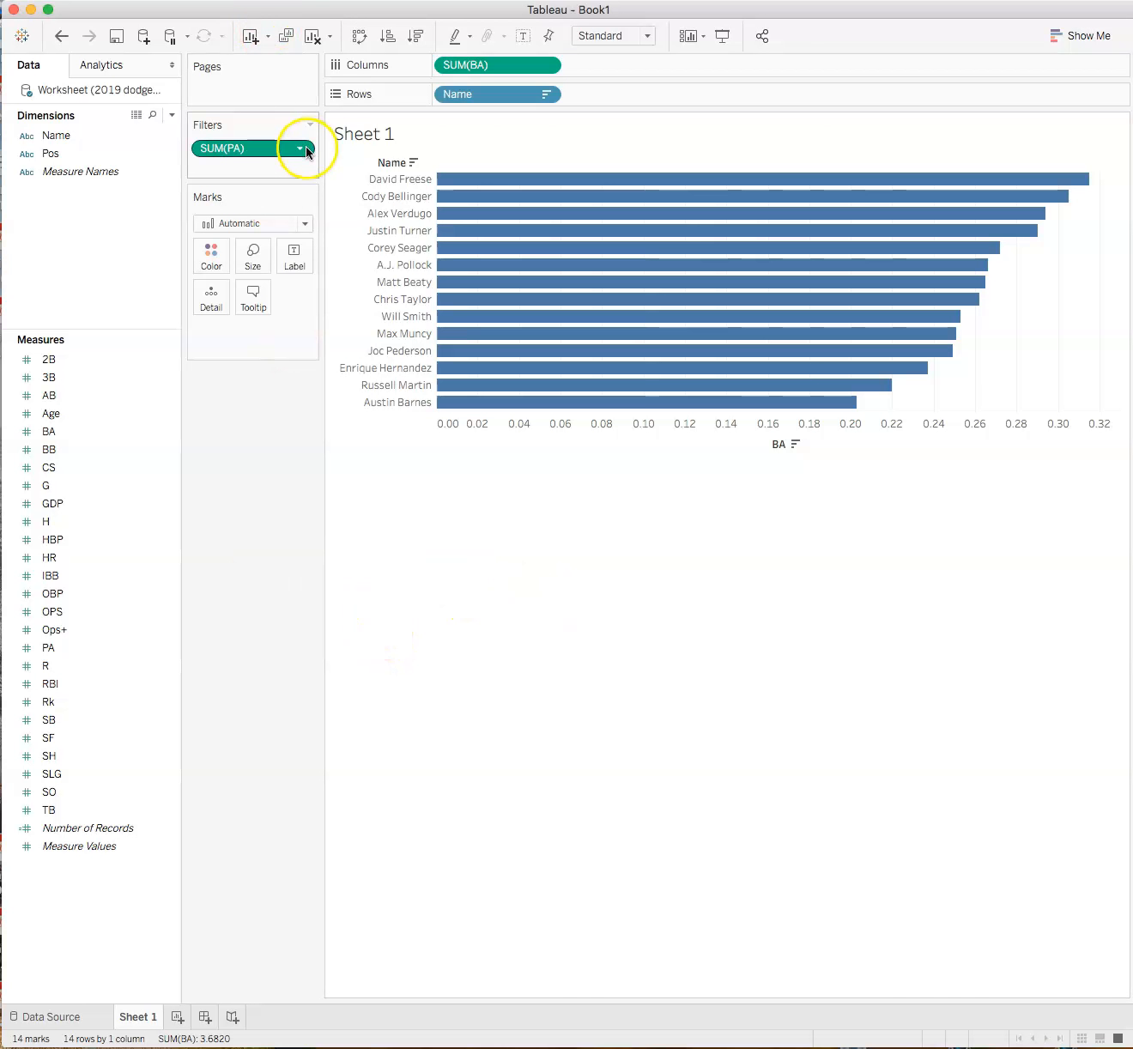
Step: Show the SUM(PA) filter as an on-sheet slider spanning 100 to 661
left_click(299, 148)
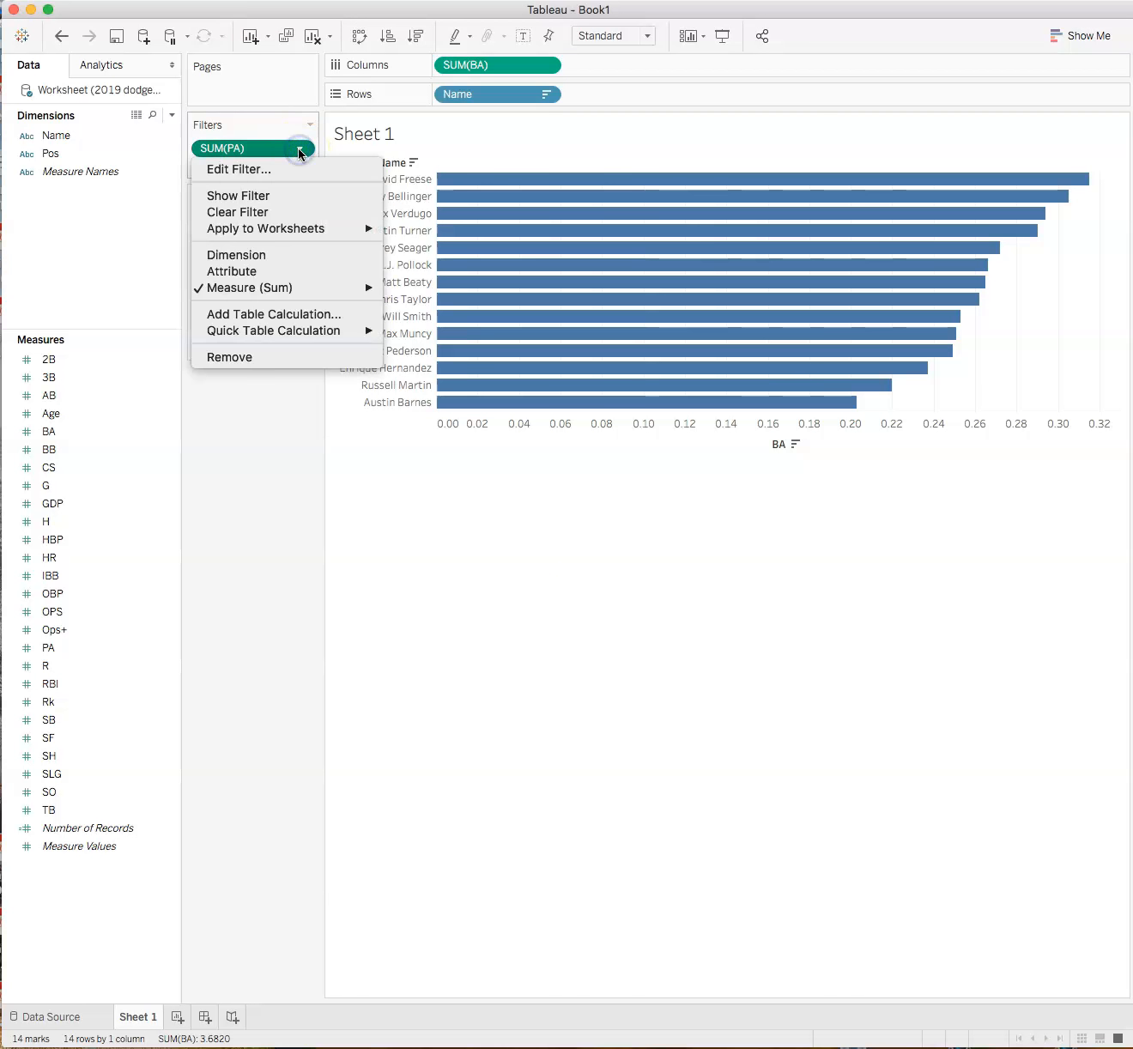
left_click(237, 195)
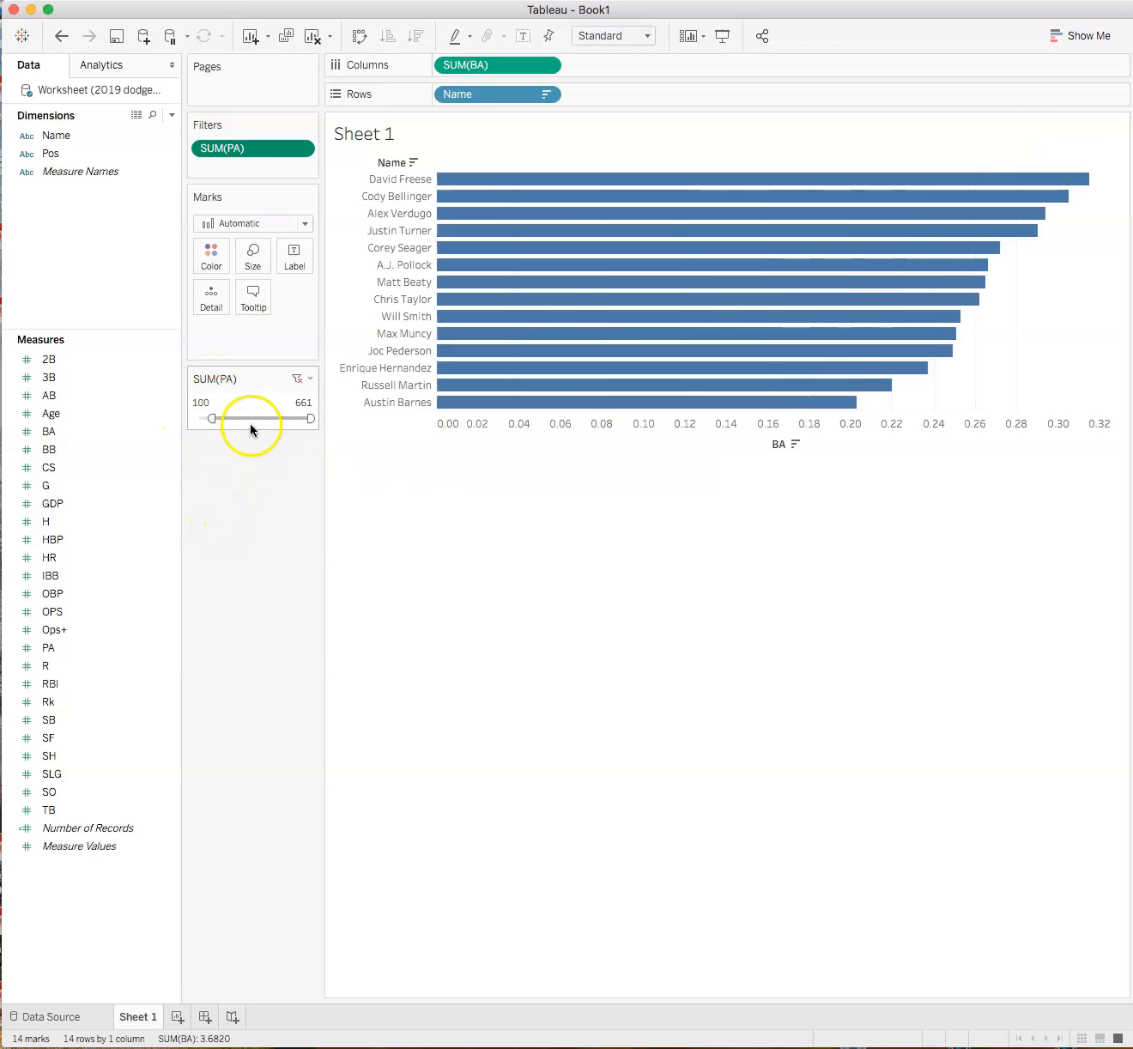
mouse_move(890, 351)
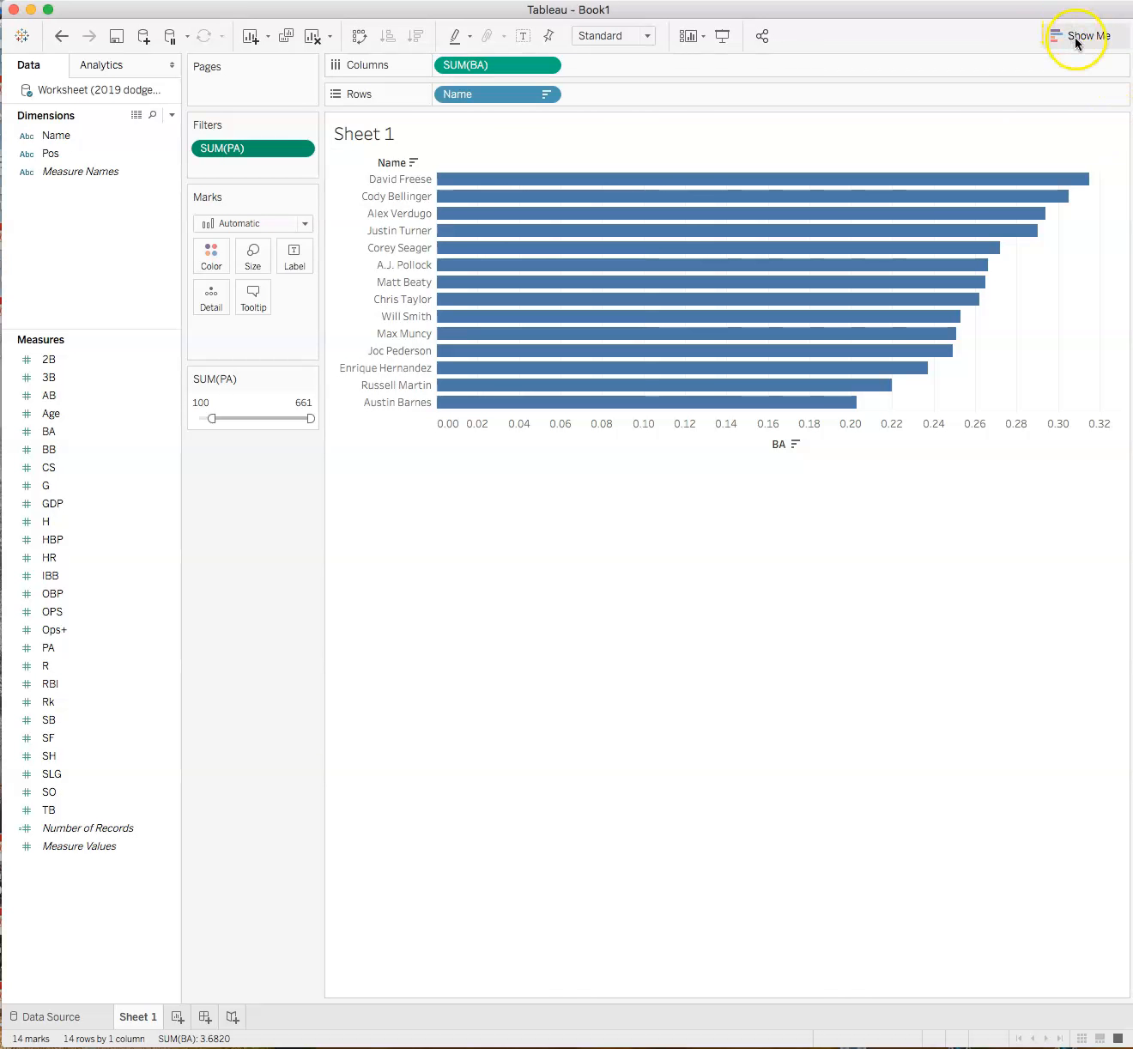
mouse_move(1078, 41)
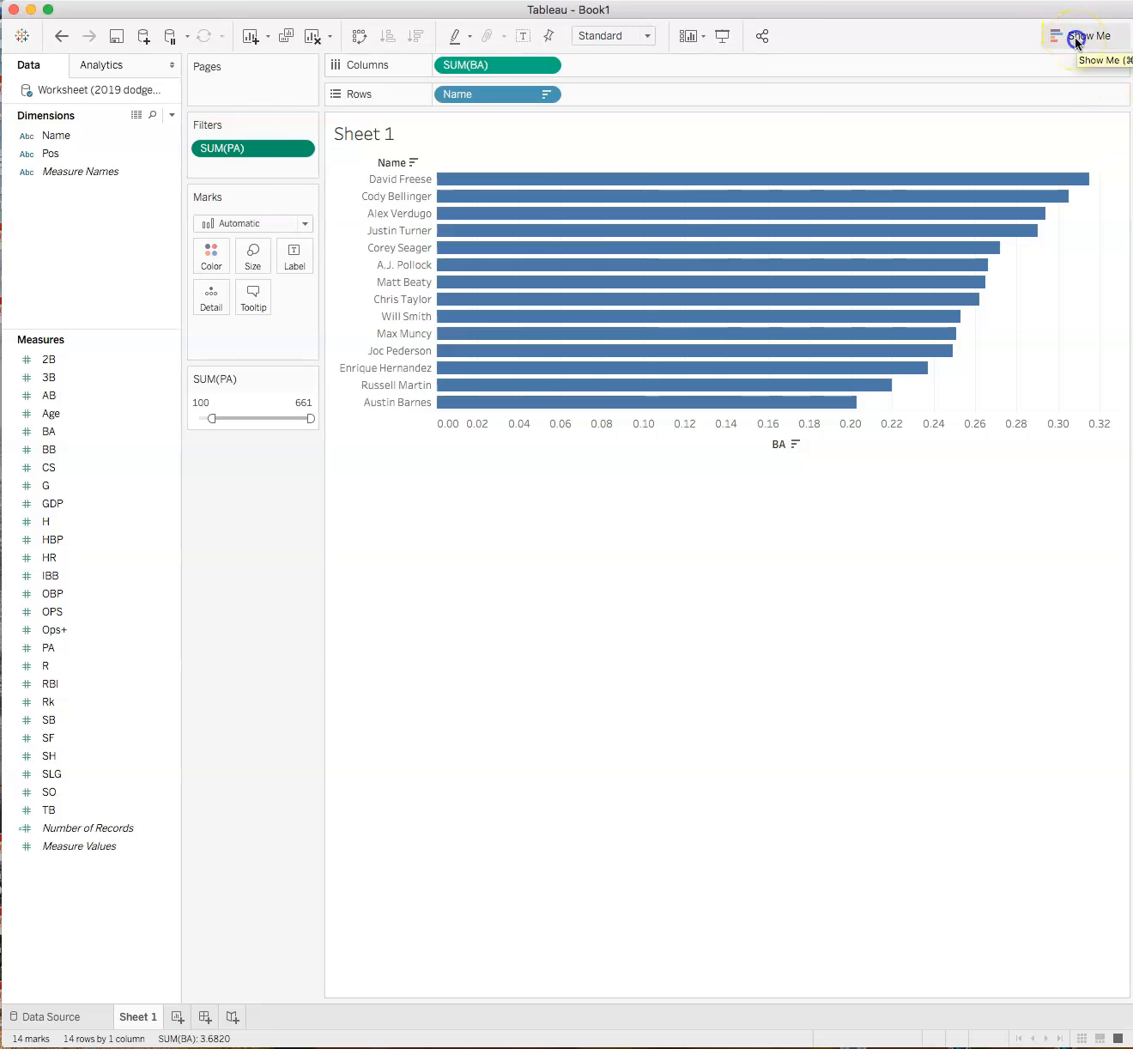
Step: Switch the batting-average bars to circle marks with hitter Names on Rows and SUM(BA) on Columns
left_click(1080, 34)
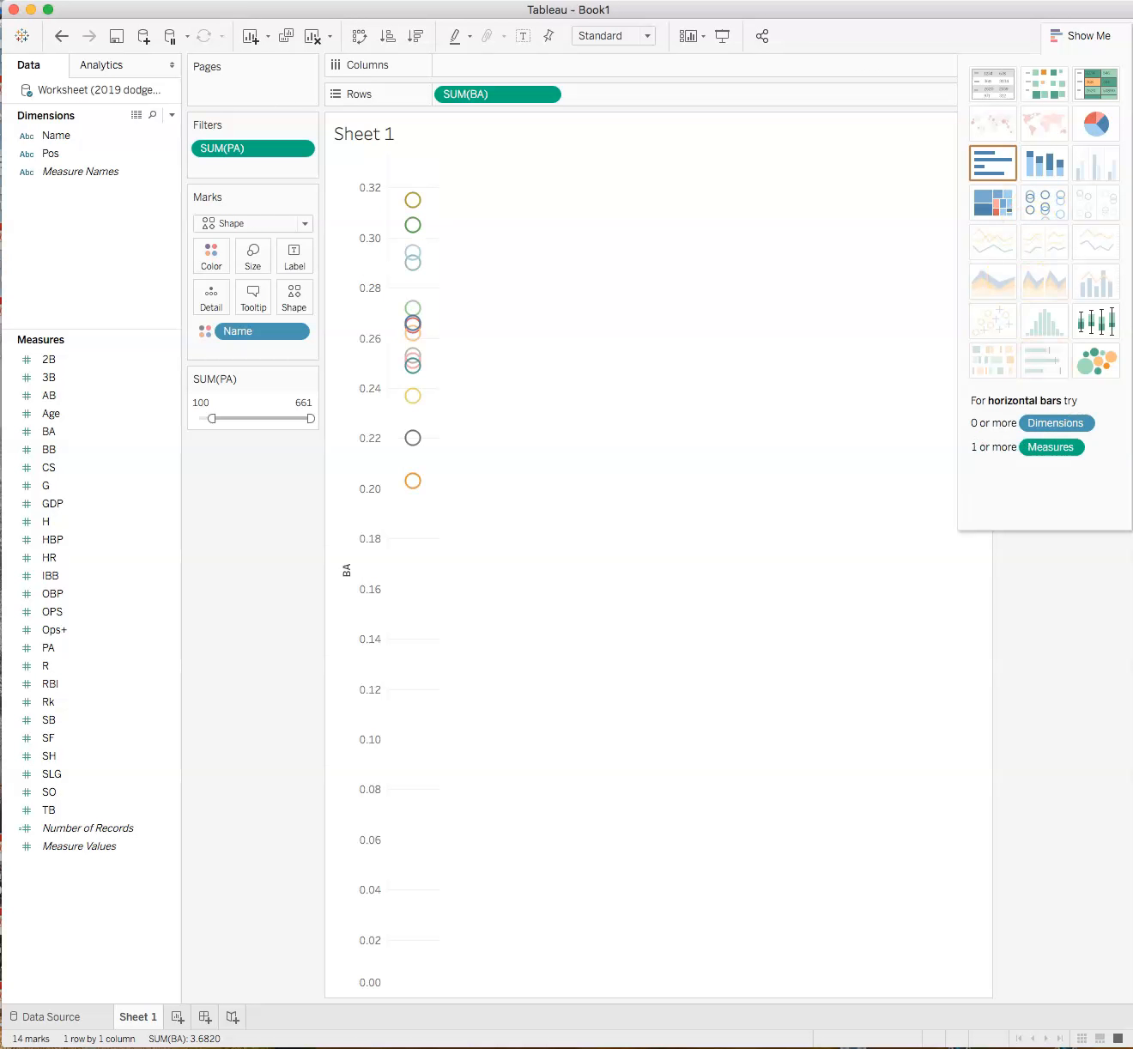
mouse_move(280, 79)
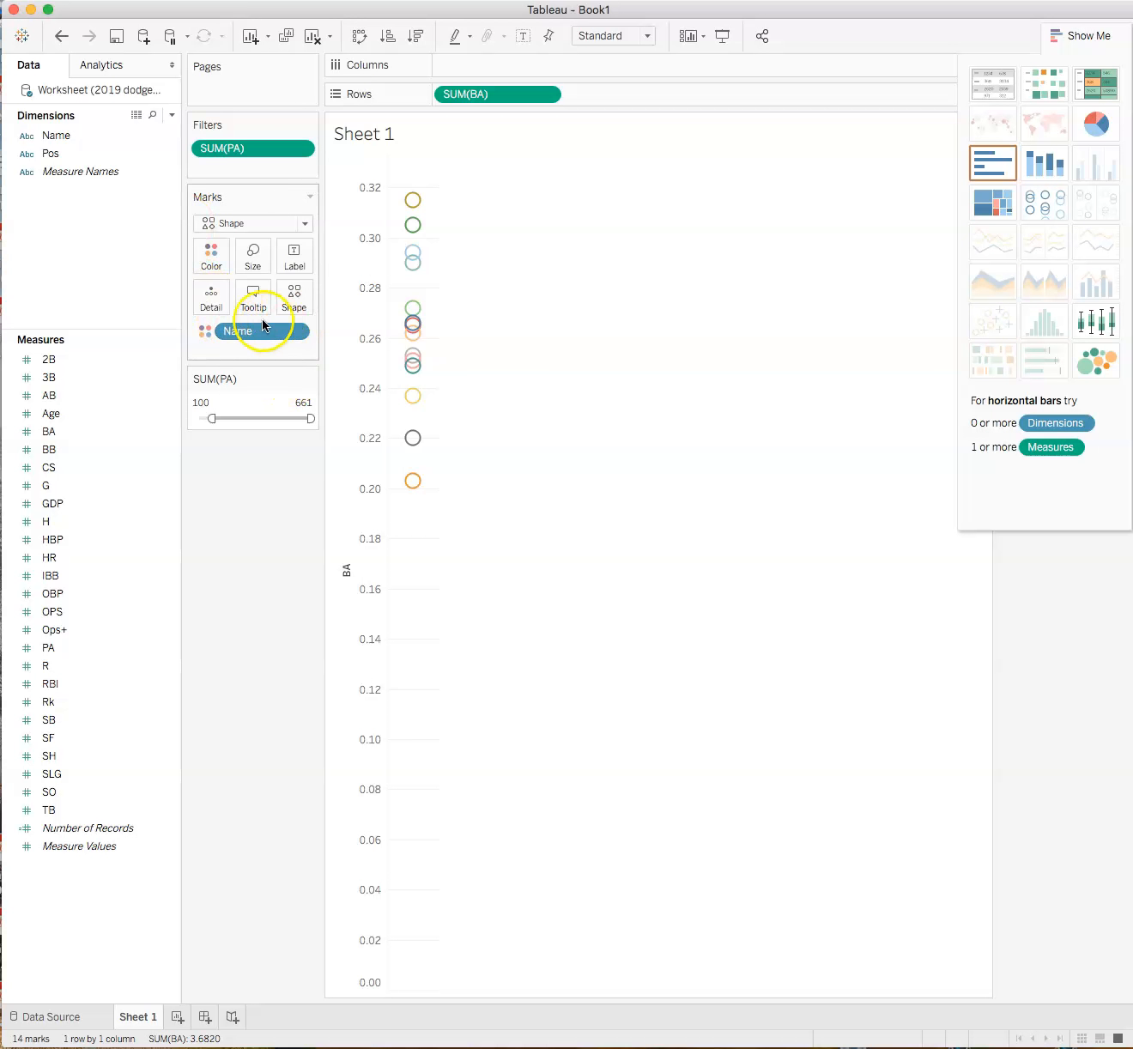
left_click_drag(237, 330, 455, 63)
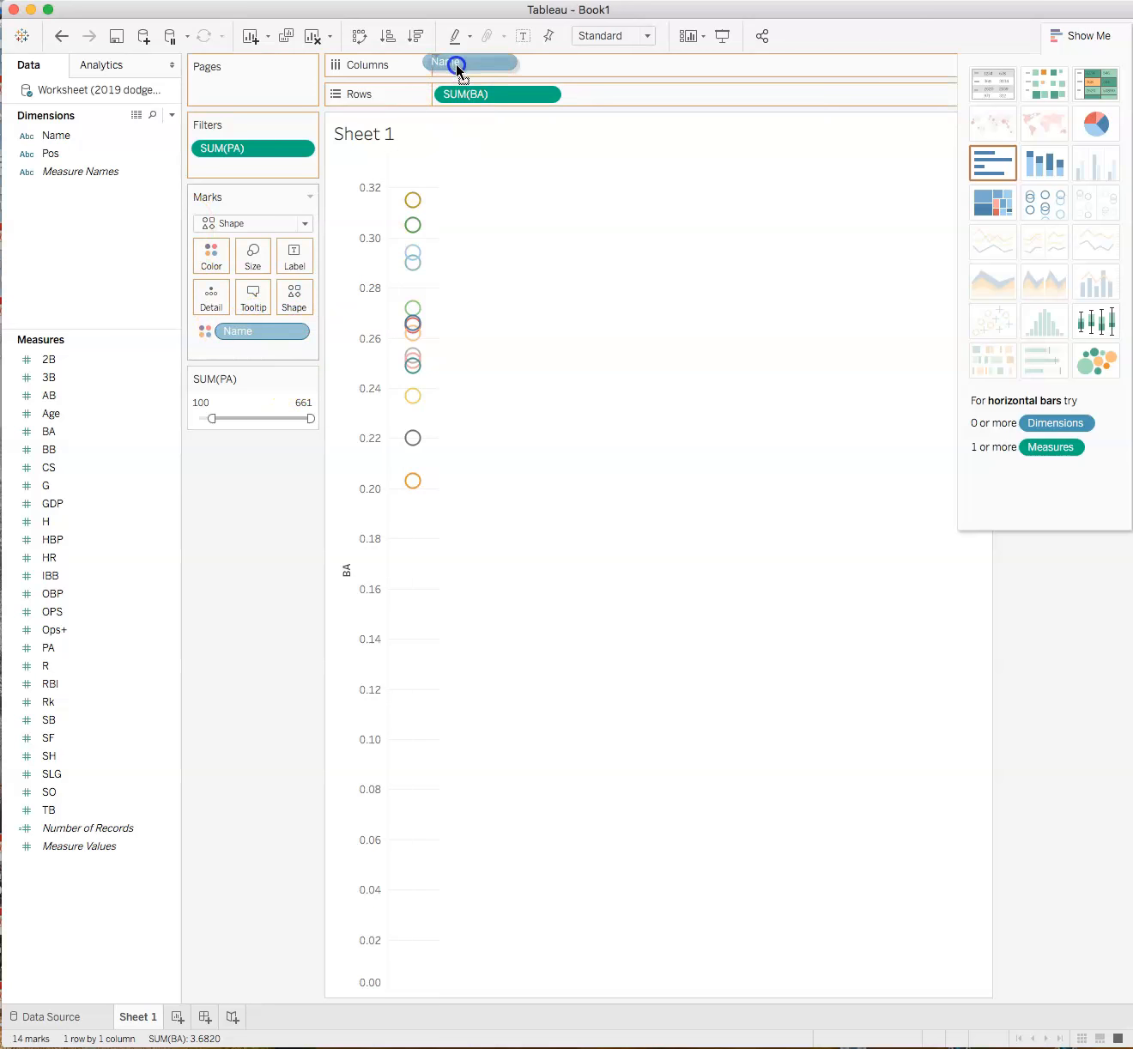
left_click_drag(460, 62, 472, 65)
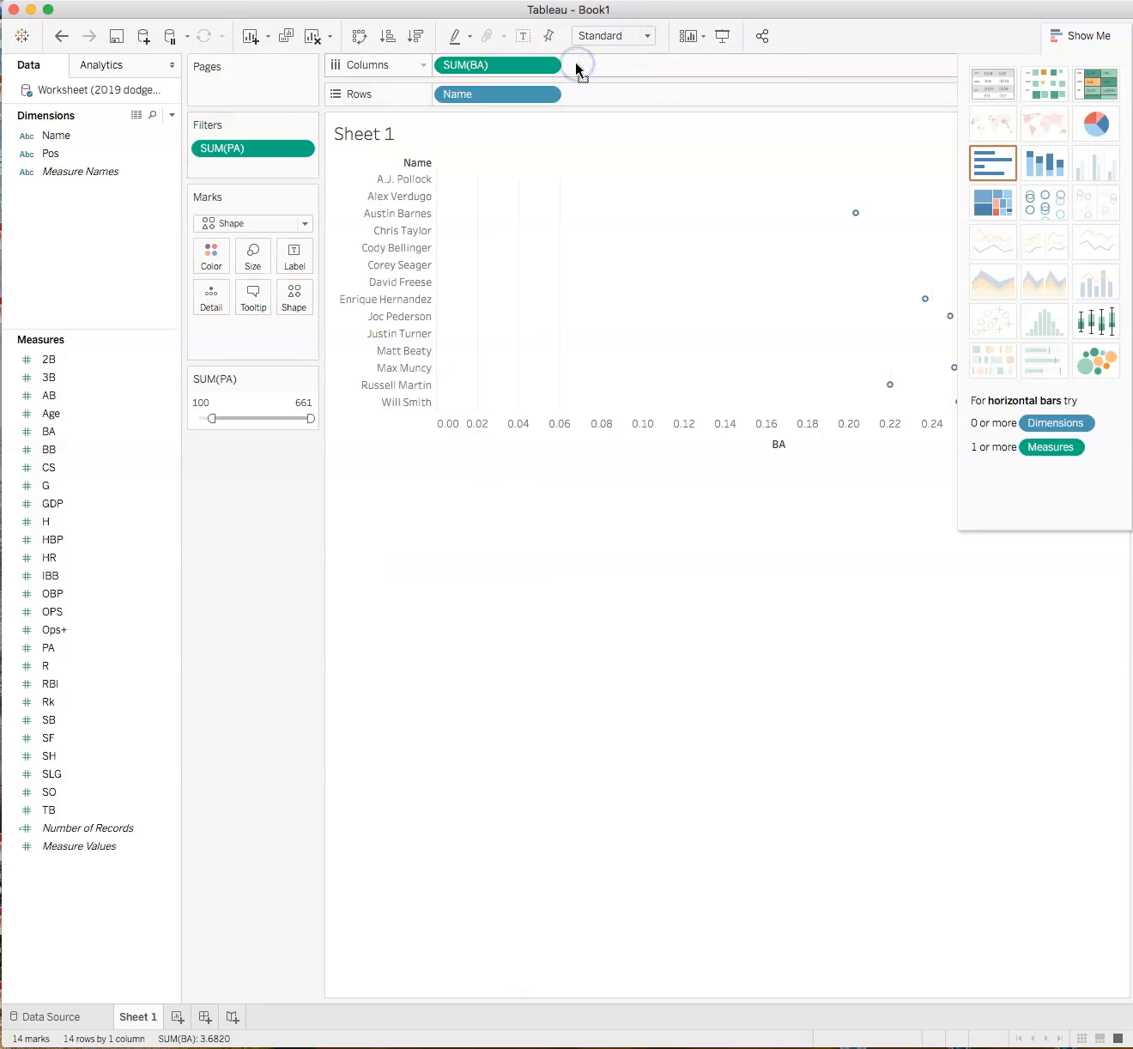
Step: Sort the circle chart descending by BA so David Freese leads and Austin Barnes is last
left_click(51, 592)
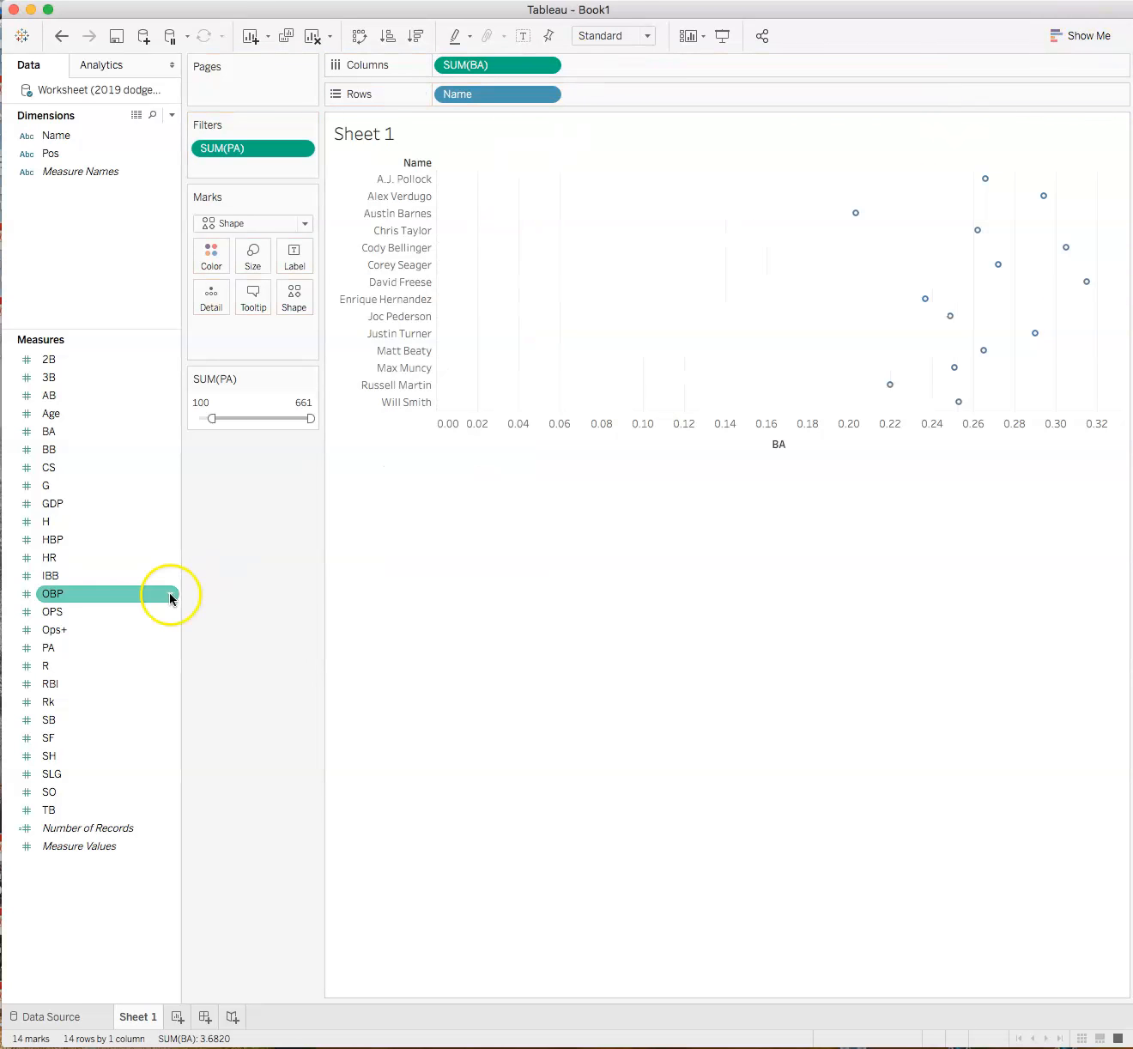
mouse_move(960, 402)
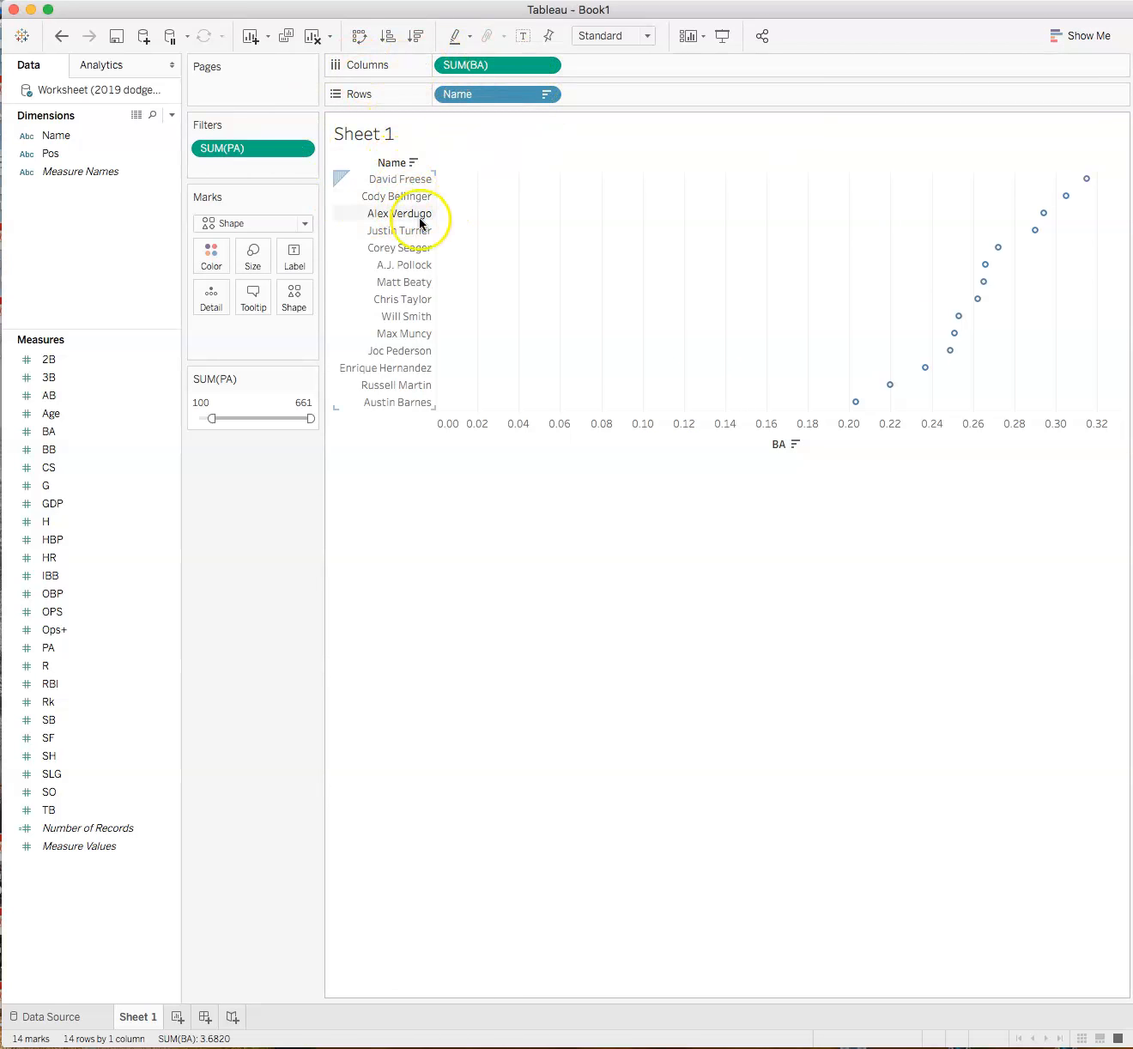
mouse_move(1083, 175)
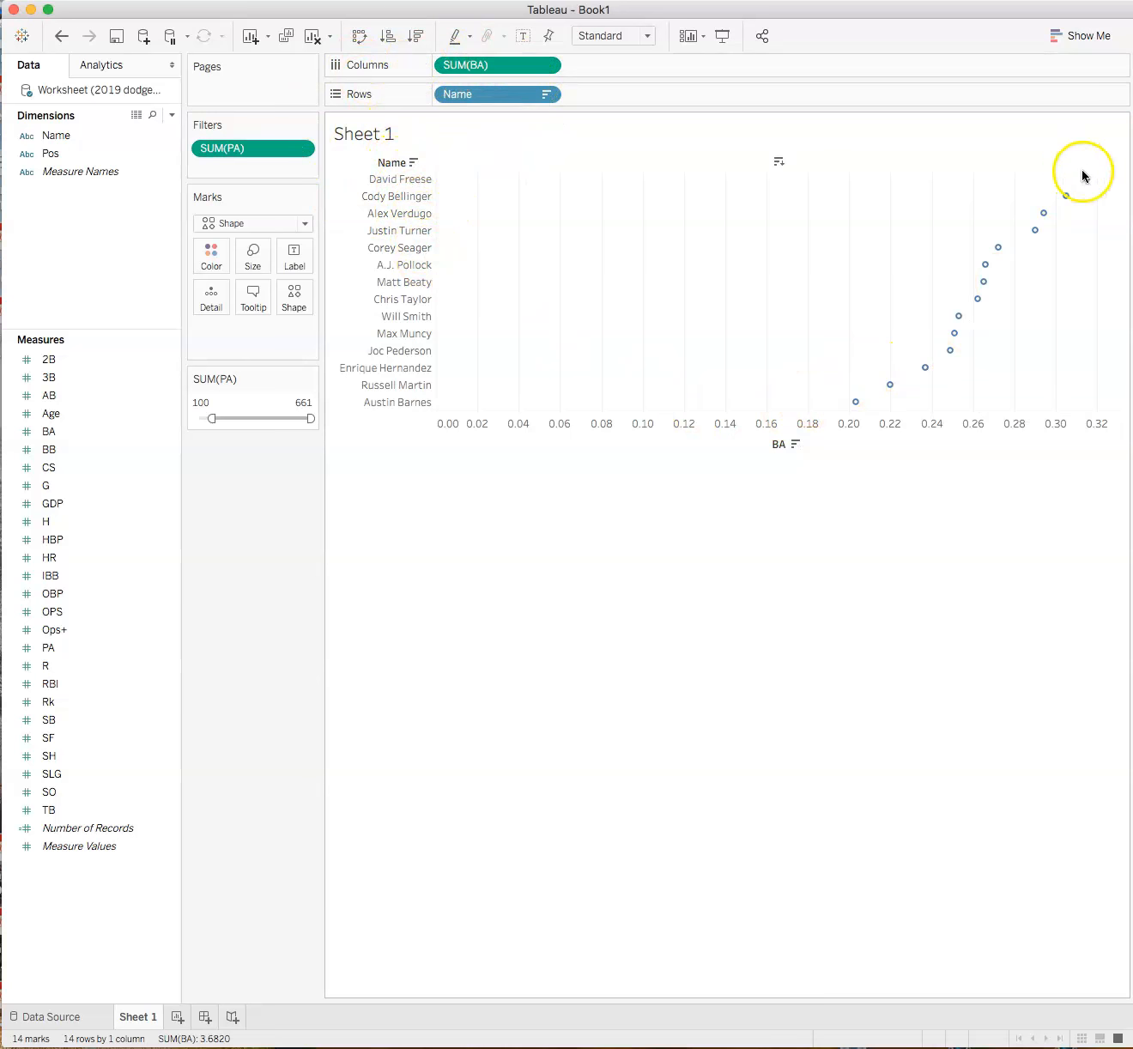
mouse_move(951, 336)
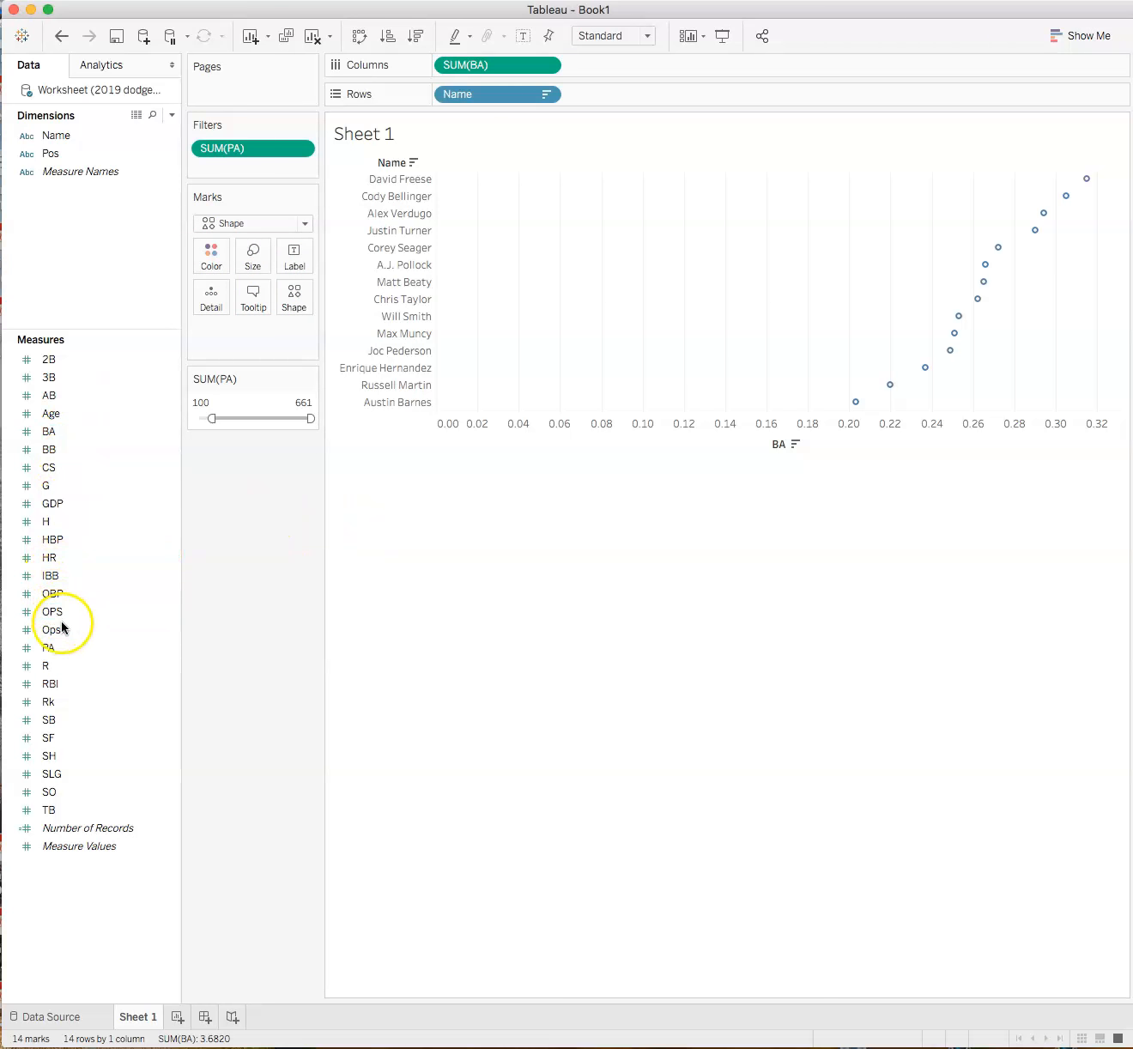
left_click(48, 702)
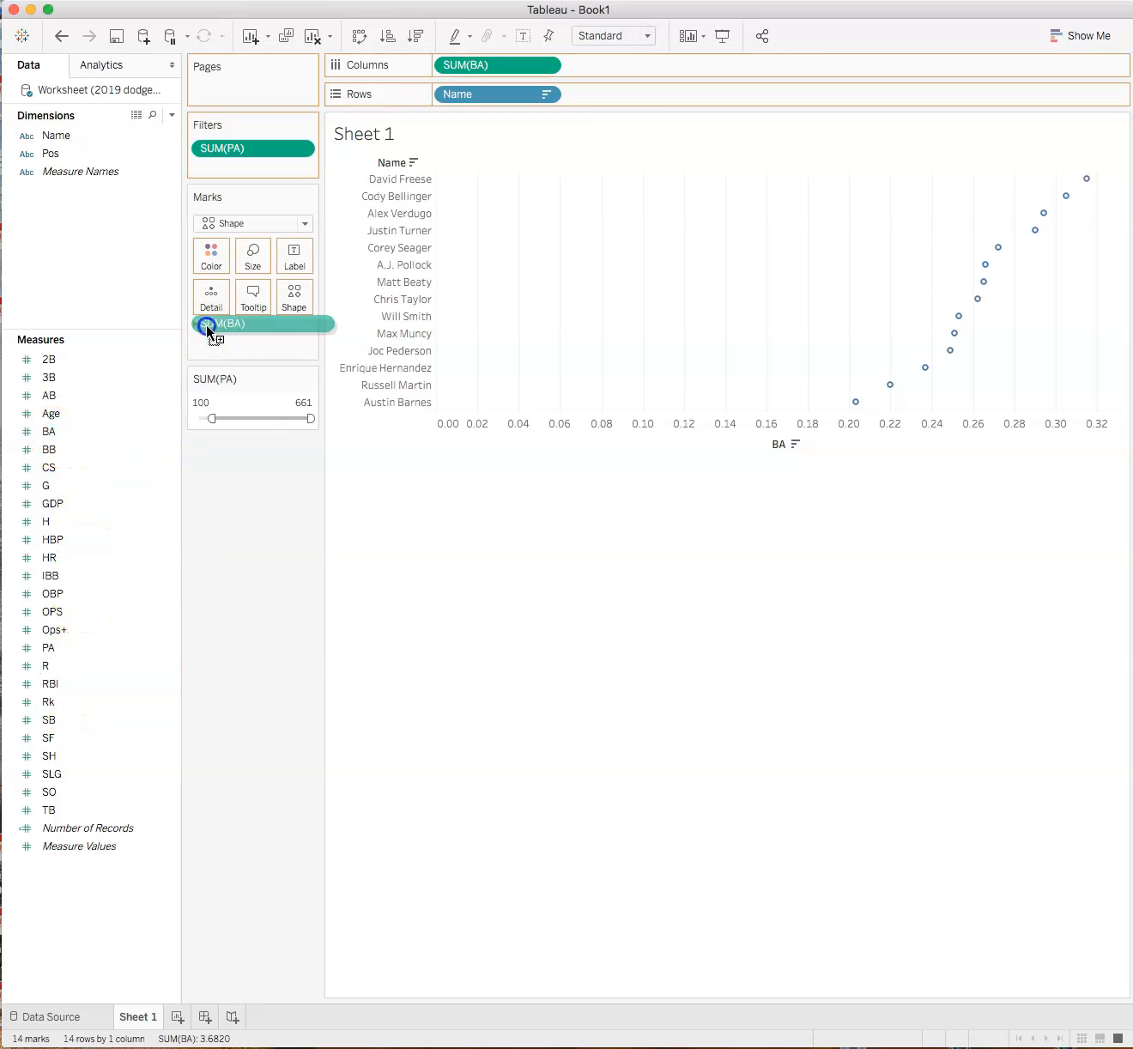
Step: Adjust the circle mark size slider and drop the SUM(BA) size encoding so the dot plot widens
left_click(253, 255)
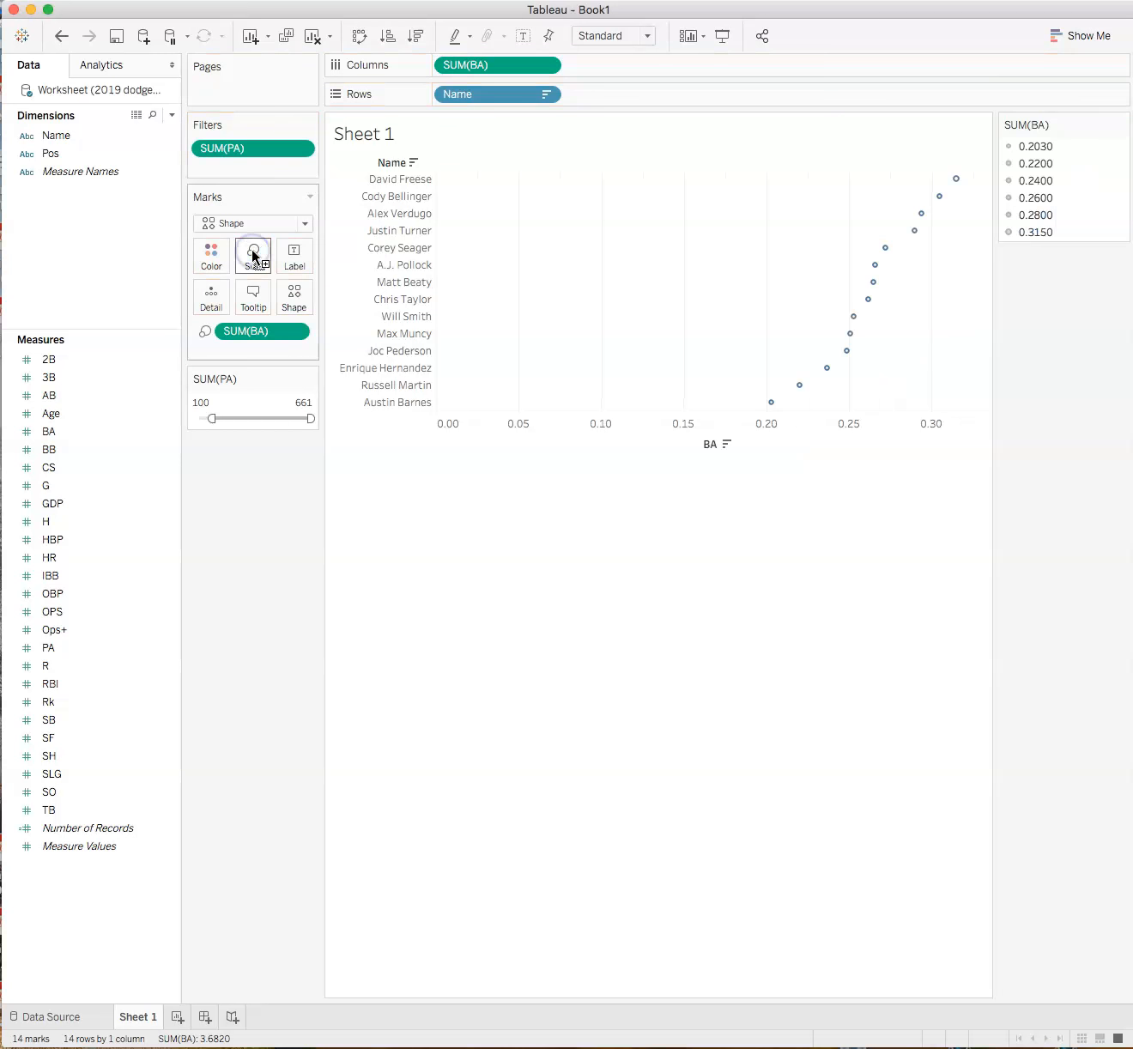
mouse_move(975, 241)
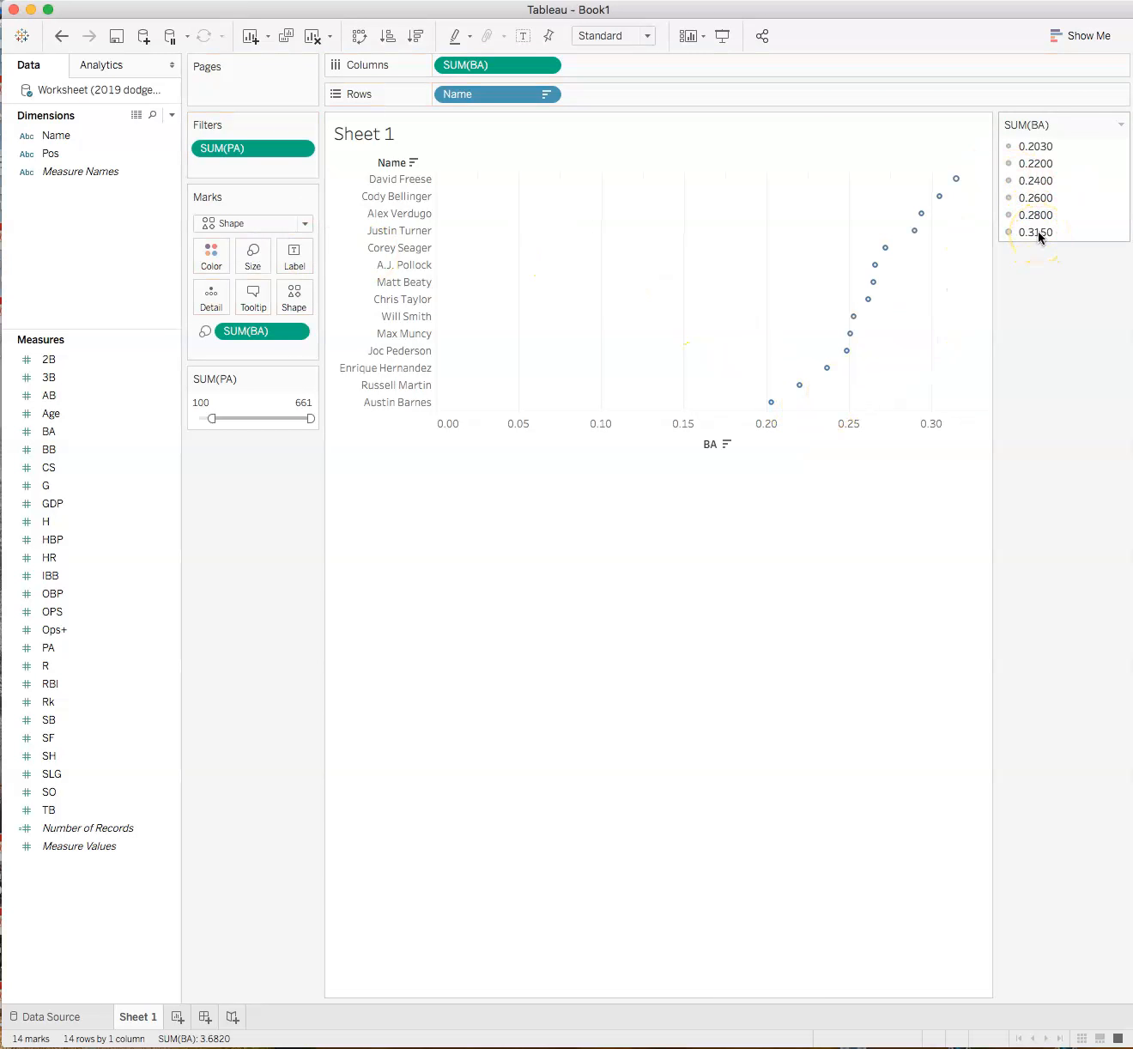
mouse_move(955, 179)
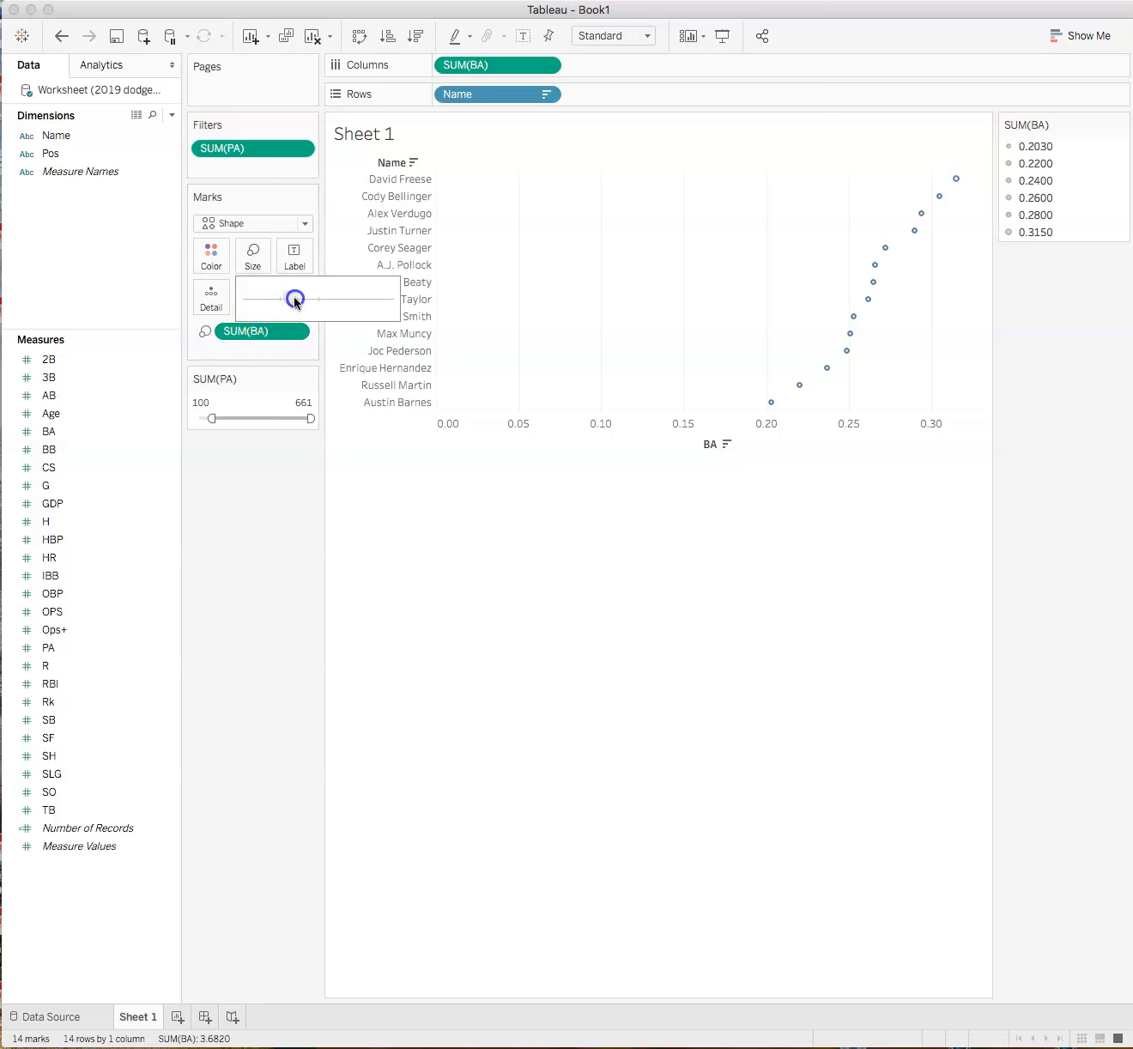
left_click_drag(296, 298, 309, 299)
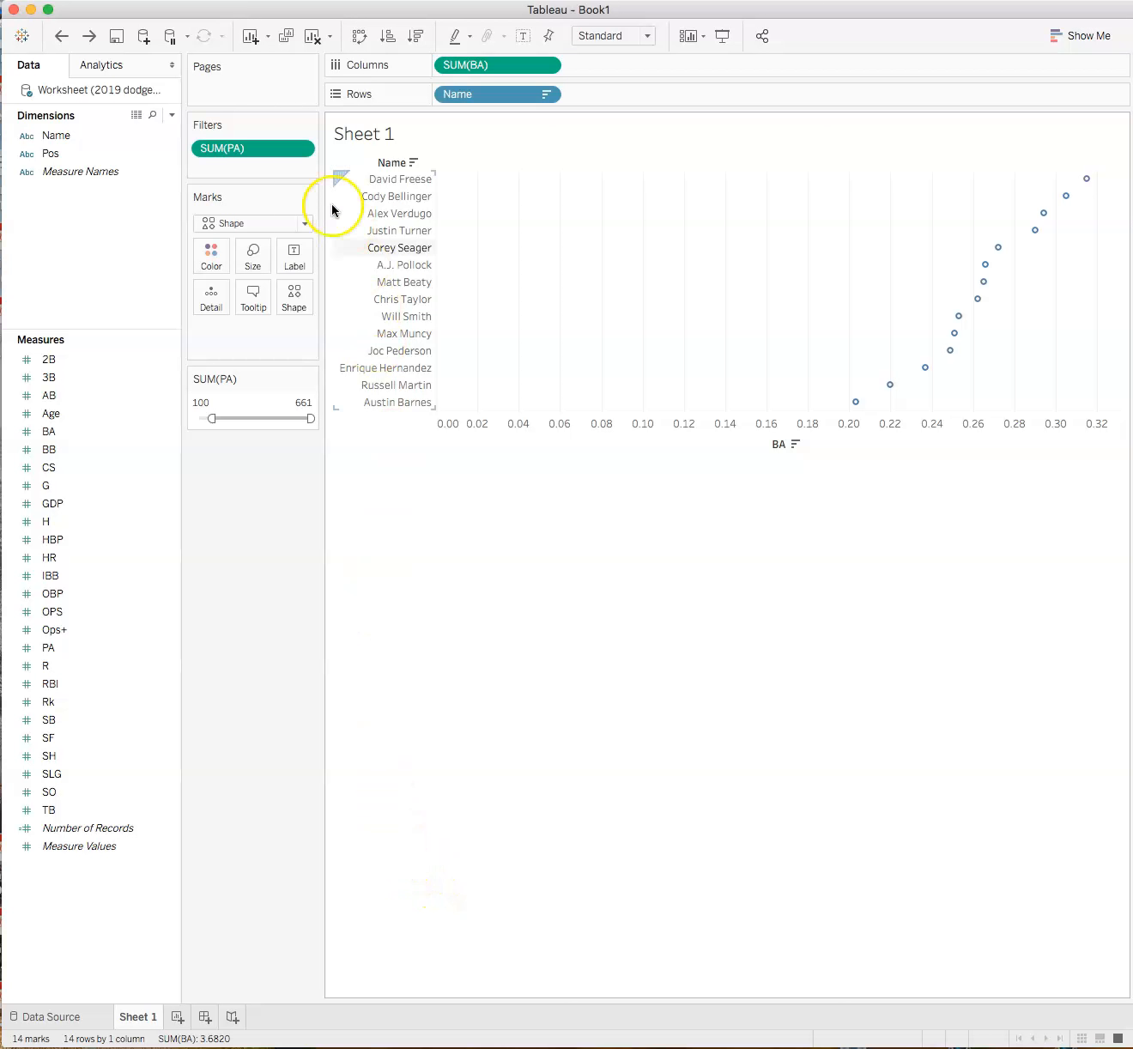
left_click(210, 254)
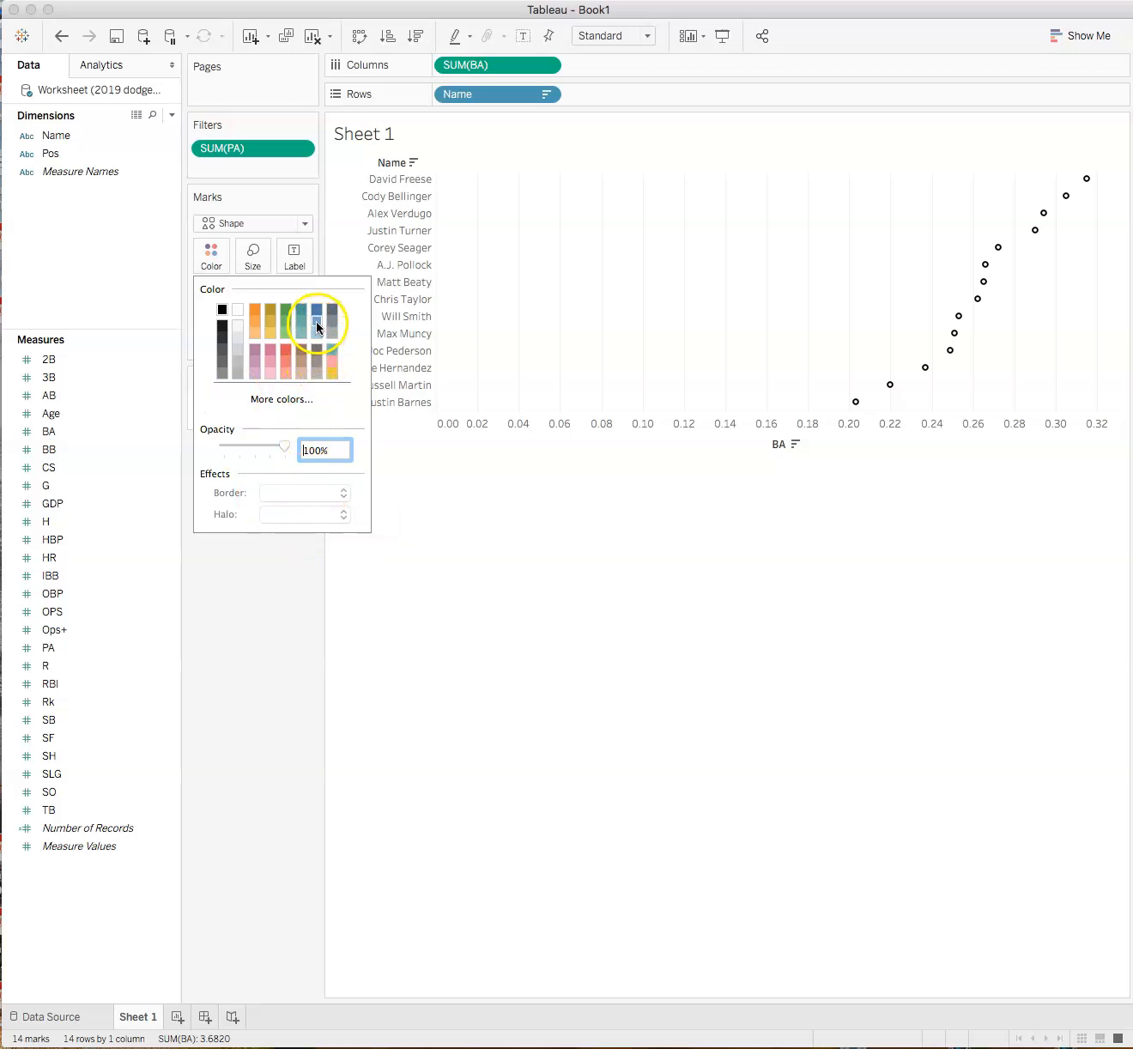
left_click(318, 326)
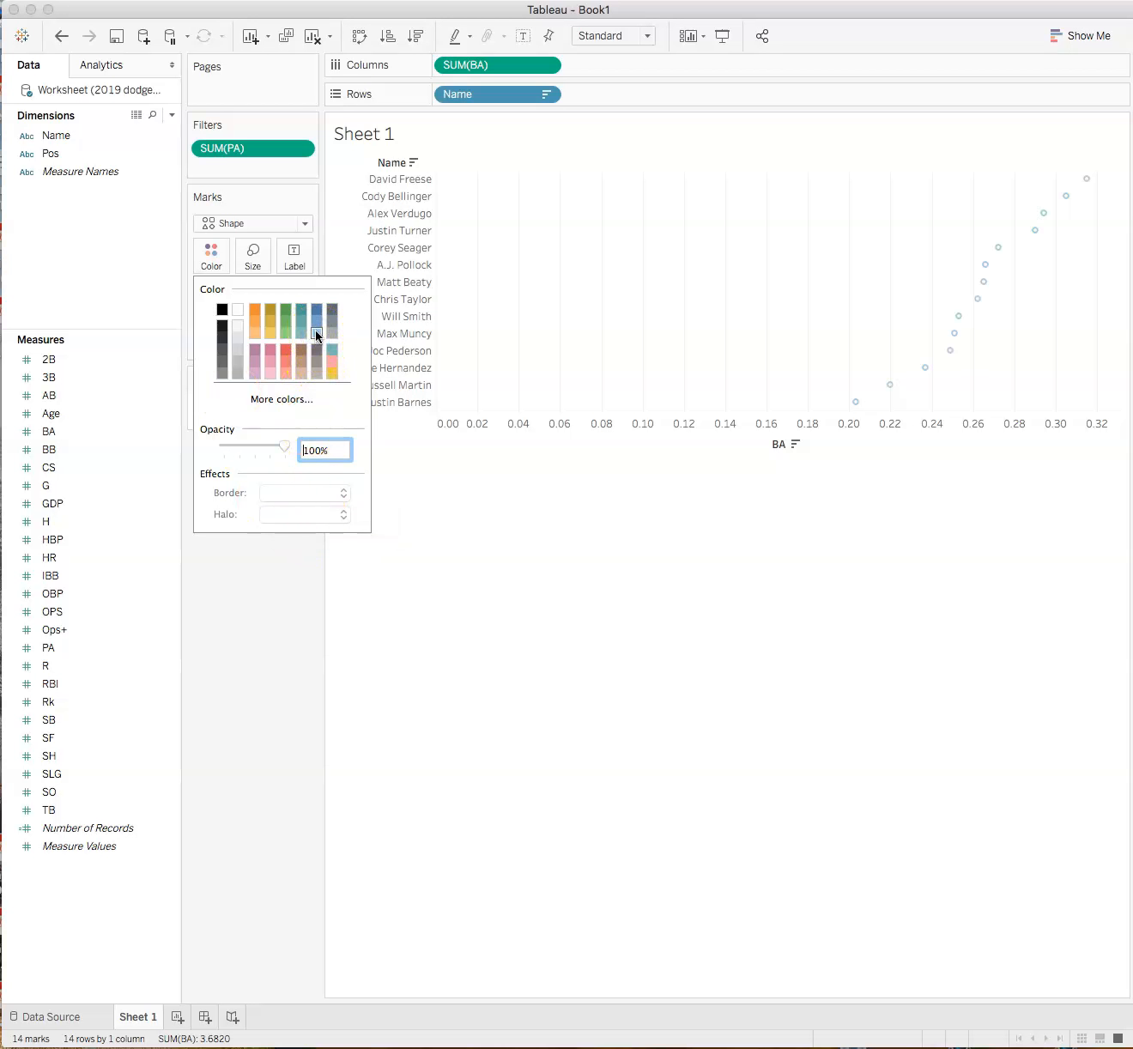
left_click(320, 316)
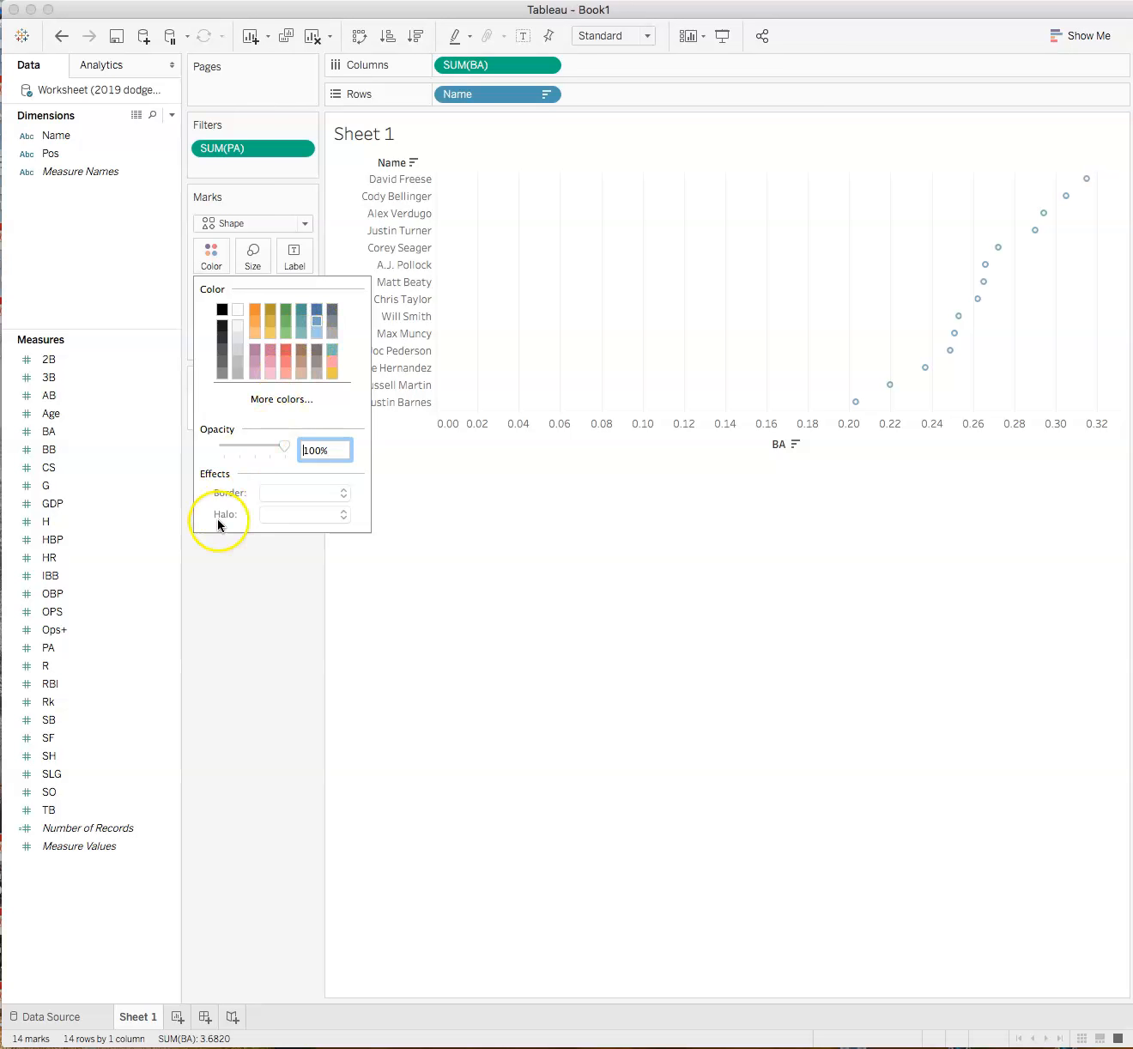
mouse_move(276, 445)
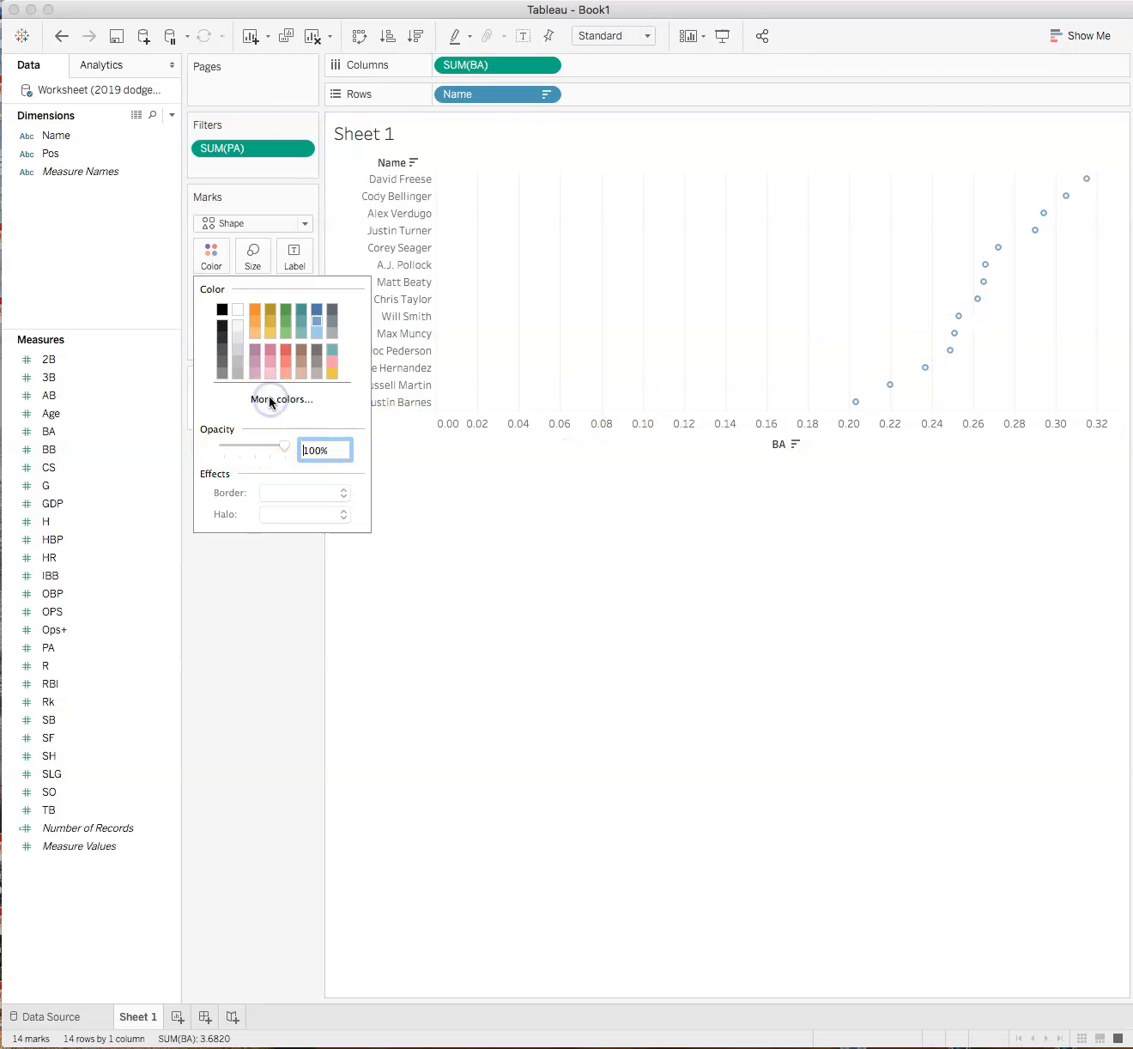
mouse_move(865, 804)
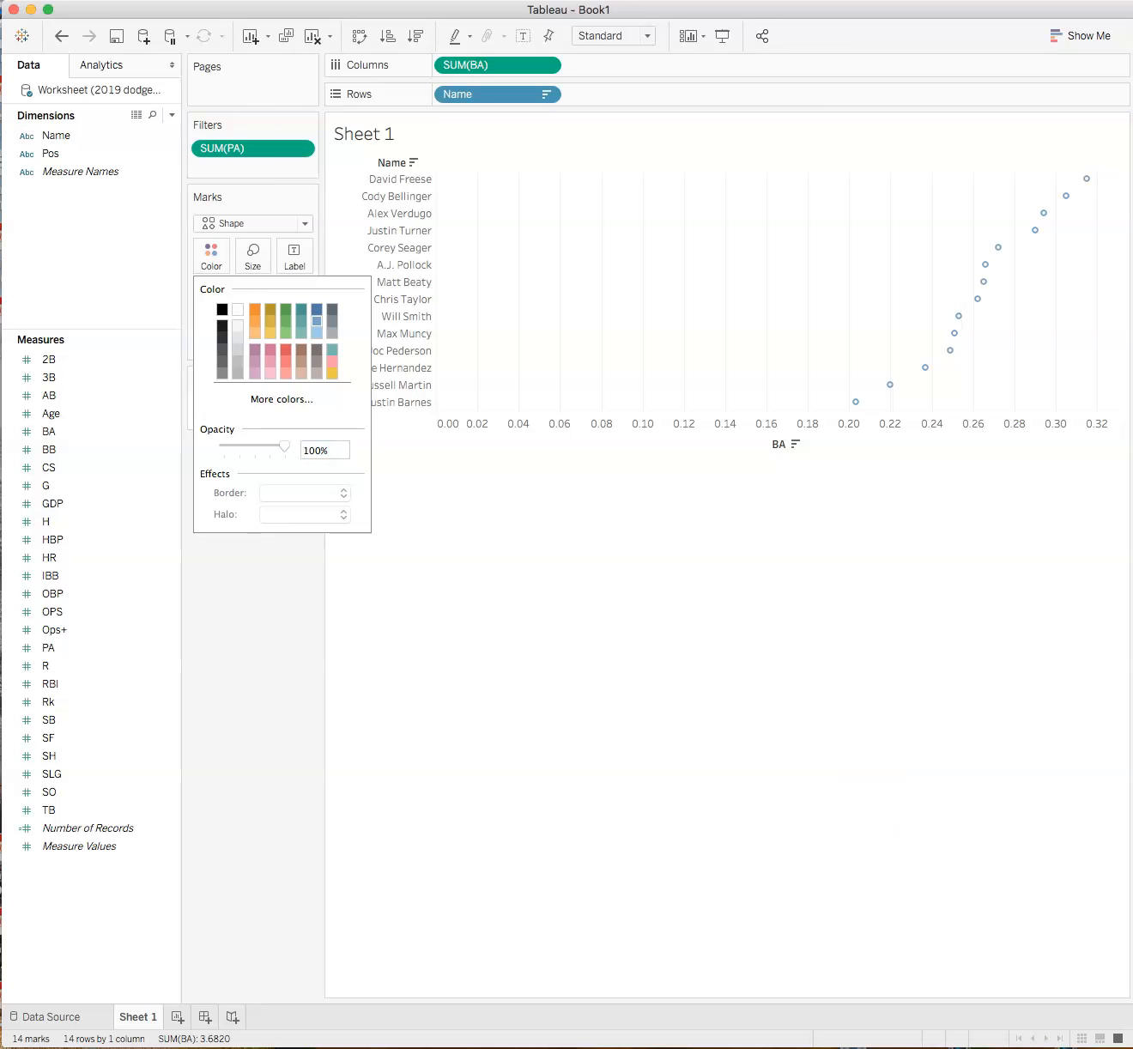
mouse_move(209, 412)
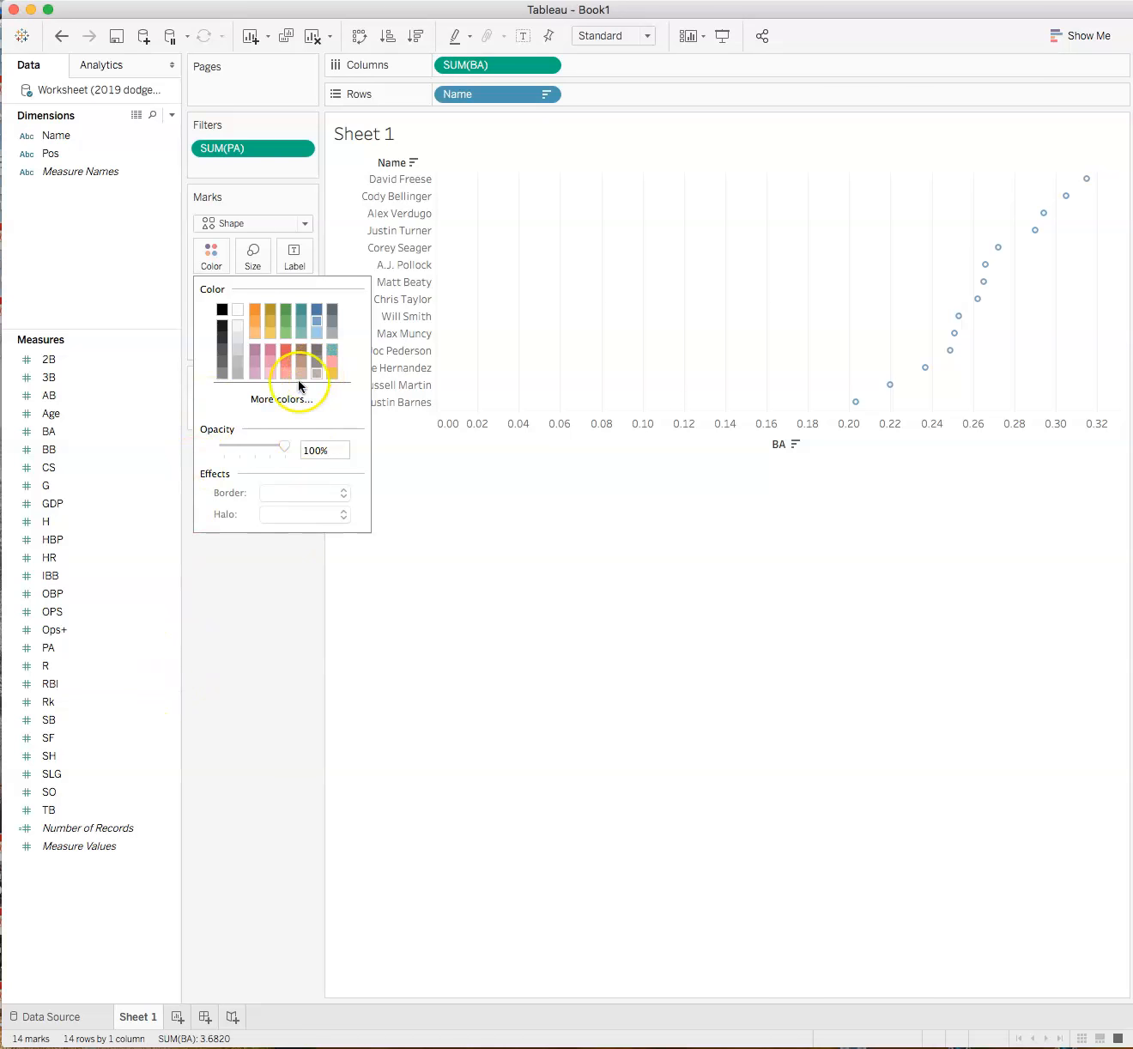
left_click(323, 450)
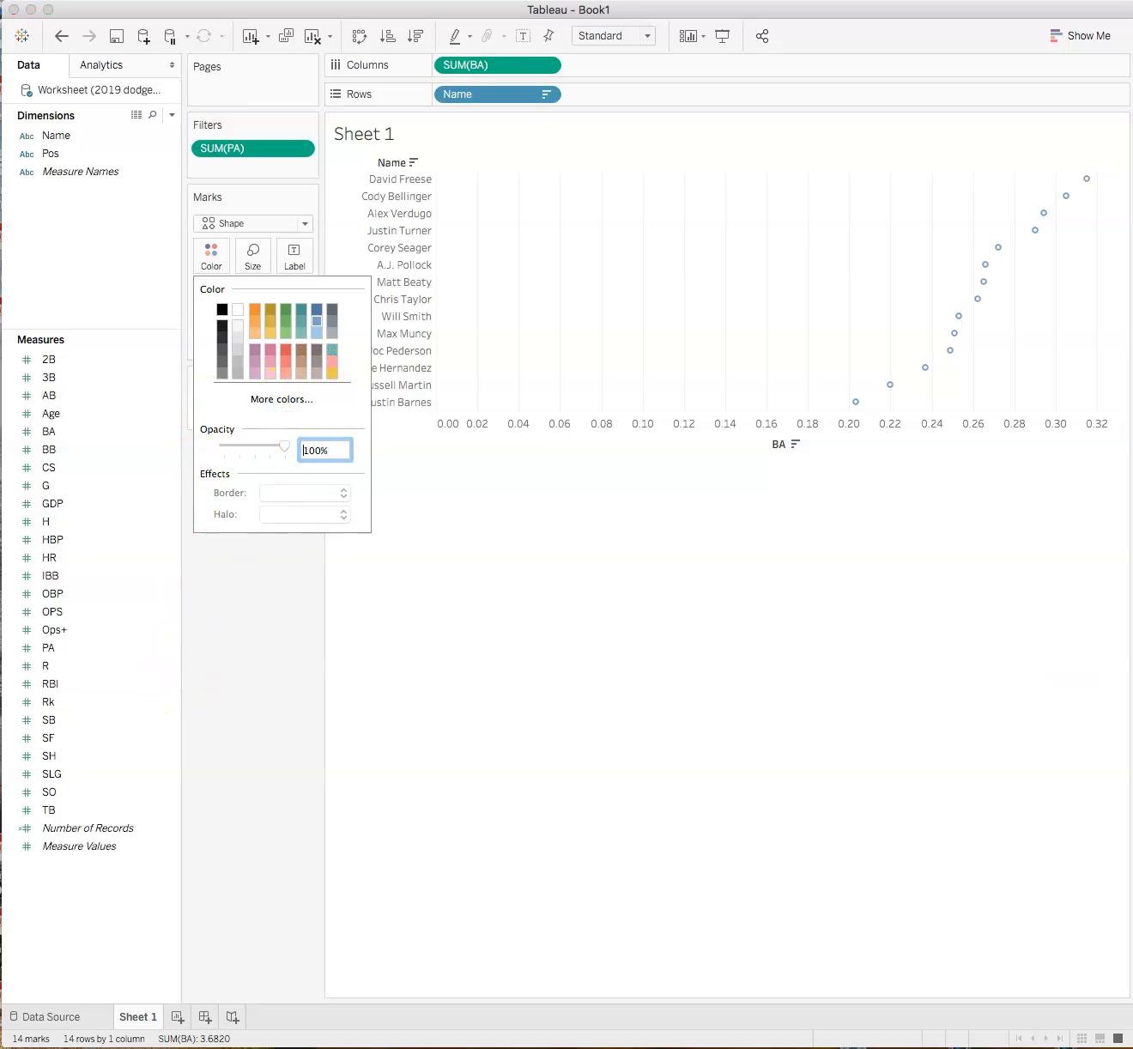
left_click(279, 398)
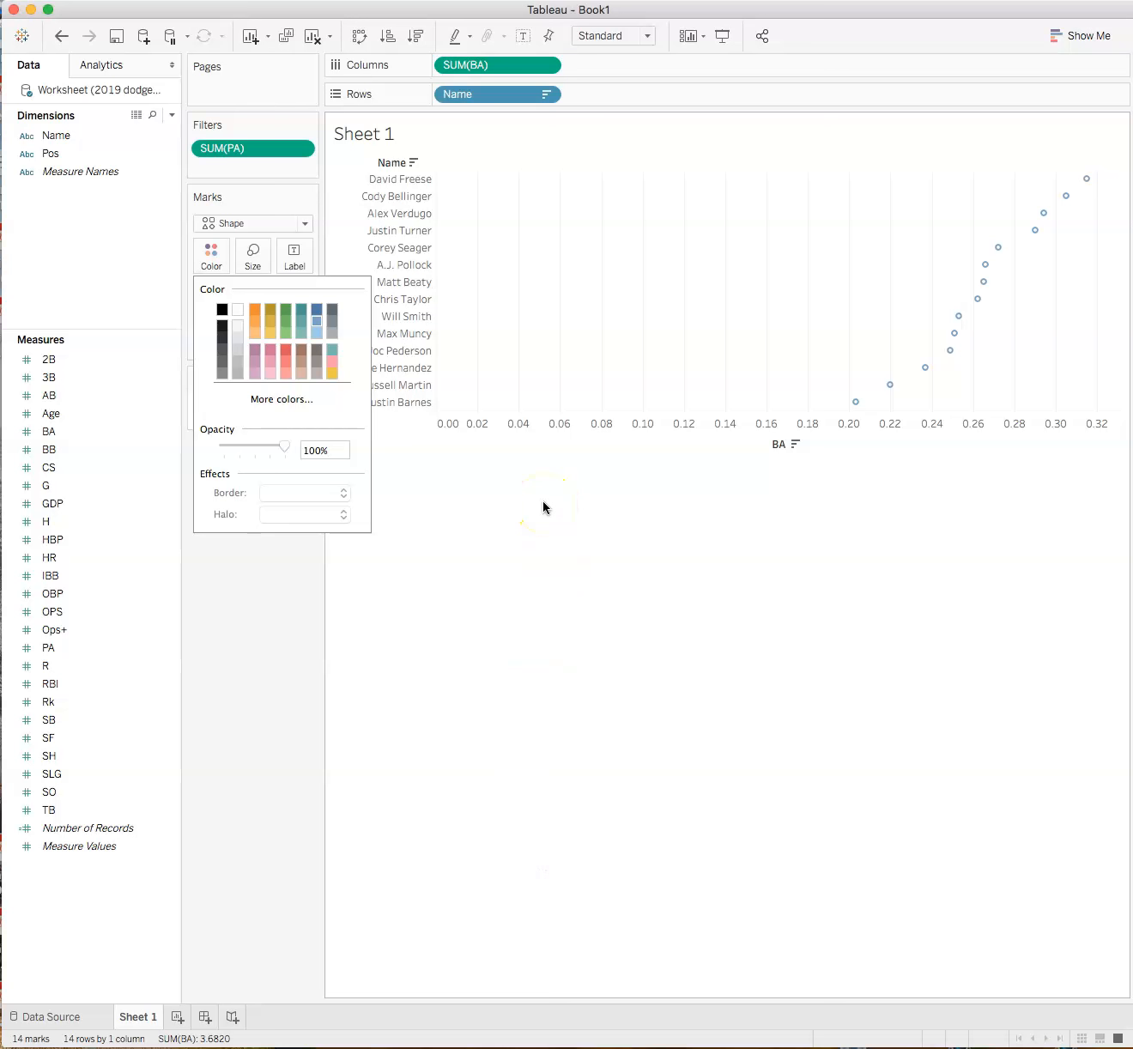
left_click(316, 311)
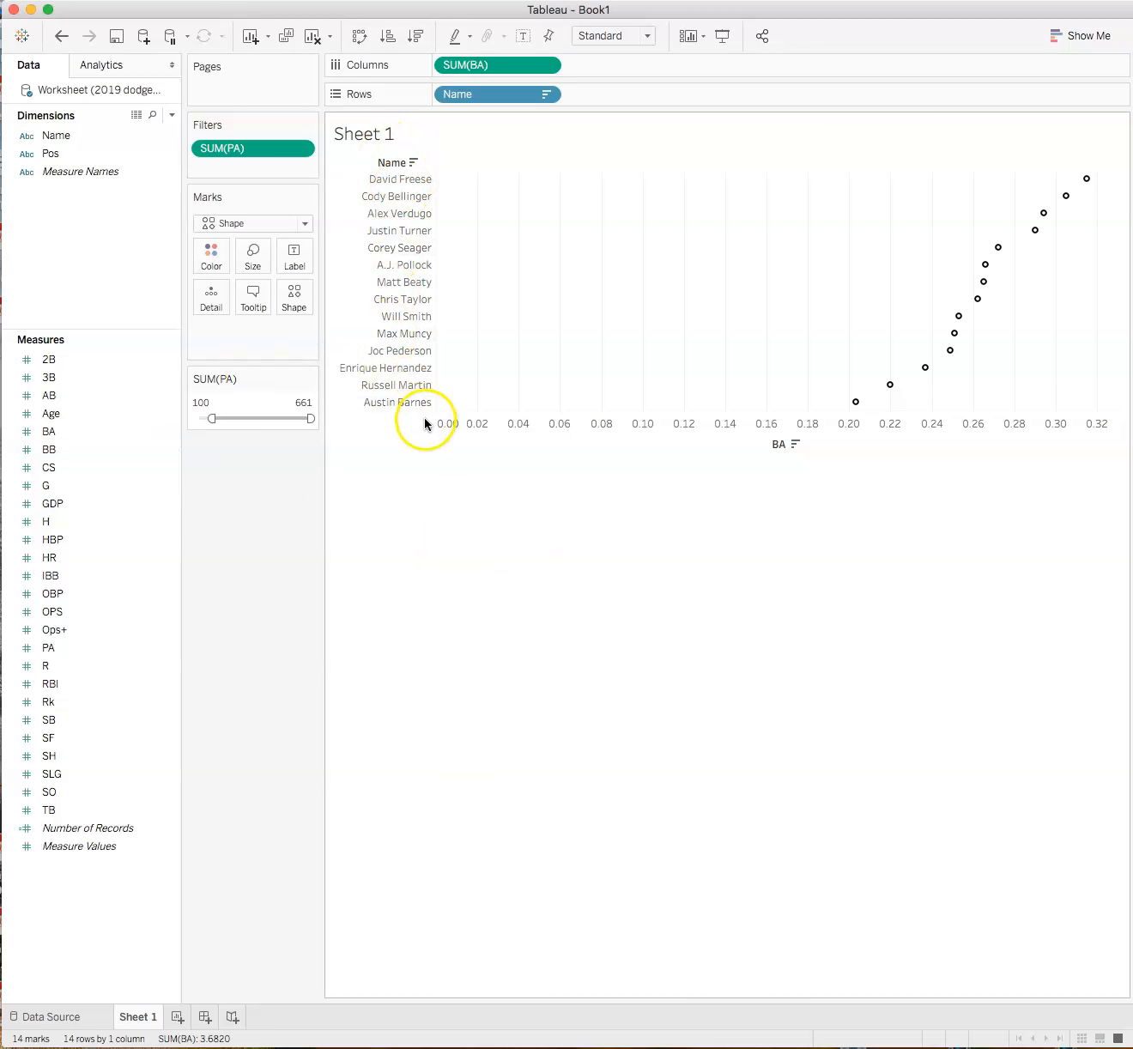
mouse_move(571, 354)
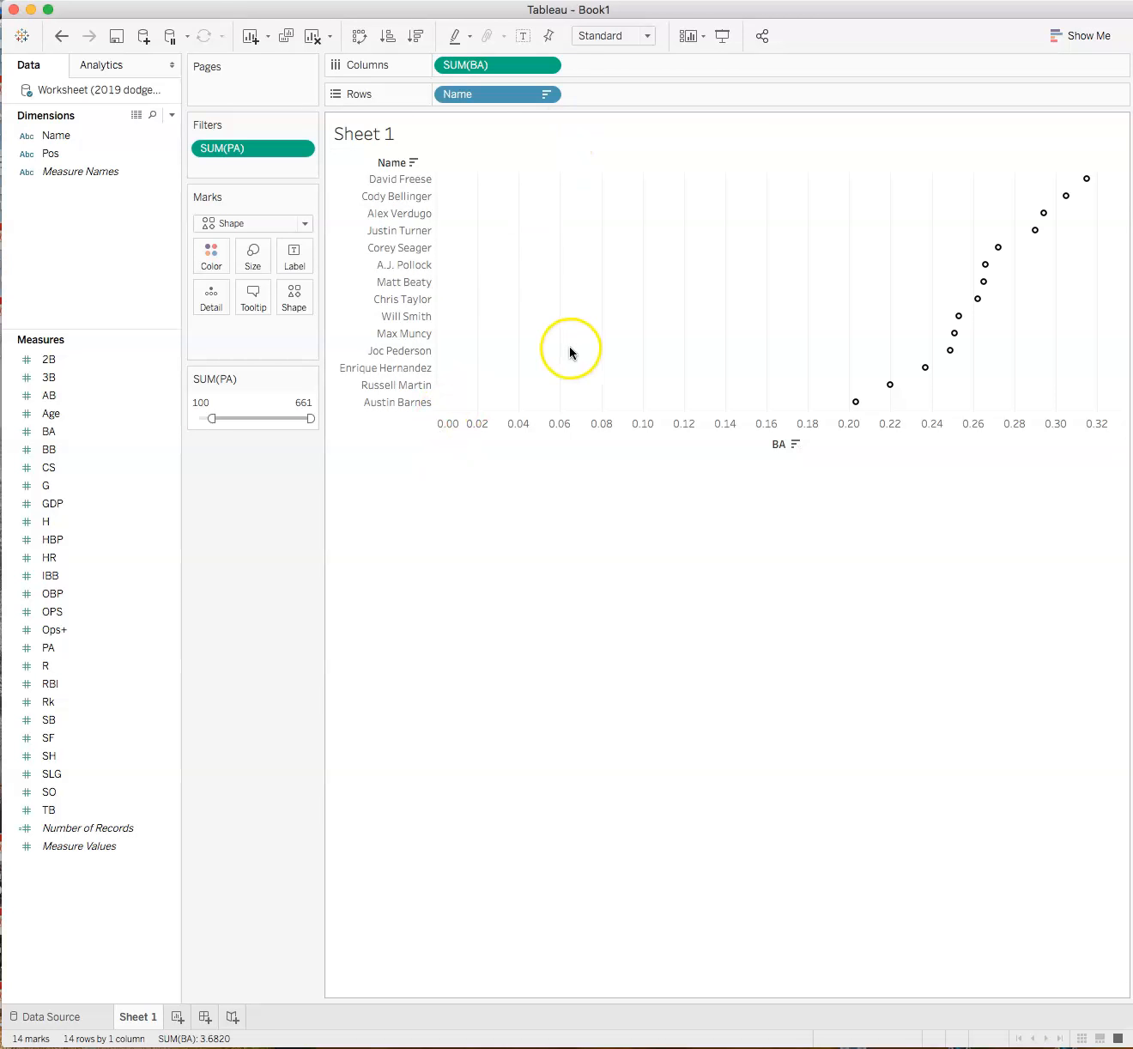
mouse_move(597, 531)
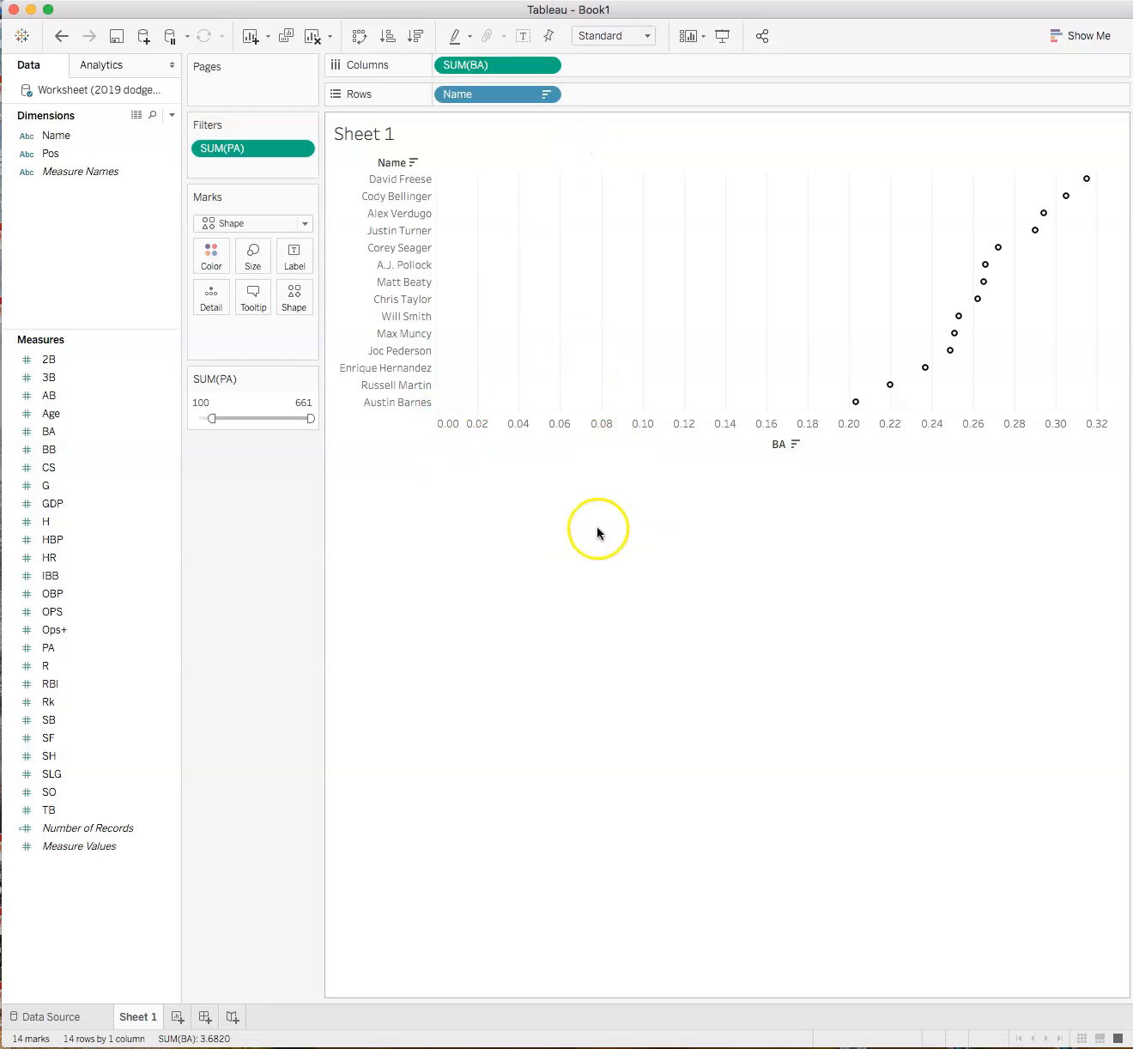
mouse_move(600, 491)
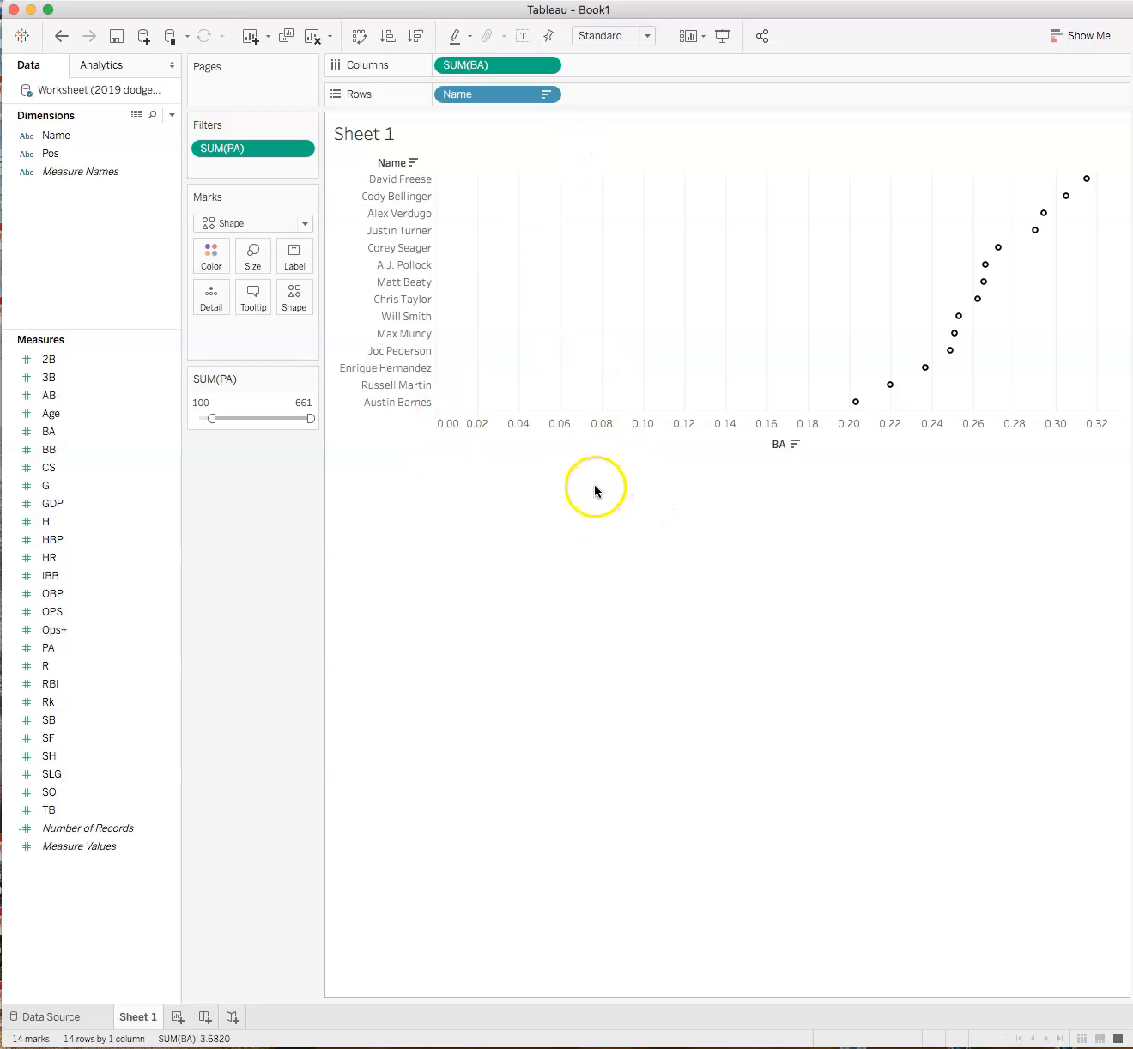
mouse_move(595, 491)
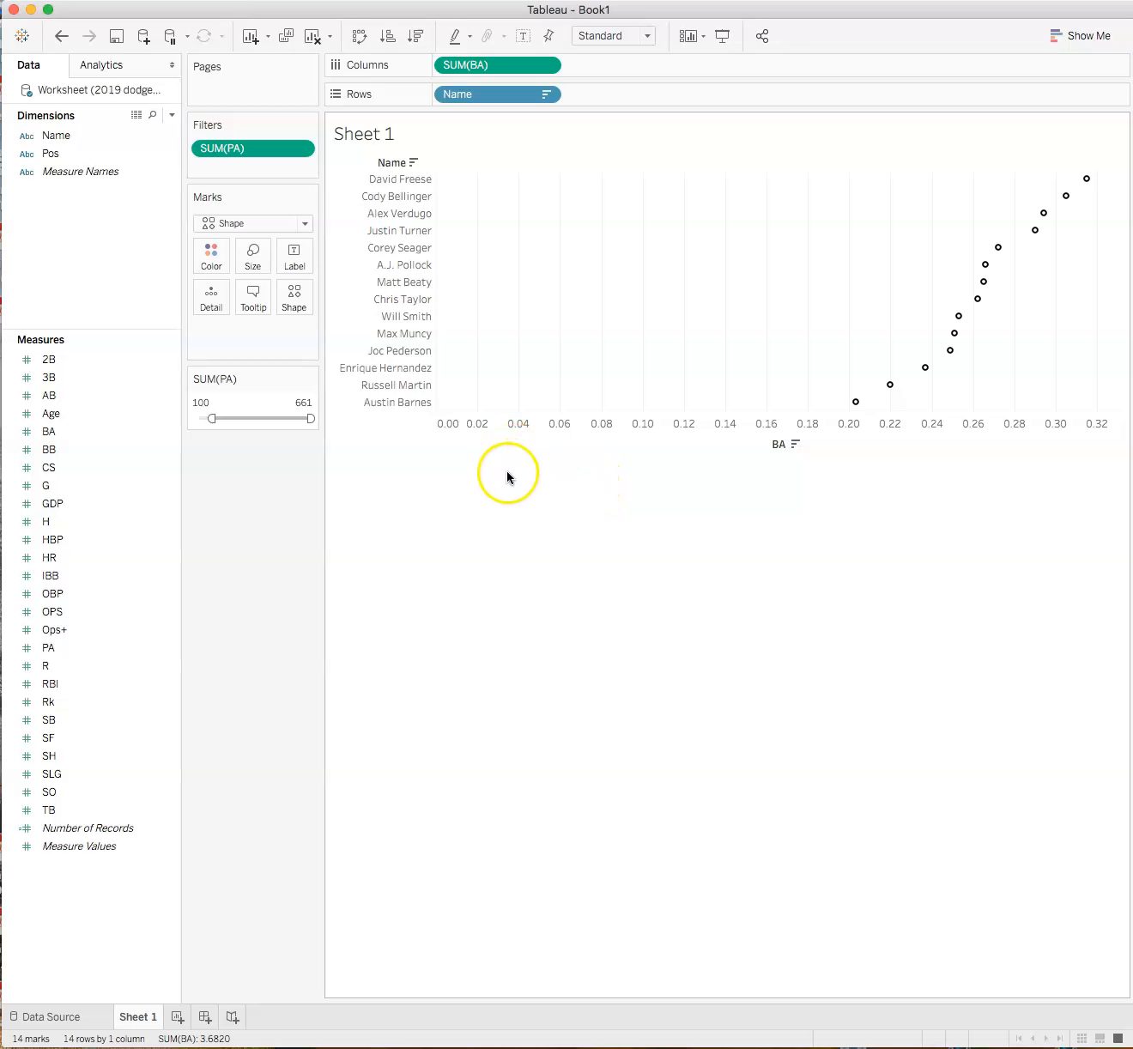
mouse_move(382, 460)
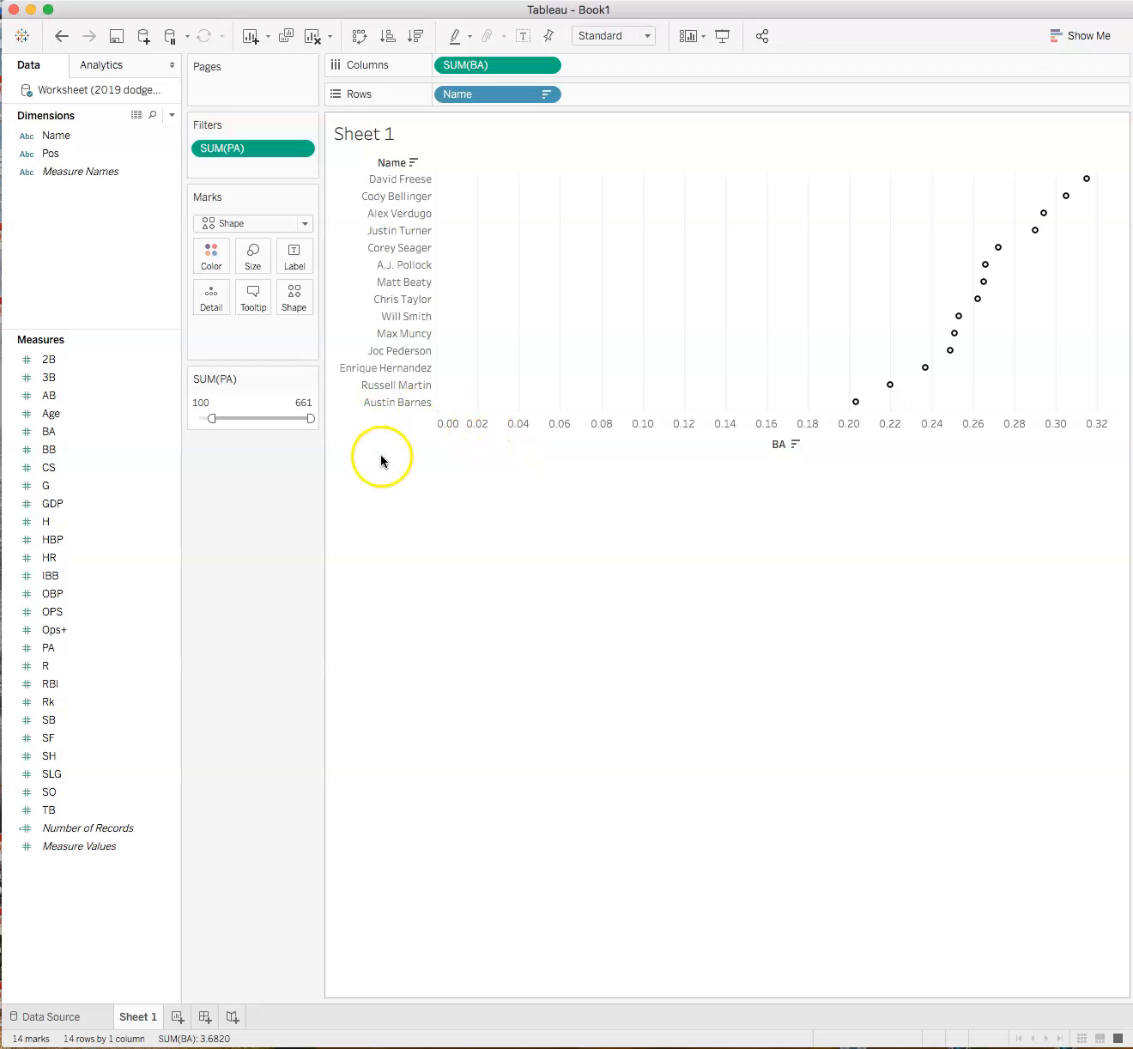
mouse_move(393, 457)
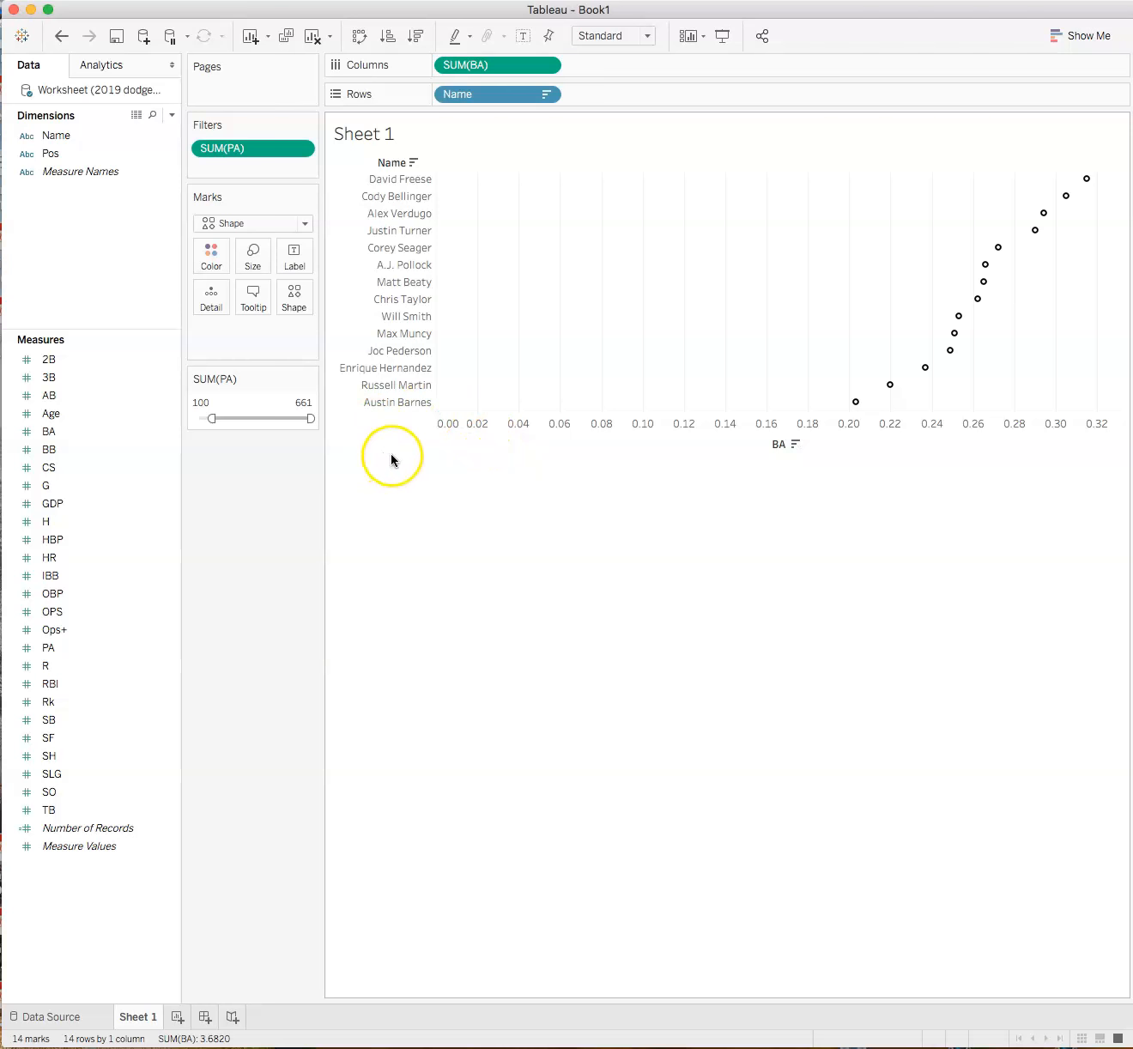
mouse_move(474, 357)
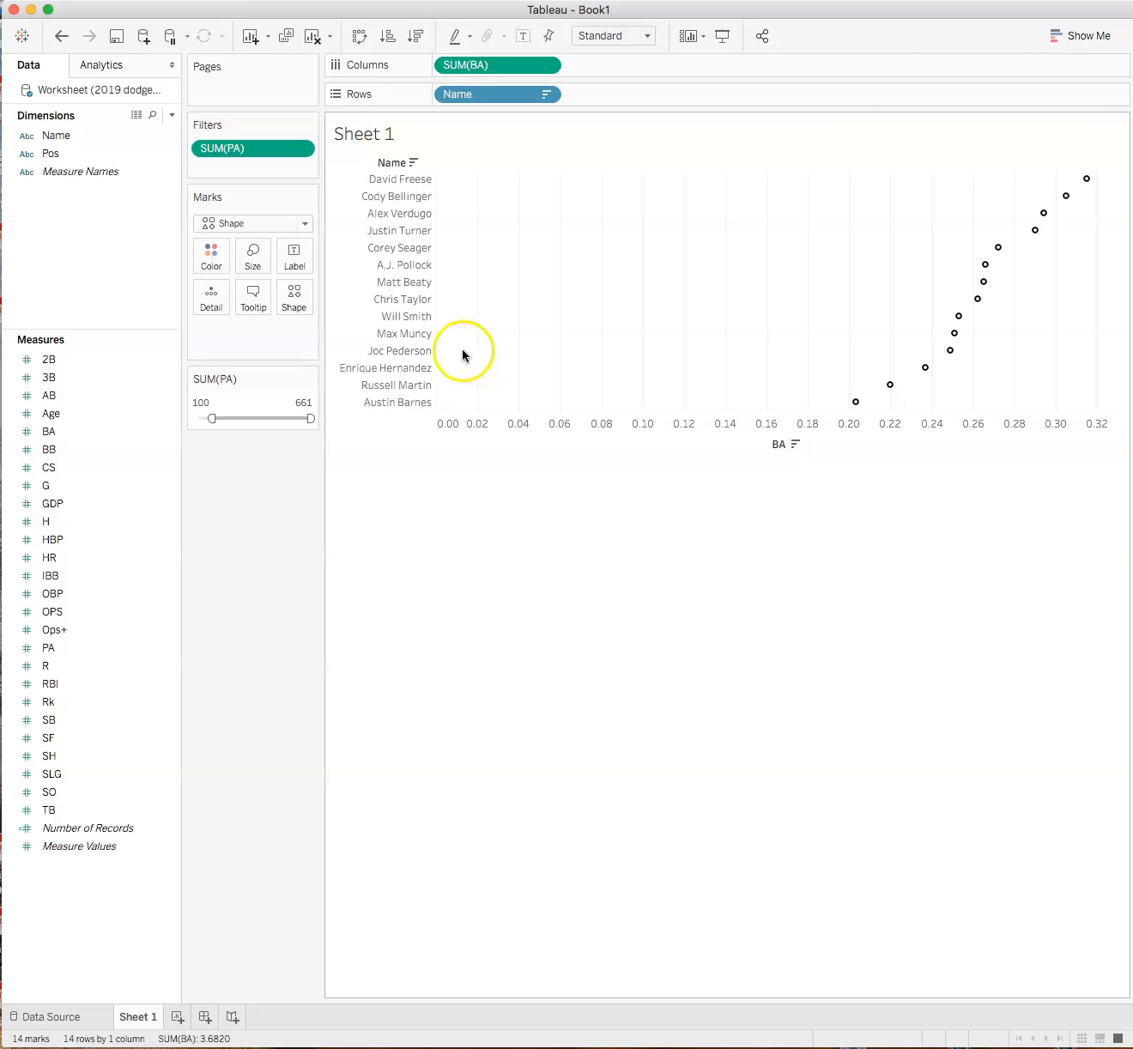
Step: Add Pos beside each hitter's name on Rows and duplicate the BA measure as BA (copy)
left_click(52, 155)
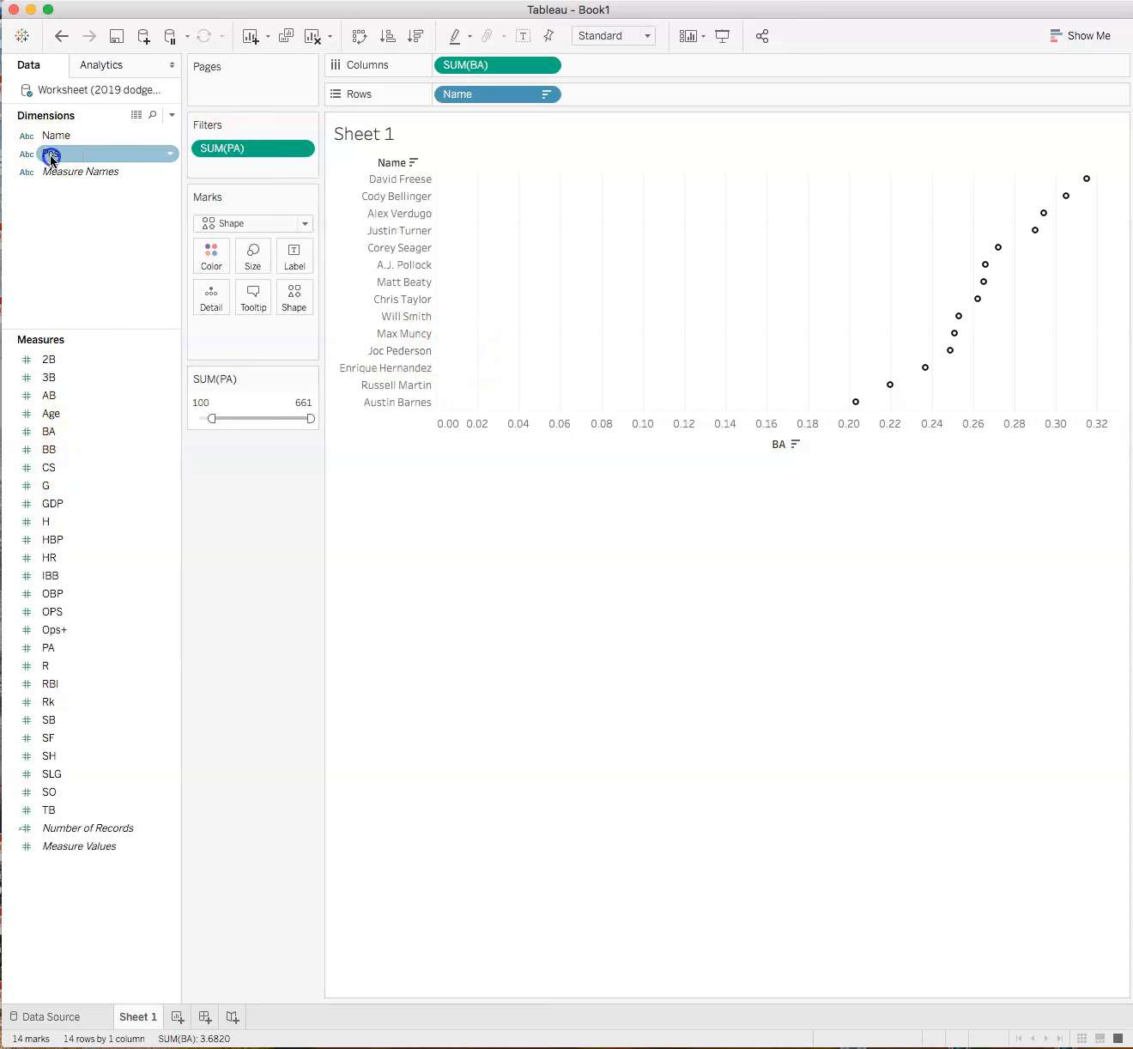
left_click_drag(52, 154, 583, 94)
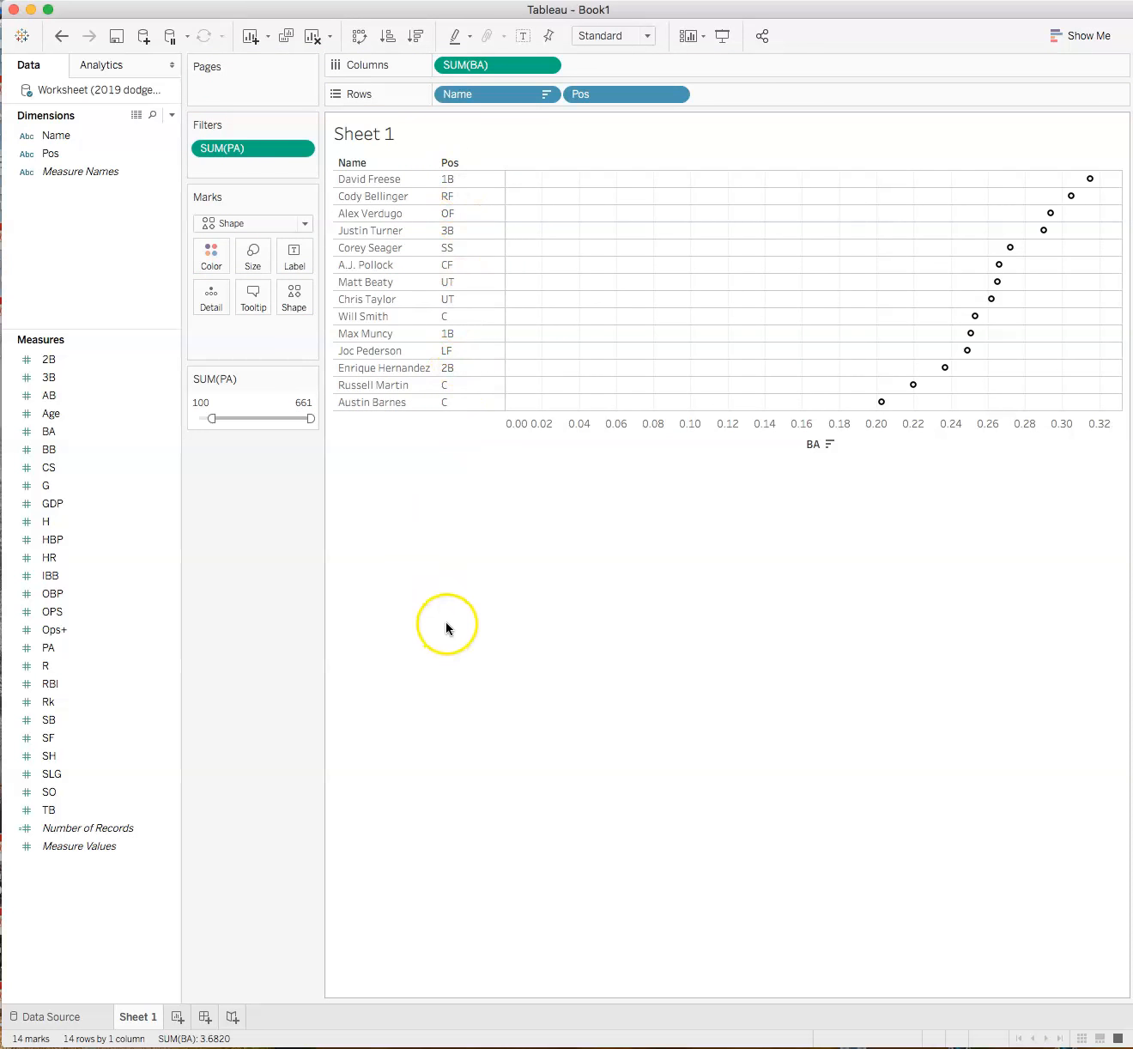
mouse_move(436, 611)
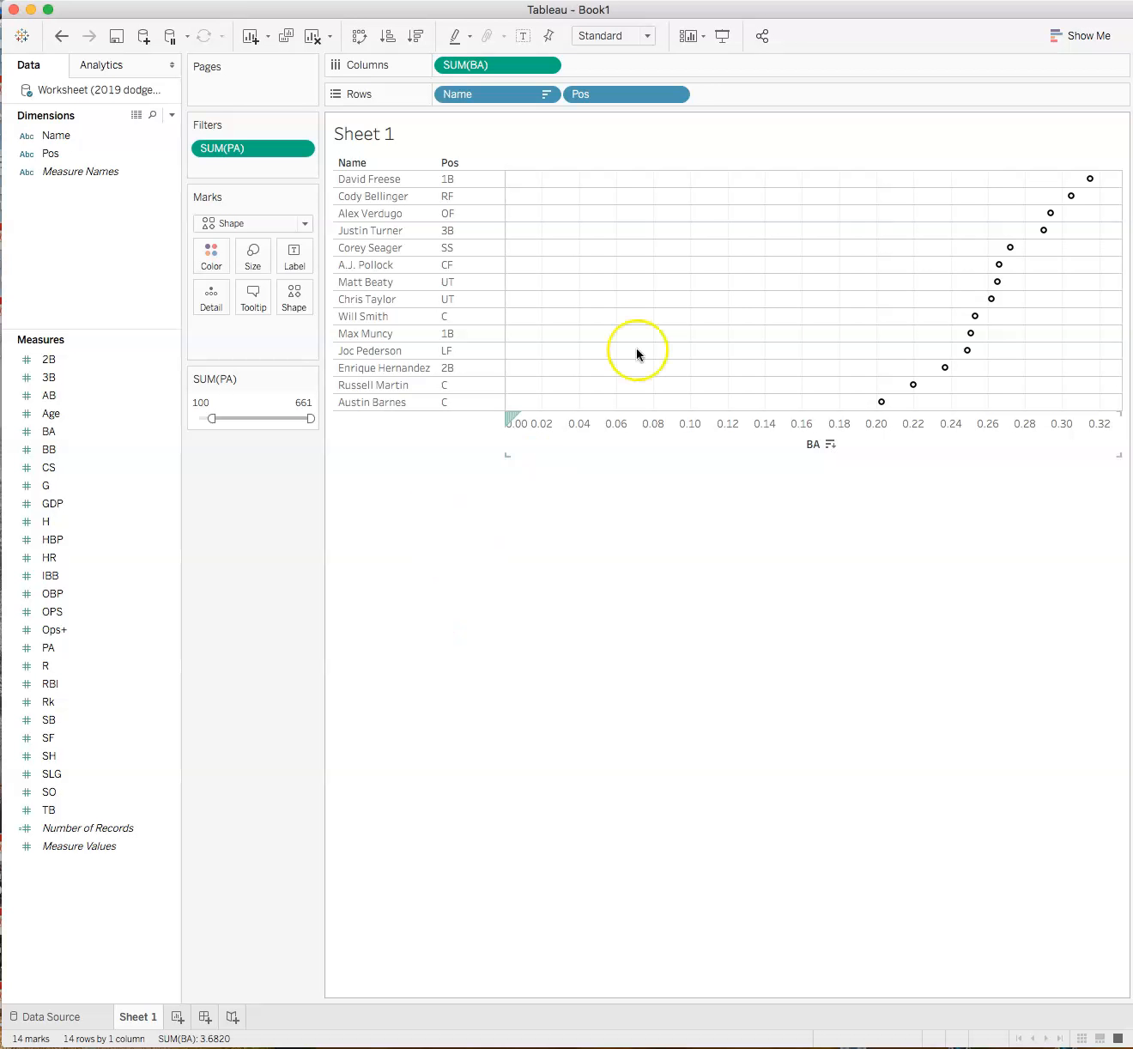
left_click(48, 557)
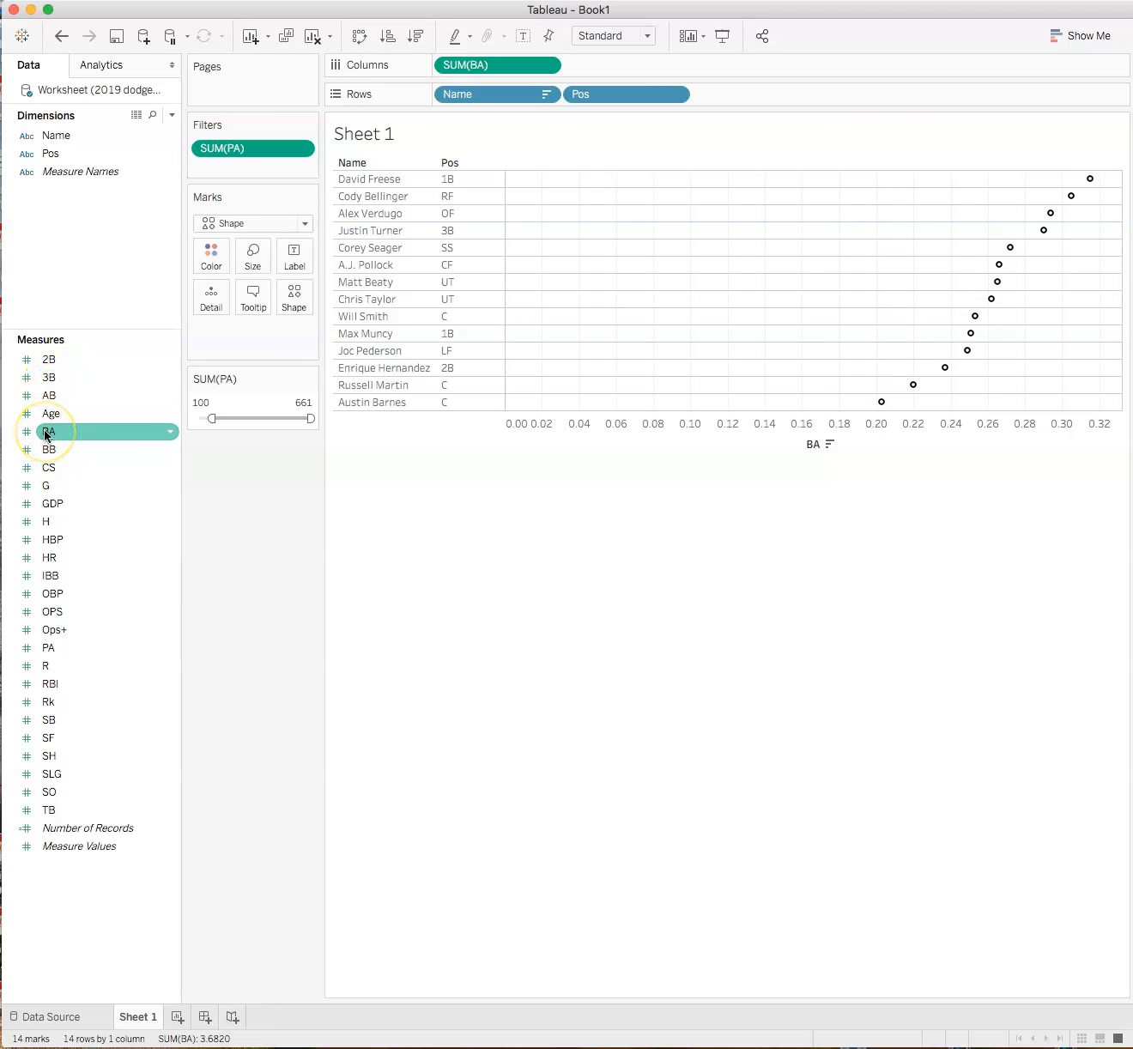
right_click(48, 432)
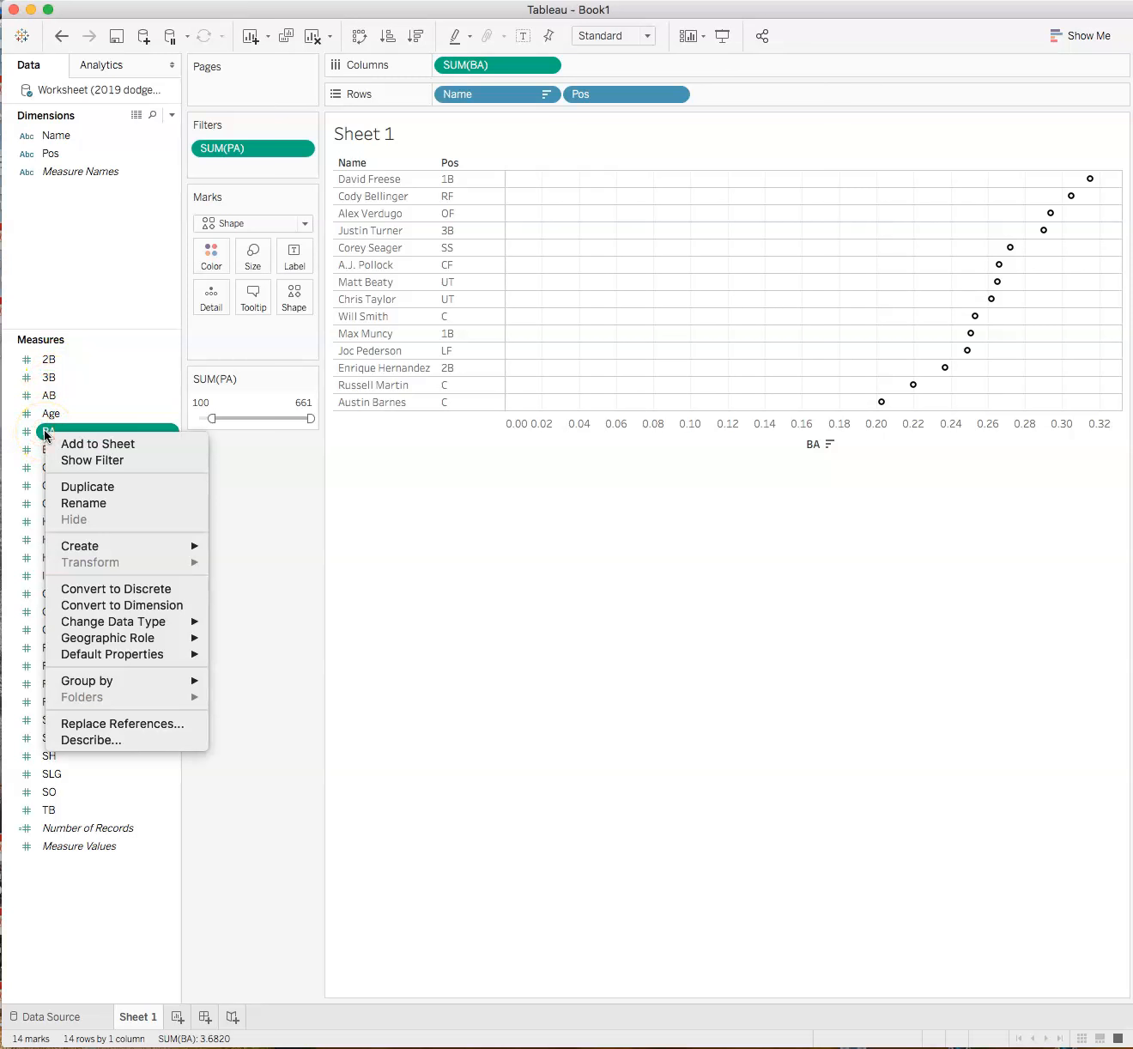
left_click(86, 488)
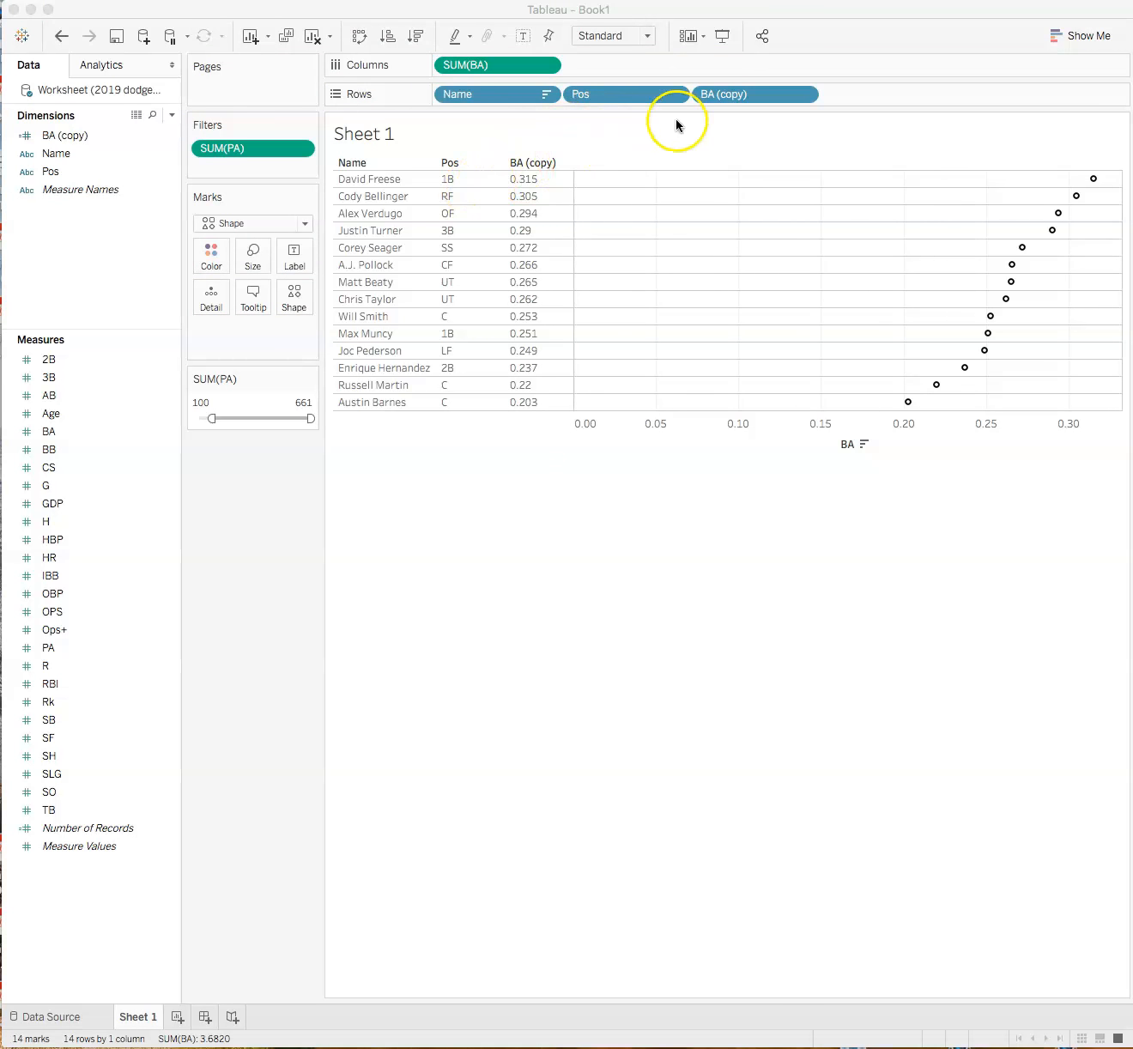
mouse_move(686, 518)
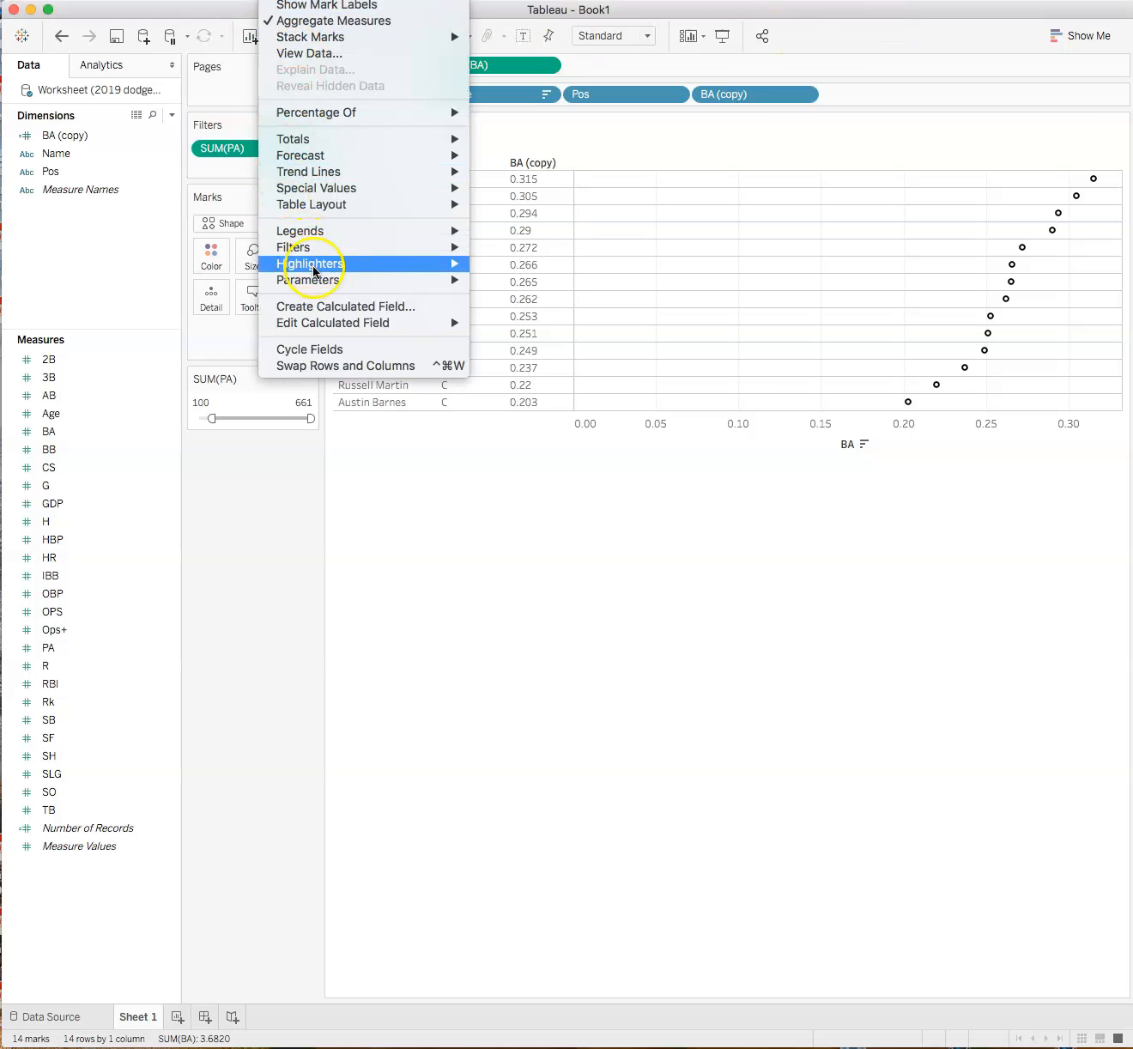
Step: Create a calculated field named Rank with the formula INDEX()
left_click(344, 305)
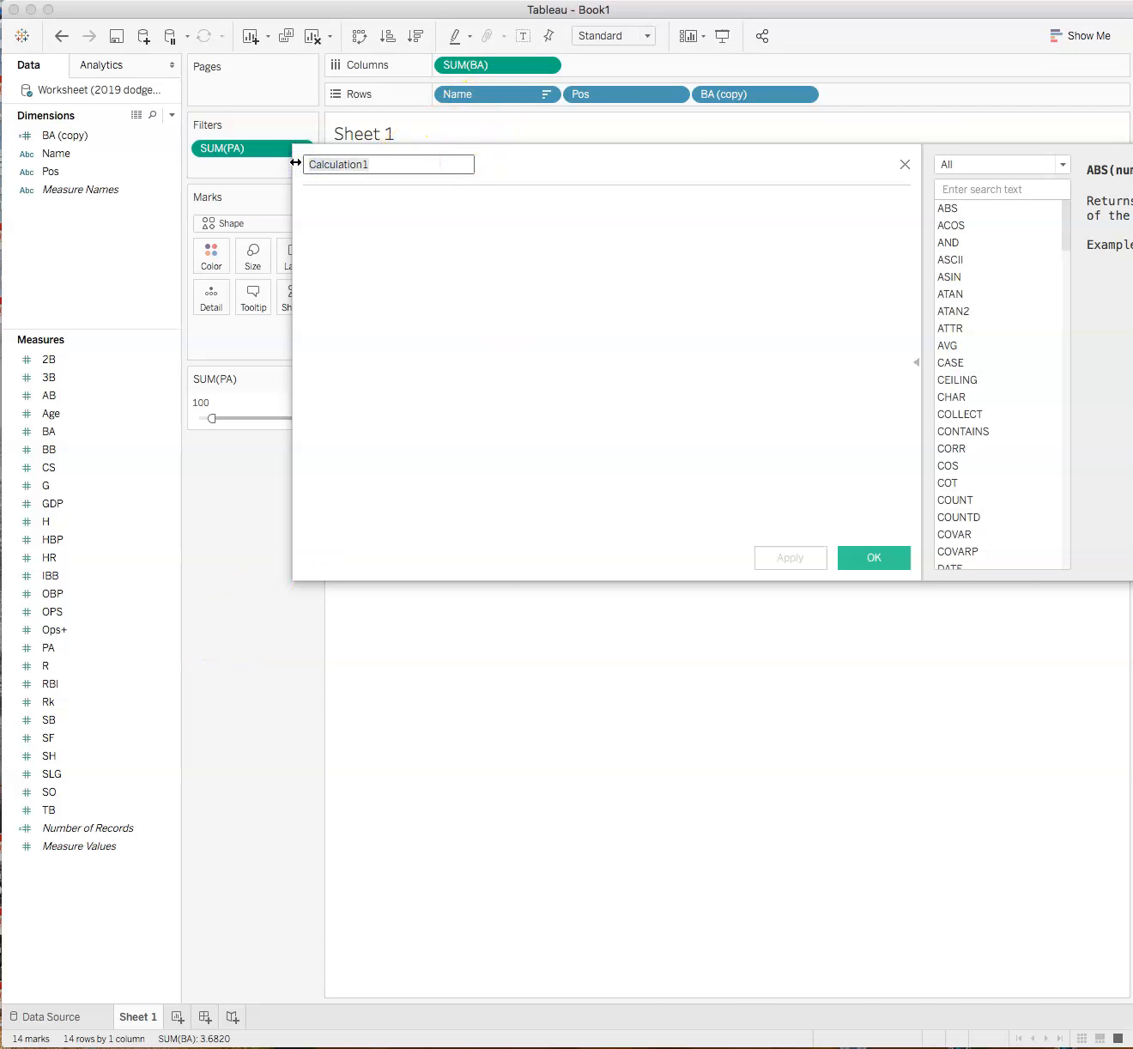
type("Rank")
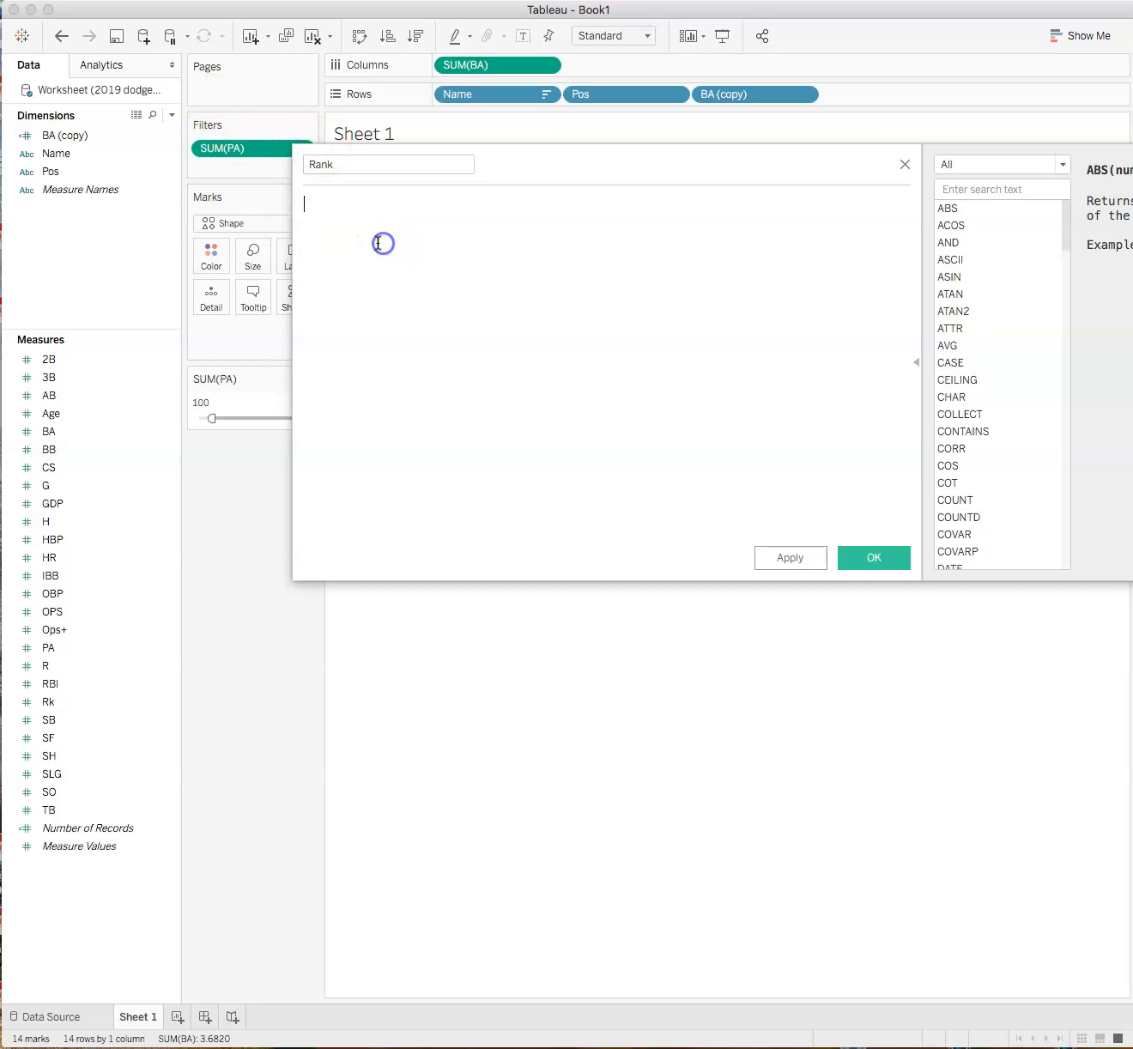
type("INDEX *")
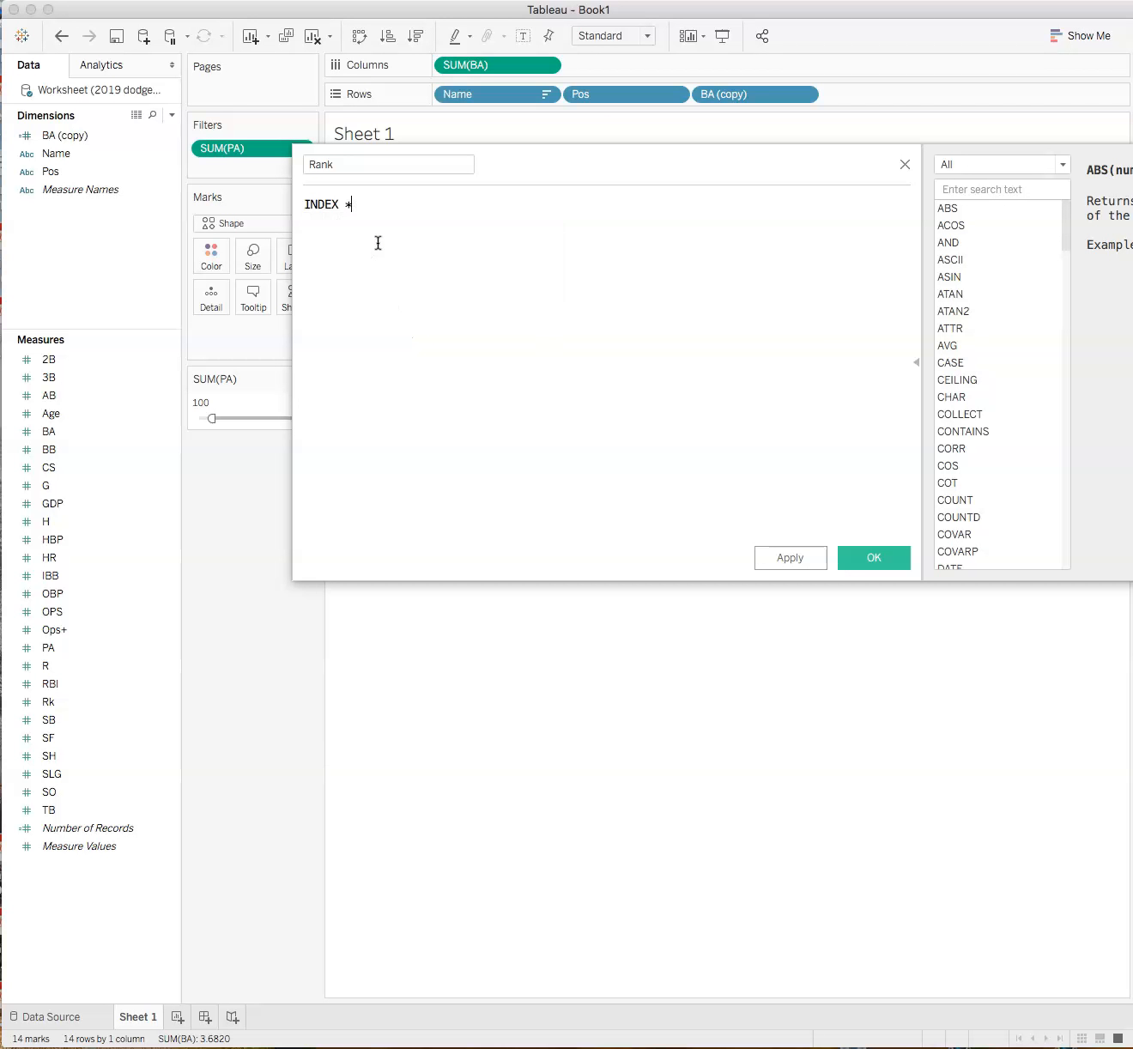
type("()")
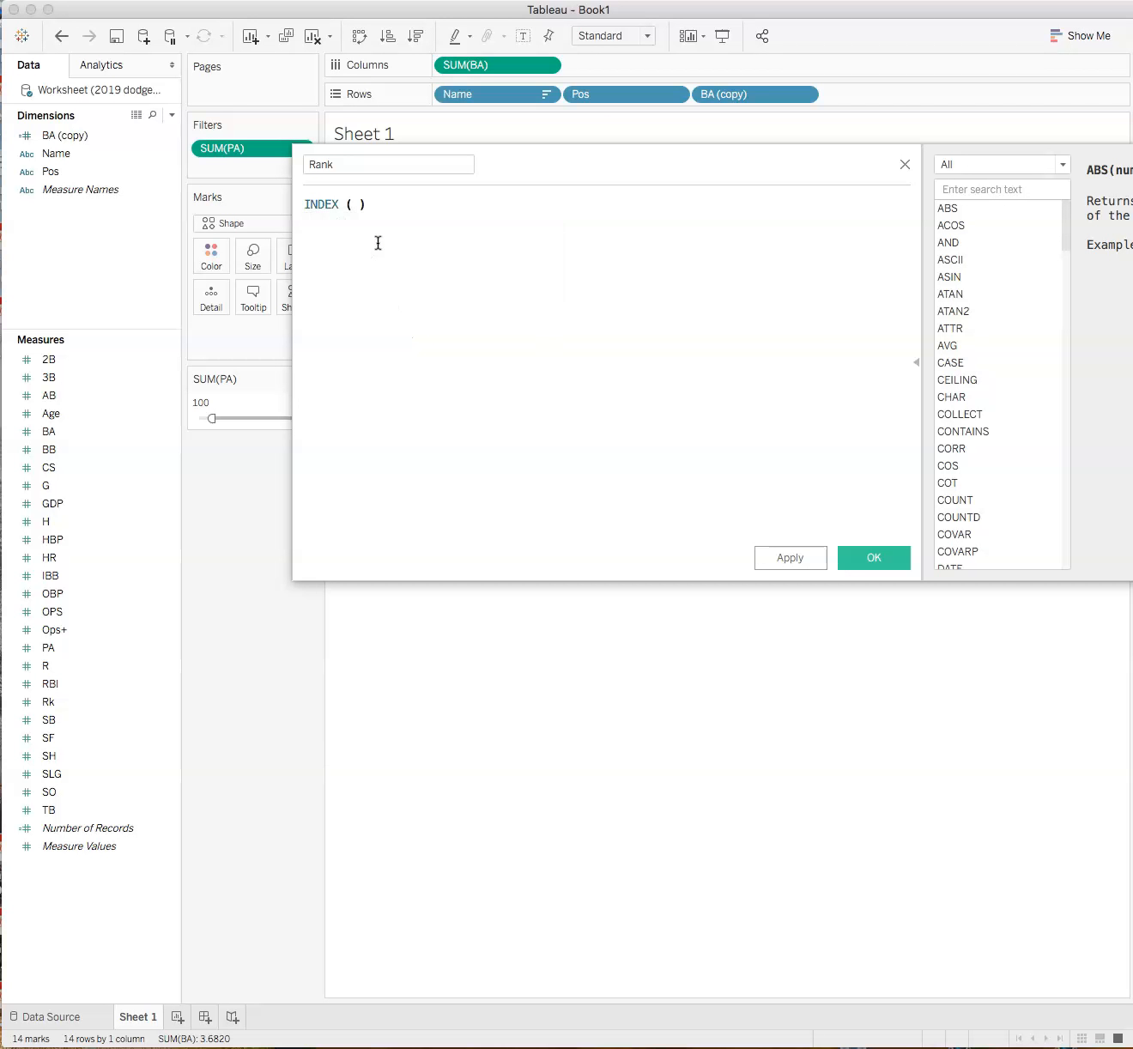
Step: Keep Rank's default table calculation on Compute using Automatic and save the field
left_click(851, 532)
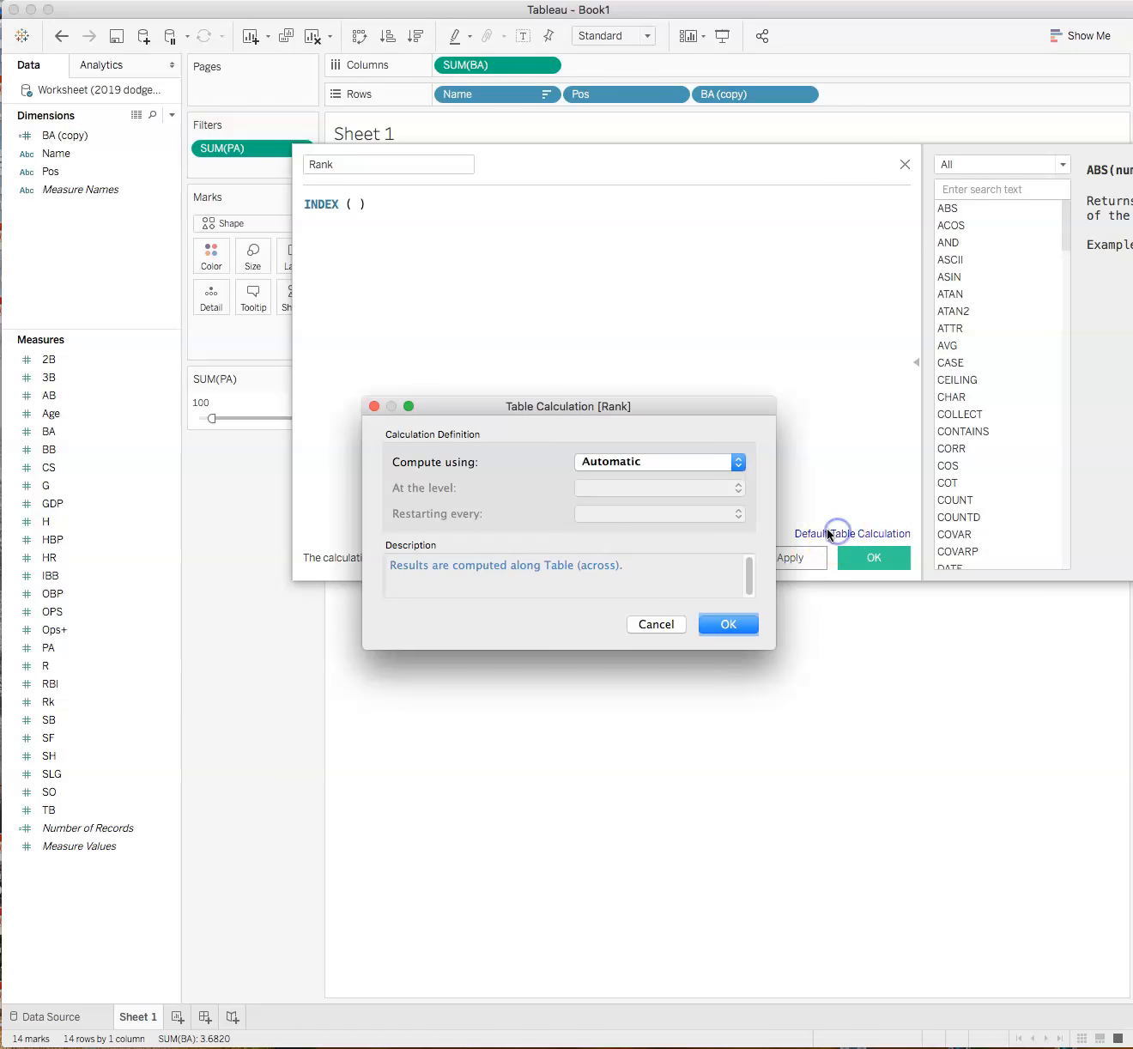
left_click(735, 461)
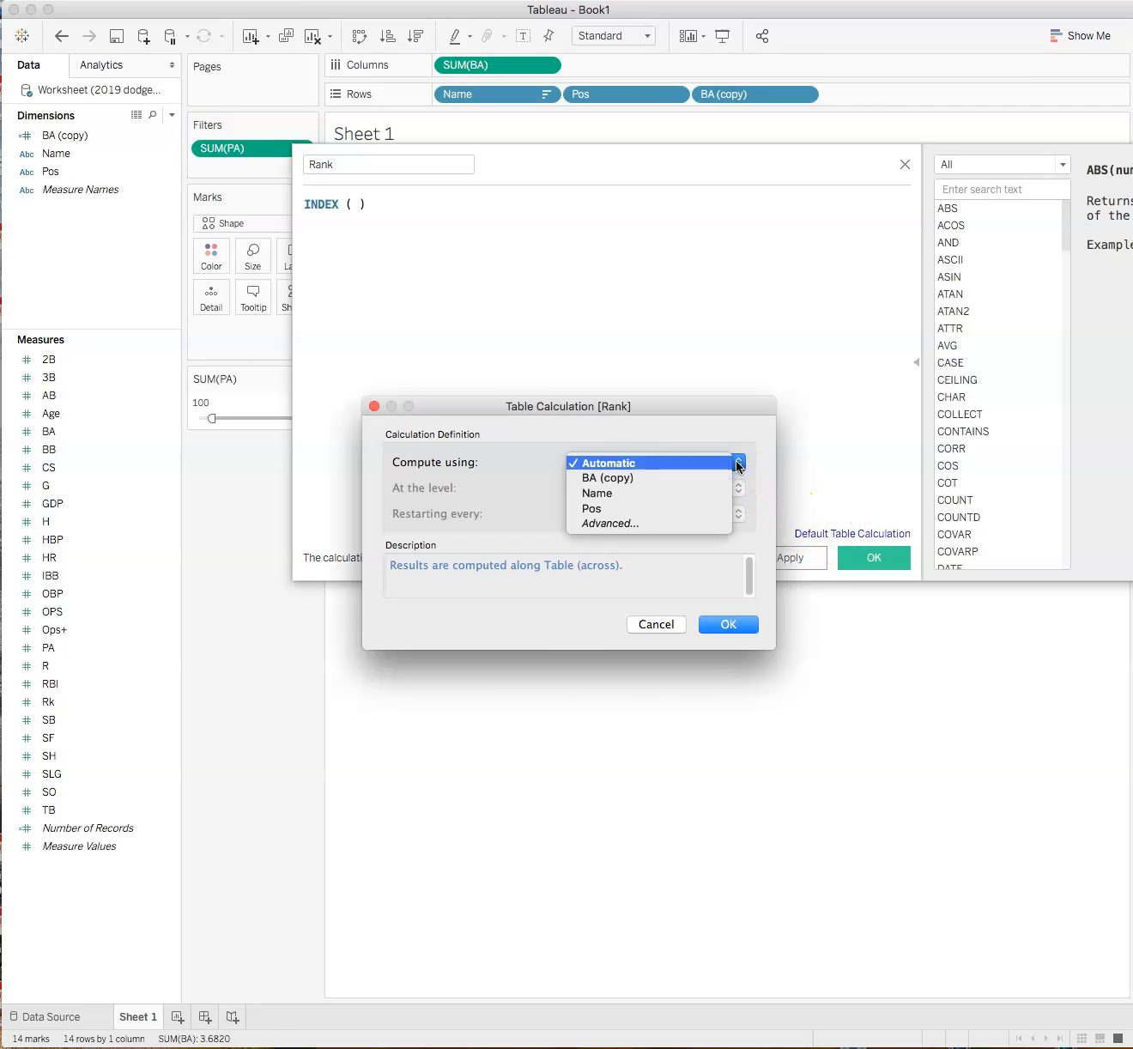
left_click(607, 462)
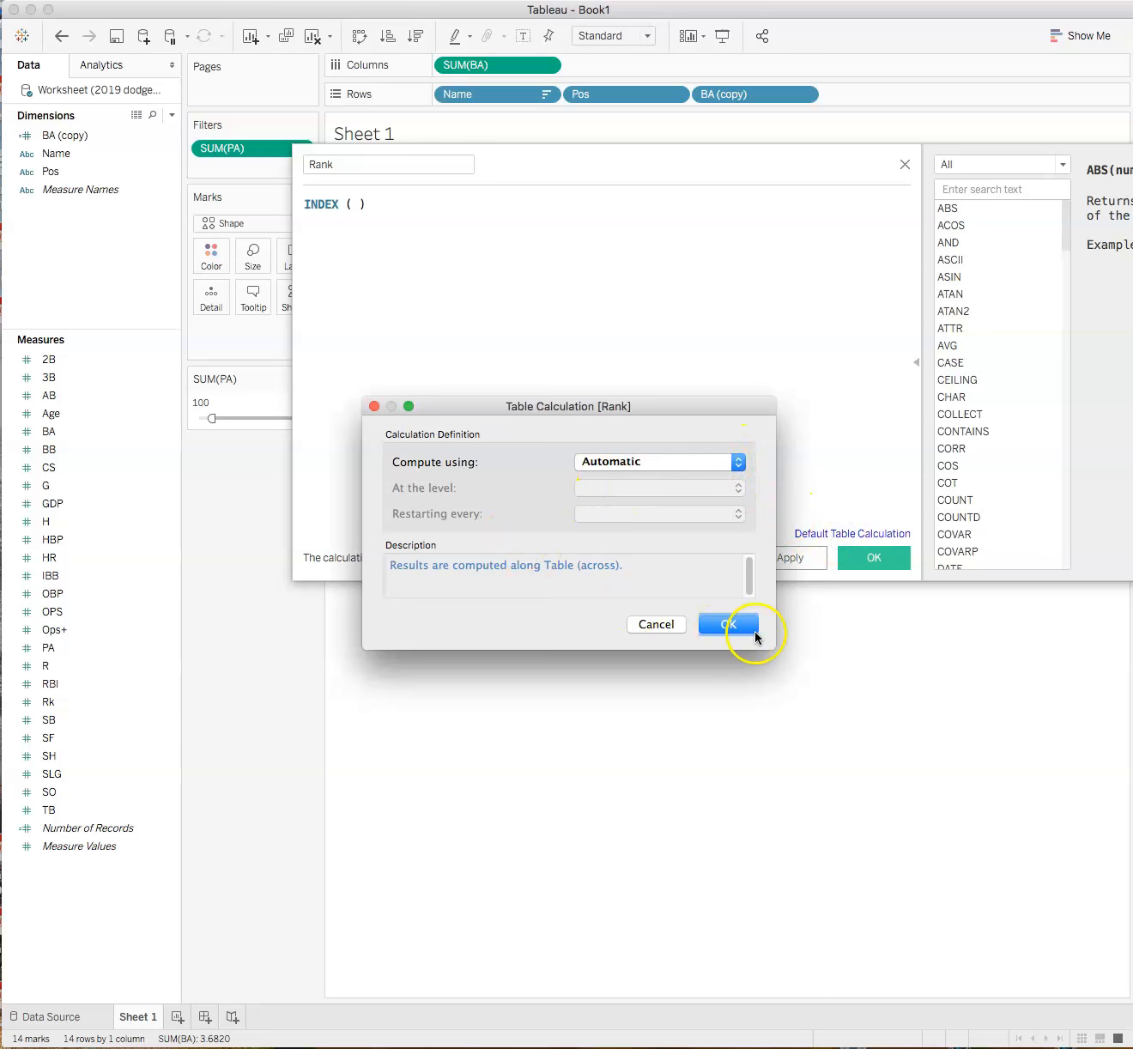
left_click(728, 625)
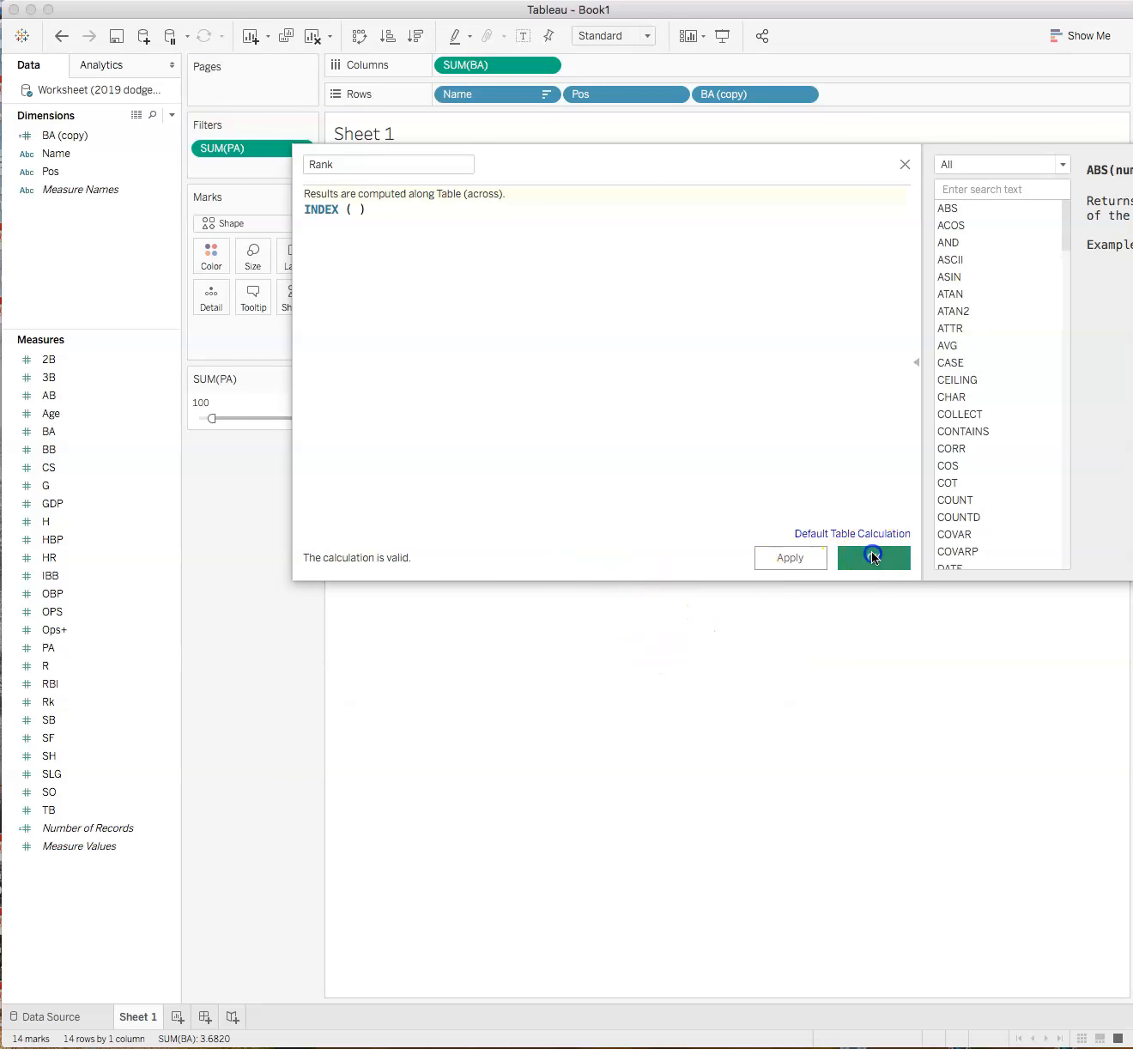
left_click(874, 556)
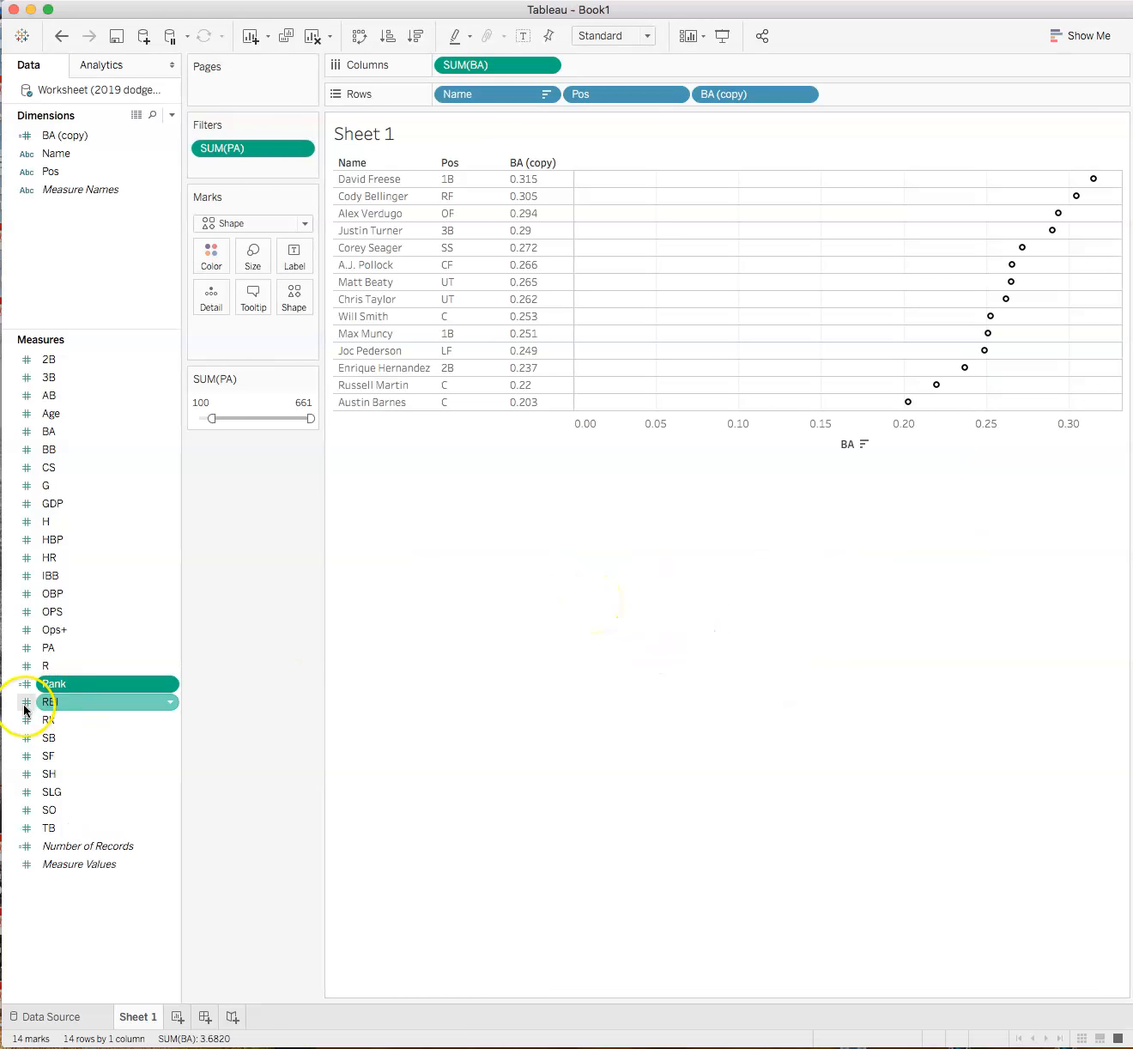
Step: Add Rank to Rows ahead of Name as a discrete field numbering the hitters 1 to 14
right_click(51, 684)
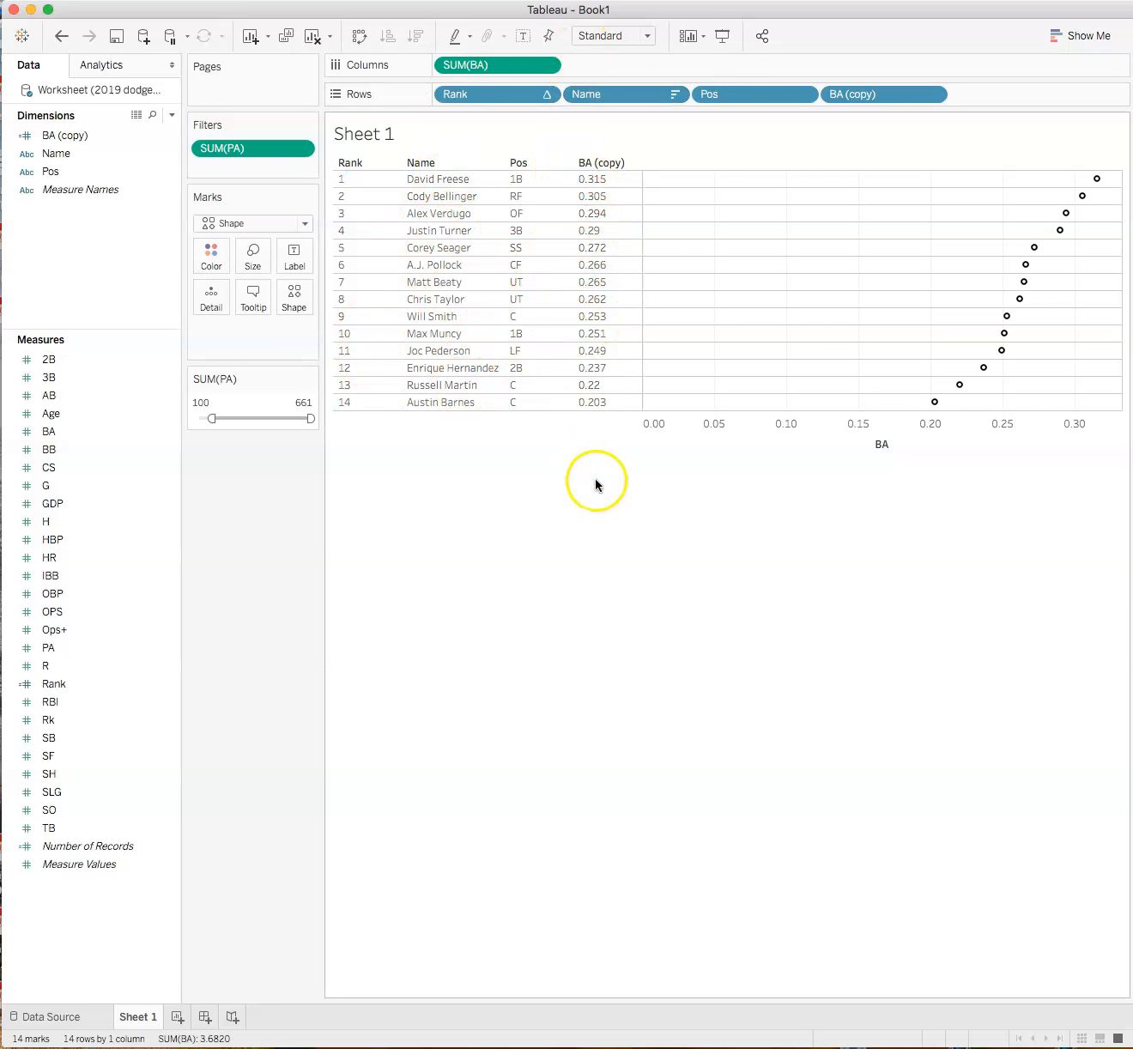
mouse_move(1100, 178)
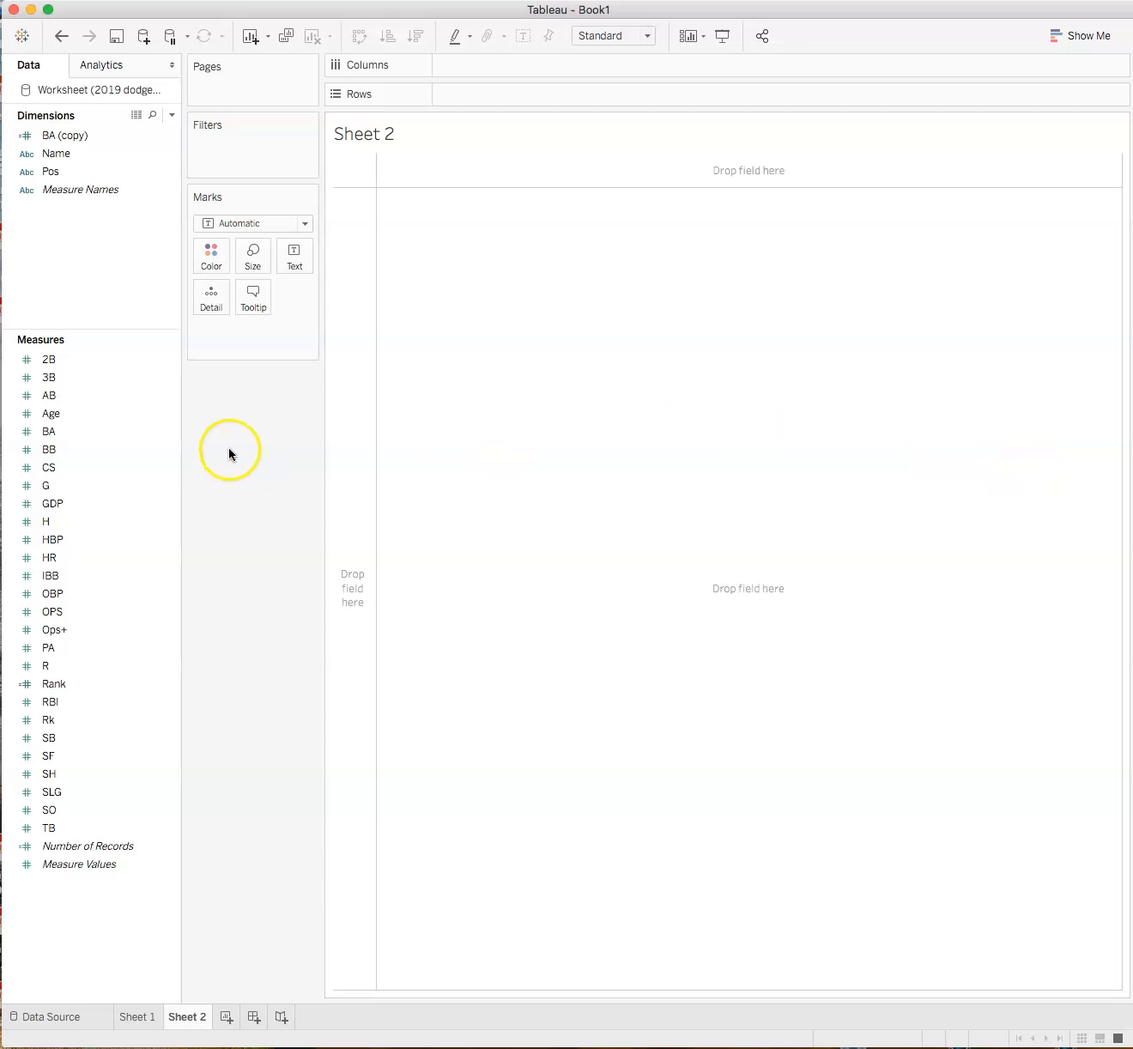
Step: Place every hitter's Name on Rows to start Sheet 2's home-run bar chart
left_click(57, 153)
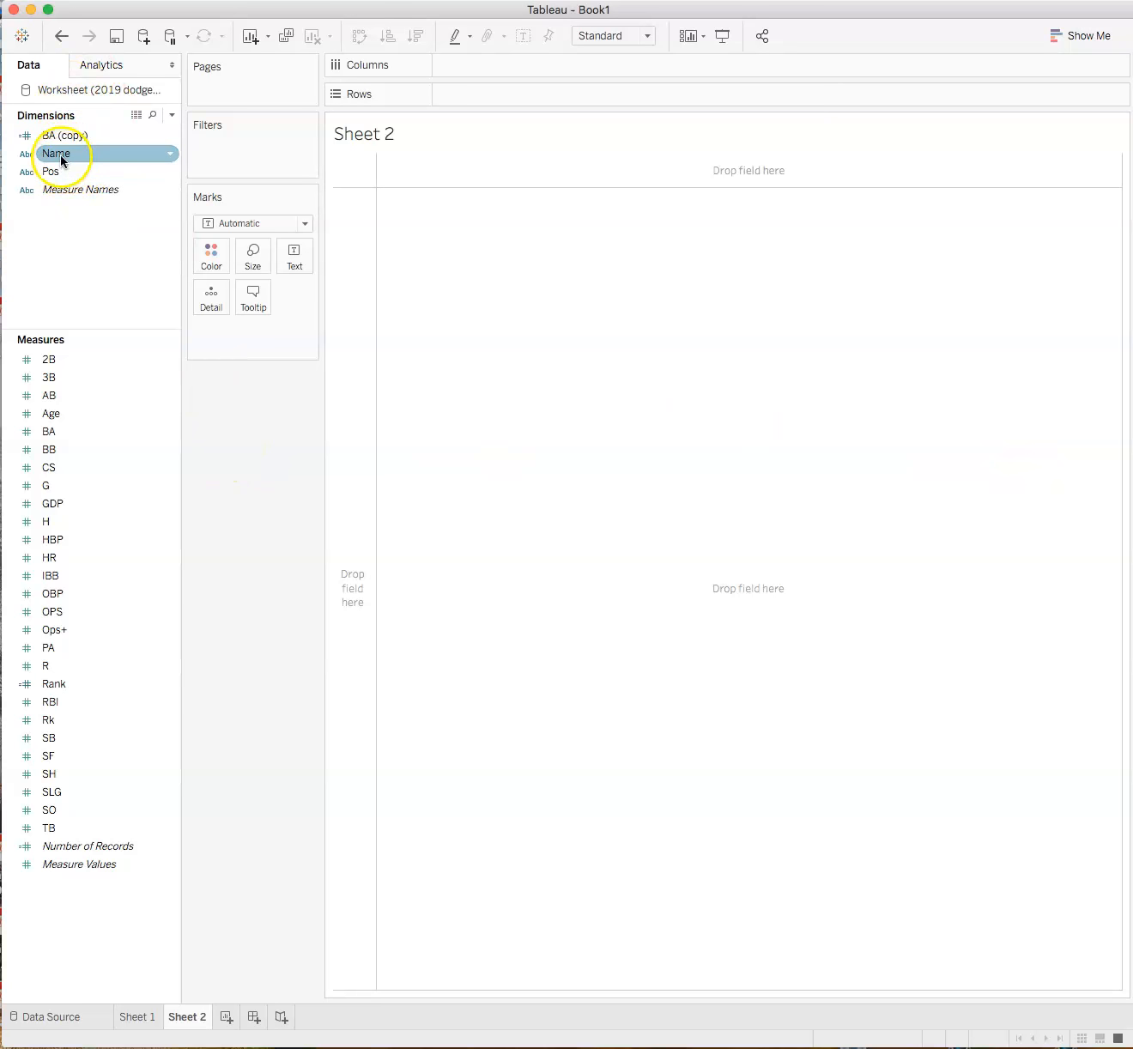
left_click_drag(59, 155, 461, 92)
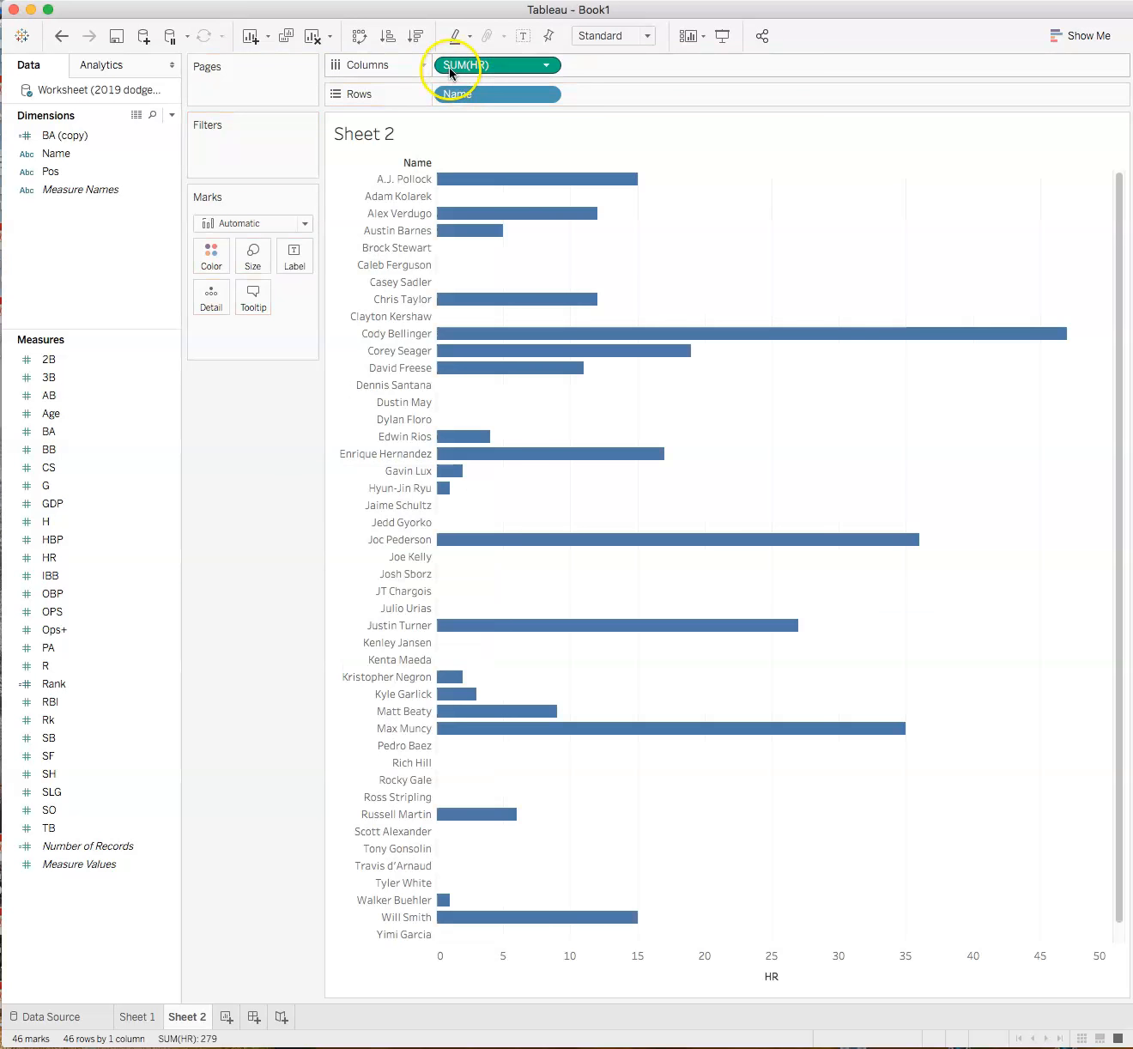
mouse_move(514, 154)
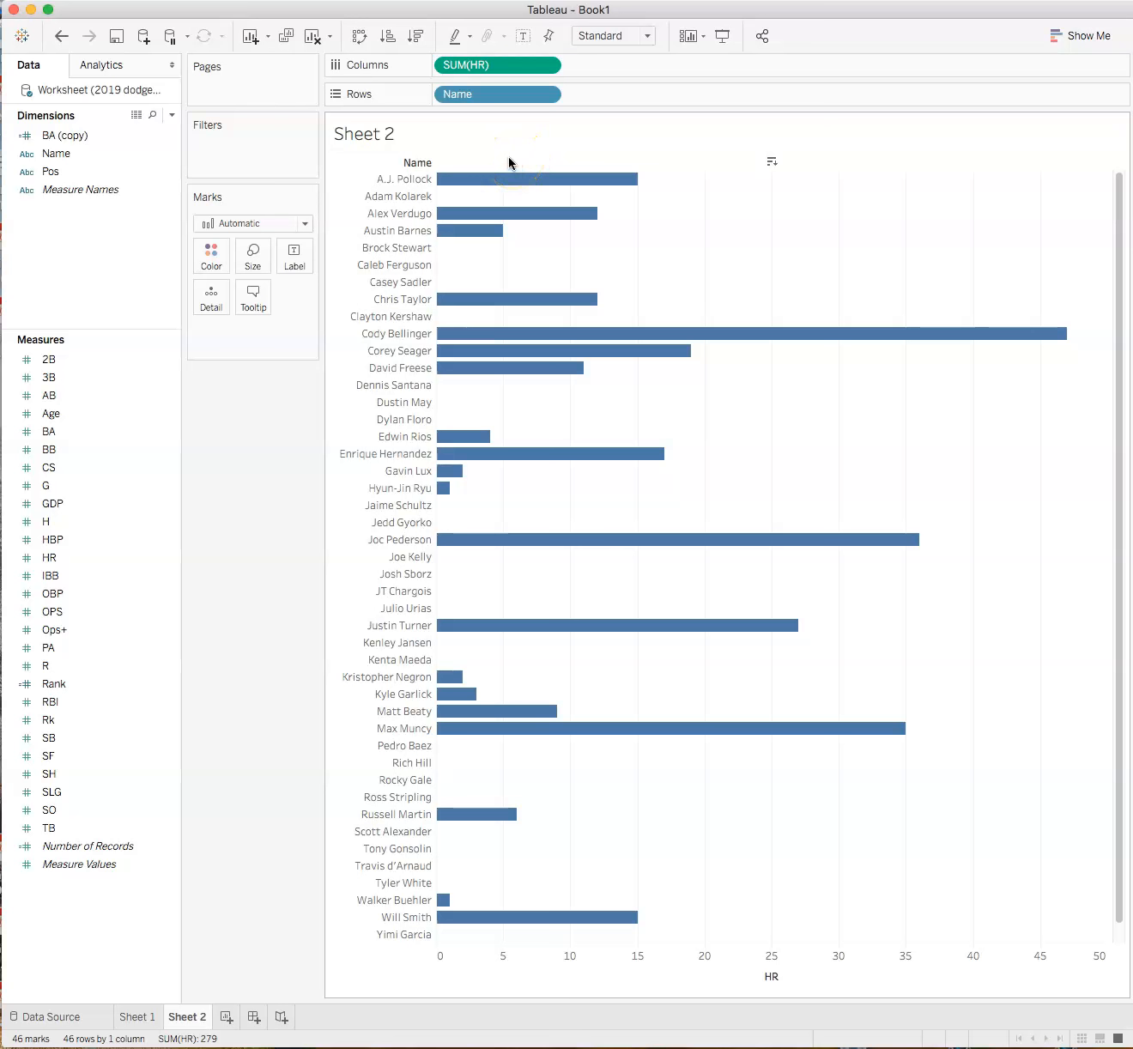
mouse_move(649, 154)
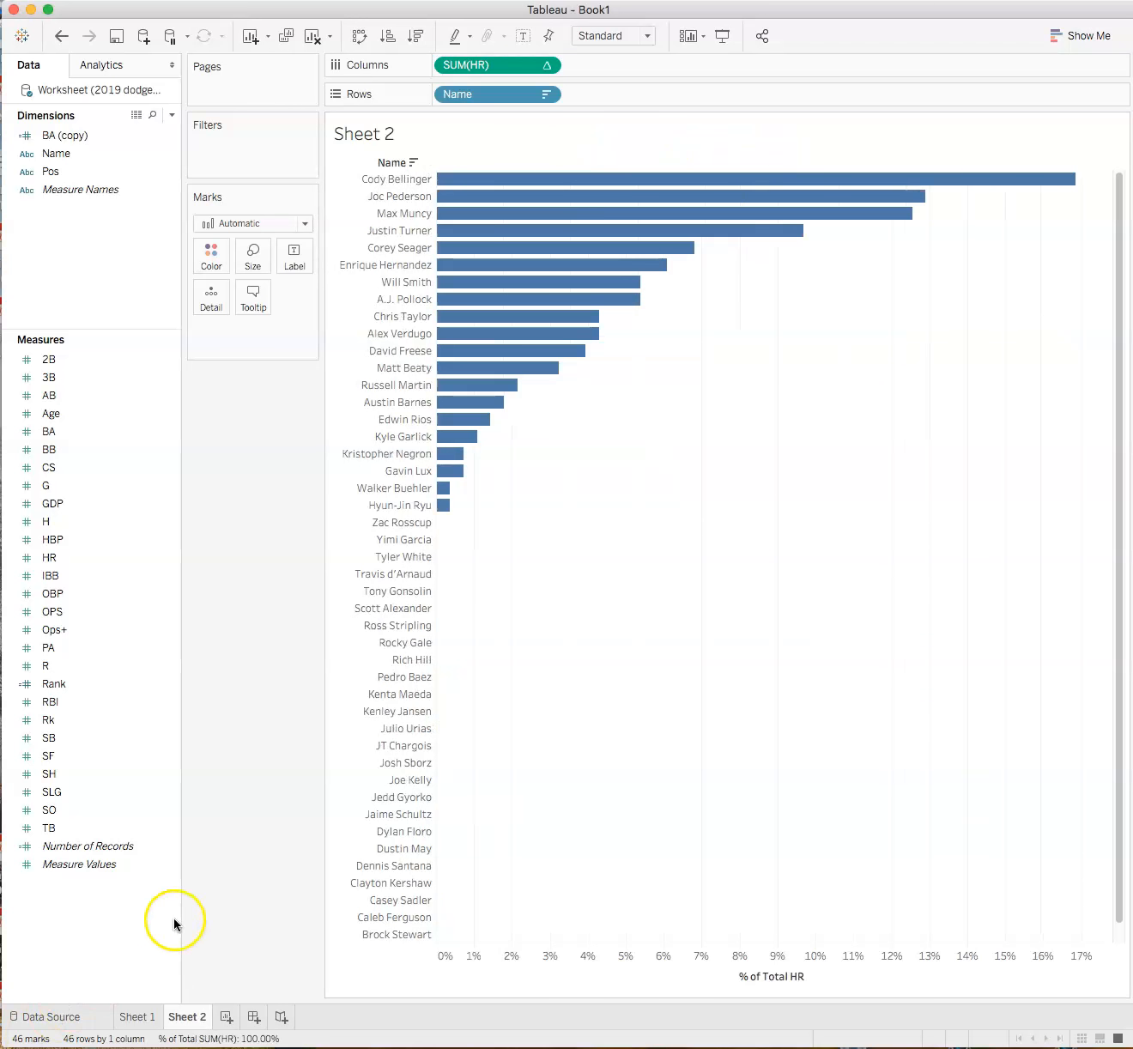
mouse_move(189, 931)
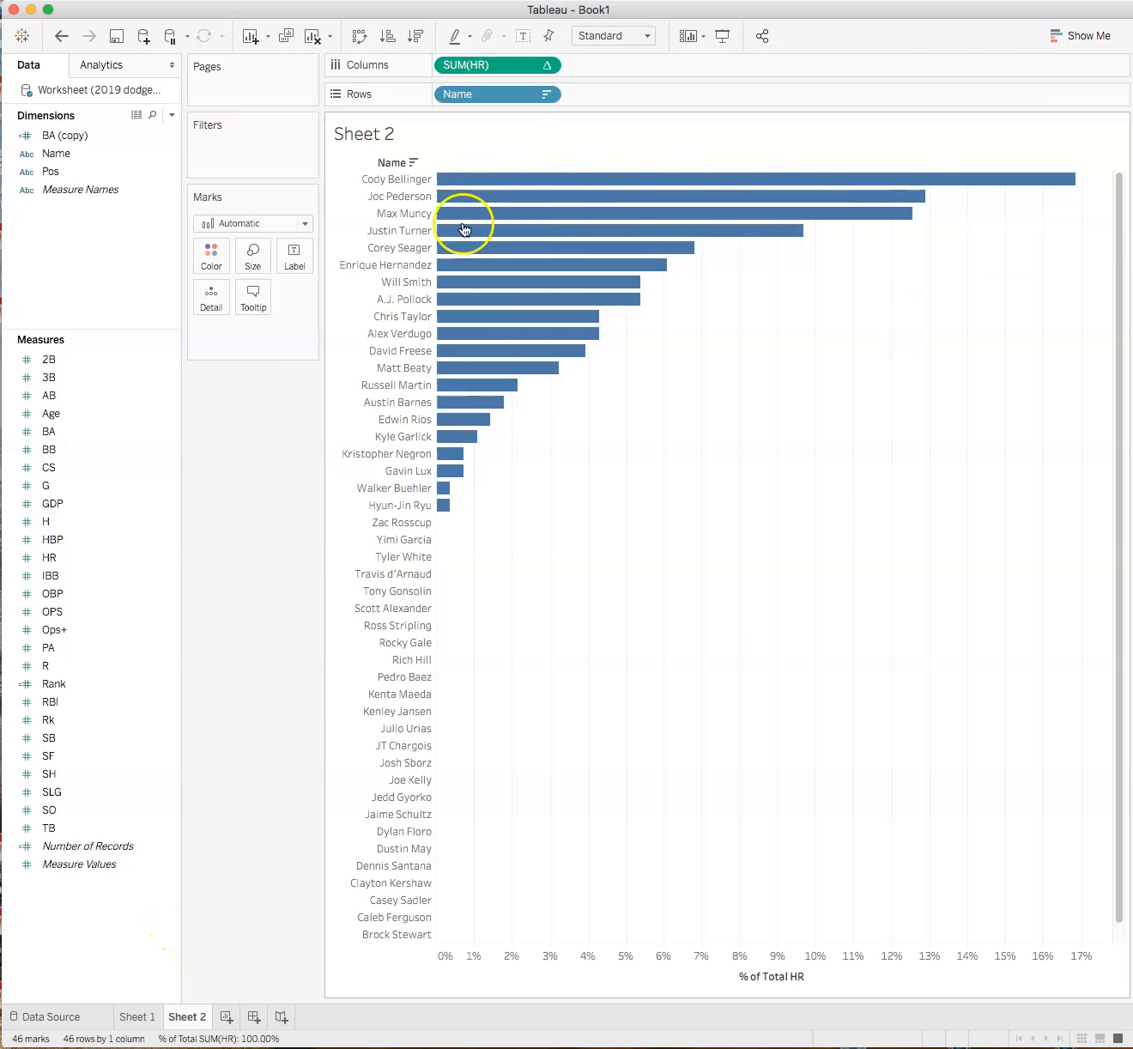
mouse_move(1079, 774)
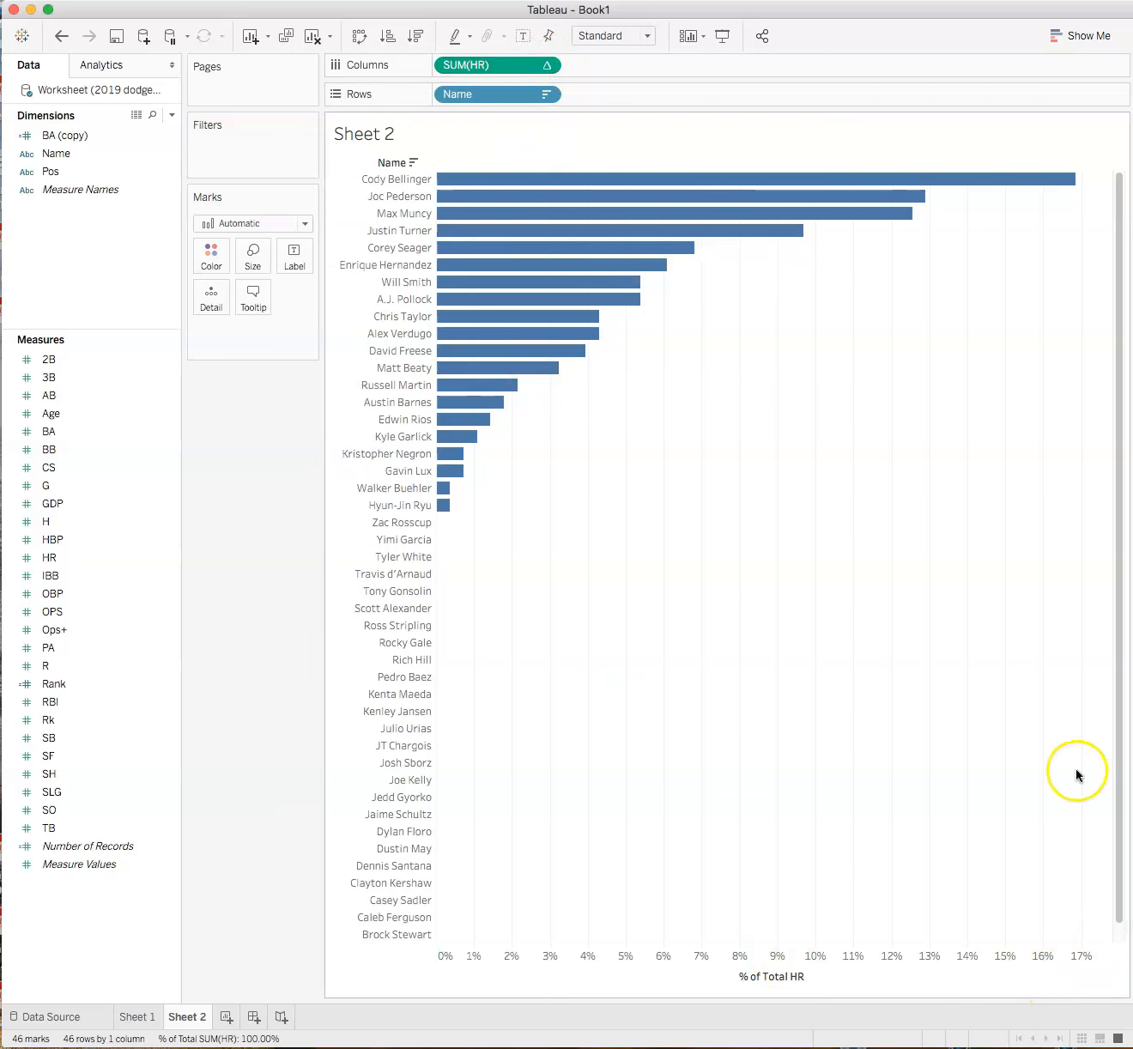
Step: Clear the Percent of Total calculation on SUM(HR) so the axis shows raw HR counts 0 to 50
left_click(546, 65)
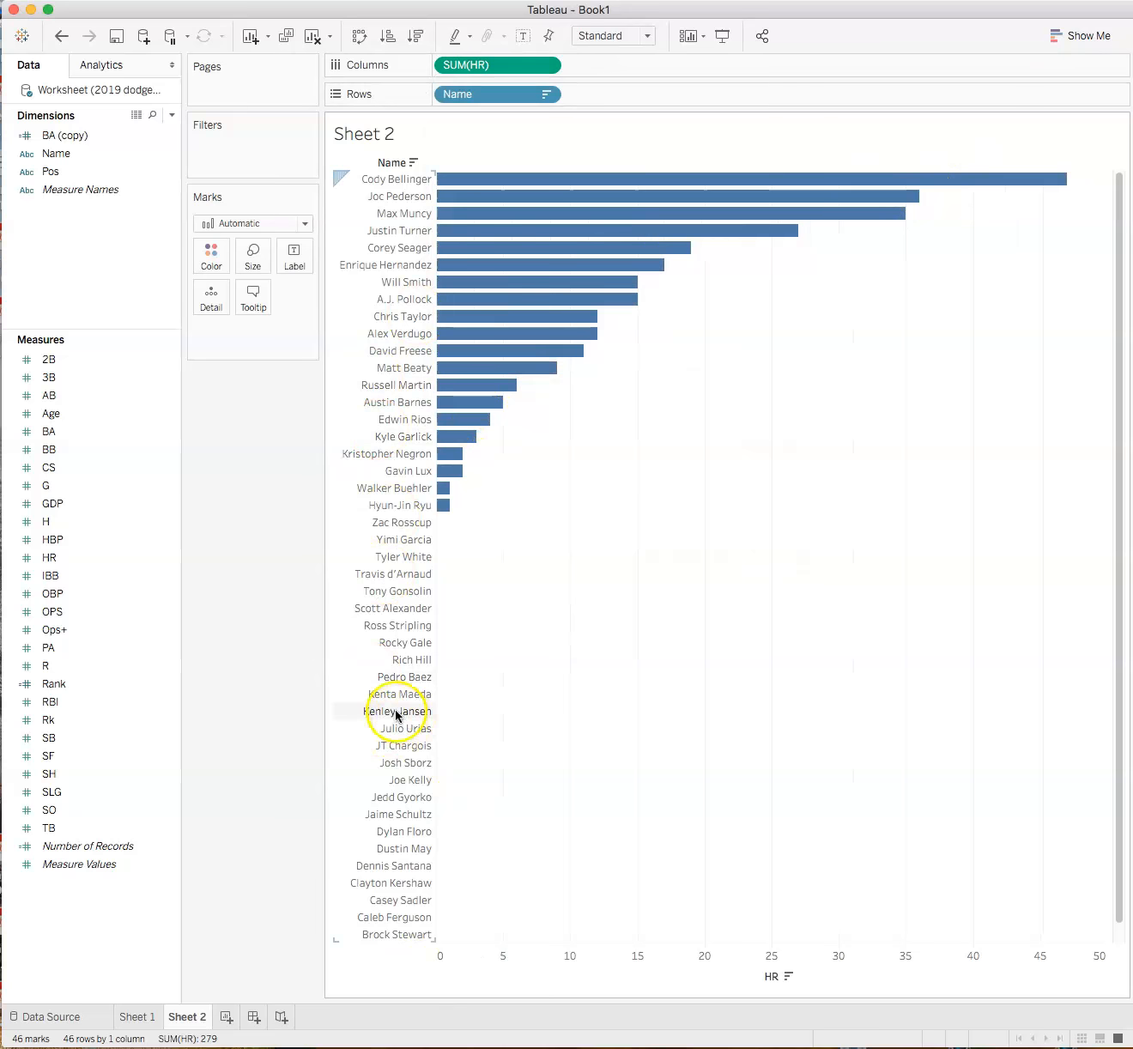
mouse_move(443, 505)
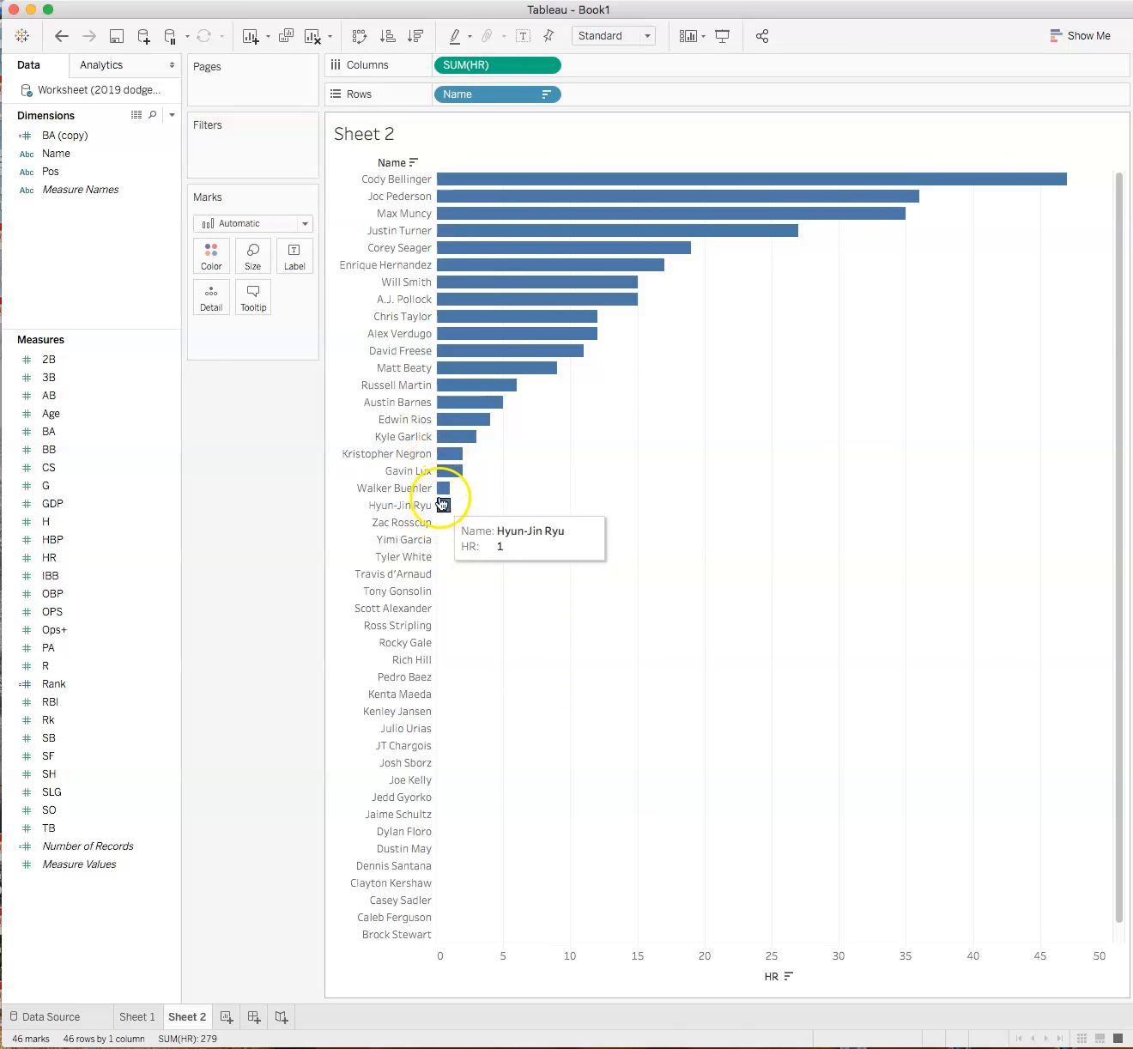
mouse_move(563, 259)
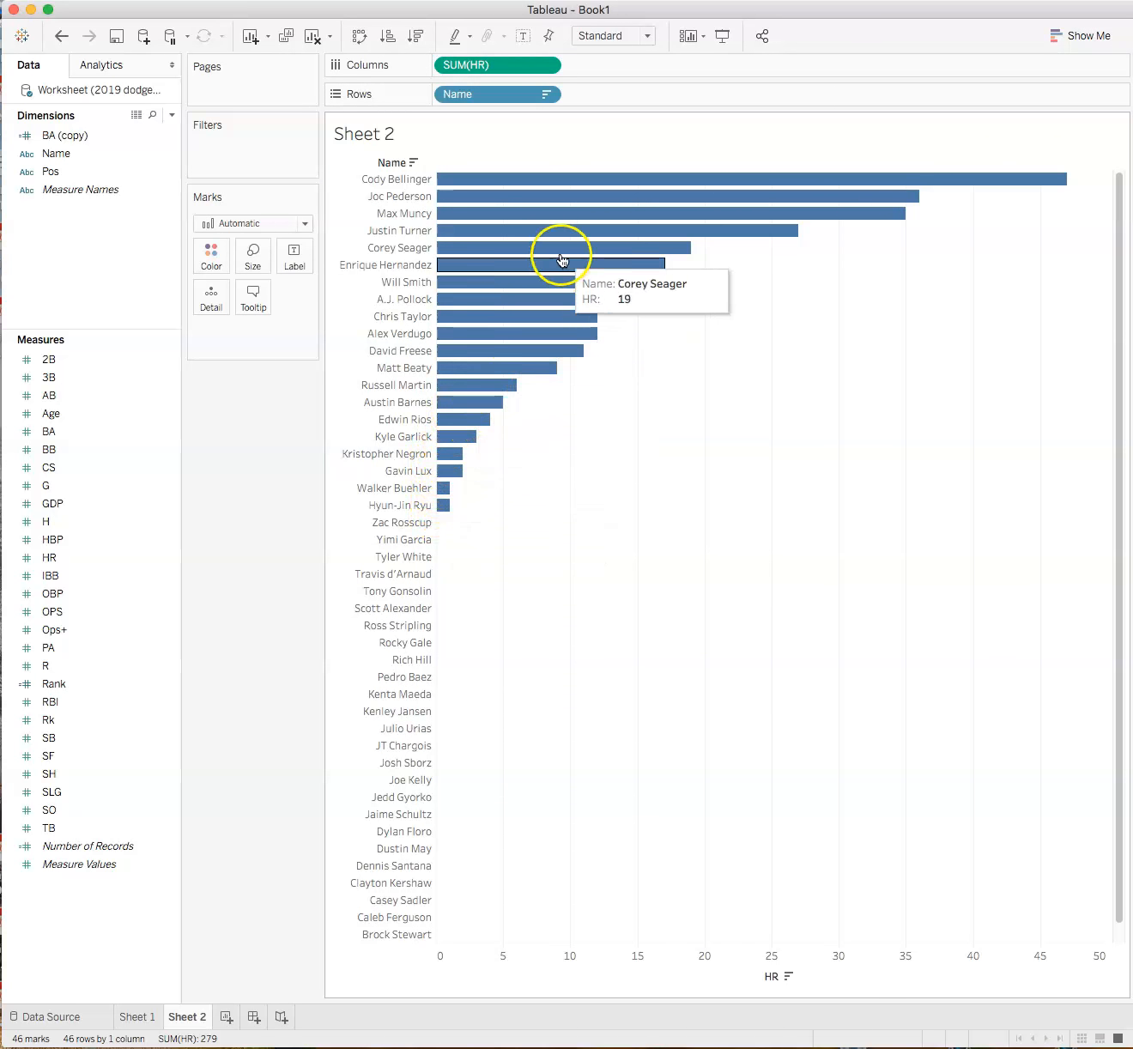
mouse_move(443, 494)
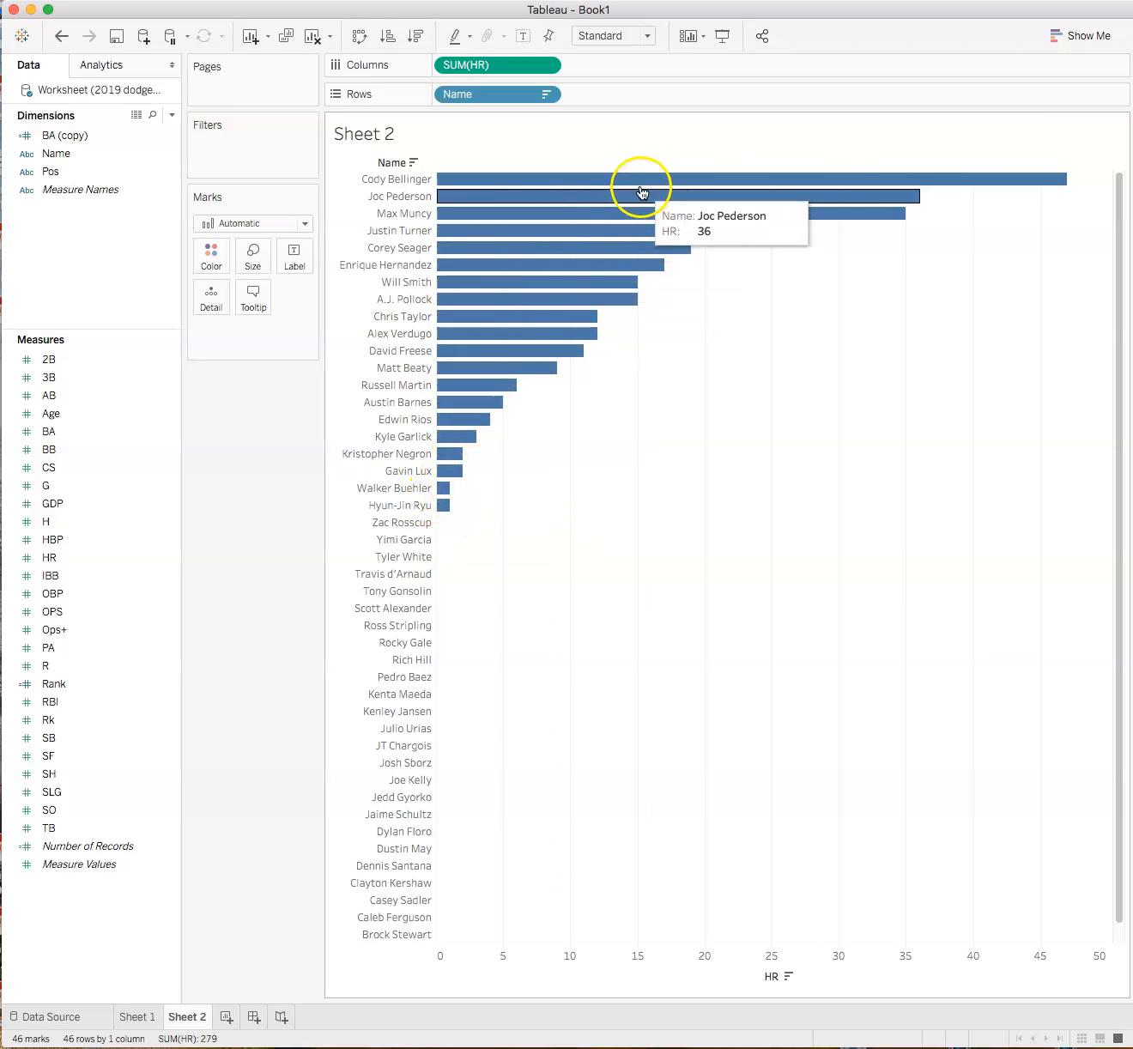
mouse_move(646, 186)
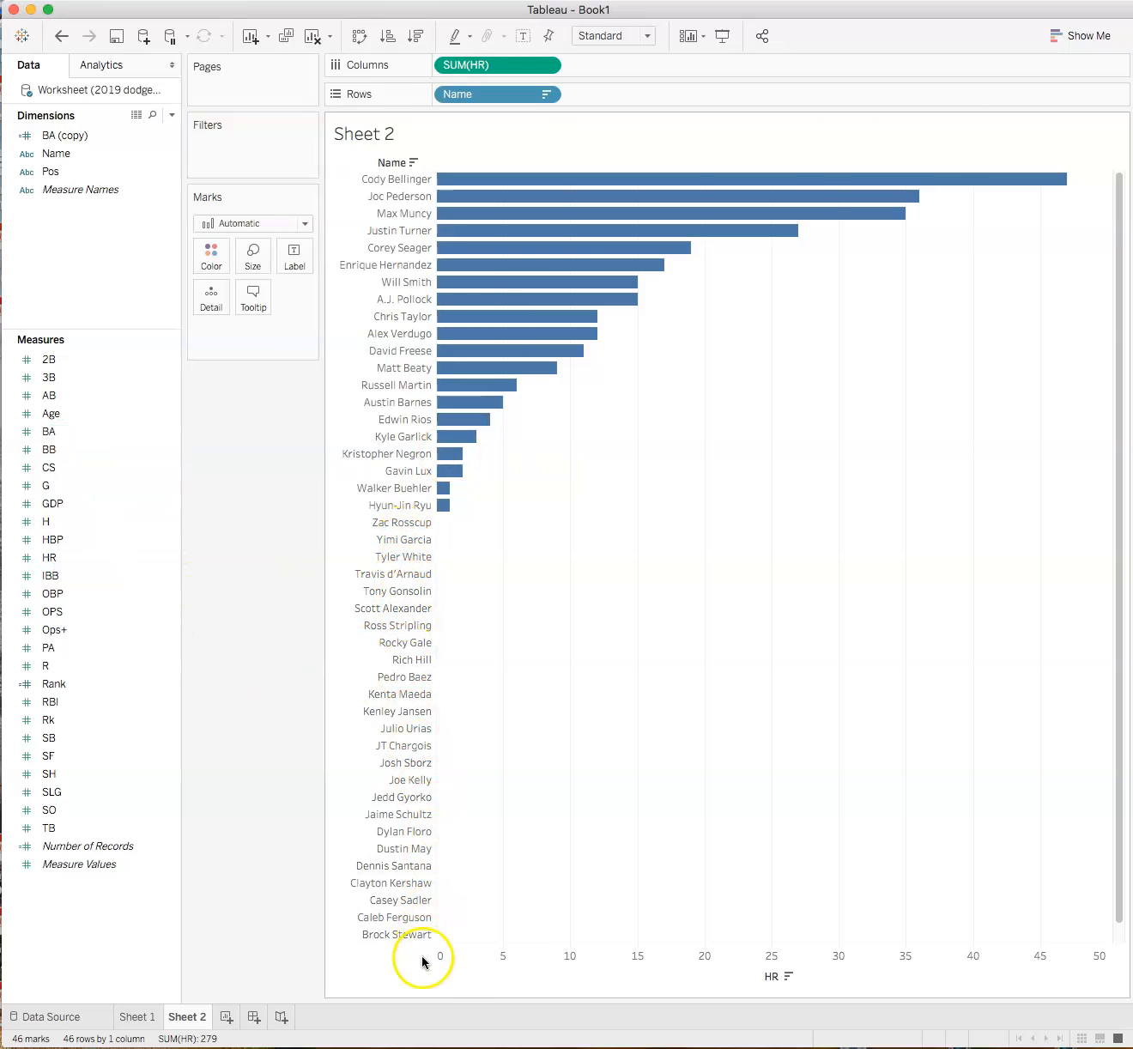
Step: Filter Sheet 2 on Sum of HR with a minimum of 1, leaving the 20 hitters with home runs
left_click(50, 558)
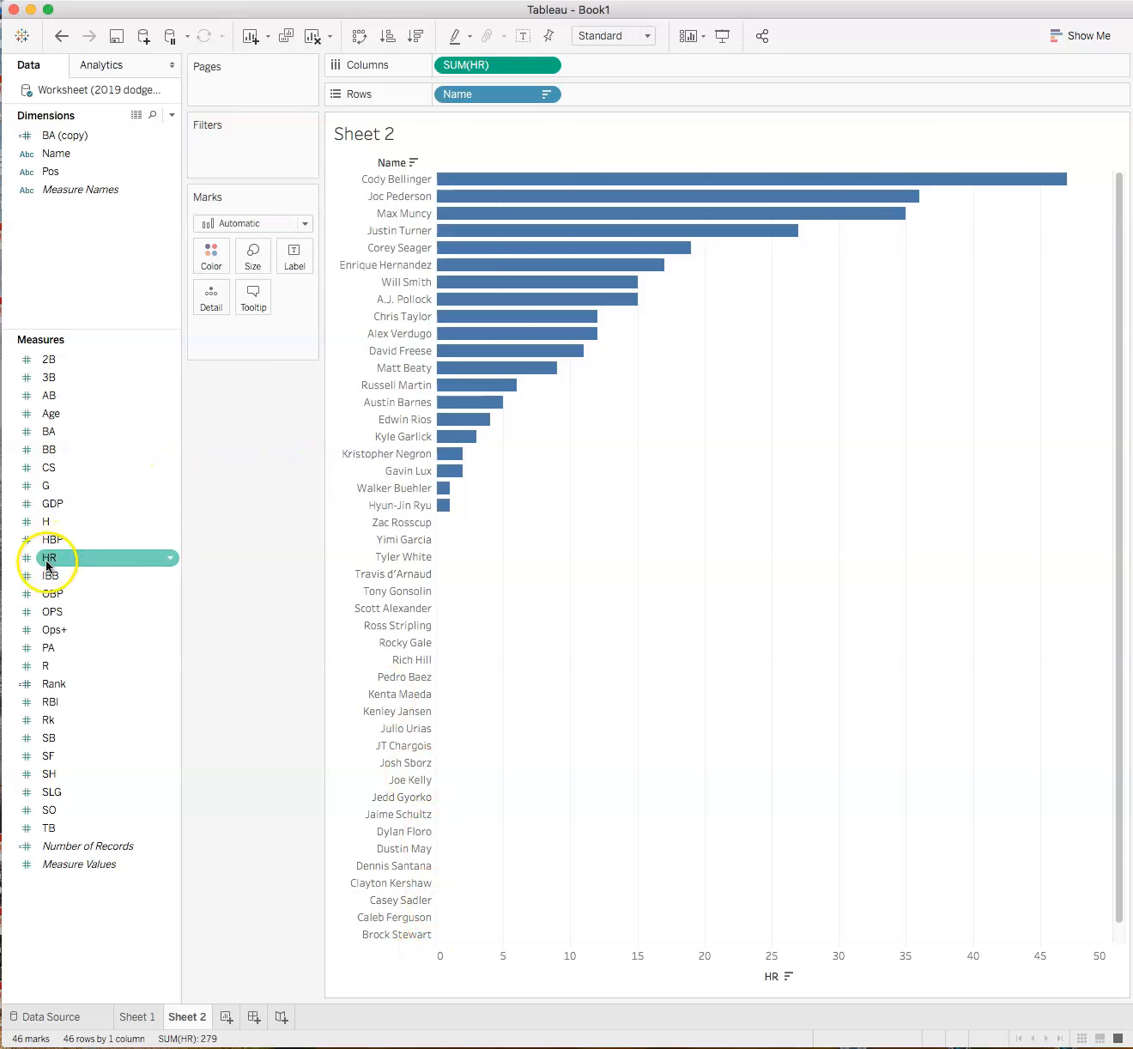
left_click_drag(49, 556, 206, 195)
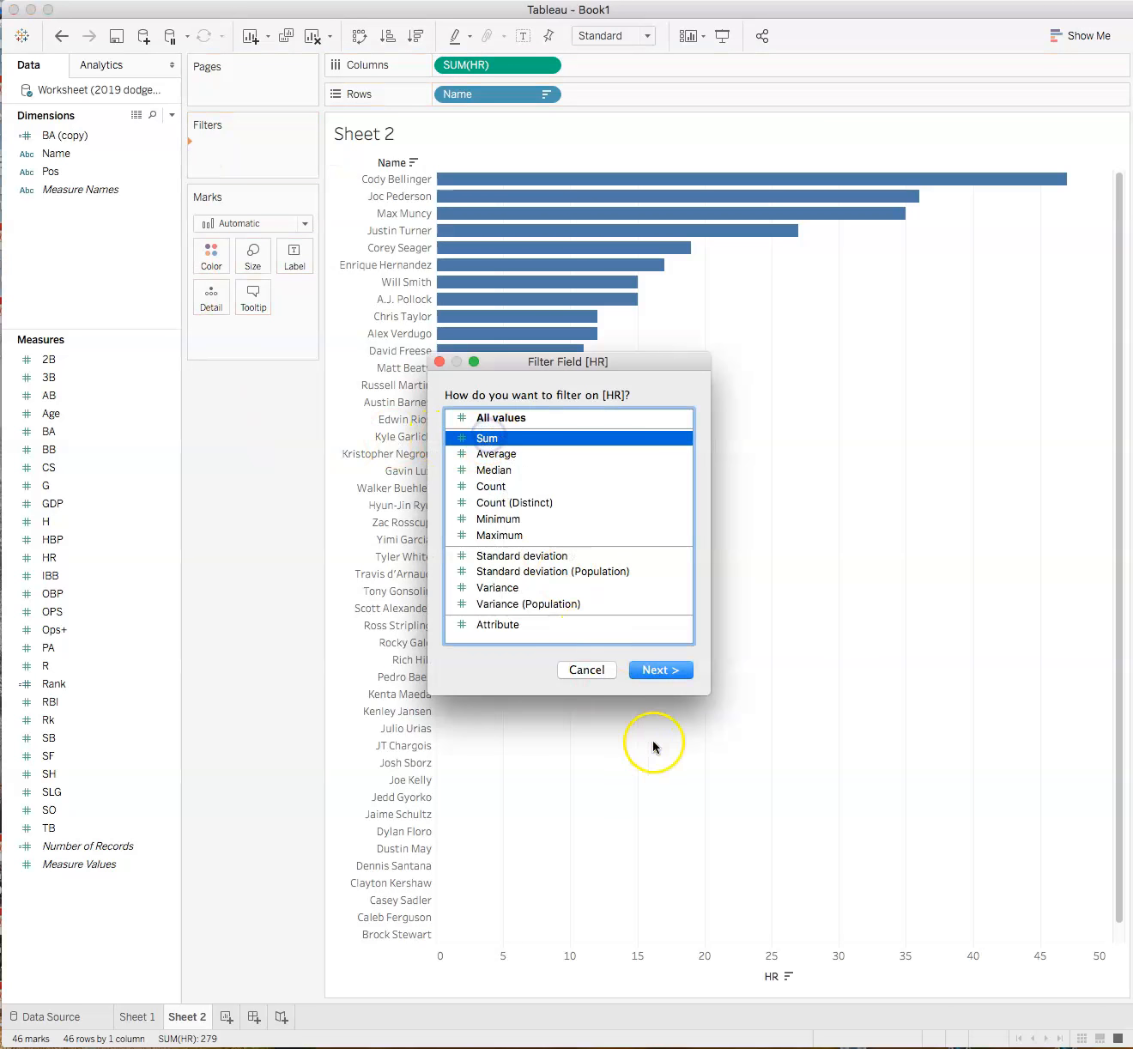
left_click(659, 670)
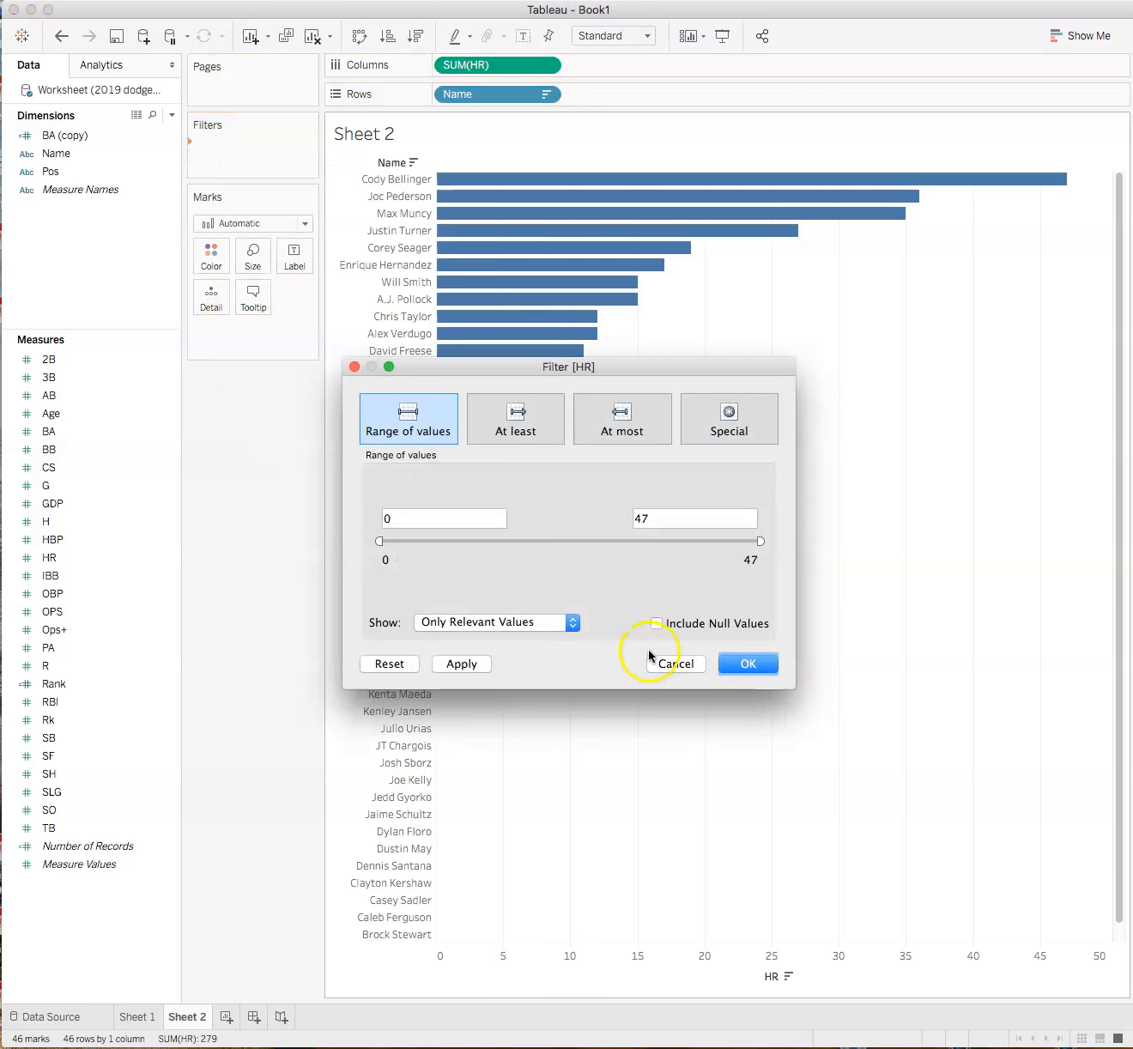
left_click(443, 519)
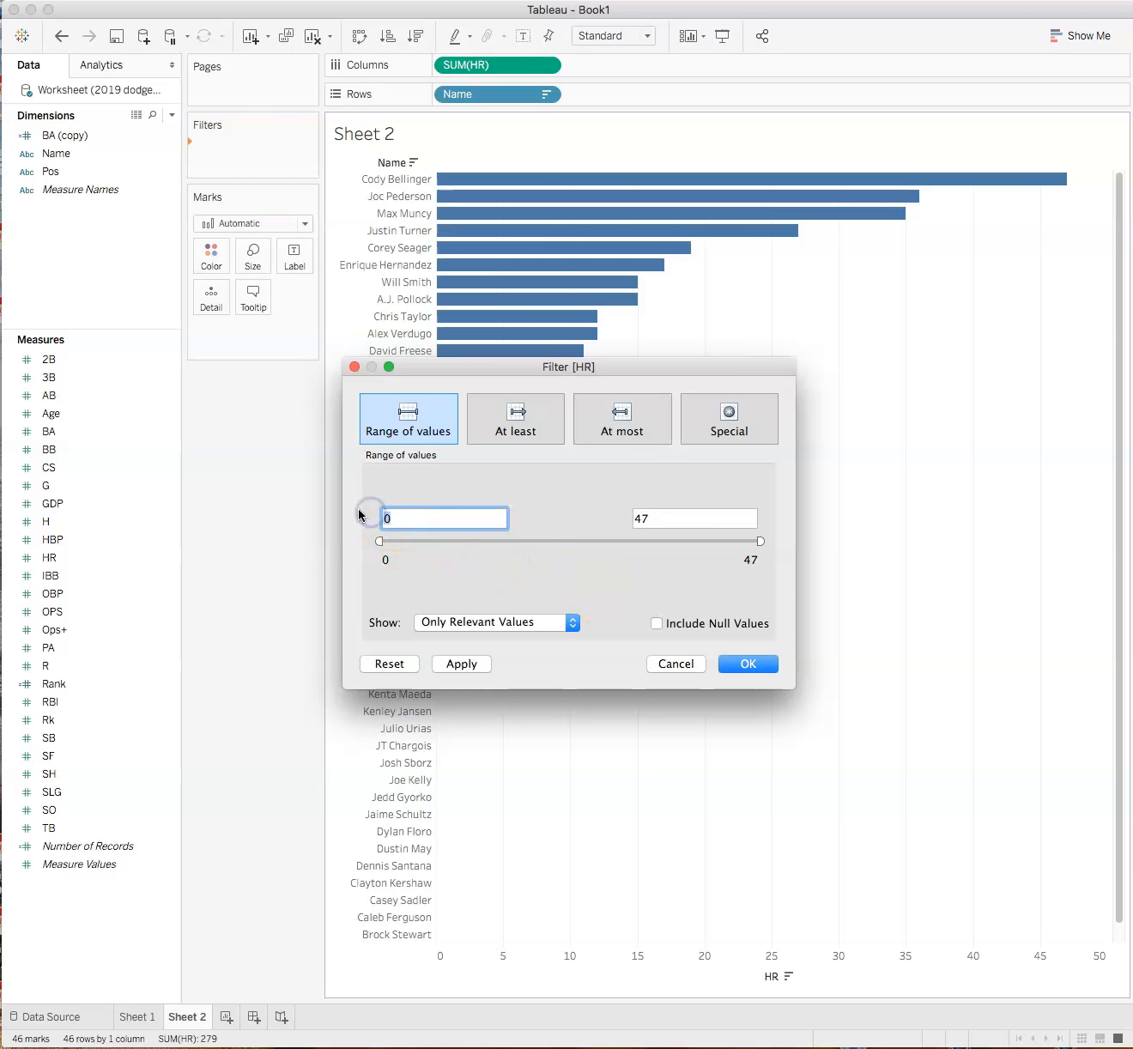
type("1")
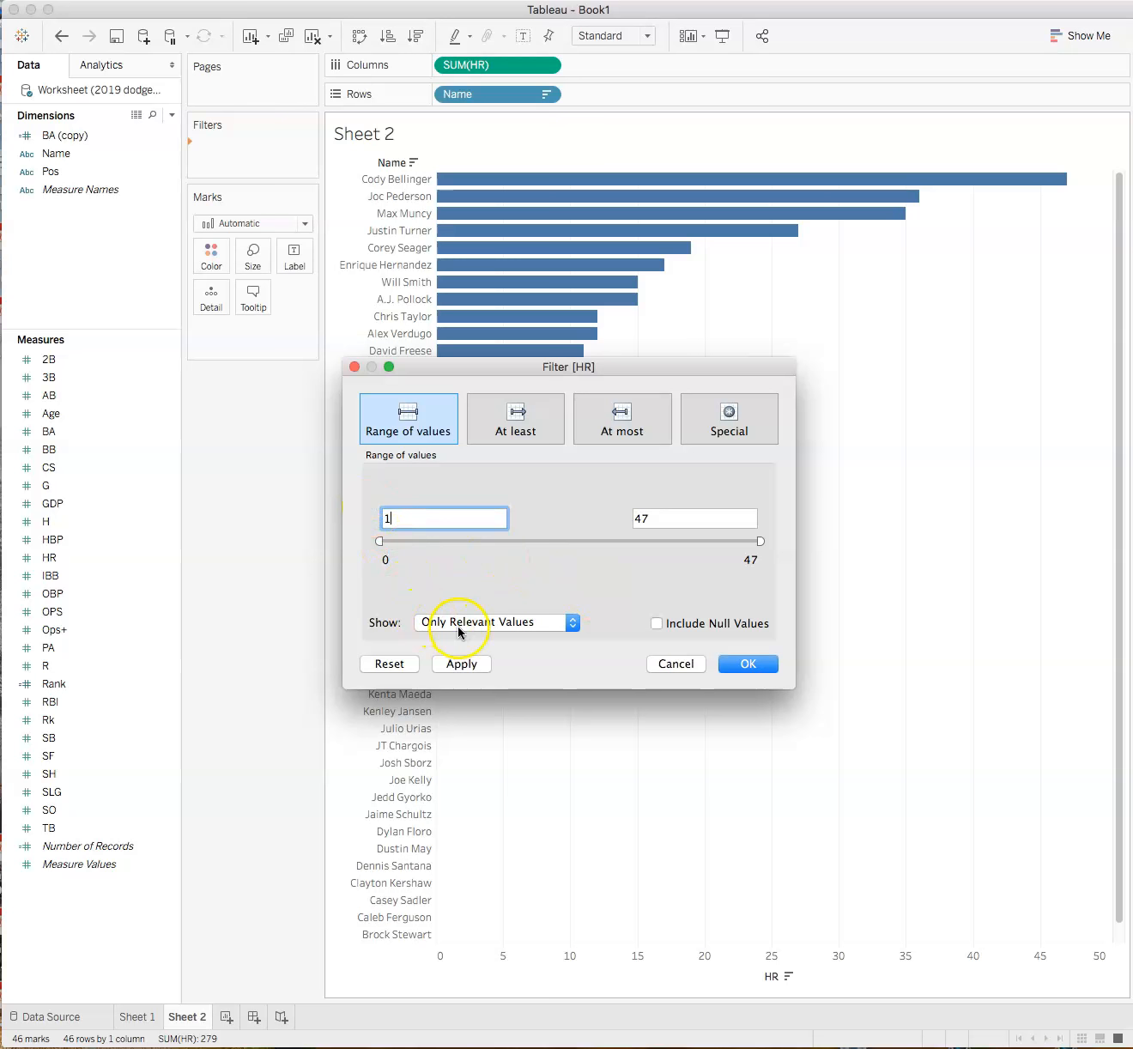
left_click(745, 663)
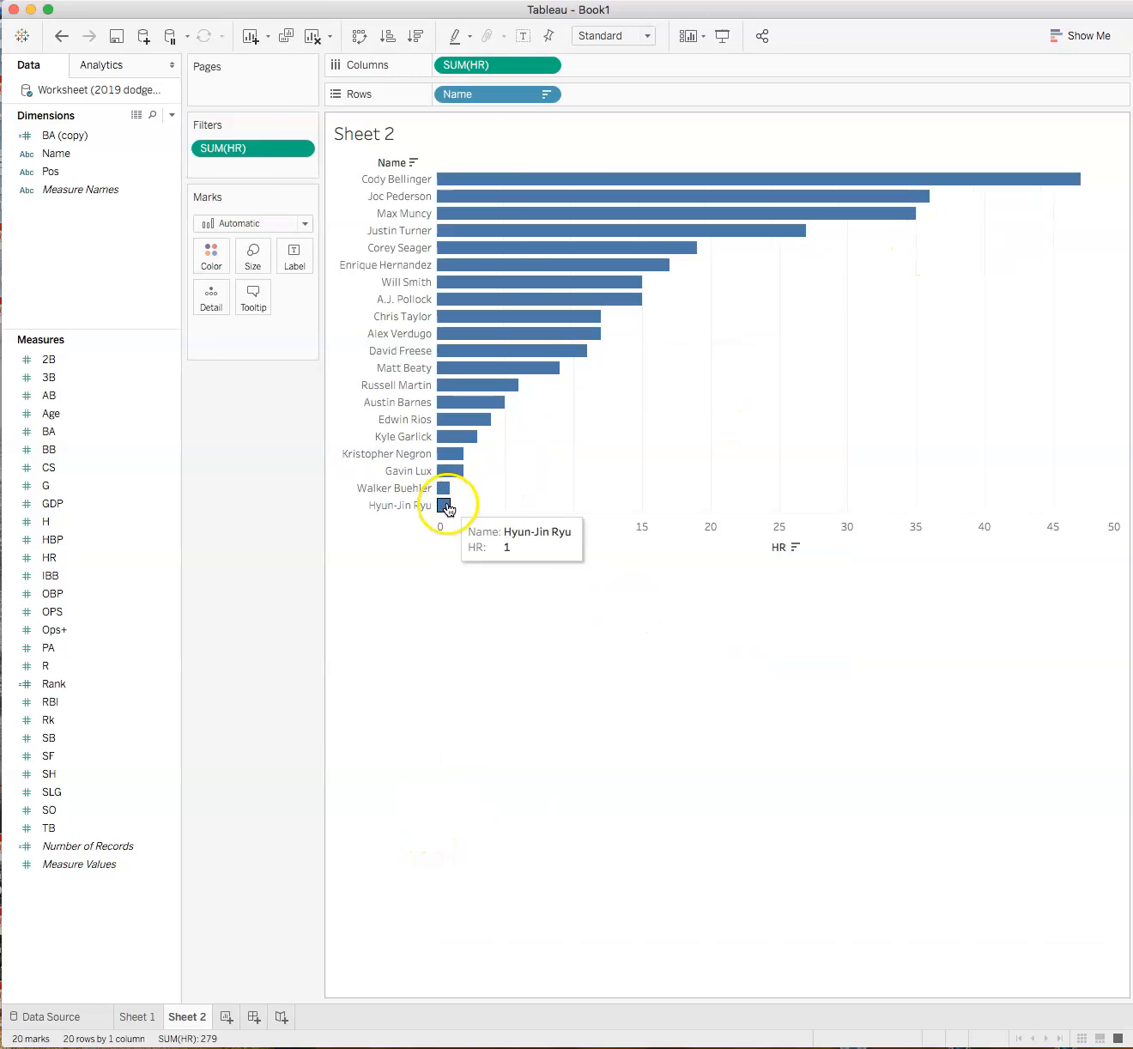
mouse_move(567, 376)
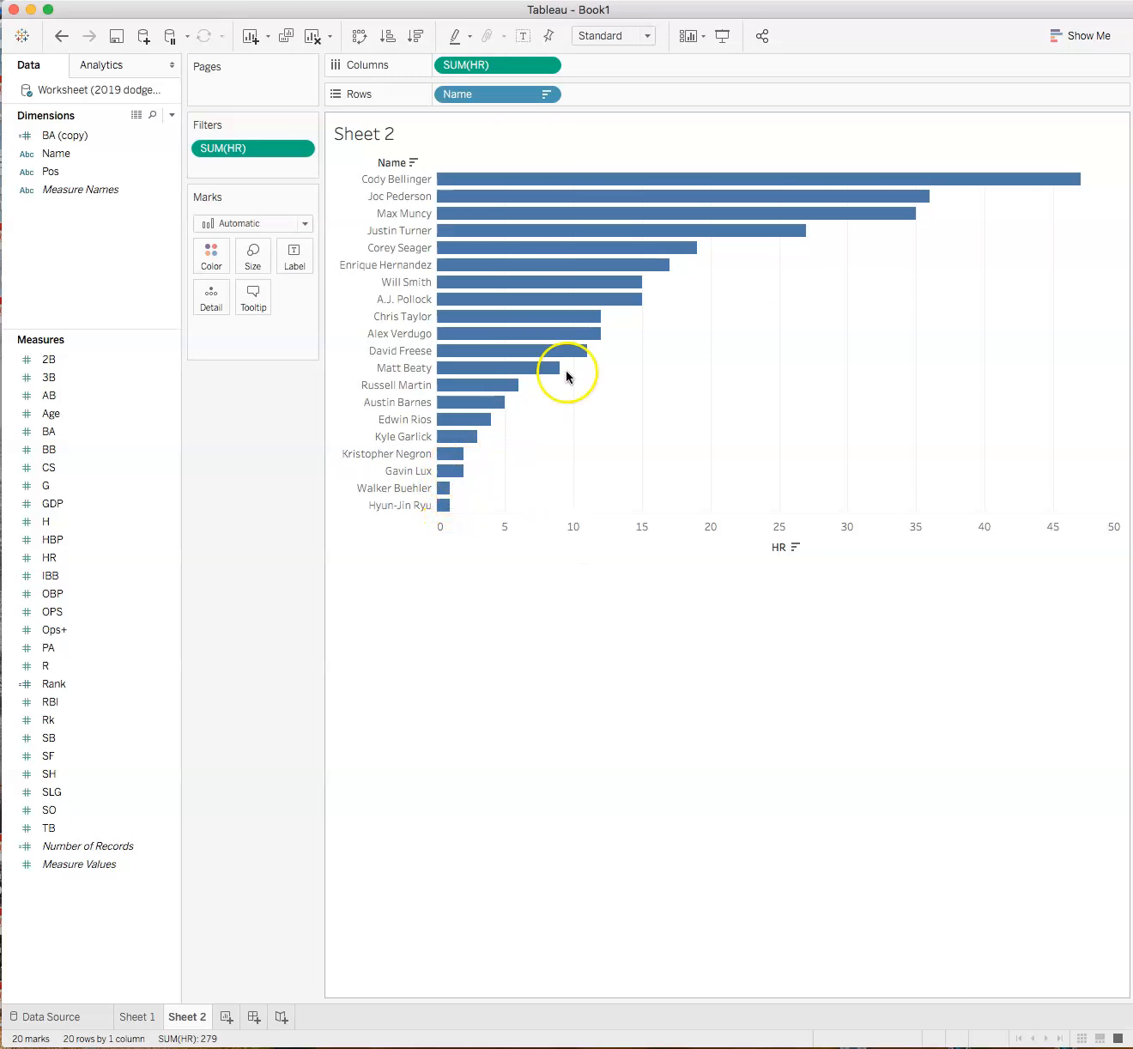
mouse_move(1078, 181)
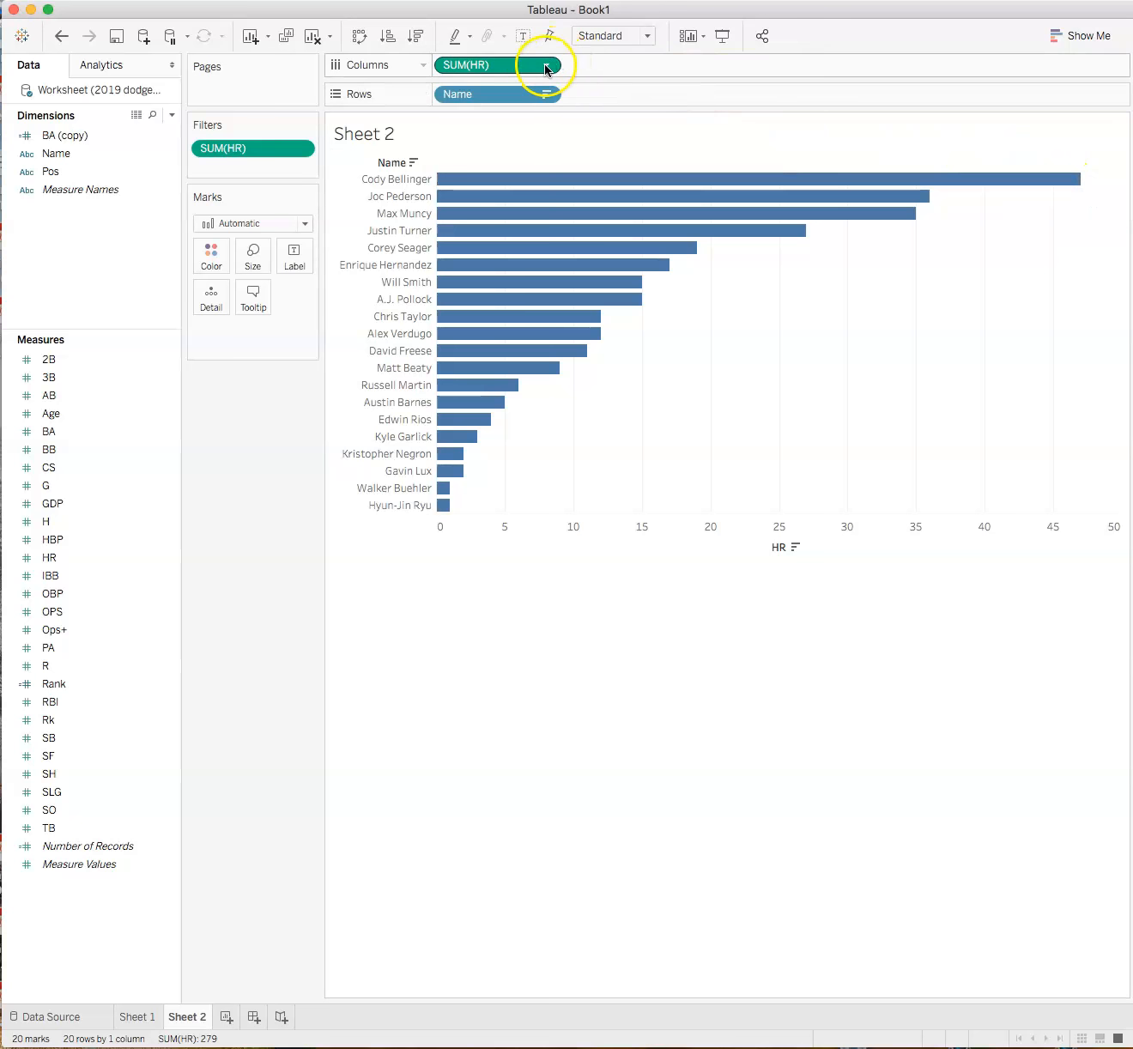
Step: Apply Quick Table Calculation Percent of Total to the continuous SUM(HR) pill on Columns
left_click(543, 65)
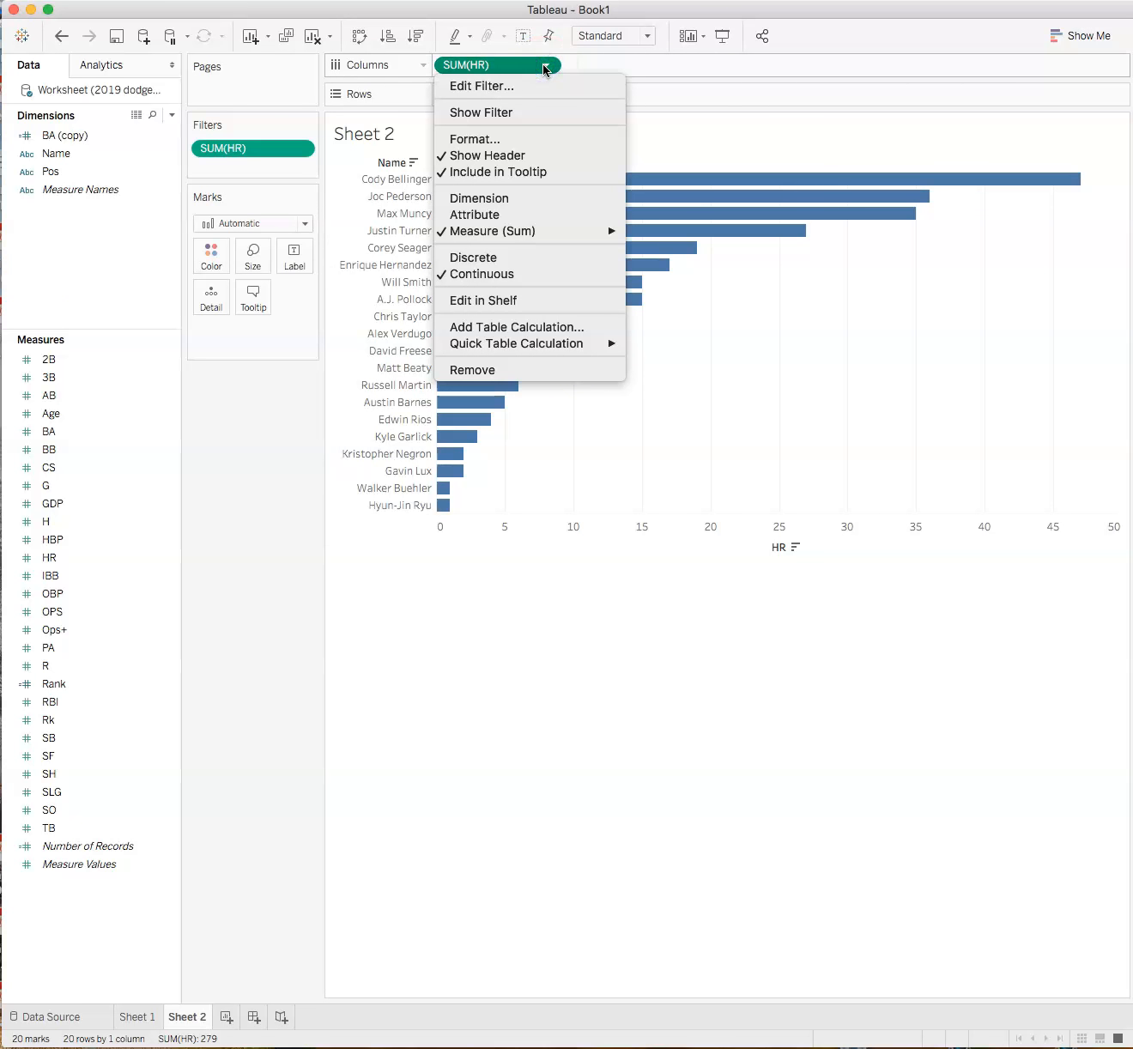
mouse_move(543, 72)
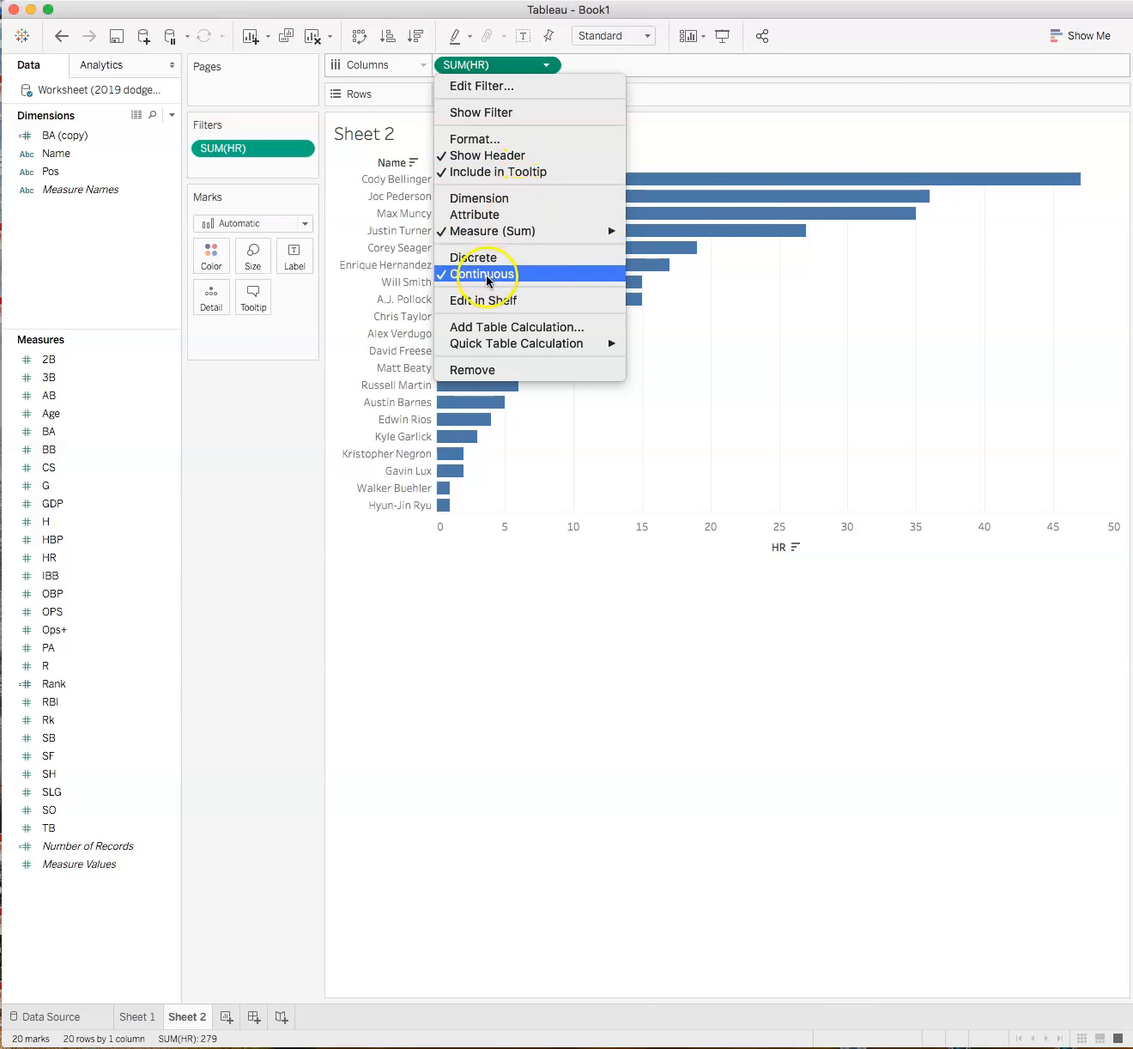
left_click(484, 274)
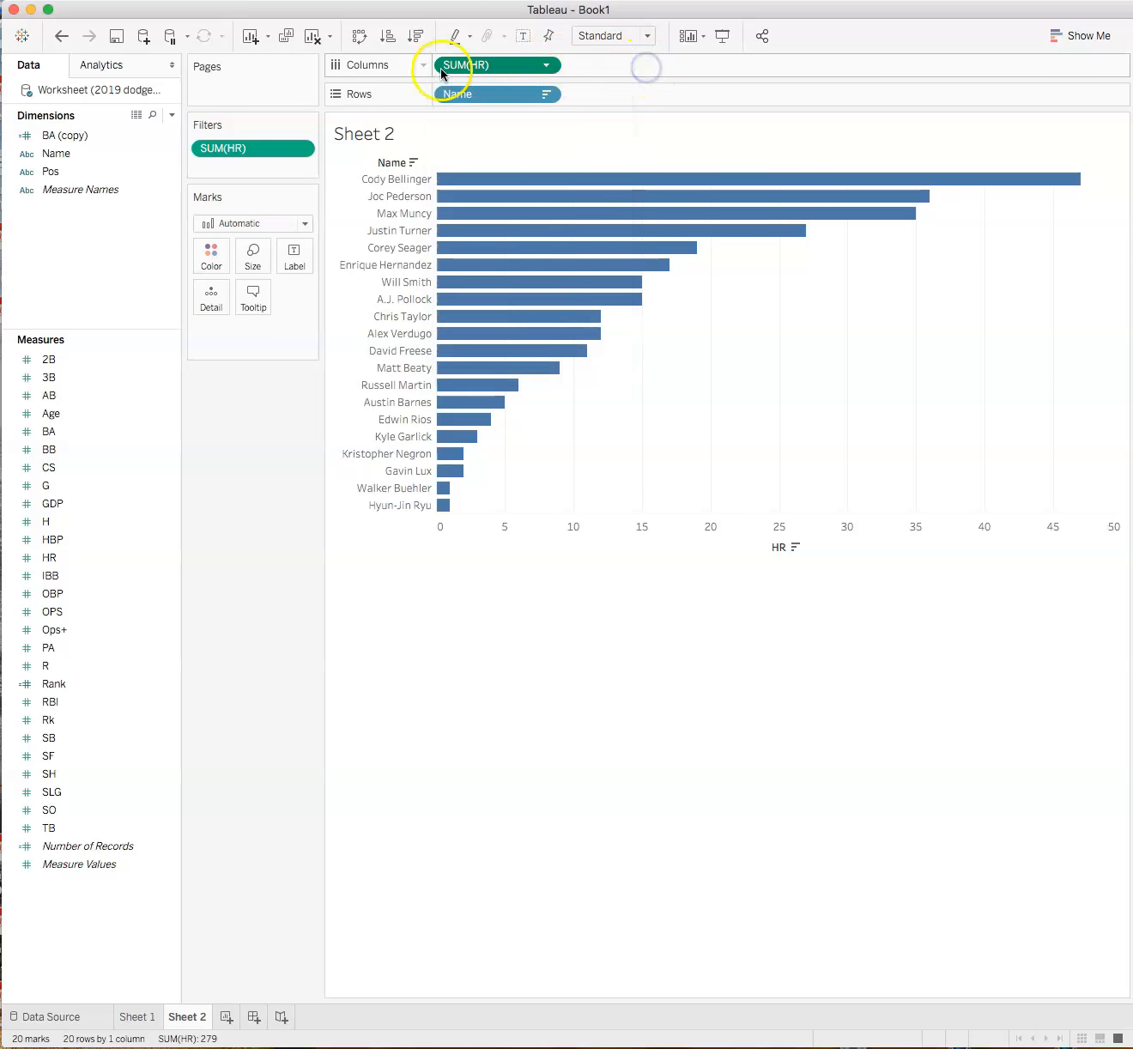
left_click(546, 66)
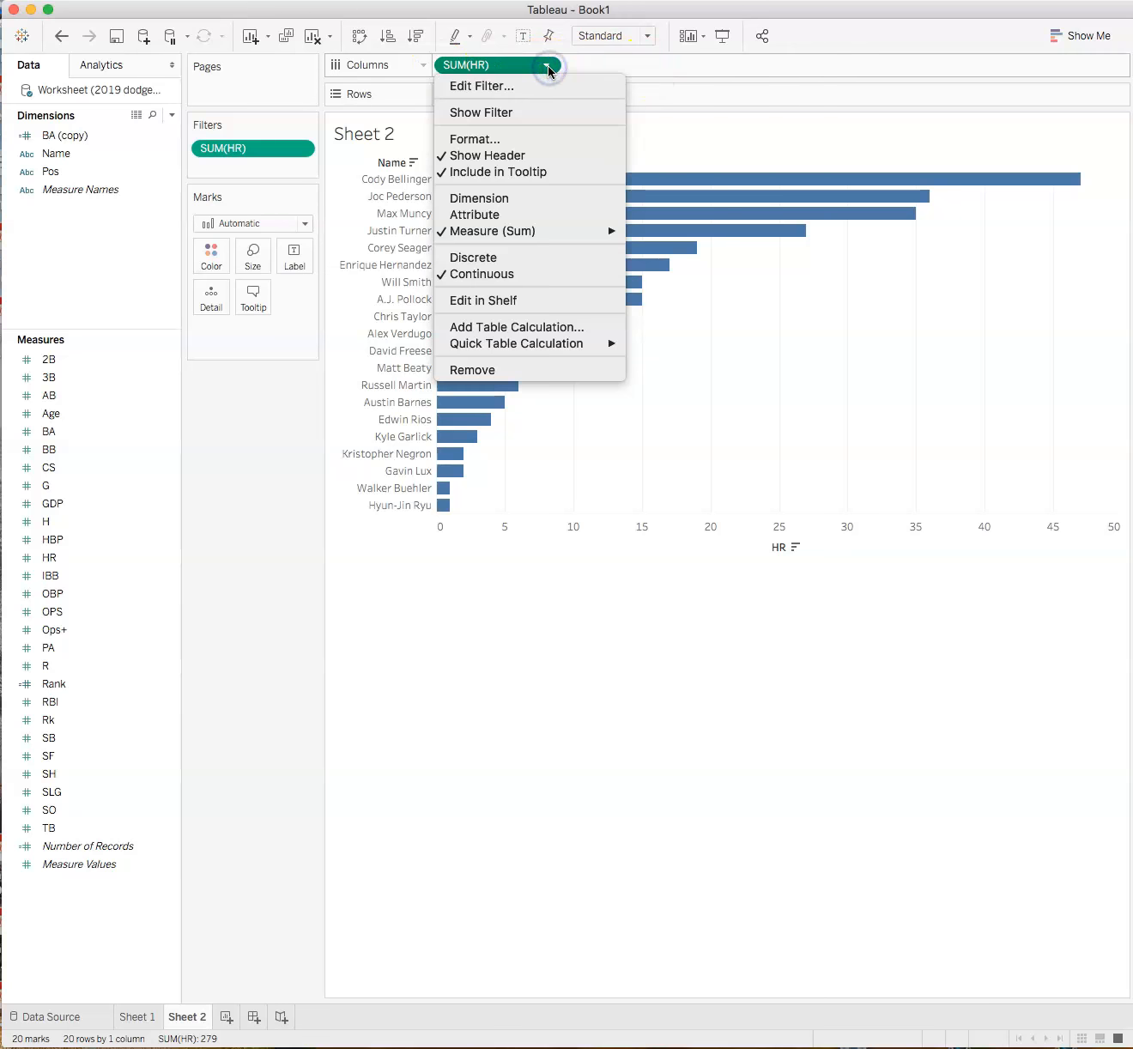
mouse_move(515, 343)
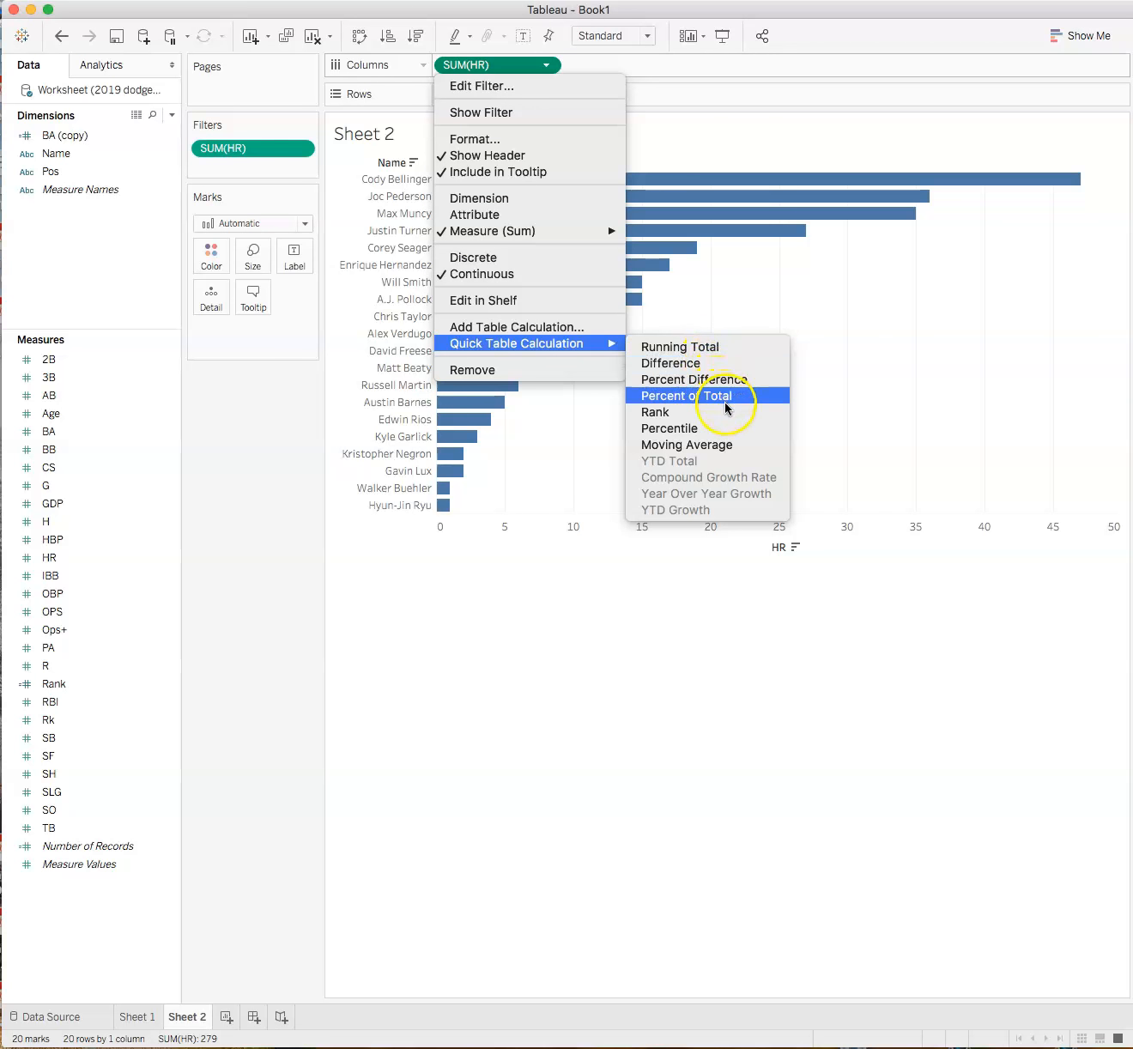
left_click(690, 395)
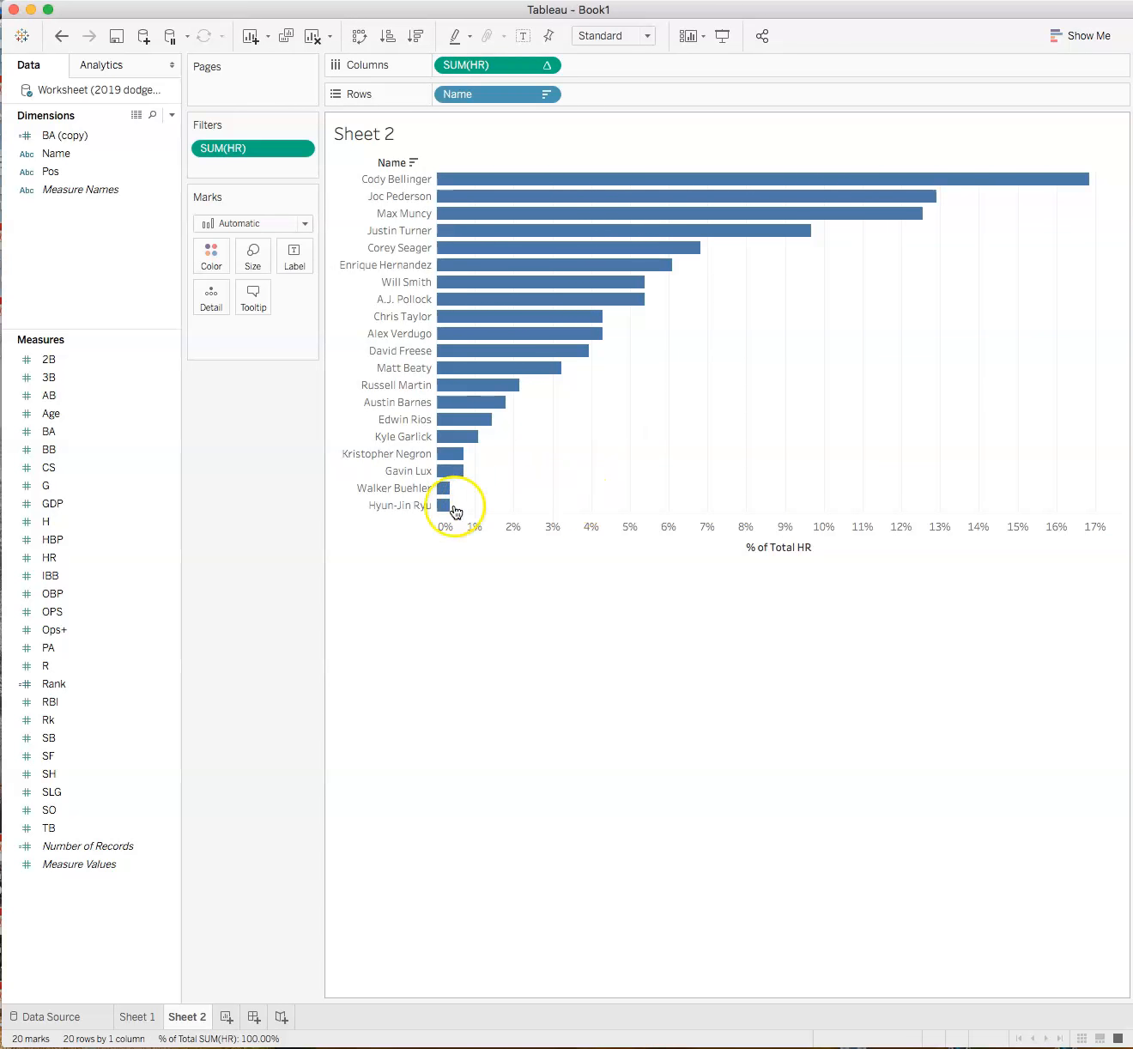
mouse_move(713, 244)
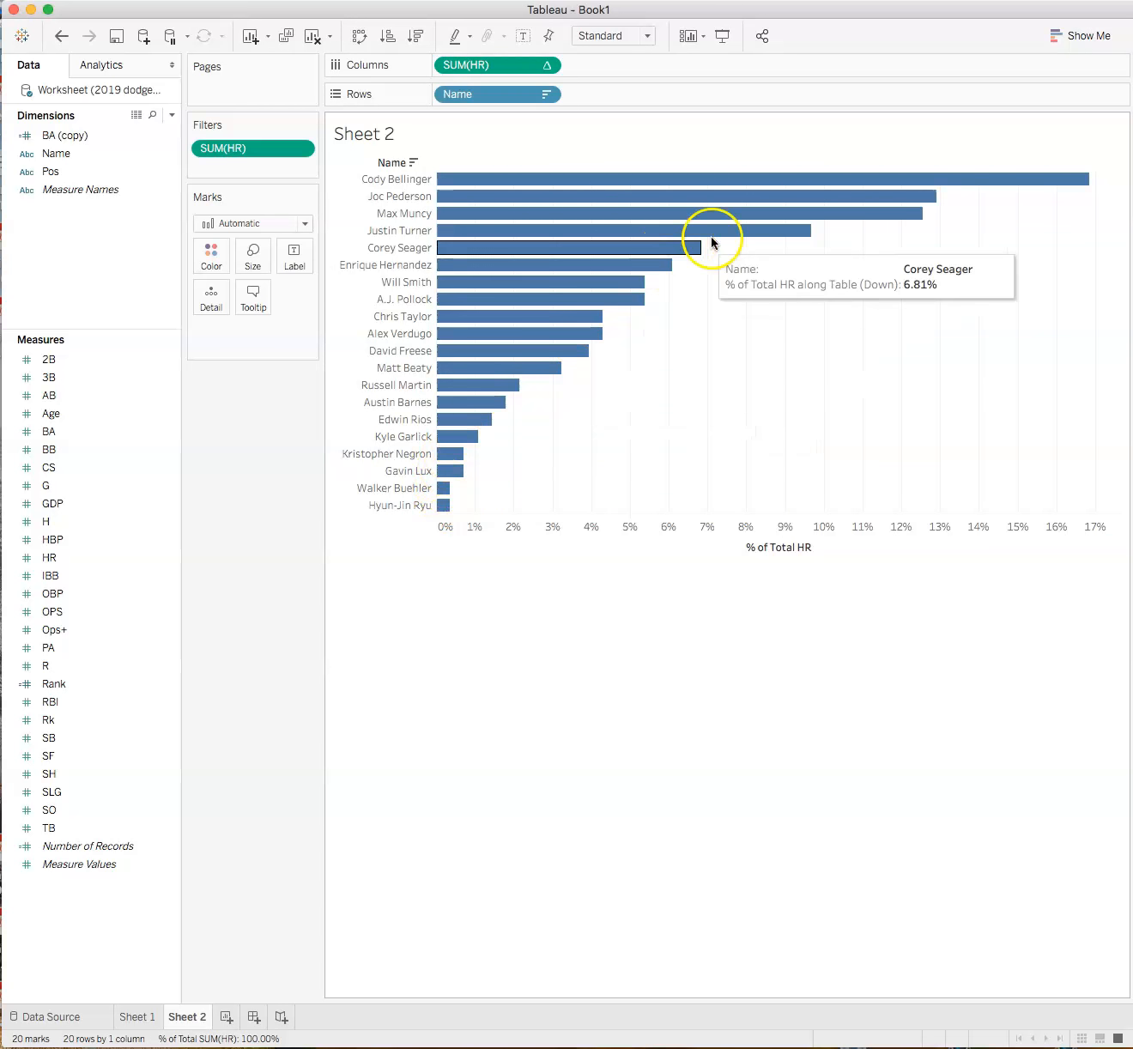
mouse_move(797, 454)
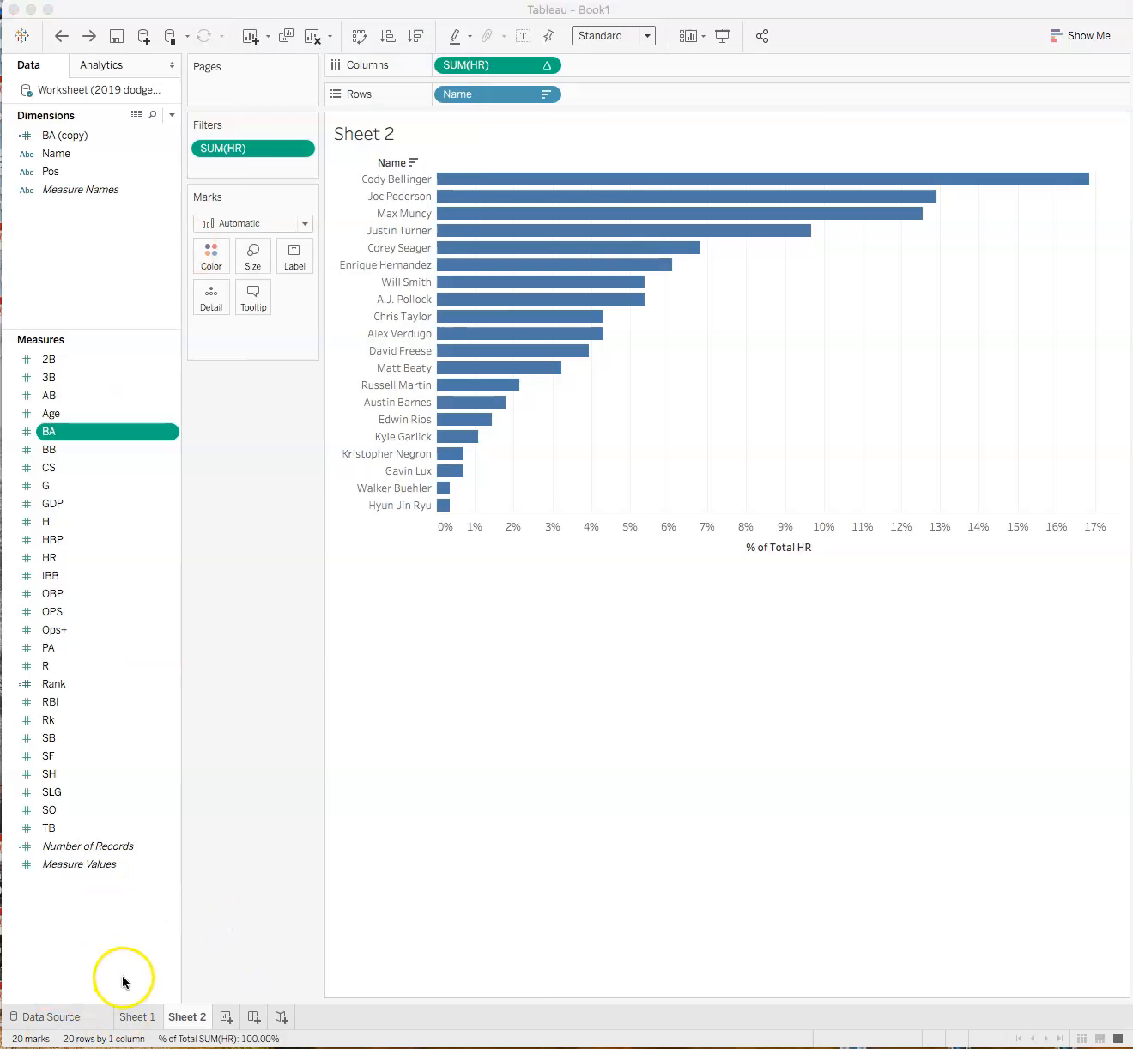
mouse_move(755, 591)
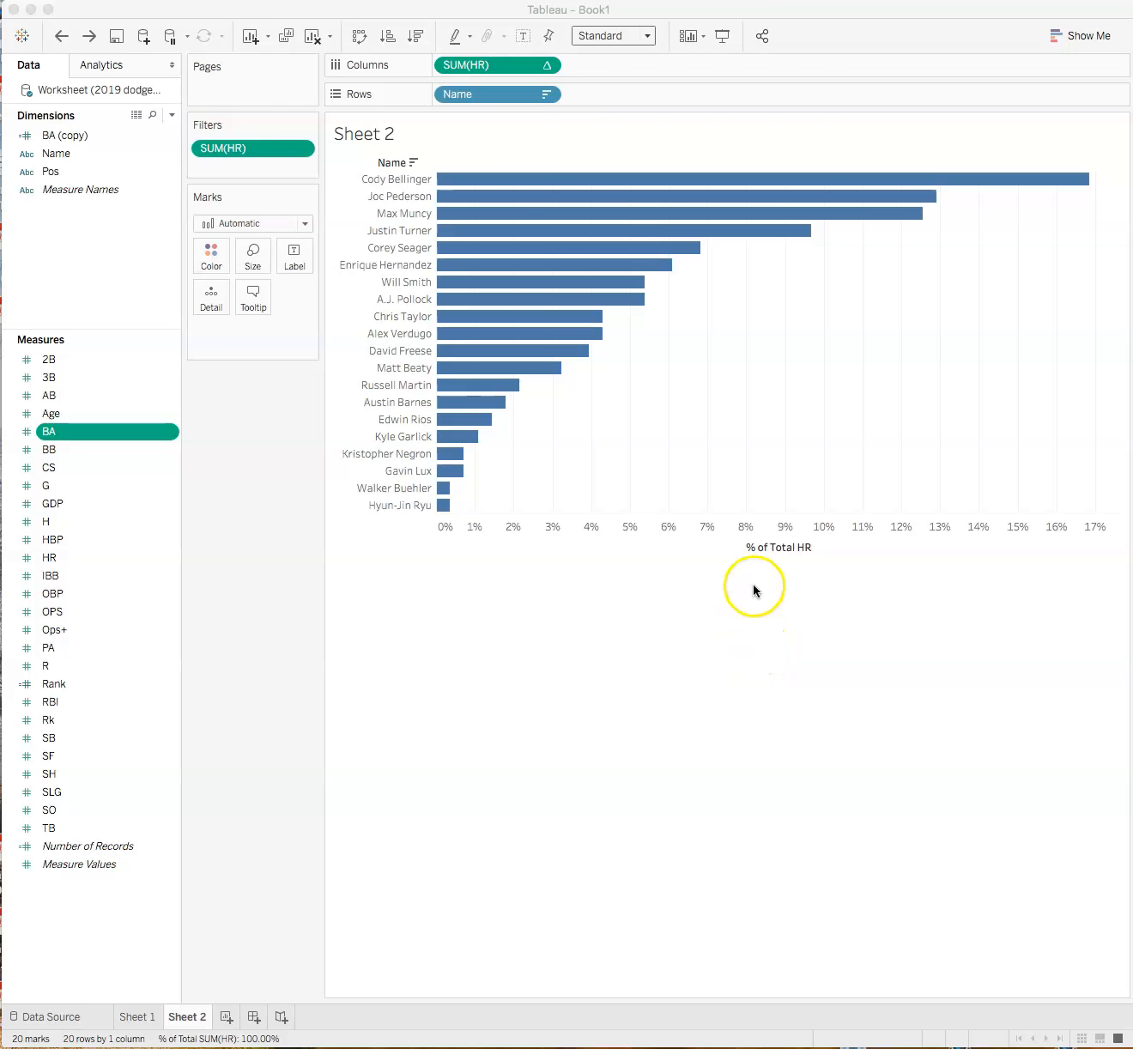
mouse_move(1114, 409)
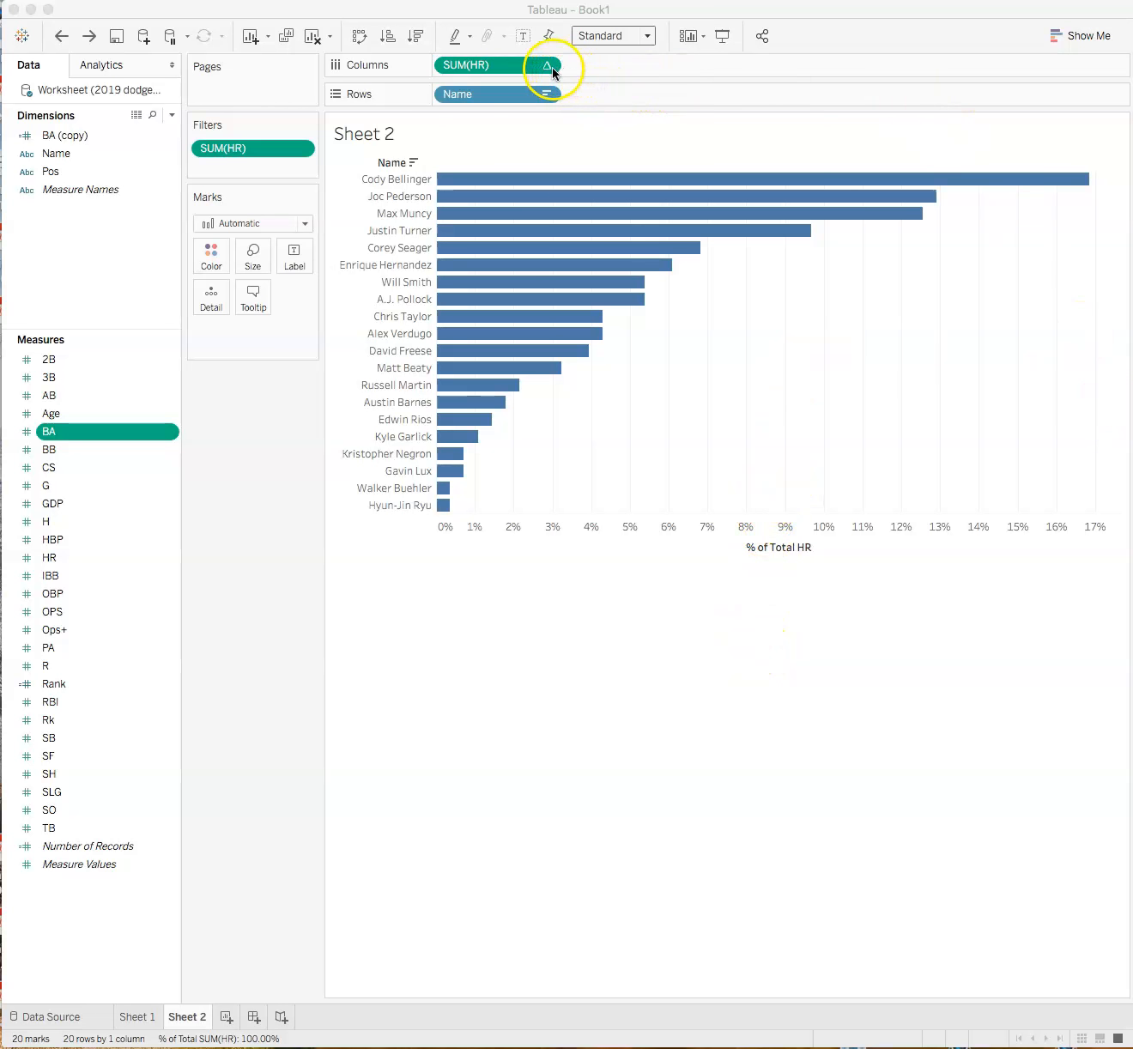
Step: Clear the percent-of-total table calculation so SUM(HR) shows raw counts on a 0–50 axis
left_click(548, 66)
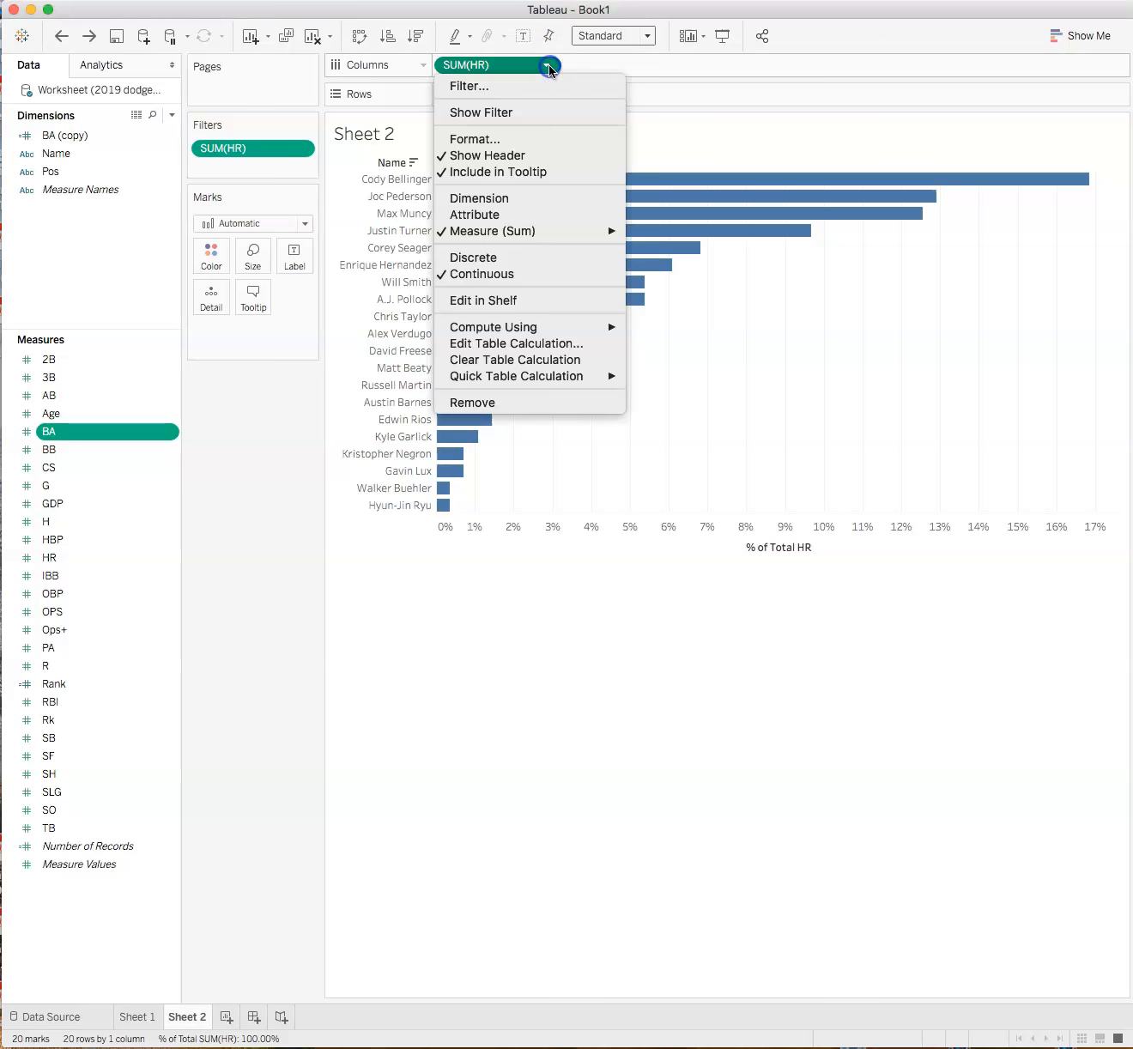
mouse_move(515, 360)
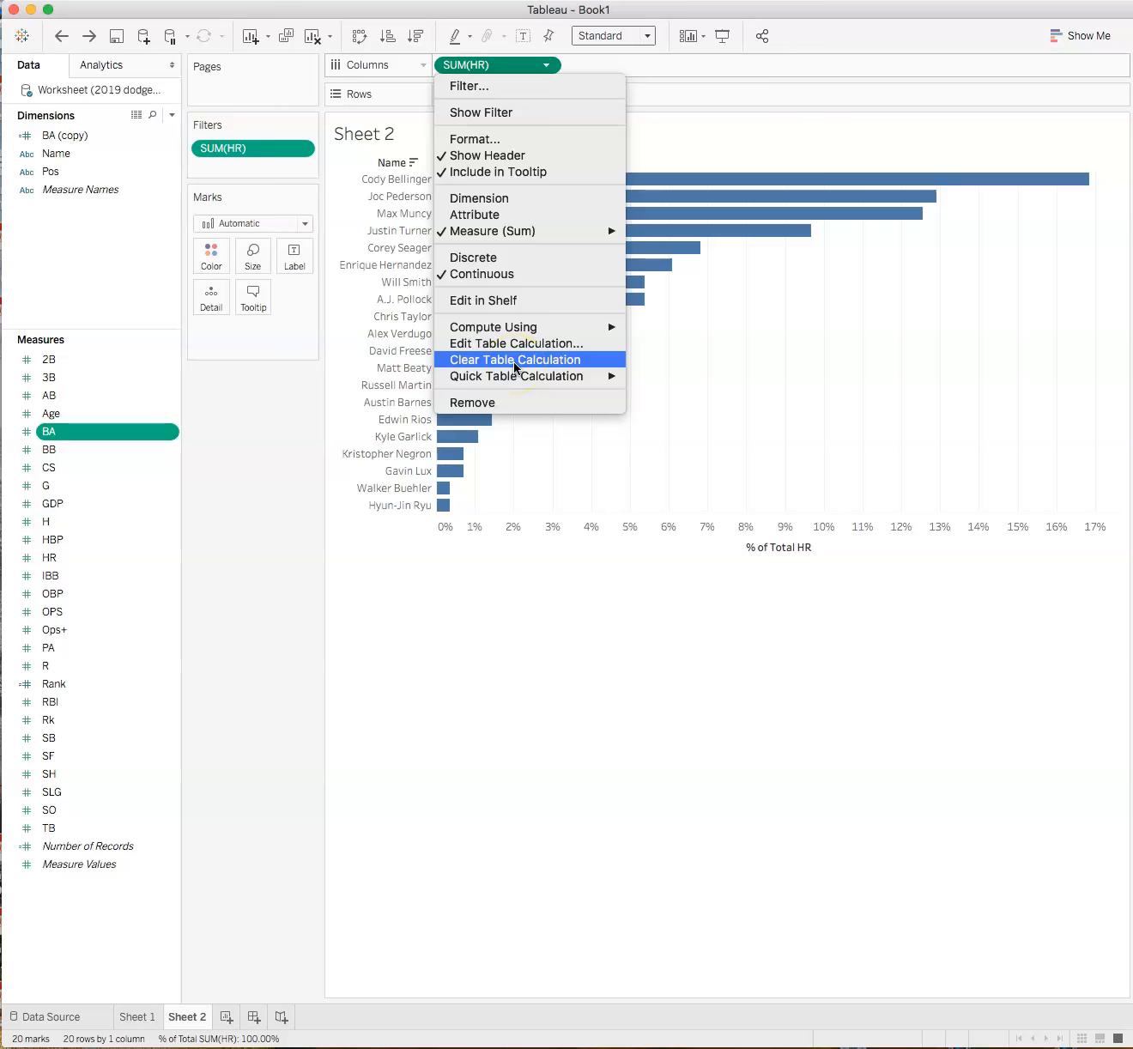
left_click(524, 359)
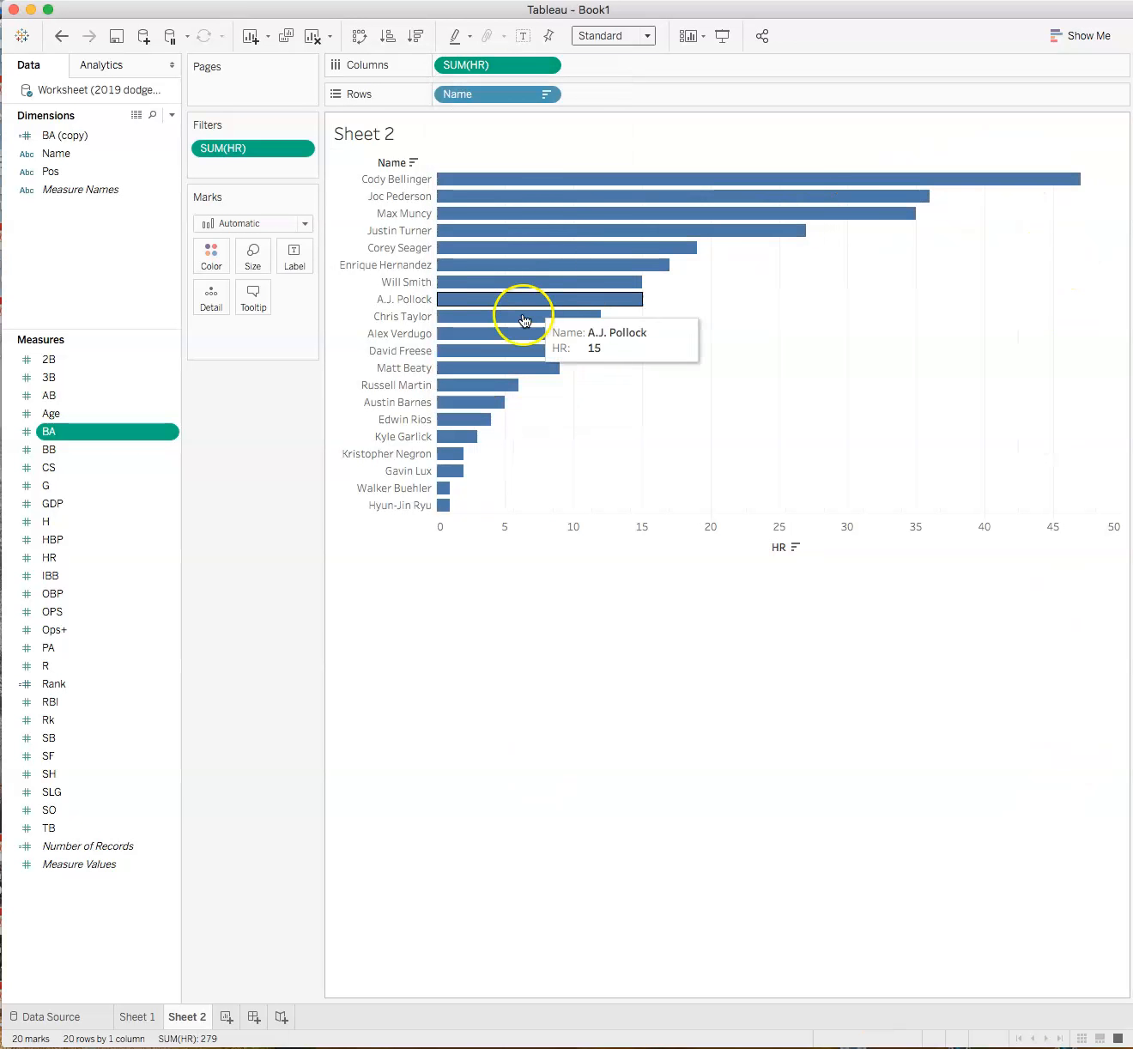
mouse_move(570, 885)
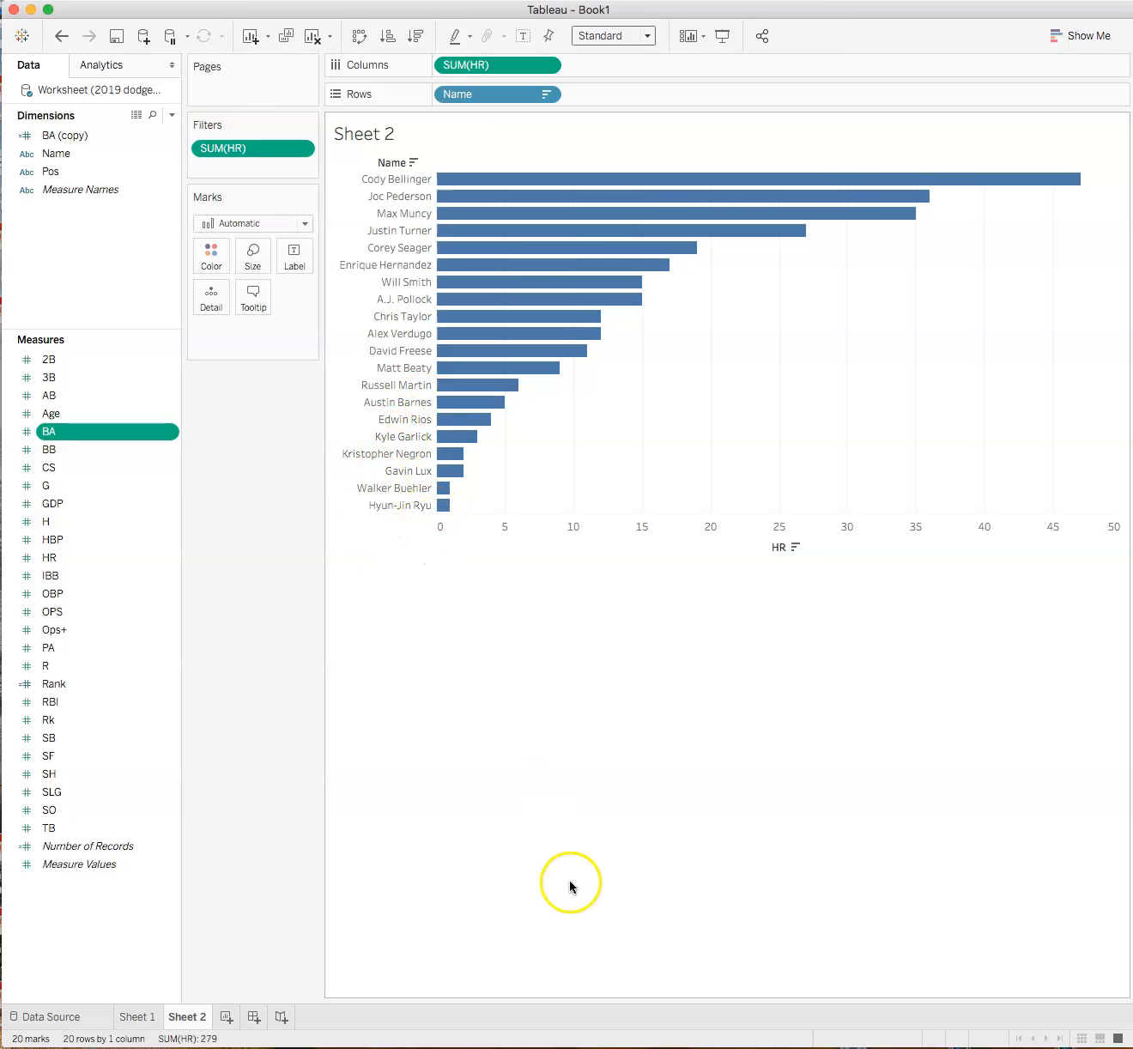
mouse_move(580, 862)
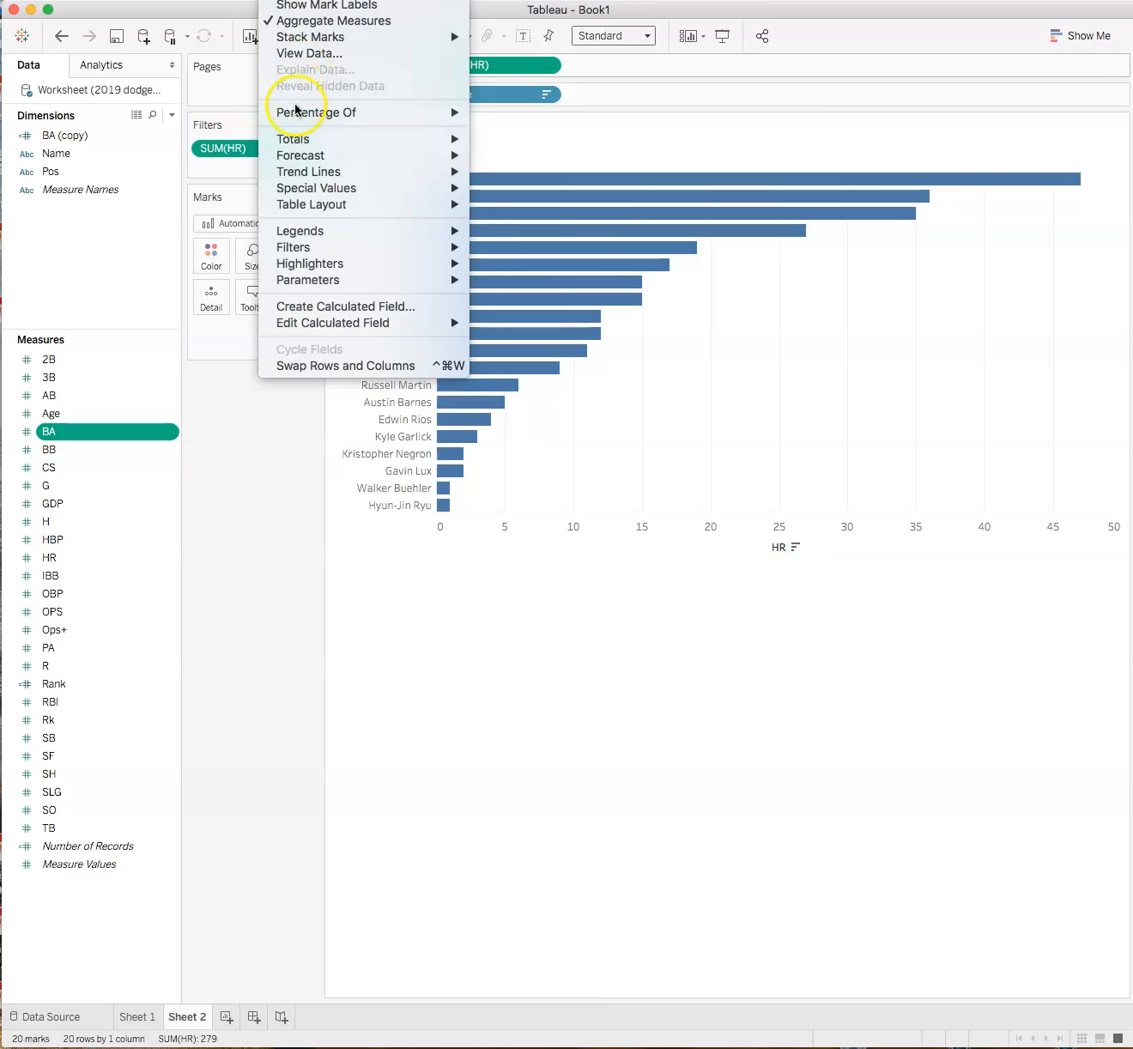
mouse_move(293, 137)
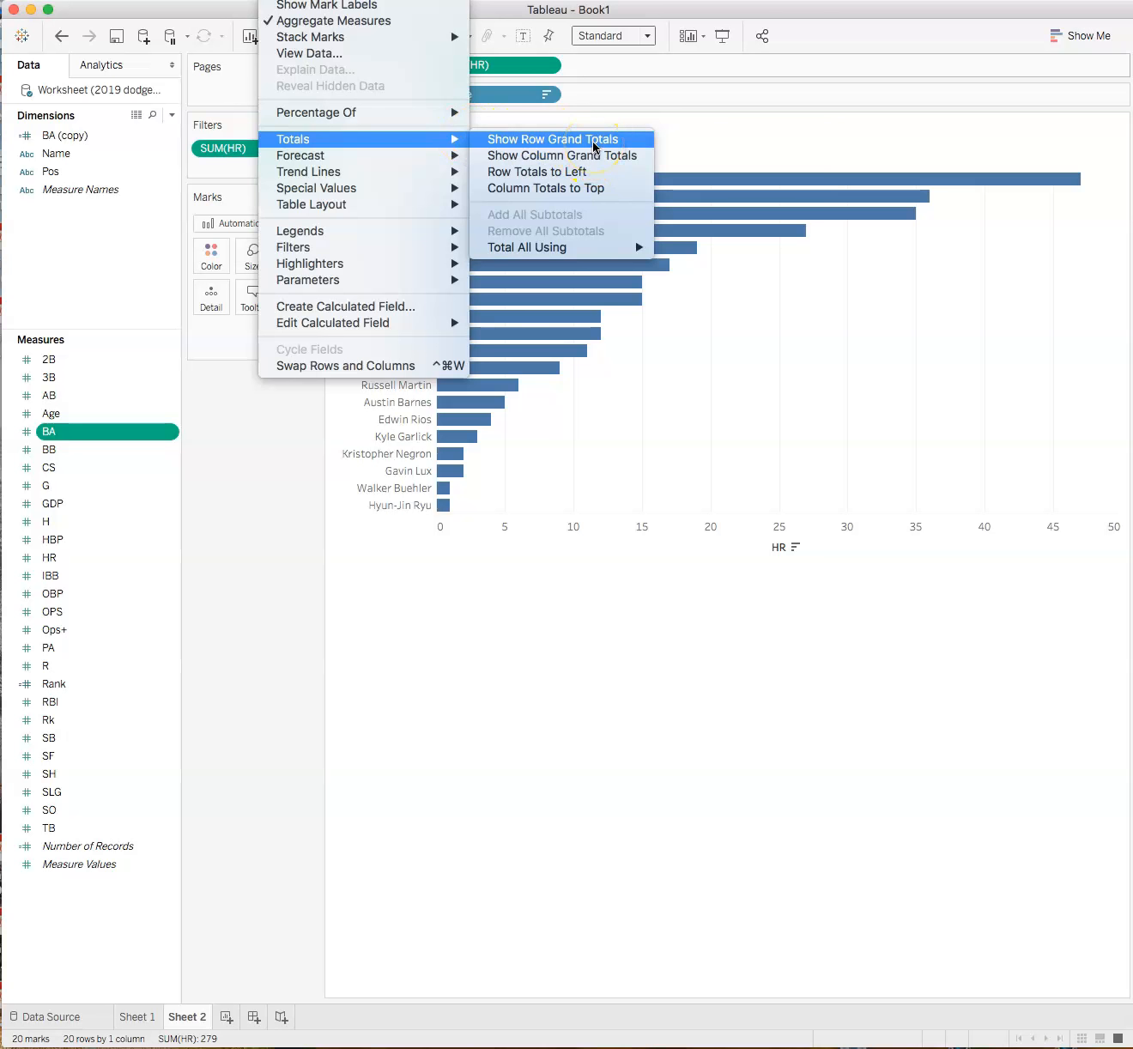
mouse_move(563, 155)
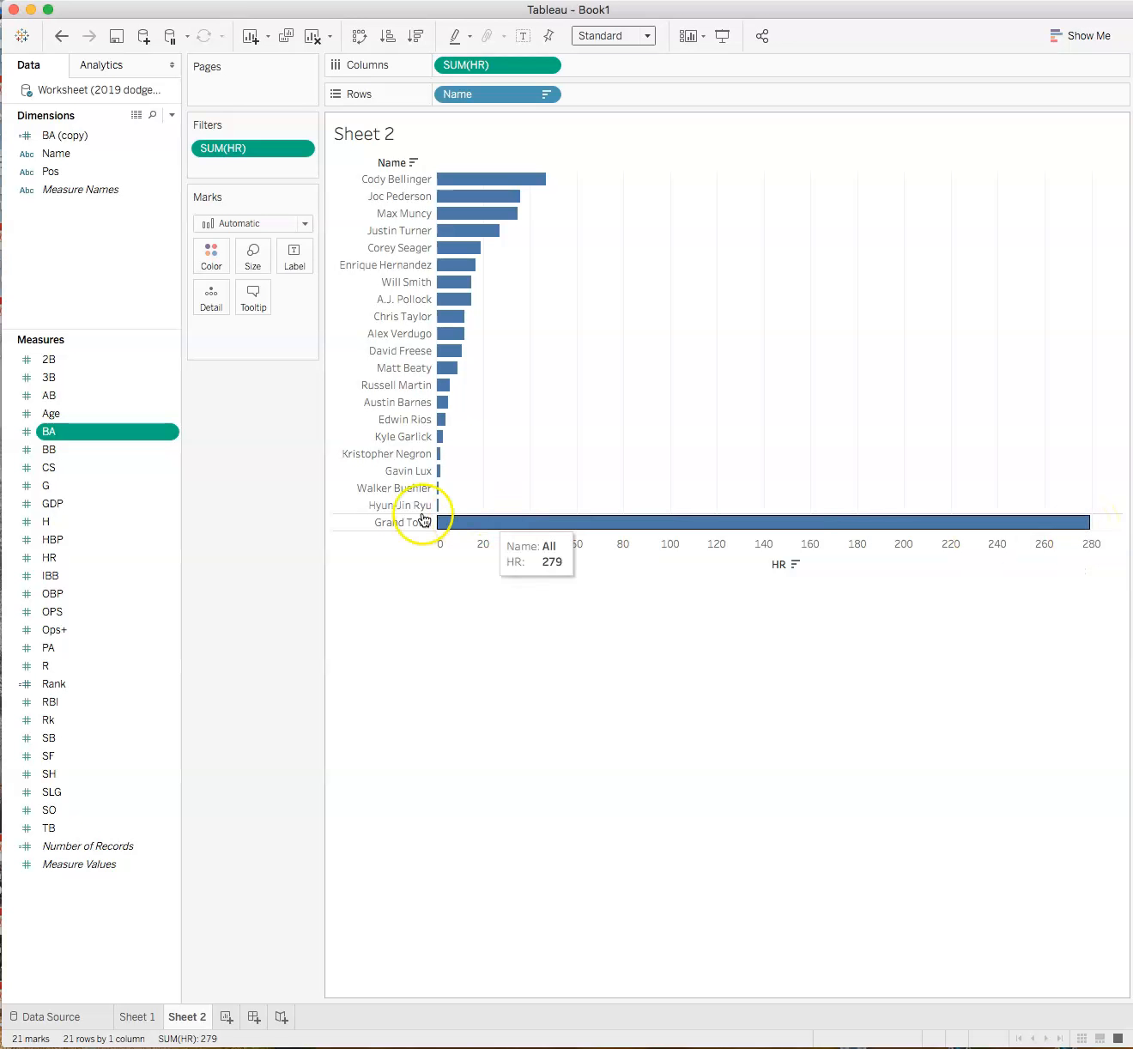
mouse_move(443, 491)
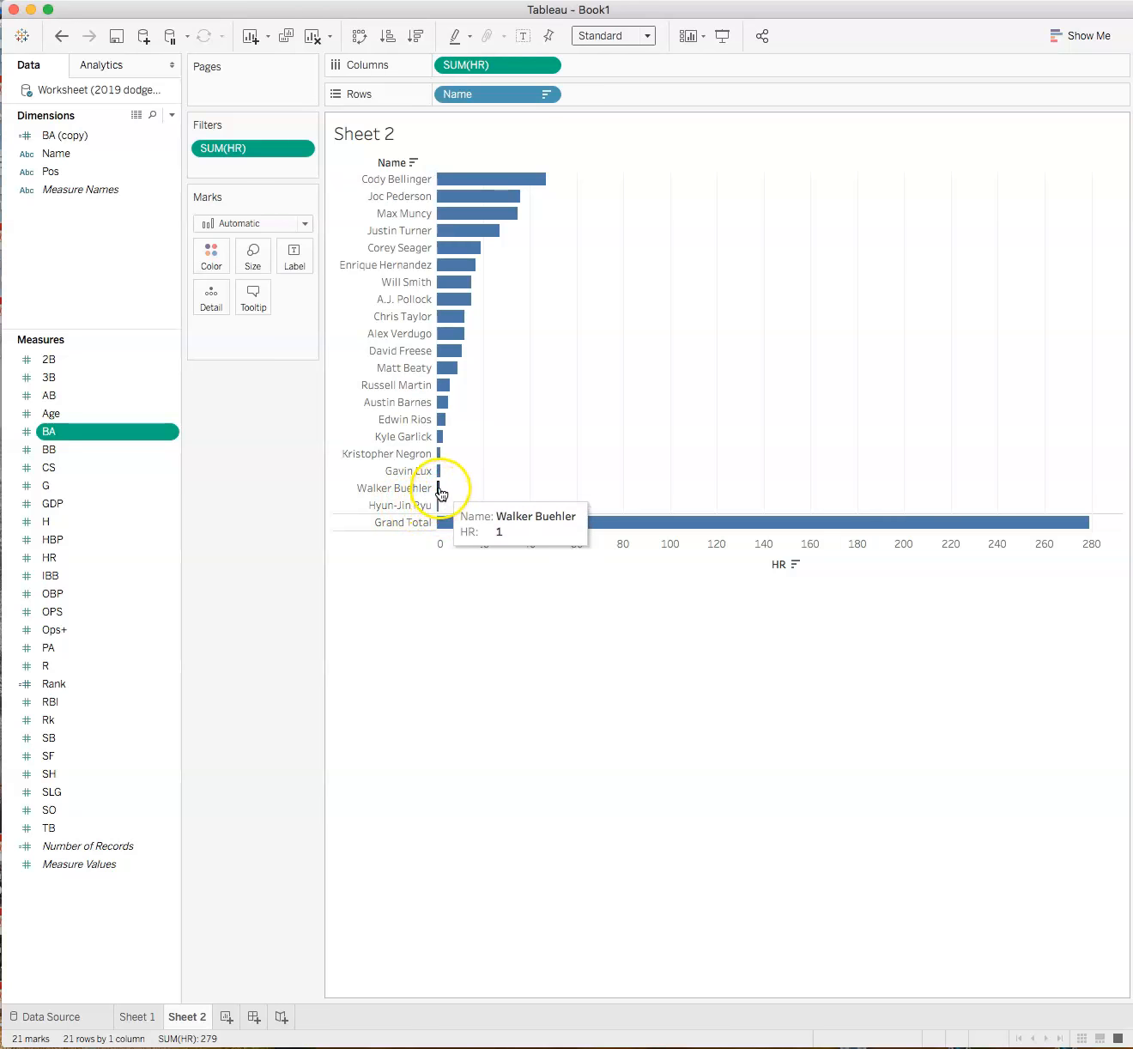
mouse_move(446, 344)
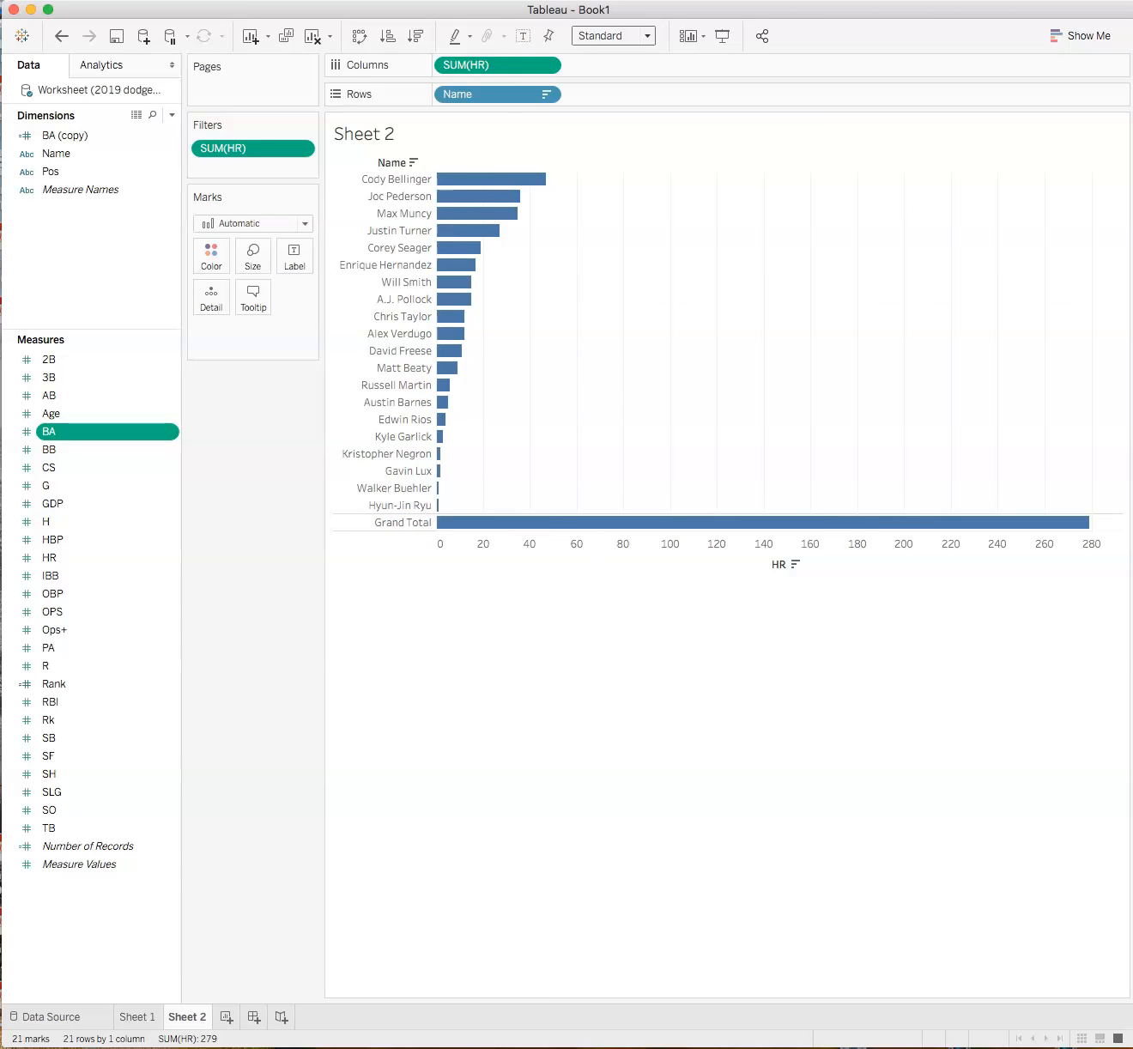
mouse_move(470, 195)
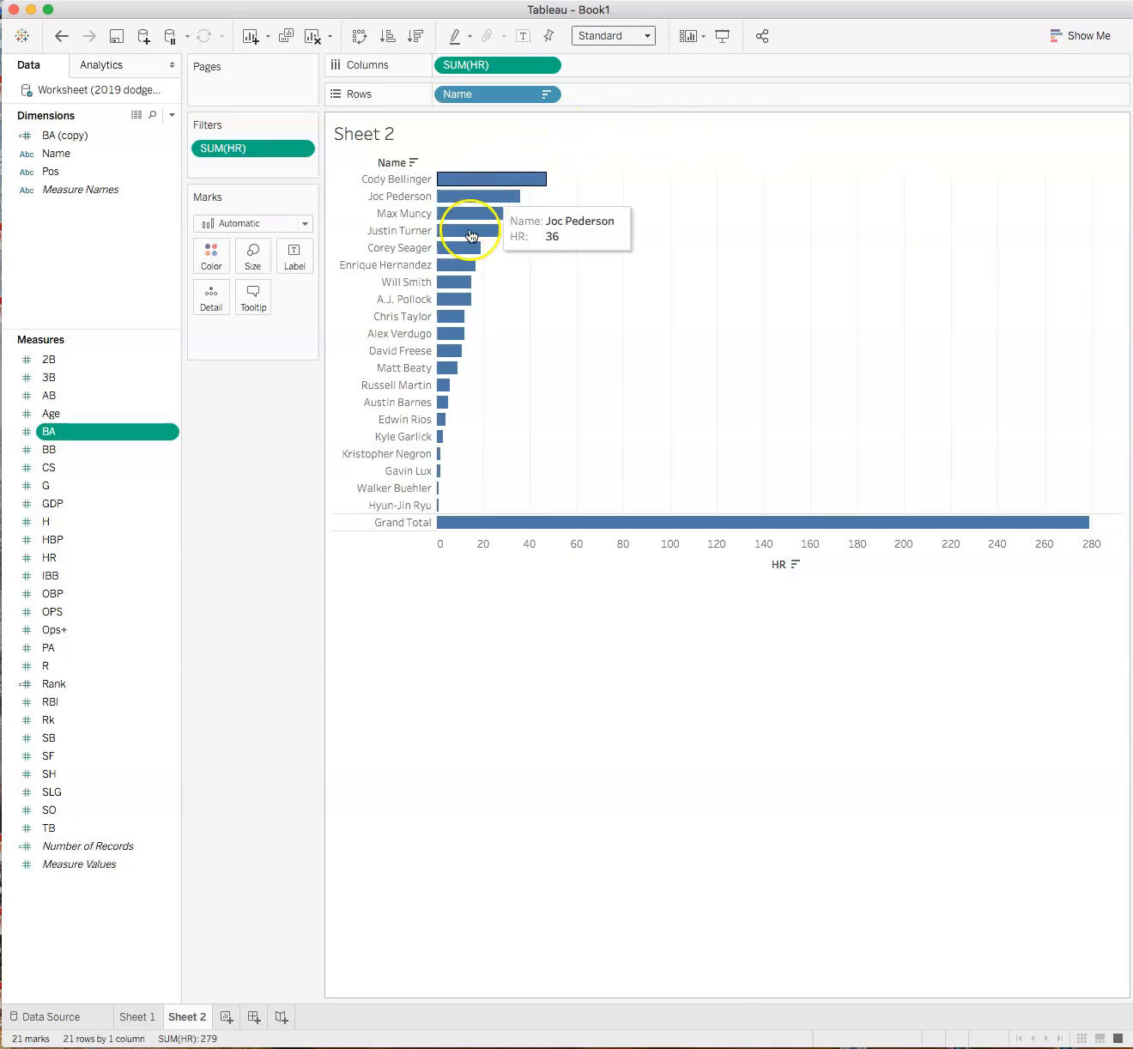
mouse_move(462, 333)
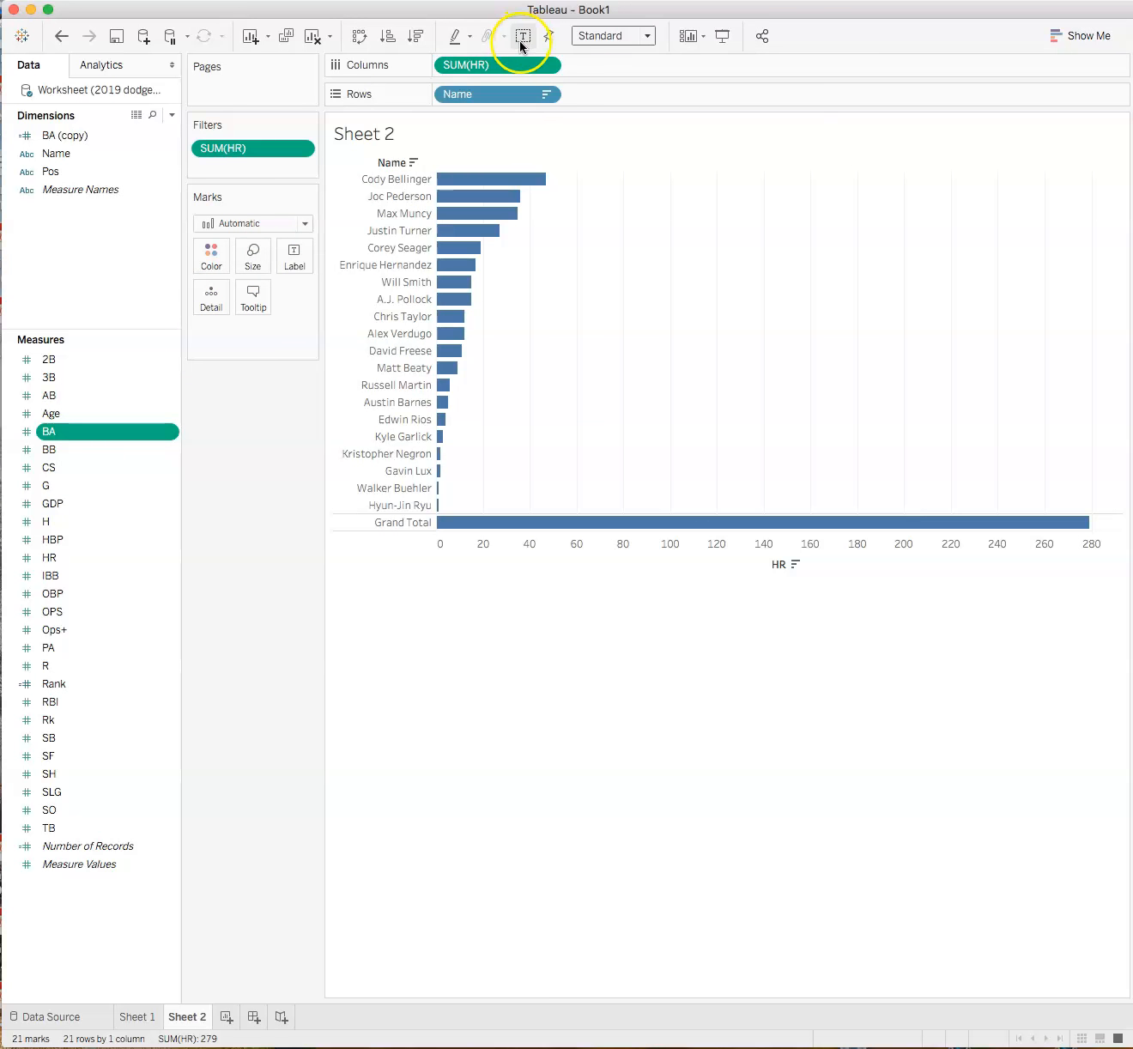
left_click(522, 36)
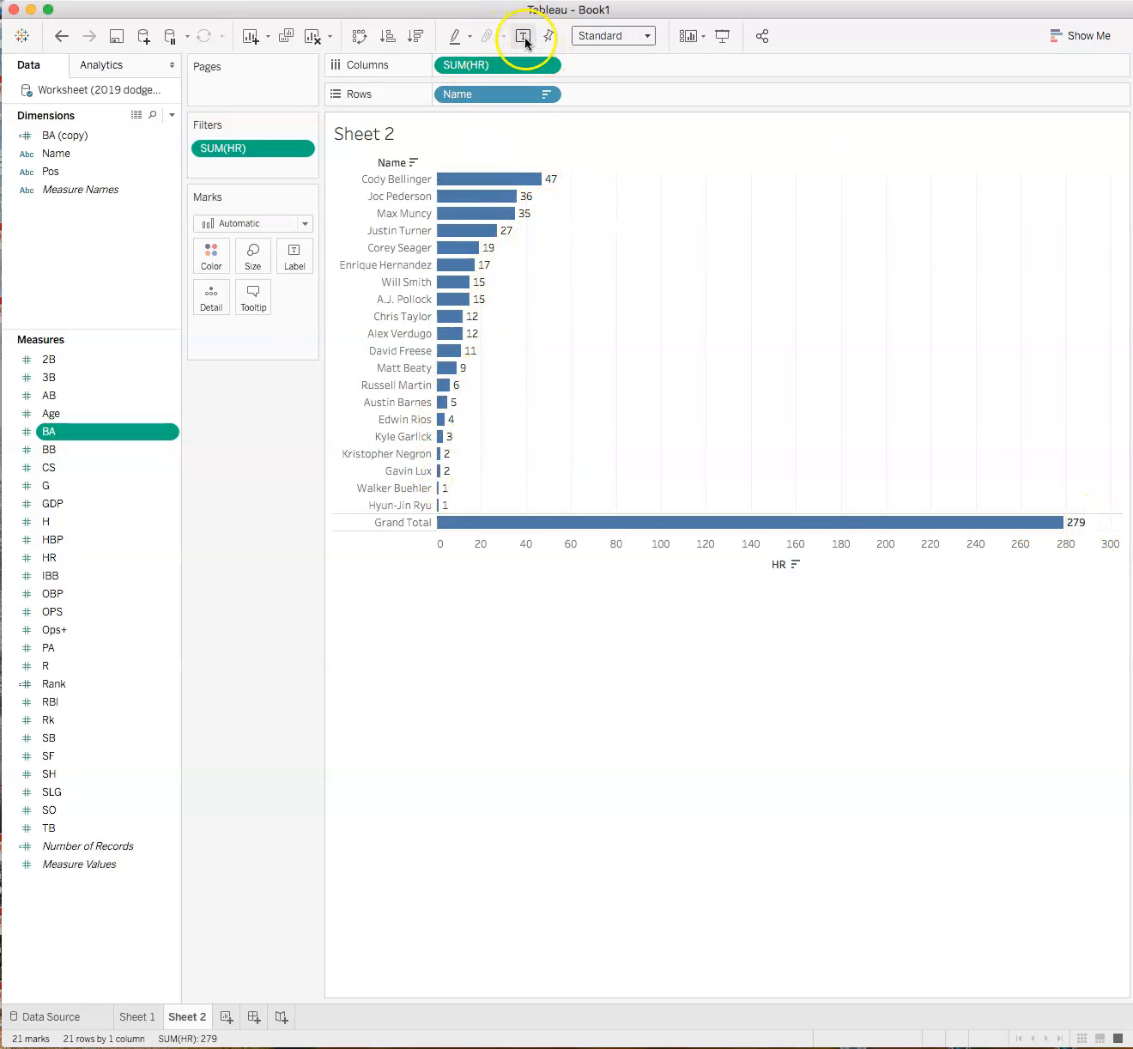
left_click(522, 34)
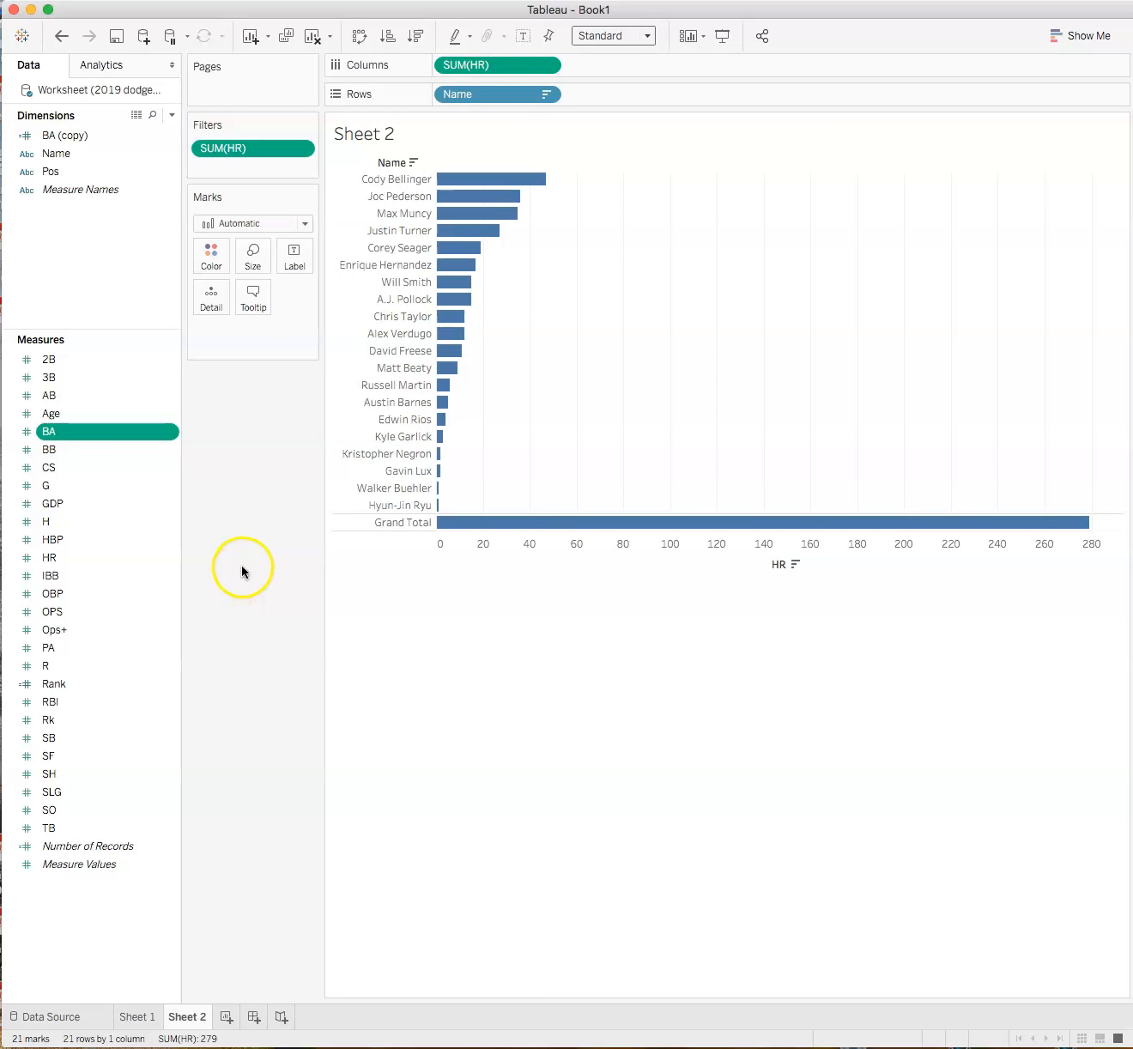
mouse_move(251, 573)
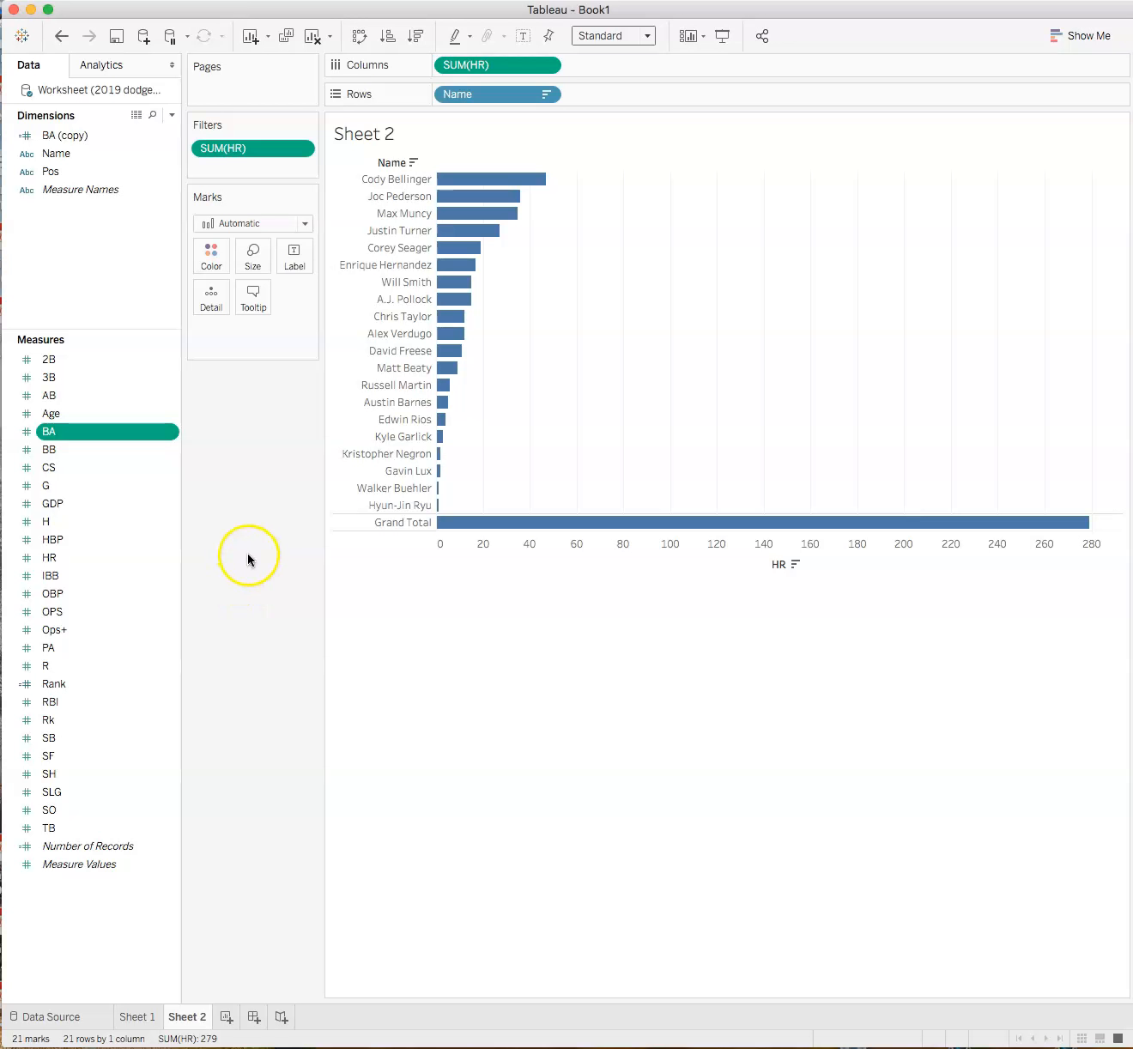
left_click(53, 592)
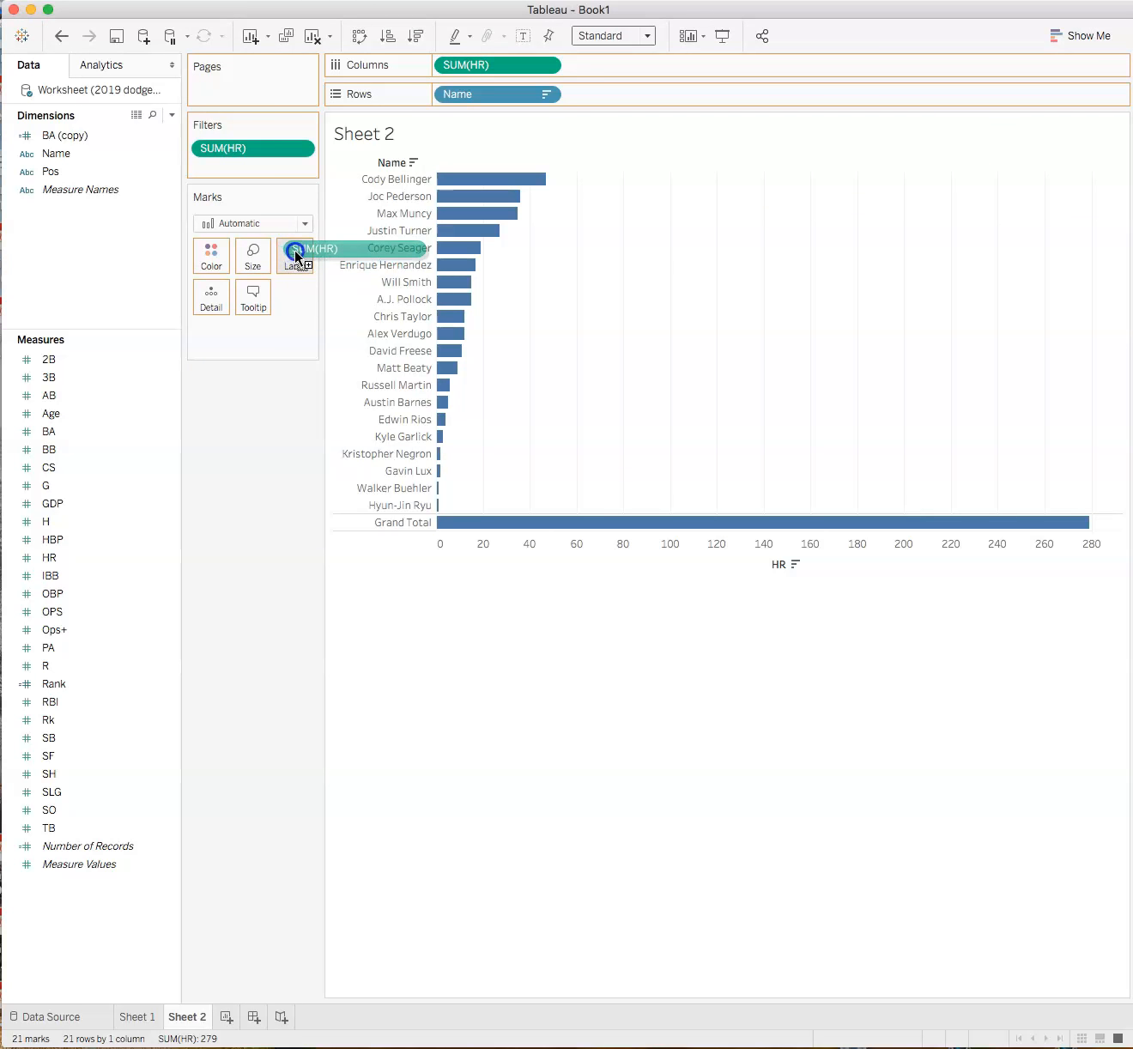
left_click(296, 254)
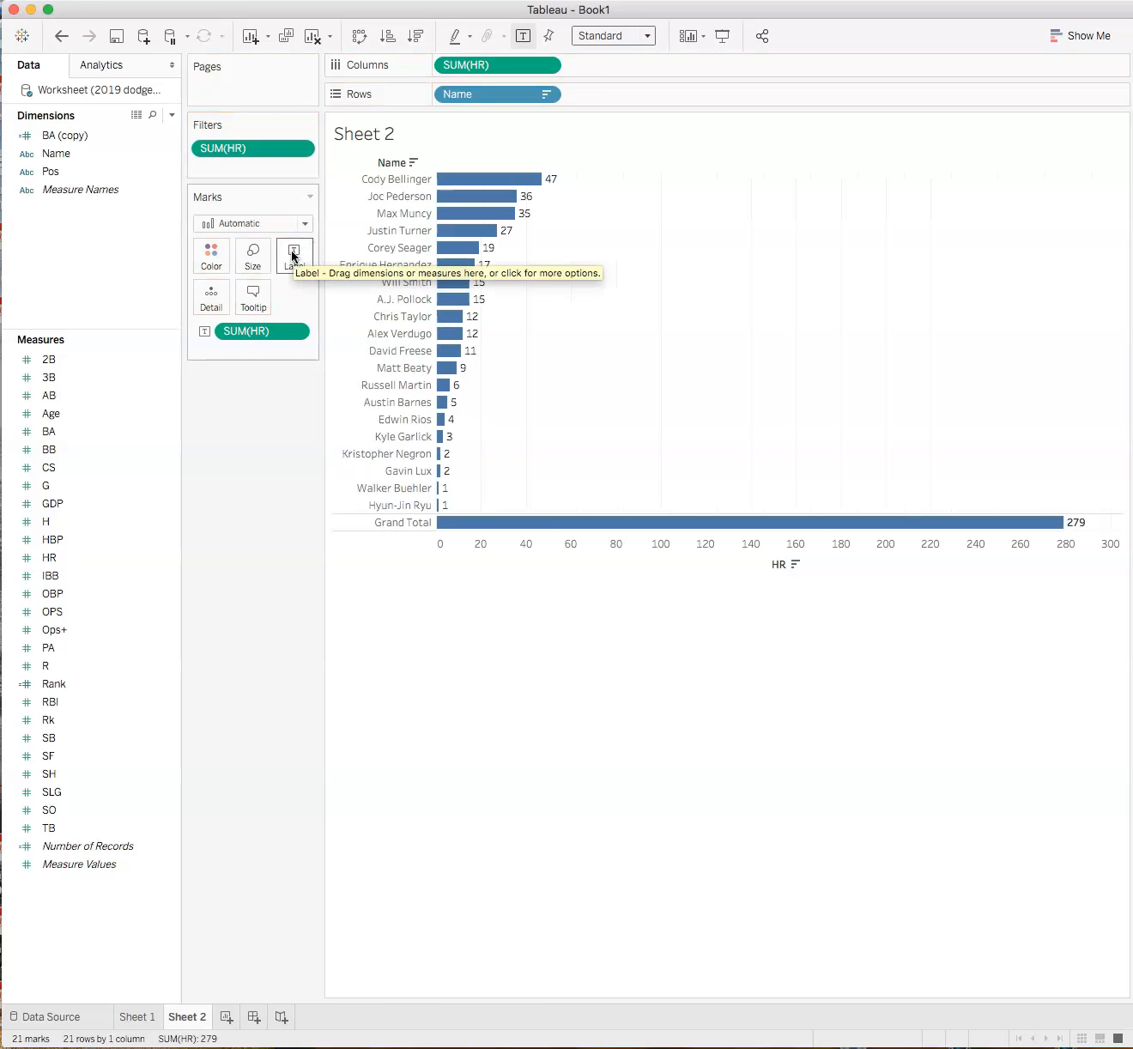
mouse_move(532, 412)
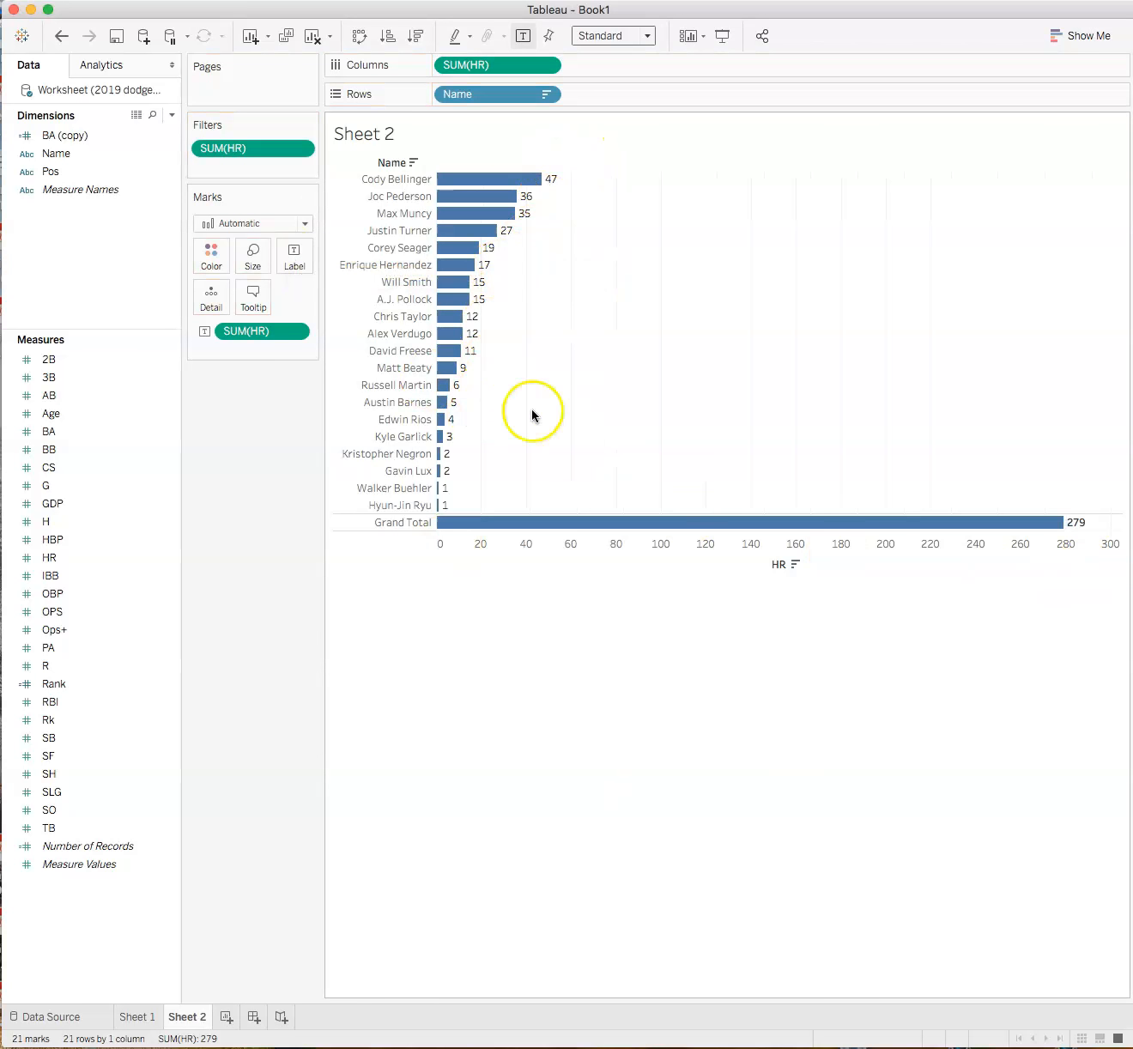
left_click(296, 331)
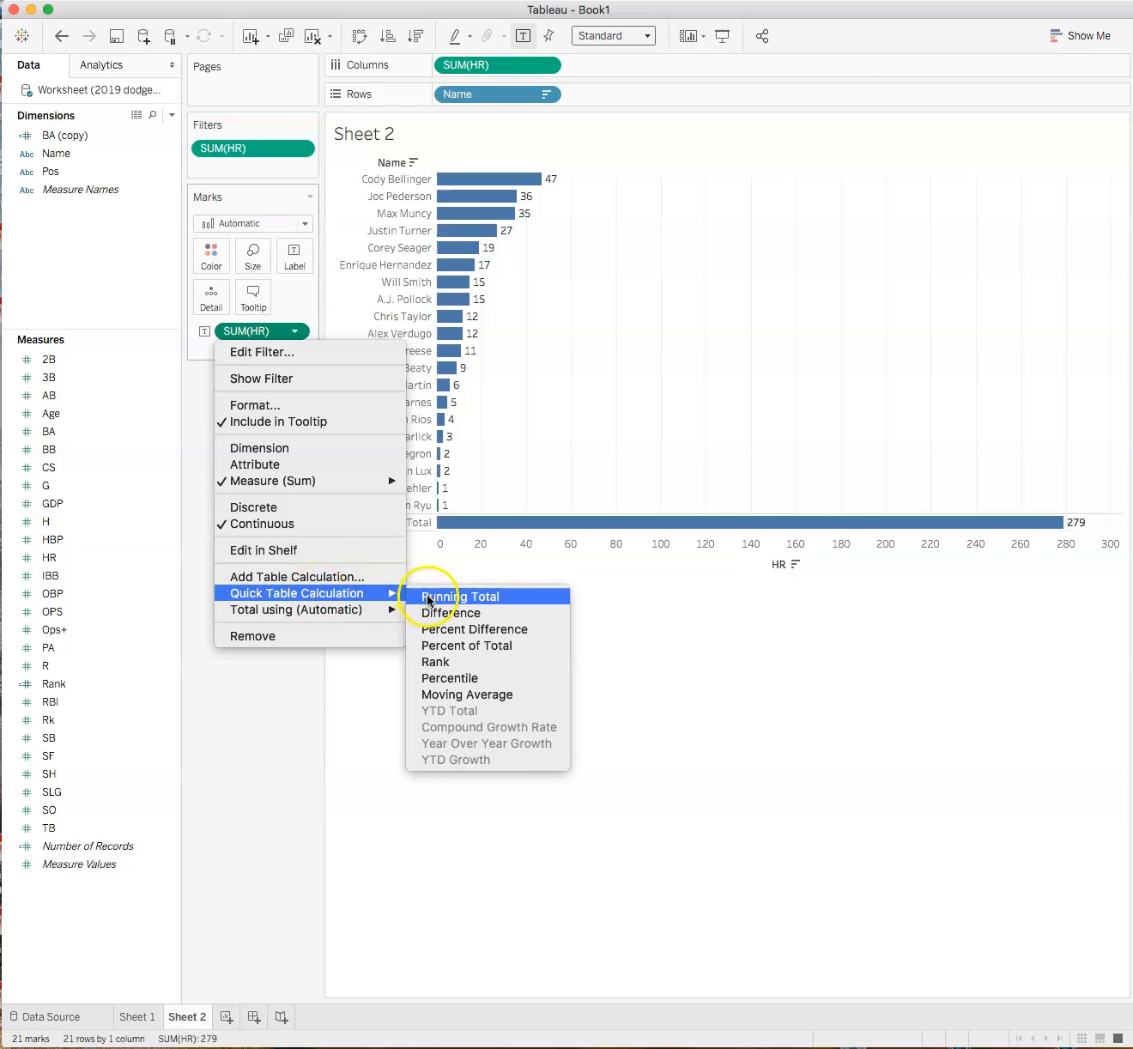
mouse_move(461, 625)
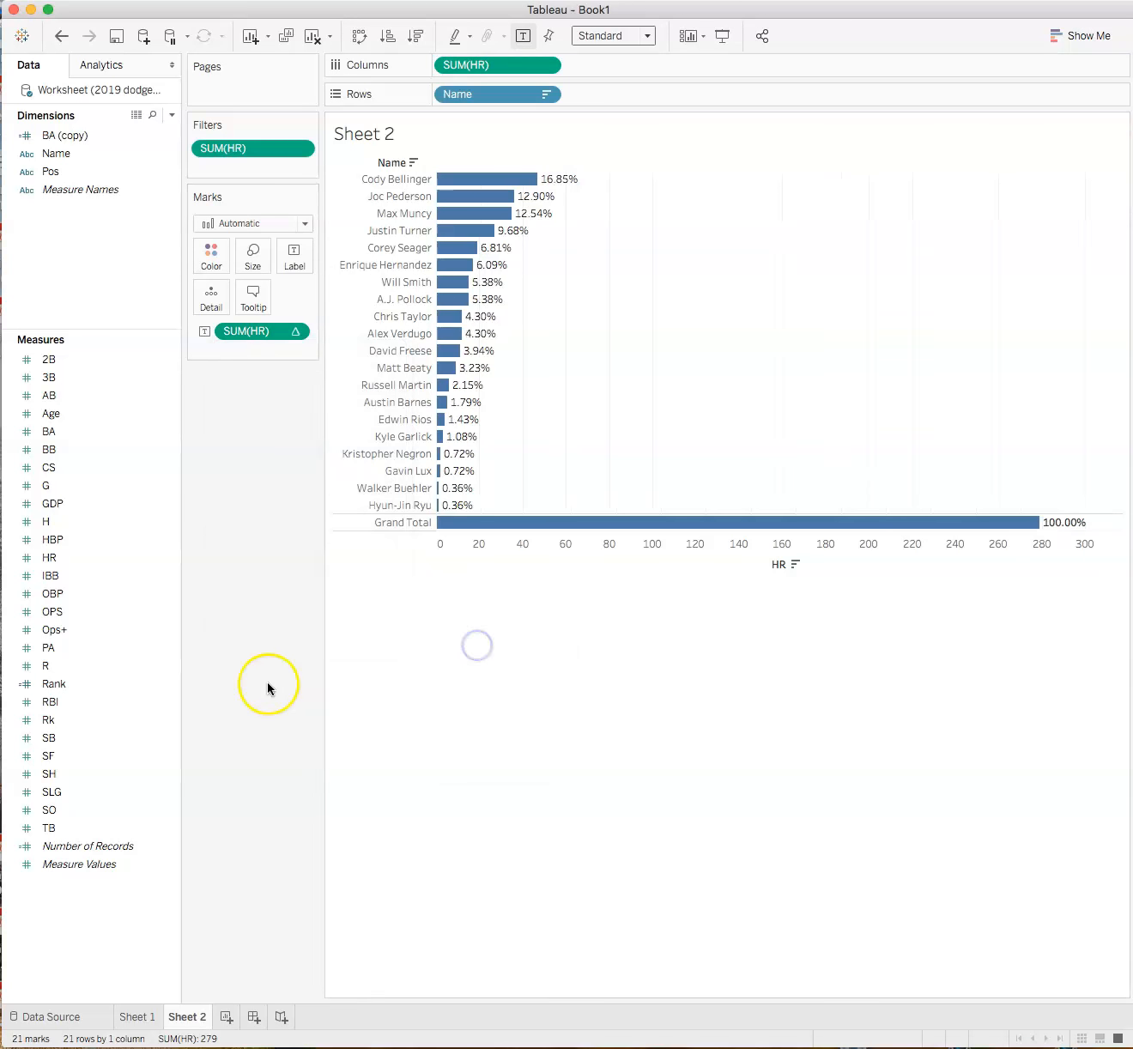
mouse_move(266, 665)
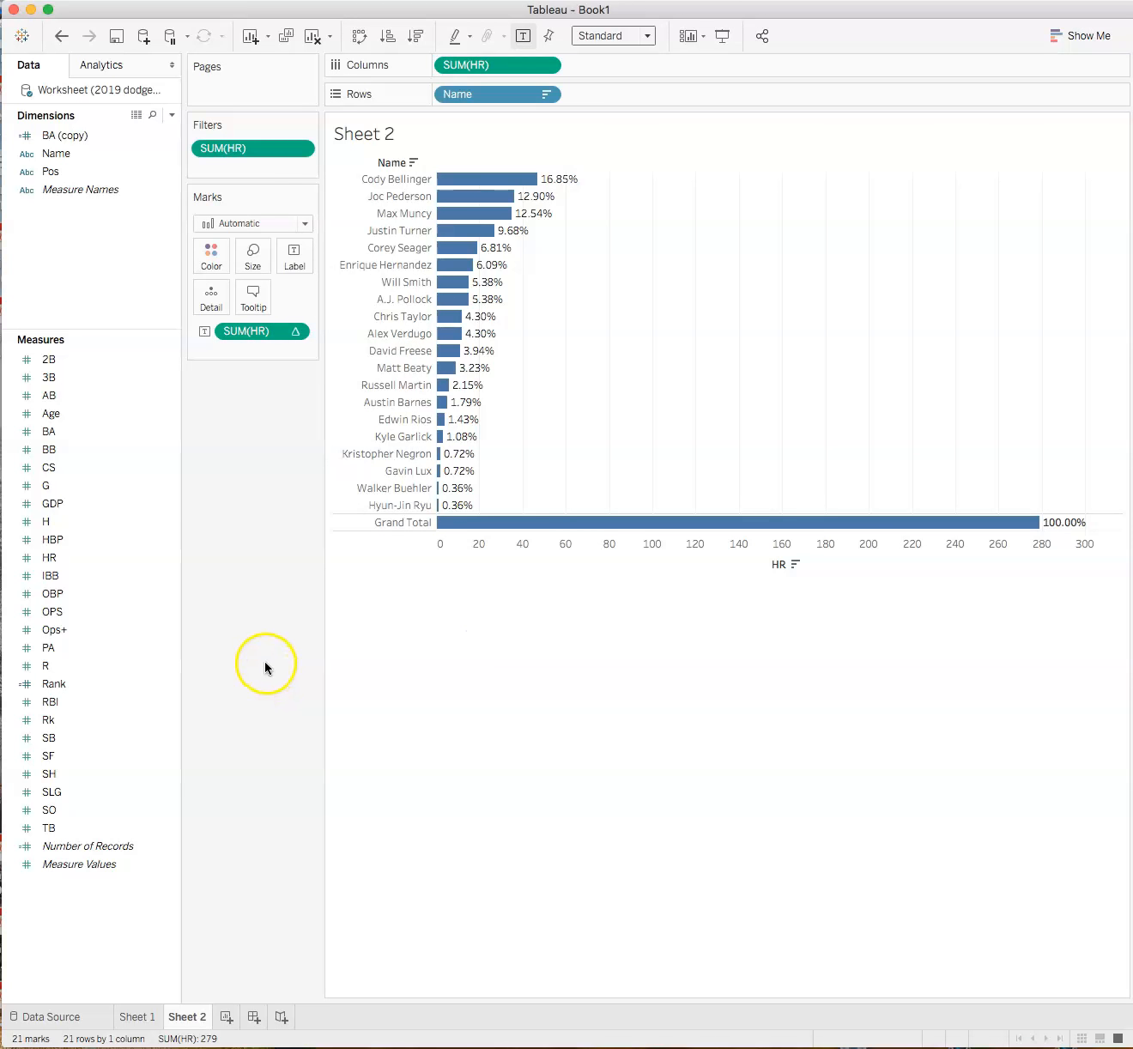
mouse_move(450, 282)
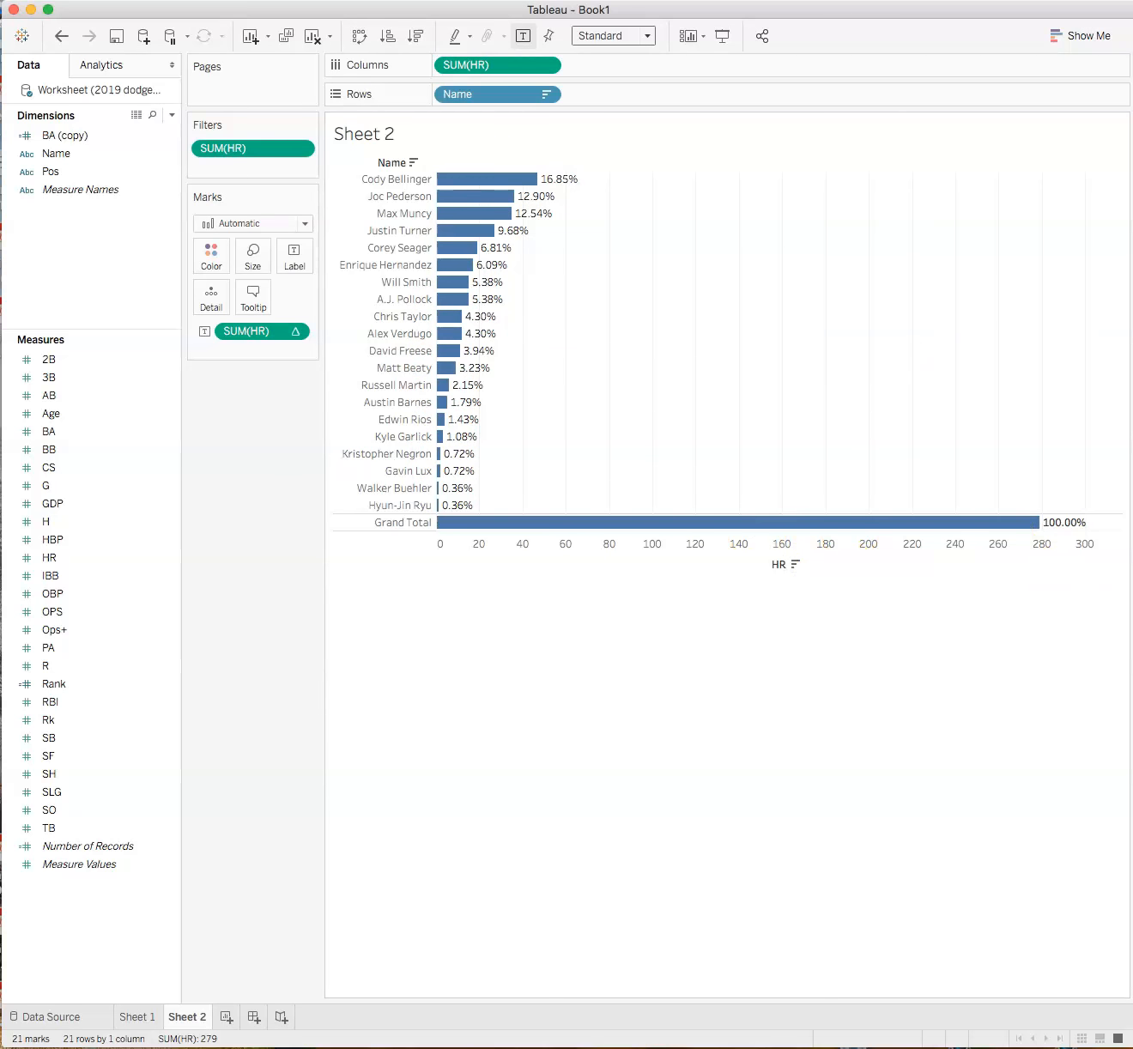
mouse_move(793, 303)
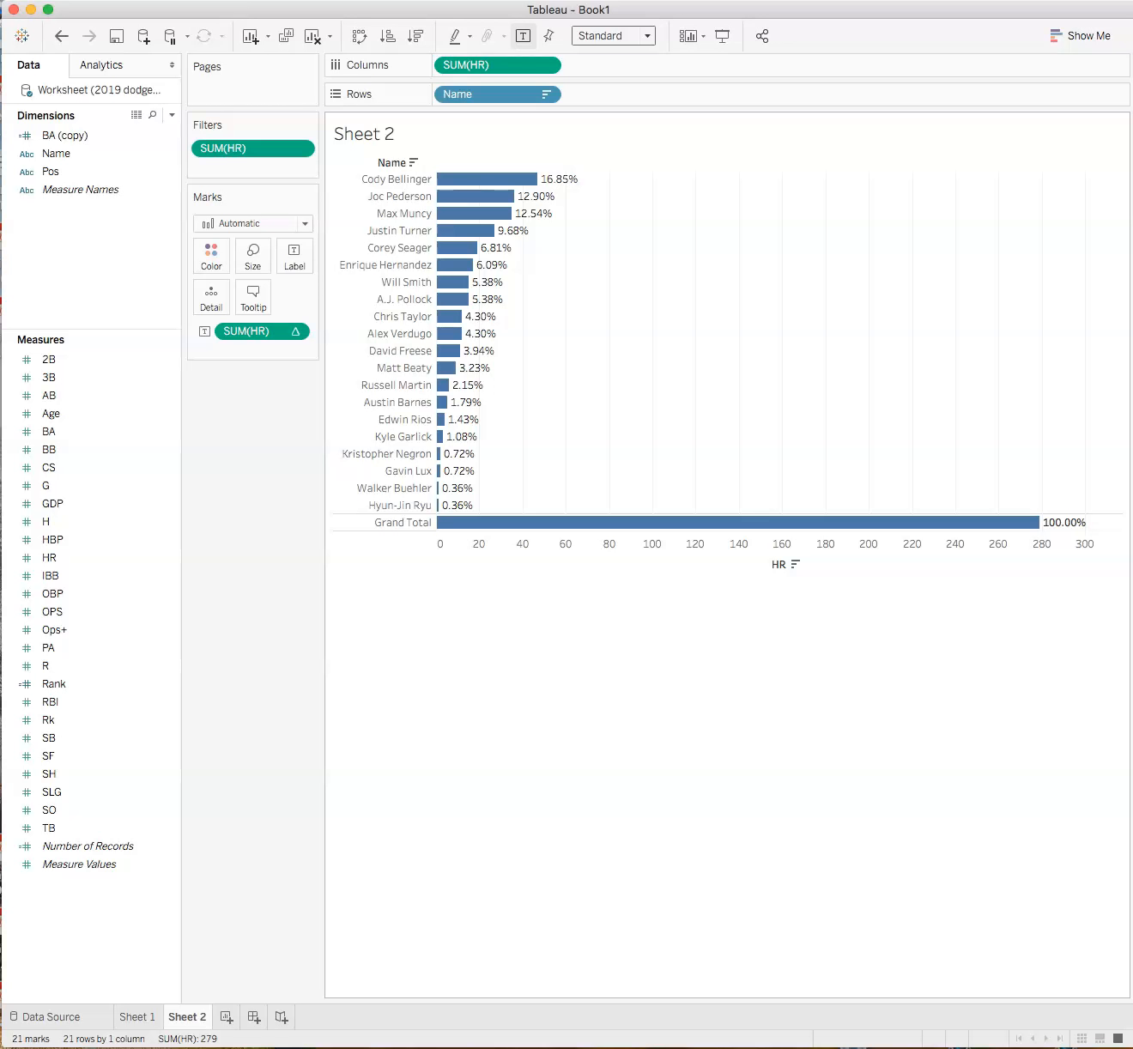
mouse_move(883, 508)
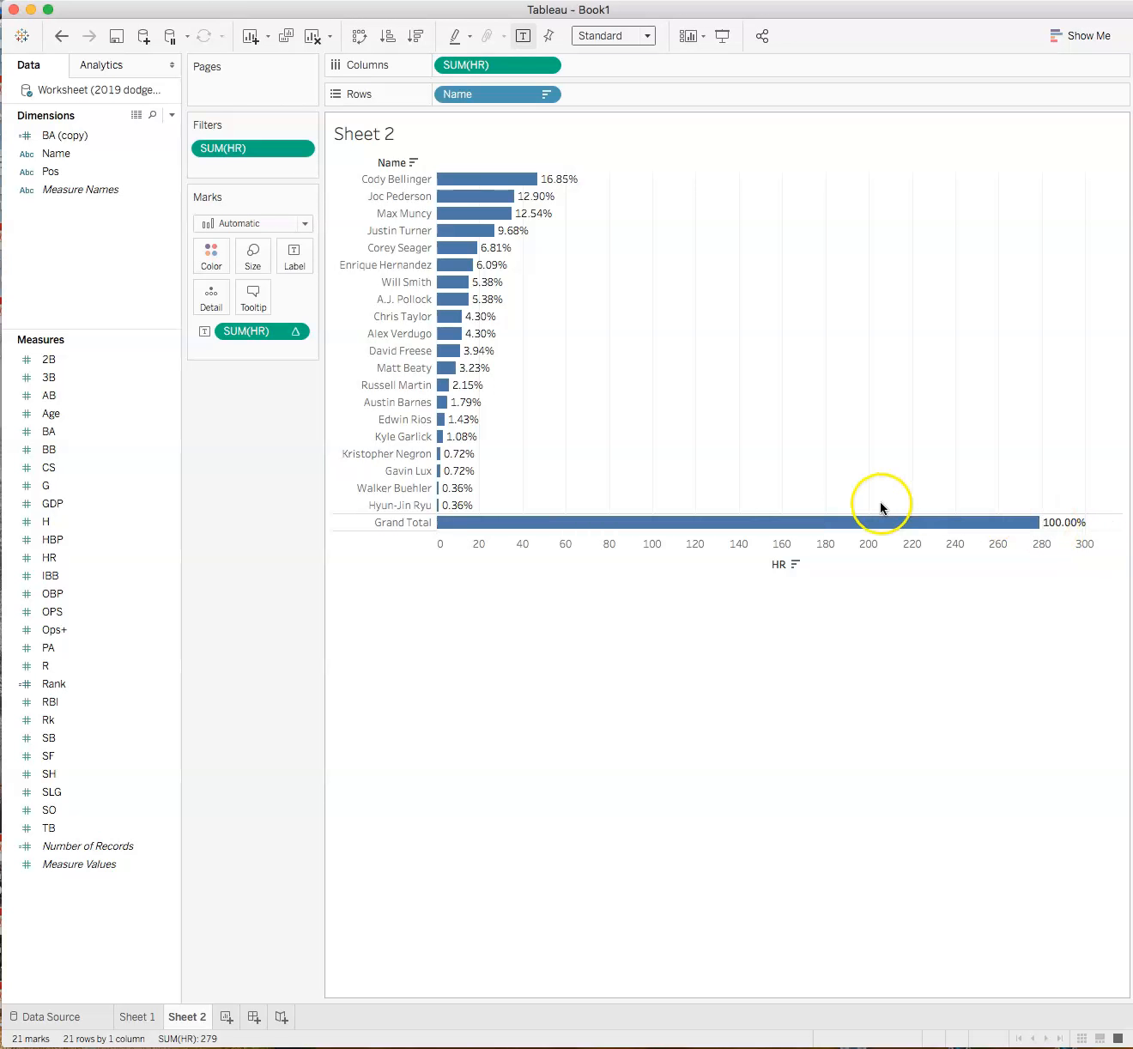
mouse_move(859, 316)
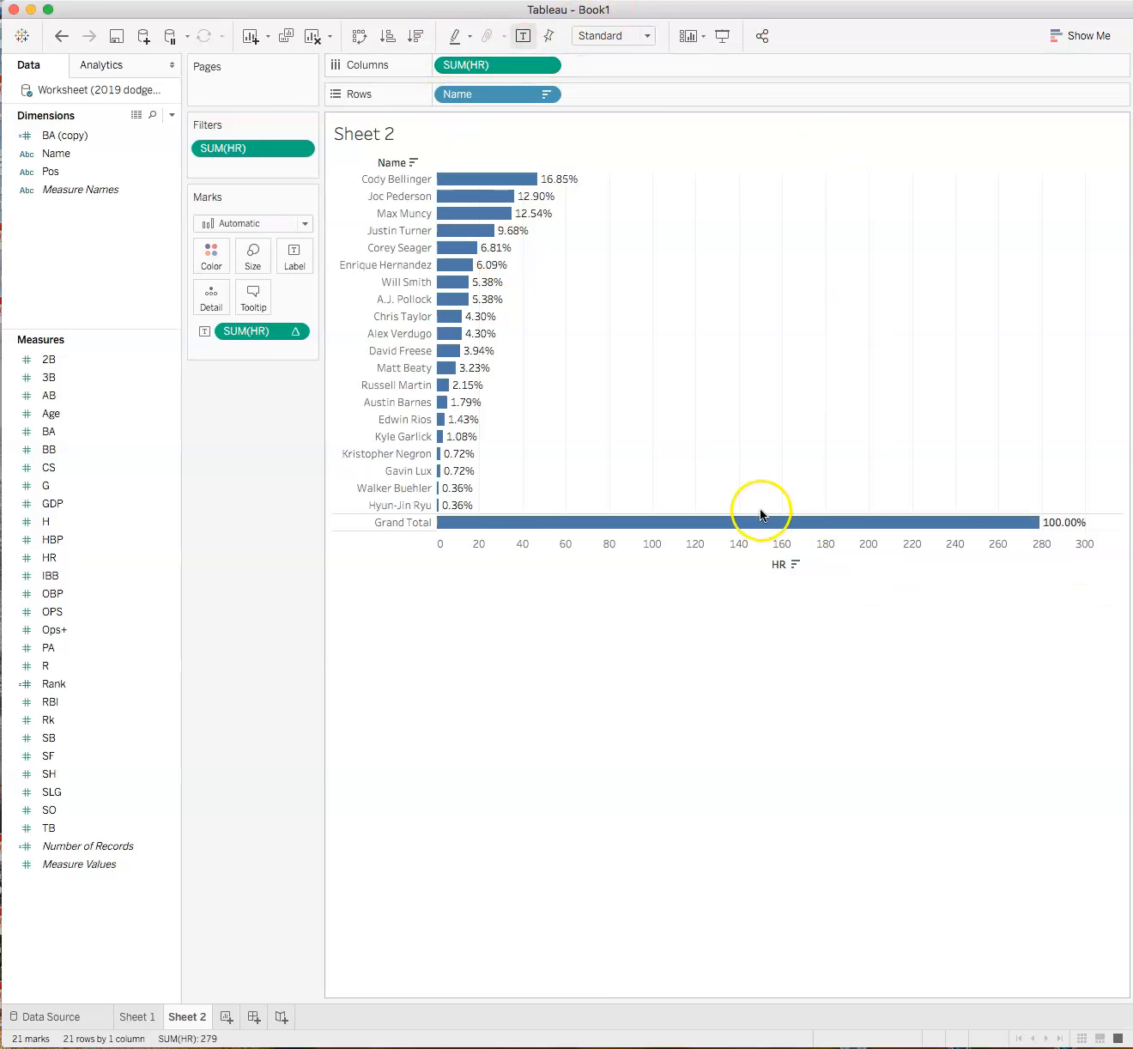
mouse_move(392, 524)
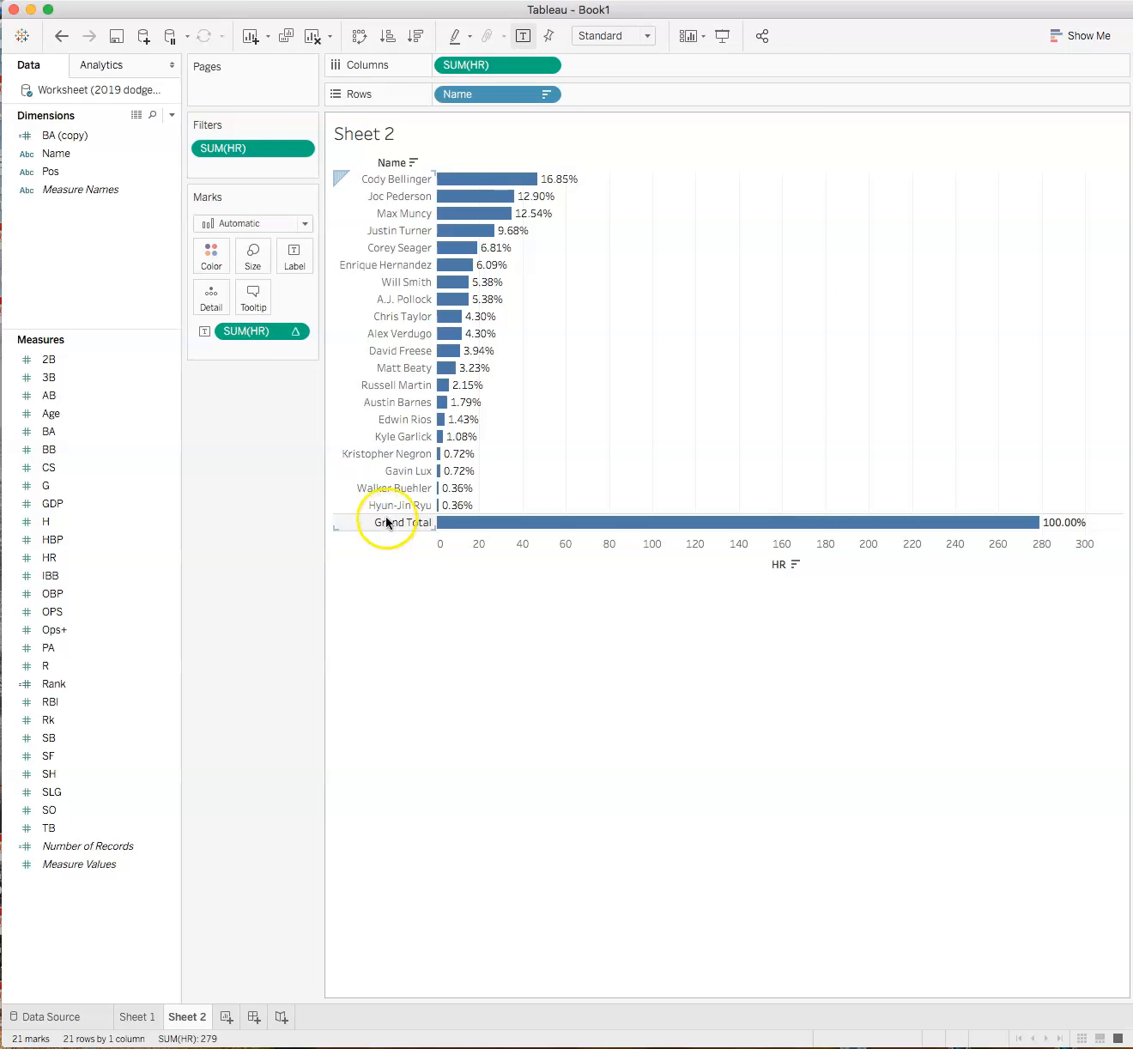
Step: Turn off column grand totals, removing the Grand Total bar from Sheet 2
right_click(388, 522)
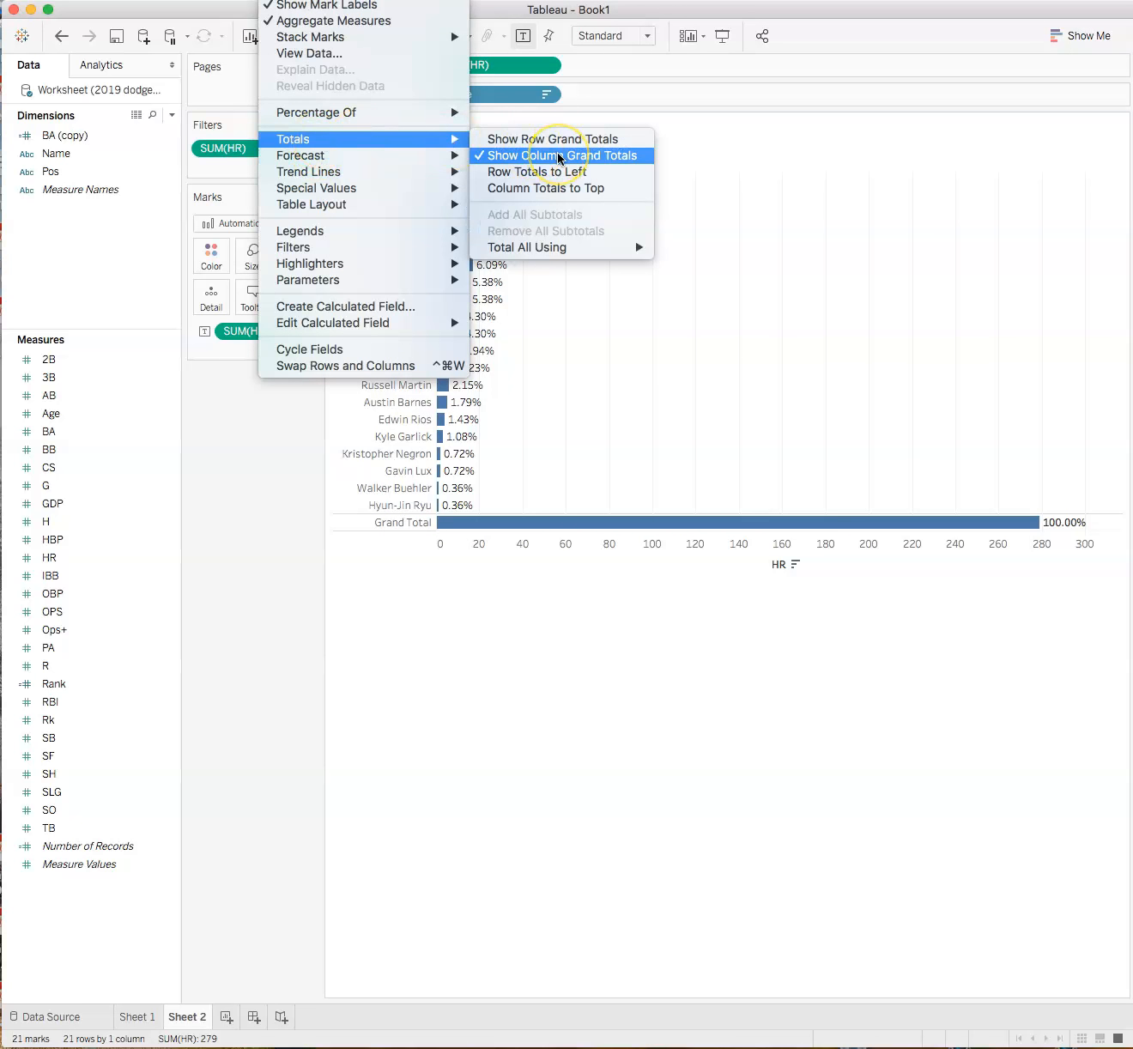
left_click(565, 155)
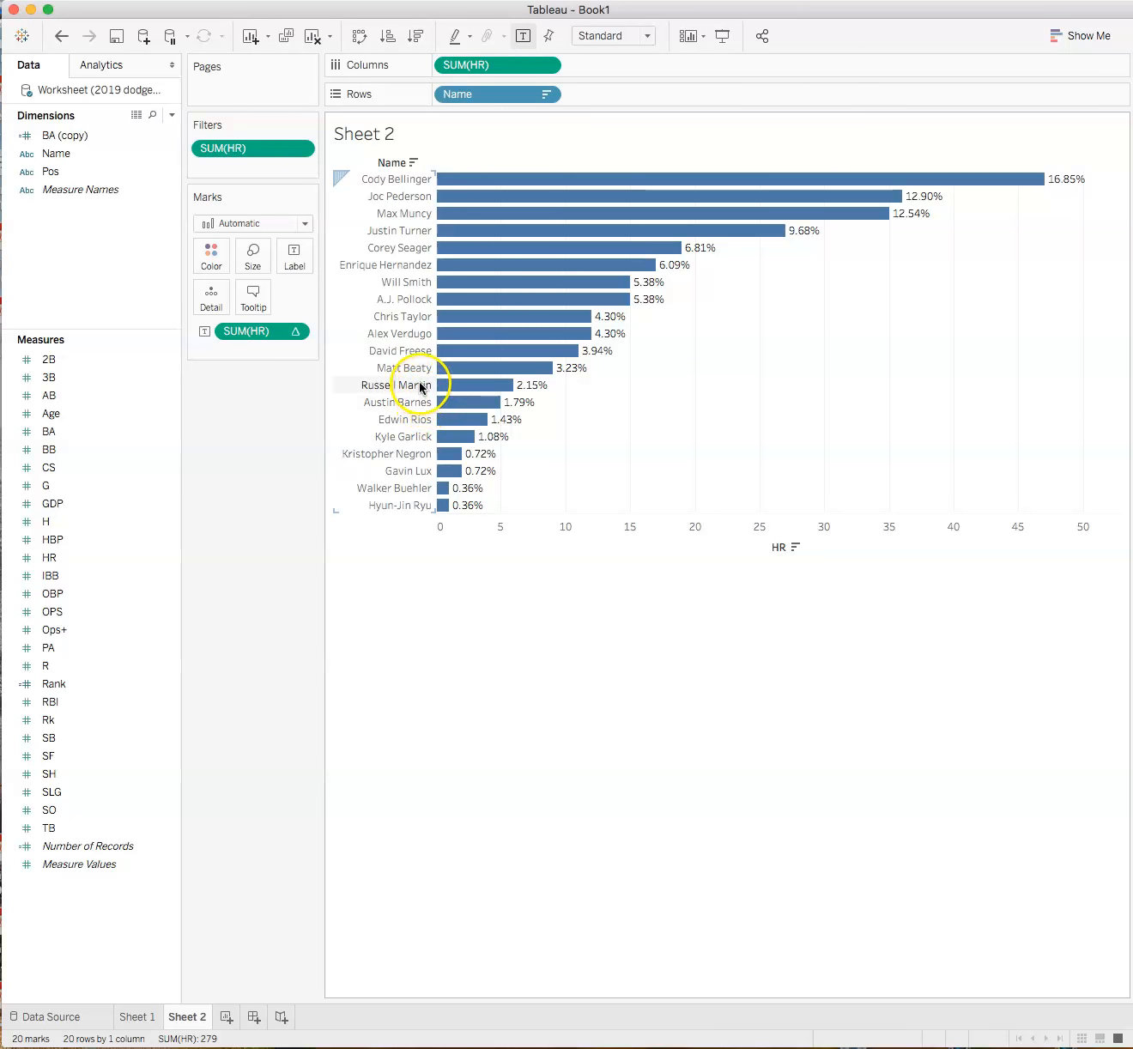
mouse_move(340, 393)
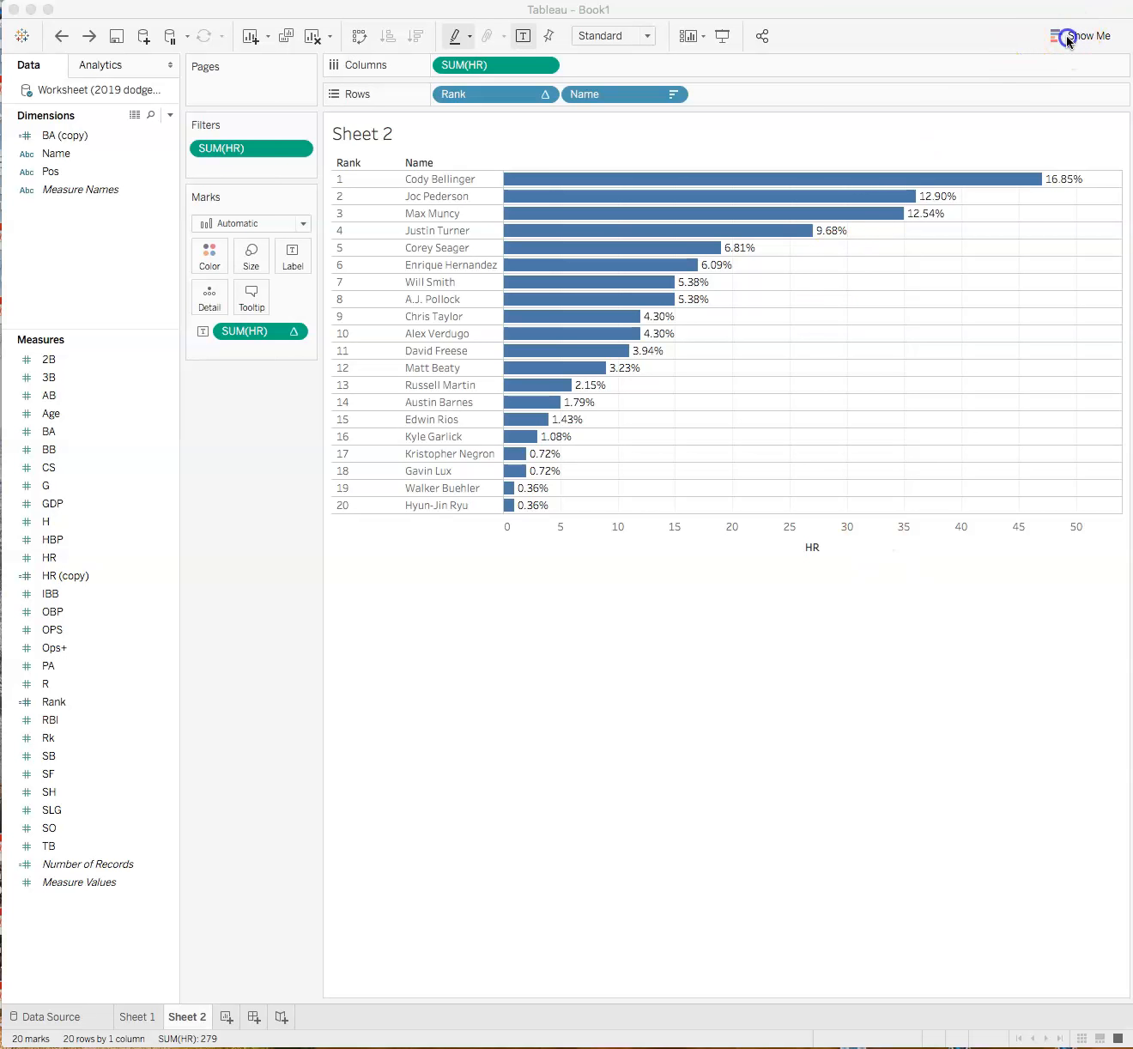
left_click(1088, 34)
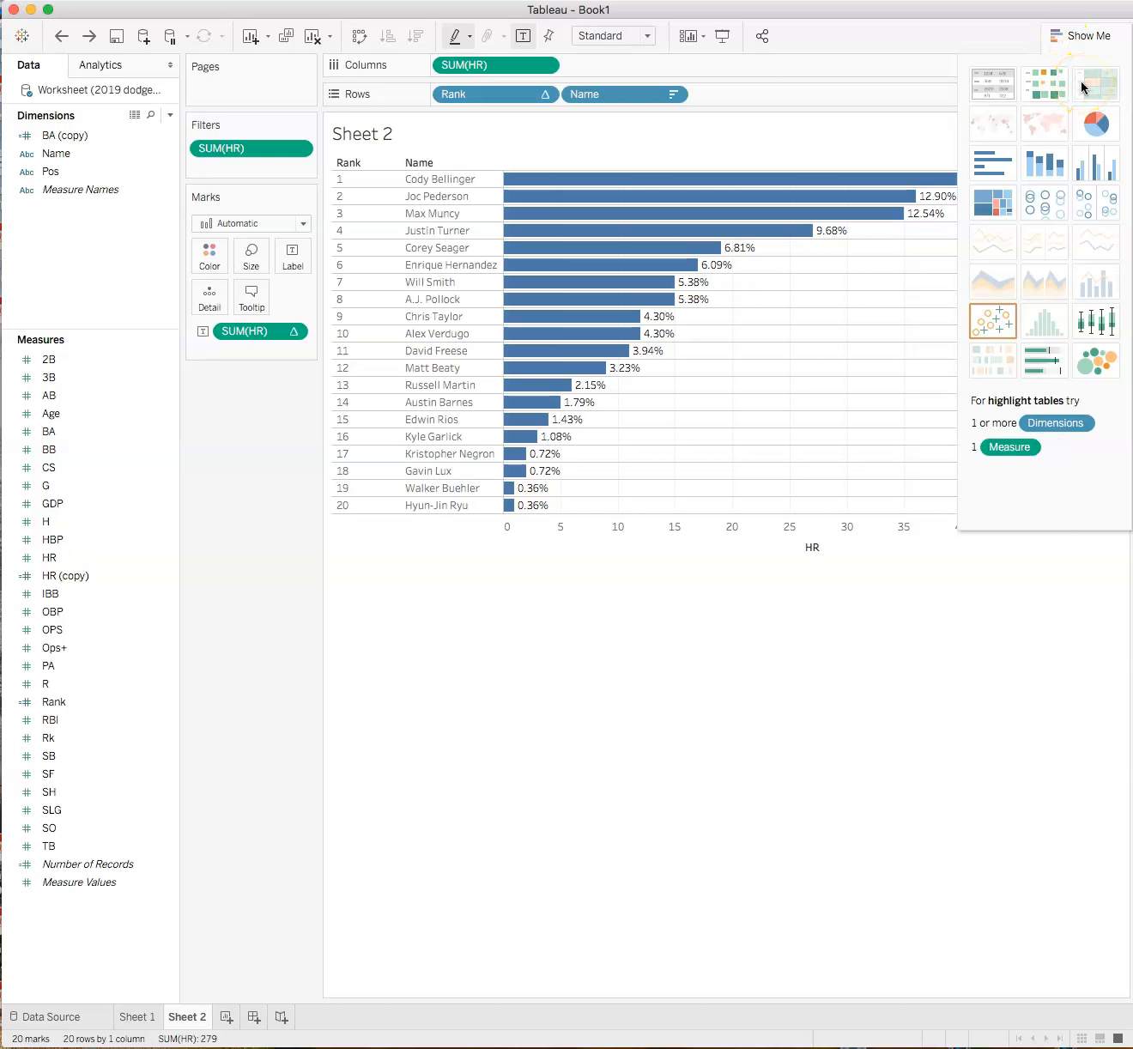
left_click(1095, 124)
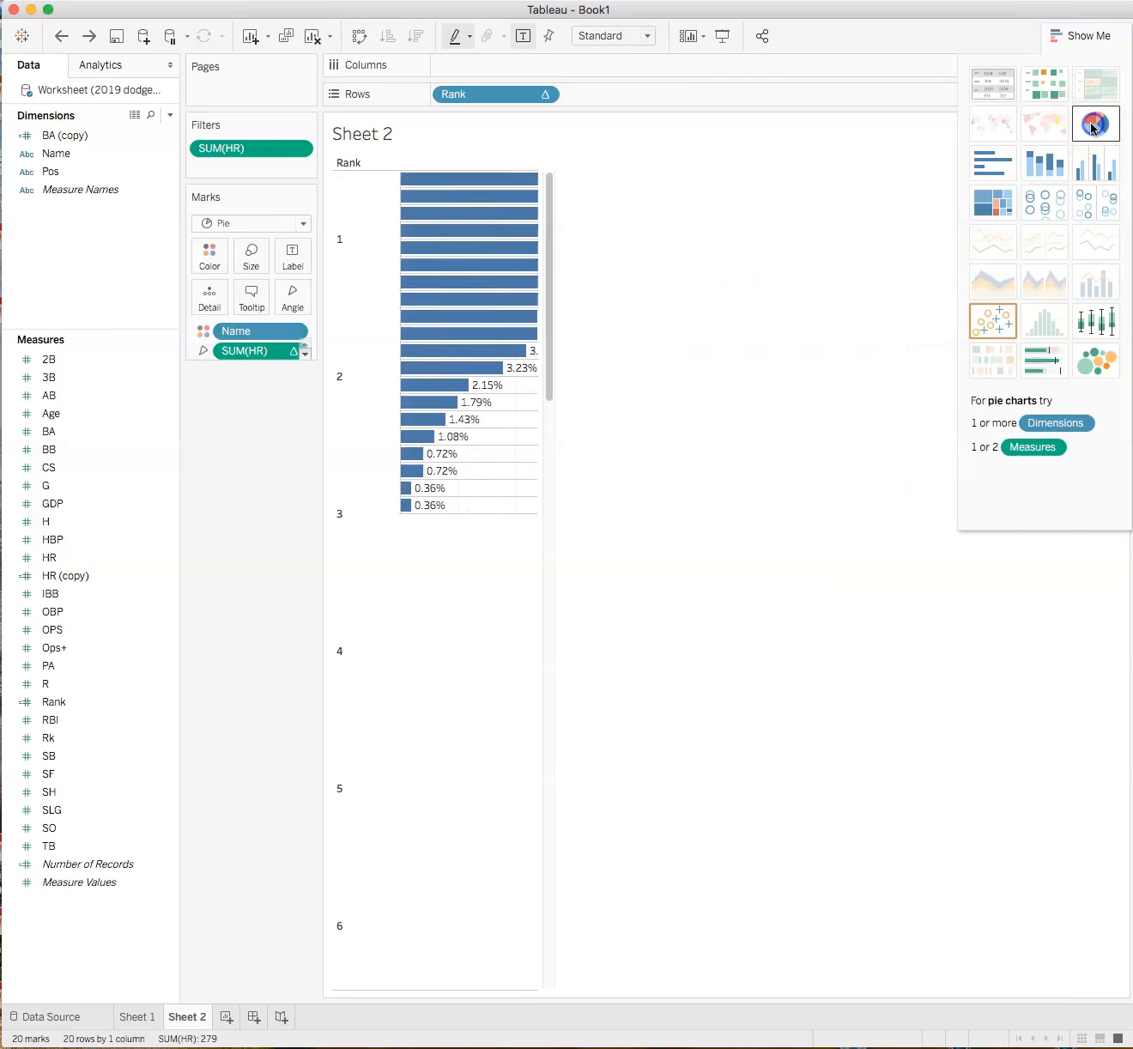
left_click(1044, 82)
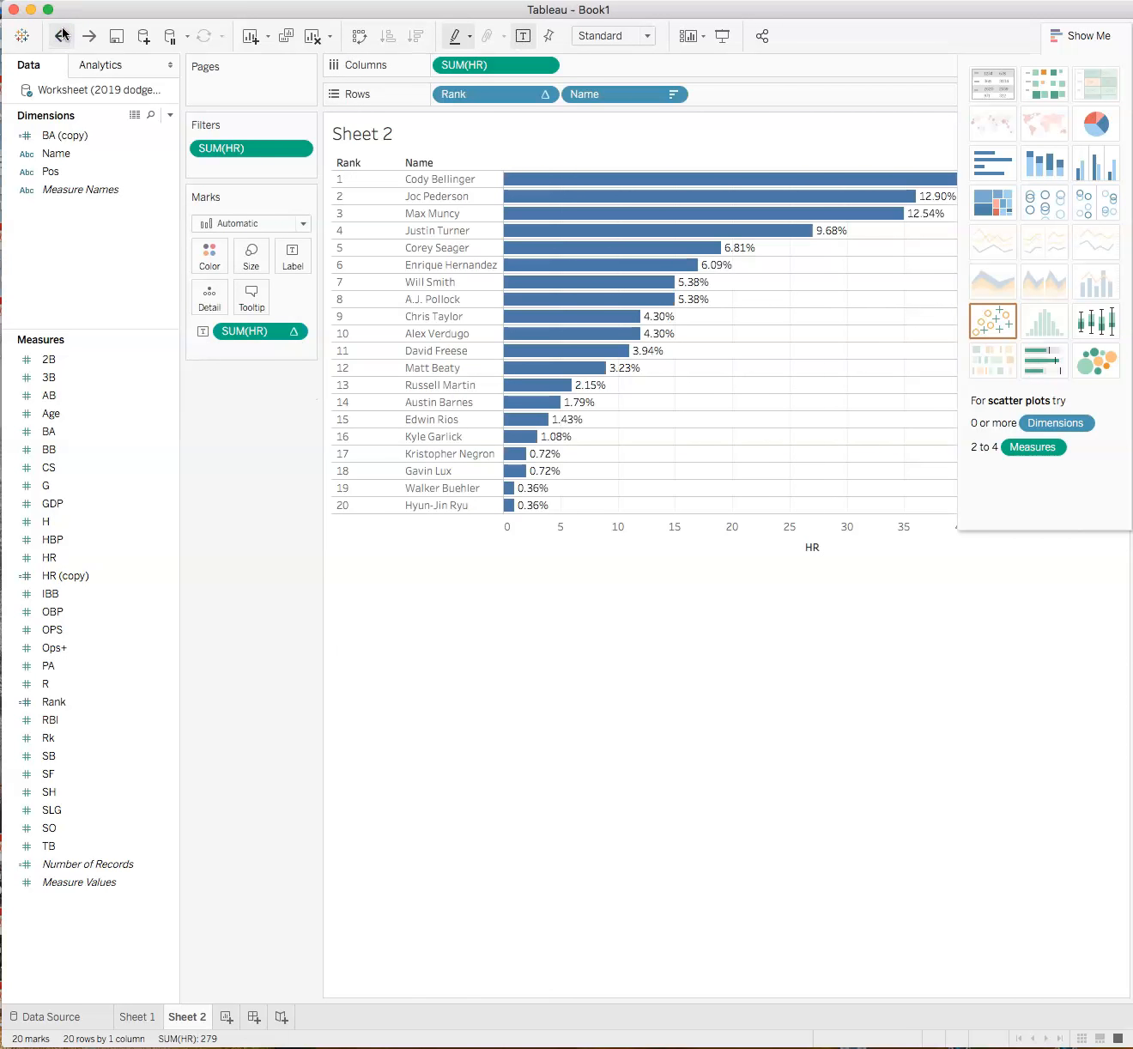
mouse_move(62, 34)
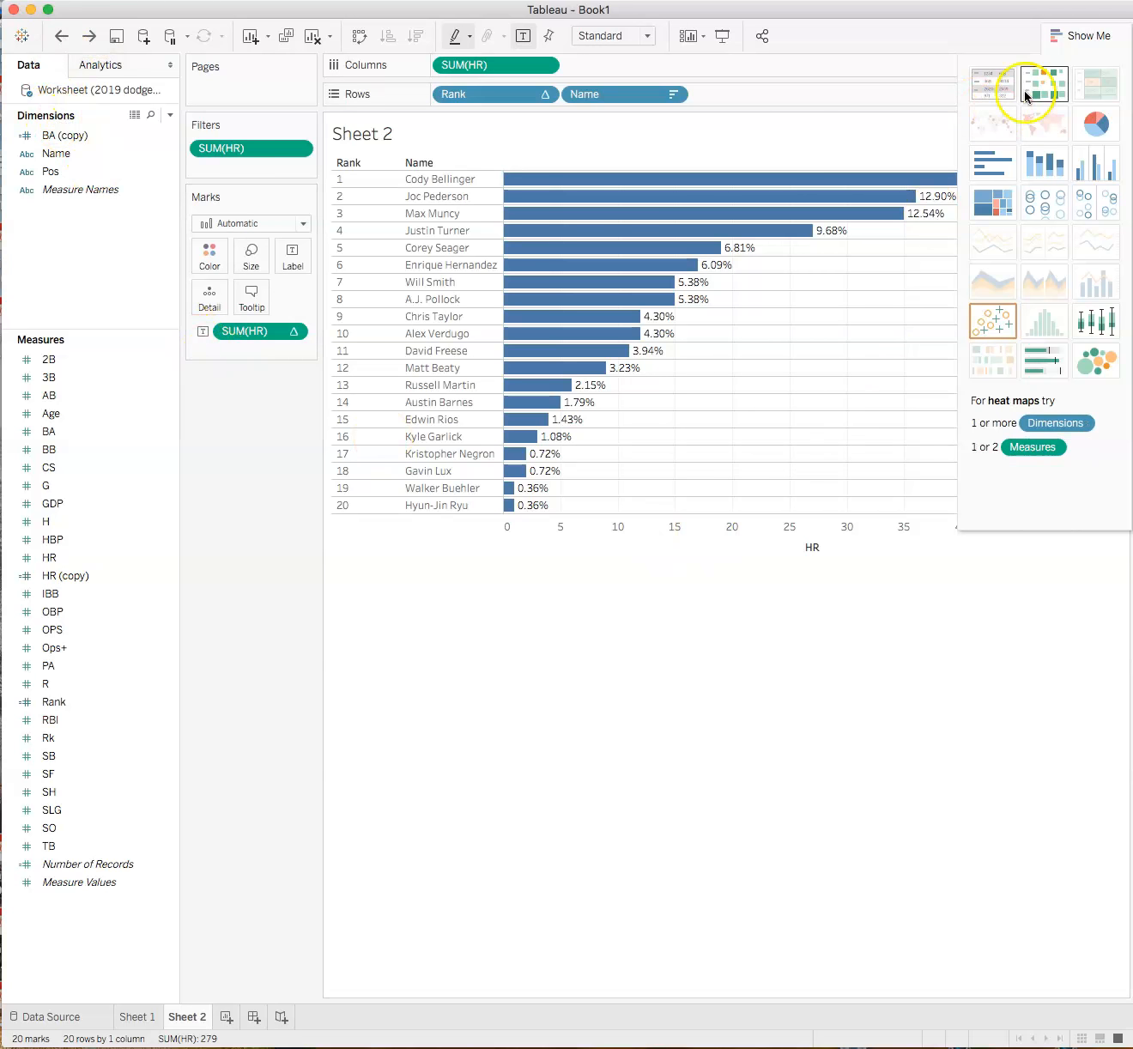
left_click(1082, 34)
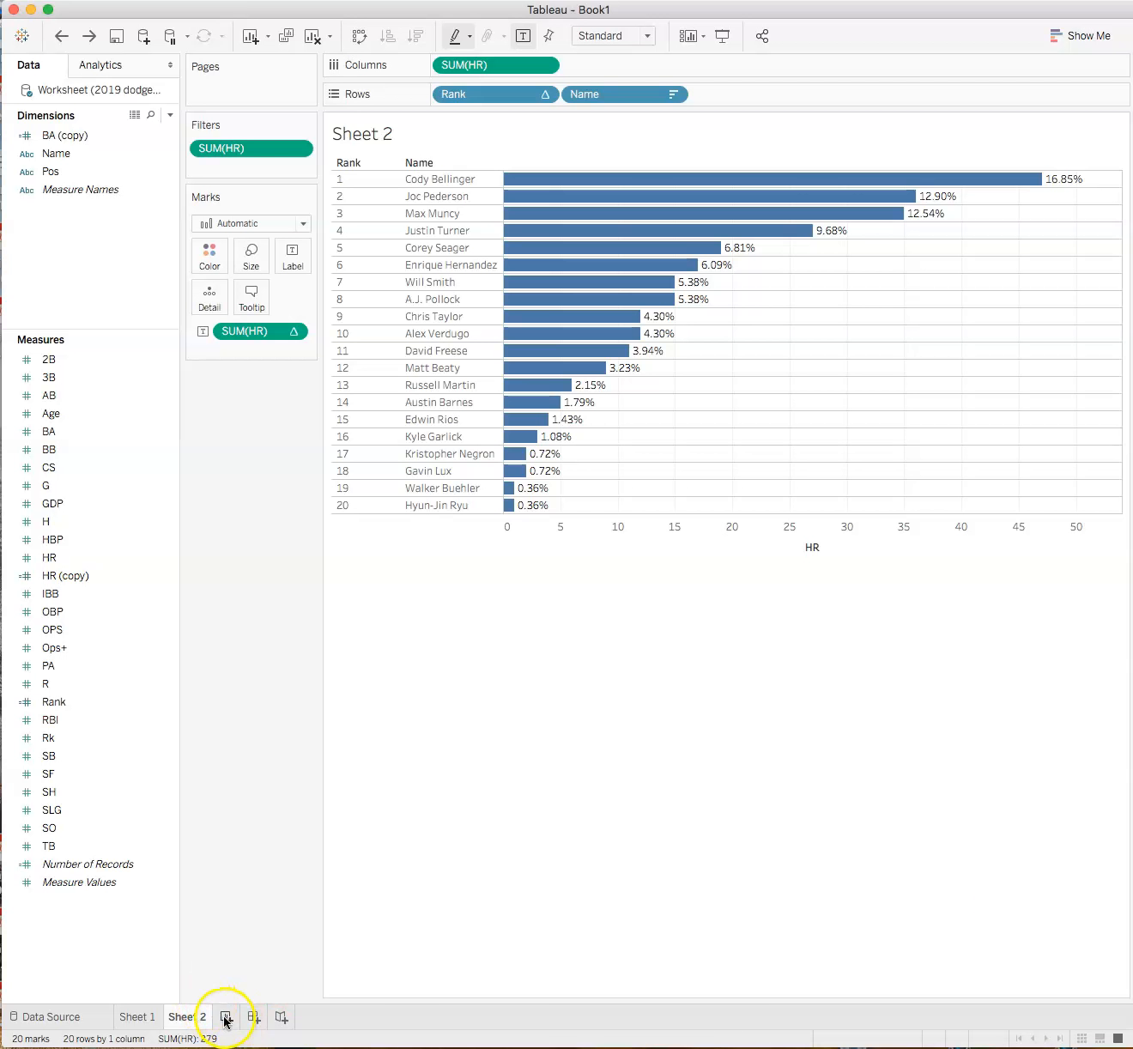
Step: Create Sheet 3 and place Name on Columns, listing all 46 hitters across the view
left_click(226, 1016)
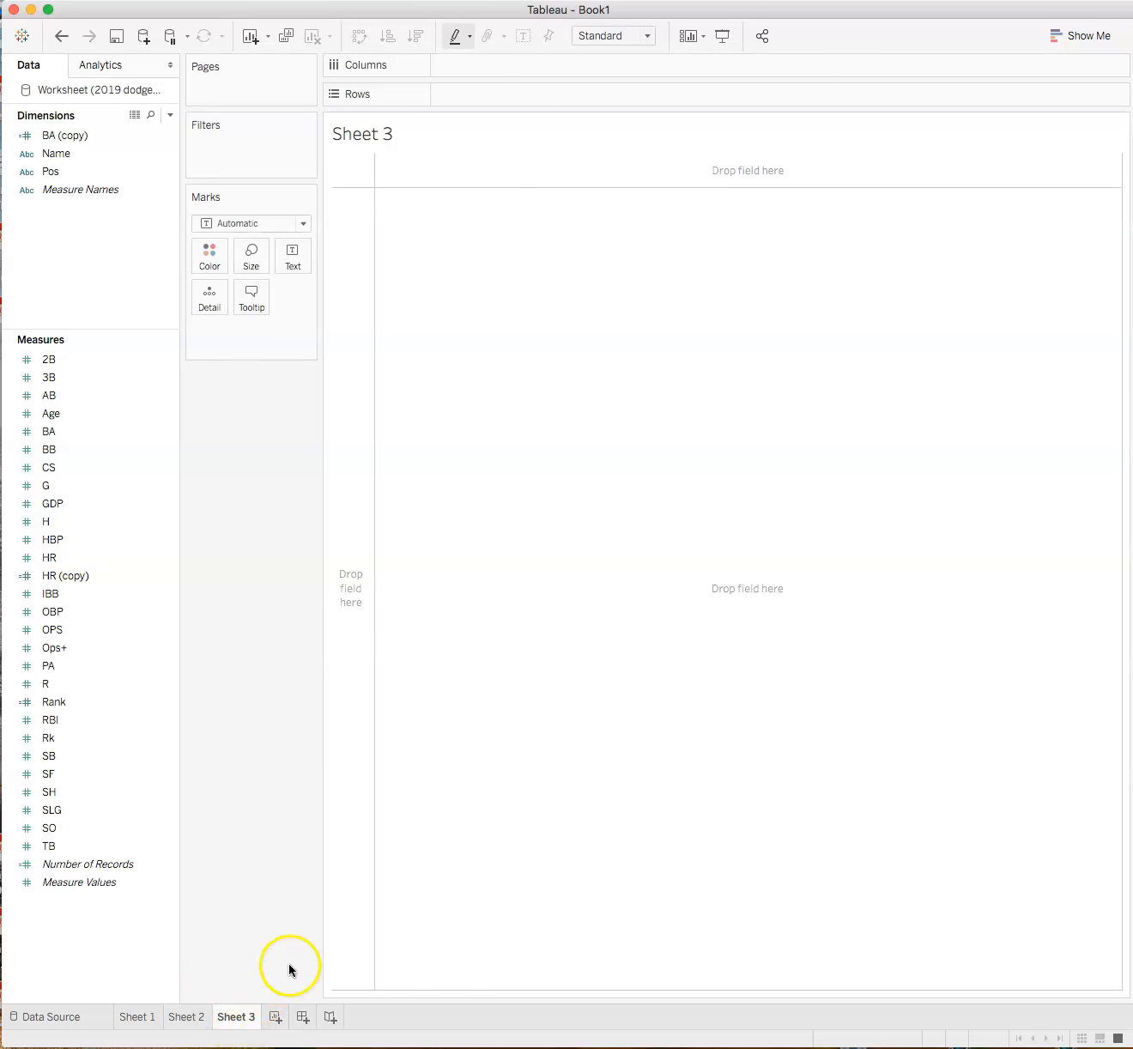
mouse_move(249, 925)
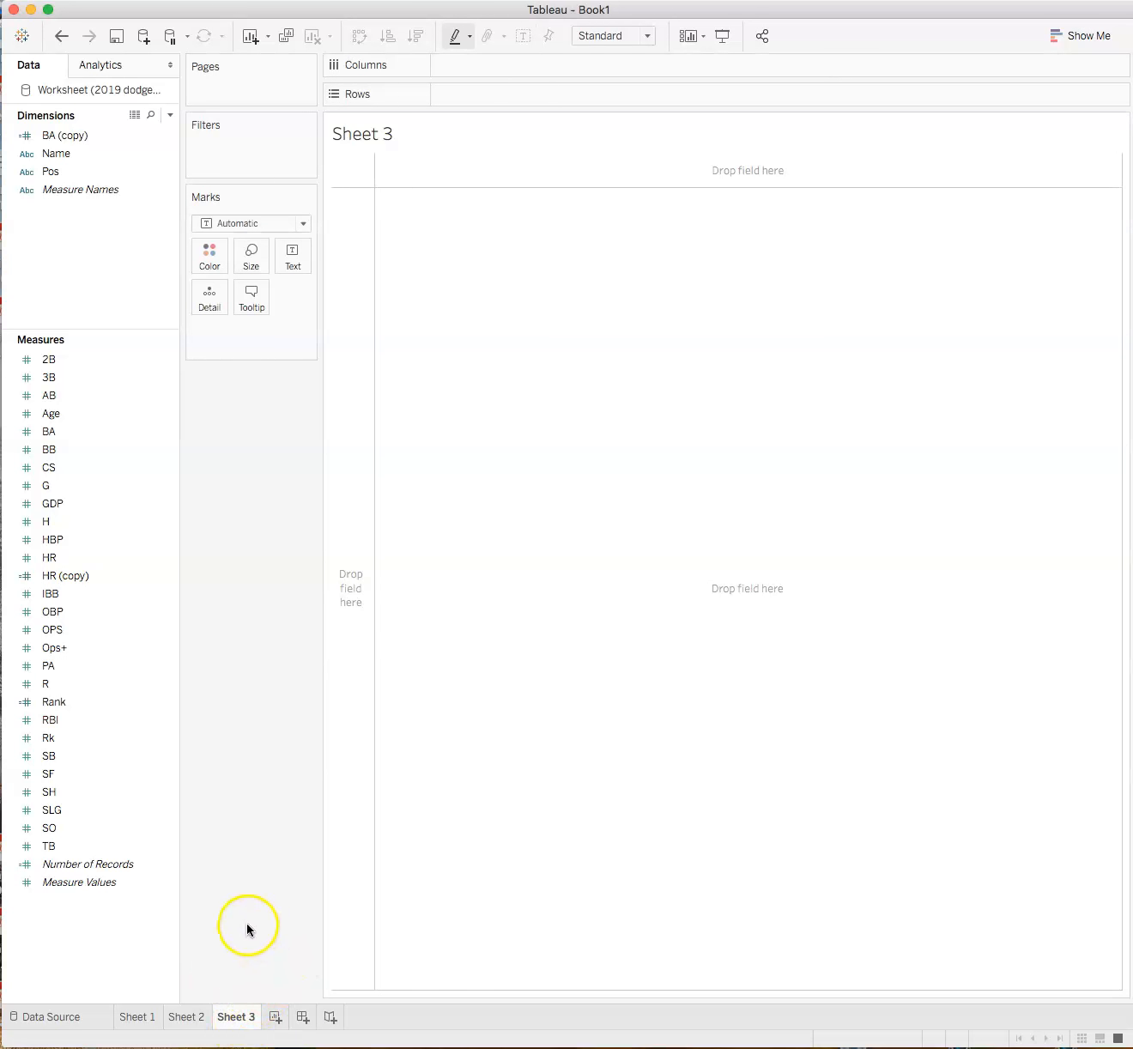
mouse_move(41, 917)
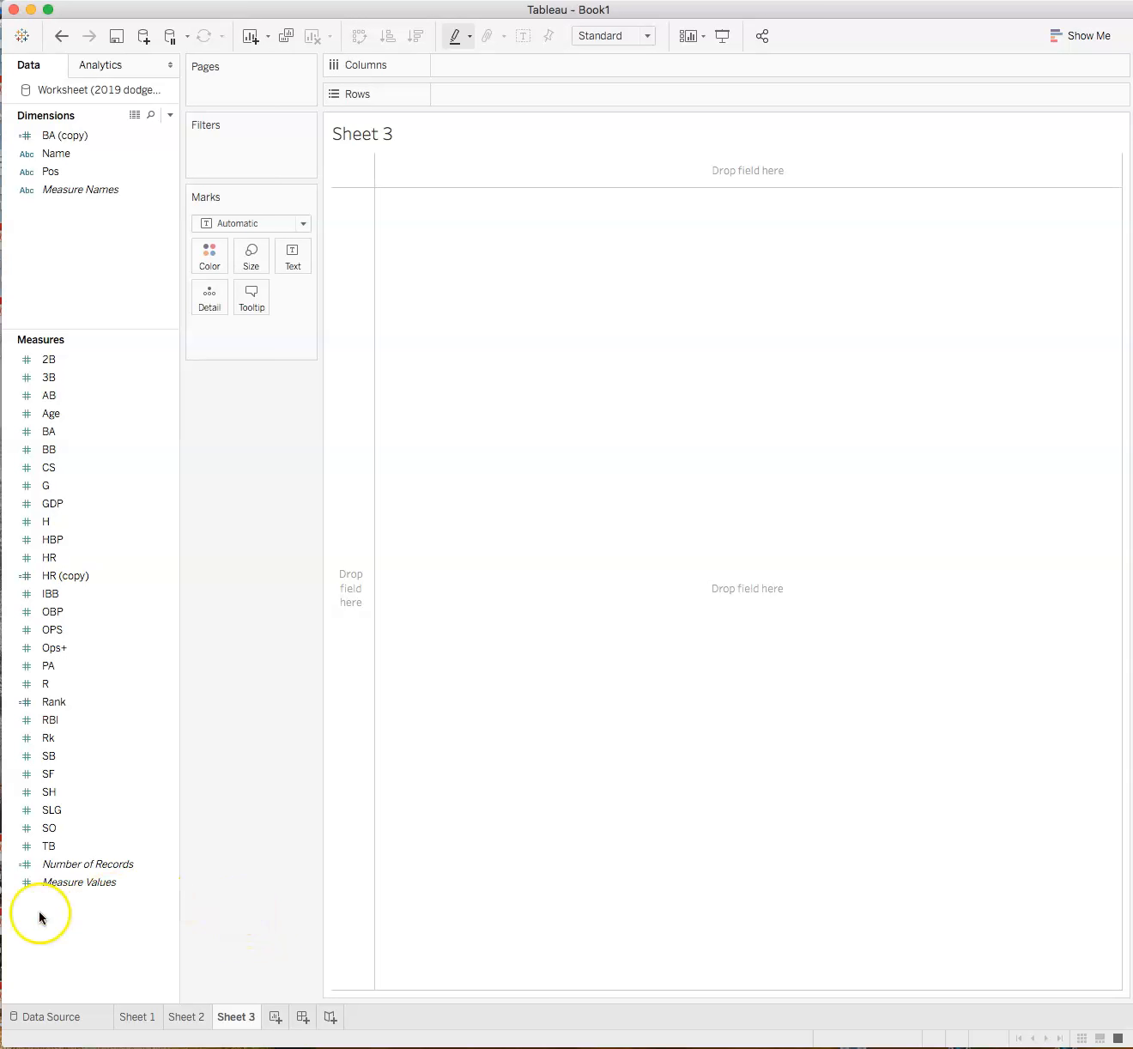
left_click(81, 883)
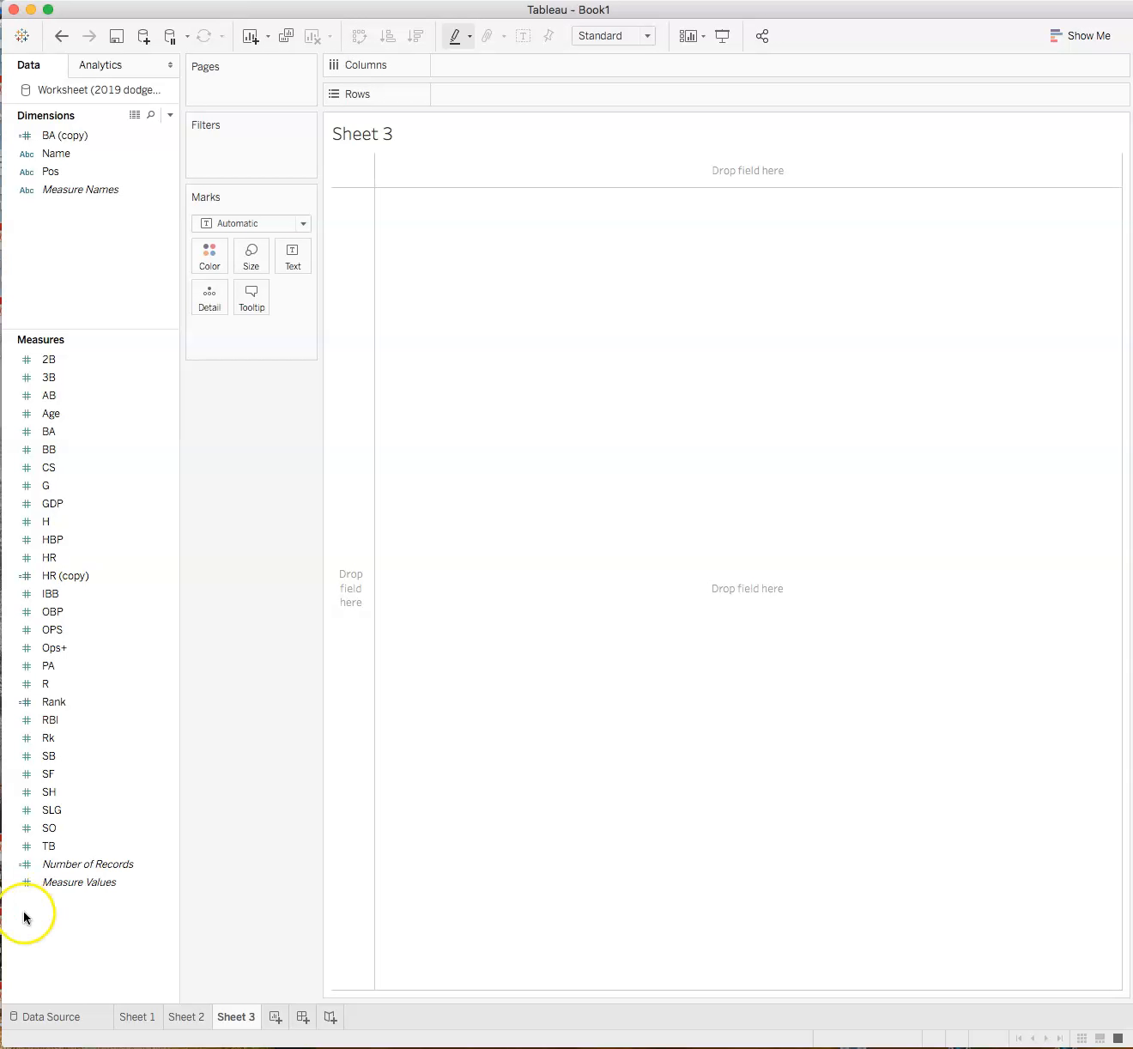
mouse_move(15, 900)
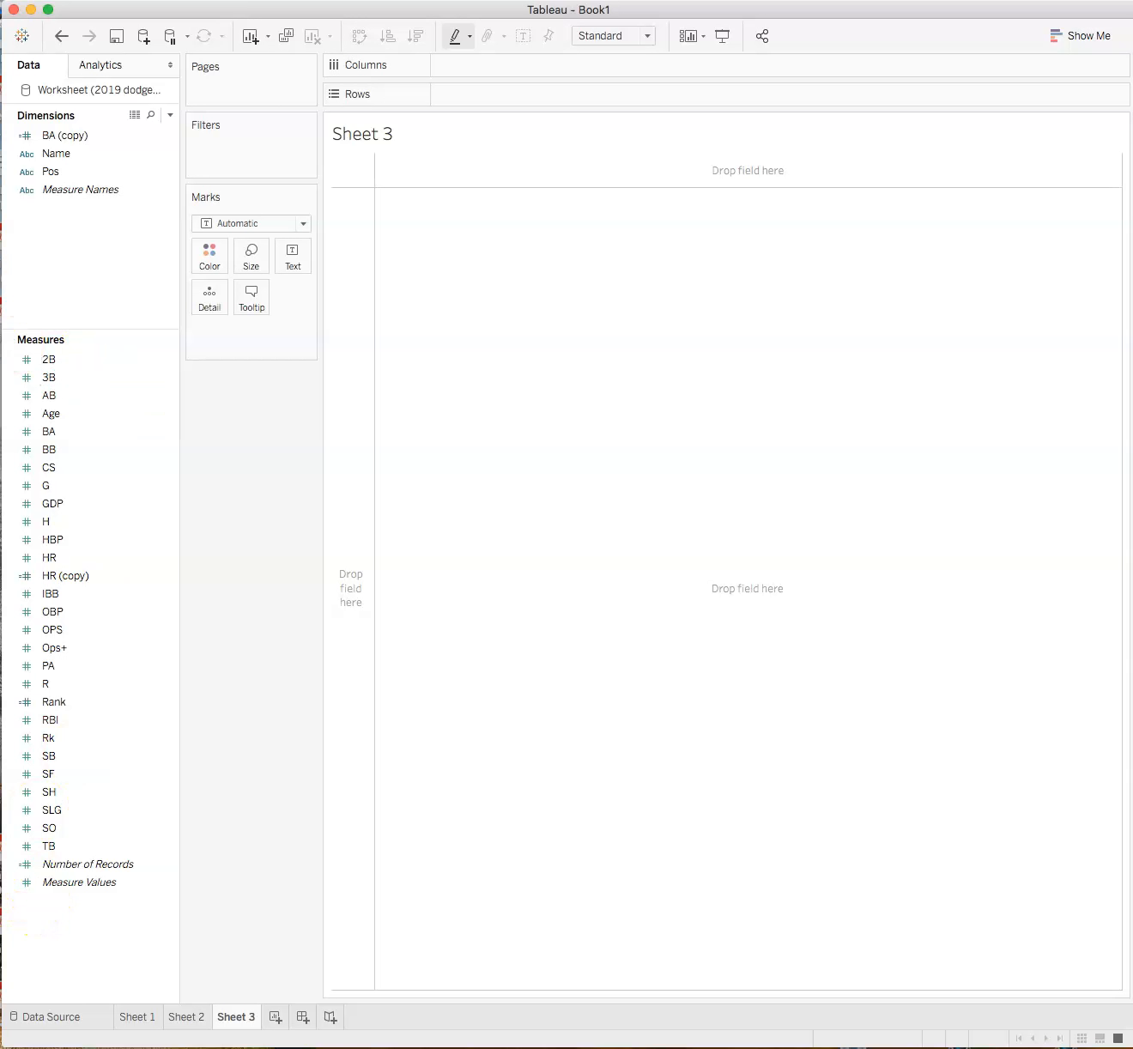
left_click_drag(56, 154, 213, 149)
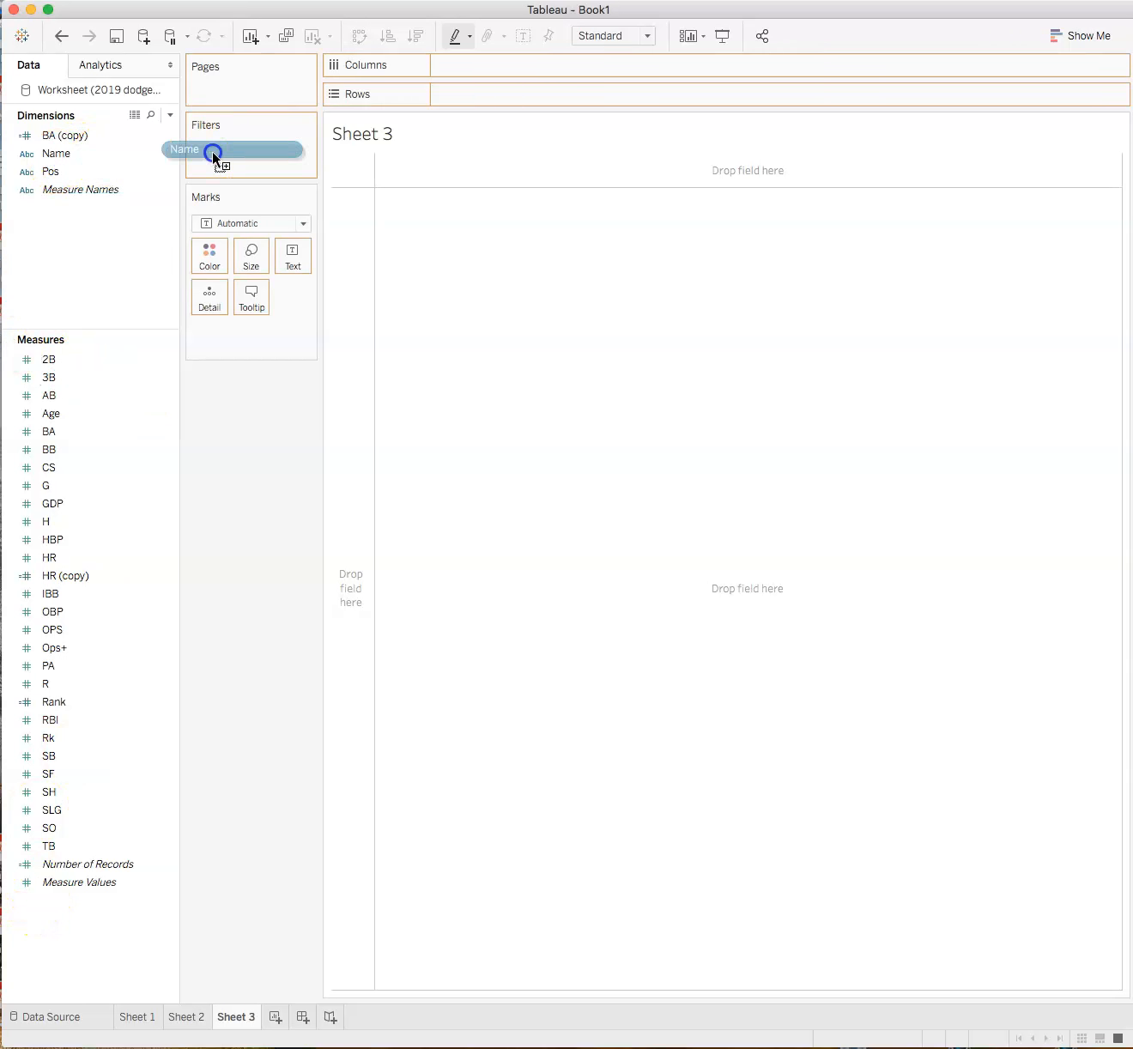
left_click_drag(232, 149, 437, 105)
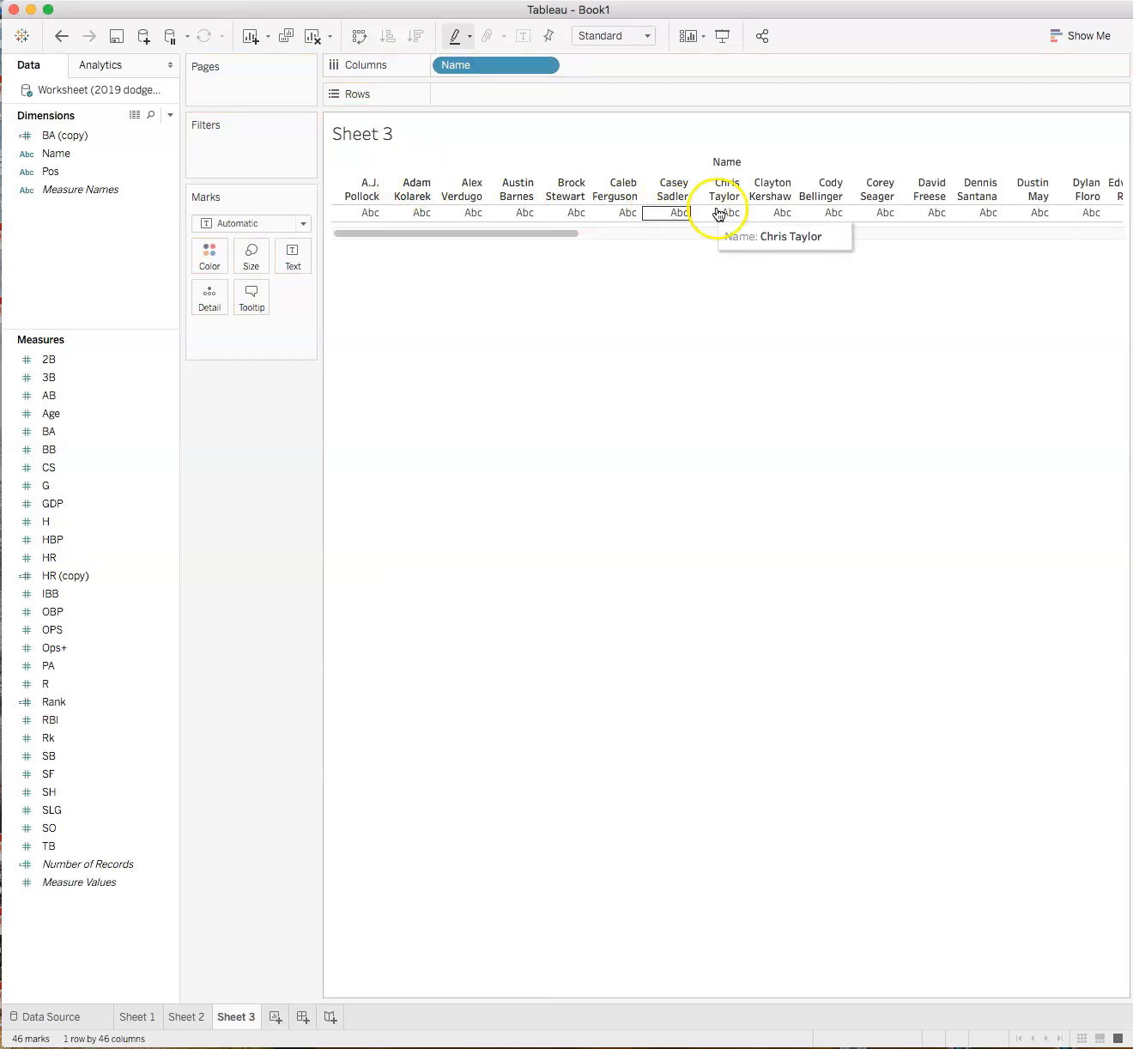
mouse_move(757, 568)
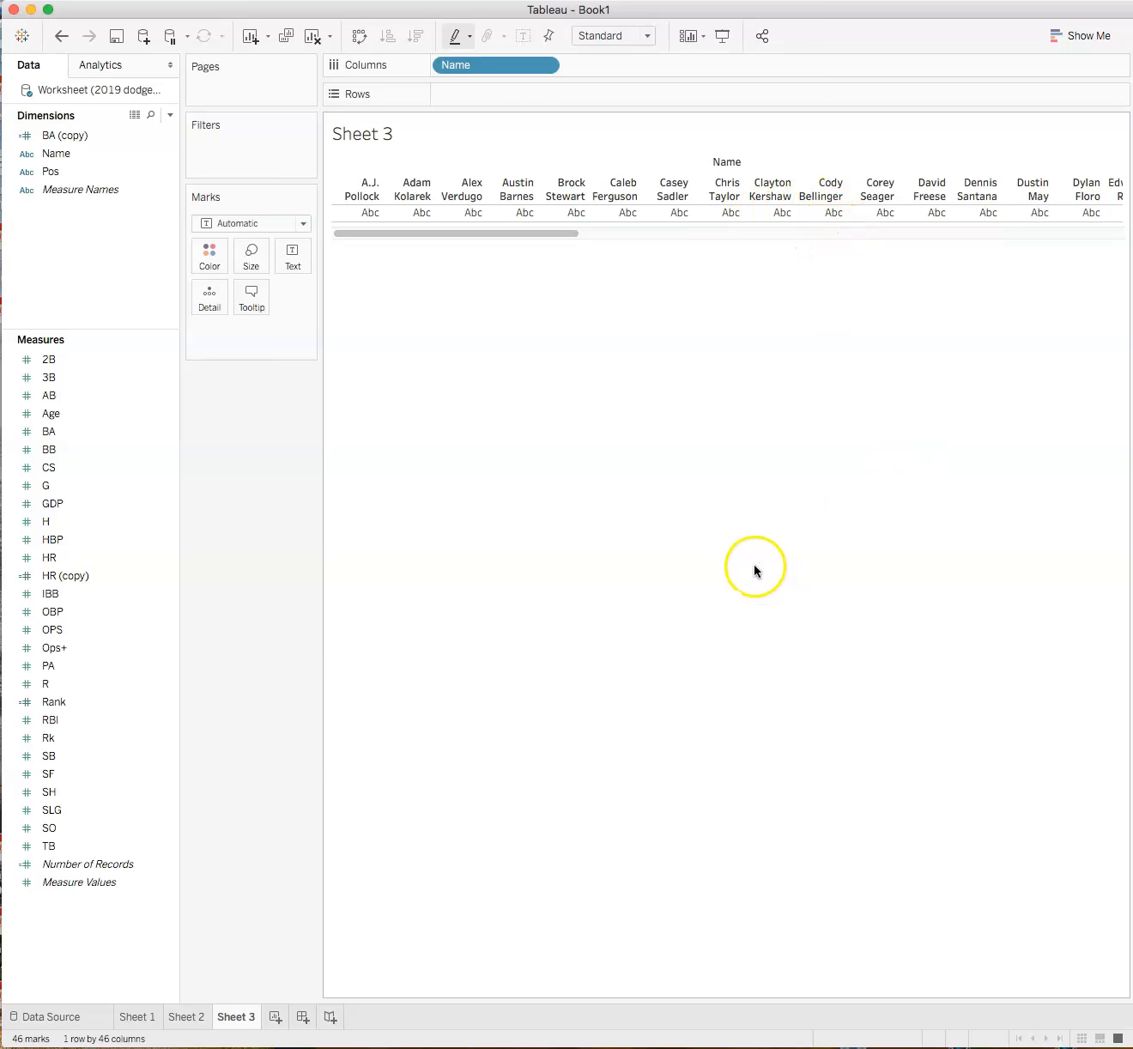
mouse_move(719, 651)
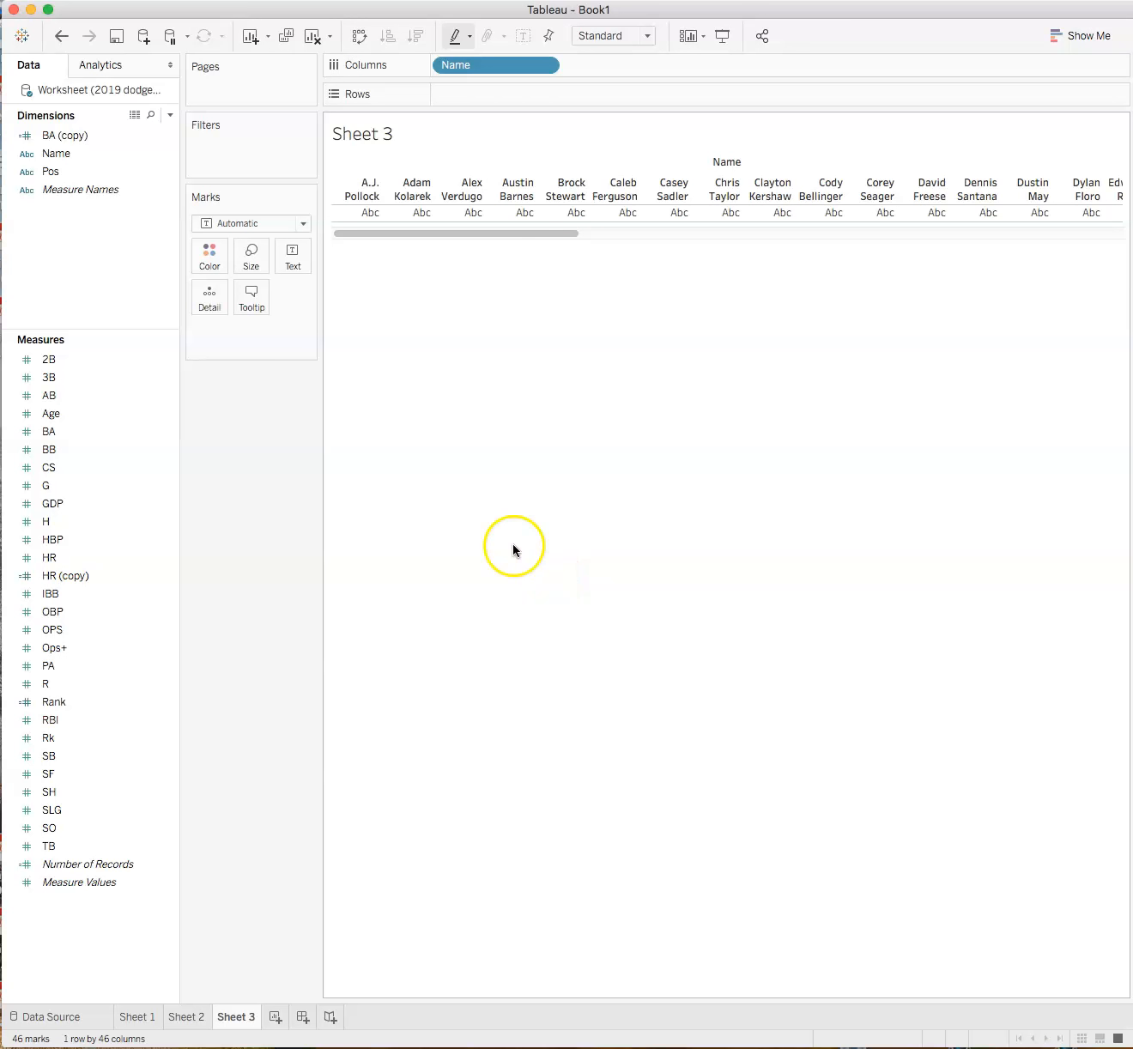
Step: Switch Sheet 3's mark type to Gantt Bar
left_click(302, 223)
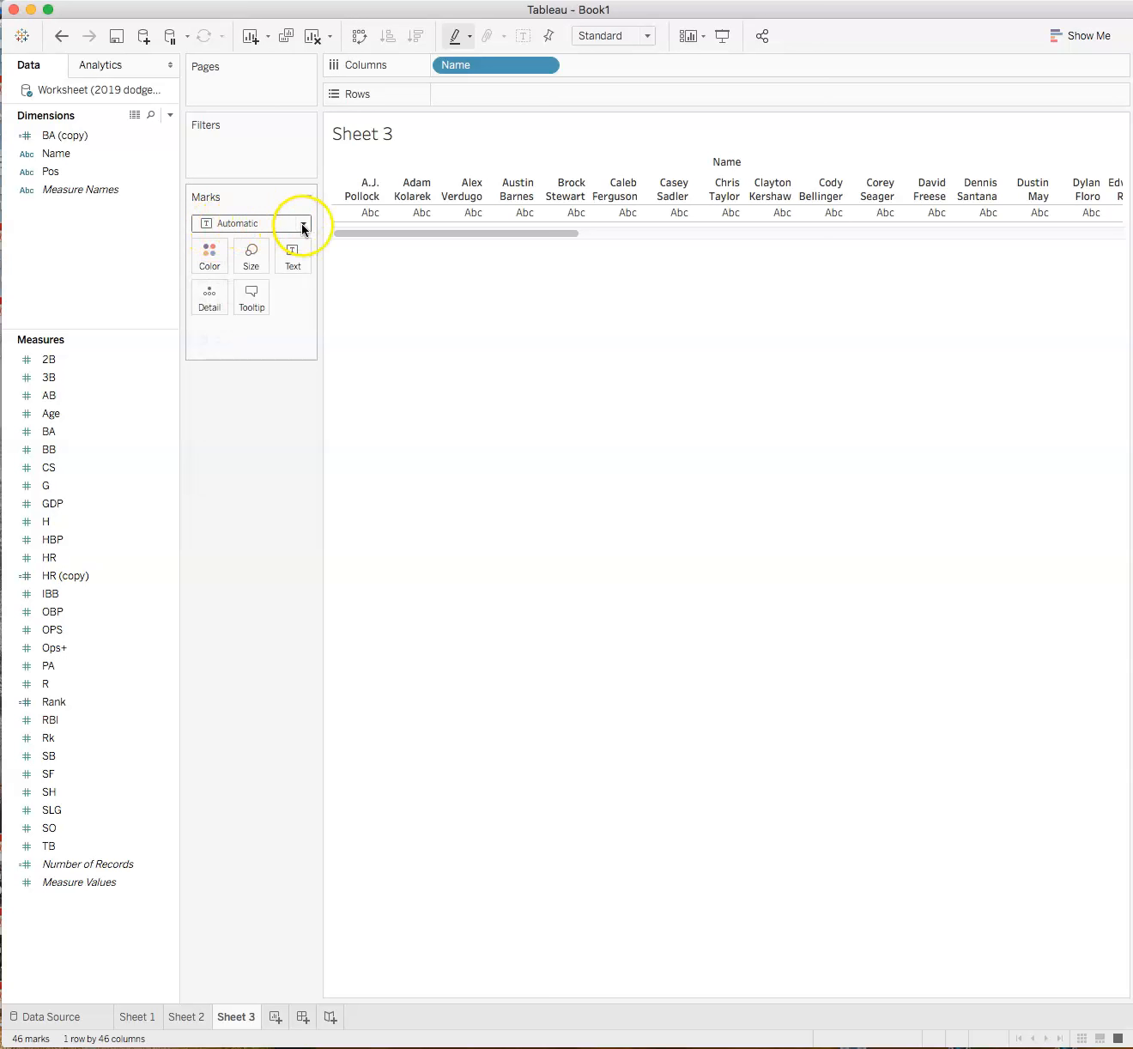
left_click(302, 223)
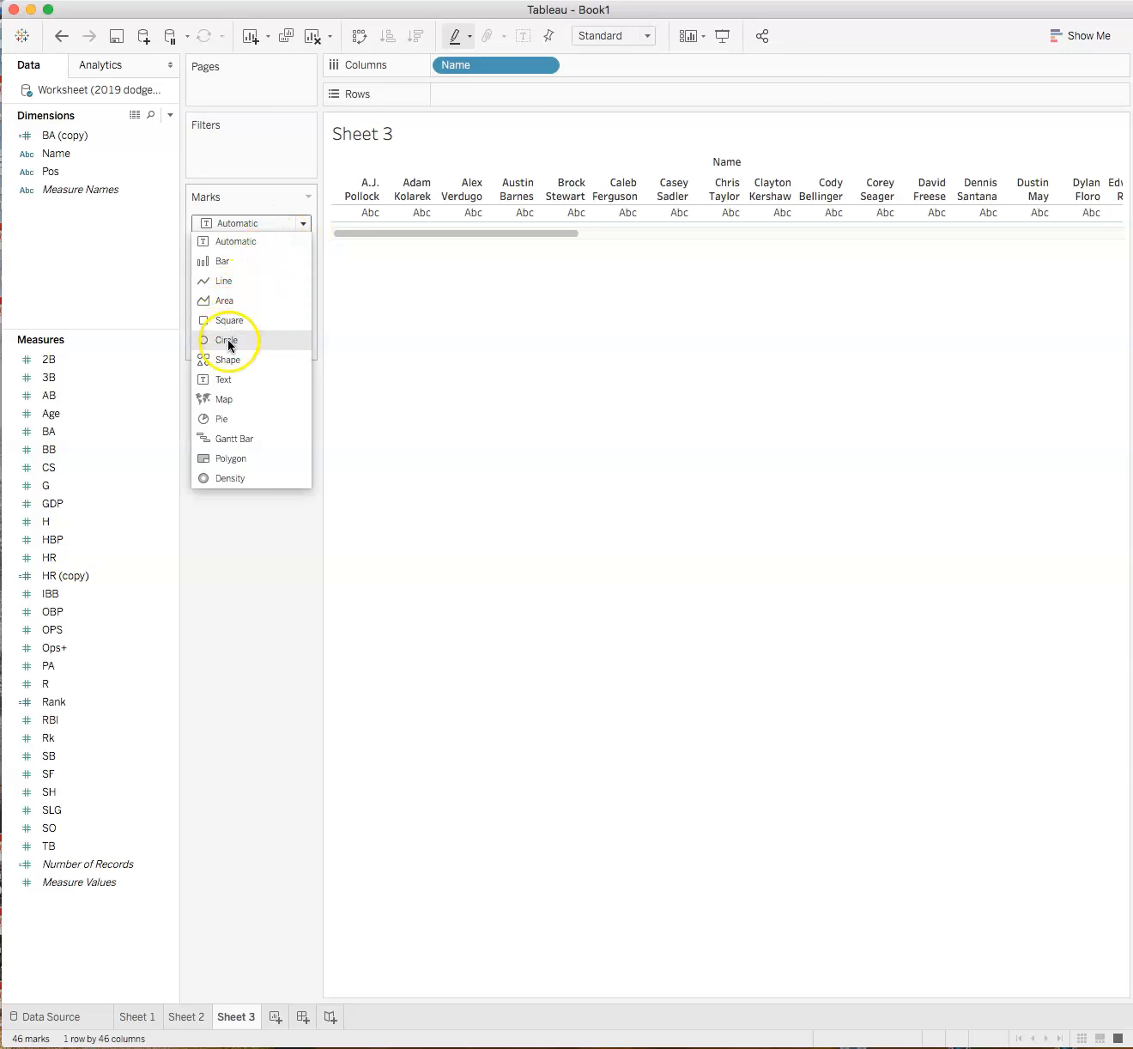
mouse_move(230, 439)
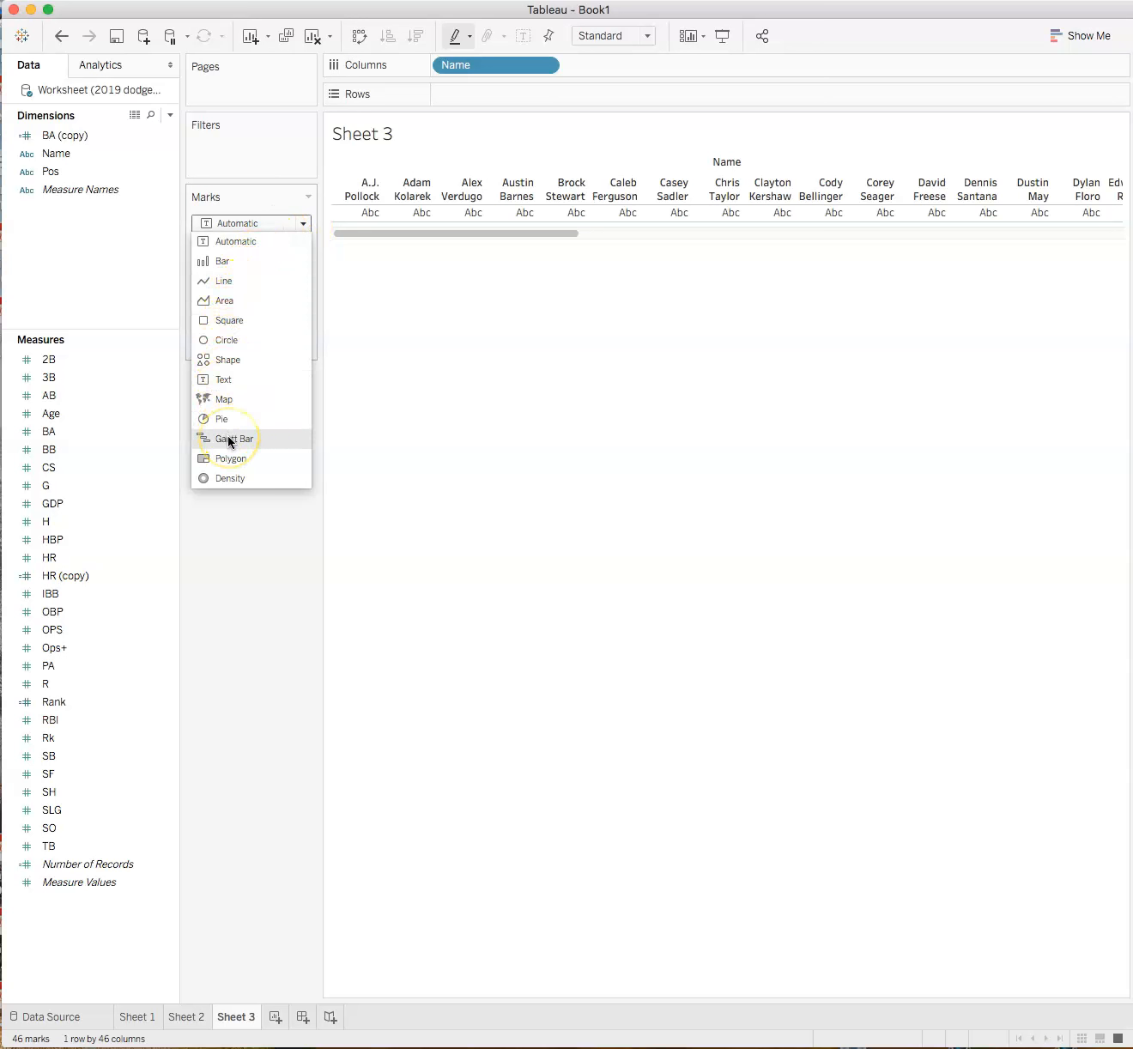
left_click(234, 440)
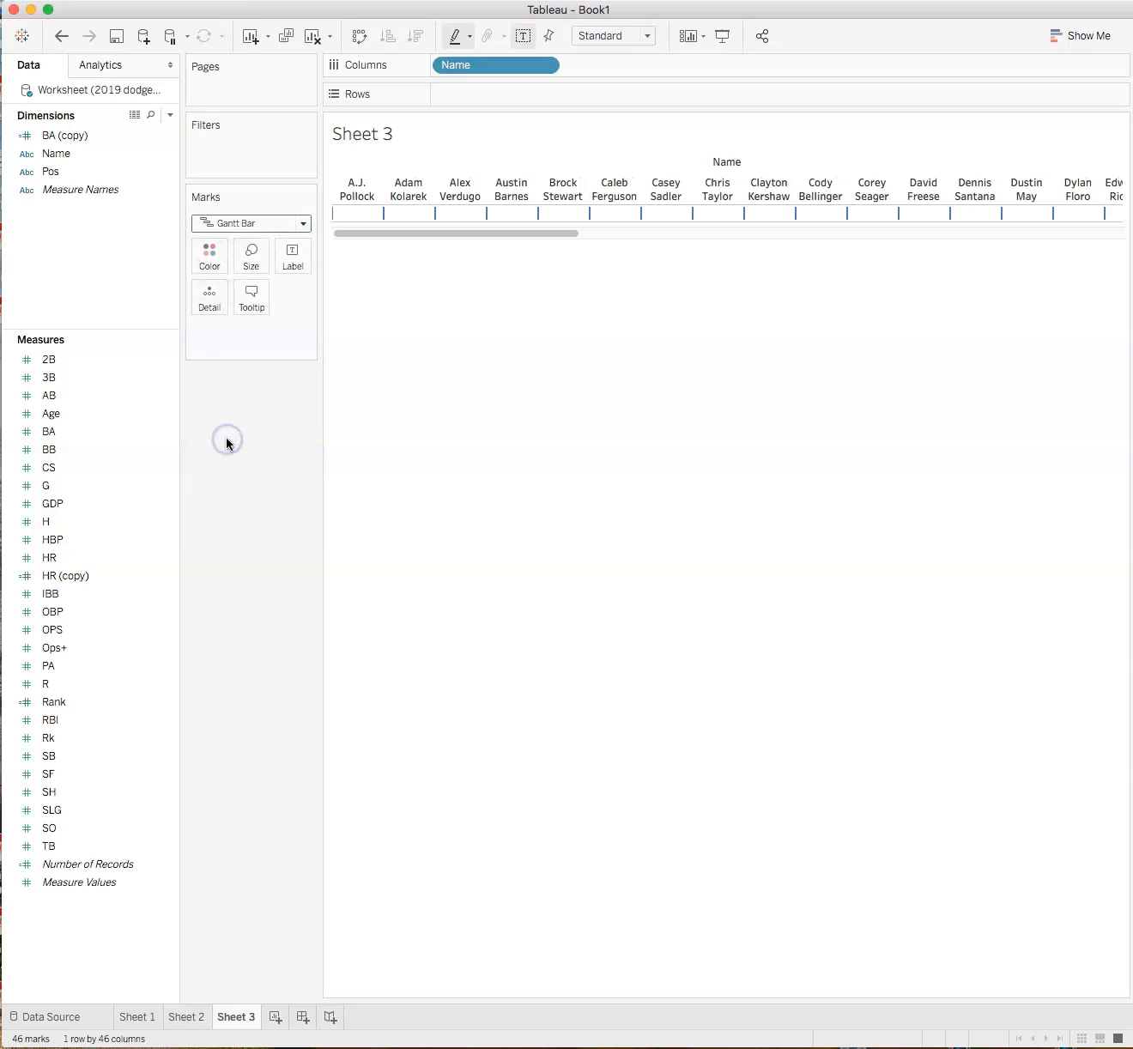
mouse_move(220, 460)
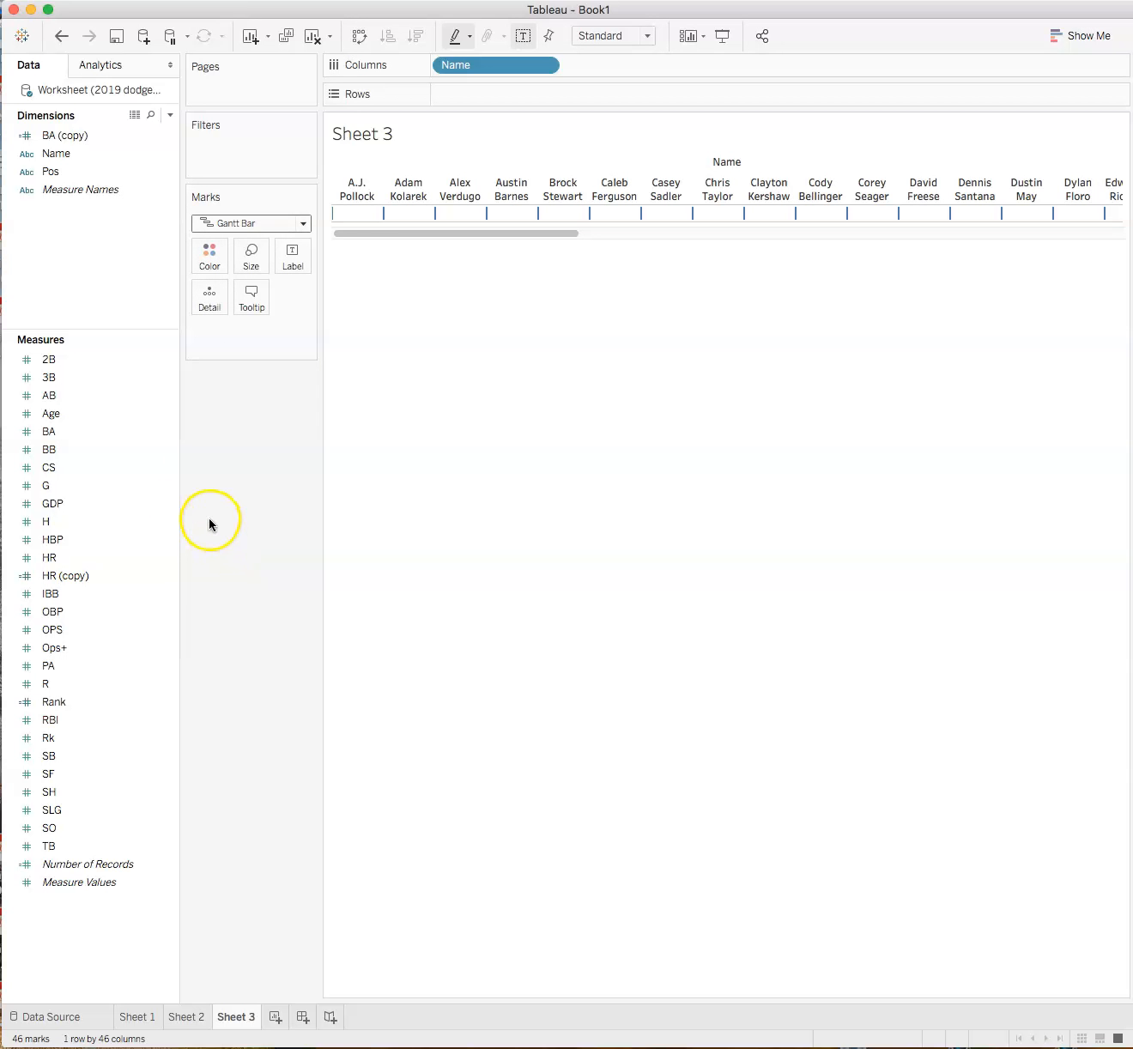
mouse_move(283, 470)
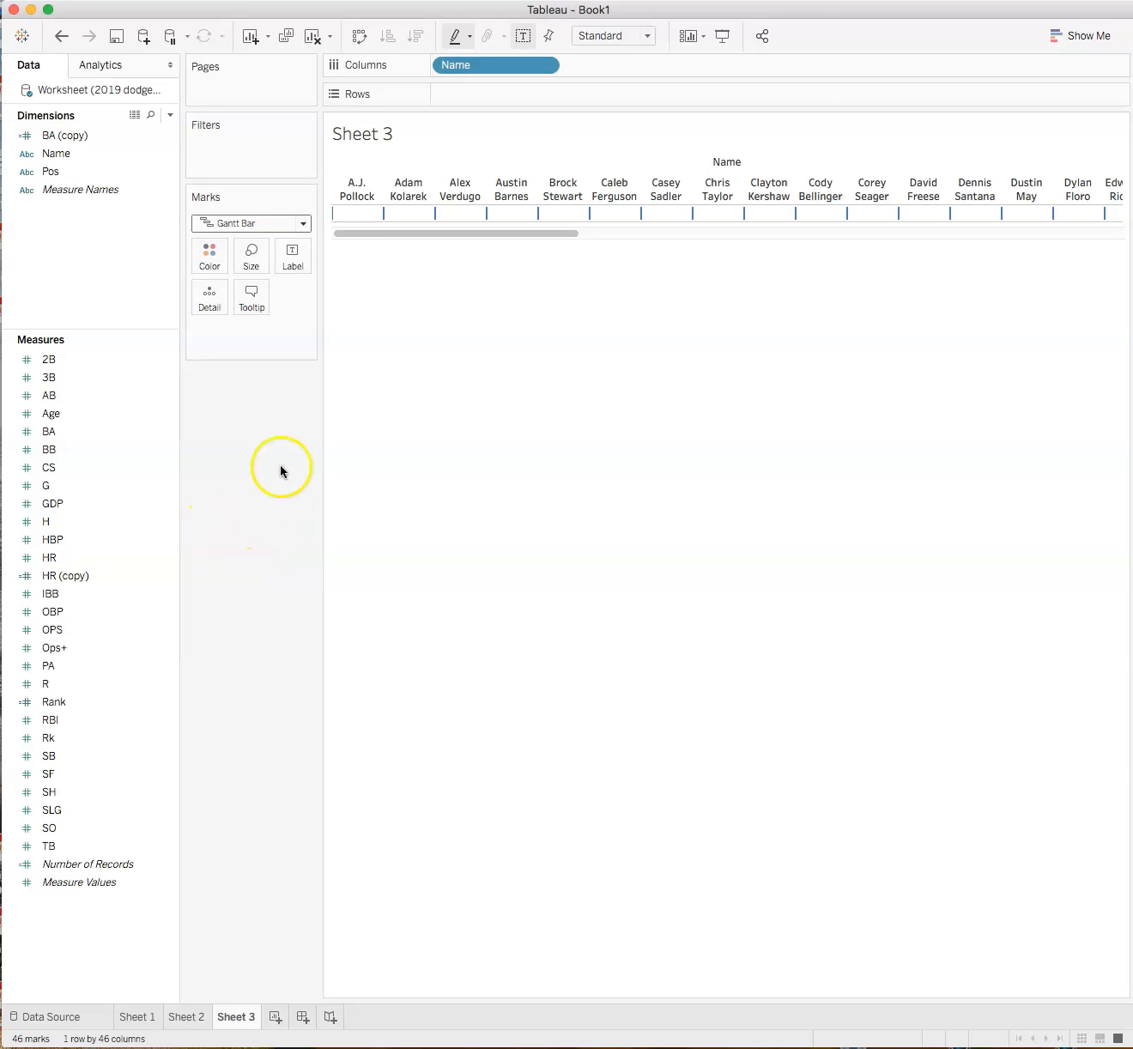
Step: Put HR on Rows so each hitter's Gantt mark sits at their home-run count
left_click(65, 575)
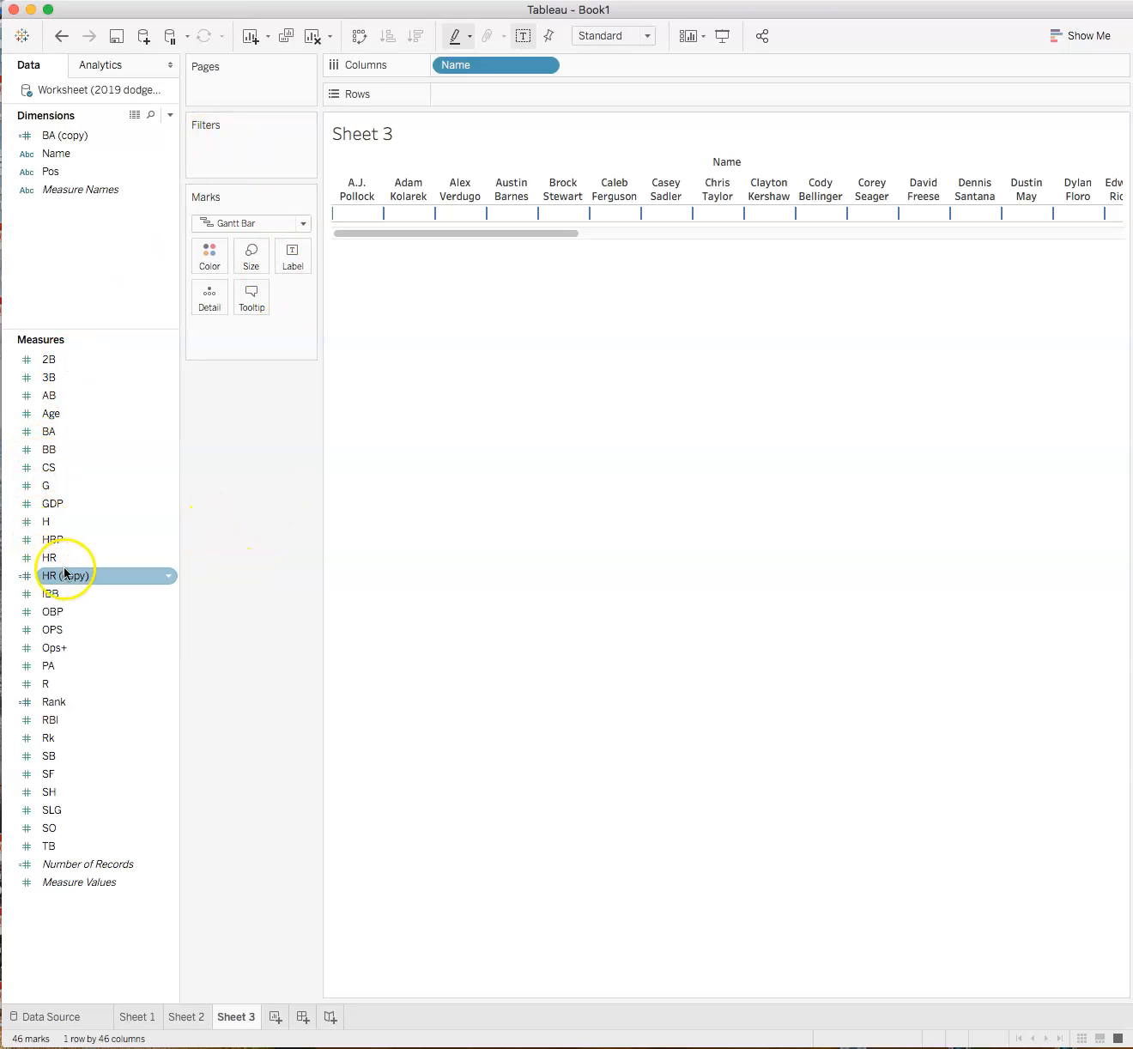
left_click(48, 558)
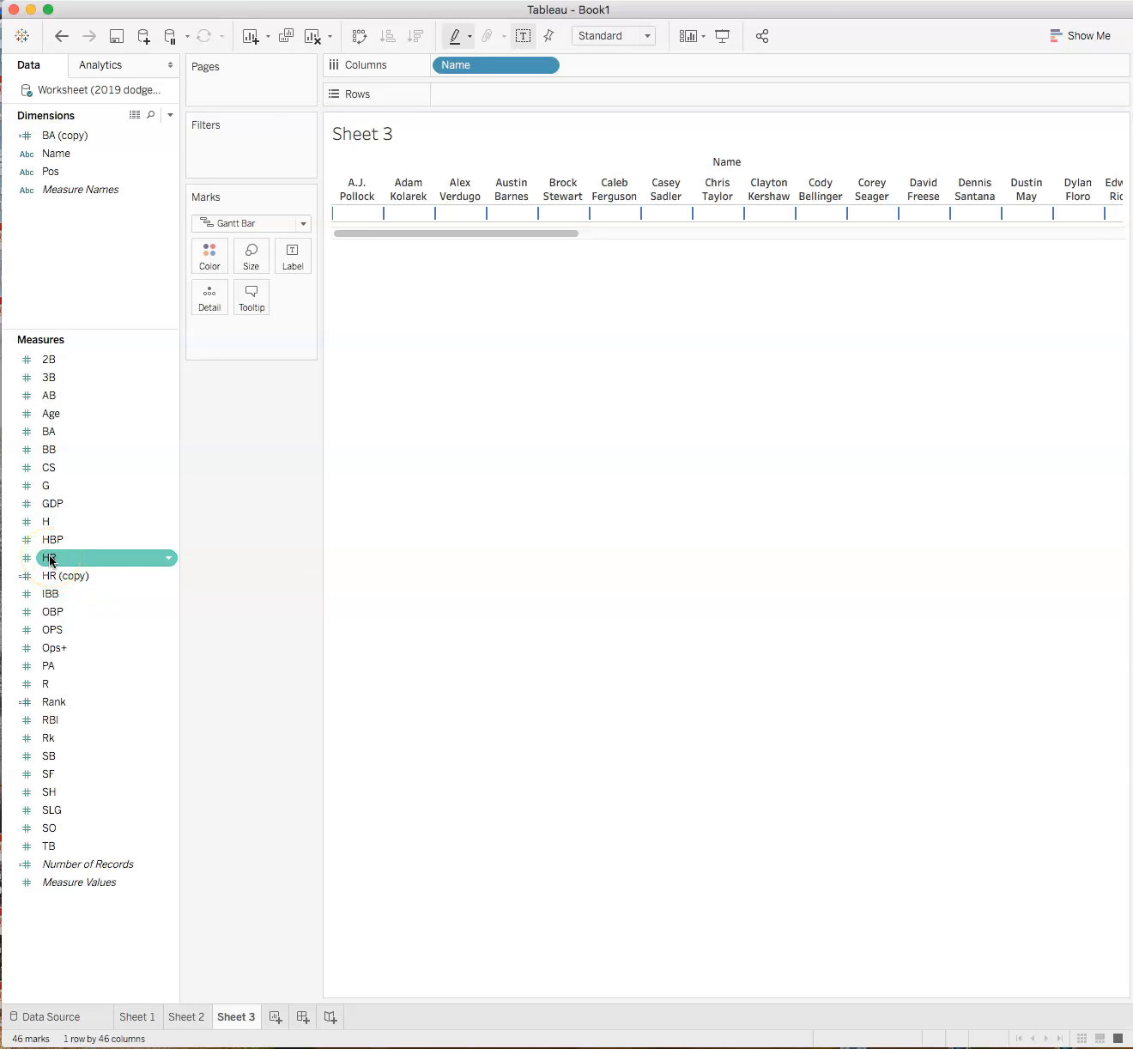
left_click_drag(52, 558, 283, 443)
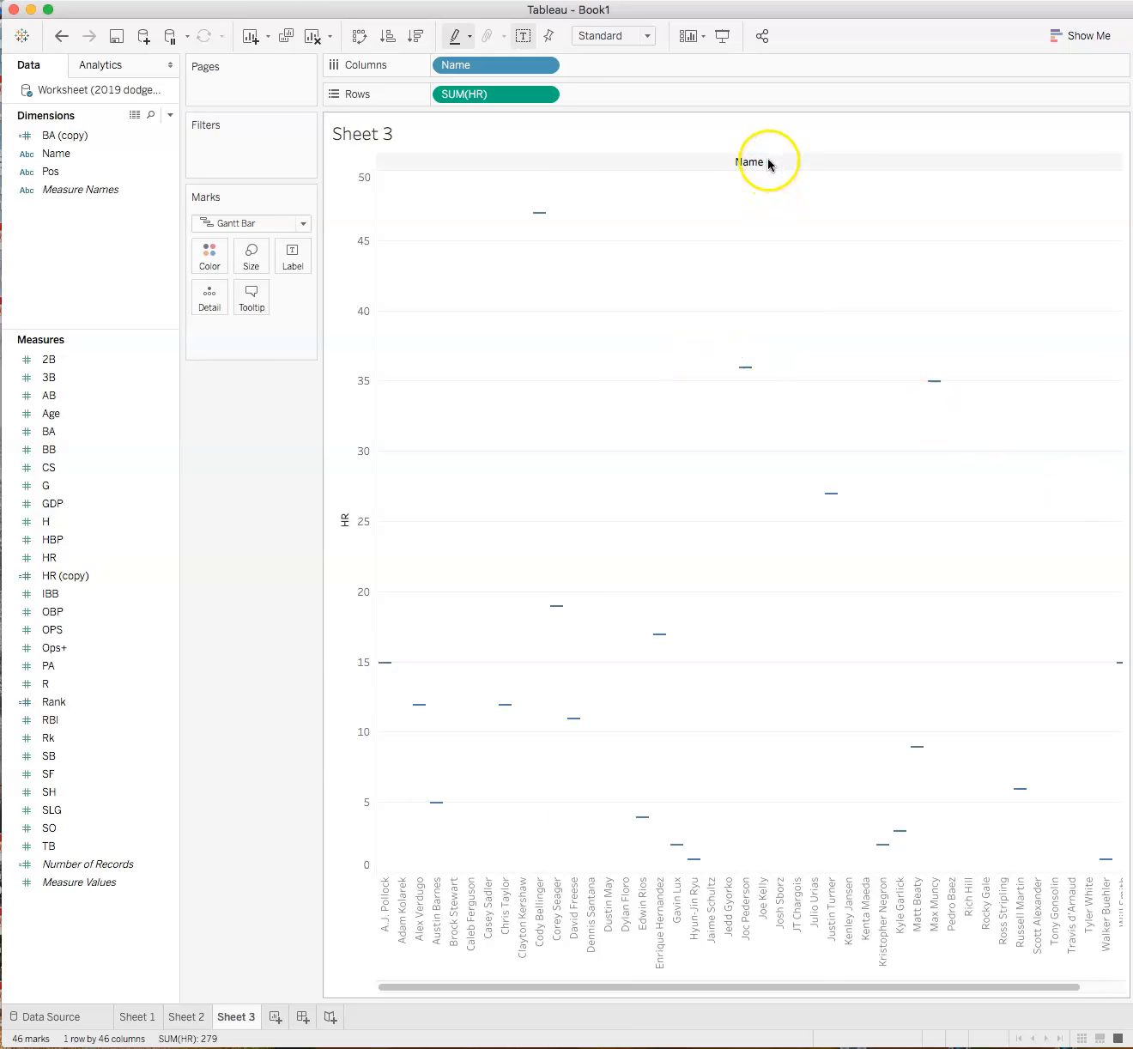
mouse_move(419, 393)
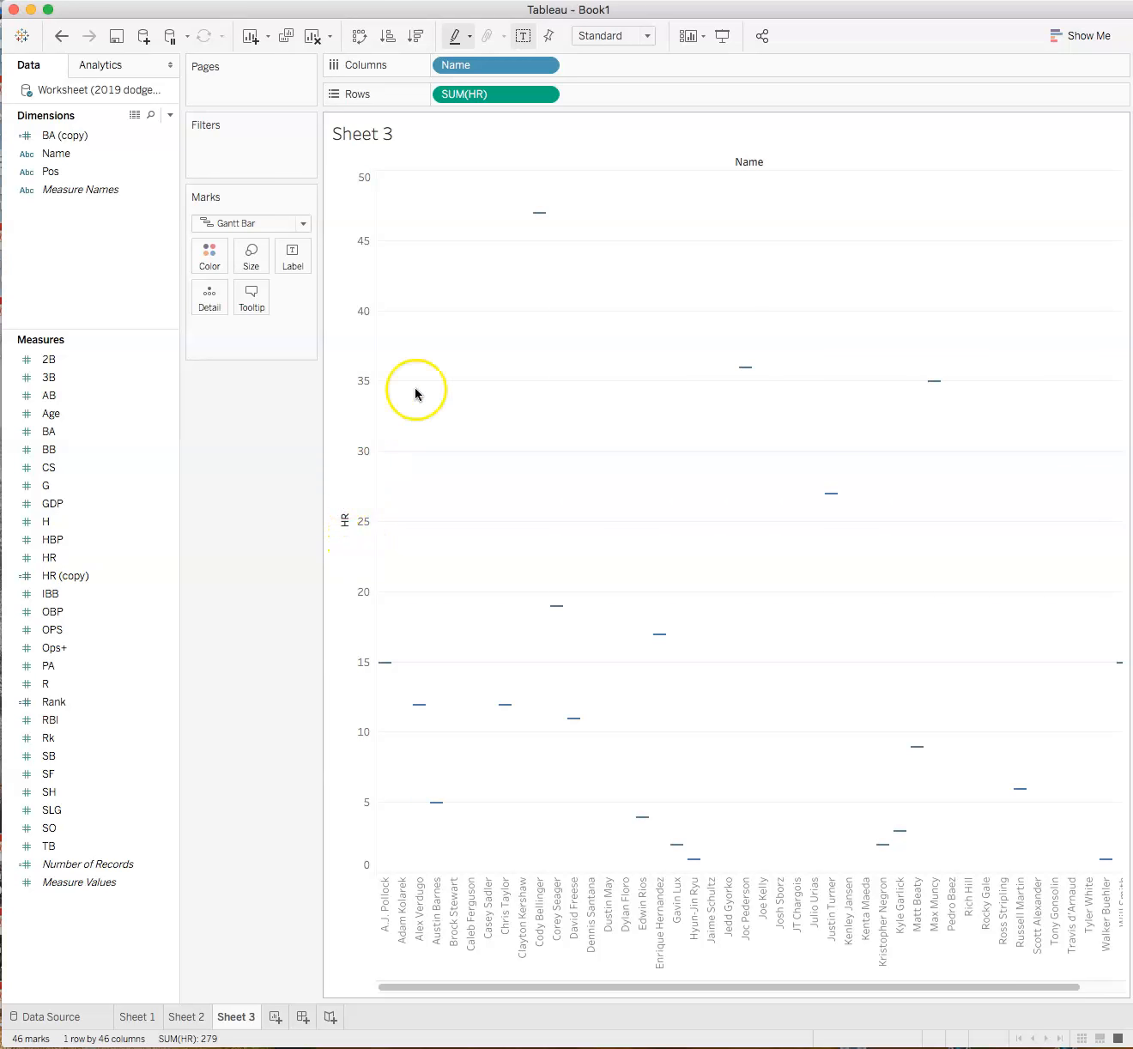
mouse_move(431, 850)
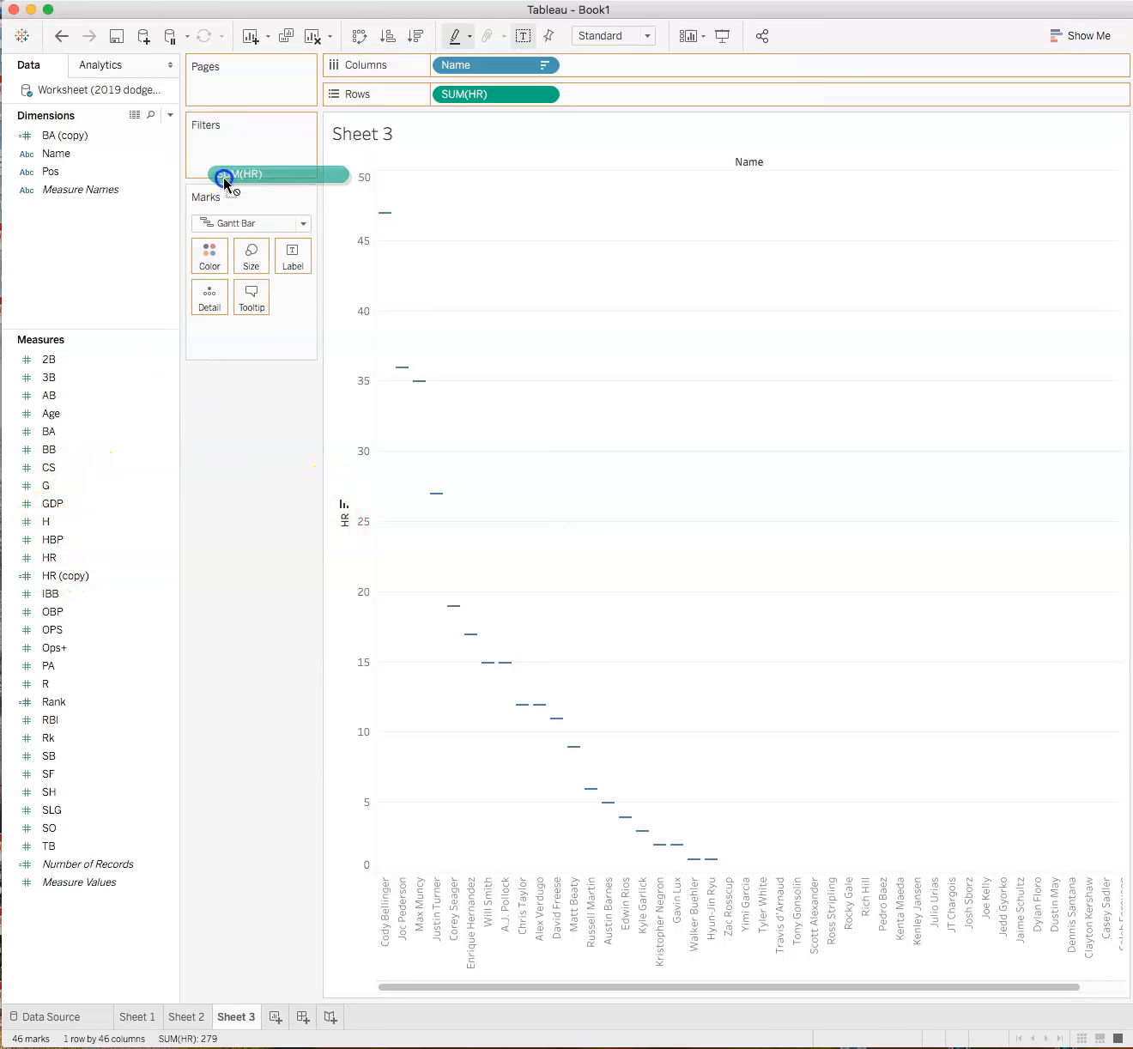
Step: Filter on Sum of HR with range 1 to 47, keeping the 20 hitters with home runs
left_click(249, 174)
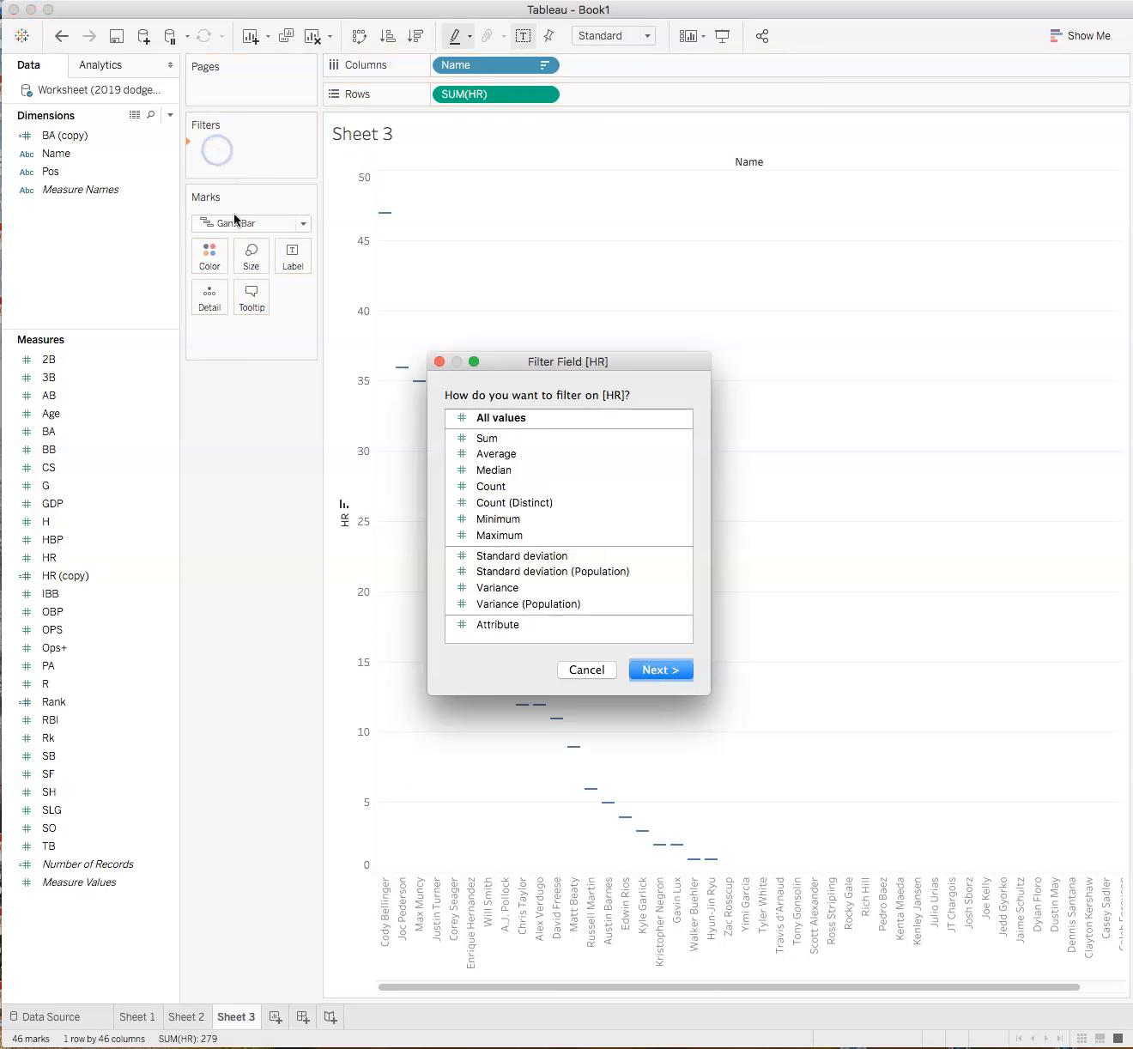
left_click(488, 438)
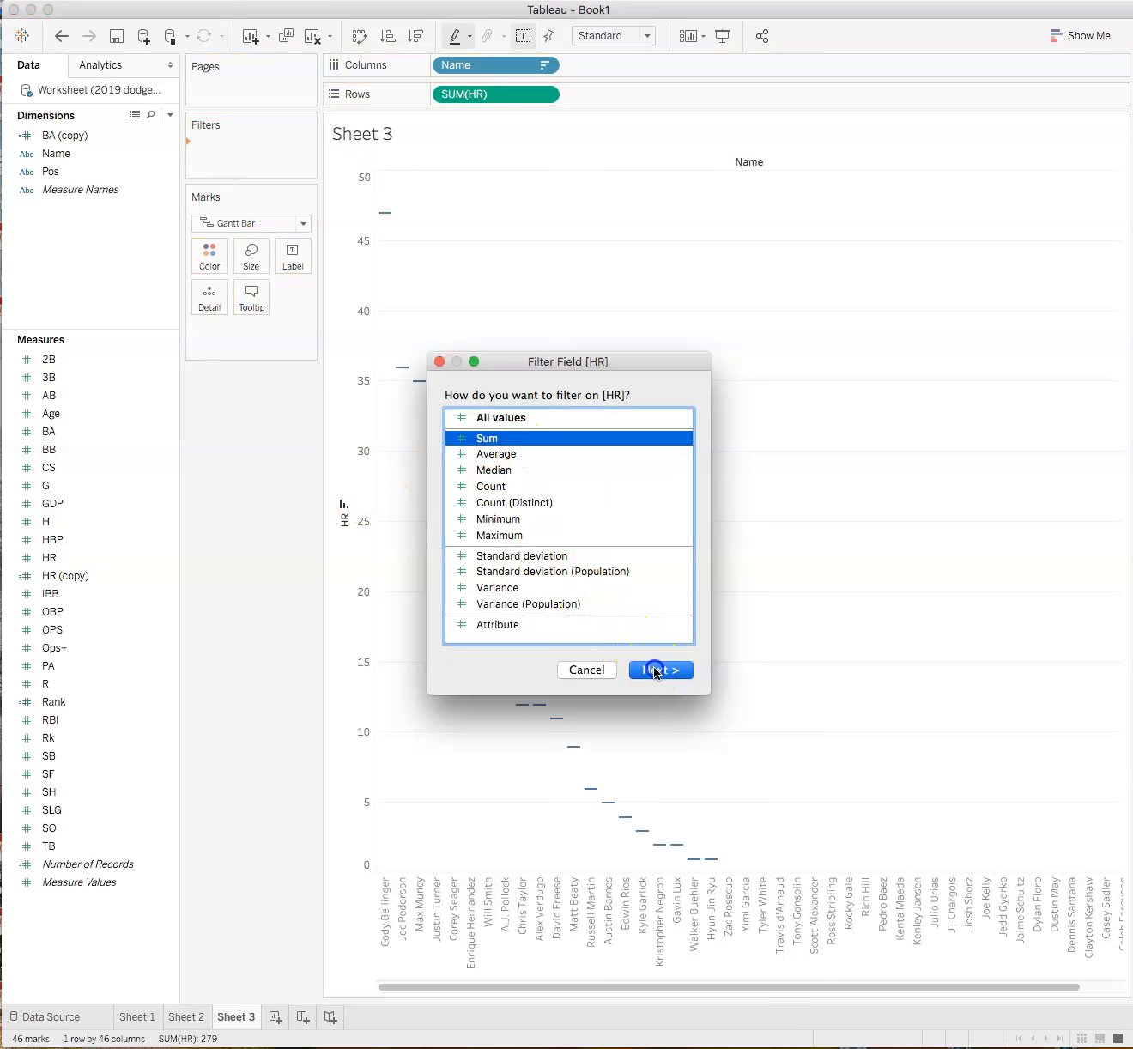
left_click(659, 669)
type("1")
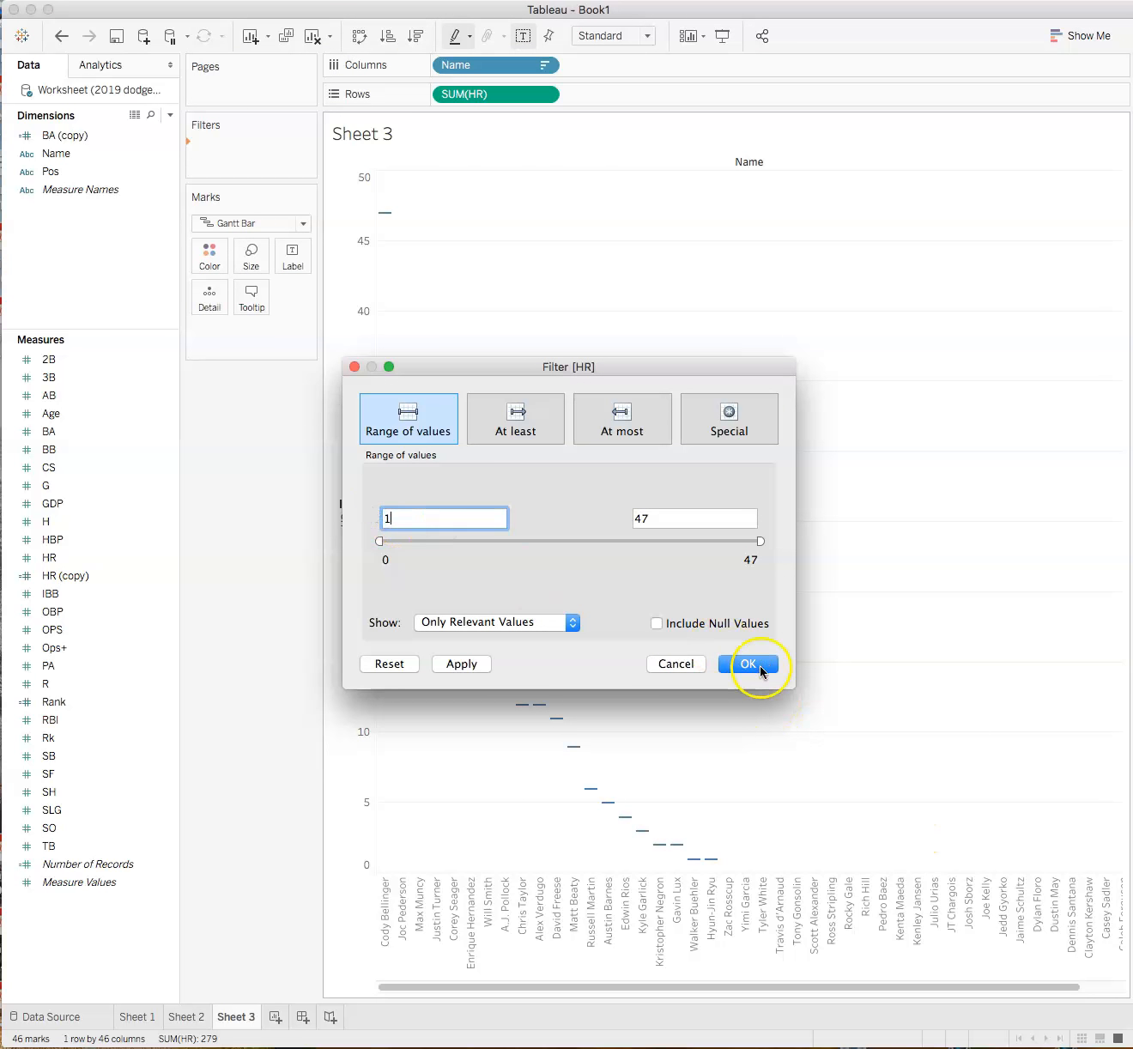
left_click(747, 662)
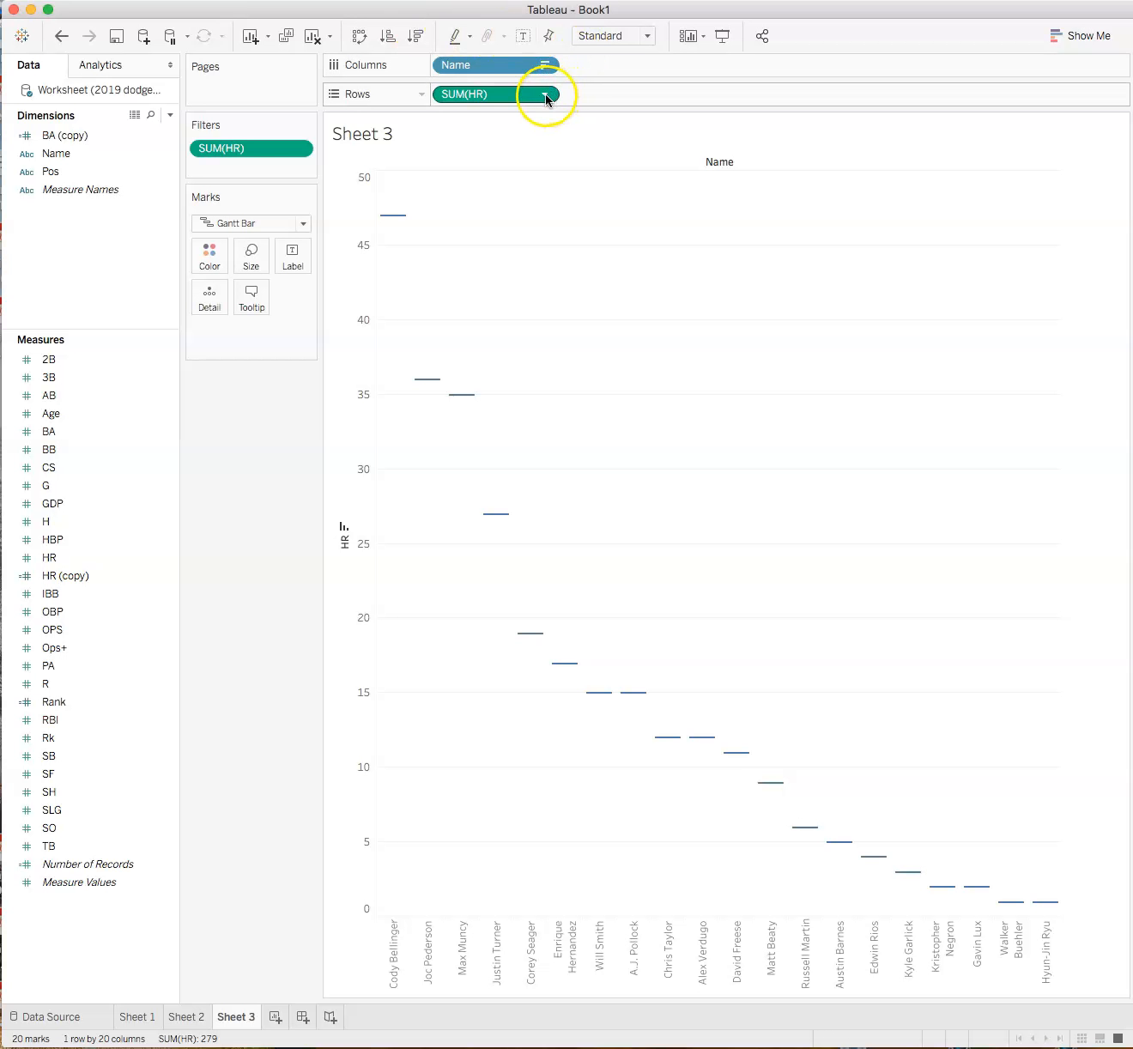
Step: Apply a Running Total quick table calculation to SUM(HR) on Rows
left_click(549, 95)
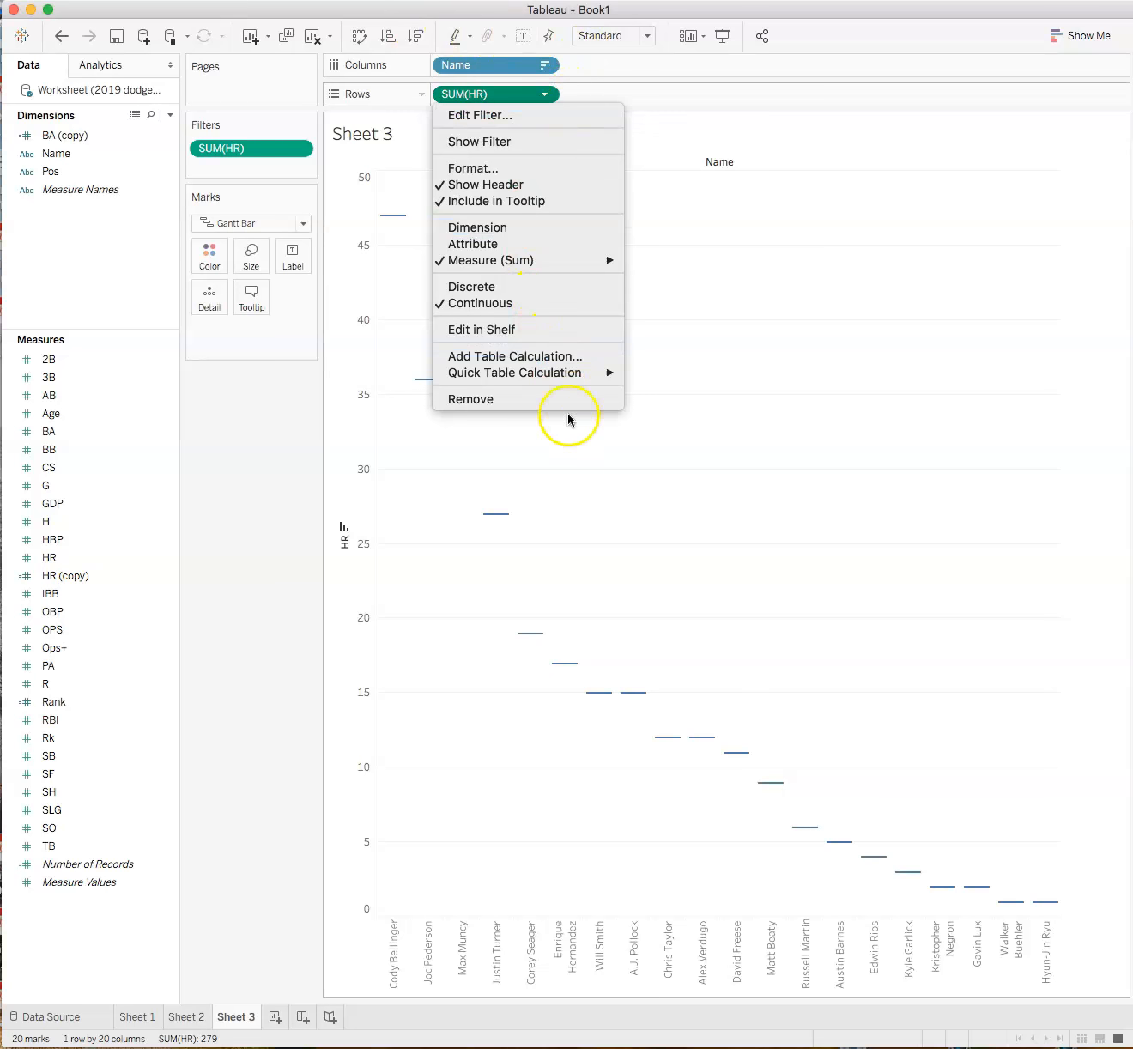
mouse_move(513, 373)
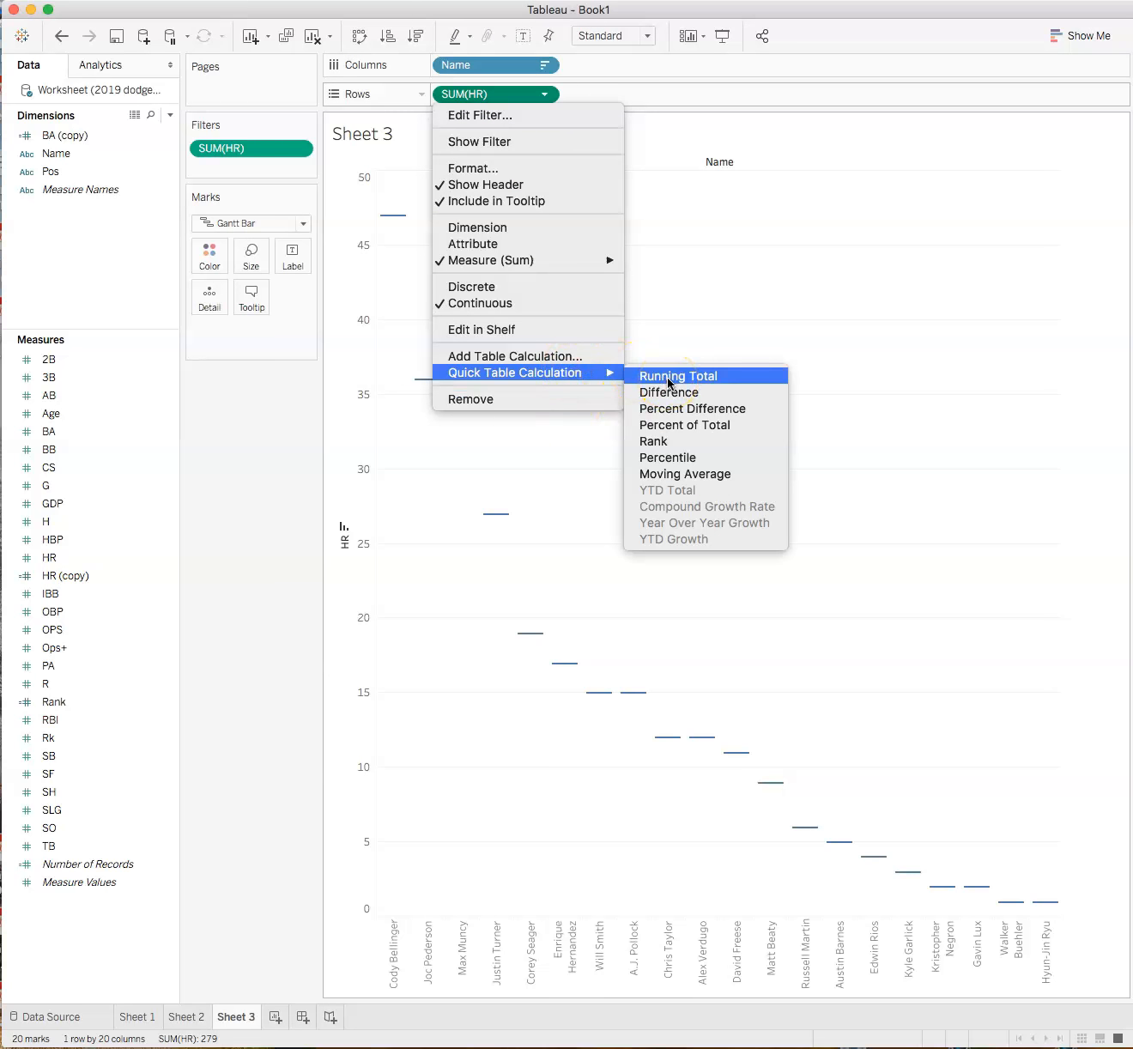
left_click(678, 374)
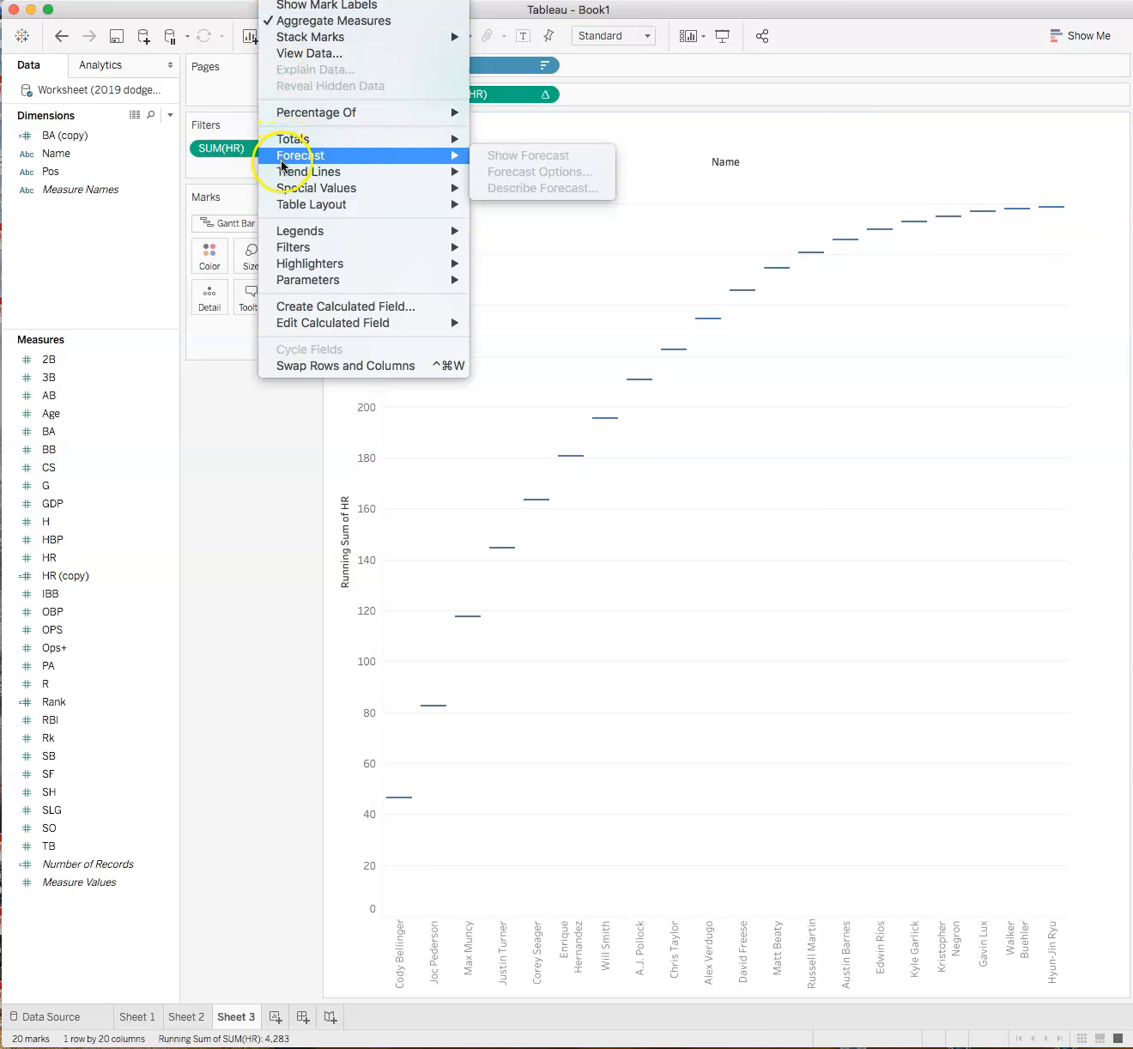
mouse_move(316, 264)
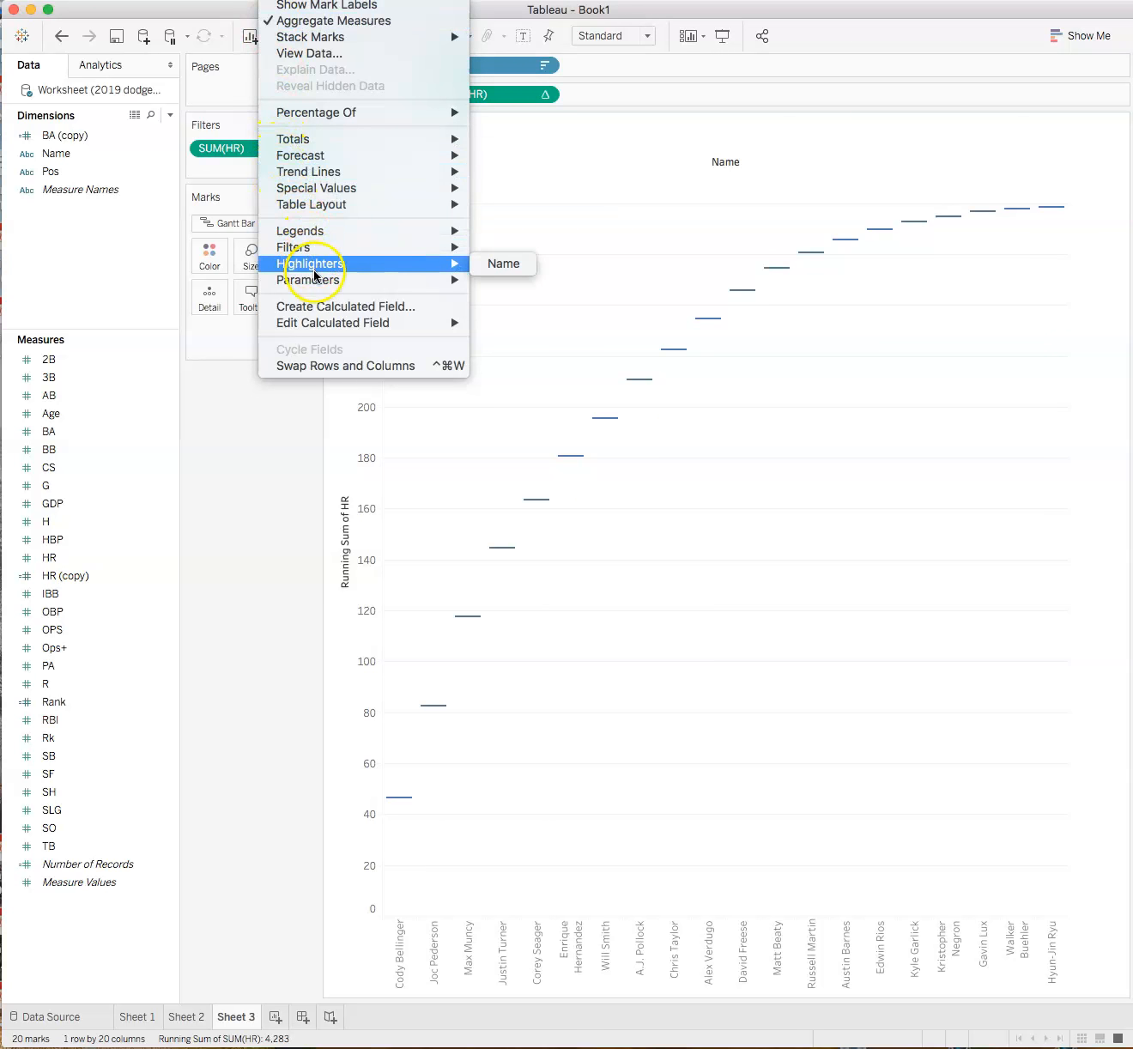
mouse_move(293, 137)
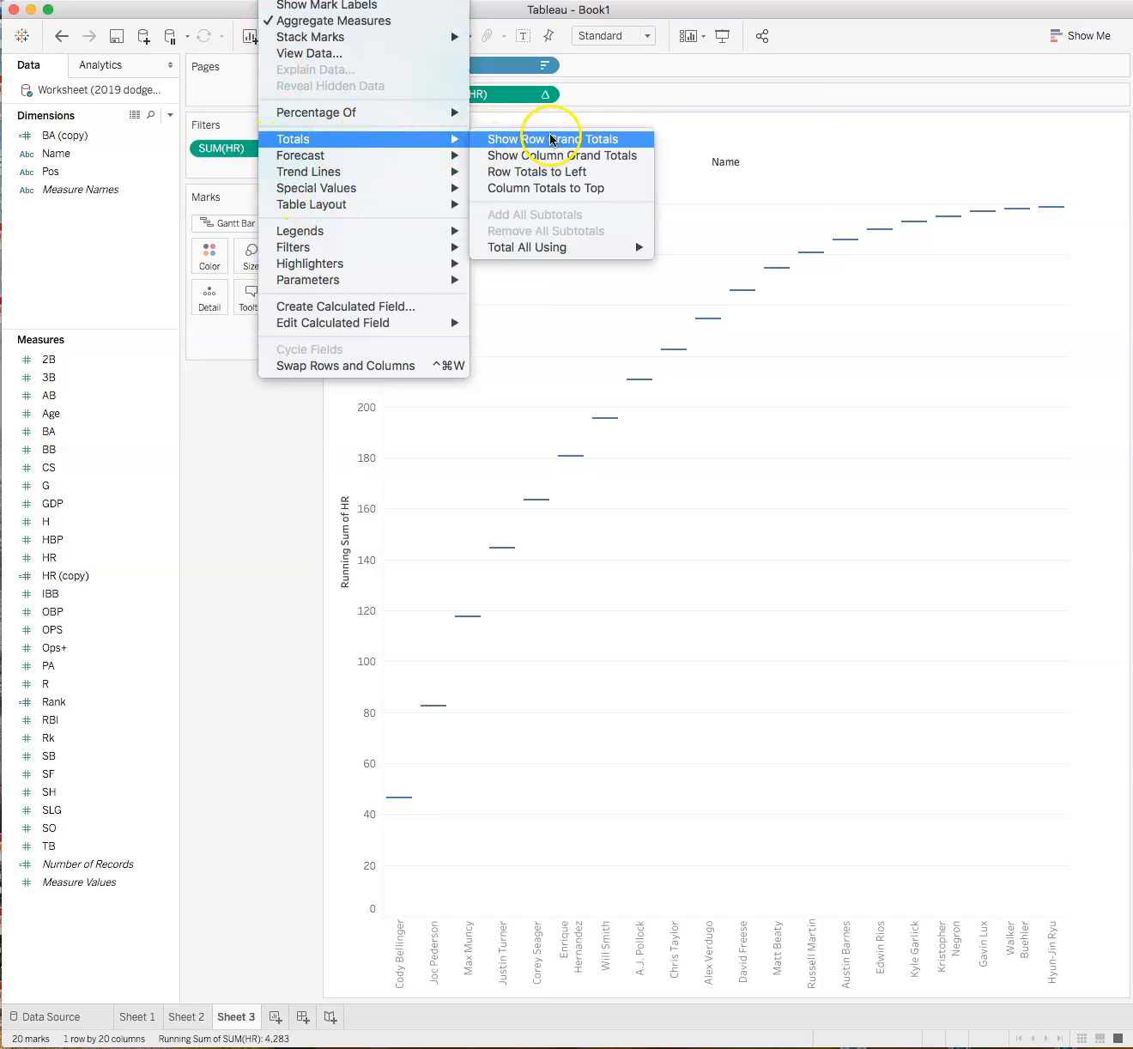
mouse_move(370, 7)
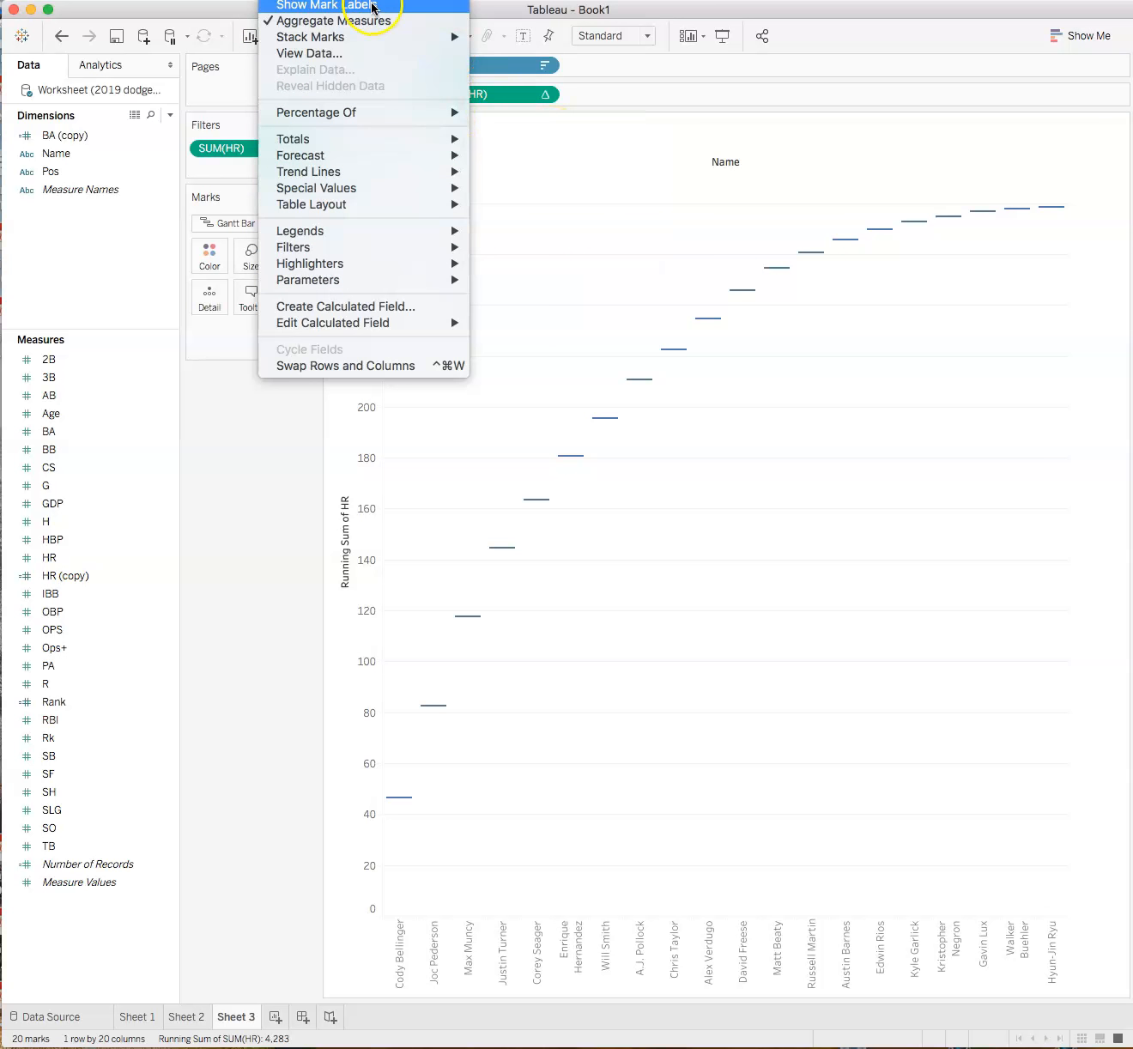
left_click(328, 5)
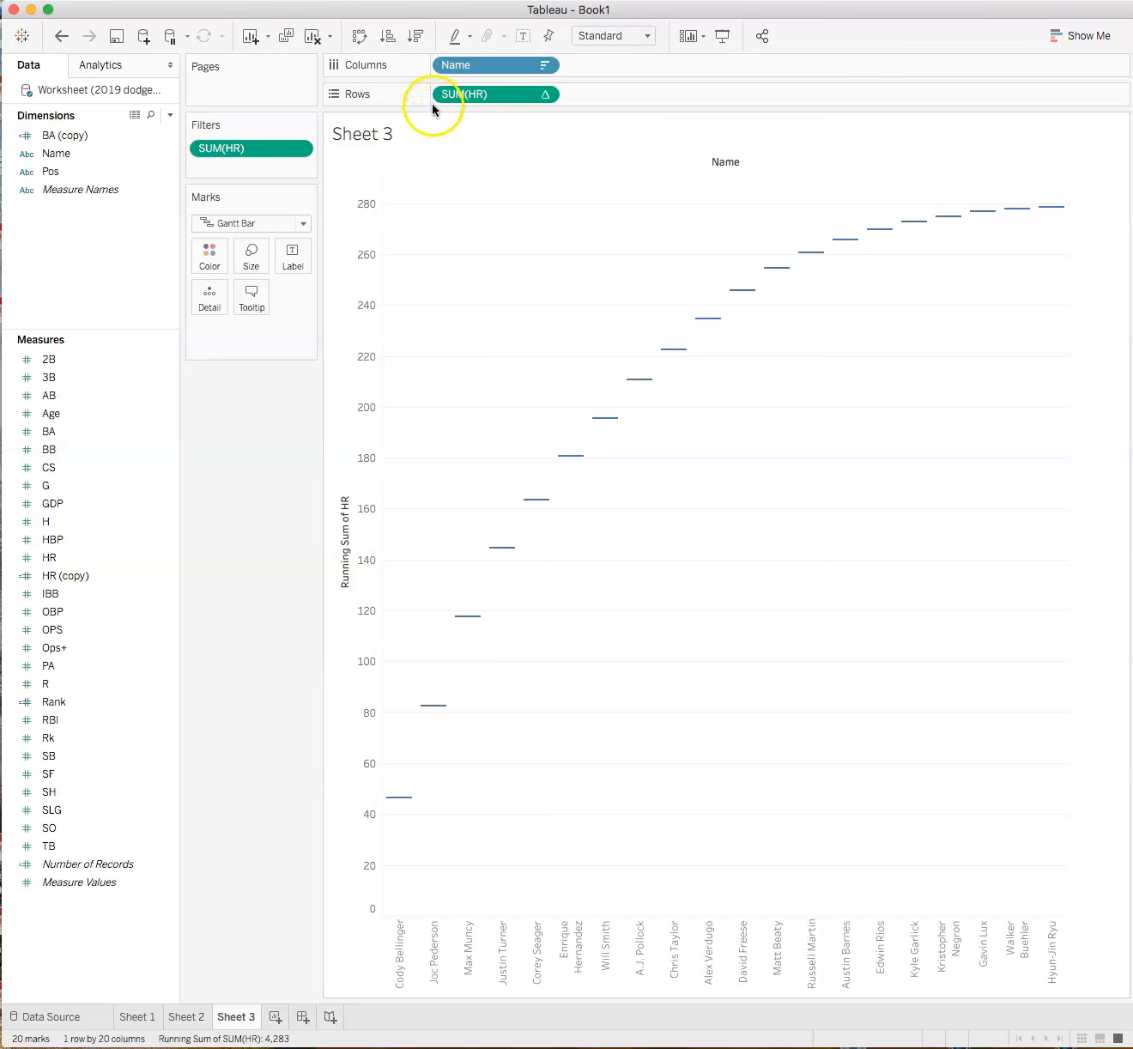
mouse_move(464, 94)
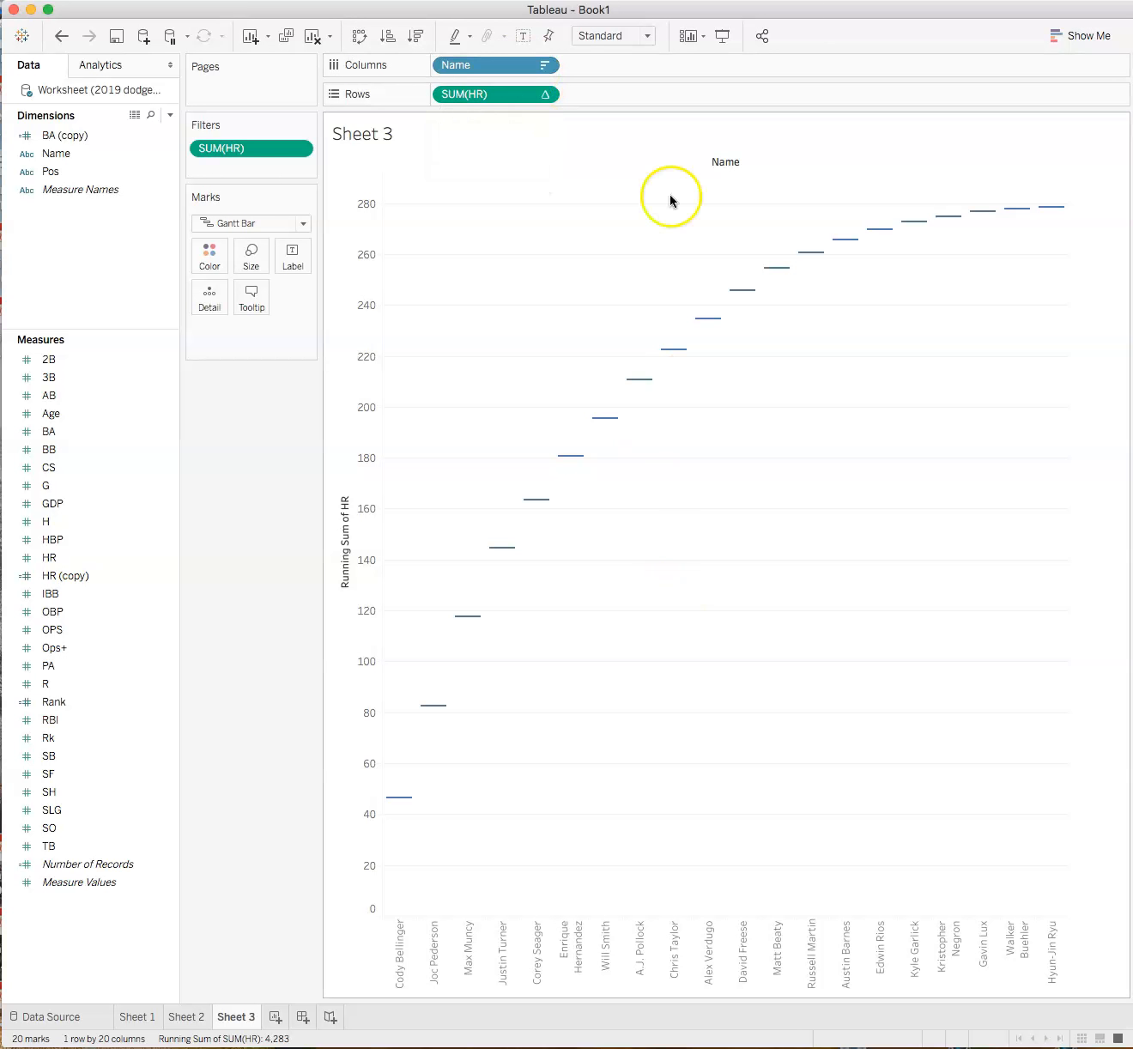
mouse_move(618, 563)
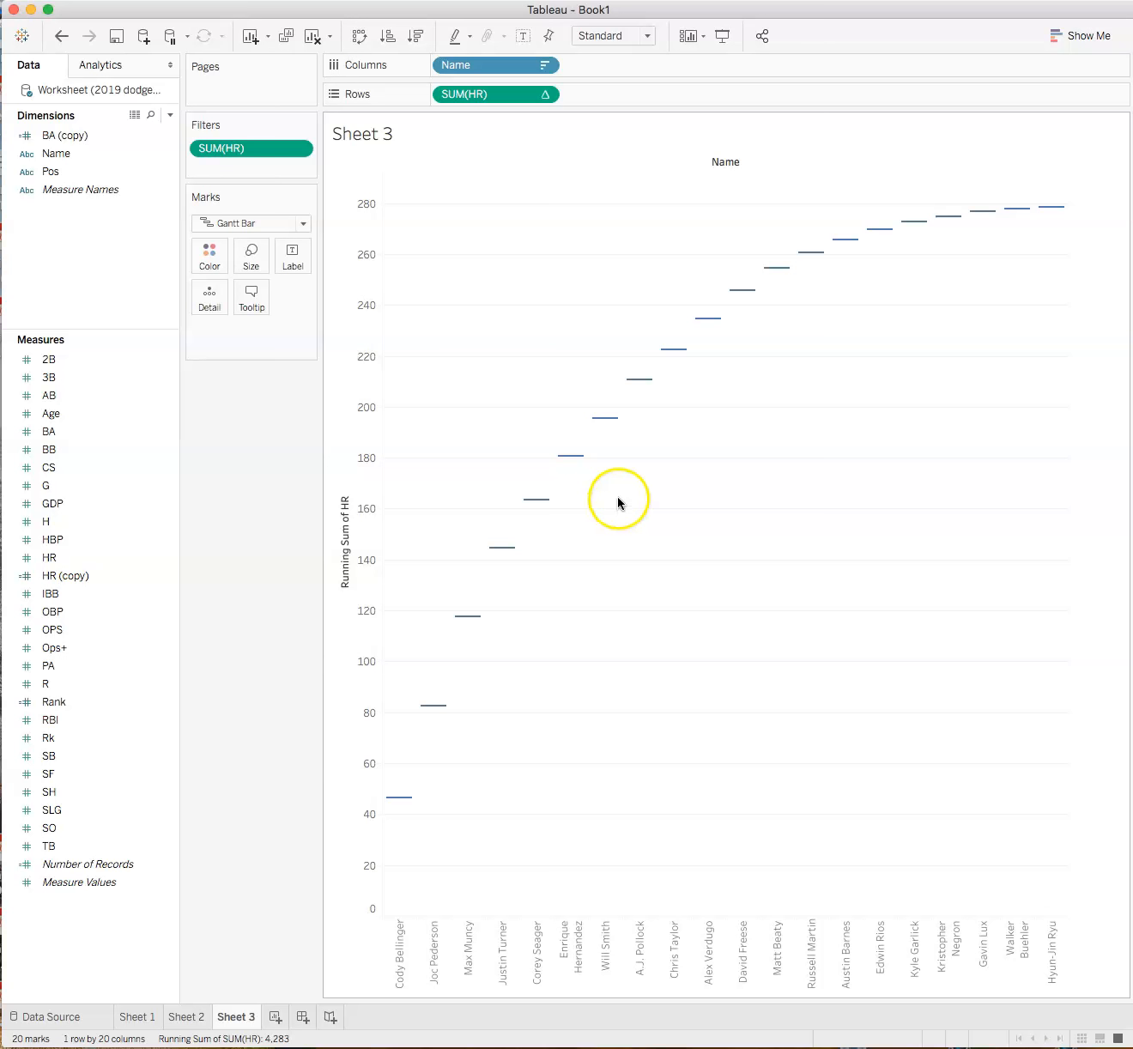
mouse_move(608, 504)
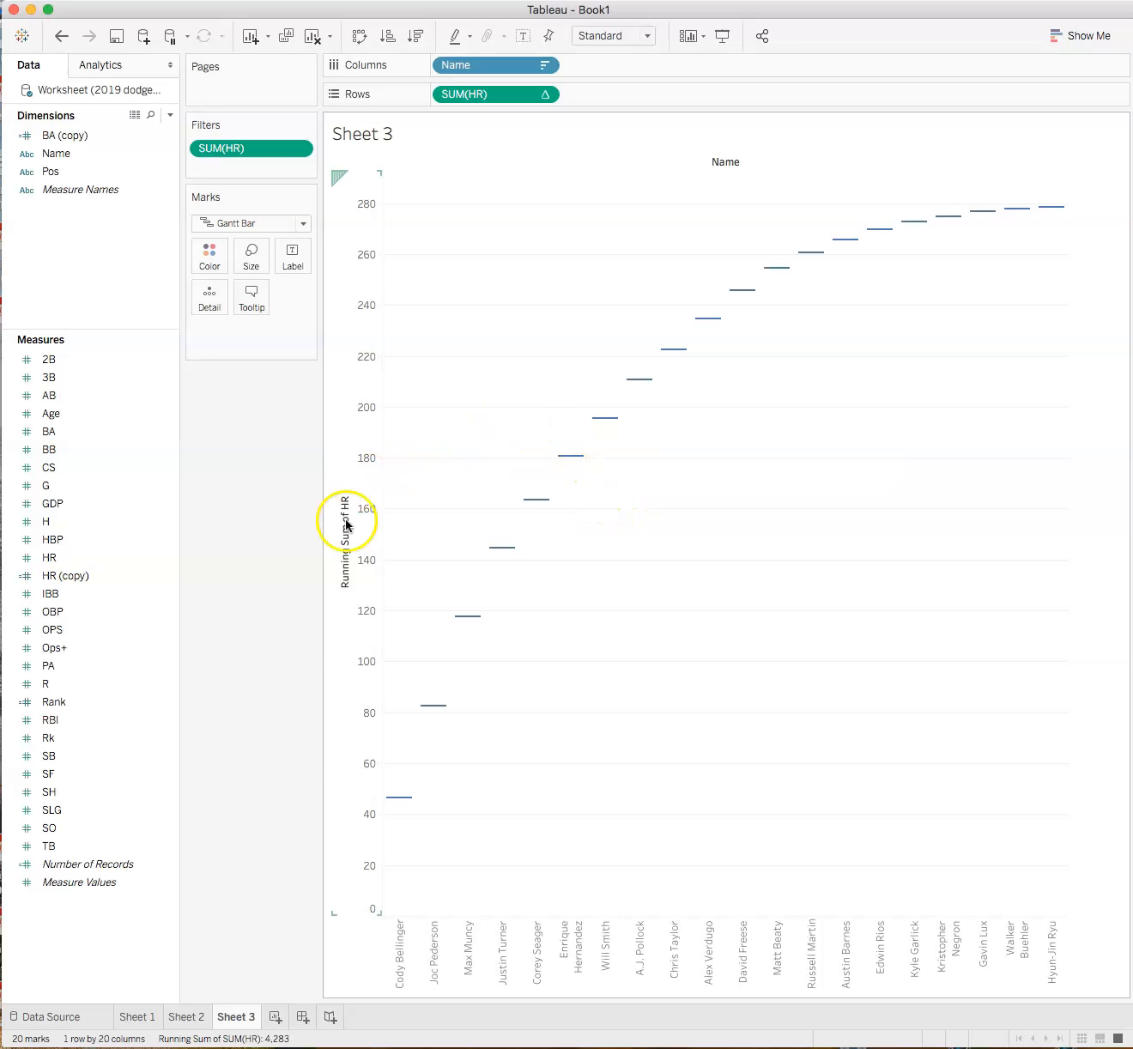
Step: Create calculated field Calculation1 from HR, defined as [HR] * -1
right_click(49, 557)
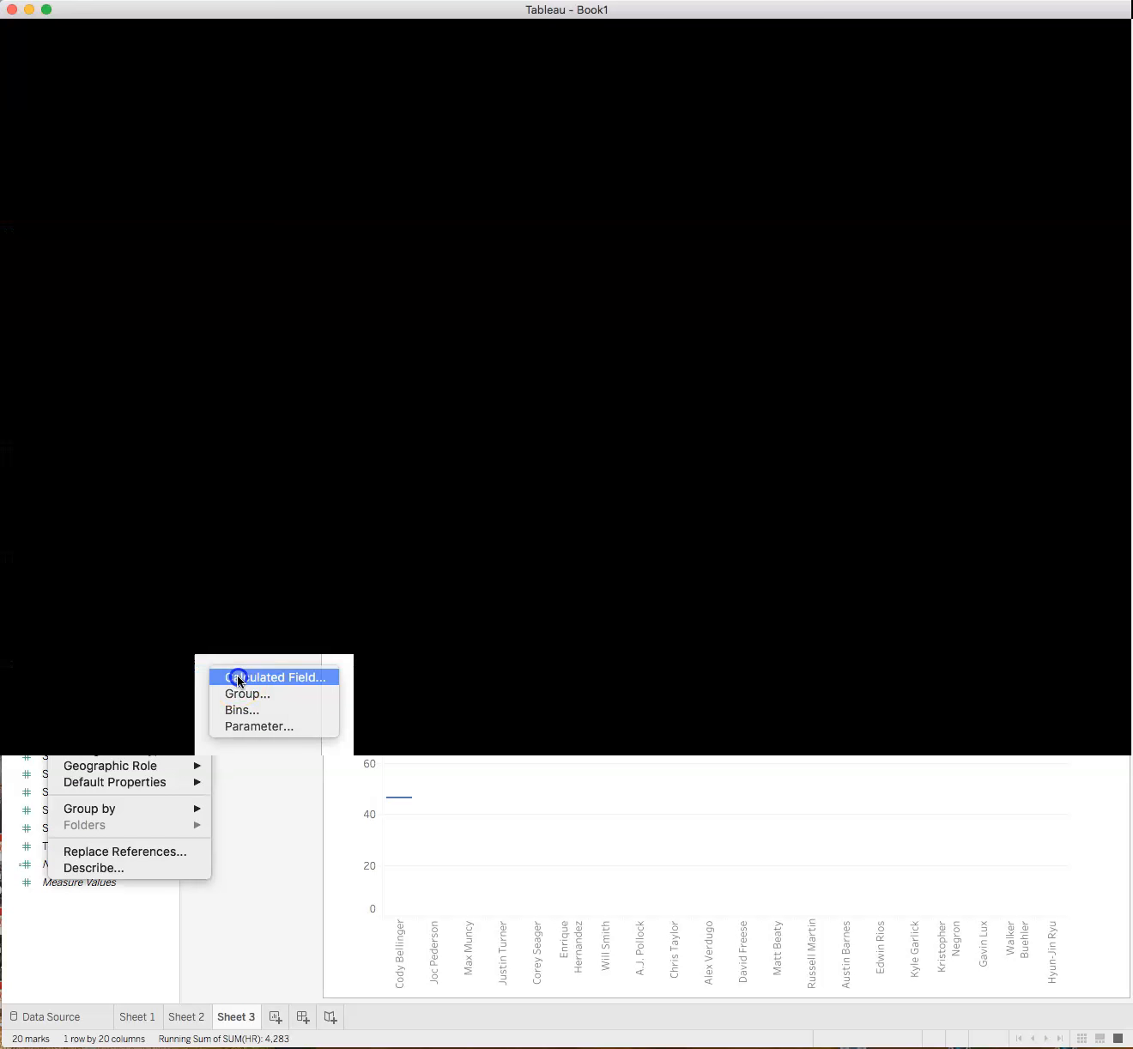
left_click(275, 676)
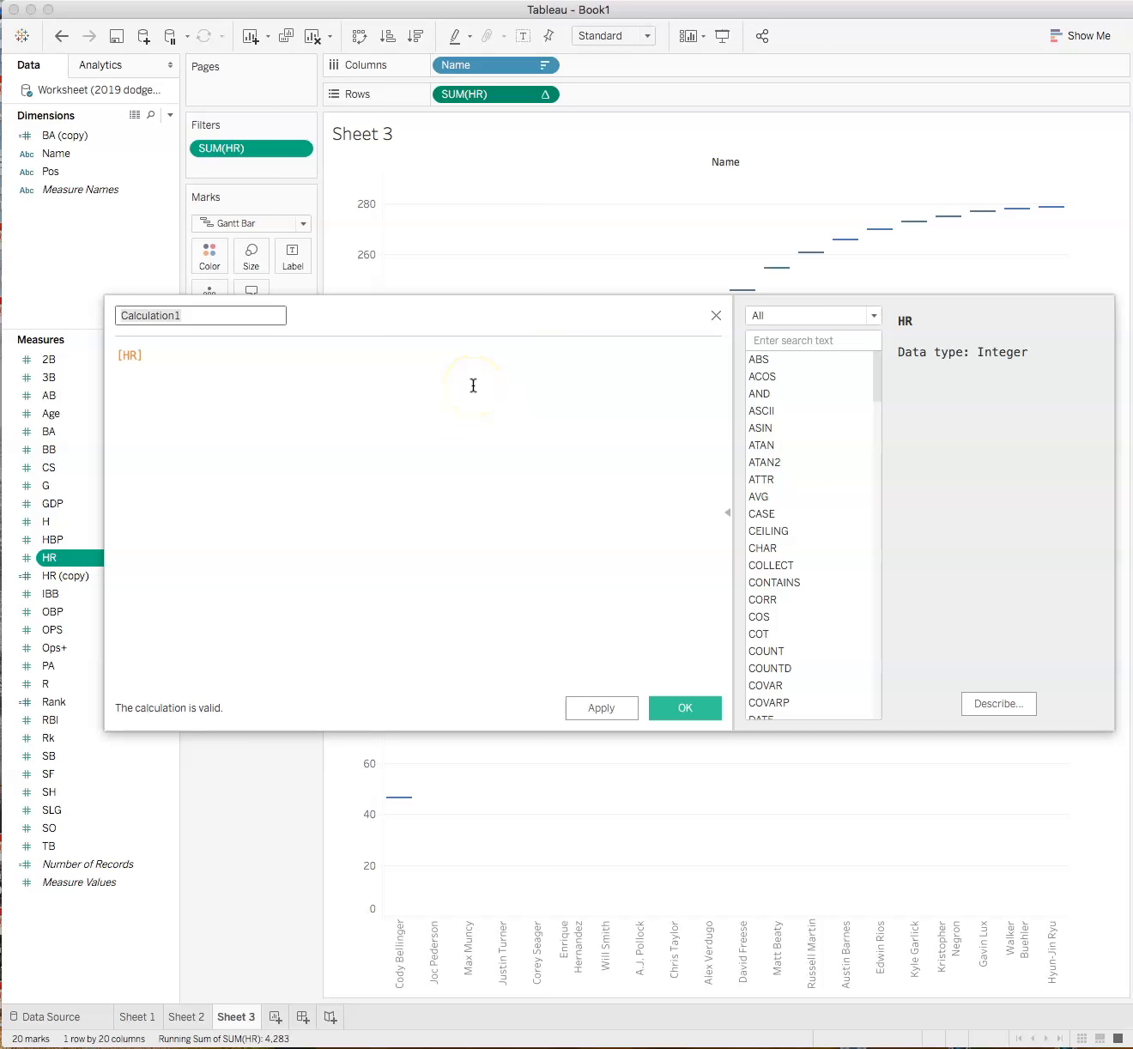
mouse_move(487, 345)
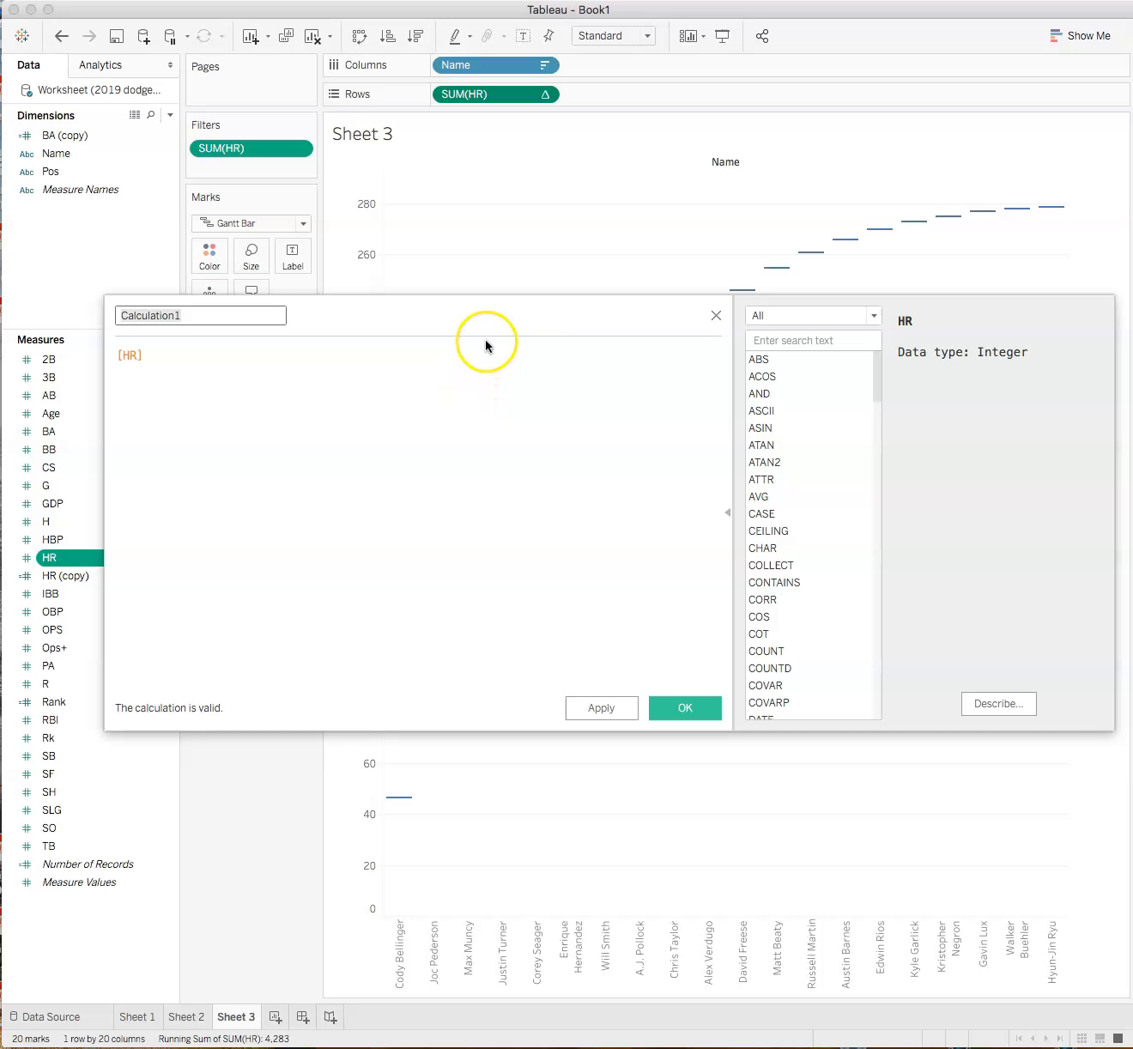
mouse_move(481, 351)
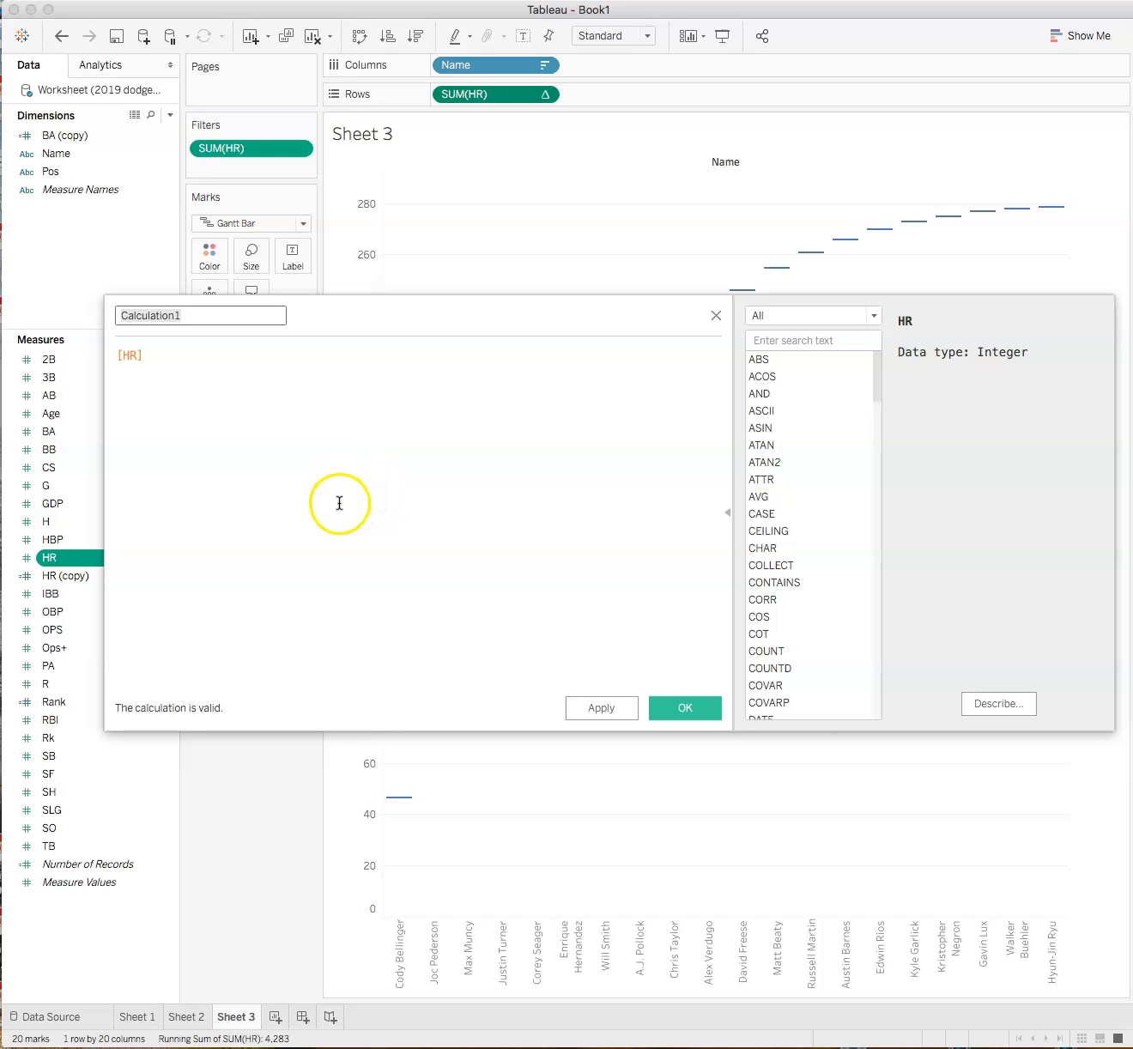
mouse_move(271, 412)
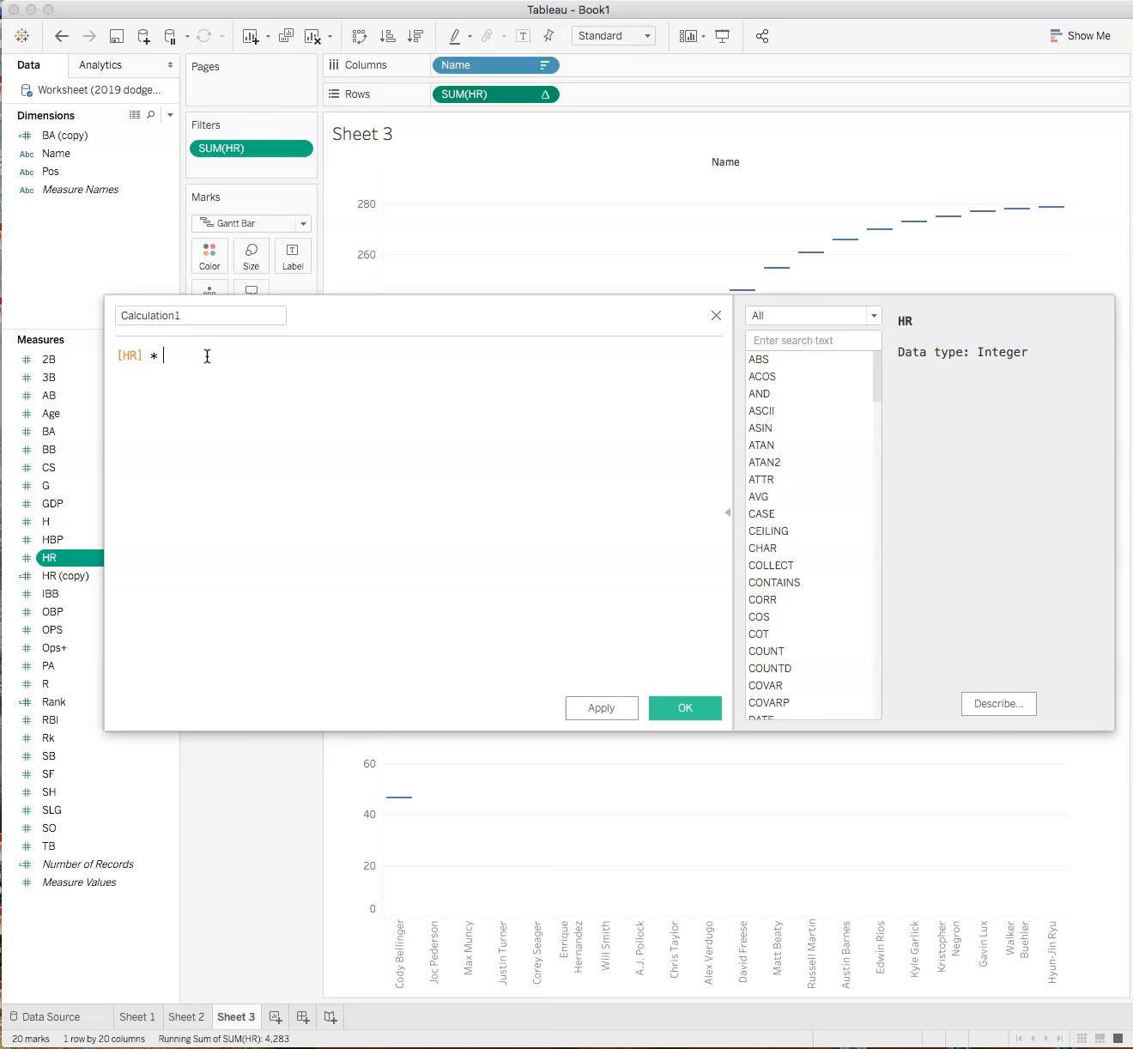
type("-1")
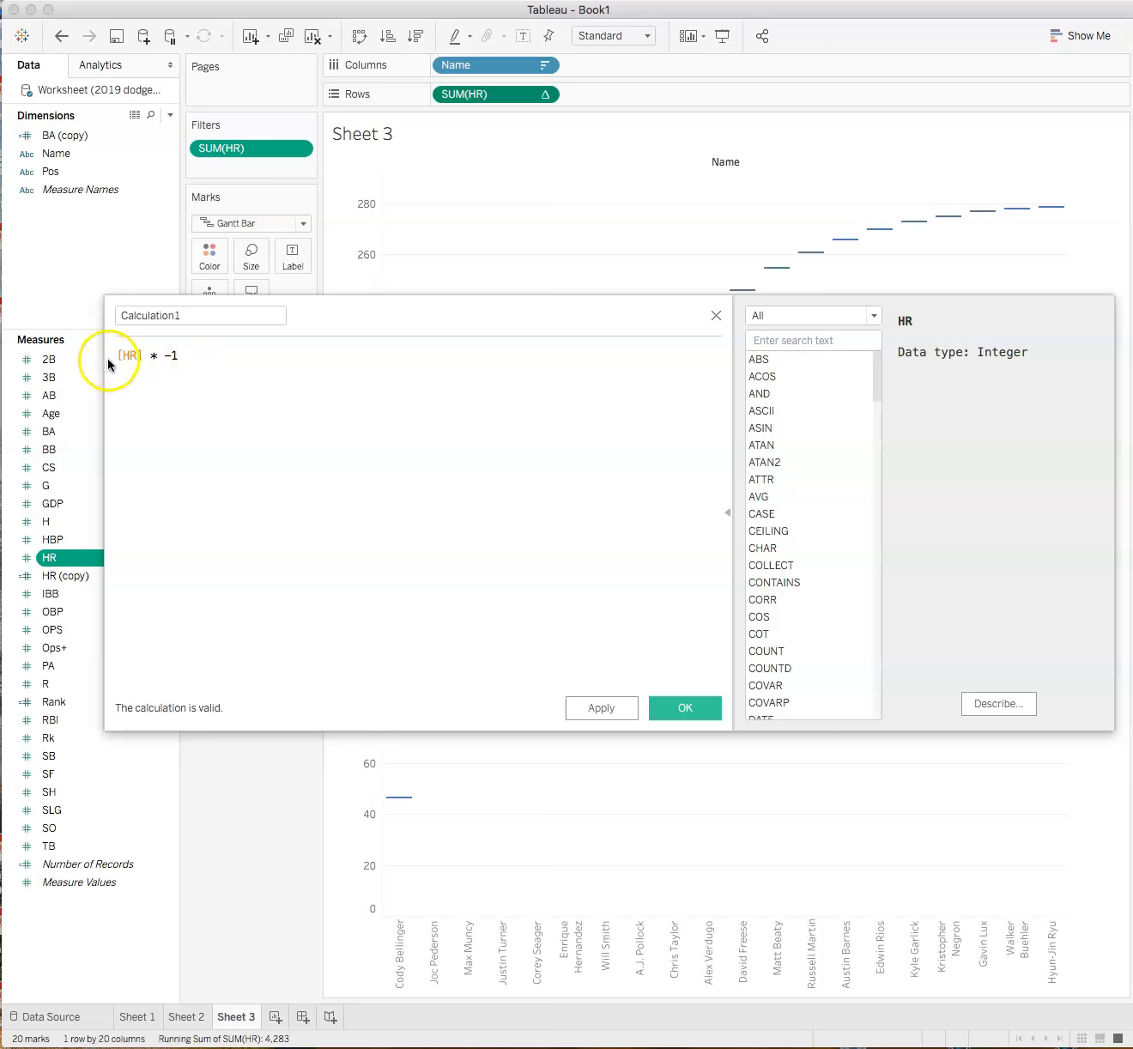
mouse_move(434, 920)
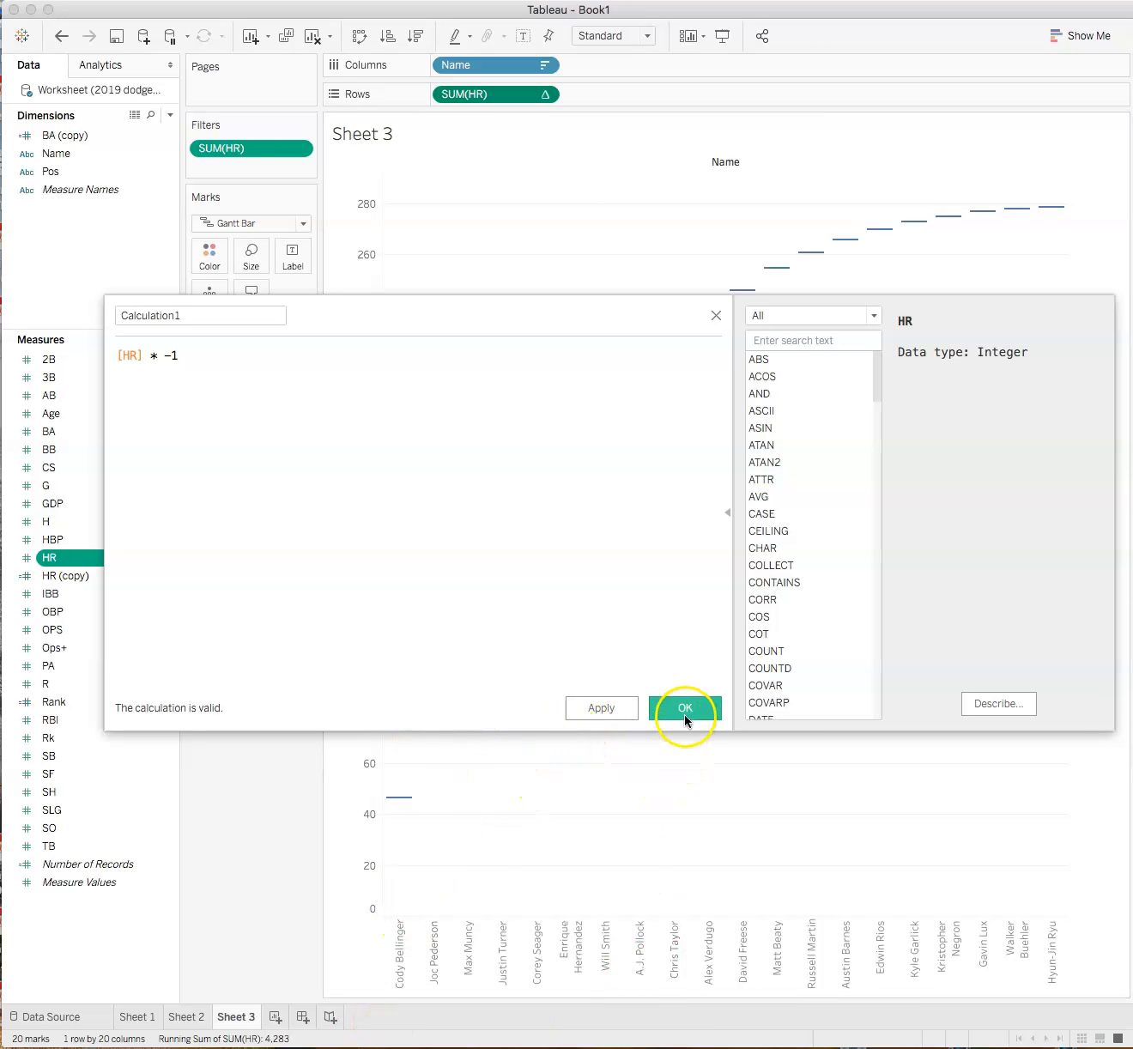
left_click(683, 707)
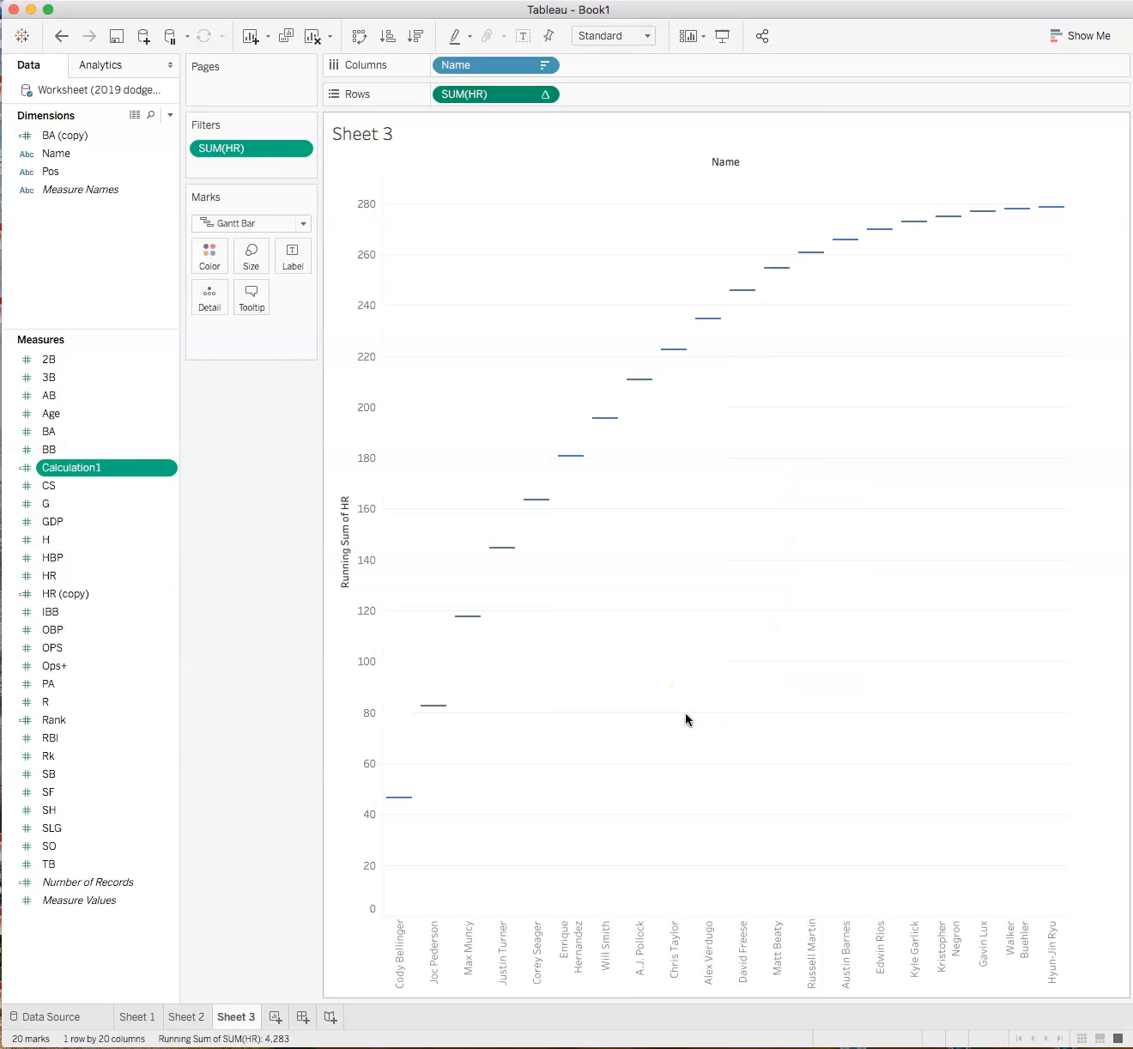
mouse_move(193, 385)
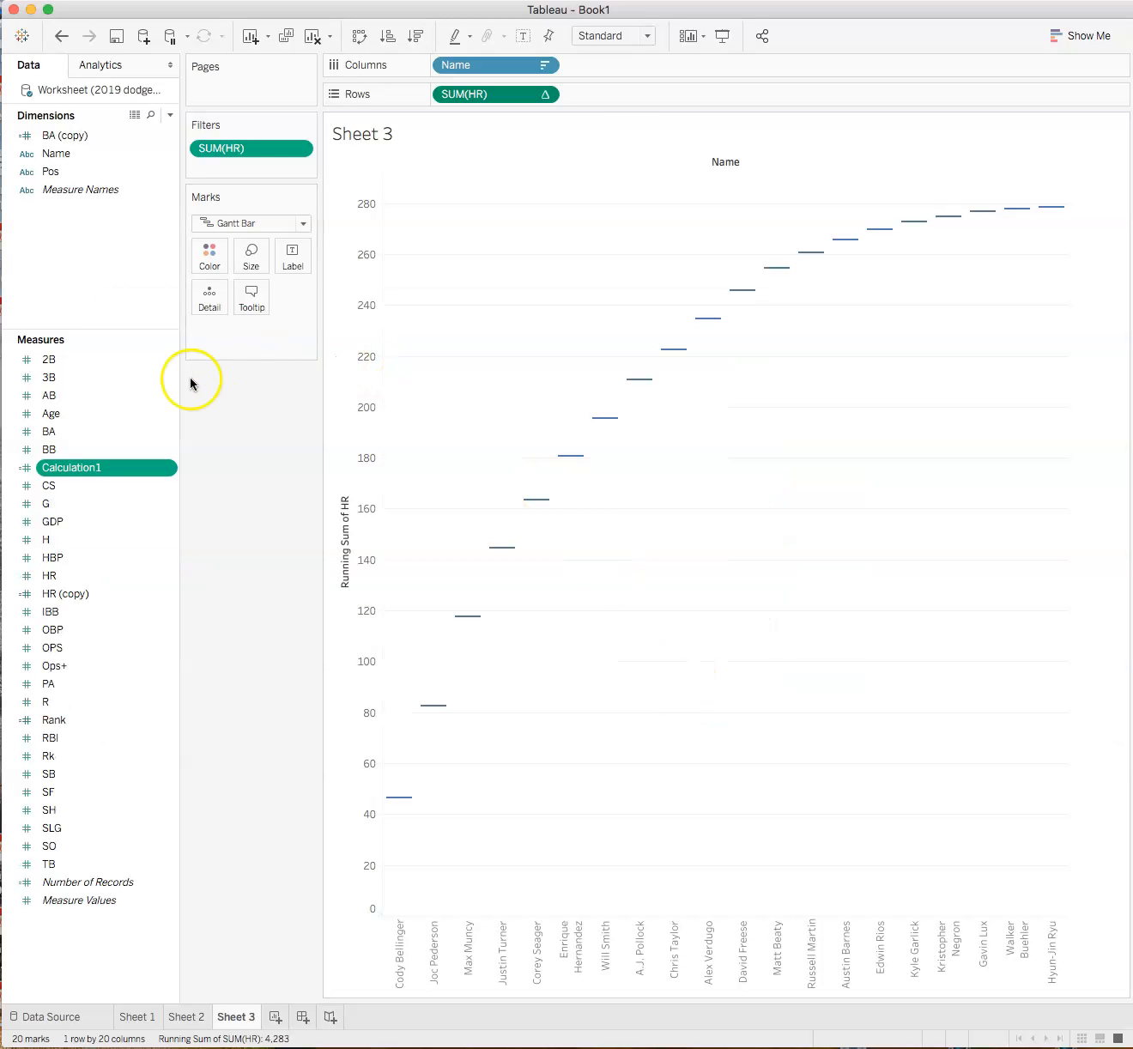
mouse_move(89, 36)
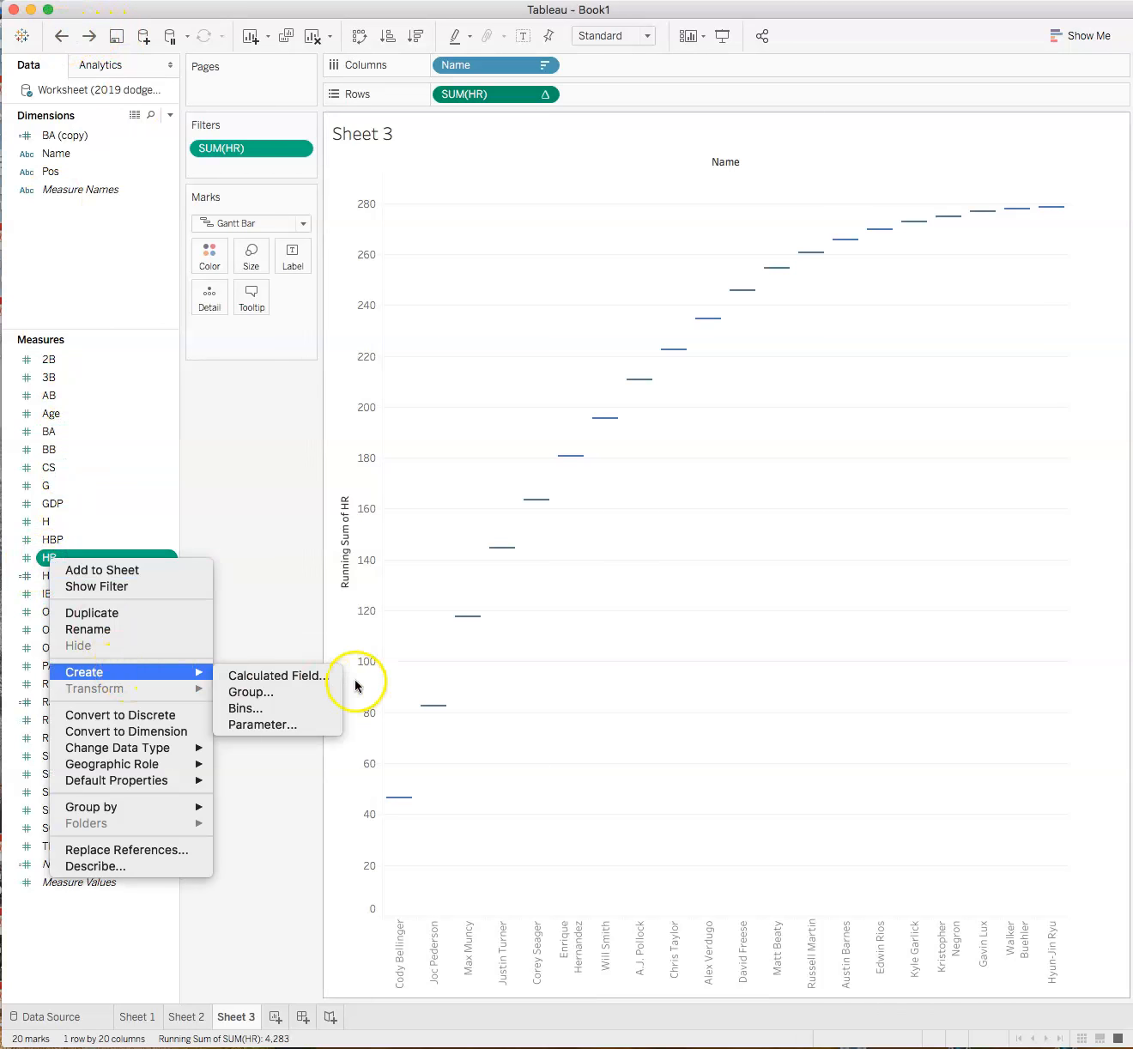
Step: Create calculated field named HR revised, defined as [HR] * -1
left_click(275, 676)
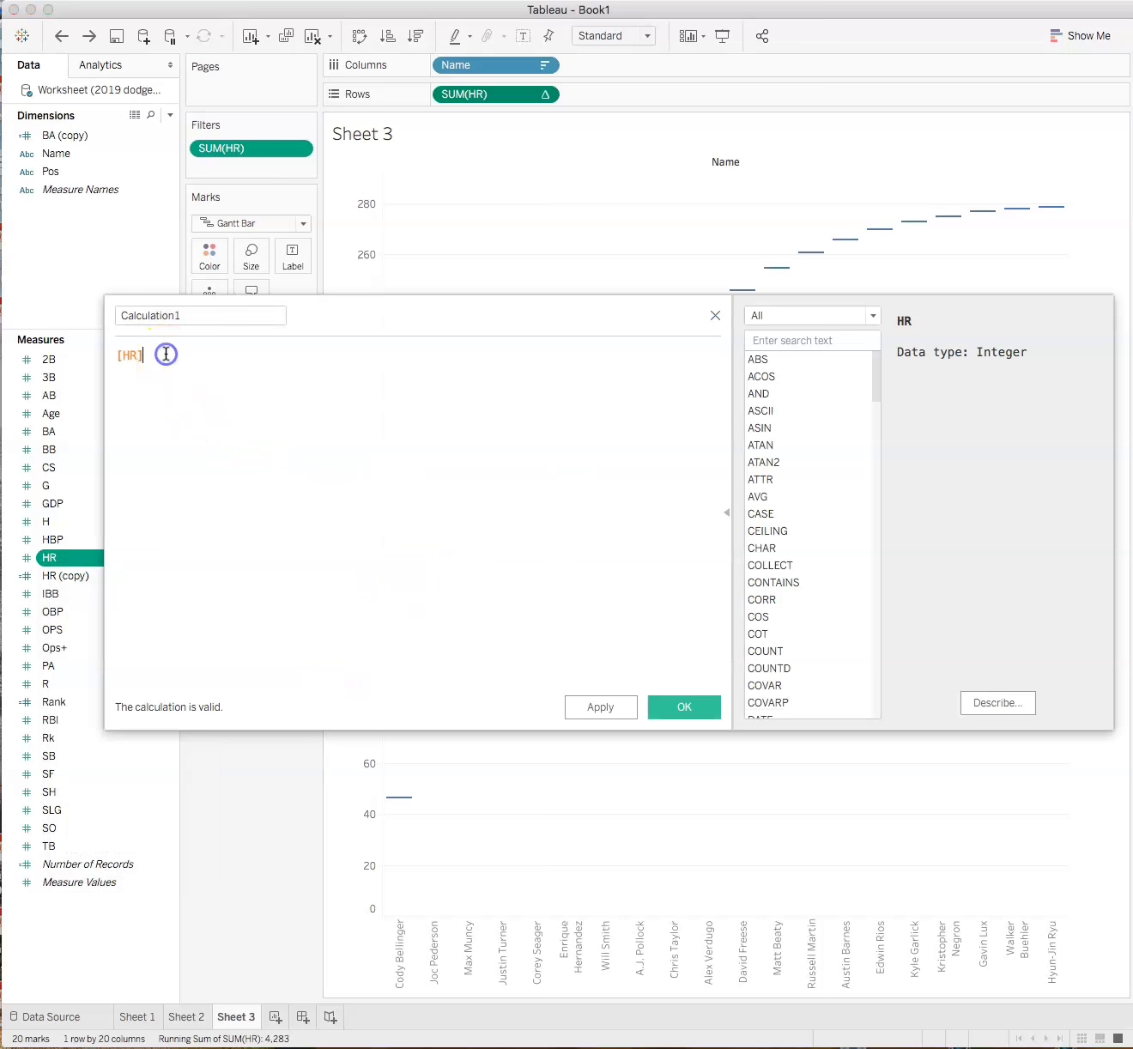
type("* 1")
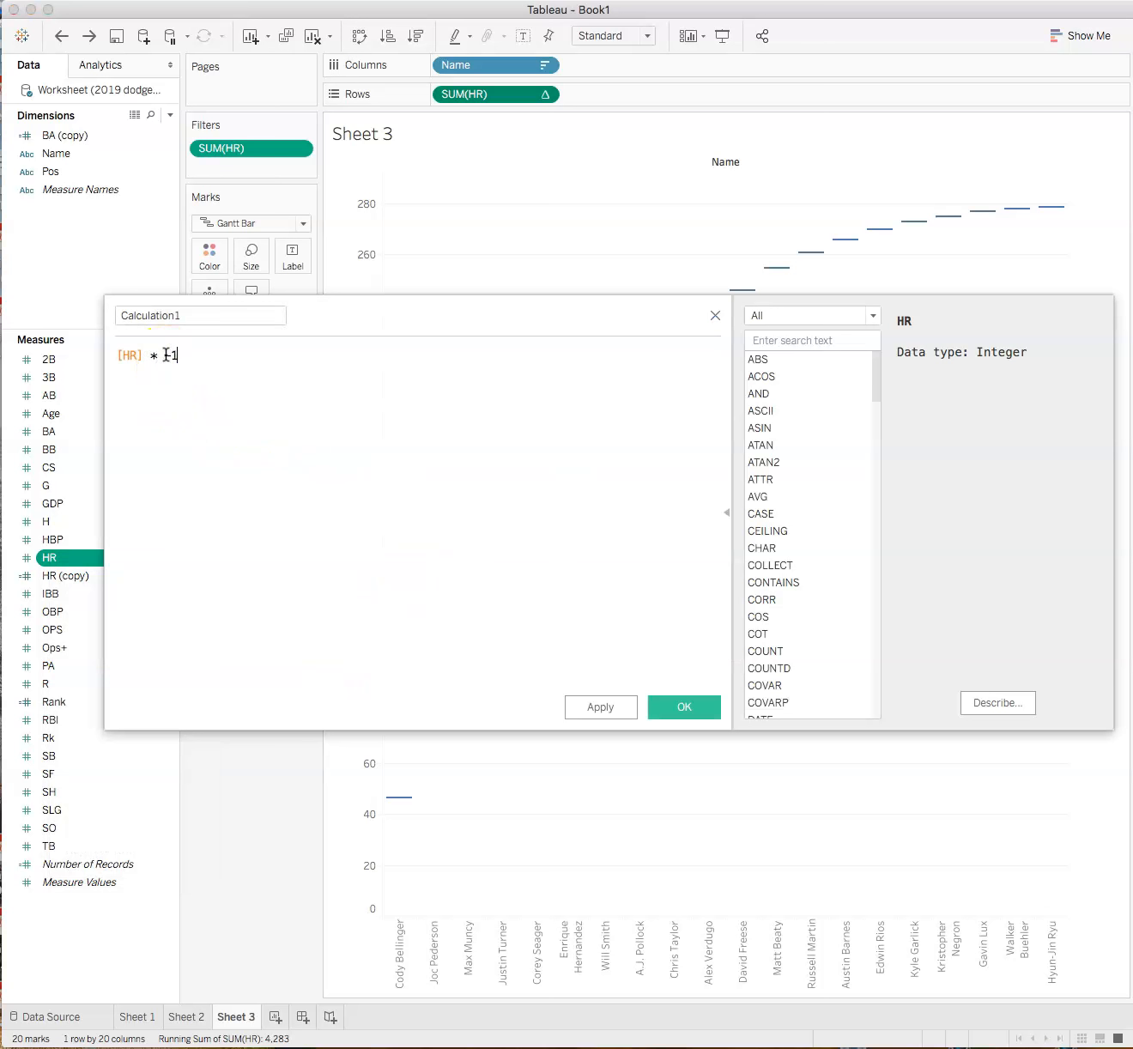
type("-")
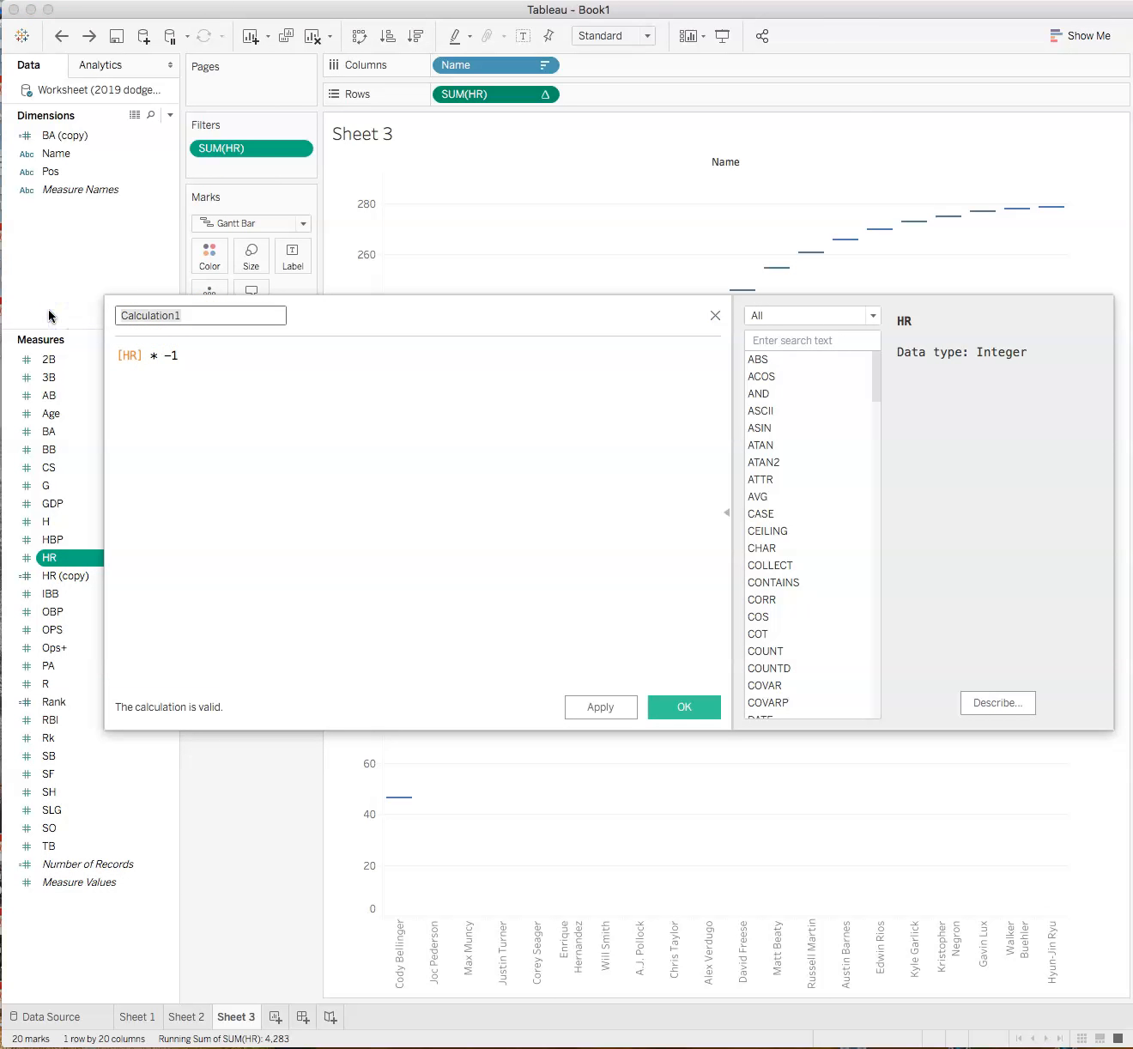
type("HR revised")
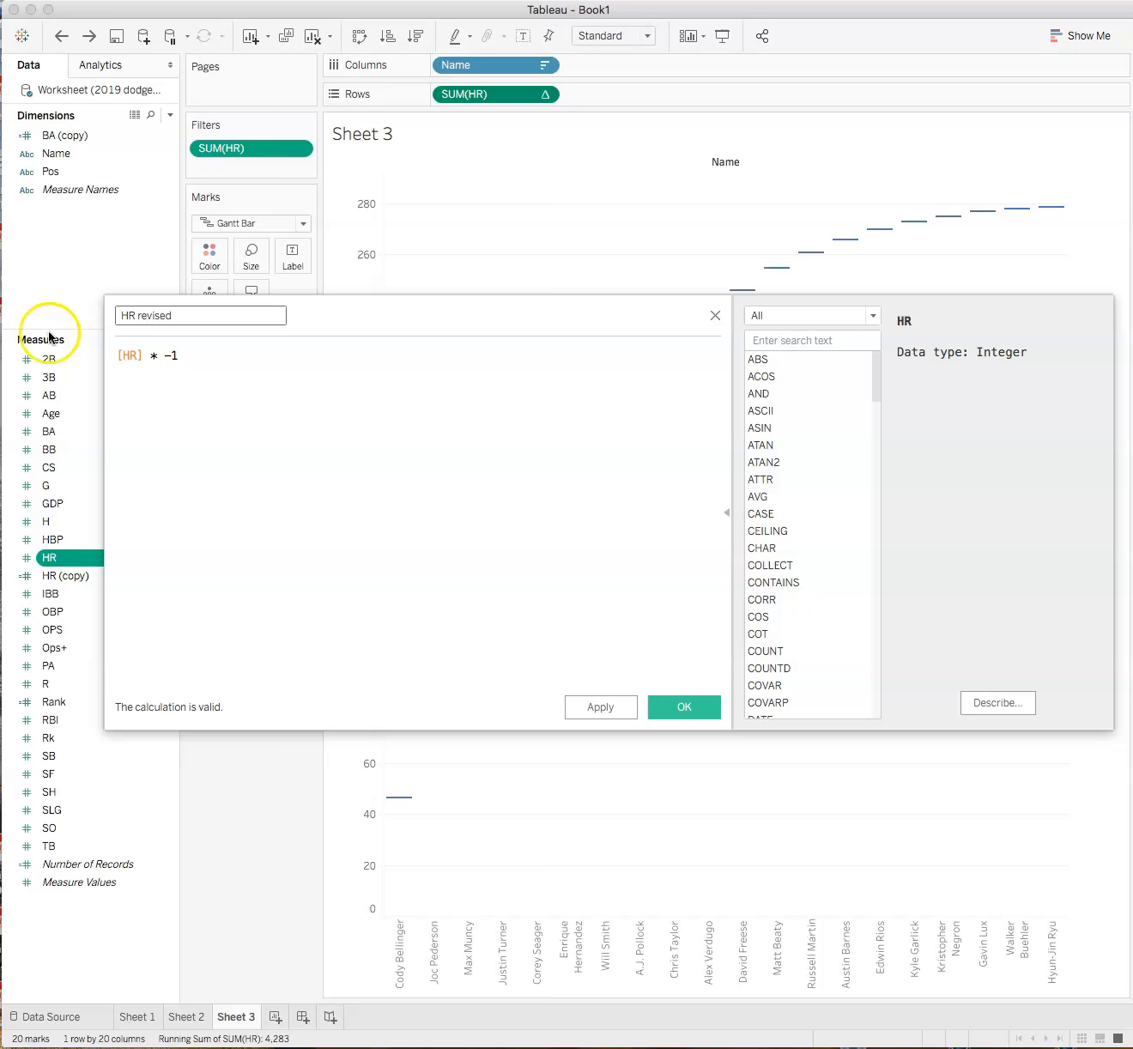
left_click(683, 707)
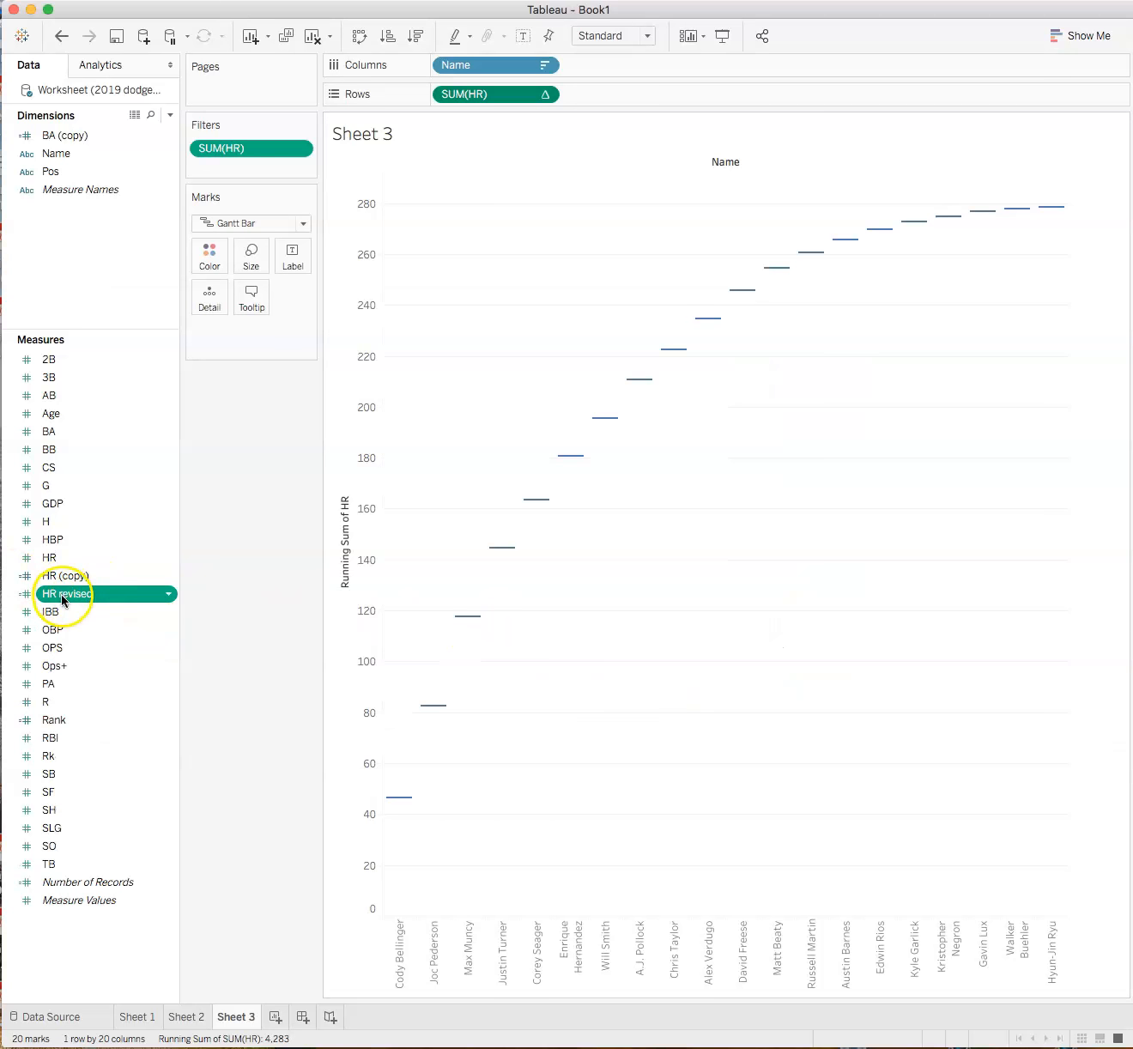
Step: Size the bars by HR revised and show row grand totals, adding a Grand Total bar near 280
left_click_drag(60, 592, 271, 327)
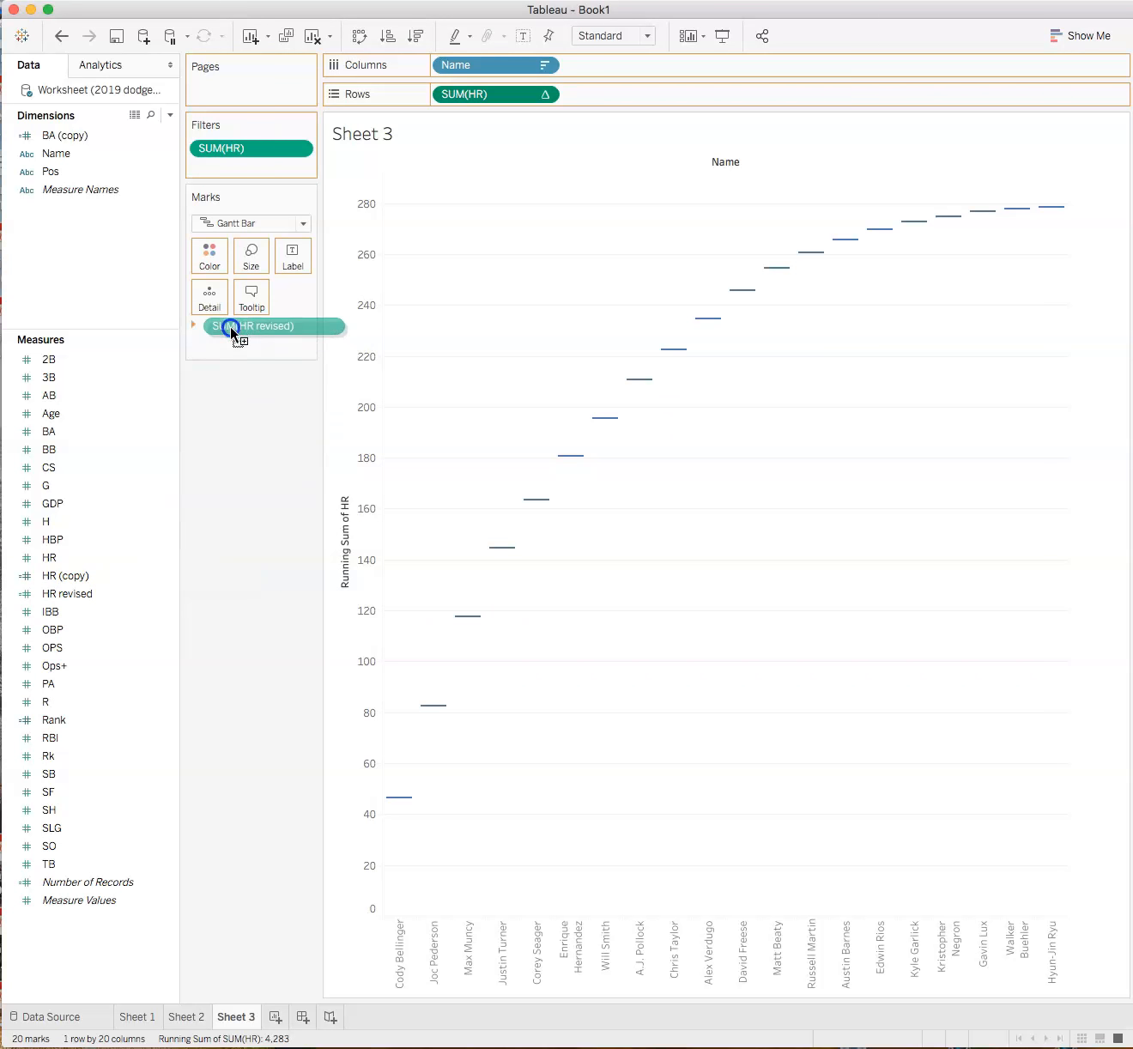
left_click_drag(255, 326, 255, 254)
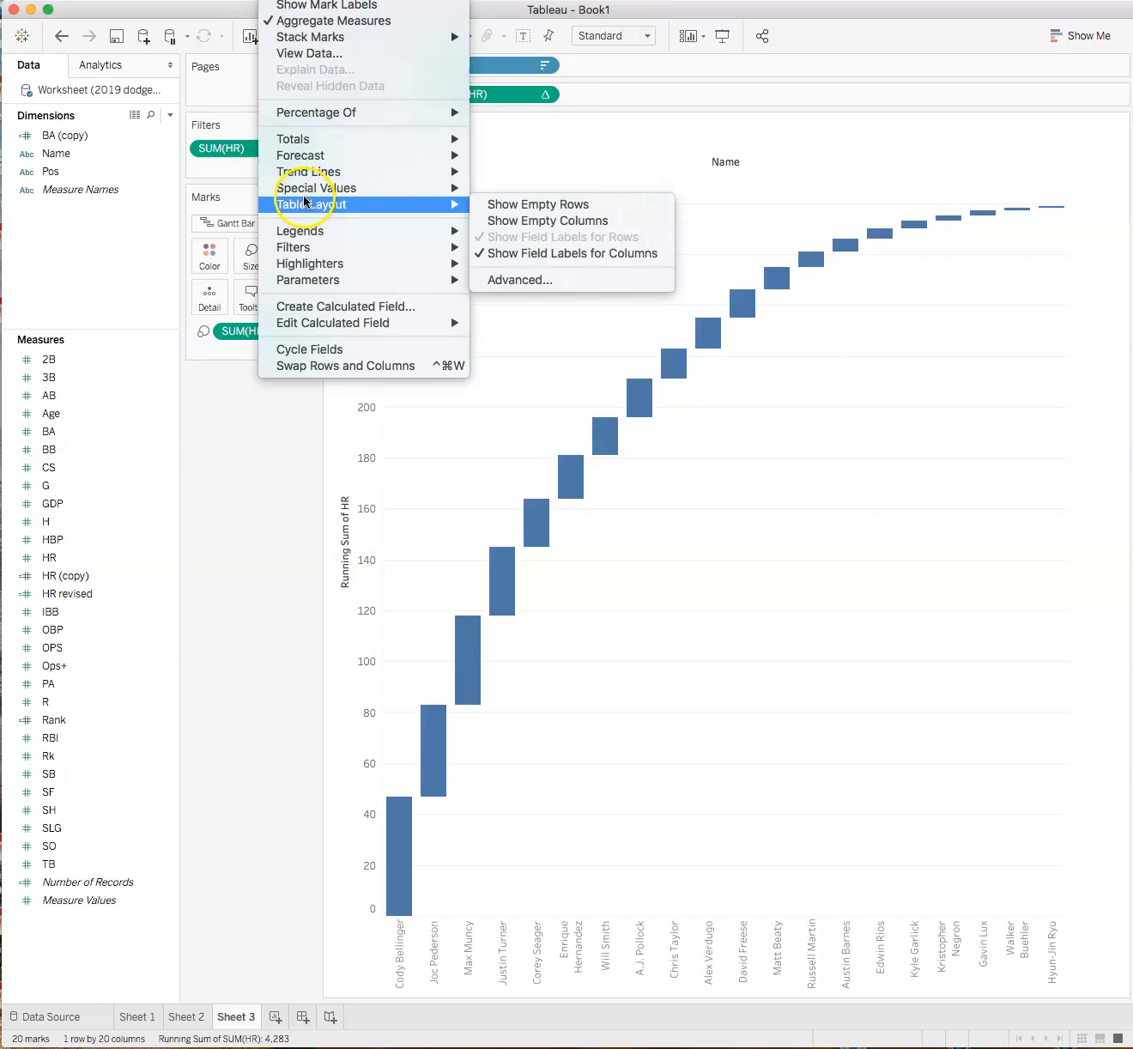
mouse_move(294, 137)
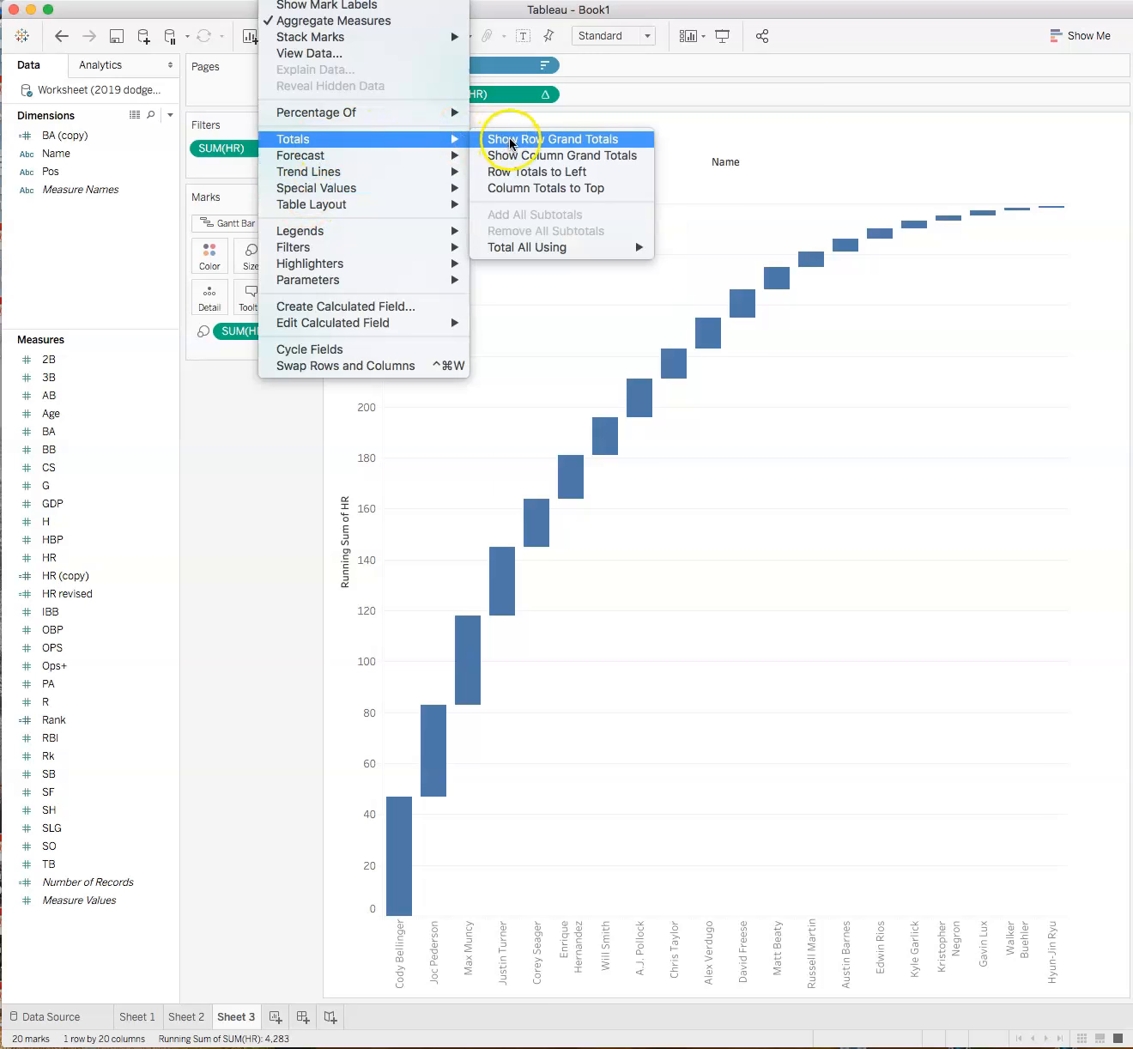
left_click(554, 137)
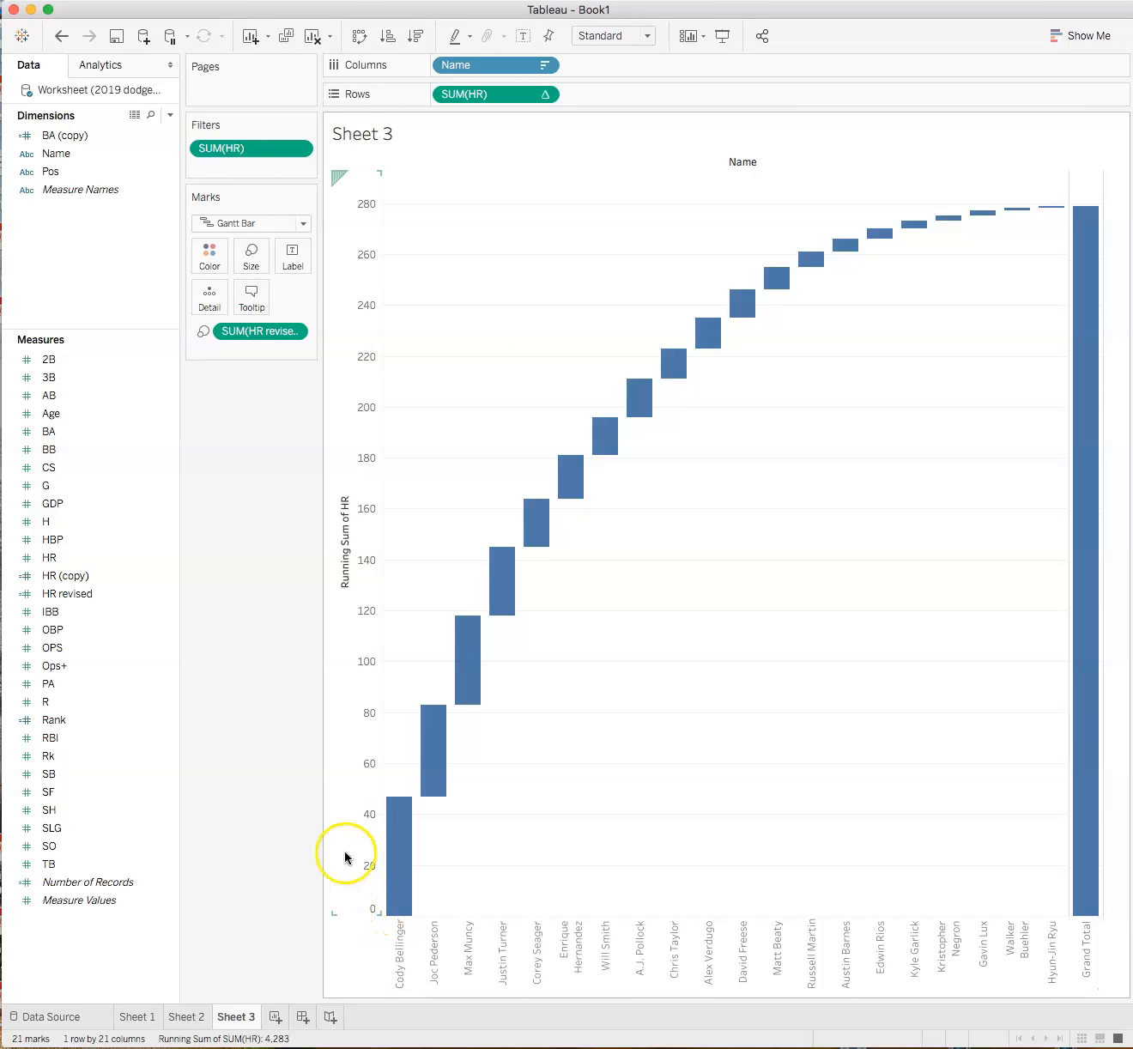
mouse_move(704, 221)
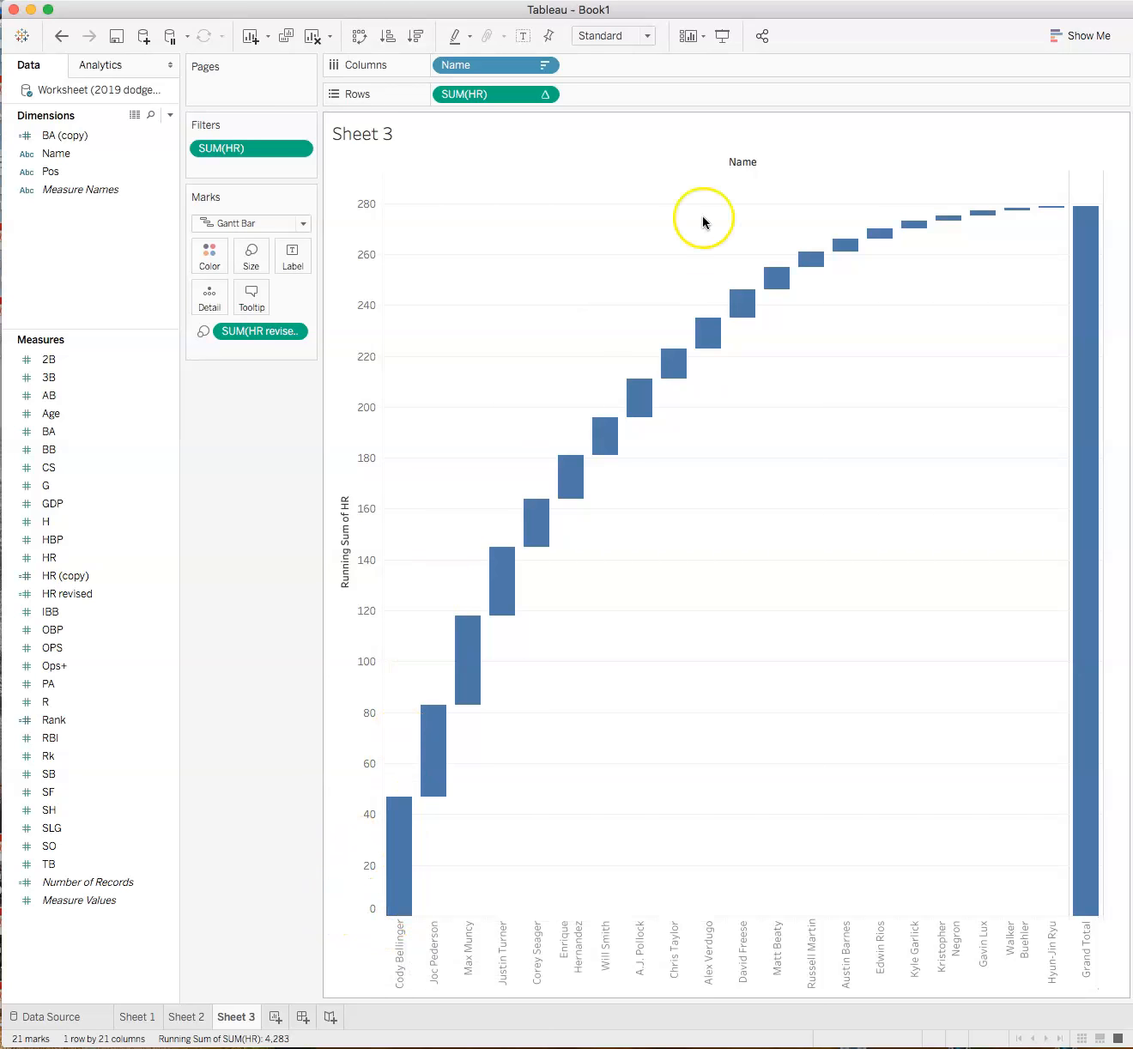
mouse_move(275, 690)
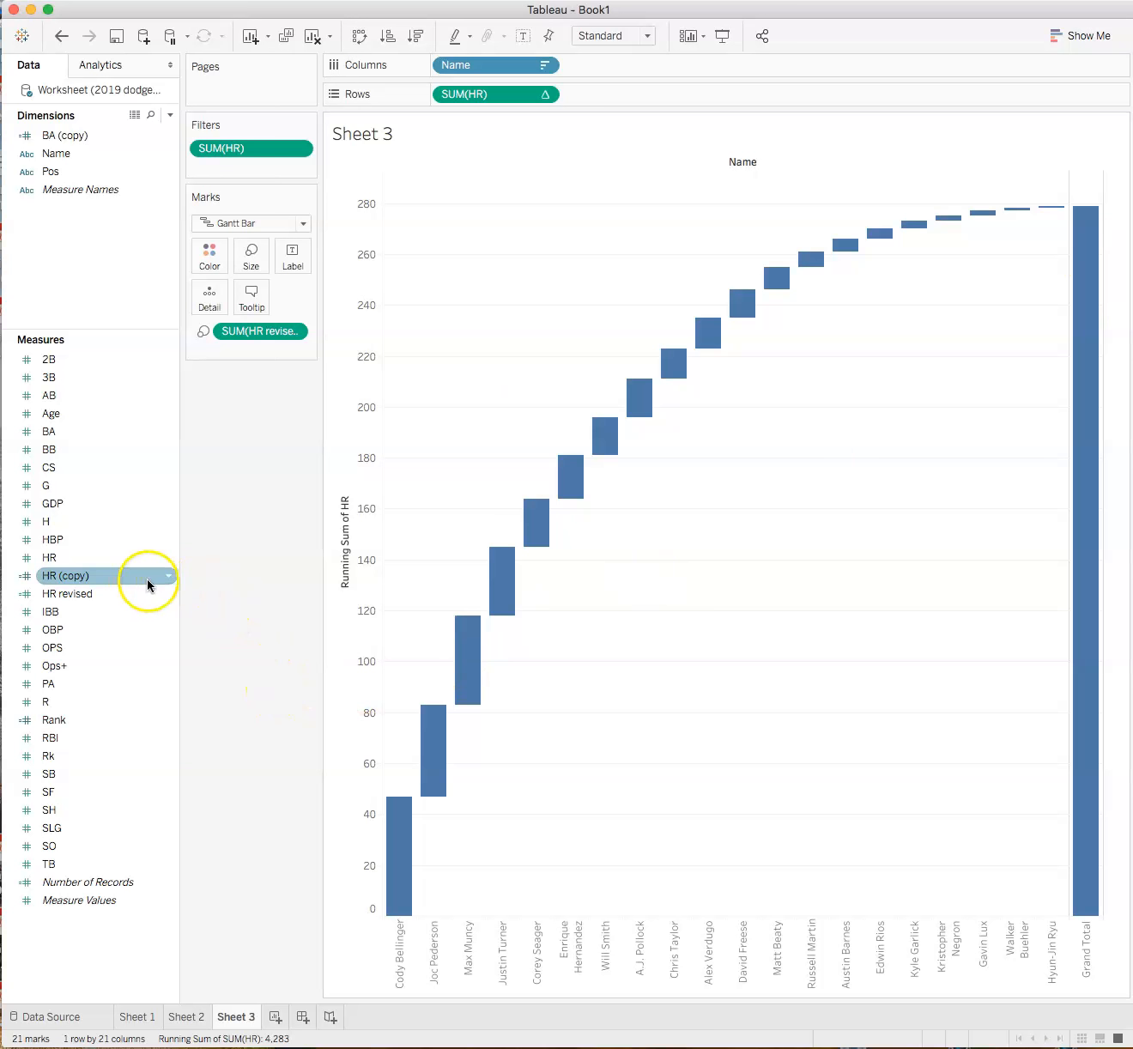
Step: Label each waterfall bar with its HR value, from 47 on the first hitter to 279 on Grand Total
left_click(50, 556)
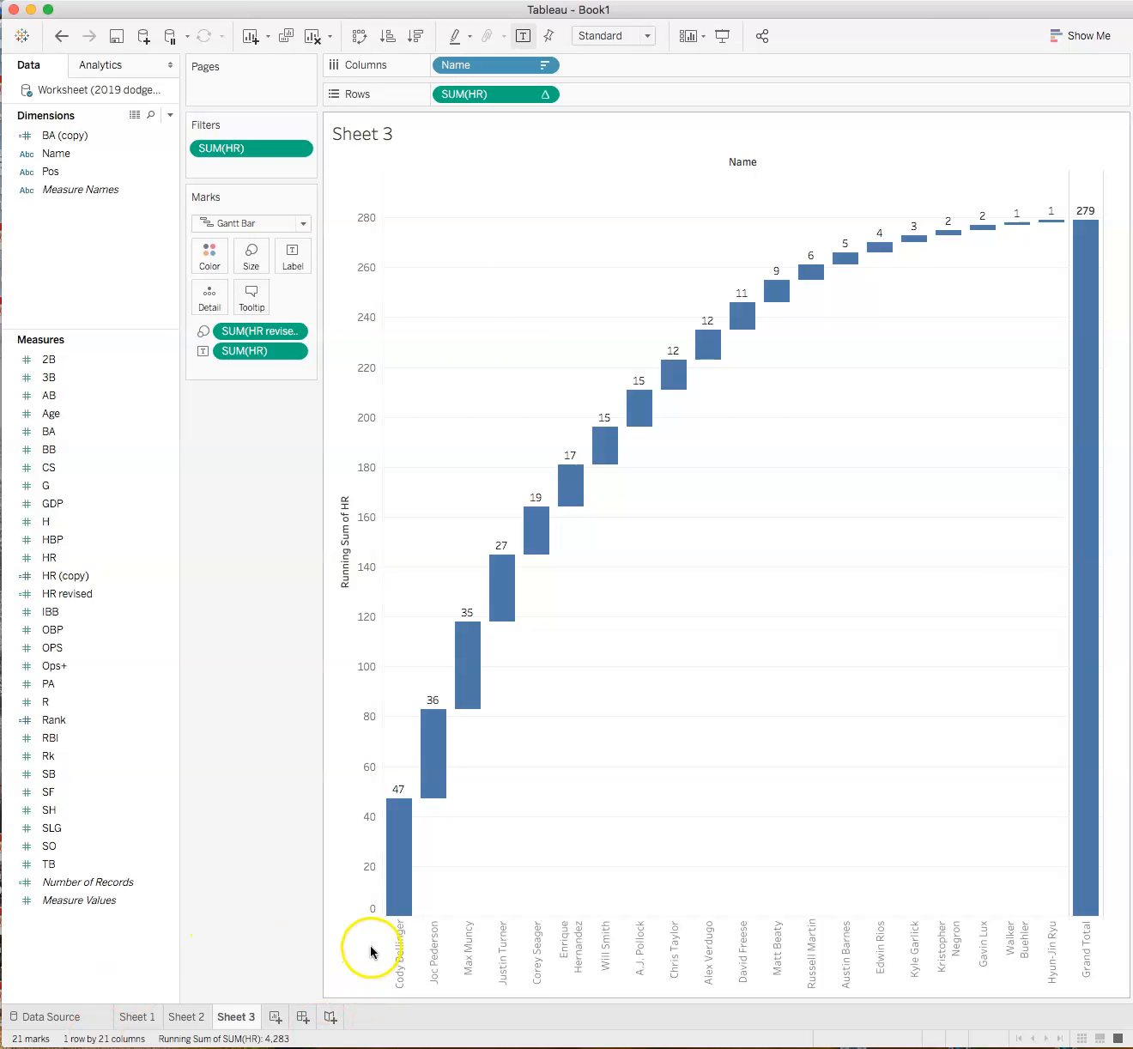
mouse_move(573, 654)
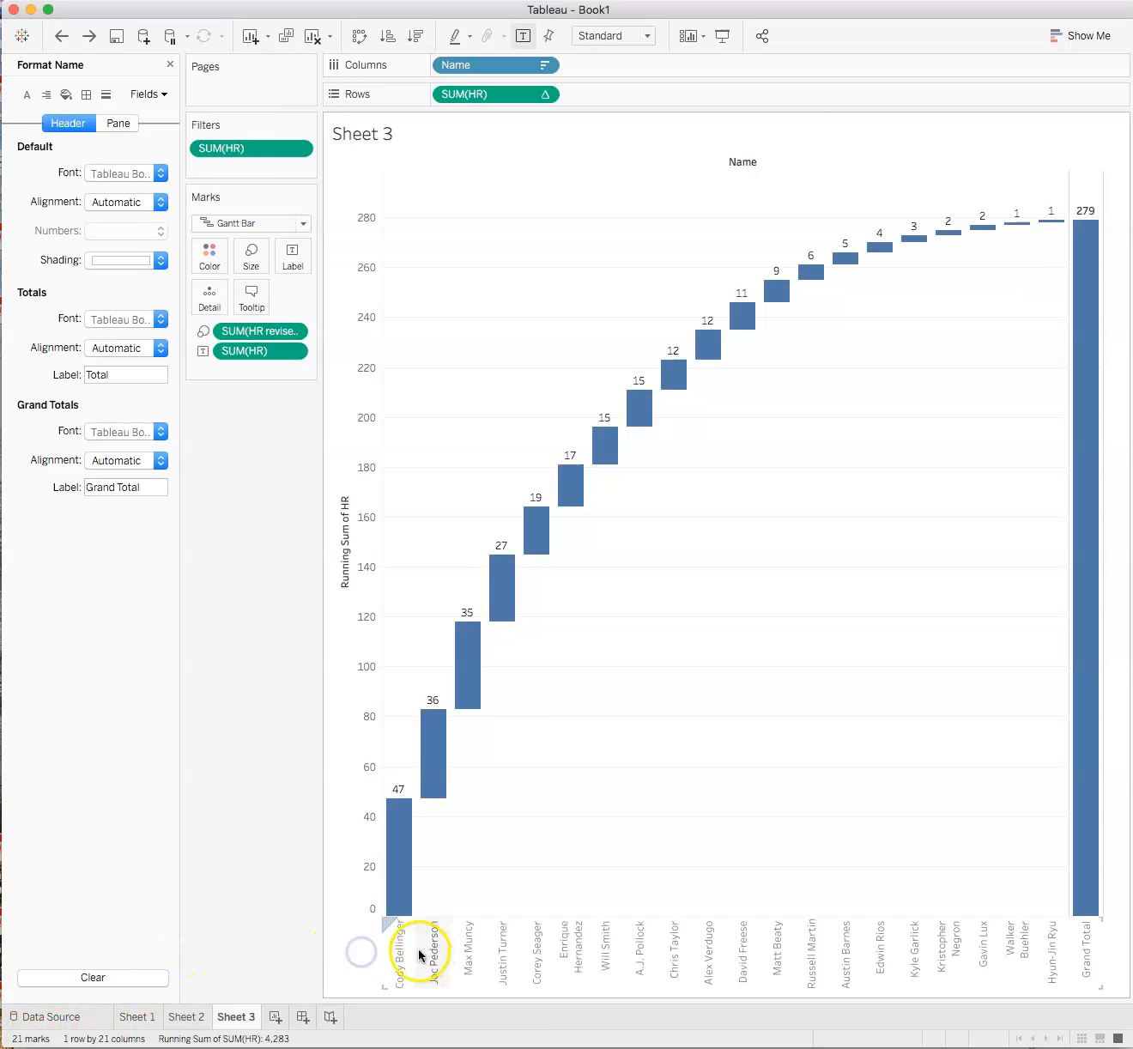
mouse_move(563, 955)
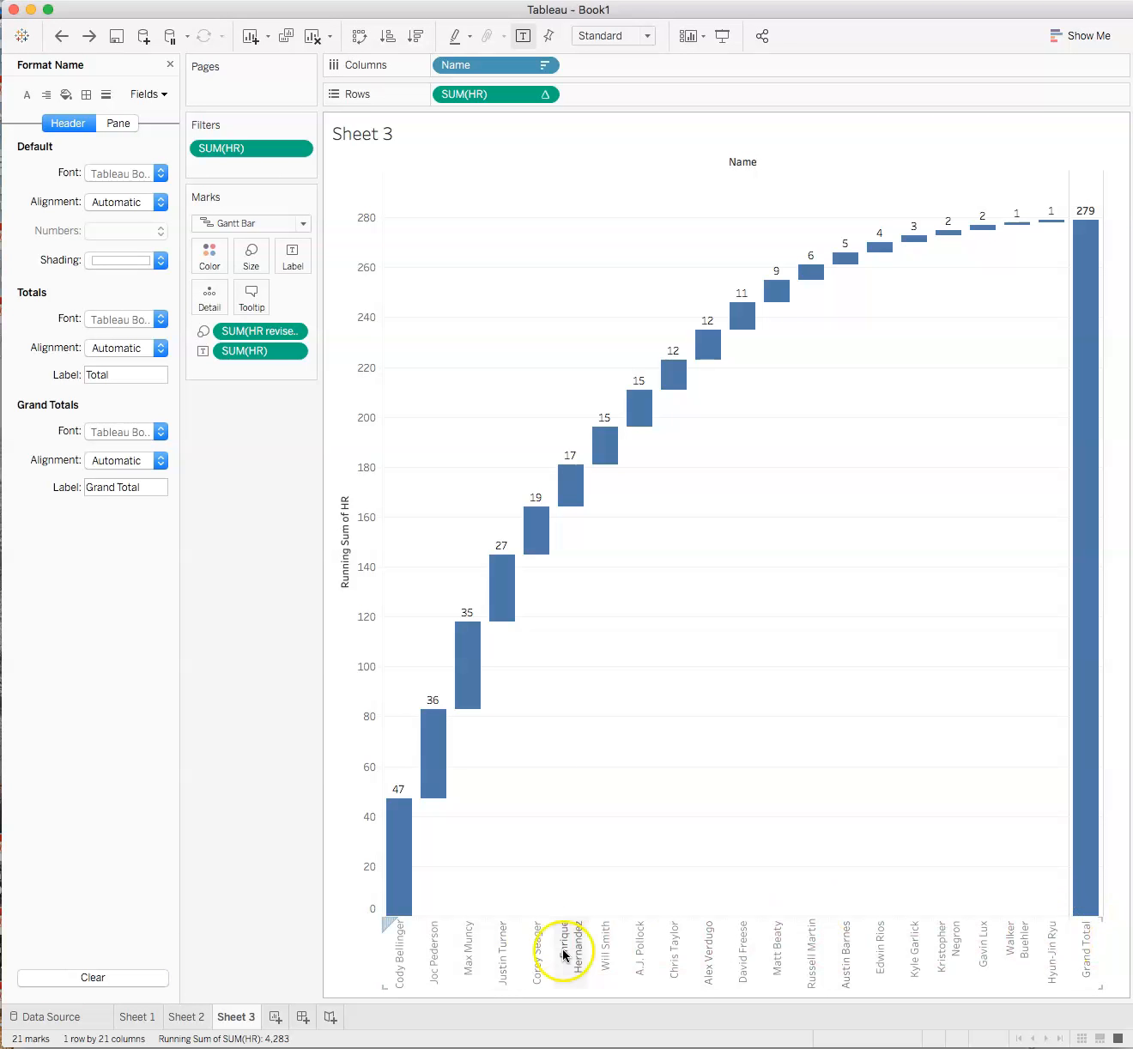
mouse_move(386, 920)
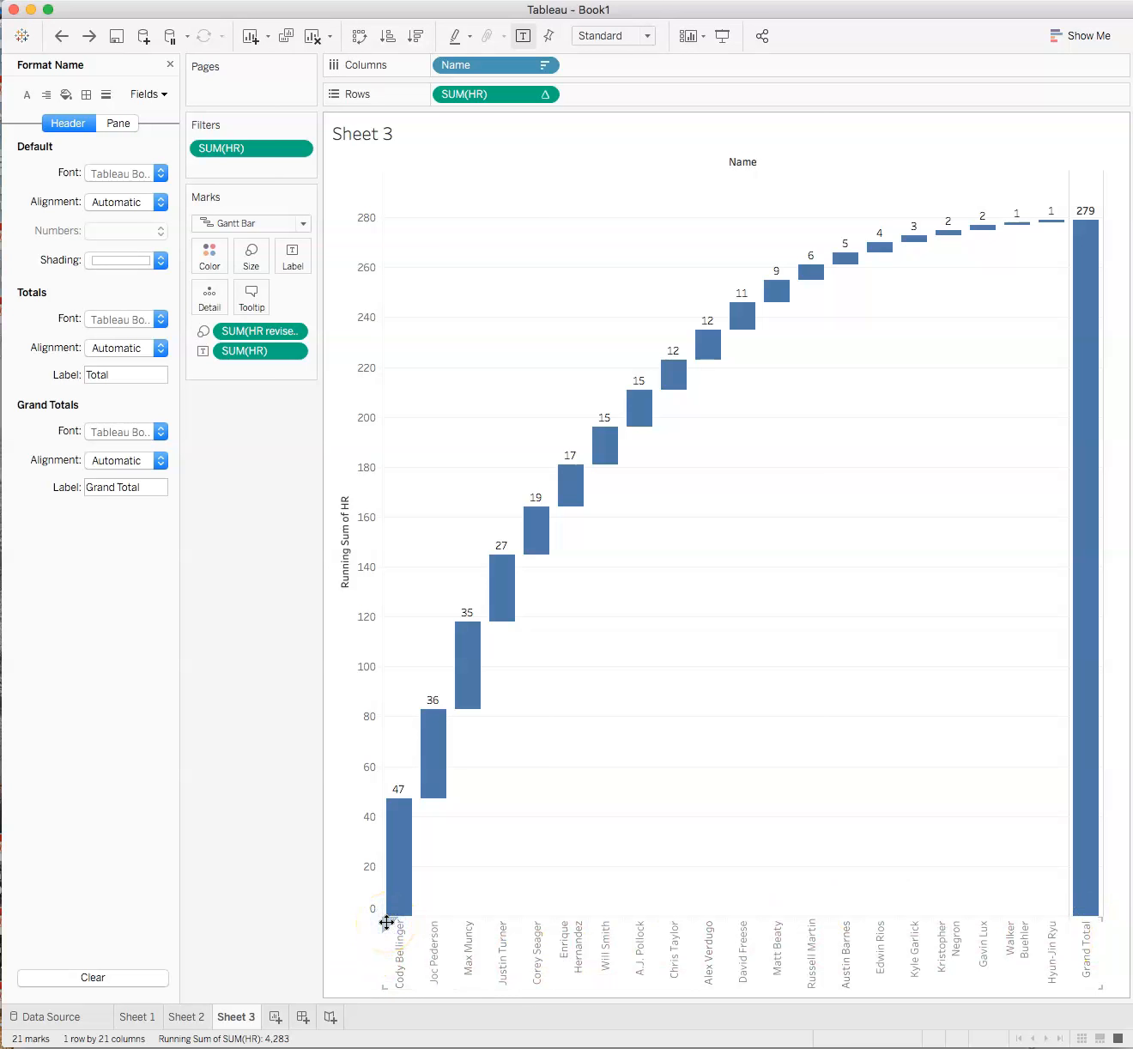
Step: Rotate the hitter names horizontal, adjust bar size, and fit the chart to window width
right_click(392, 924)
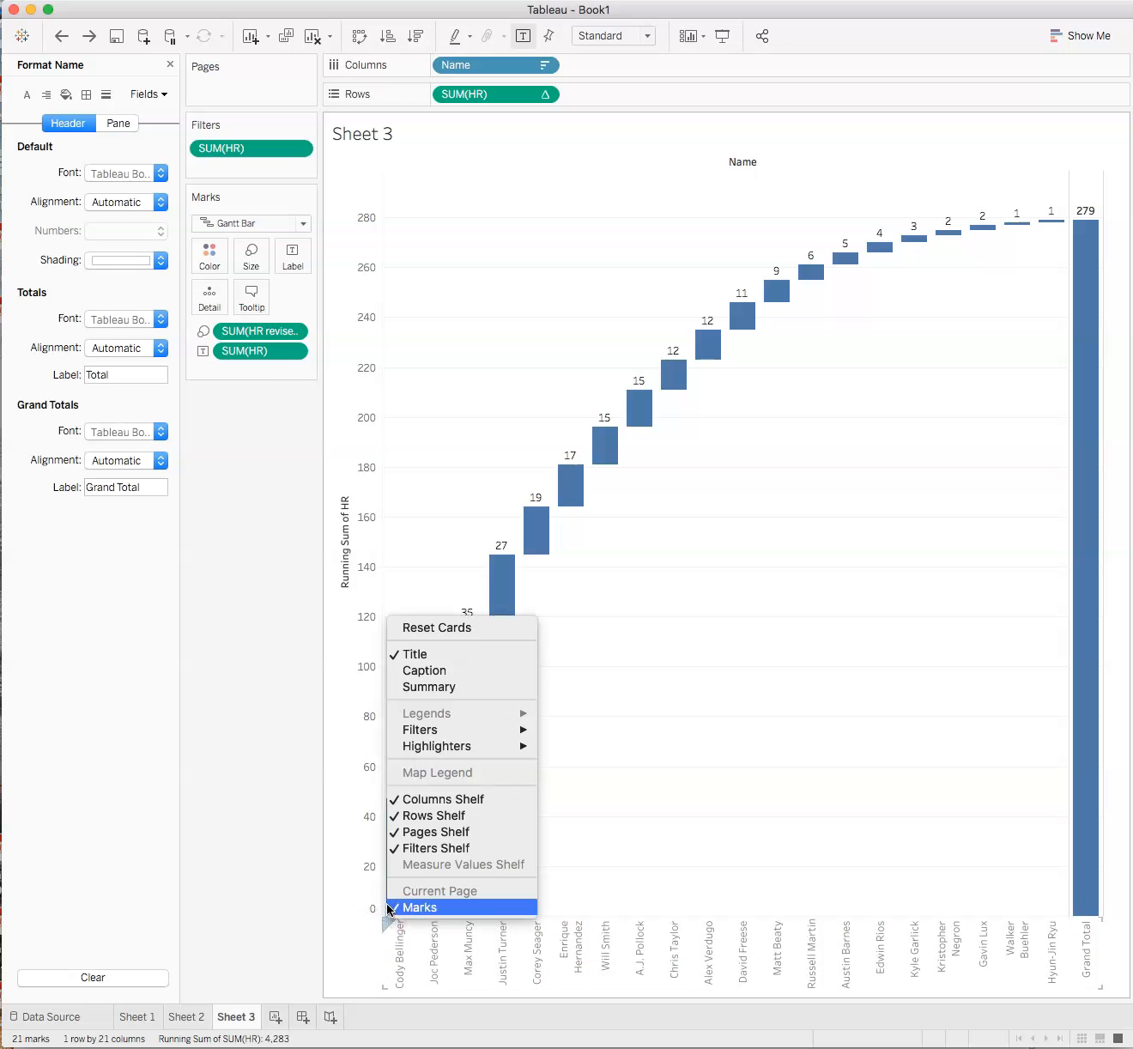
right_click(395, 936)
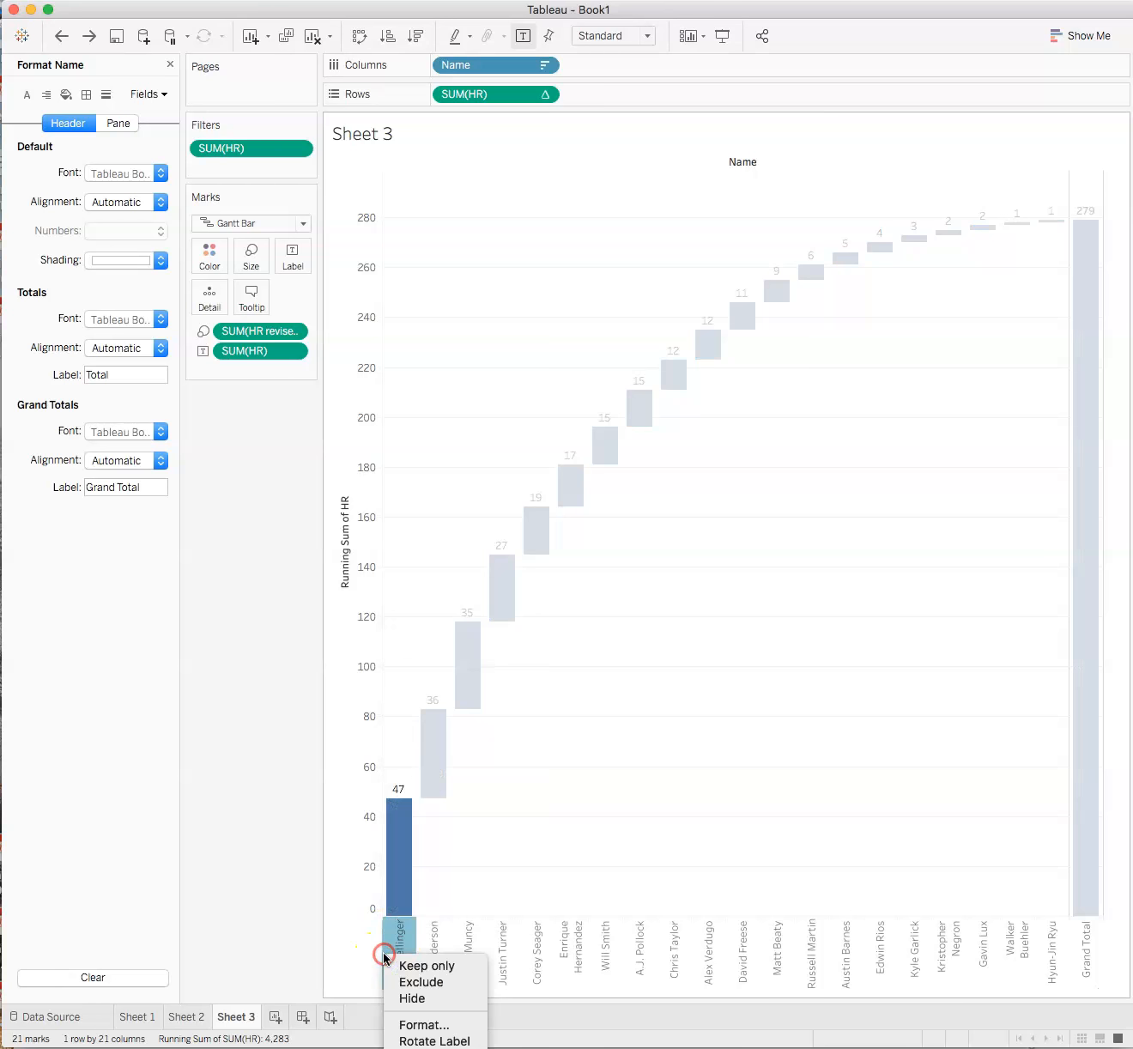
mouse_move(407, 1023)
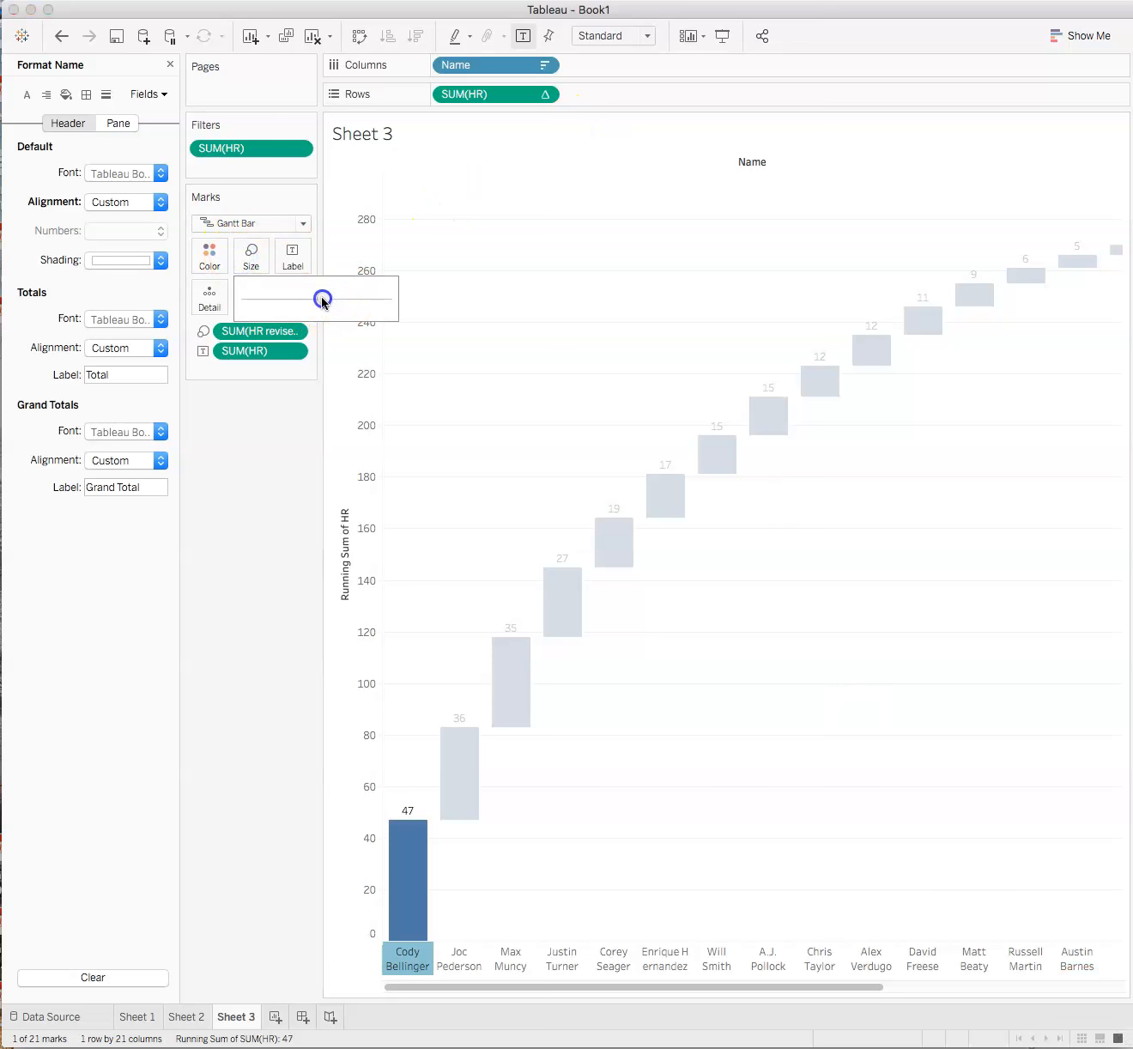
left_click_drag(324, 299, 324, 299)
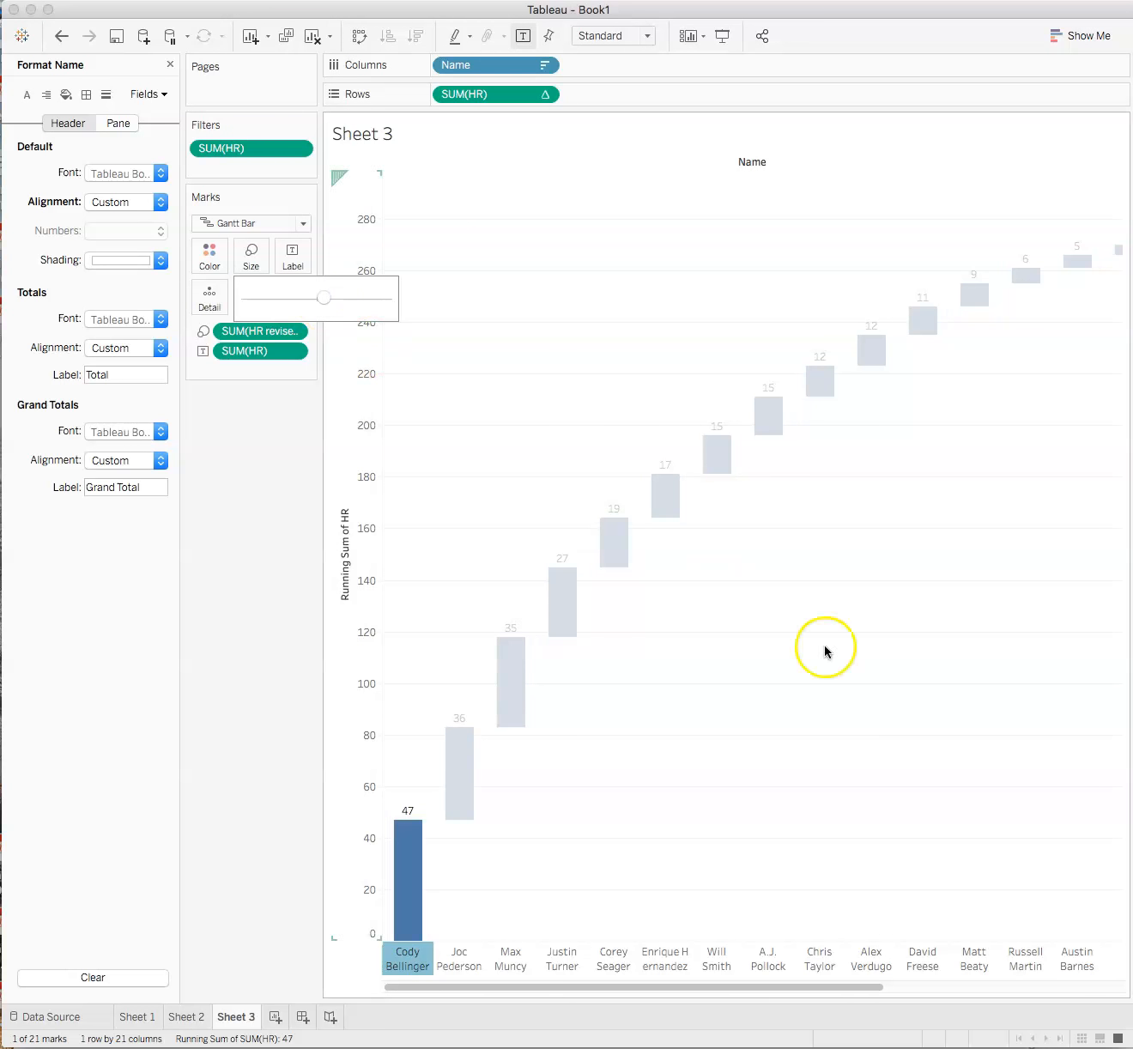
mouse_move(1107, 1030)
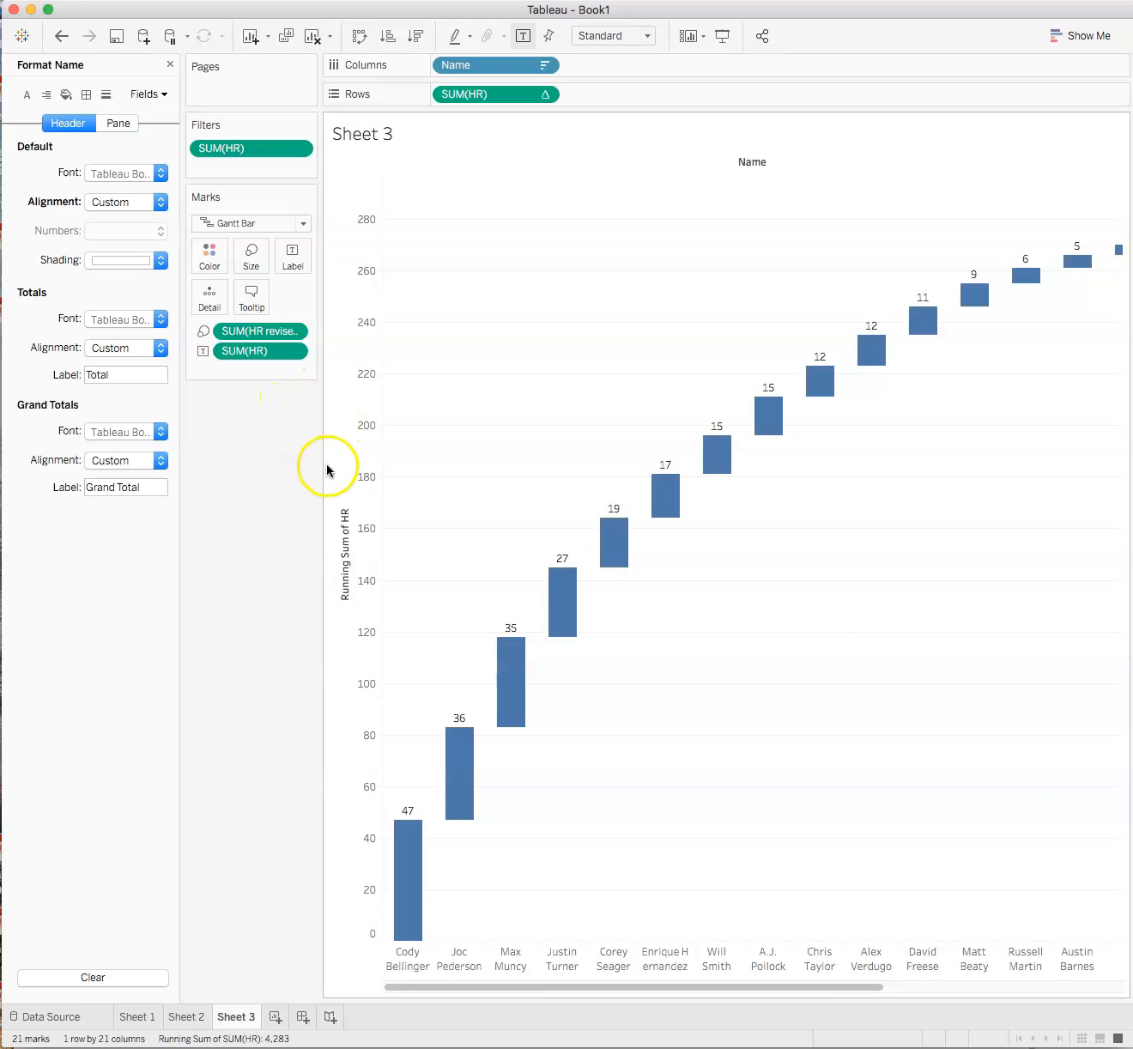
left_click(648, 36)
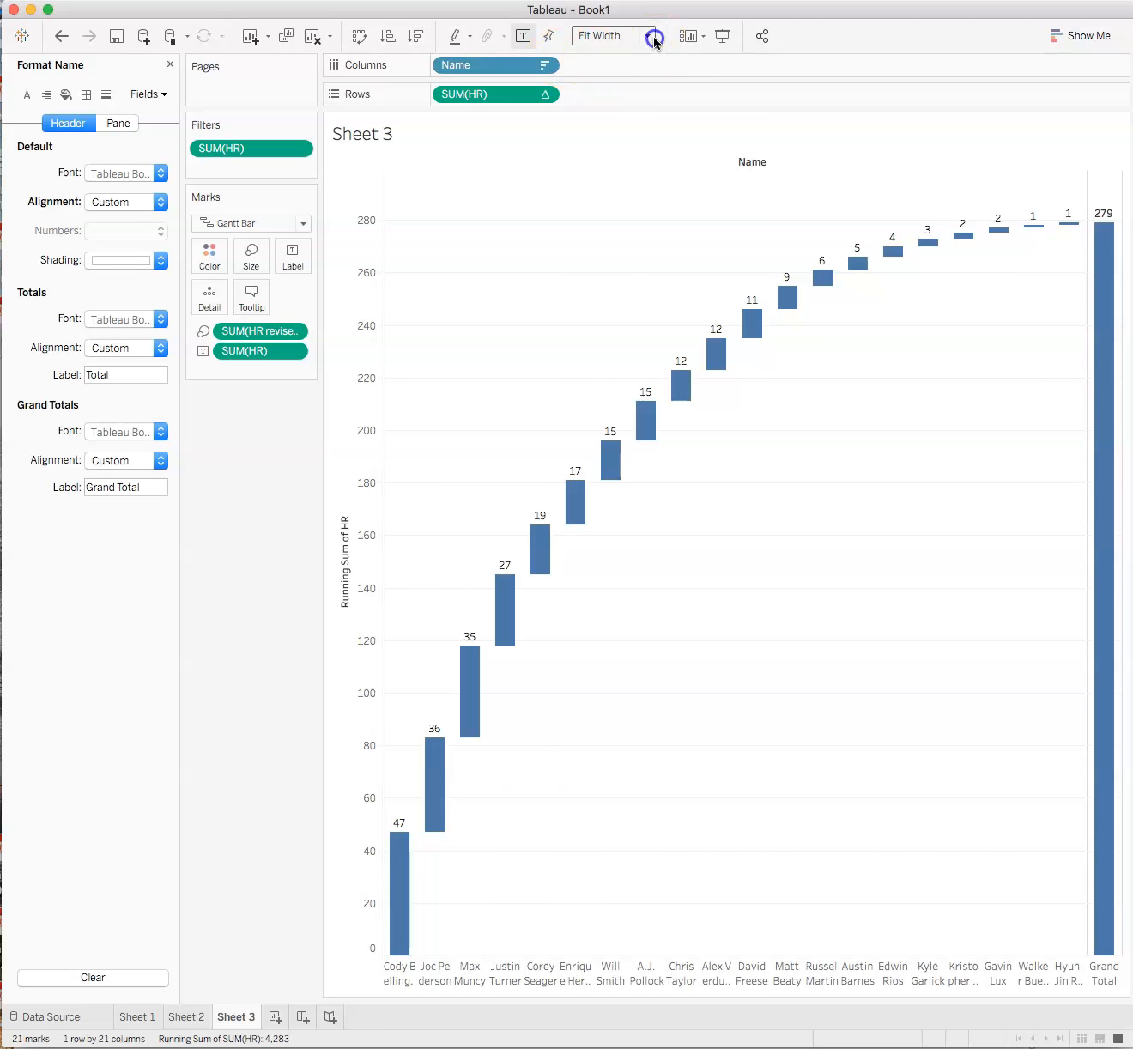
Step: Return the view to Standard sizing and rotate the hitter names back to vertical
left_click(610, 34)
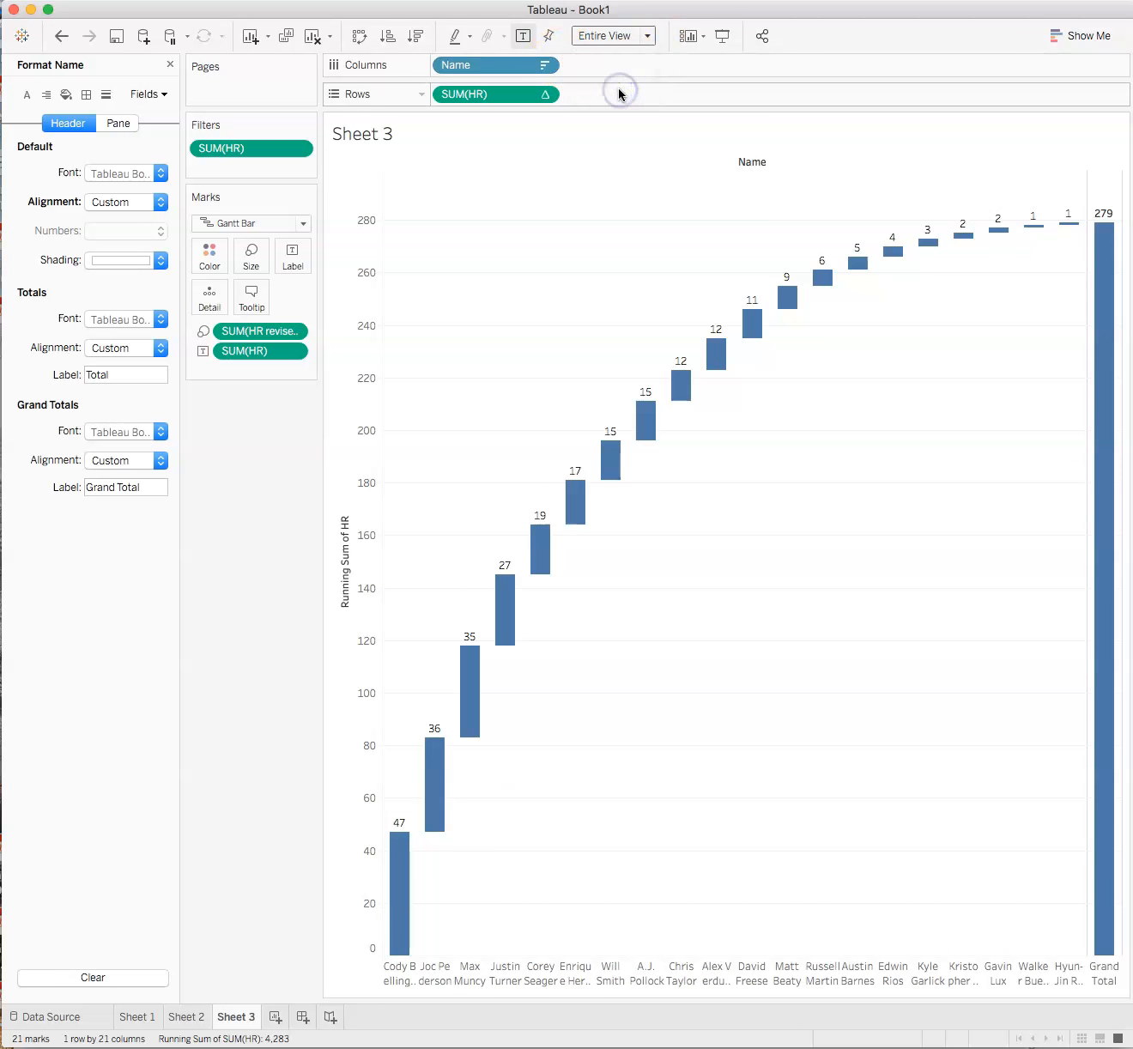
left_click(611, 34)
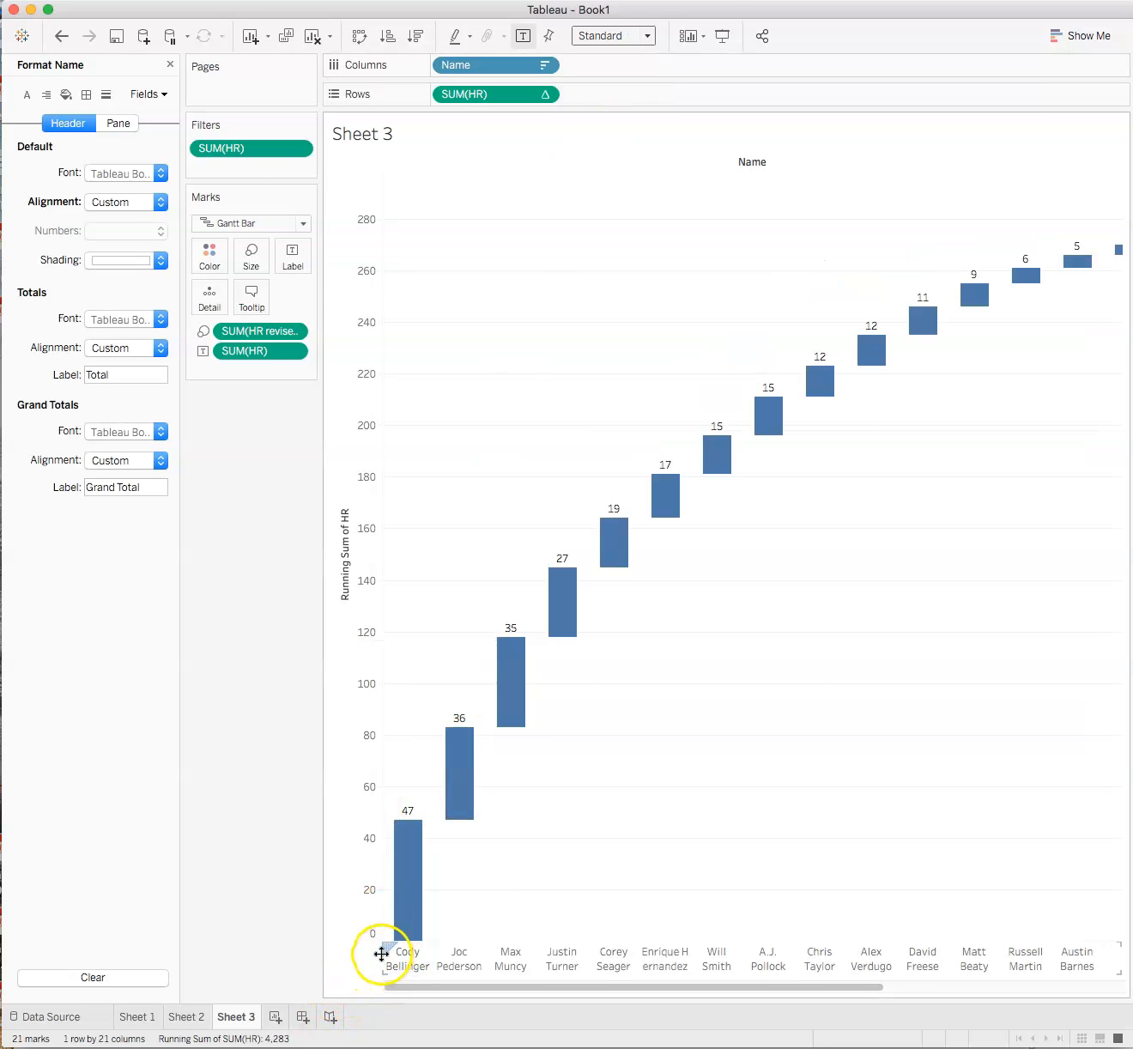
right_click(409, 949)
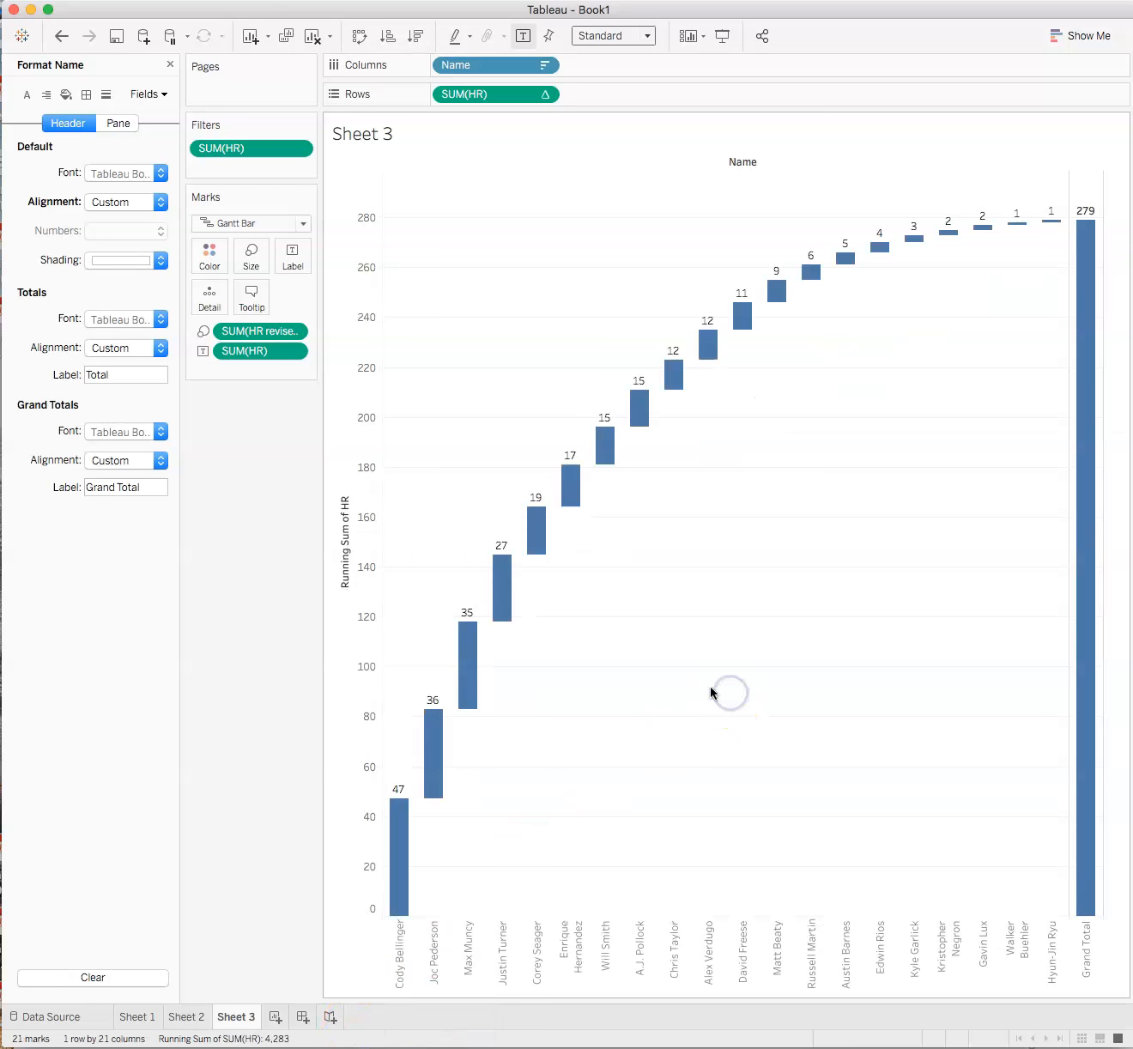
mouse_move(641, 707)
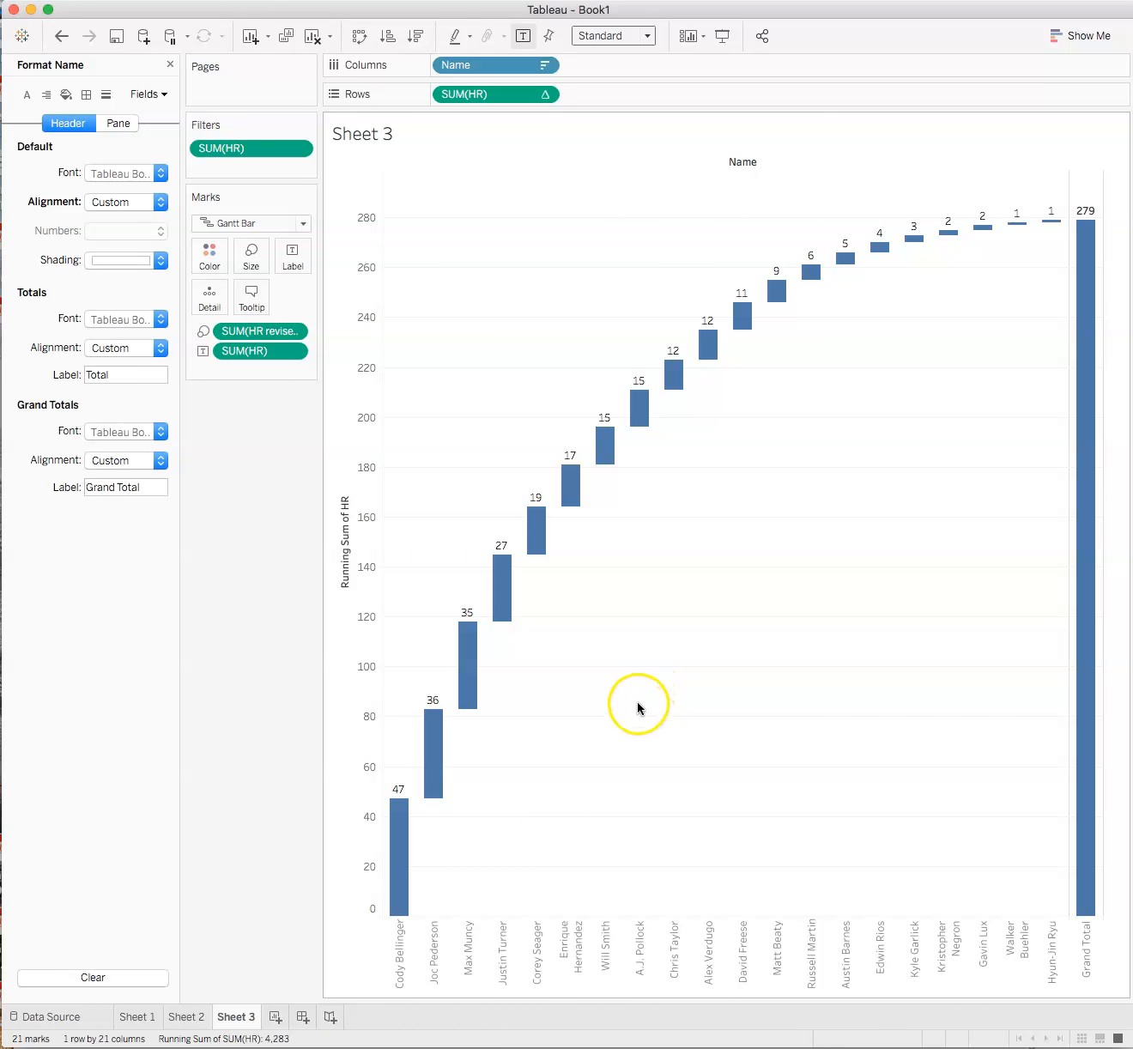
mouse_move(641, 690)
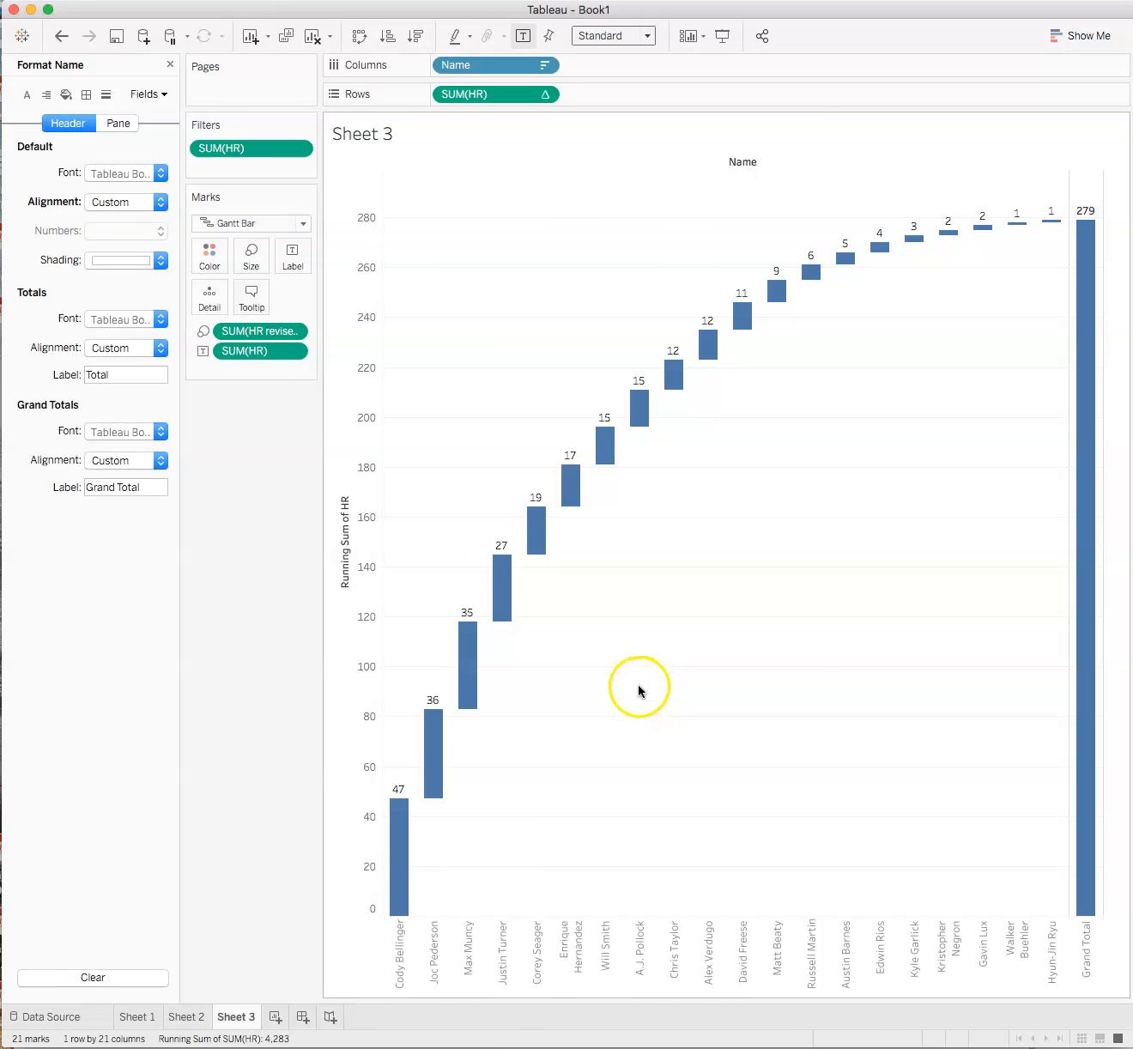